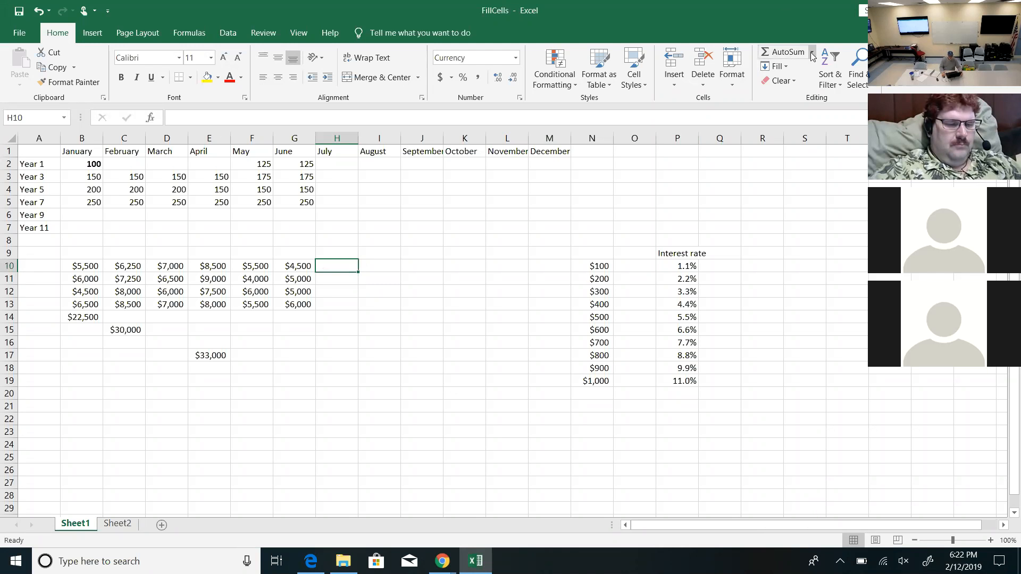
- Check the AutoSum function list, then clear the stray totals below the monthly figures
left_click(811, 53)
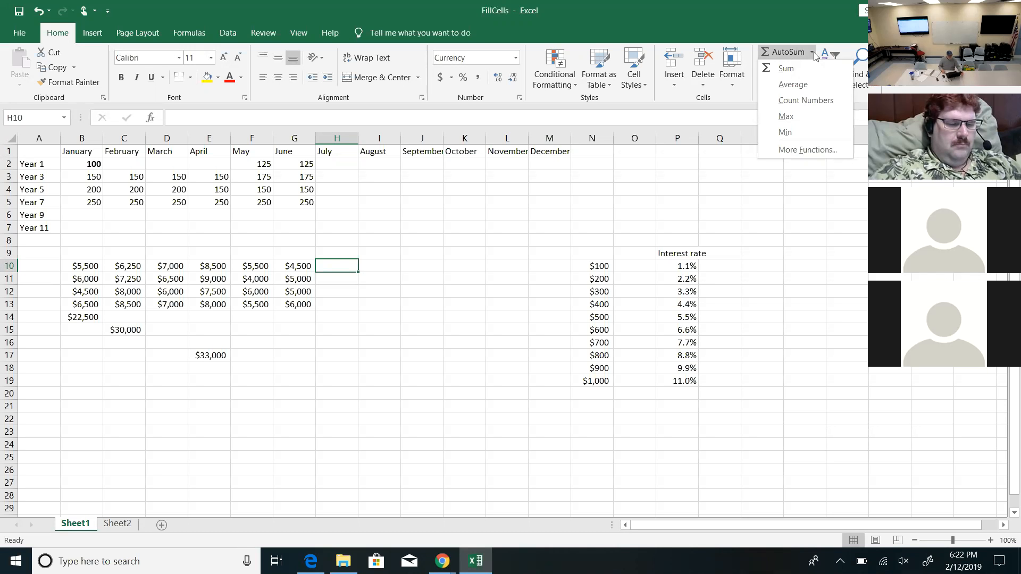
mouse_move(807, 150)
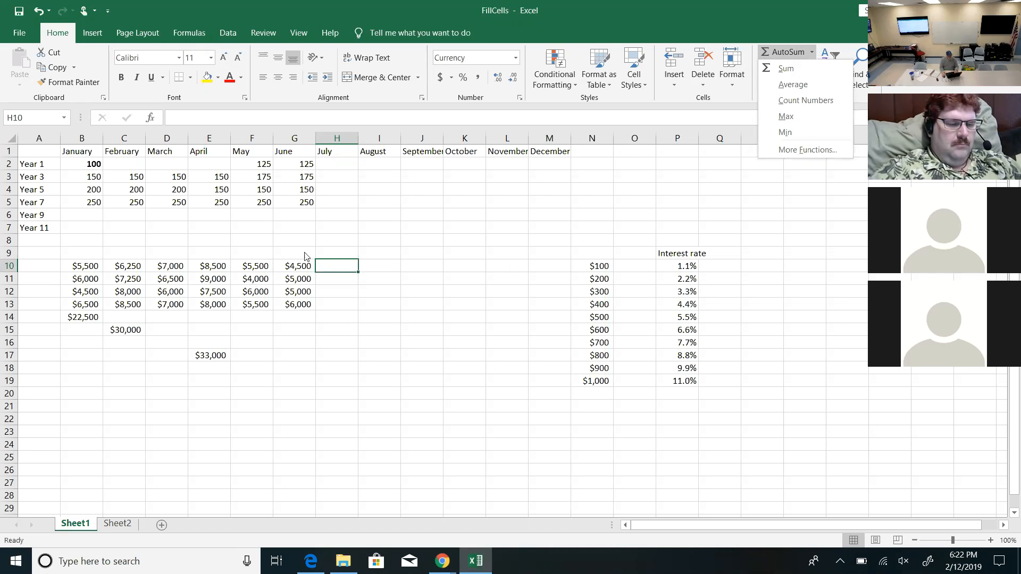
left_click(336, 253)
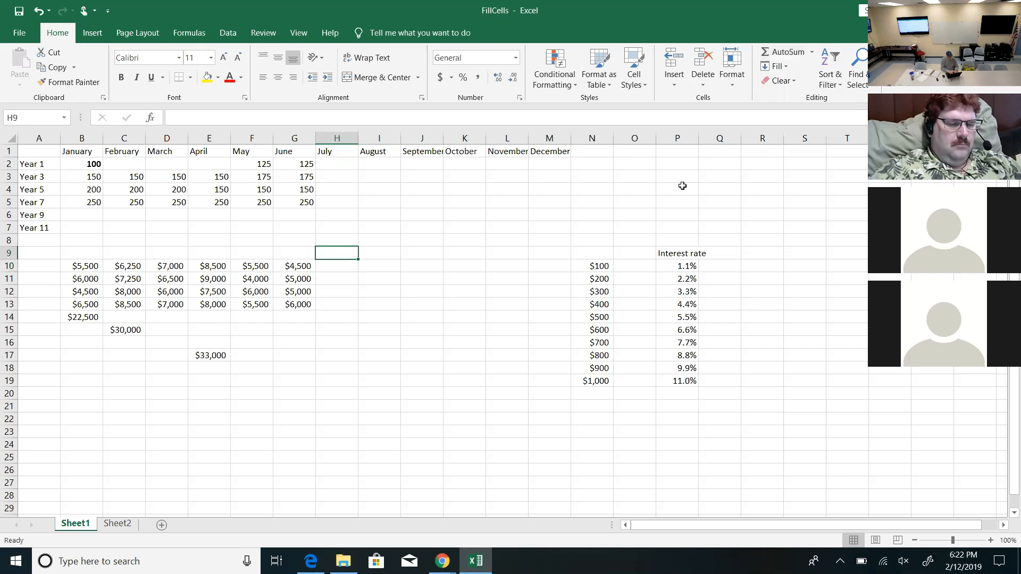
left_click(336, 317)
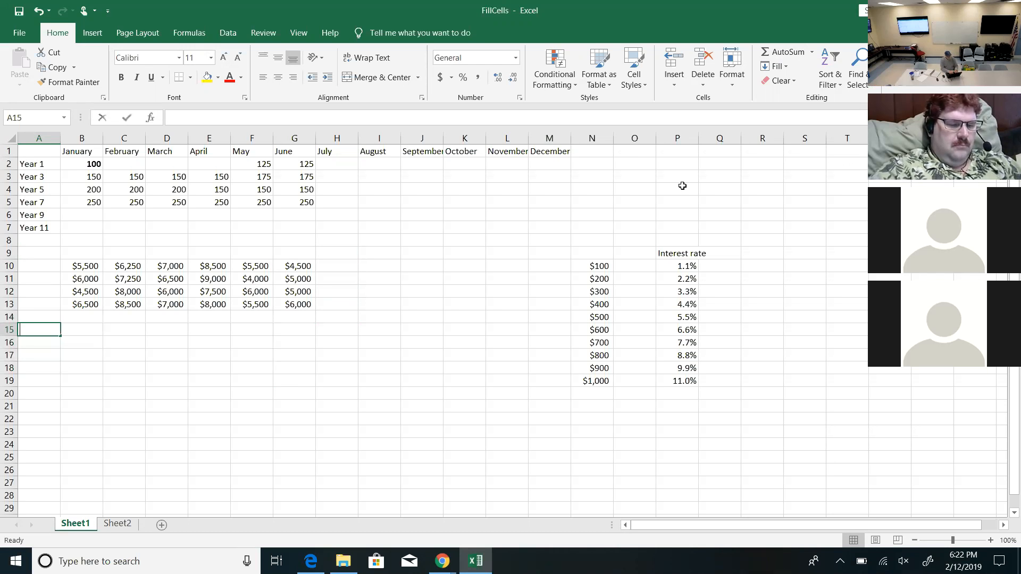
- Label A15:A18 Sum, Average, Max and Min and move to B15 for January's total
type("Average")
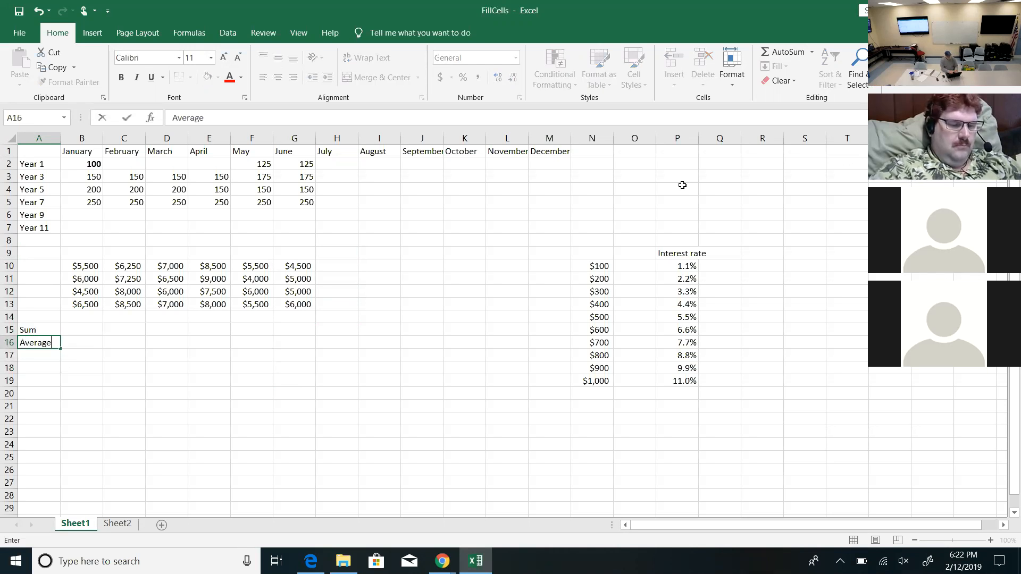
type("Max")
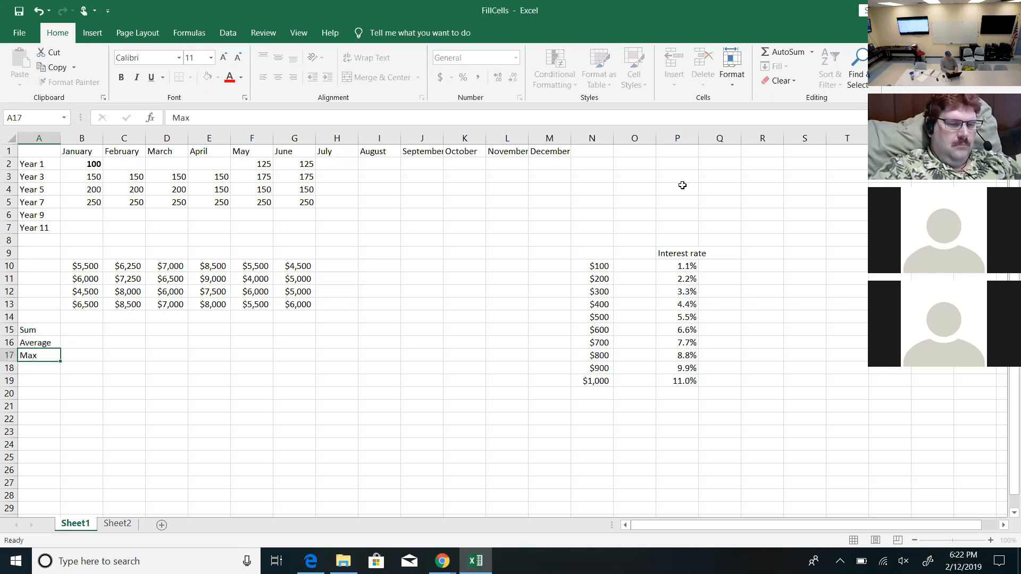
type("Min")
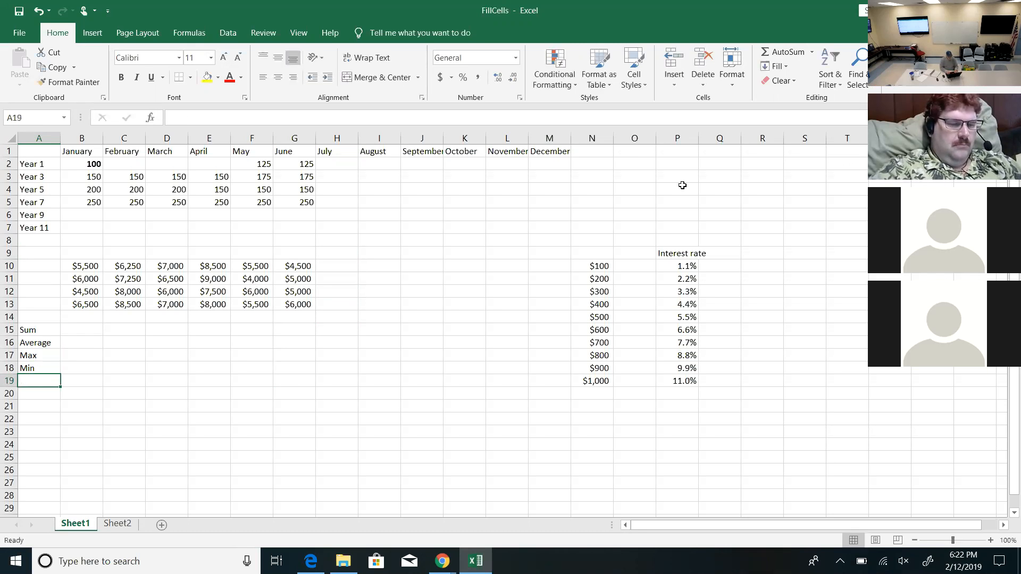
left_click(82, 330)
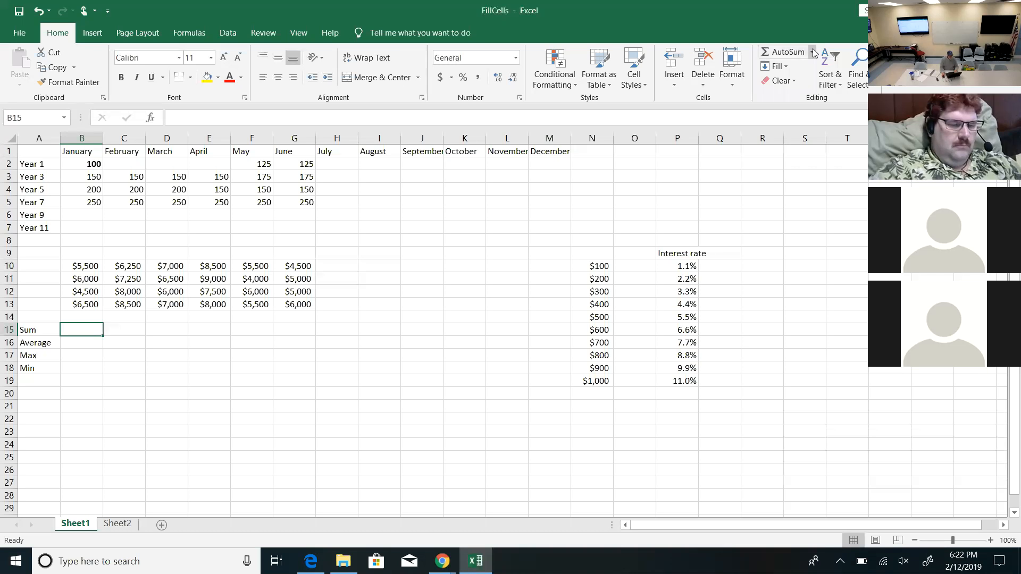
- Put January's AutoSum total $22,500 in B15 and =AVERAGE(B10:B13) giving $5,625 in B16
left_click(785, 52)
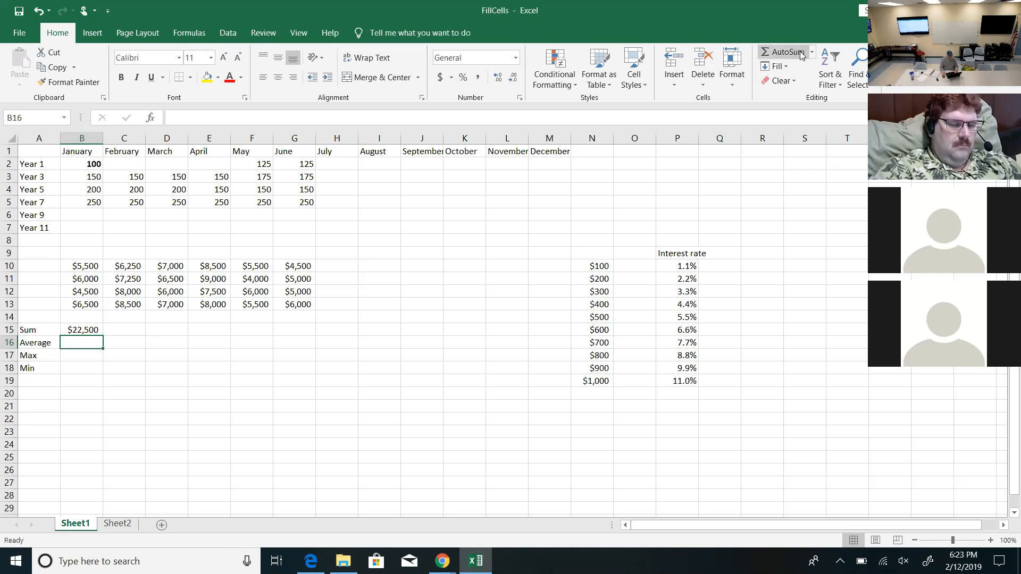
type("=AVERAGE(B15")
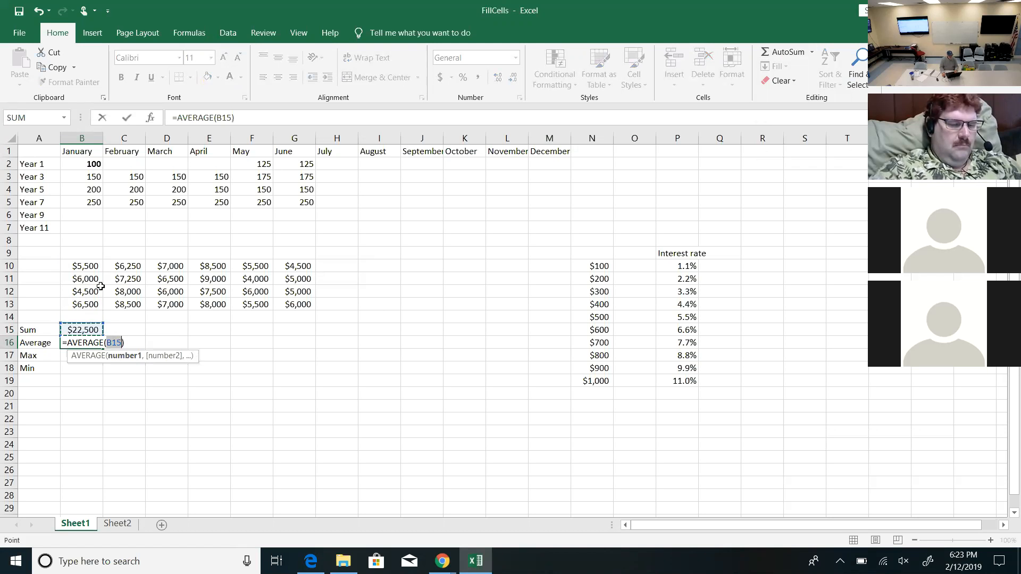
mouse_move(126, 254)
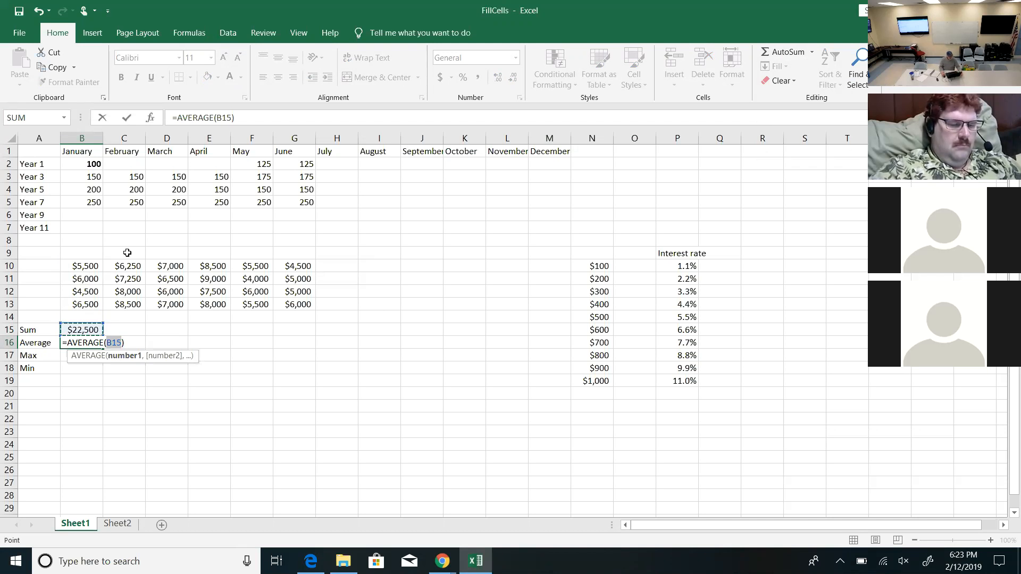
left_click(81, 266)
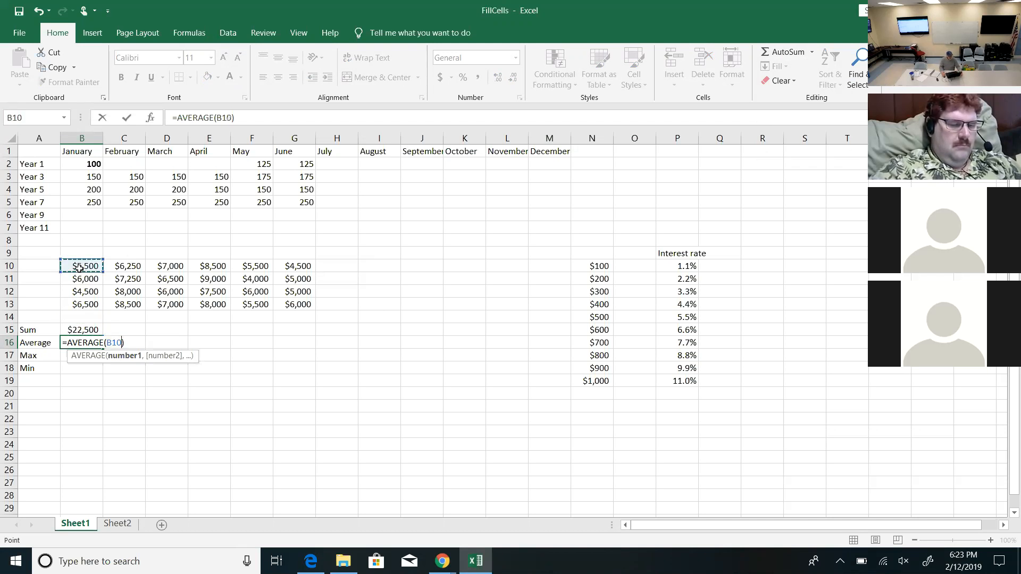
left_click_drag(82, 266, 82, 304)
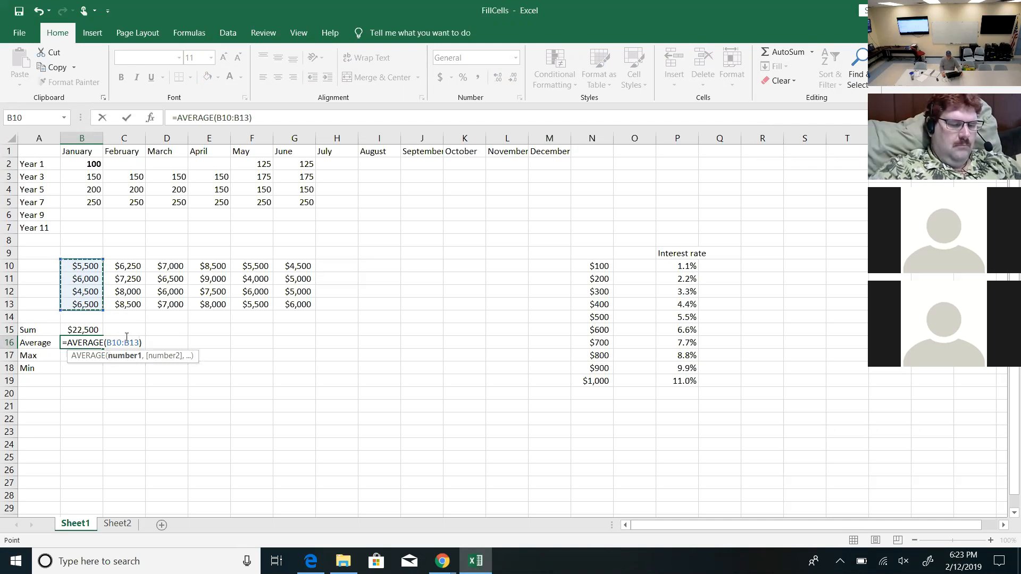
key("enter")
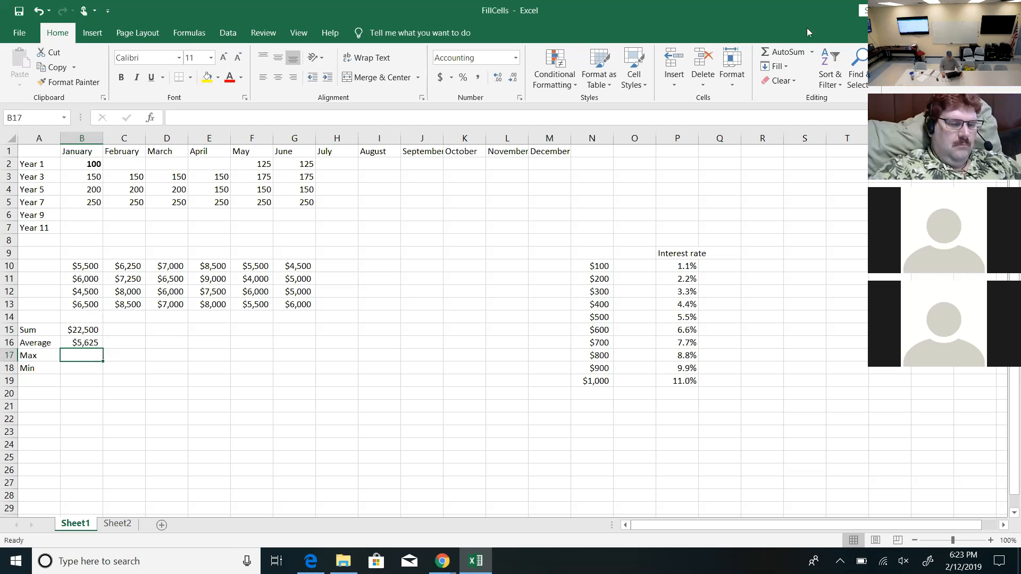
- Add January's Max $9,000 in B17 and Min $4,500 over B10:B13 in B18 via AutoSum
left_click(812, 51)
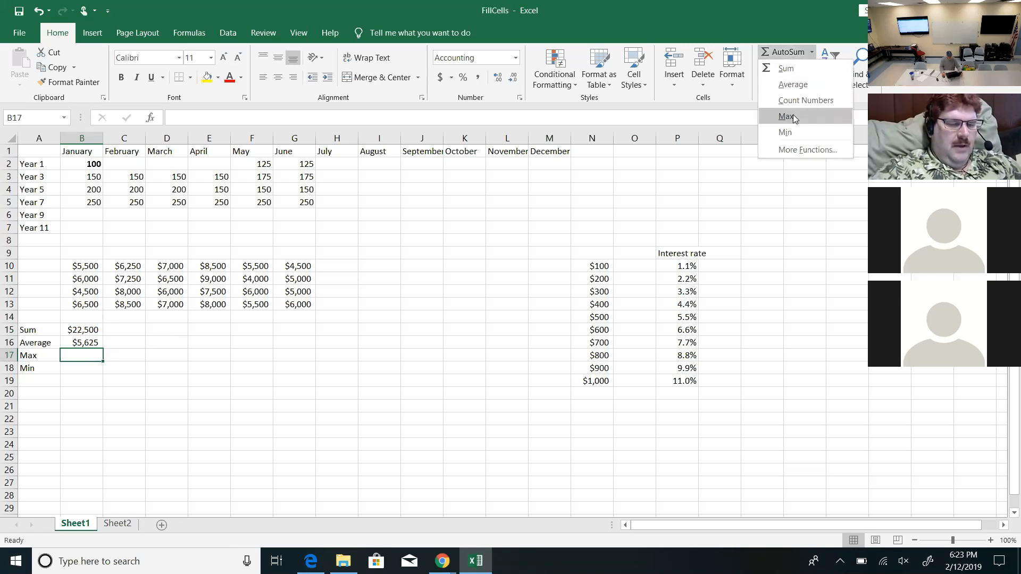
left_click(785, 116)
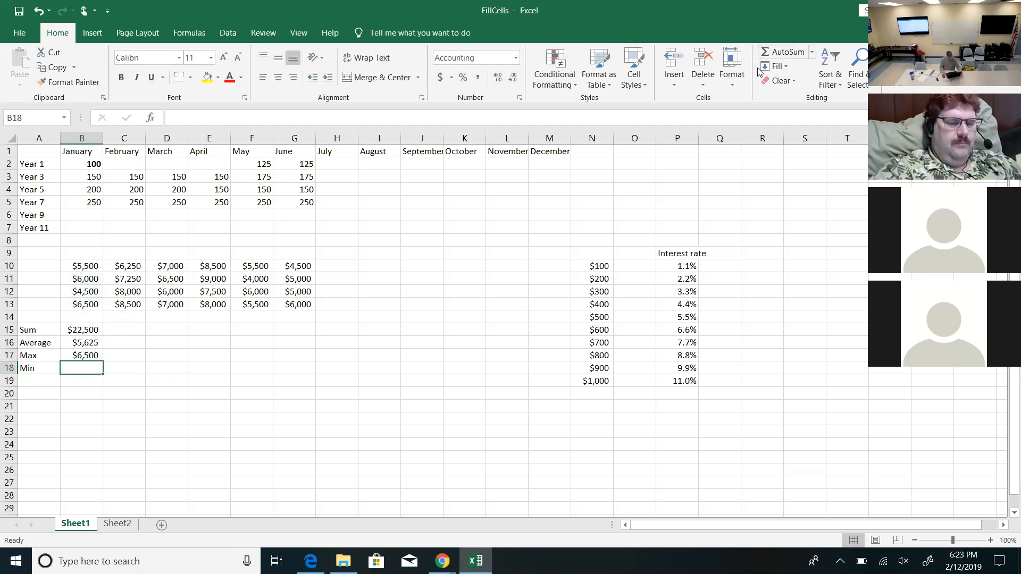
left_click(811, 51)
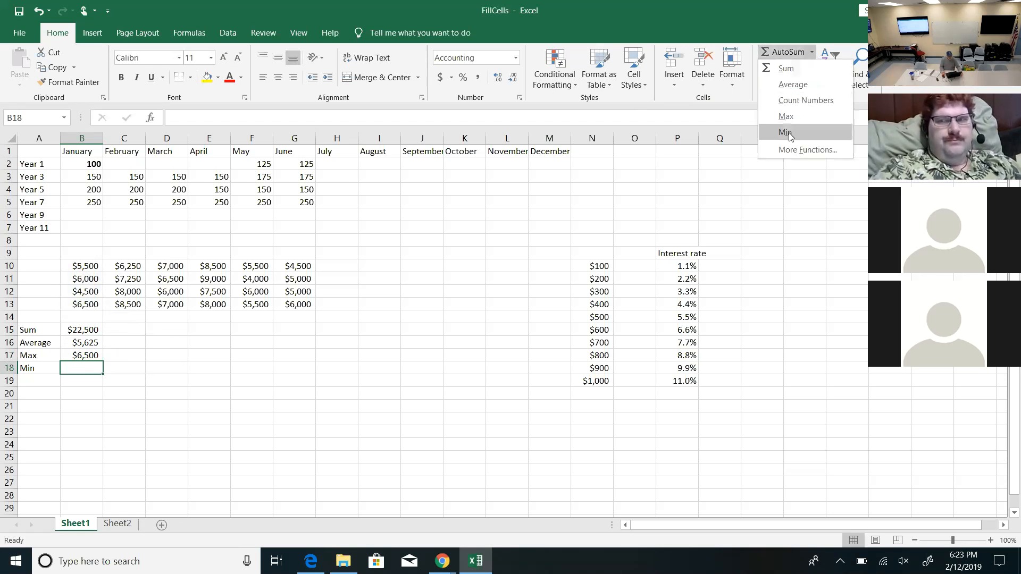
left_click(787, 132)
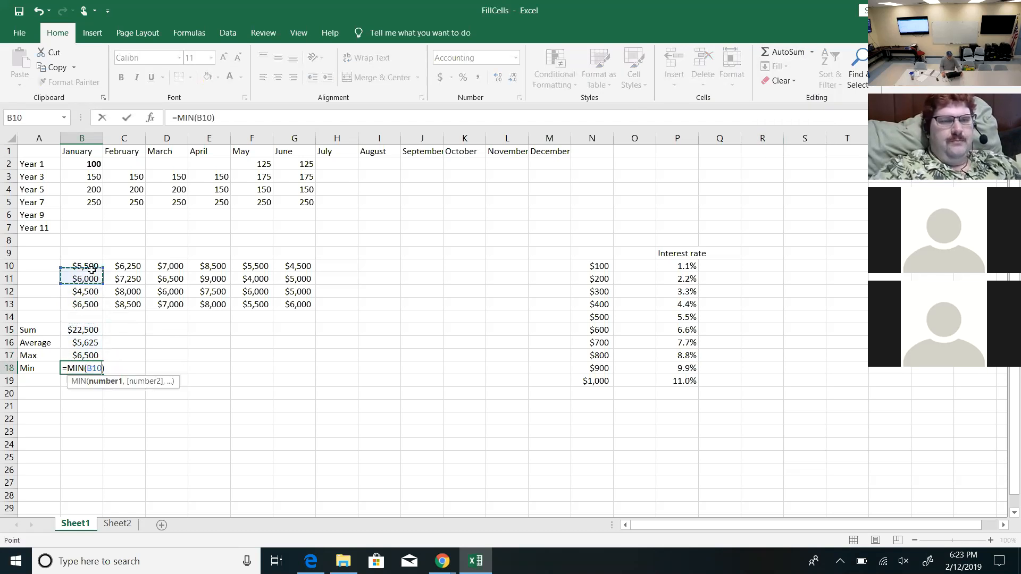
left_click_drag(82, 266, 82, 305)
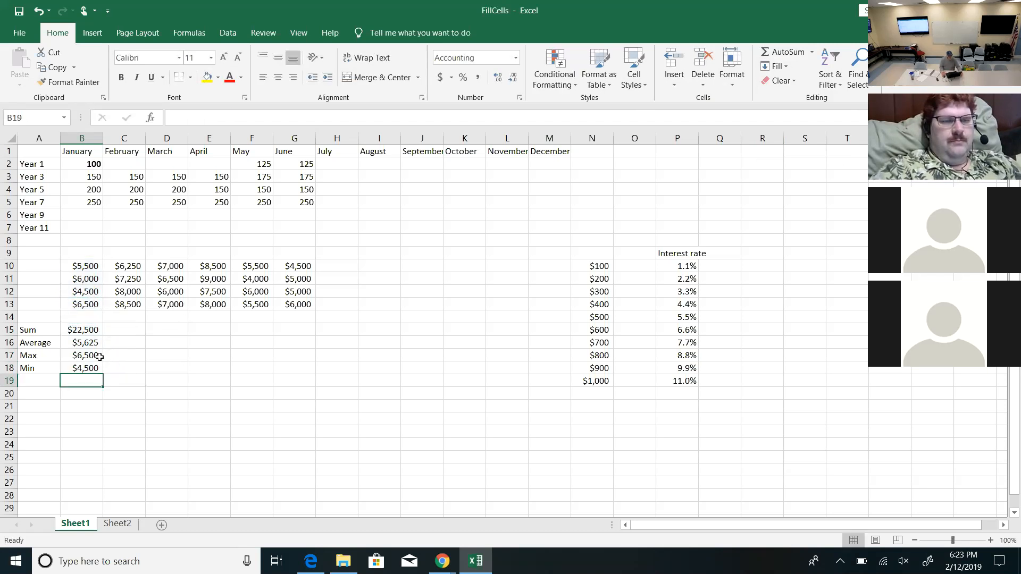
left_click(82, 355)
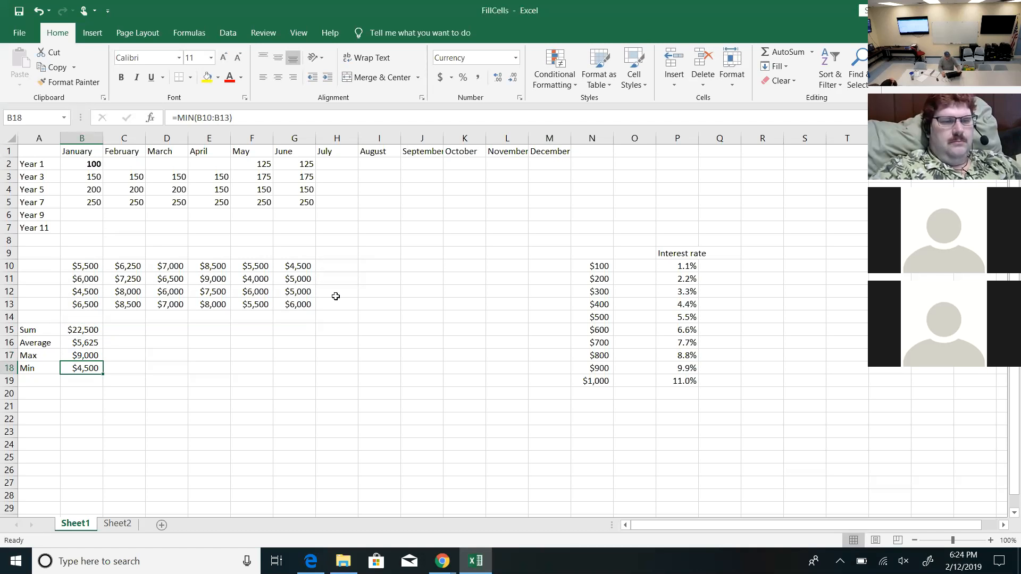
- Magnify the worksheet view to a custom 140% zoom
left_click(298, 33)
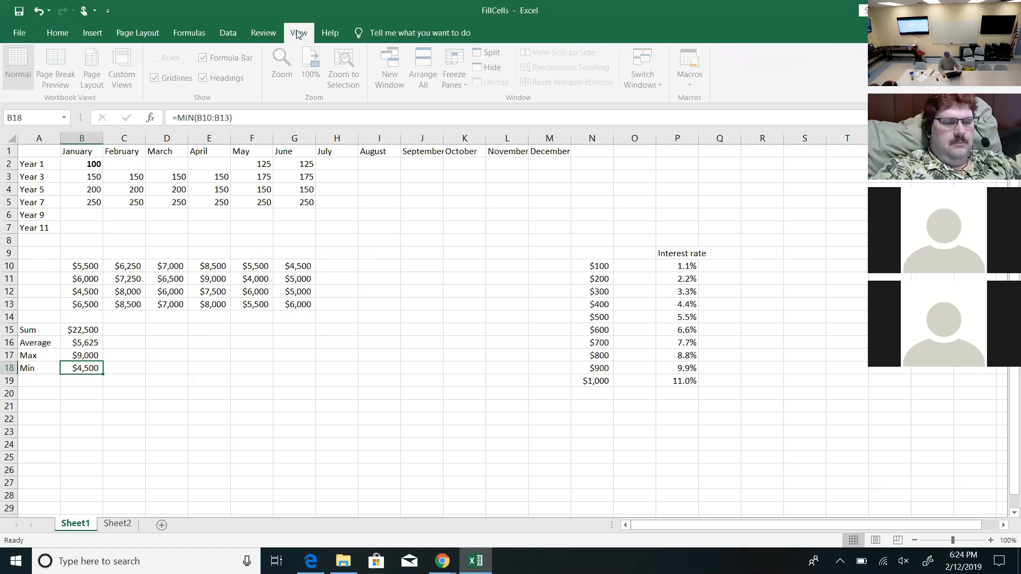
left_click(282, 61)
type("140")
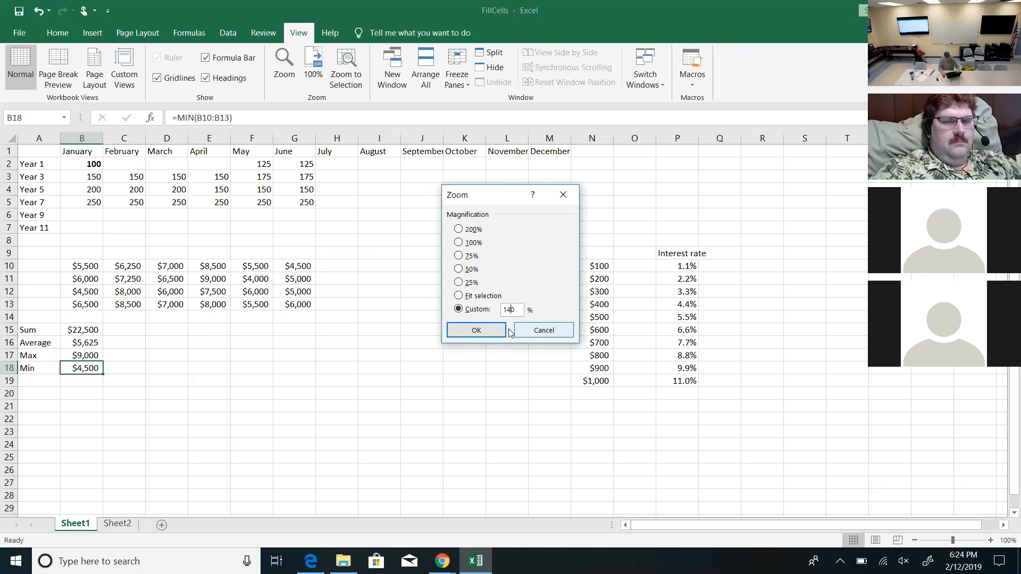
left_click(476, 330)
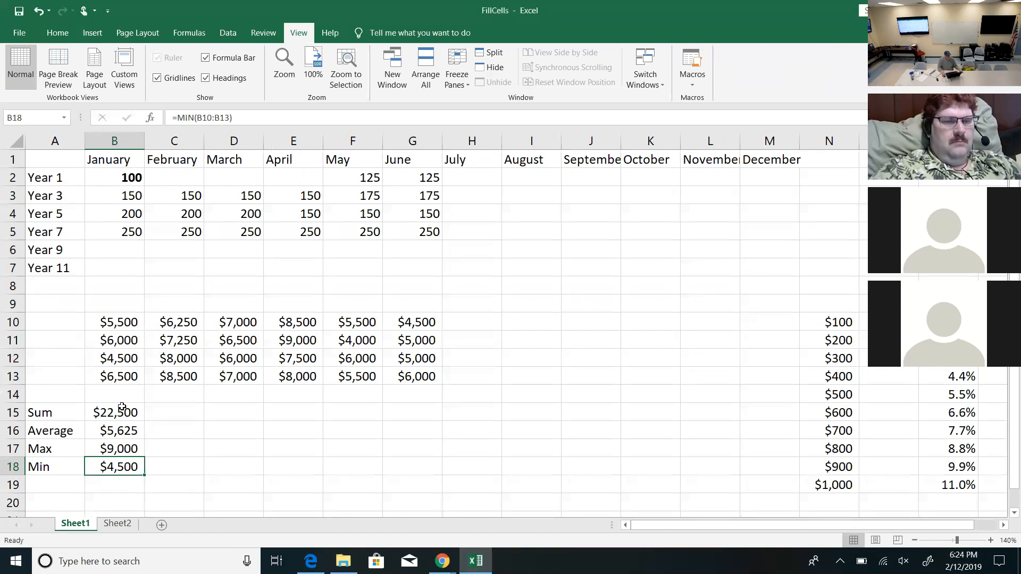
- Extend the B15 SUM range to B10:G13 so it totals all months, showing ####### in the narrow column
left_click(115, 412)
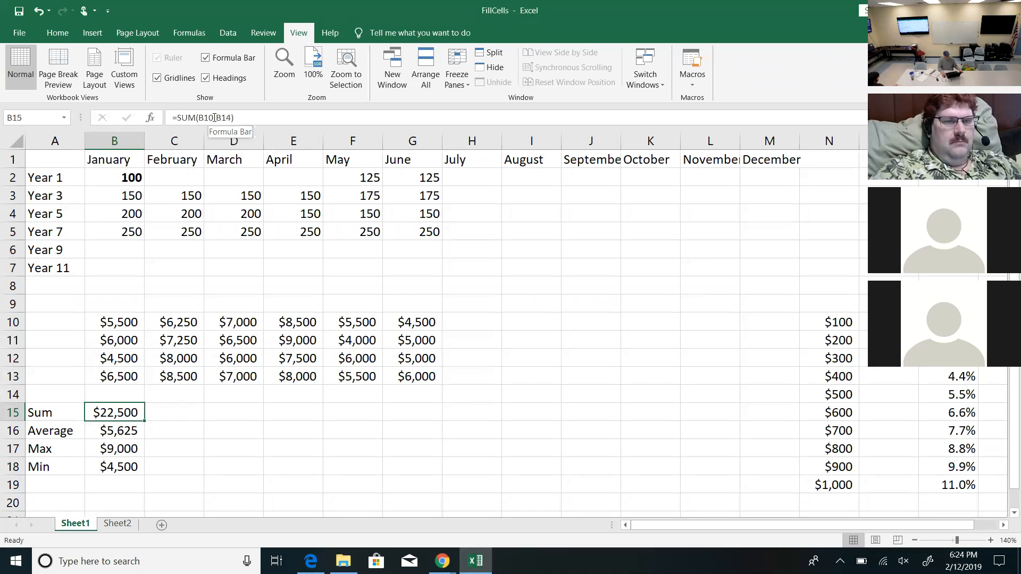
double_click(114, 413)
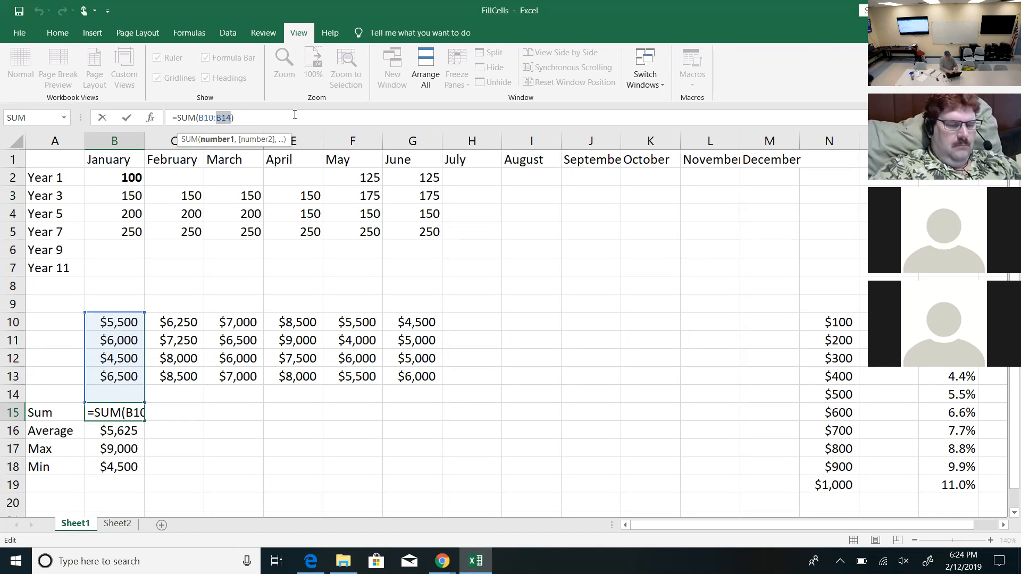
left_click_drag(114, 322, 412, 376)
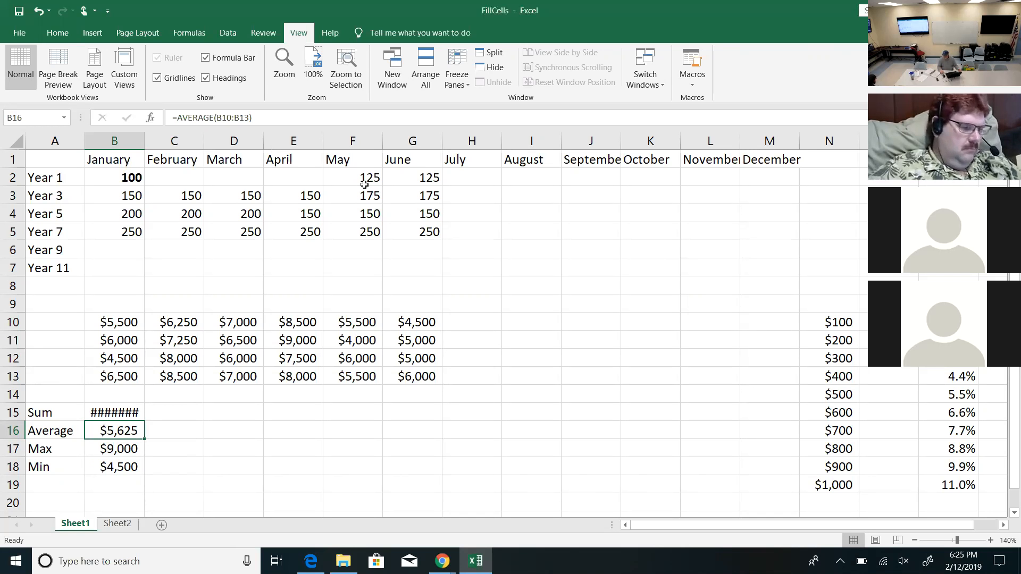
mouse_move(348, 179)
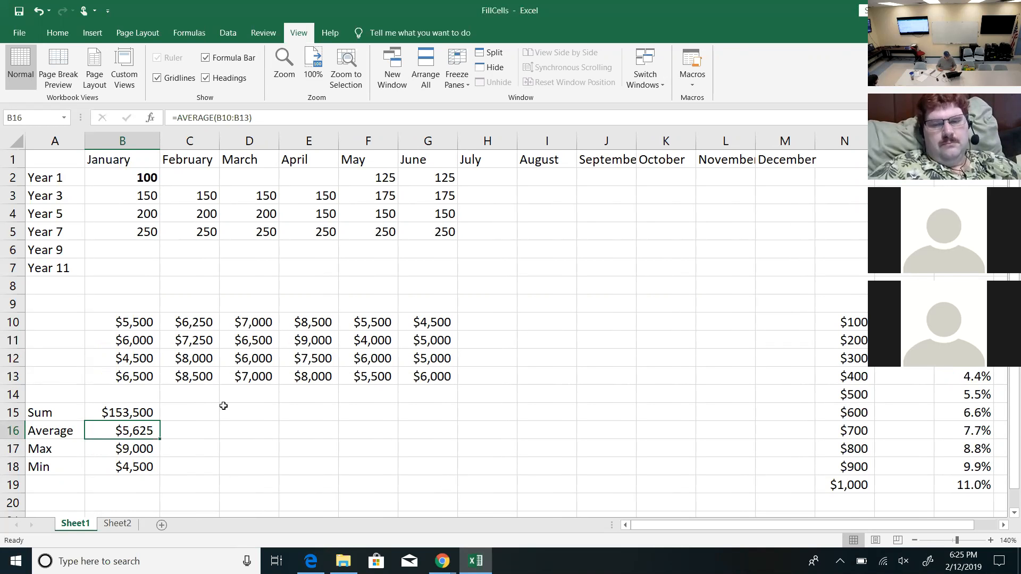
mouse_move(234, 400)
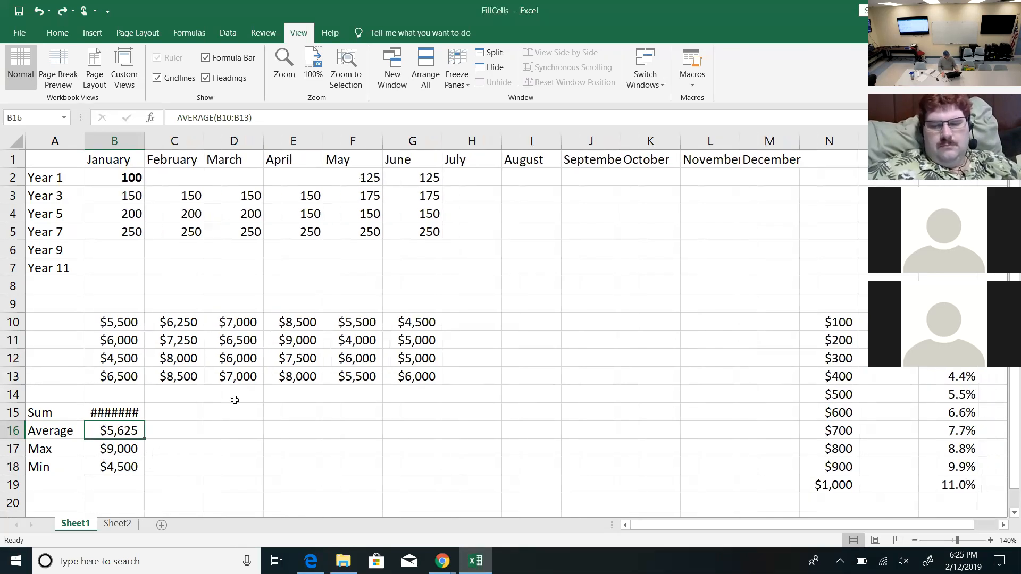
- Reduce the font size of B15 so the $153,500 total displays instead of hash marks
left_click(114, 412)
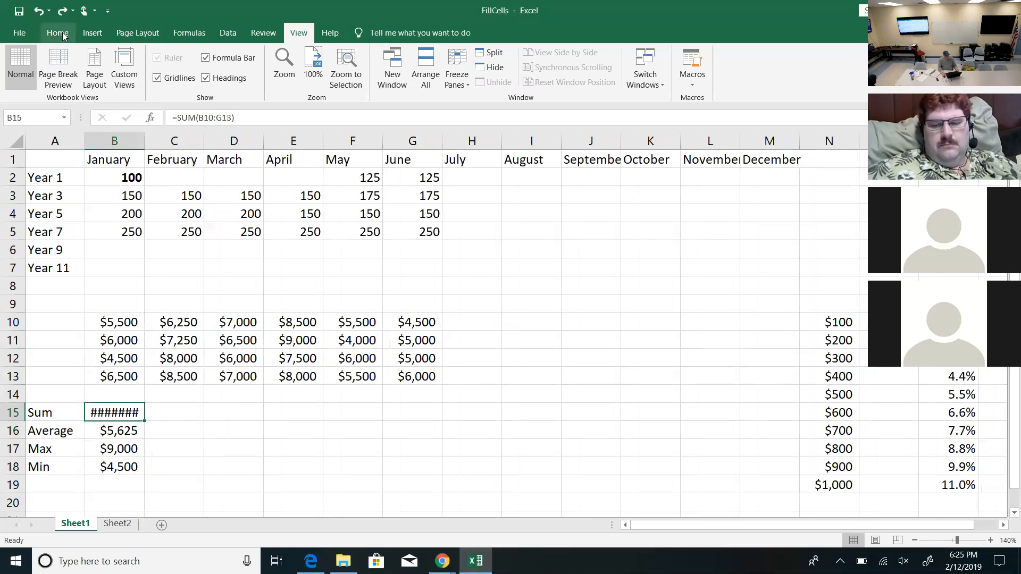
left_click(56, 33)
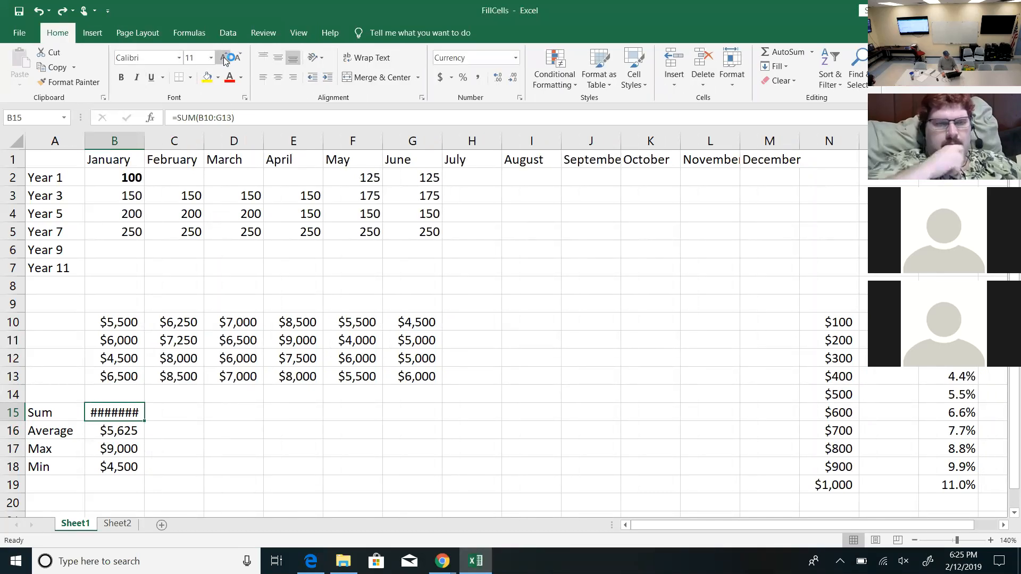
left_click(224, 57)
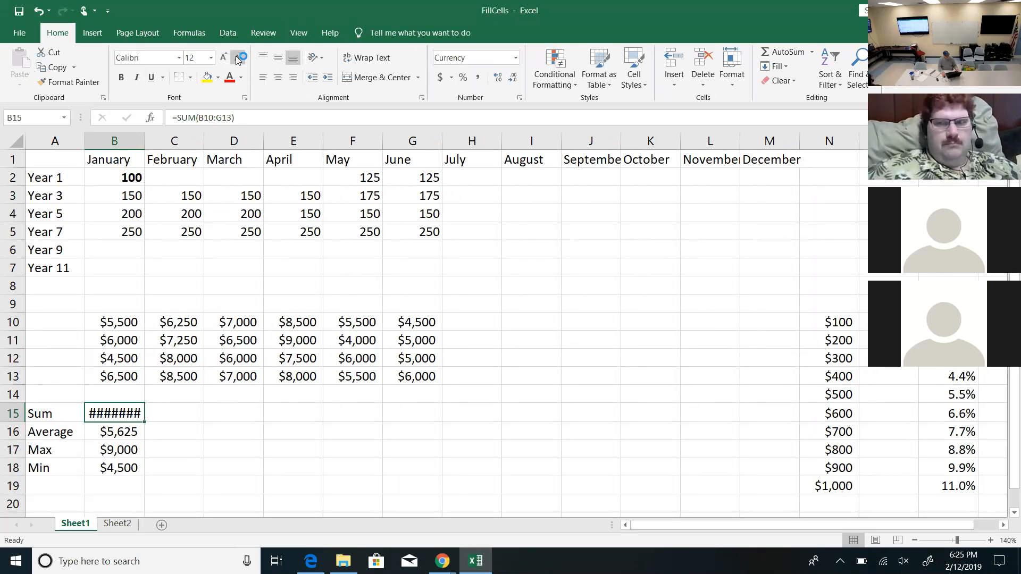
left_click(238, 58)
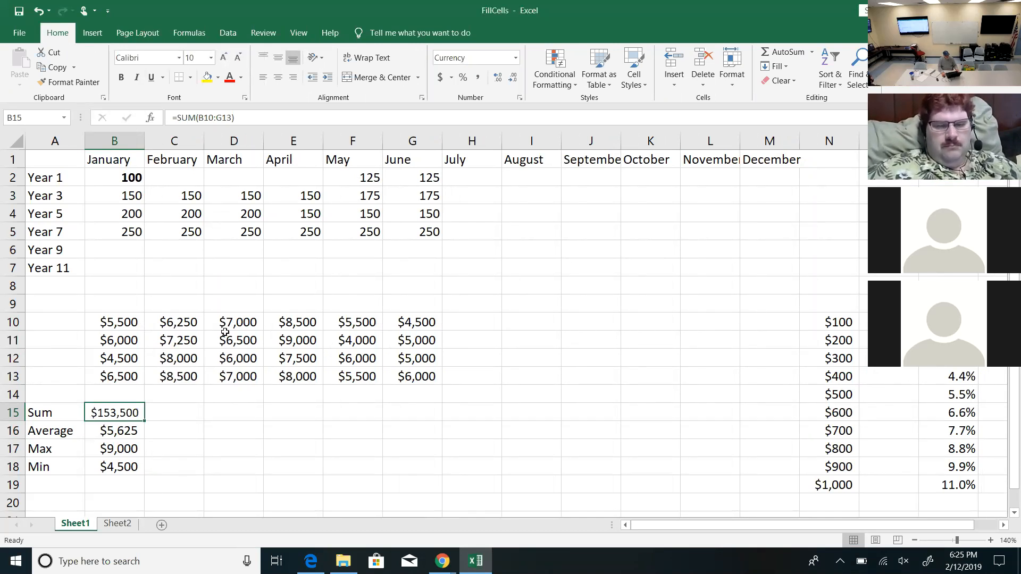
mouse_move(88, 434)
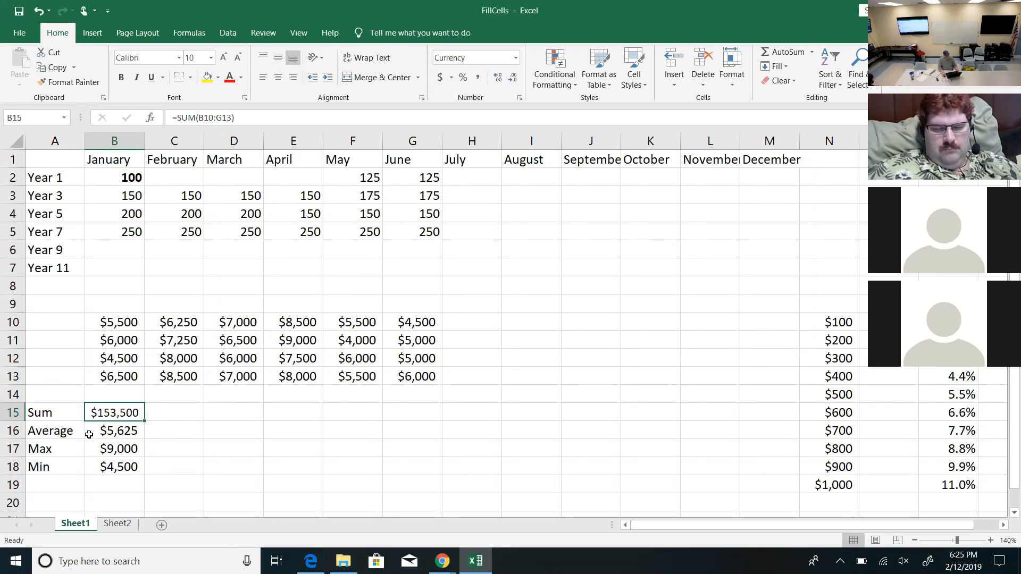
left_click(114, 431)
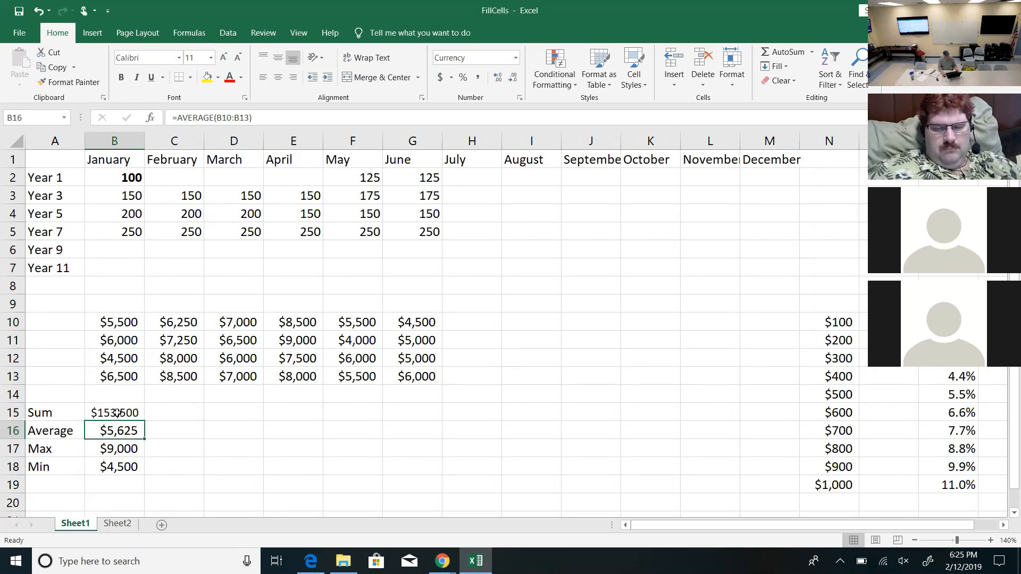
left_click(114, 413)
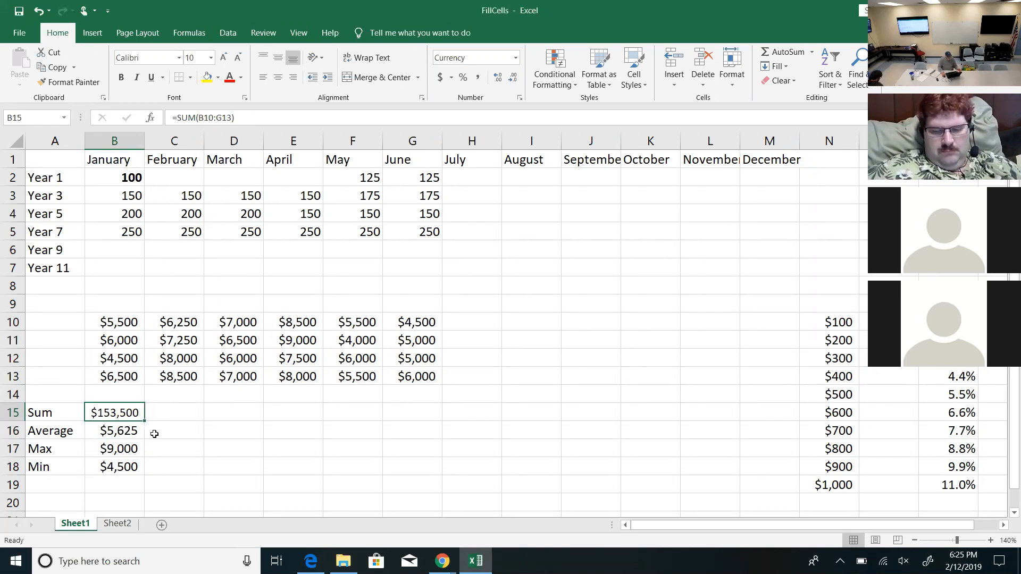
mouse_move(153, 466)
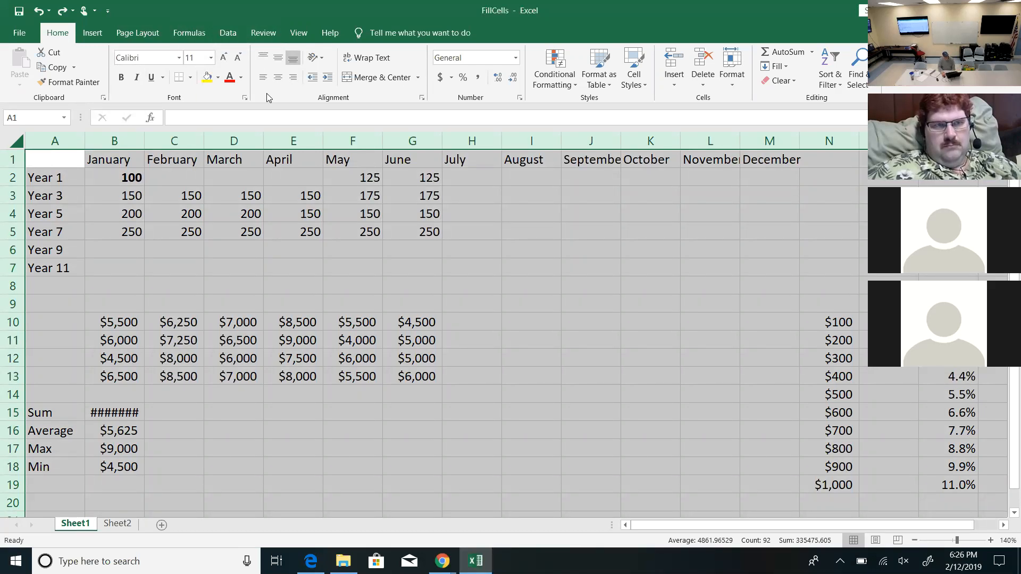
mouse_move(404, 94)
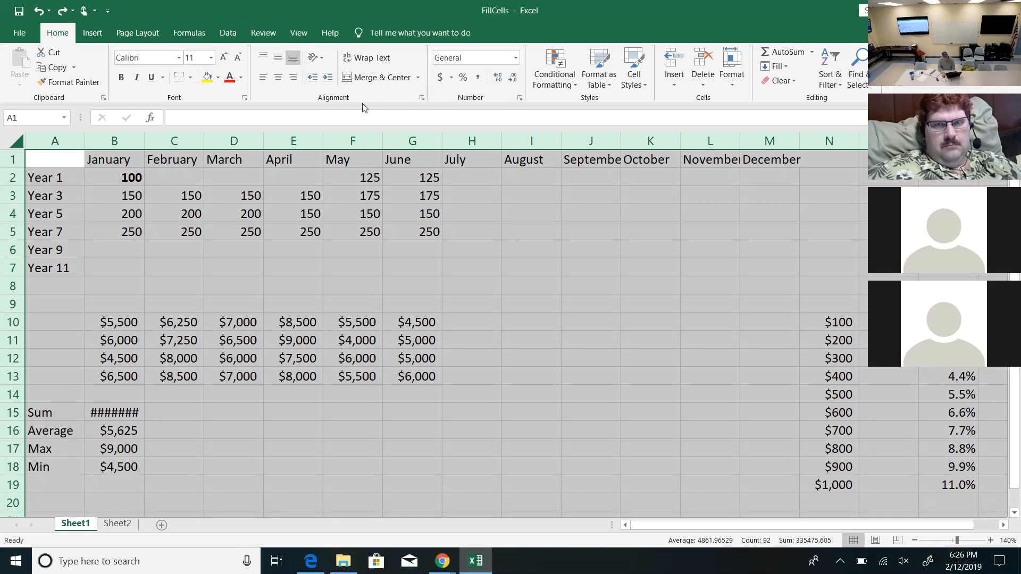
mouse_move(246, 98)
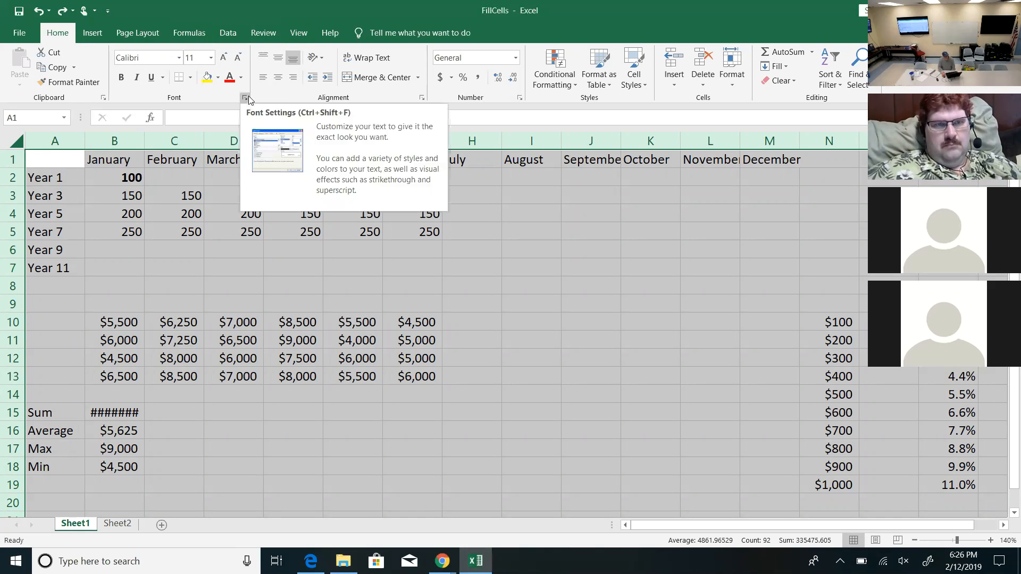
mouse_move(494, 91)
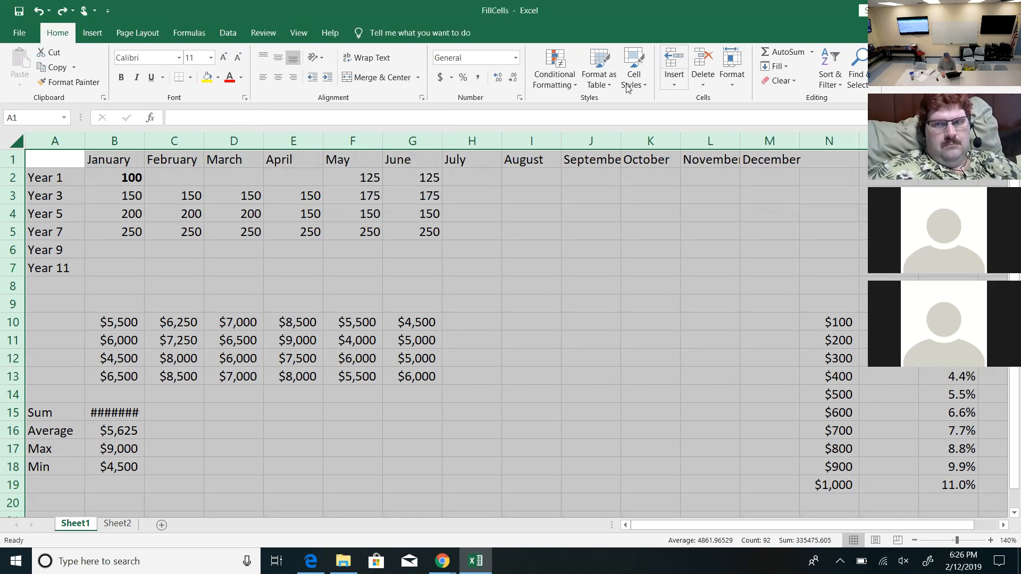
- Turn on Shrink to fit in Format Cells Alignment for all cells so $153,500 and month names fit
left_click(426, 33)
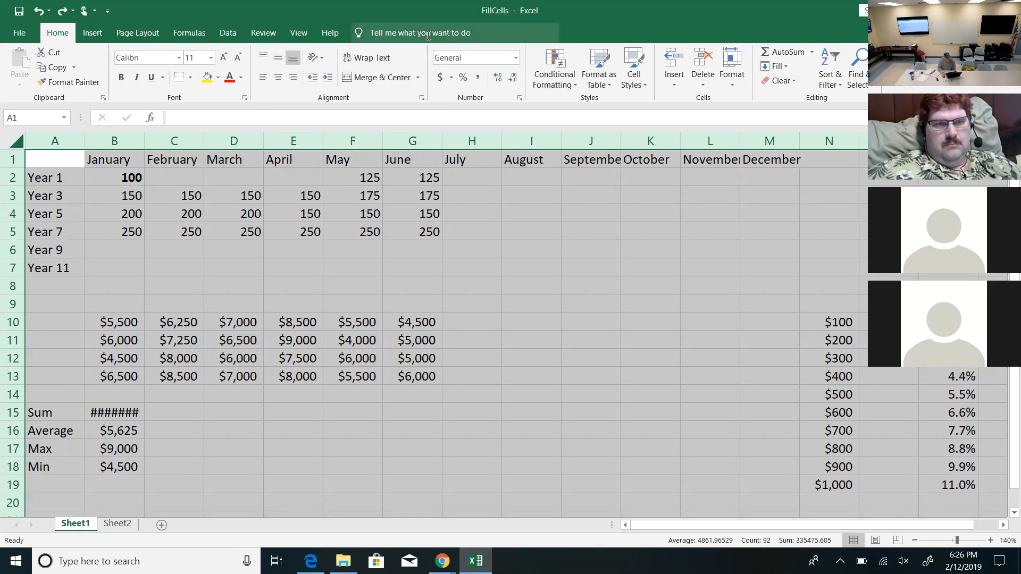
mouse_move(368, 63)
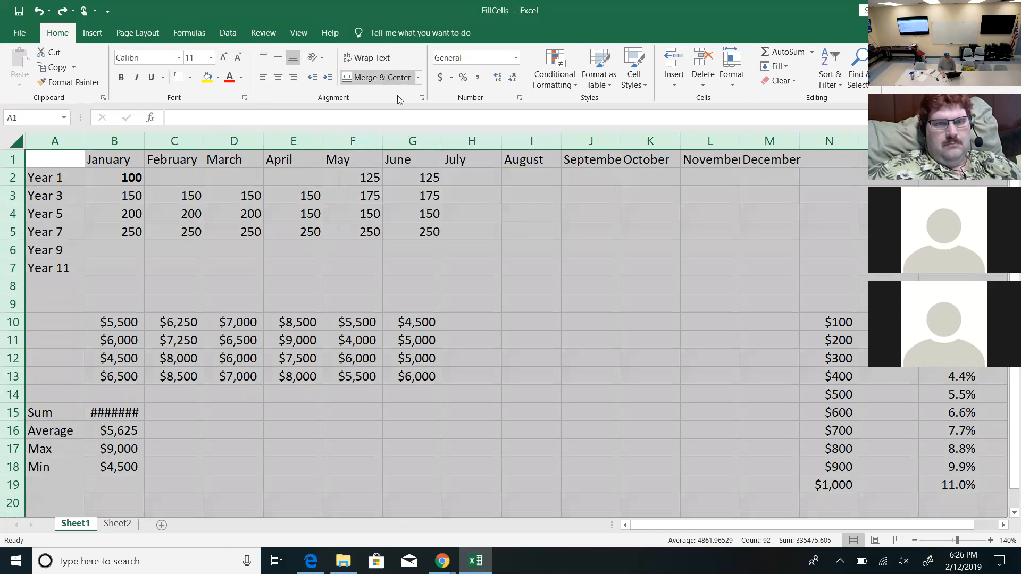
left_click(423, 96)
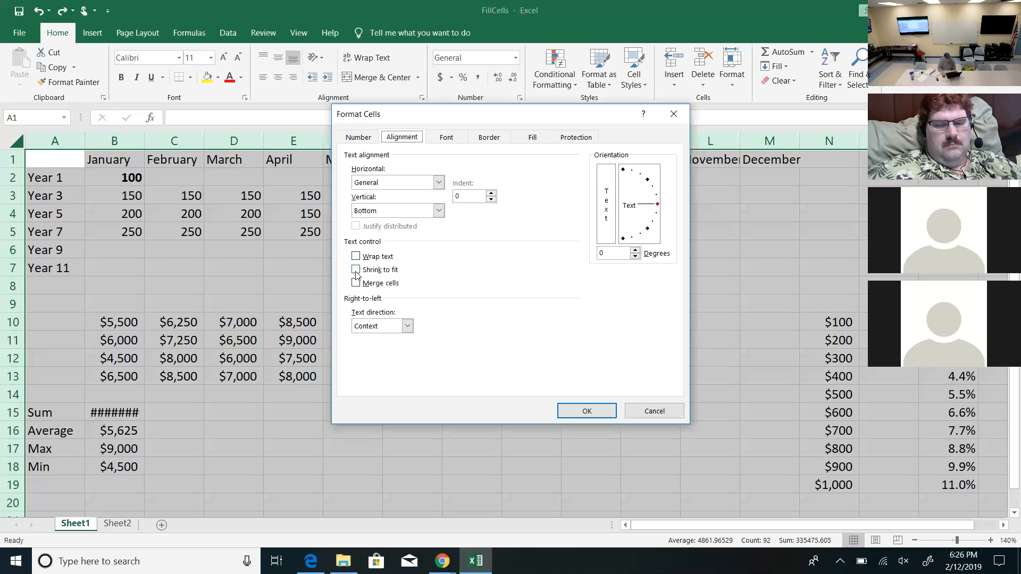
left_click(356, 270)
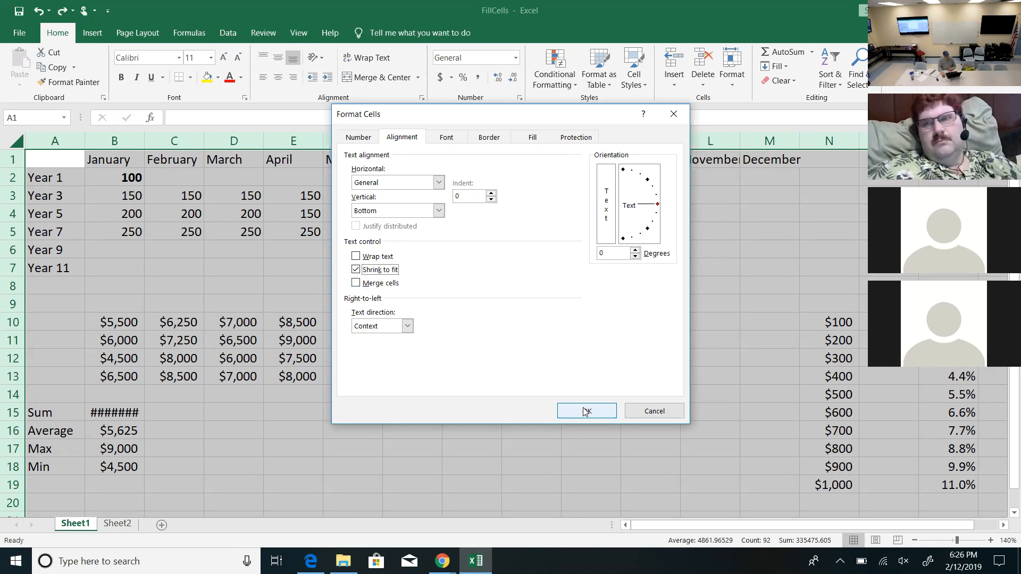
left_click(585, 410)
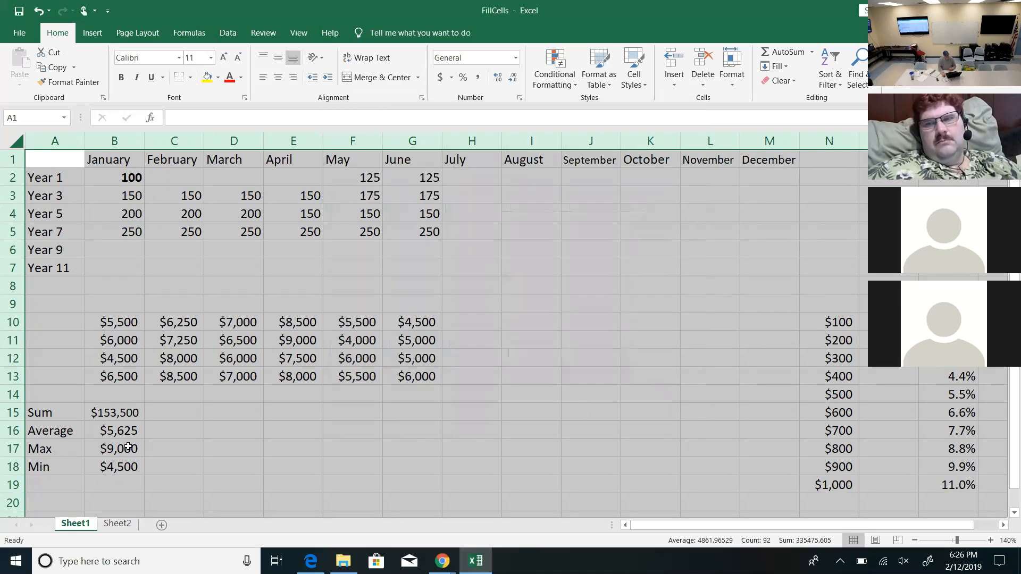
left_click(114, 413)
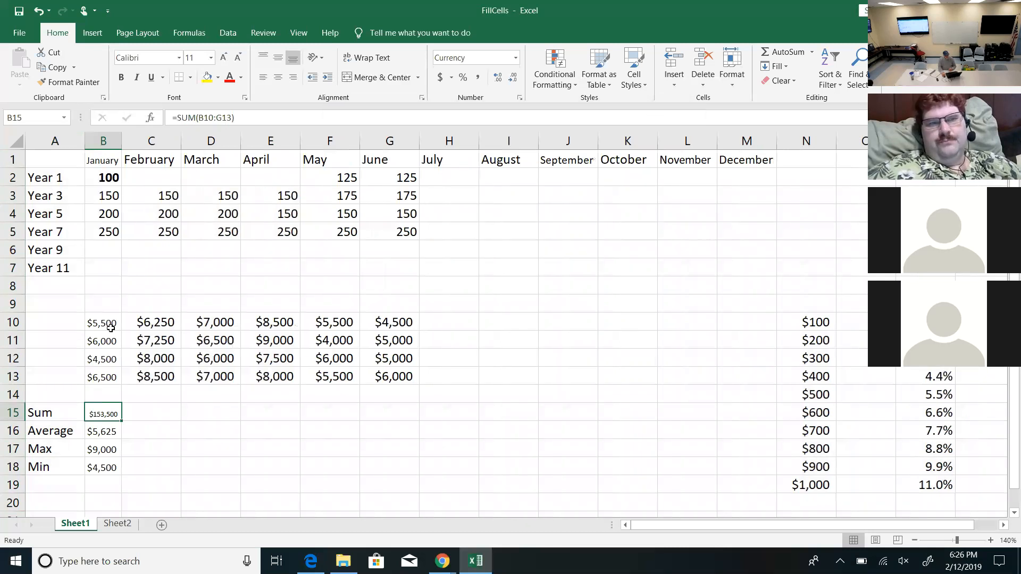
mouse_move(109, 469)
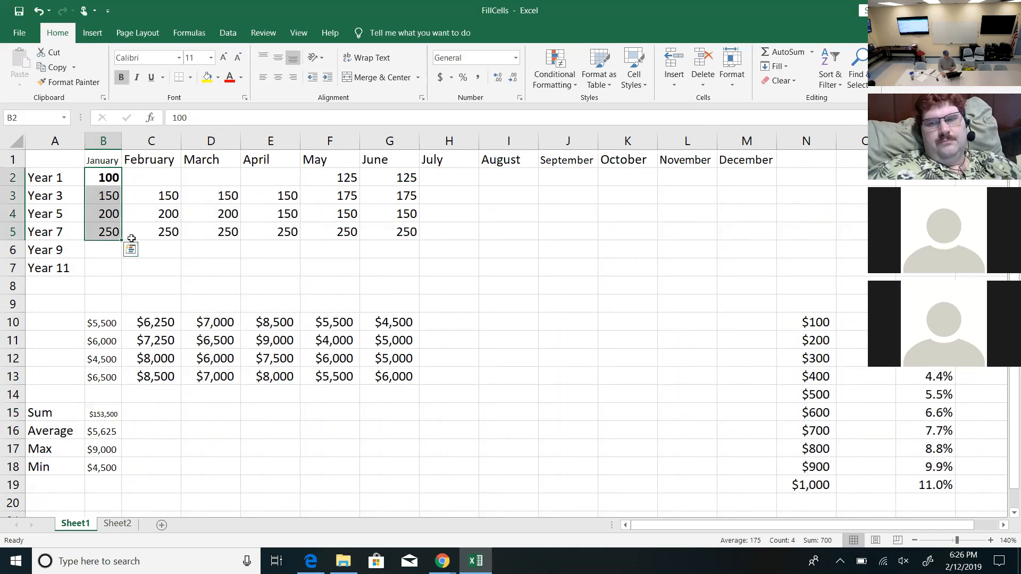
mouse_move(145, 259)
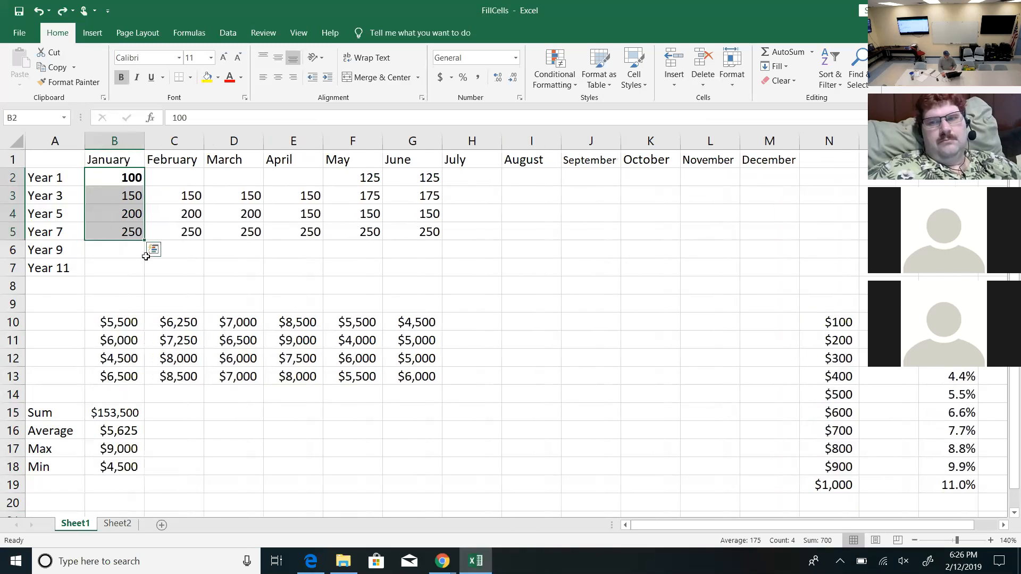
- Enable Wrap text for the whole sheet so September, November and December break onto two lines
left_click(233, 140)
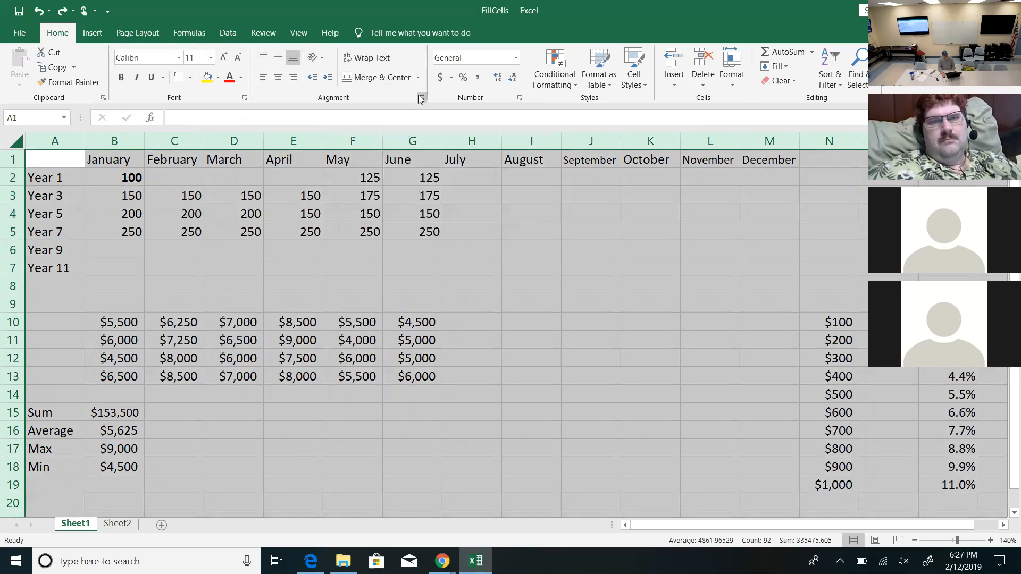
mouse_move(373, 58)
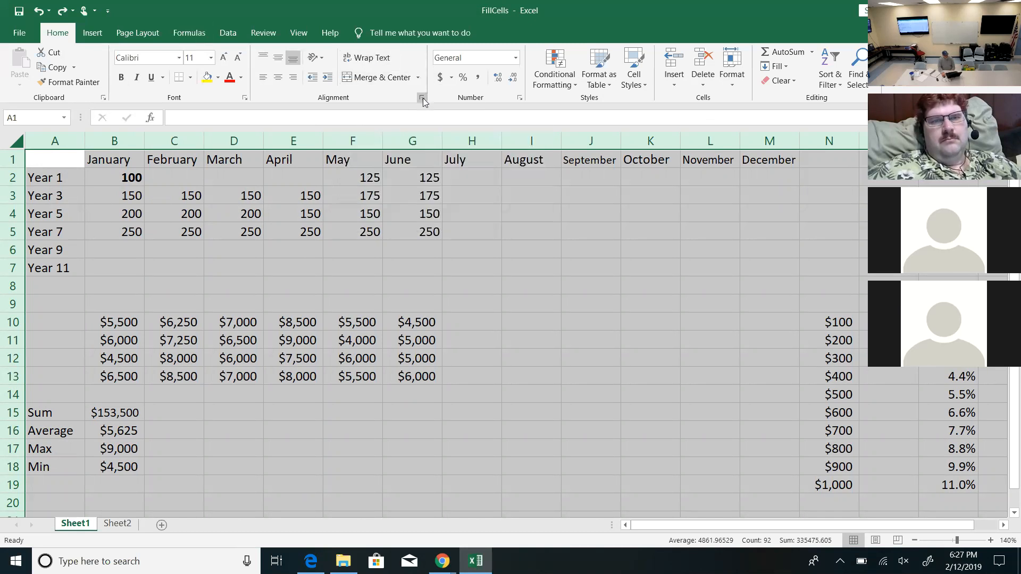
left_click(422, 97)
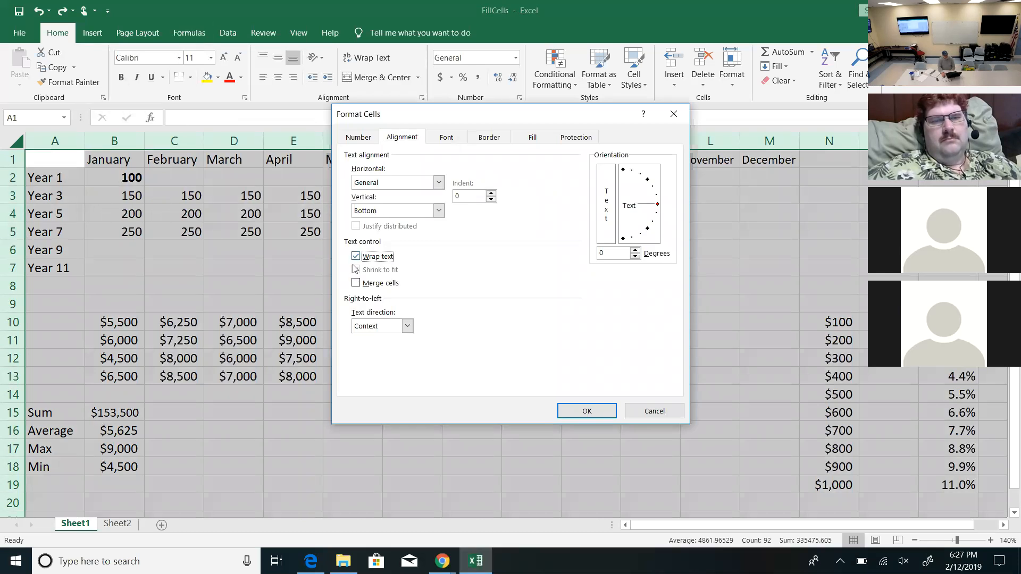
left_click(356, 256)
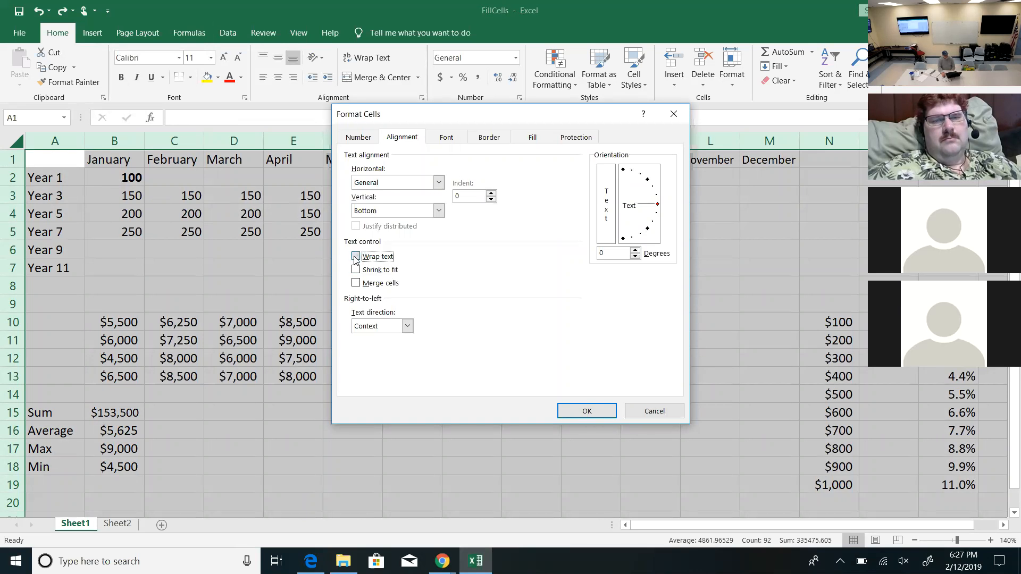
left_click(357, 257)
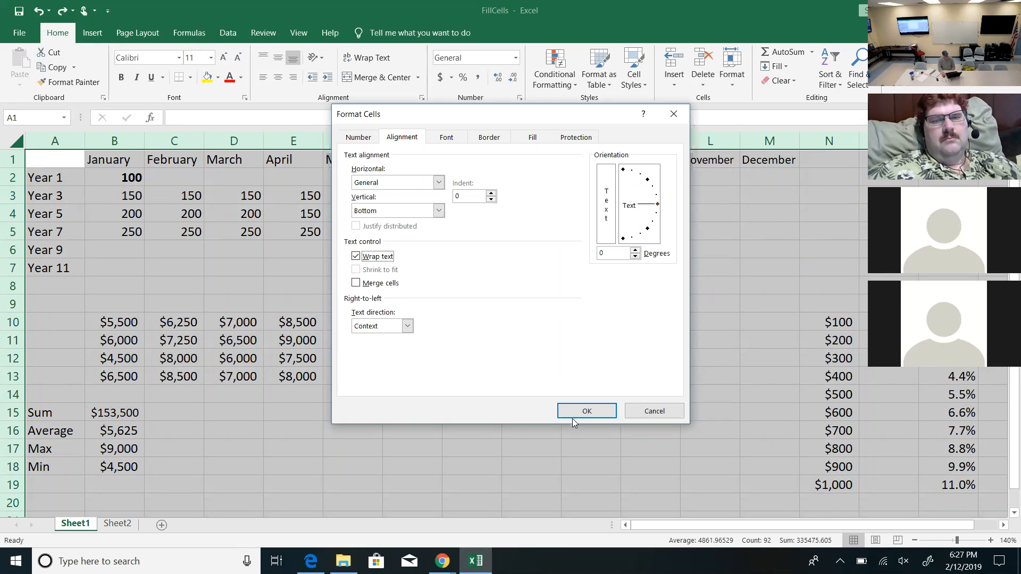
left_click(585, 411)
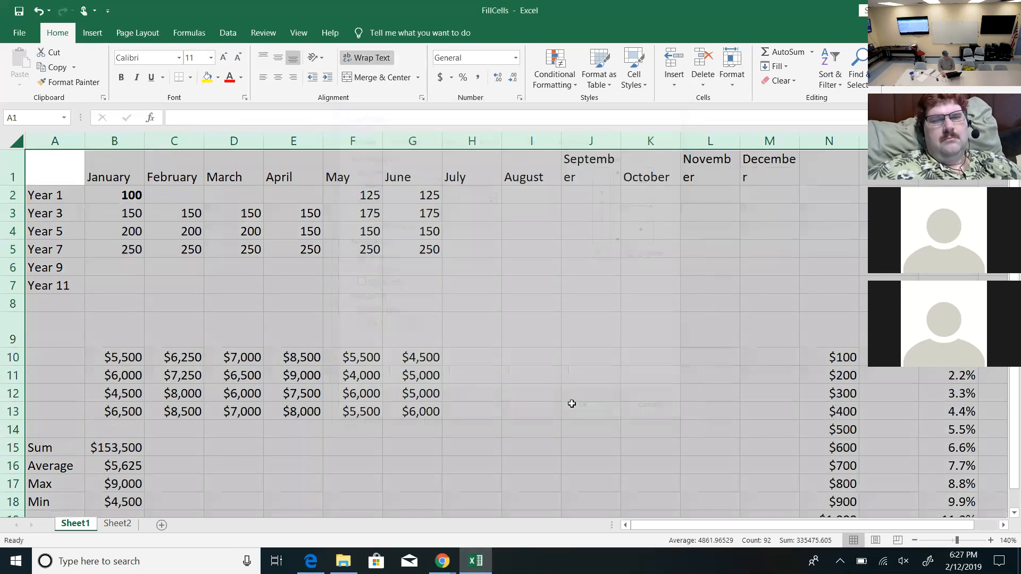
left_click(591, 167)
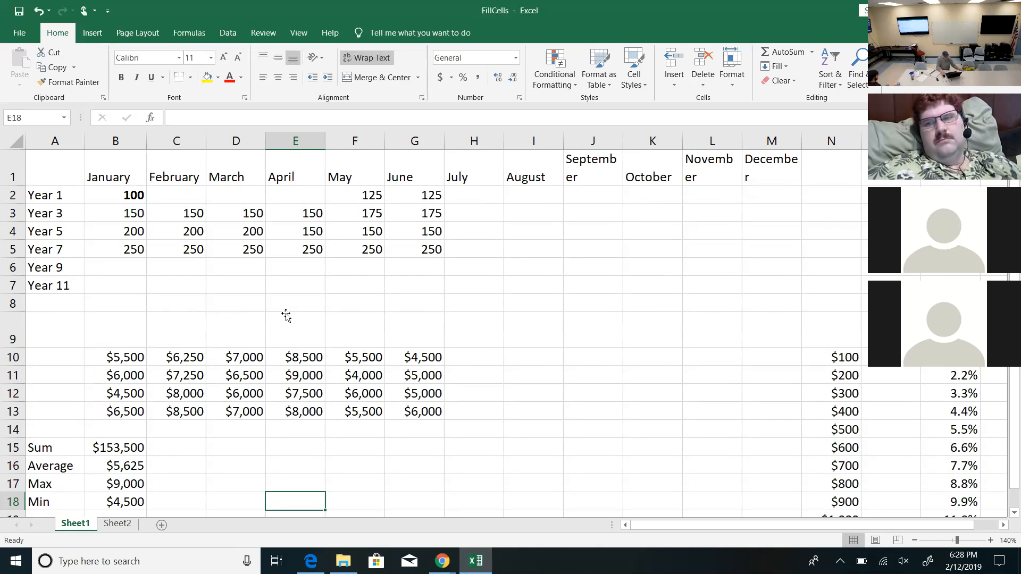
- Total column B as $22,500 in B14 with =SUM(B10:B13) and fill the formula across to column G
left_click(54, 448)
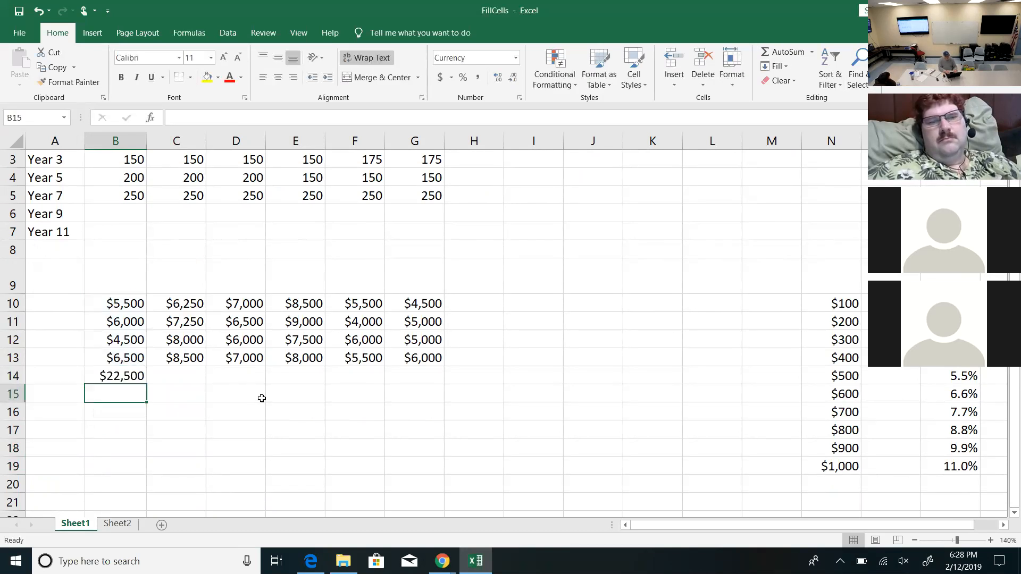
left_click(115, 375)
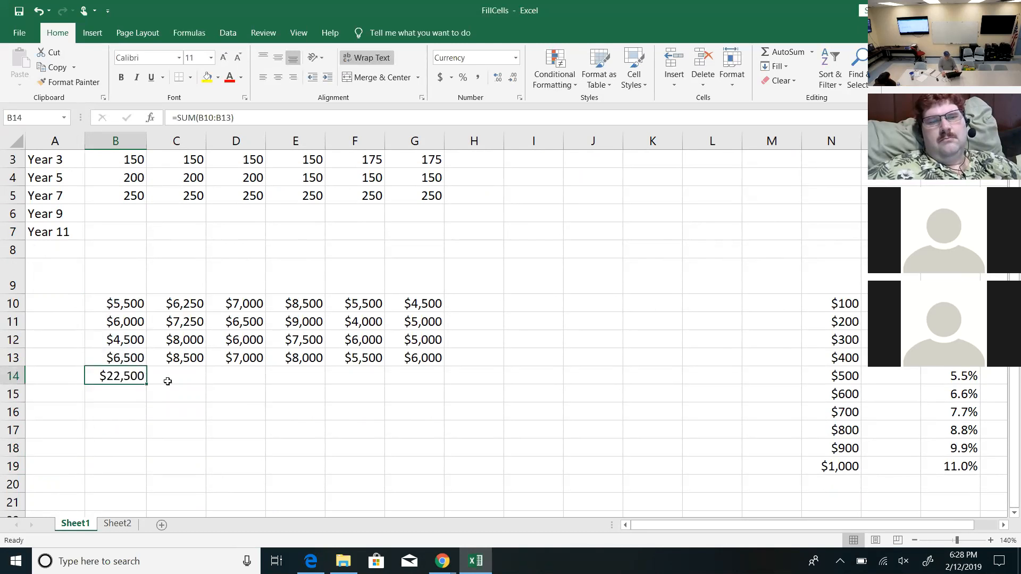
mouse_move(146, 385)
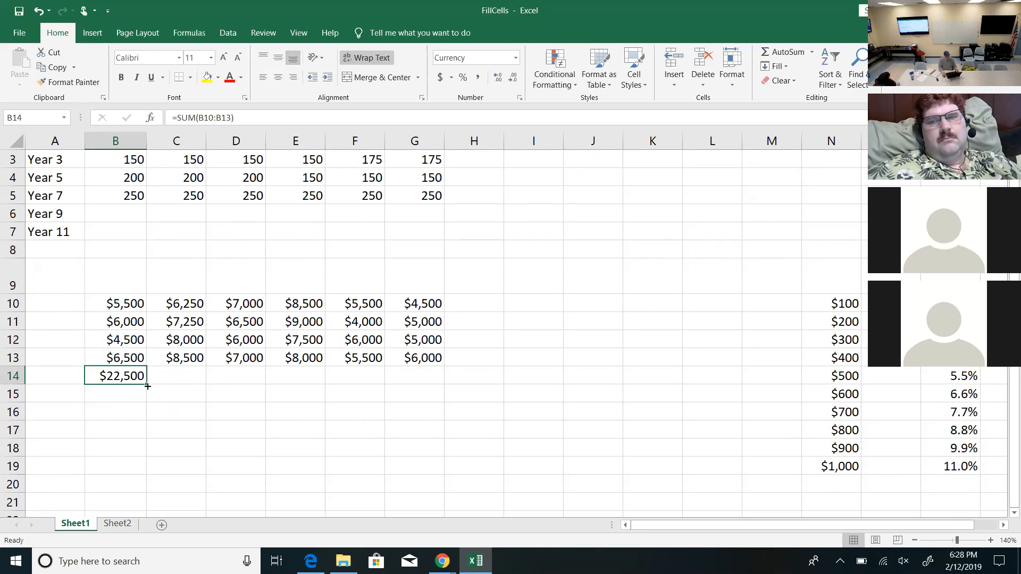
left_click_drag(147, 387, 381, 376)
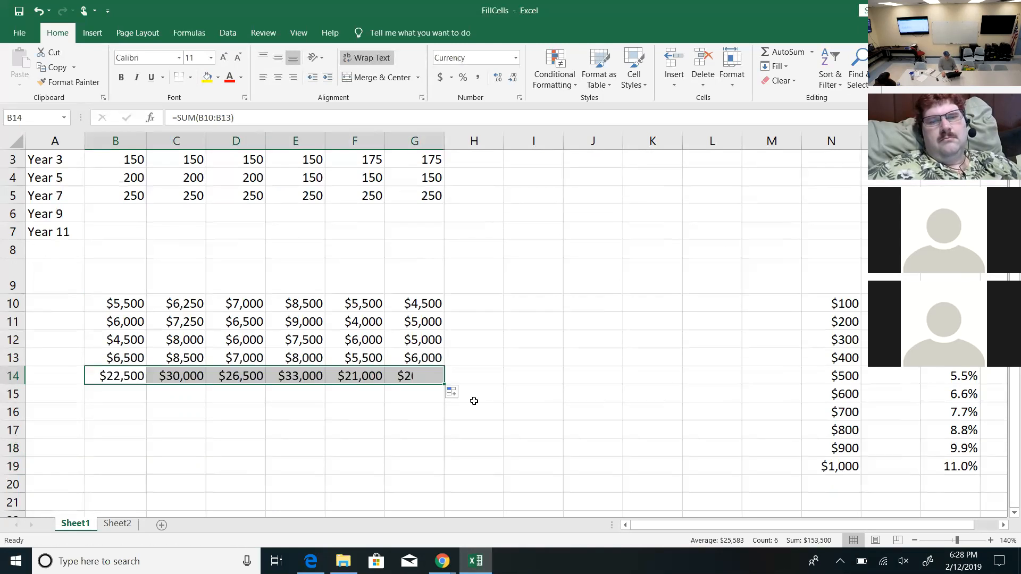
left_click(473, 428)
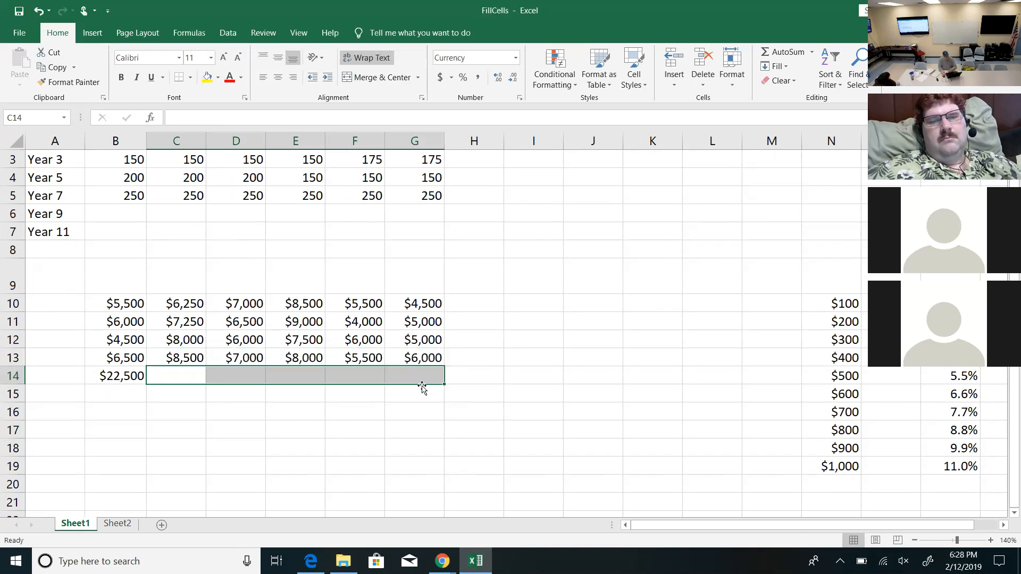
left_click(413, 429)
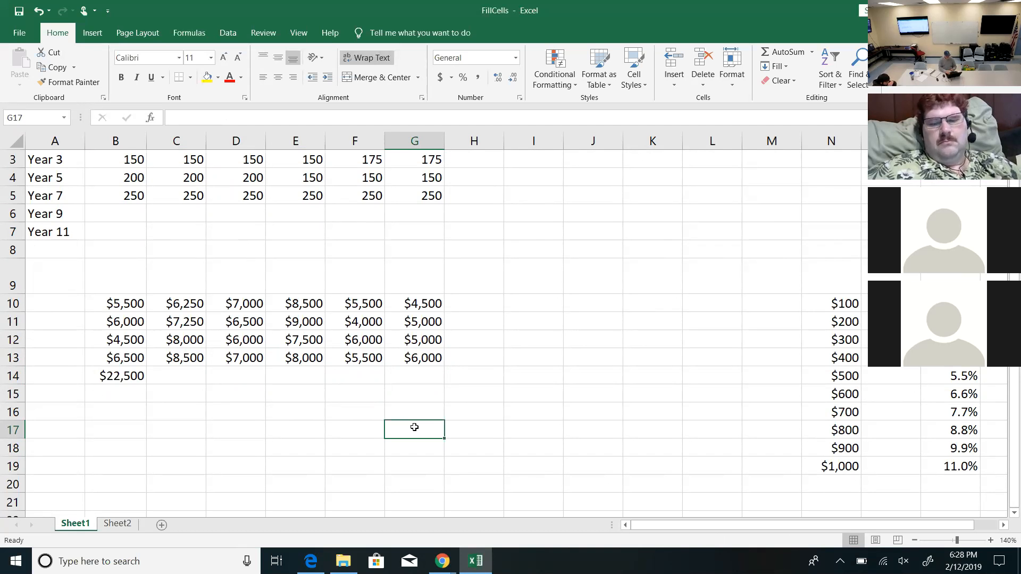
left_click(114, 376)
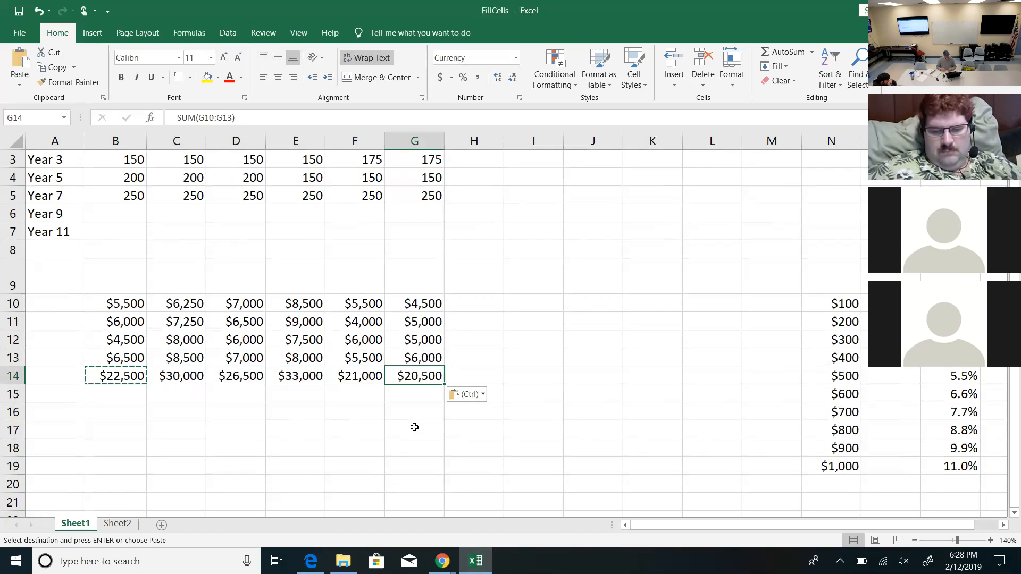
mouse_move(391, 445)
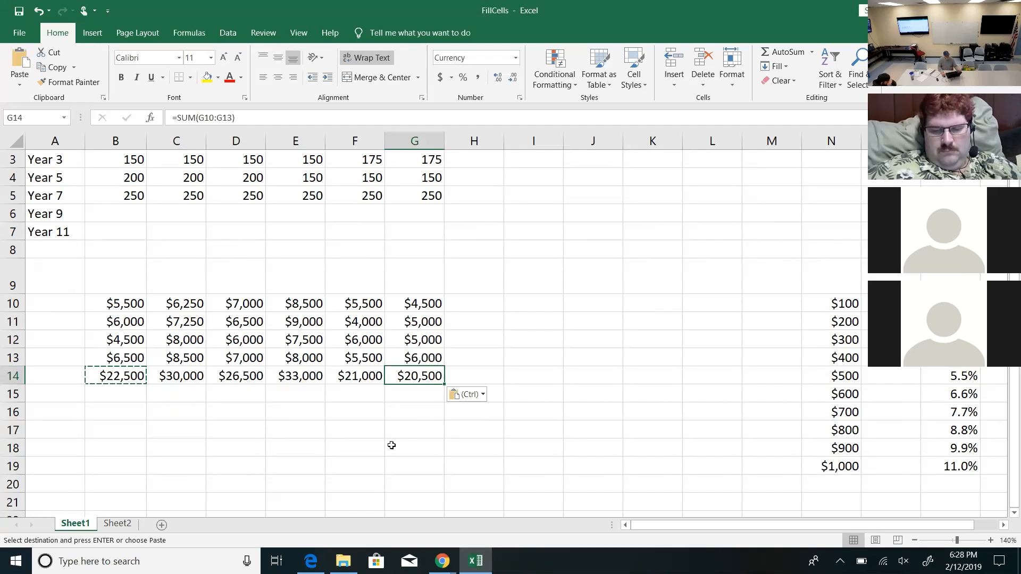
left_click(115, 412)
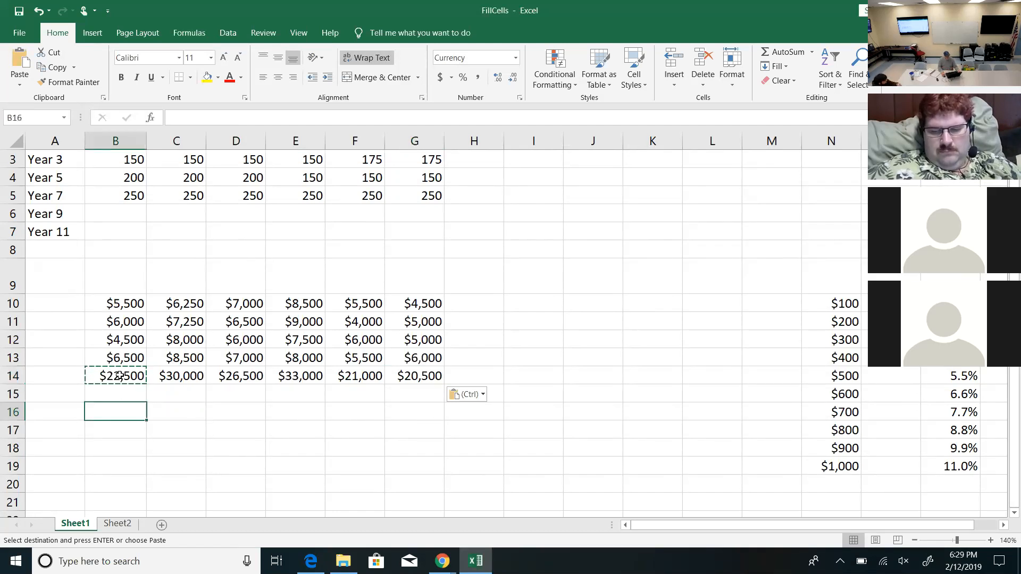
left_click(115, 375)
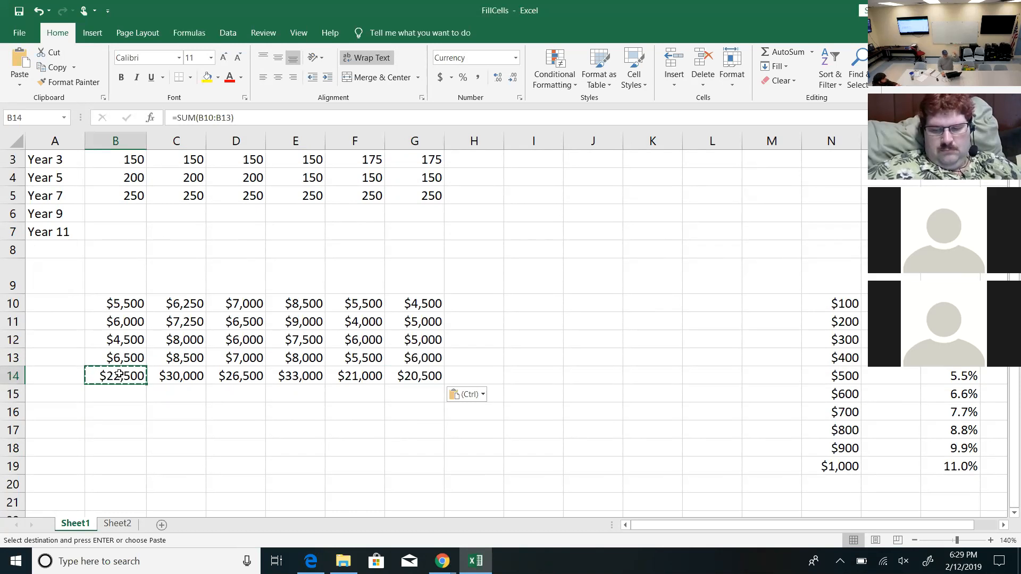
left_click(176, 376)
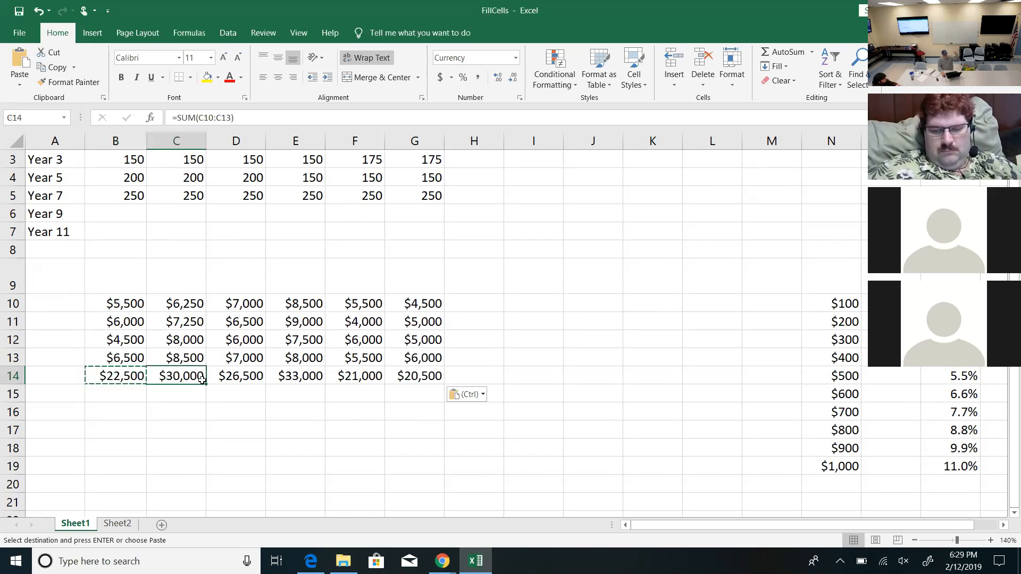
left_click(236, 375)
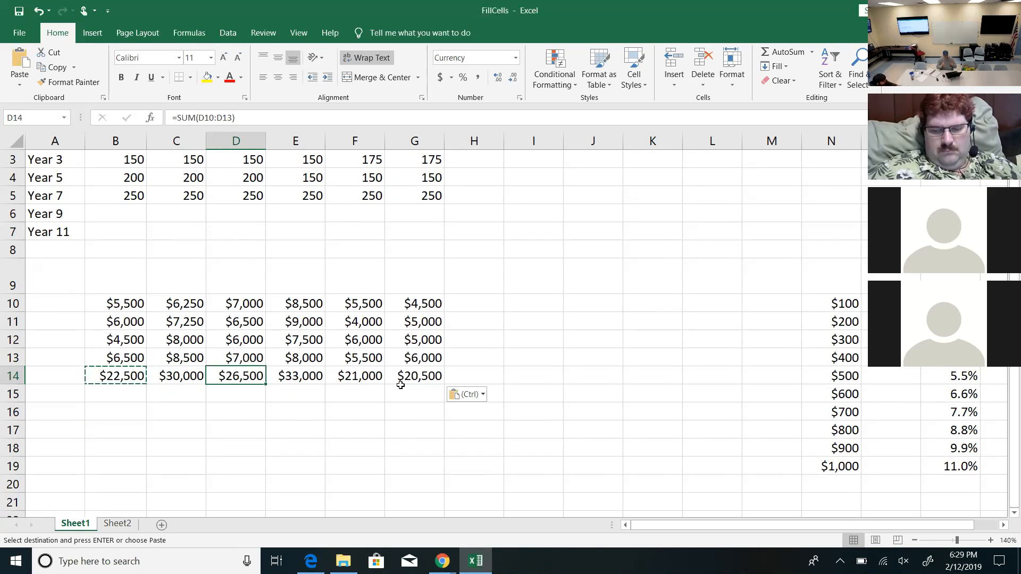
mouse_move(303, 426)
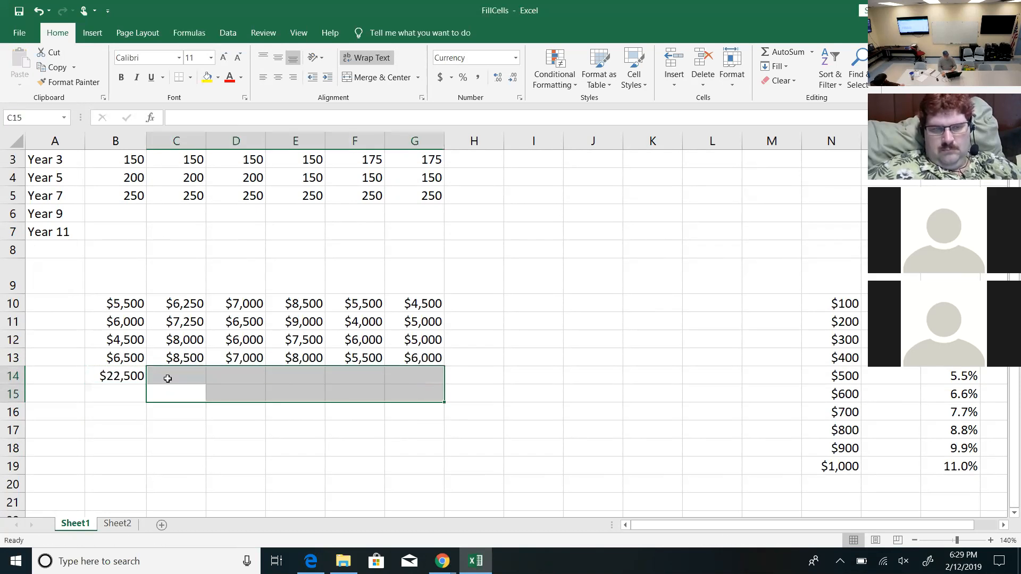
left_click(115, 376)
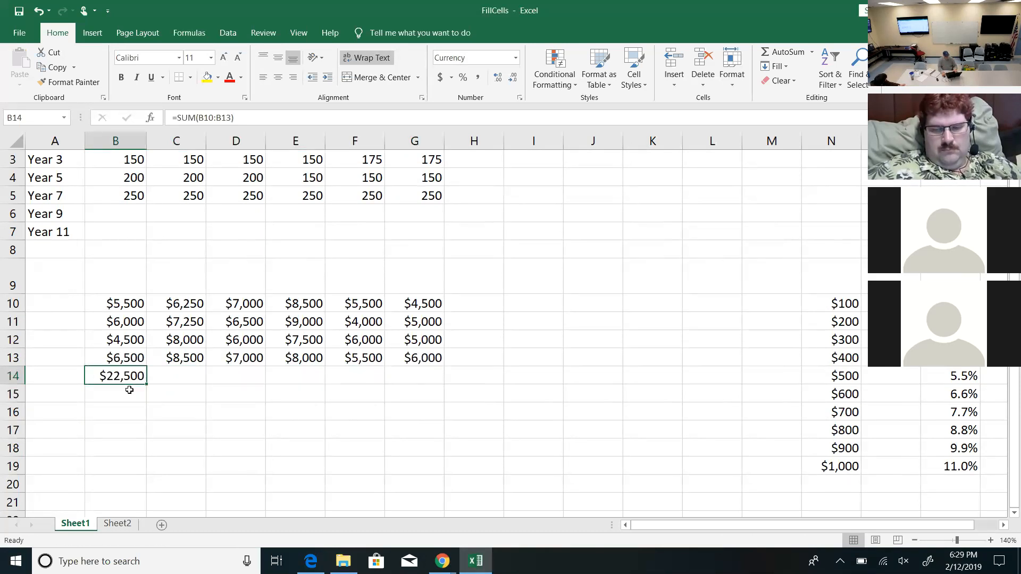
left_click(176, 393)
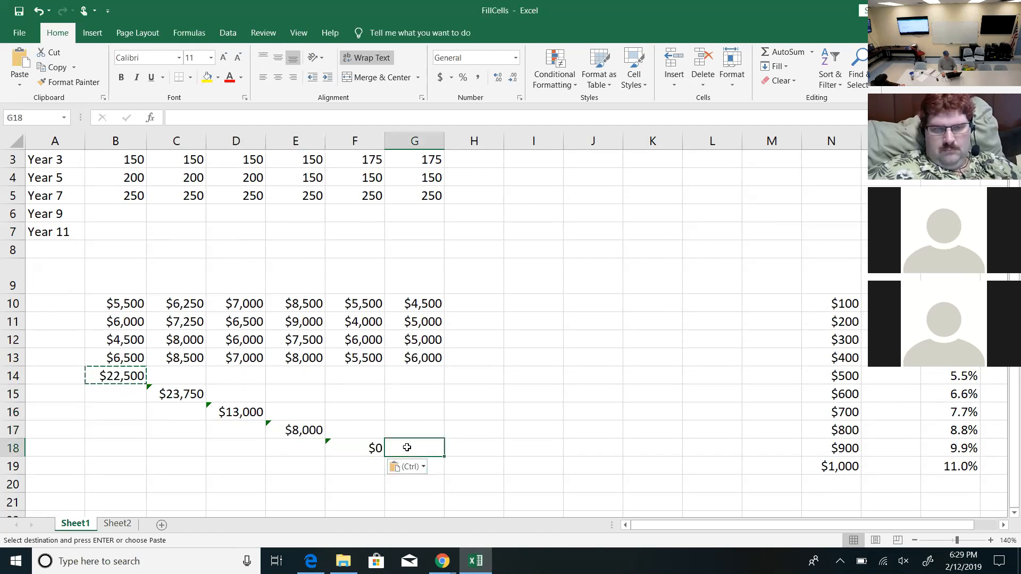
left_click(355, 448)
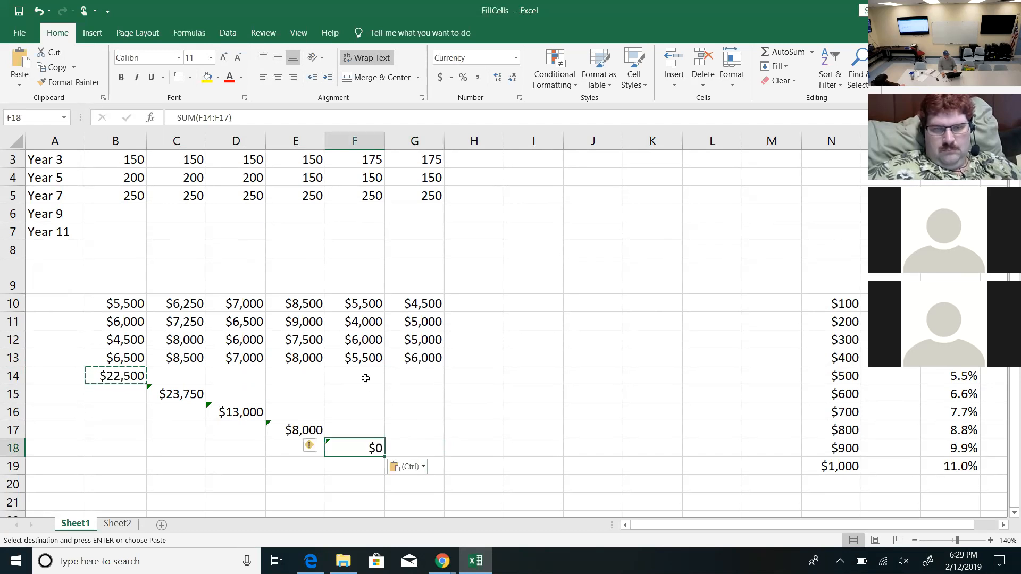
mouse_move(315, 388)
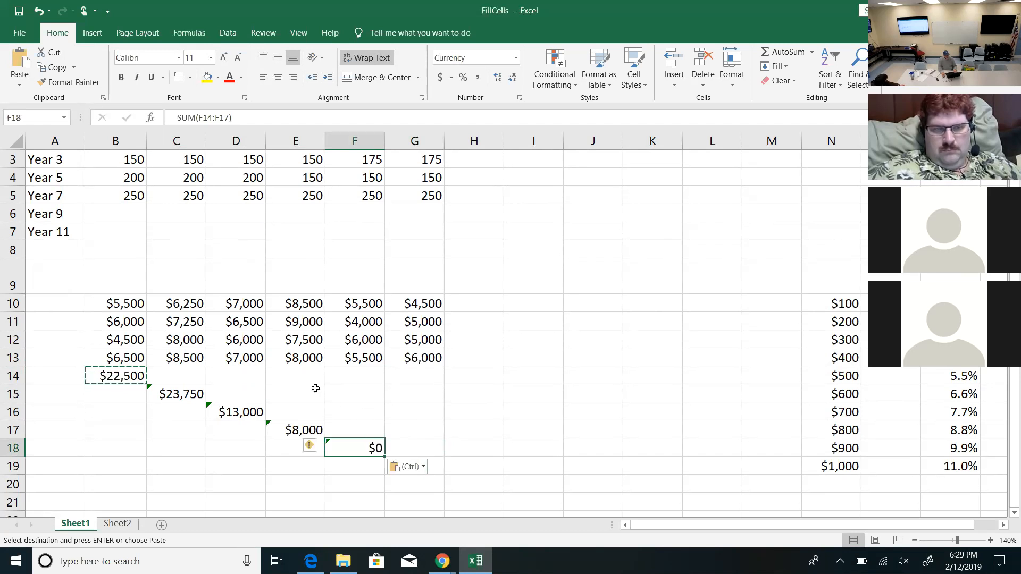
mouse_move(244, 402)
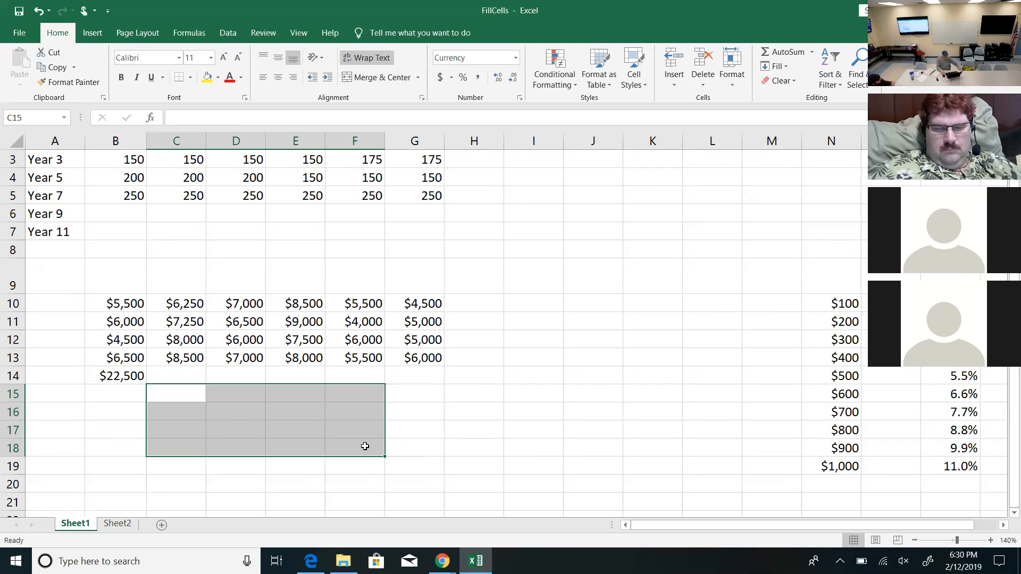
mouse_move(352, 528)
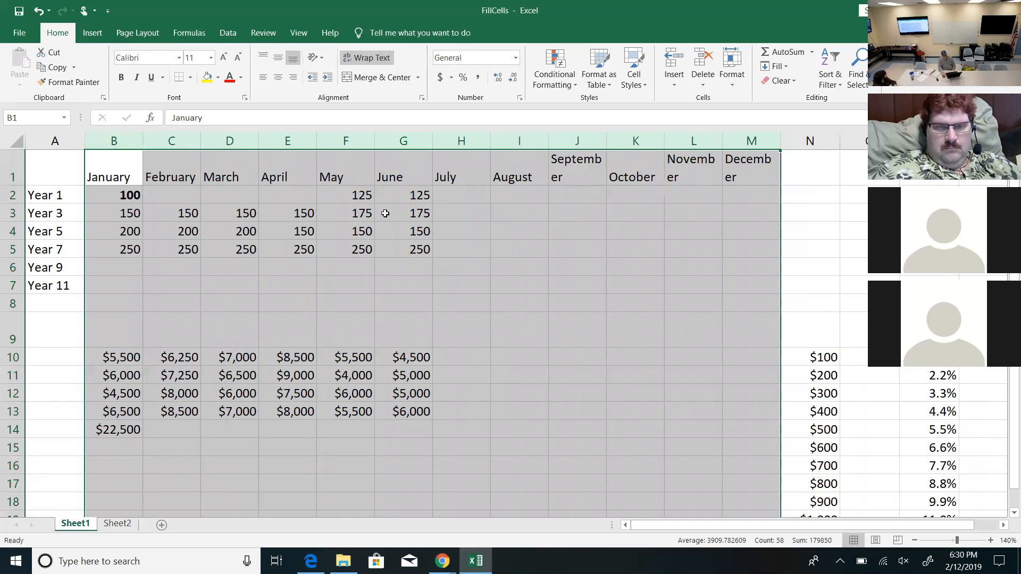
- Resize the month columns narrower then wider so full month names show on one line
left_click(576, 141)
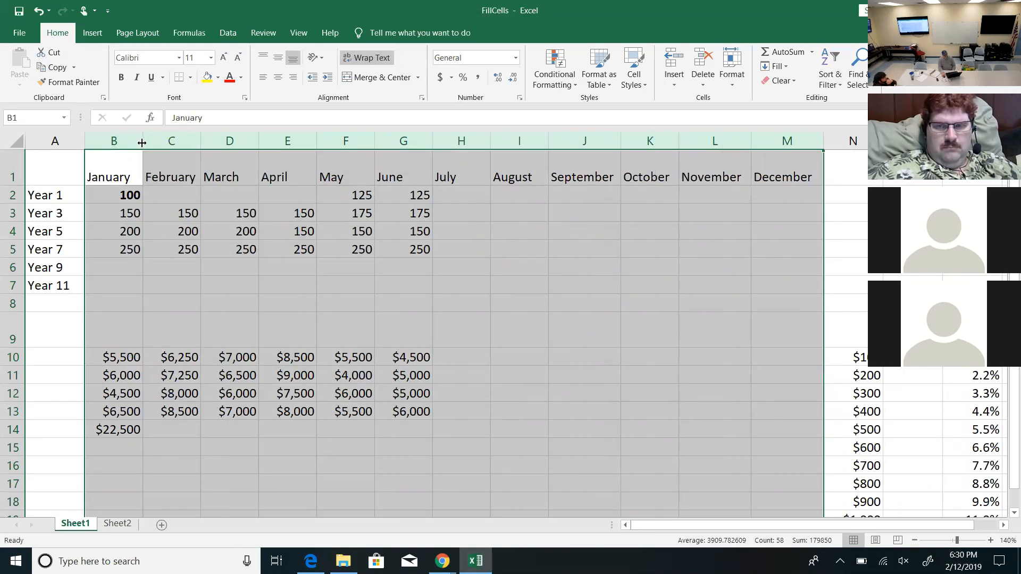
left_click_drag(141, 140, 111, 140)
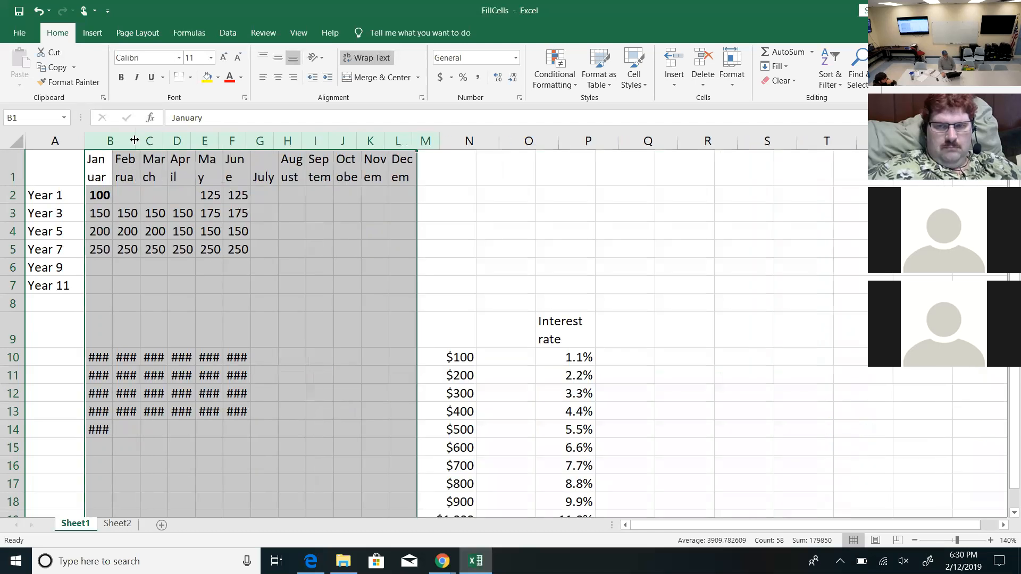
left_click_drag(134, 141, 141, 140)
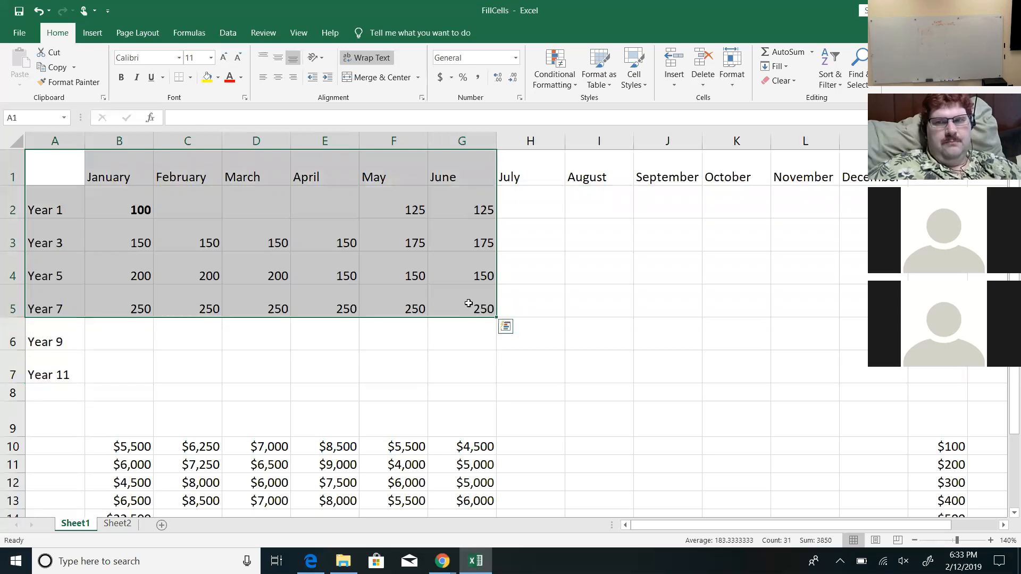
left_click(19, 32)
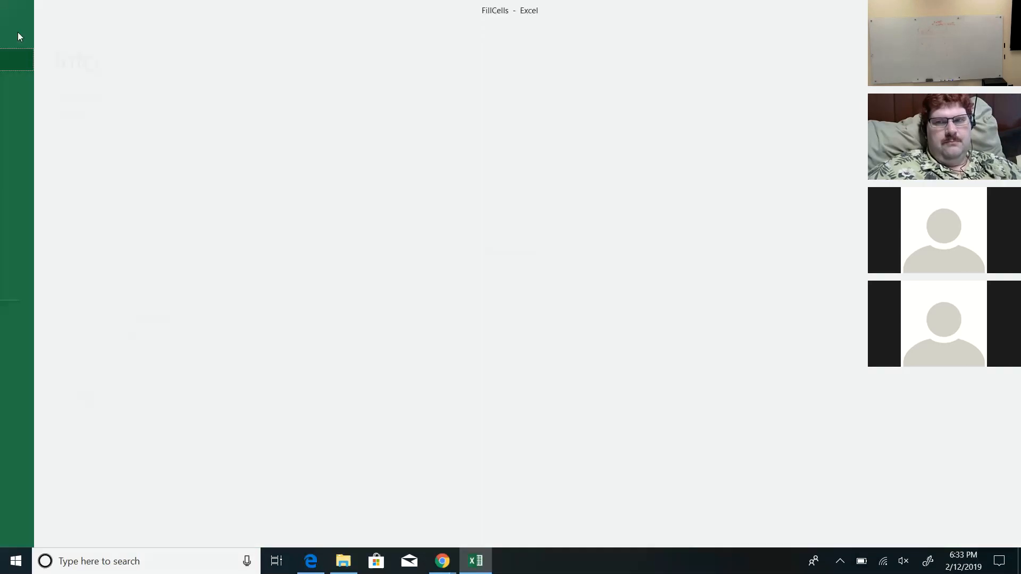
left_click(21, 194)
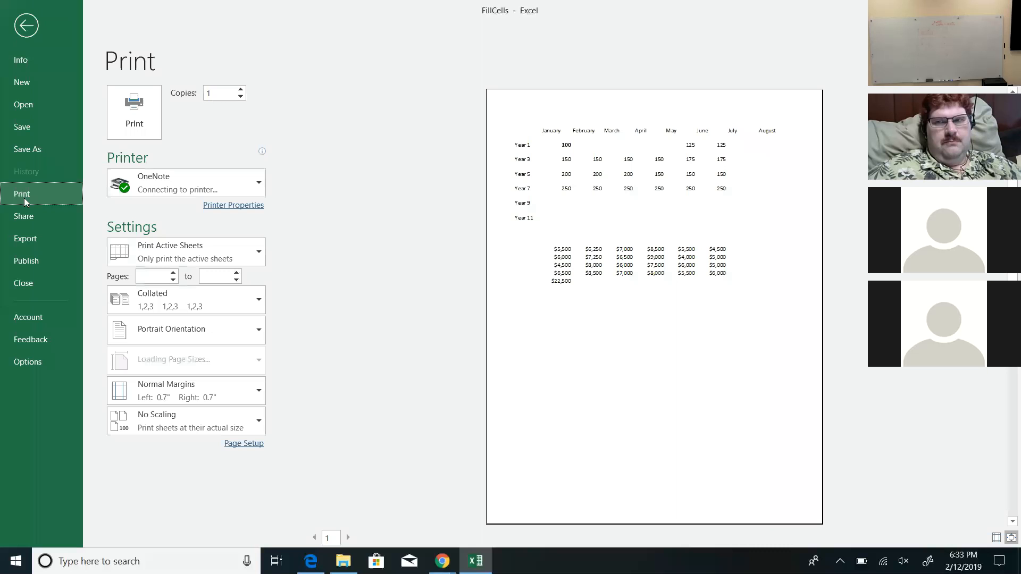
left_click(185, 252)
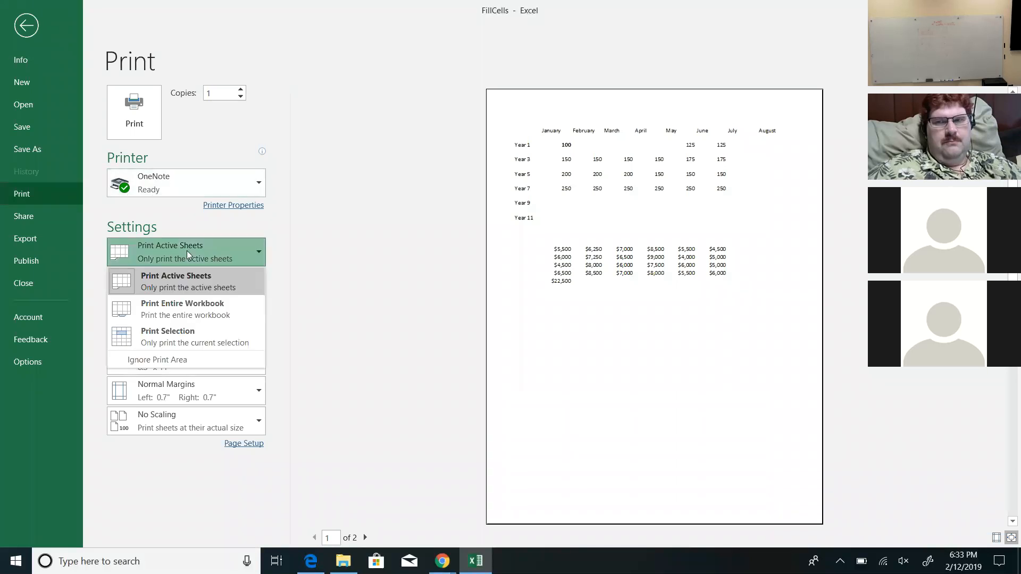
left_click(176, 276)
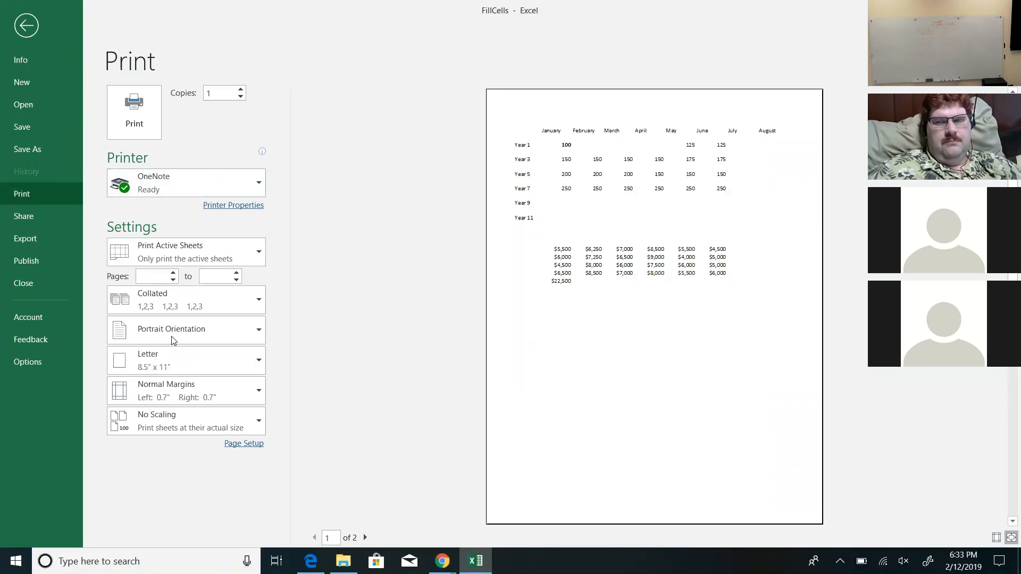
left_click(185, 253)
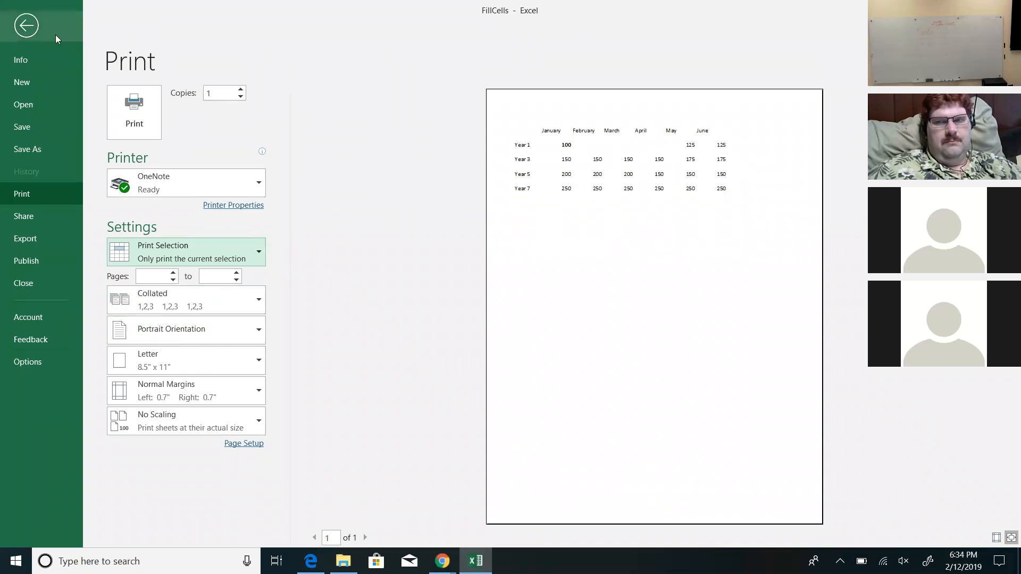
left_click(26, 25)
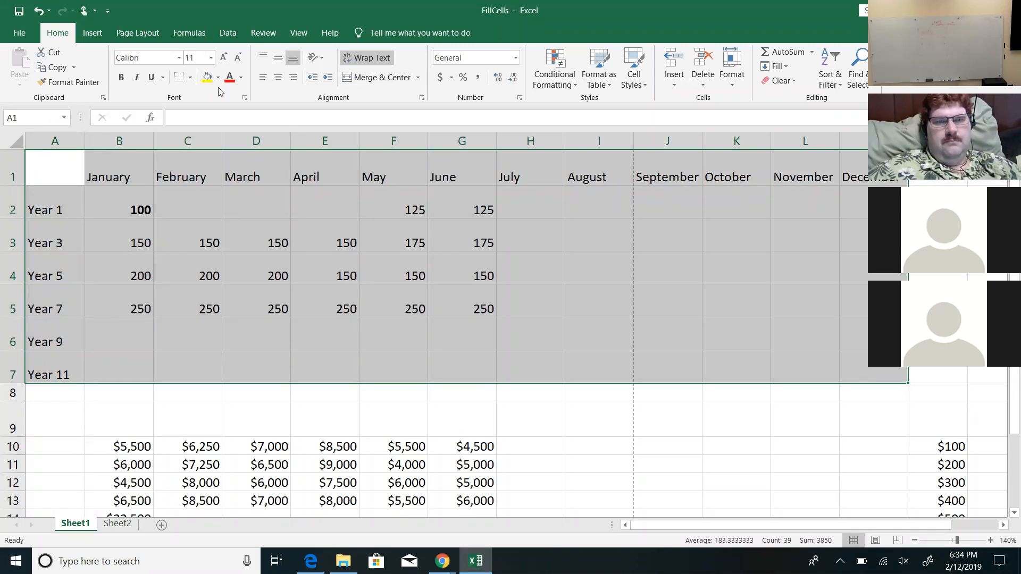
- Select the Year/month table A1:G5 and narrow the month columns so long names are cut off
left_click(190, 77)
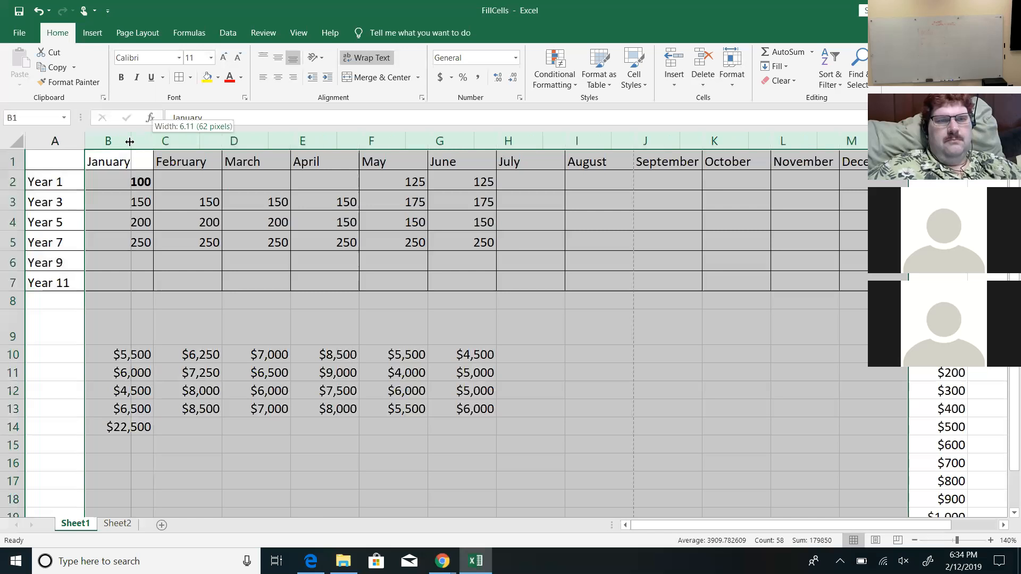
left_click_drag(144, 141, 130, 141)
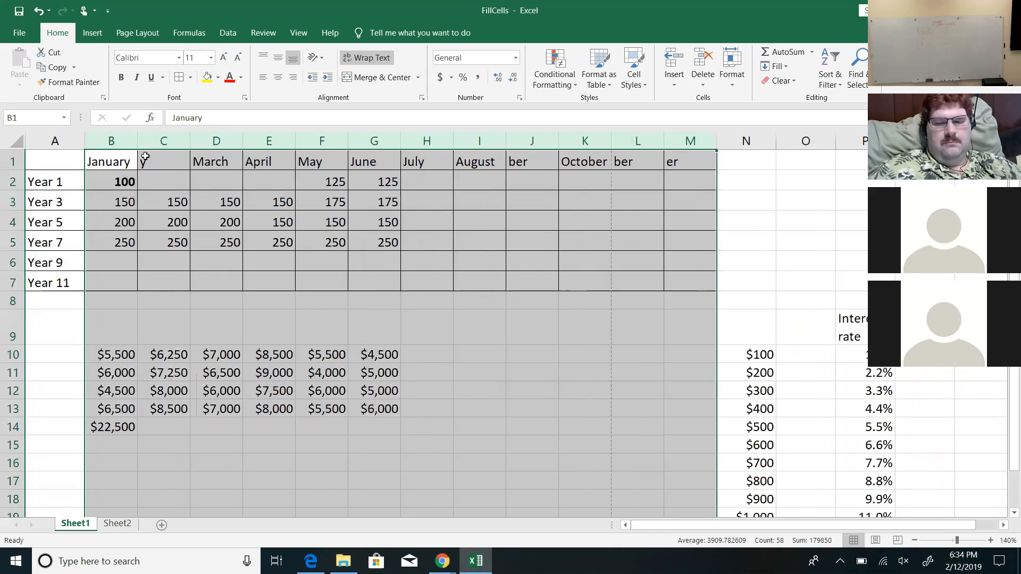
left_click(163, 161)
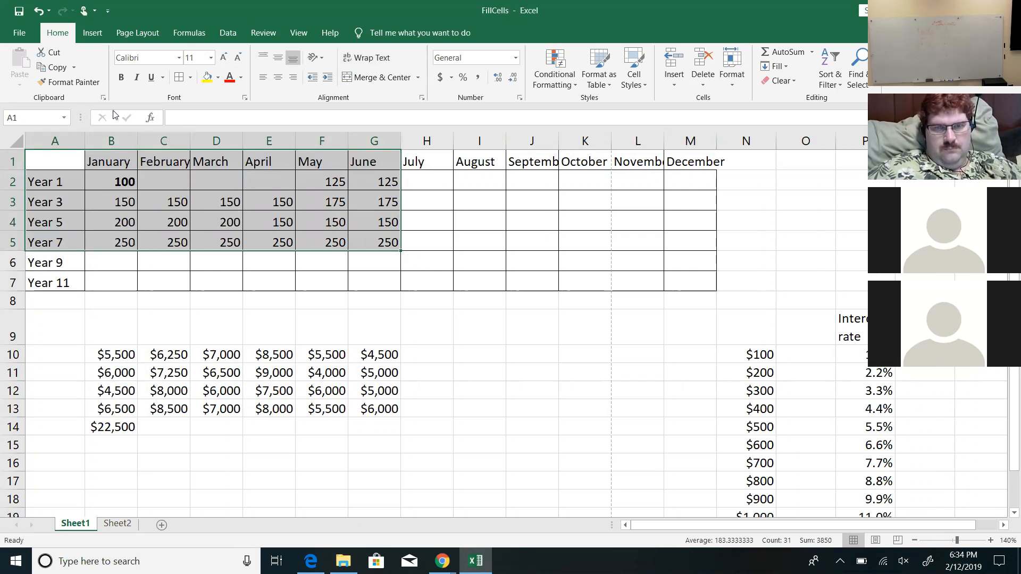
- In the print settings, browse the scaling choices and set the printout to Fit Sheet on One Page
left_click(20, 33)
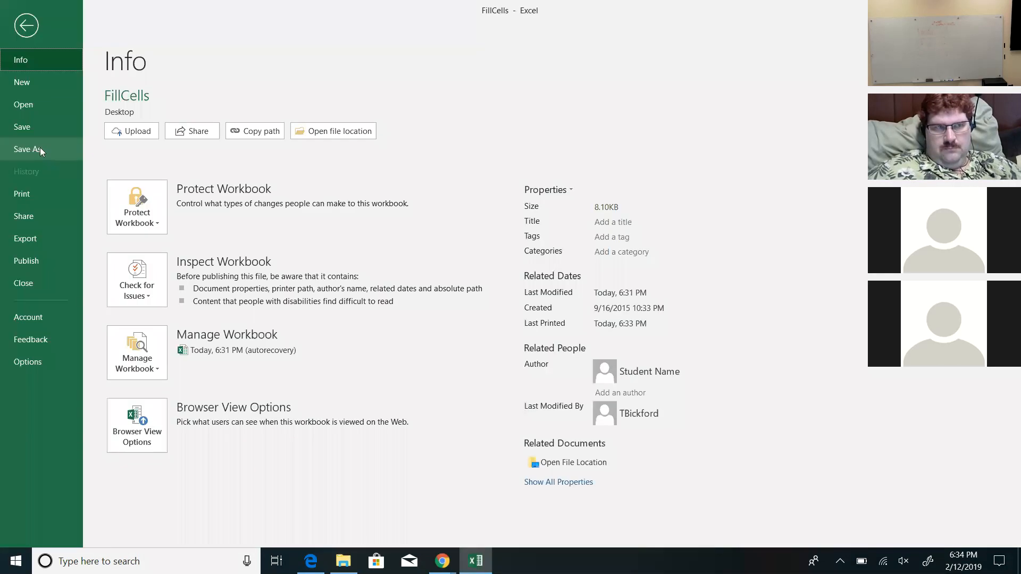
left_click(22, 194)
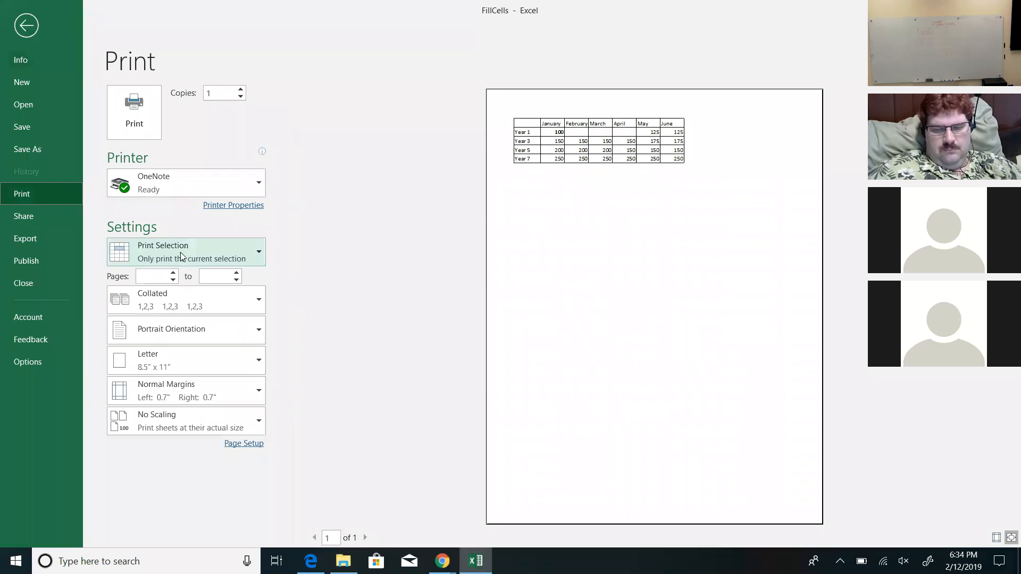
left_click(185, 252)
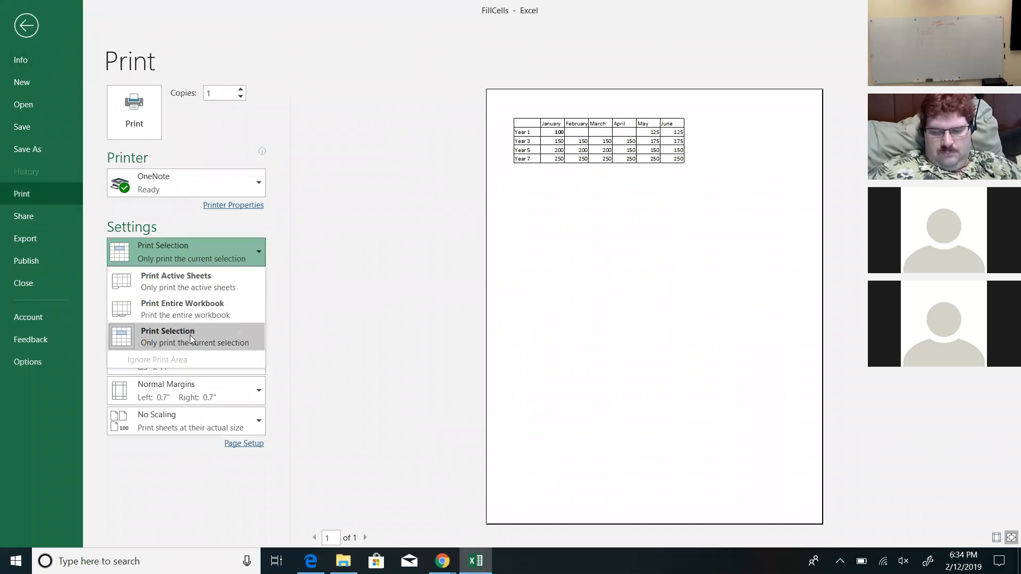
mouse_move(189, 280)
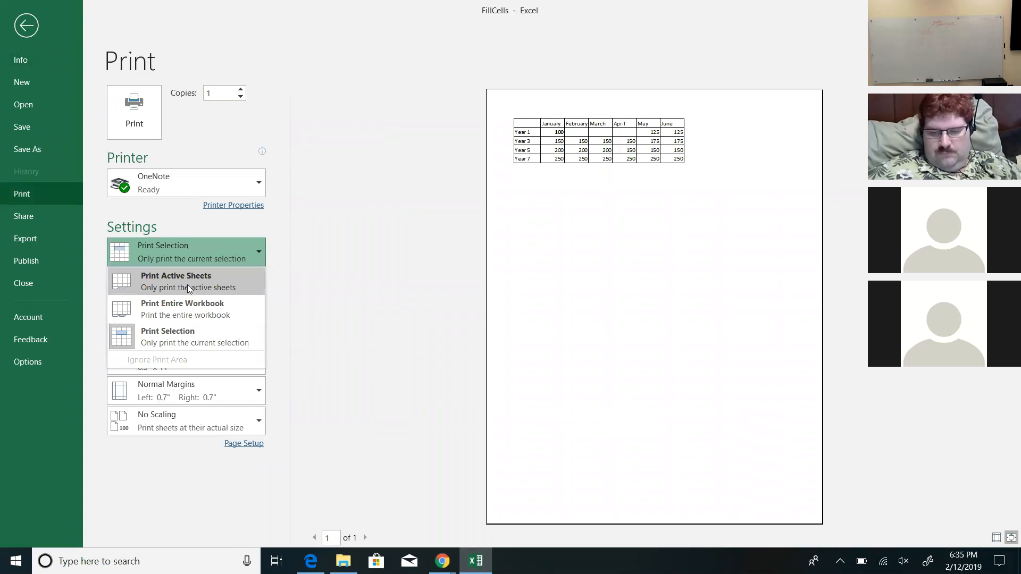
mouse_move(185, 310)
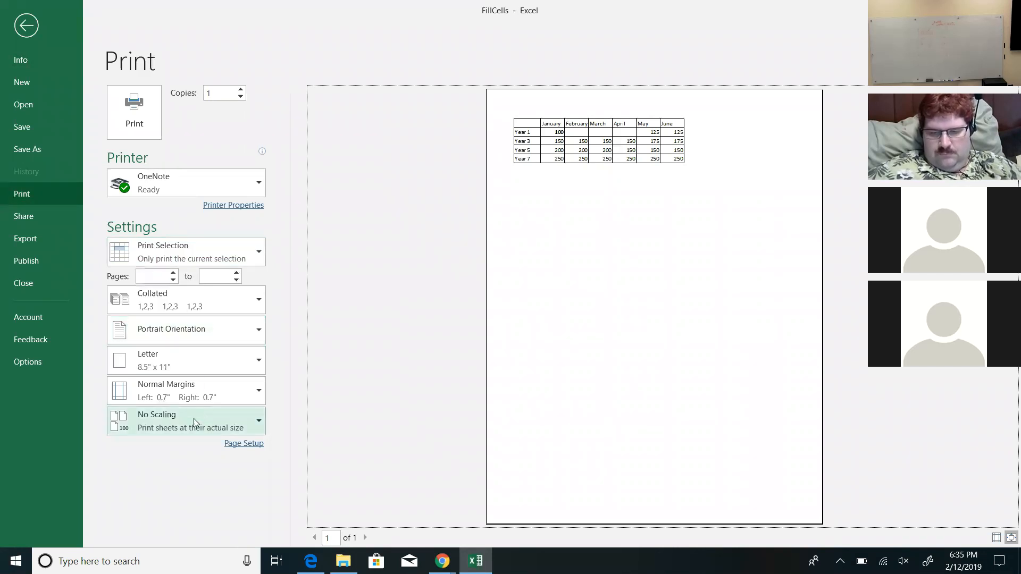
mouse_move(185, 390)
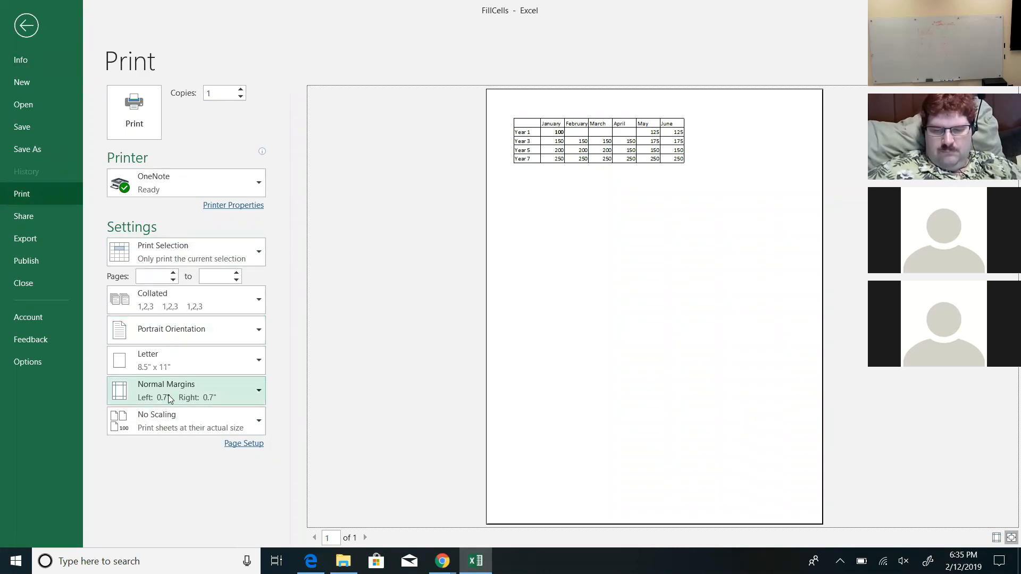
left_click(185, 422)
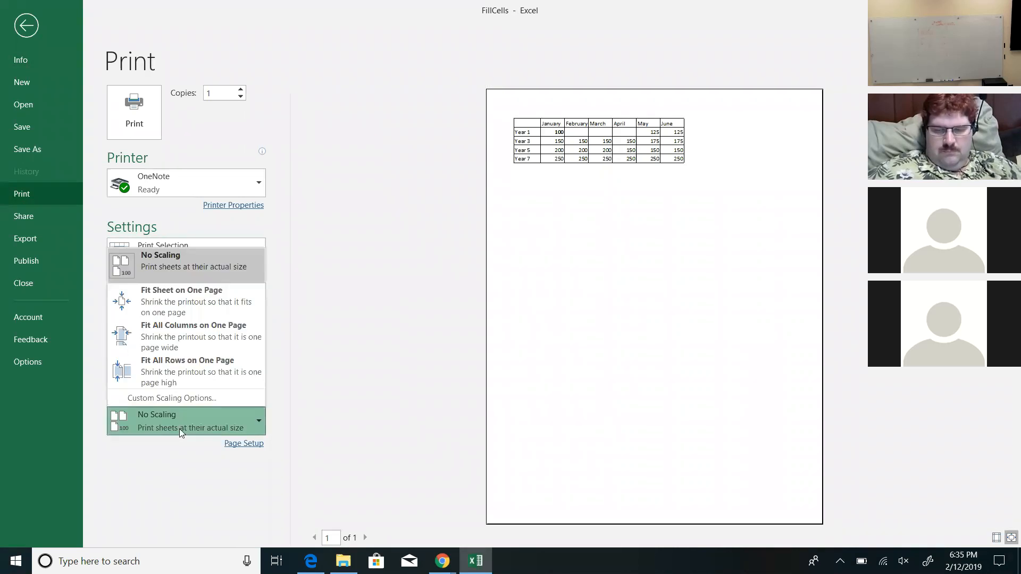
left_click(156, 421)
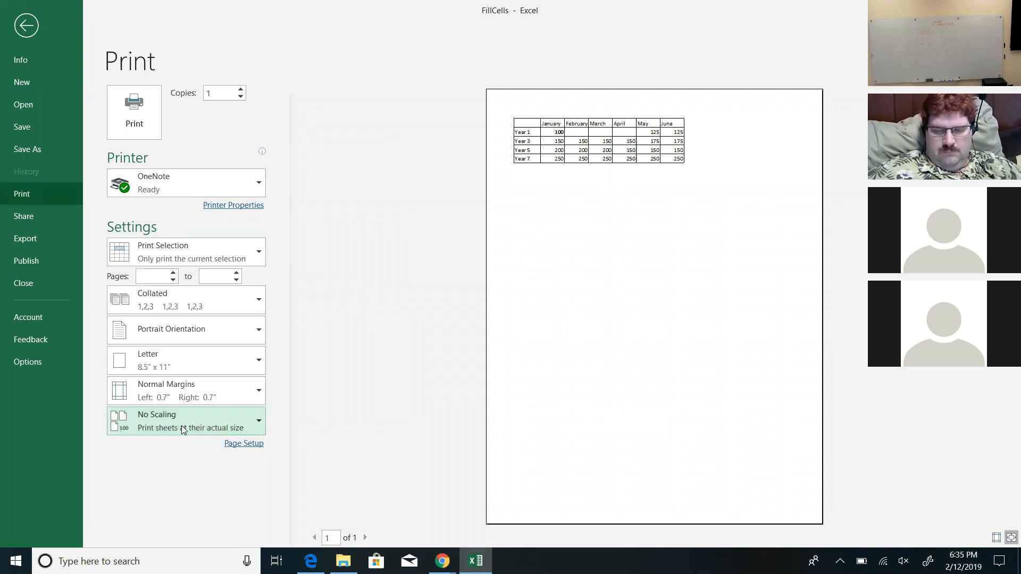
left_click(185, 421)
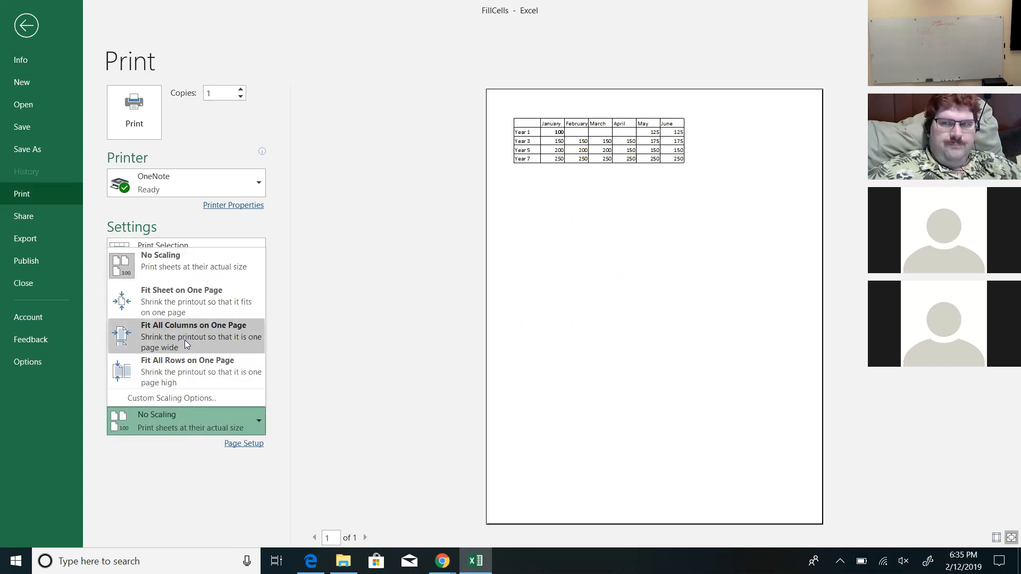
mouse_move(186, 301)
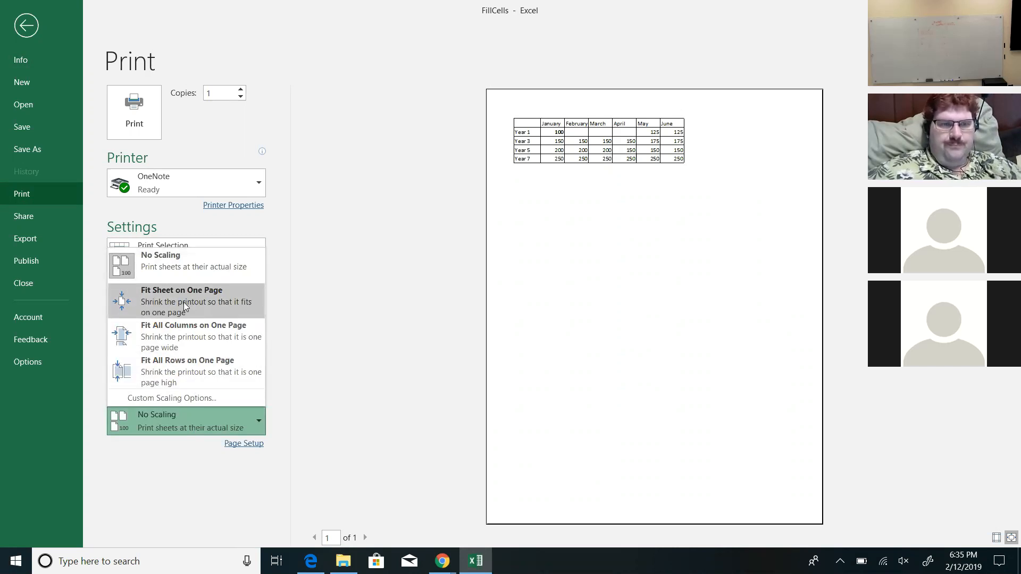
left_click(181, 301)
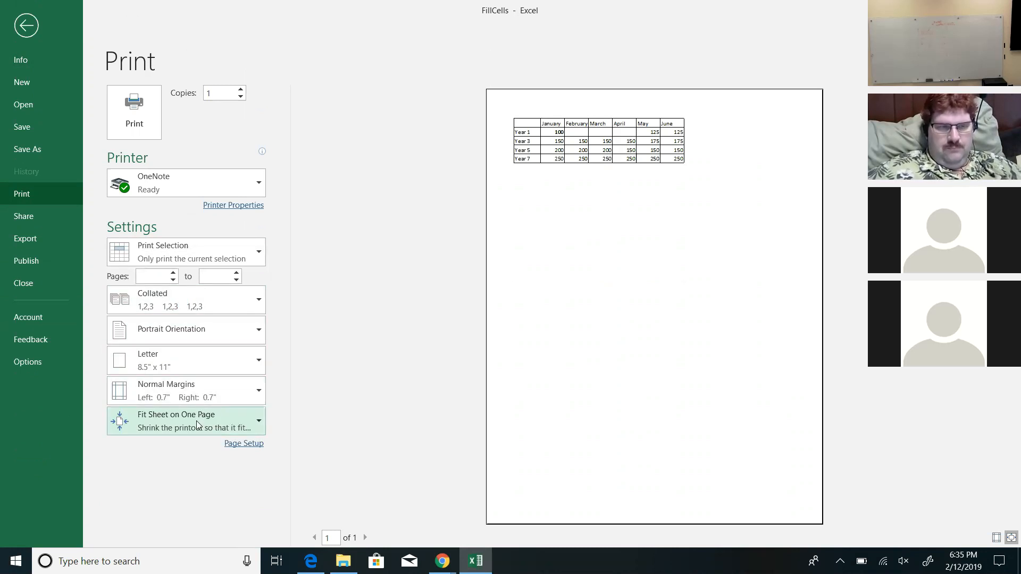
left_click(185, 421)
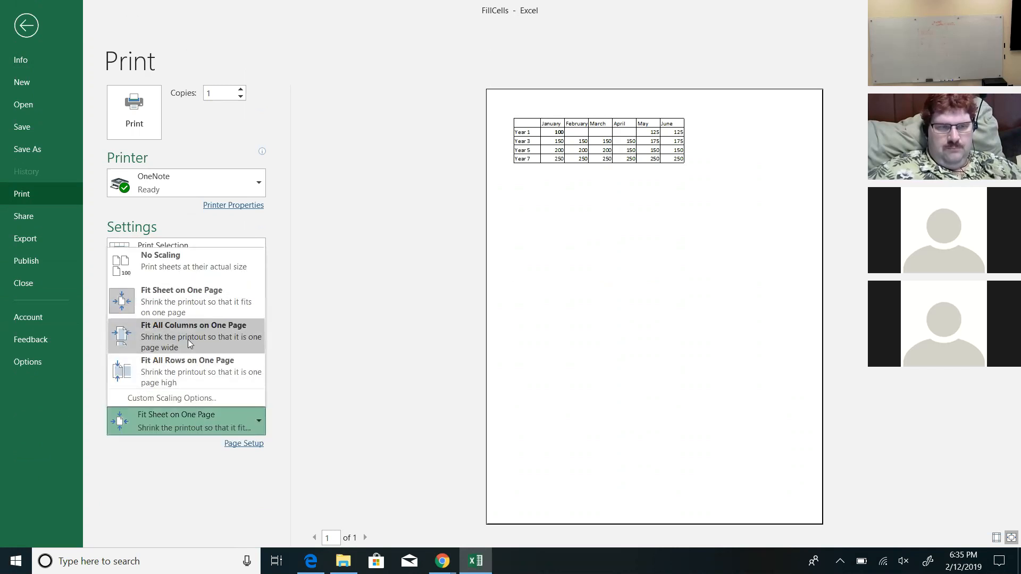
mouse_move(185, 371)
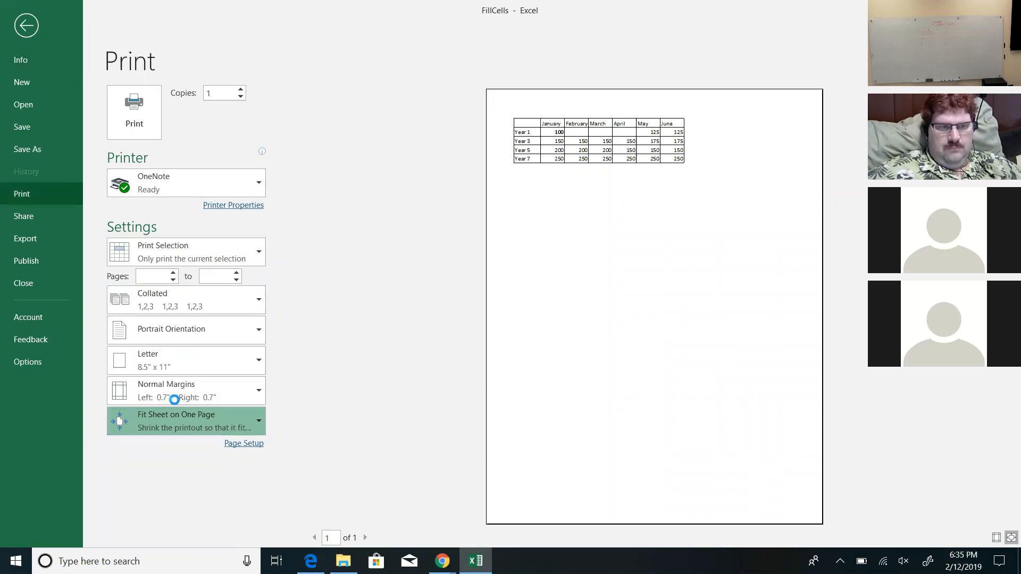
- Through Page Setup, raise the Adjust to % normal size value so the table prints larger
left_click(243, 444)
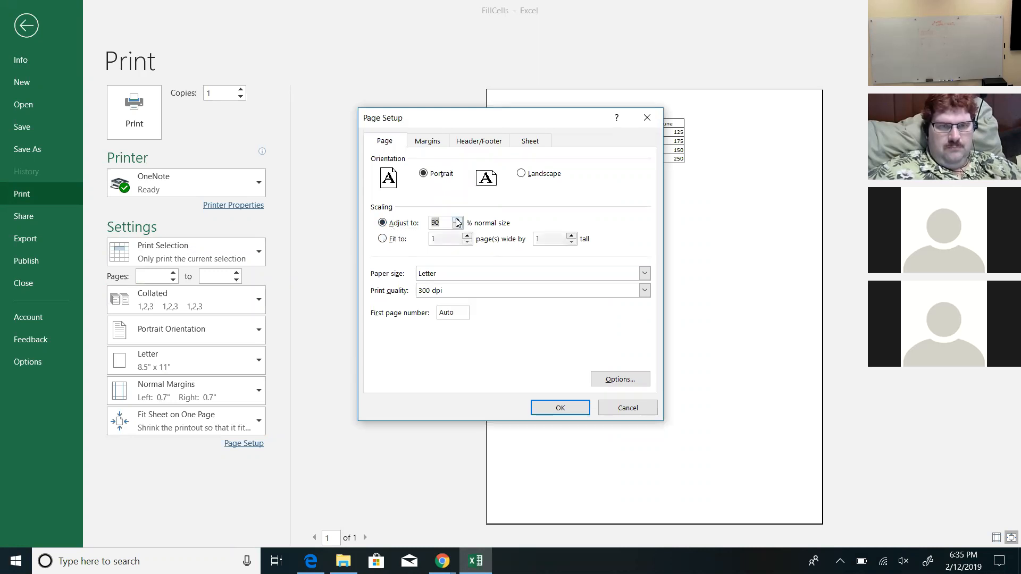
left_click(466, 219)
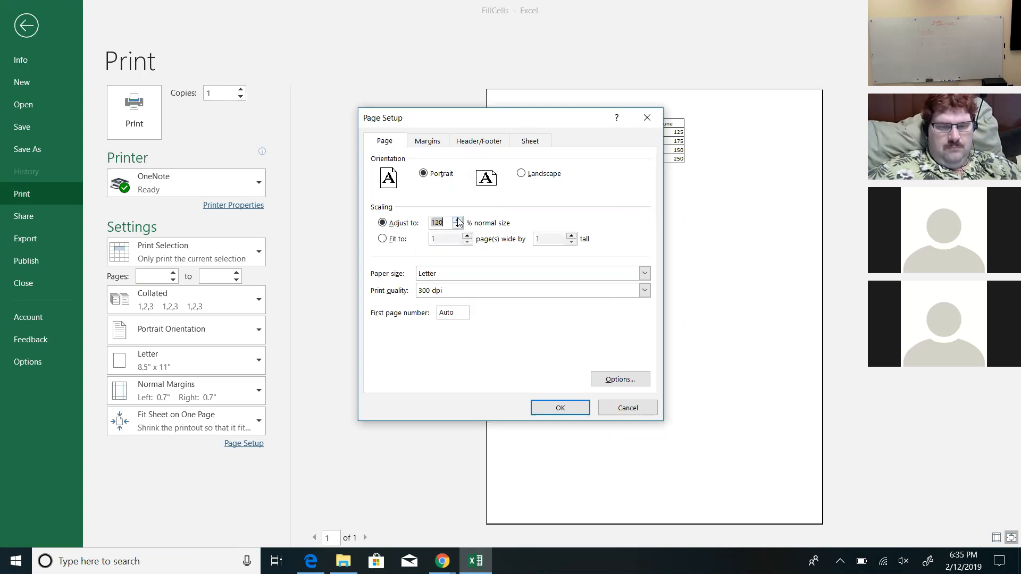
left_click(558, 407)
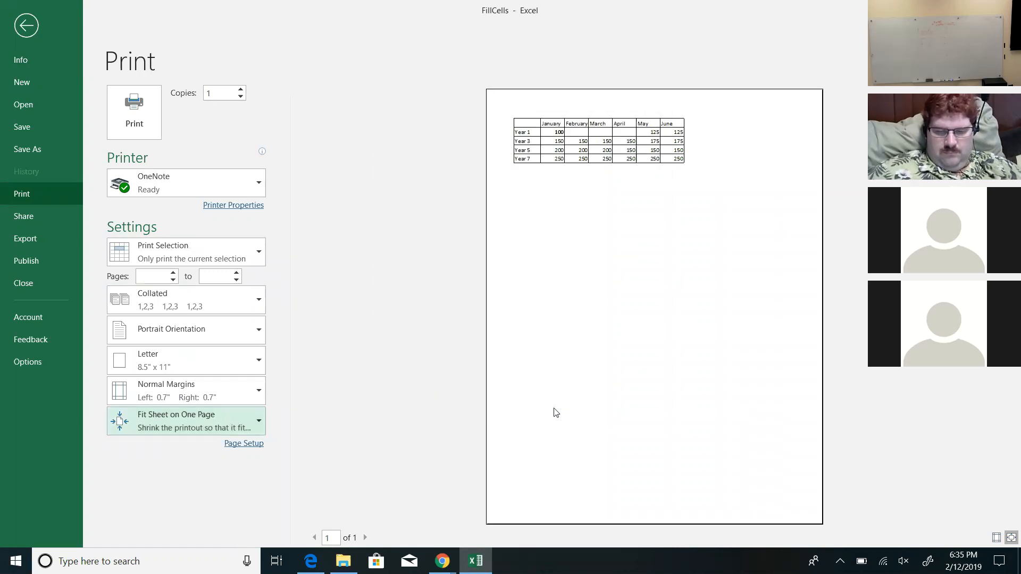
left_click(185, 420)
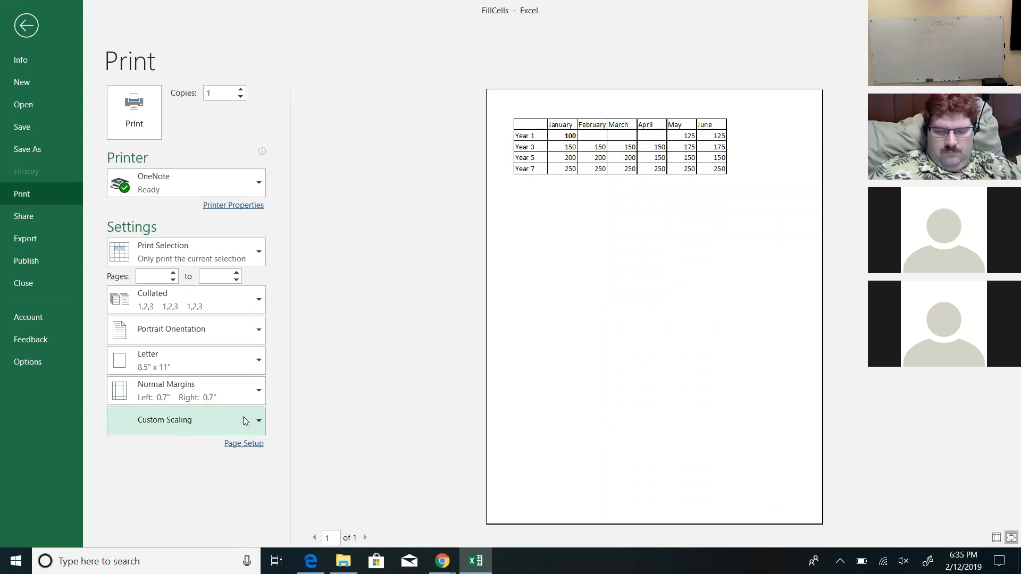
mouse_move(283, 324)
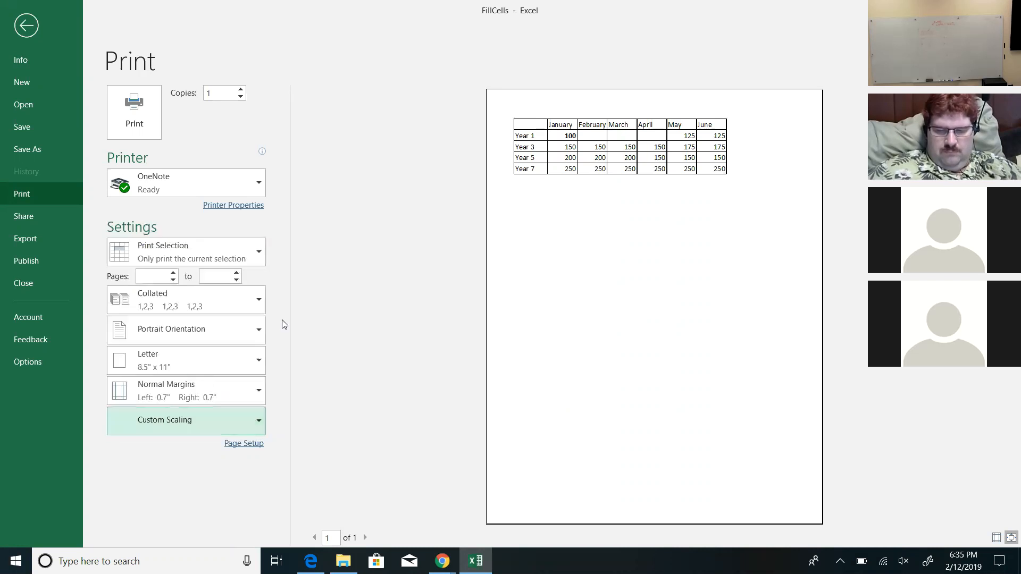
left_click(185, 421)
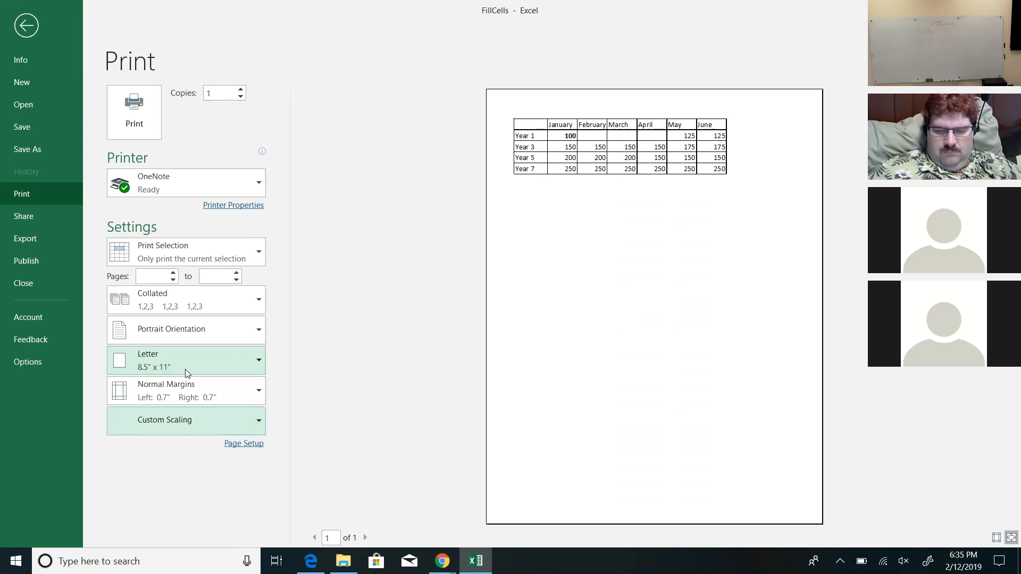
- Raise the custom scaling further to about 140% so the table fills more of the page
left_click(185, 420)
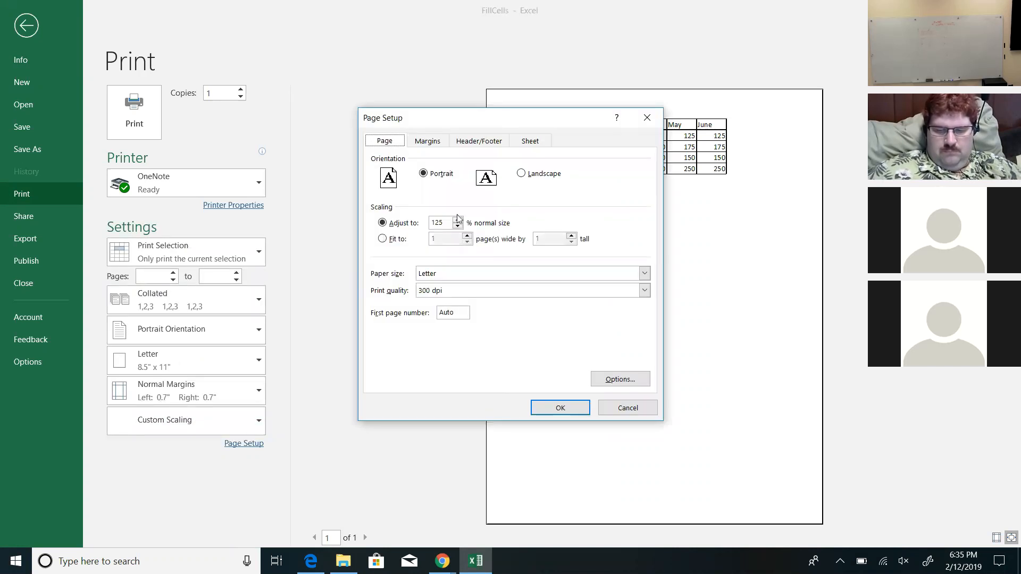
left_click(458, 219)
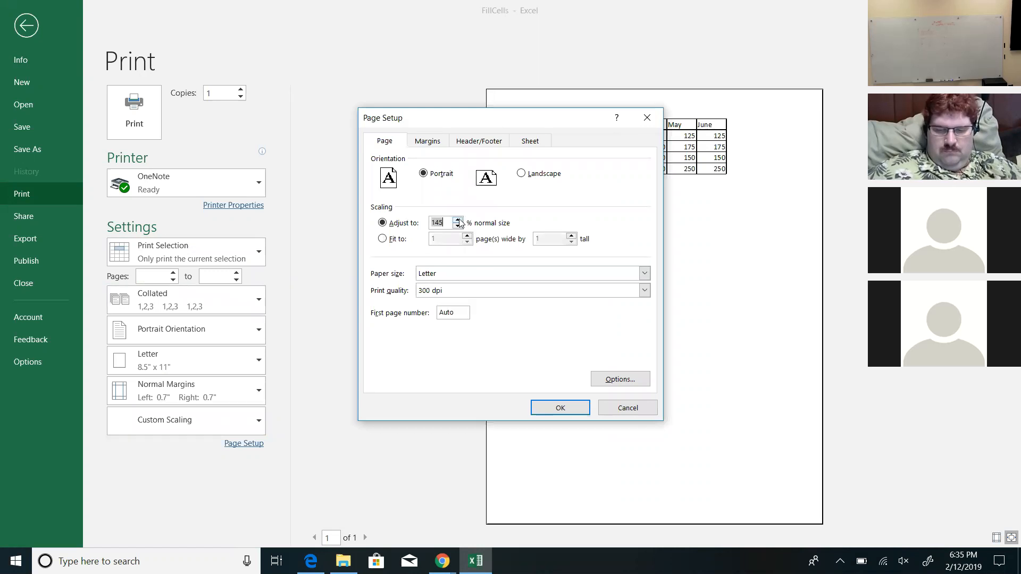
left_click(559, 407)
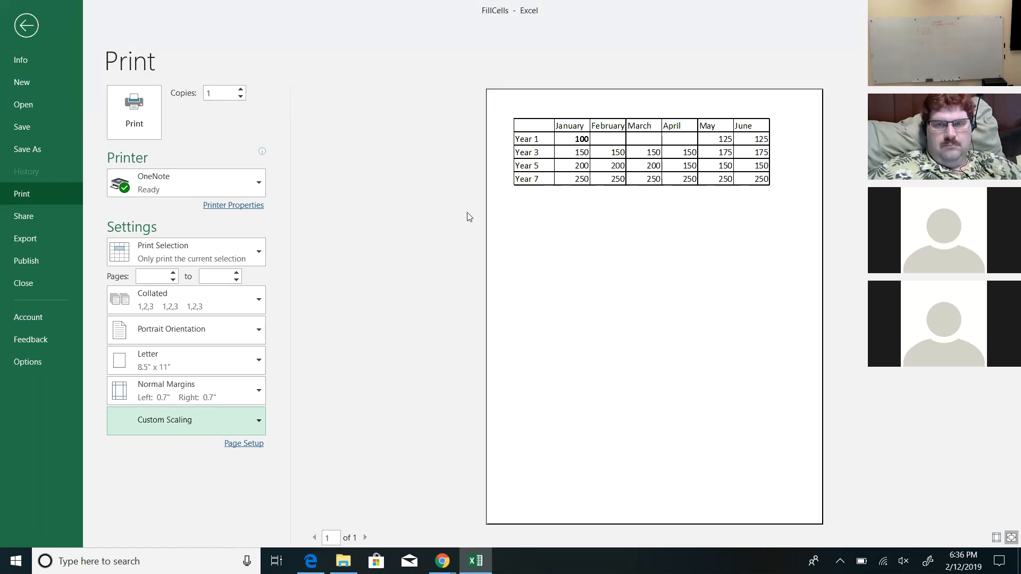
- Switch the printout to landscape and raise the Page Setup scaling to 200%
left_click(185, 328)
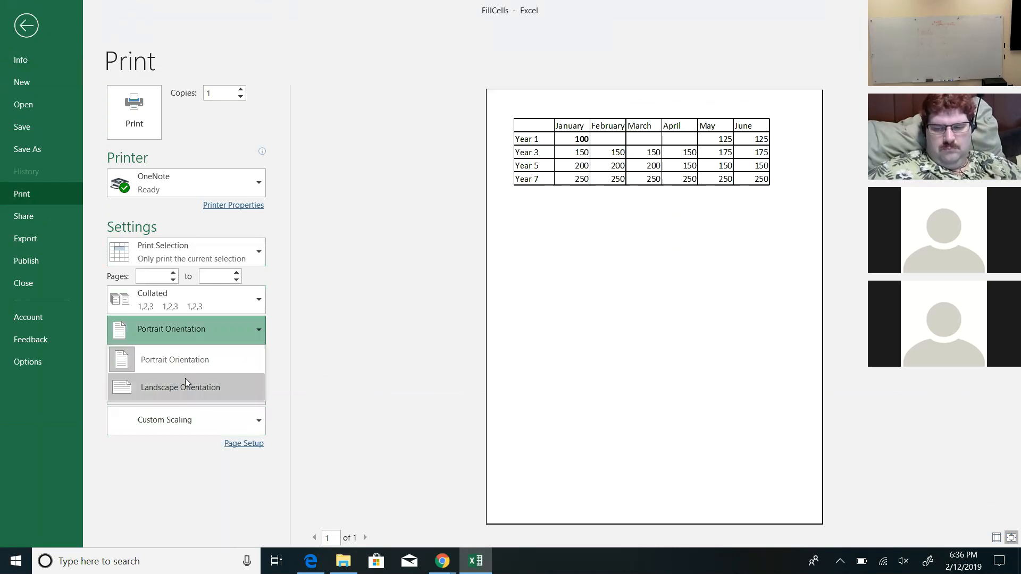
left_click(181, 388)
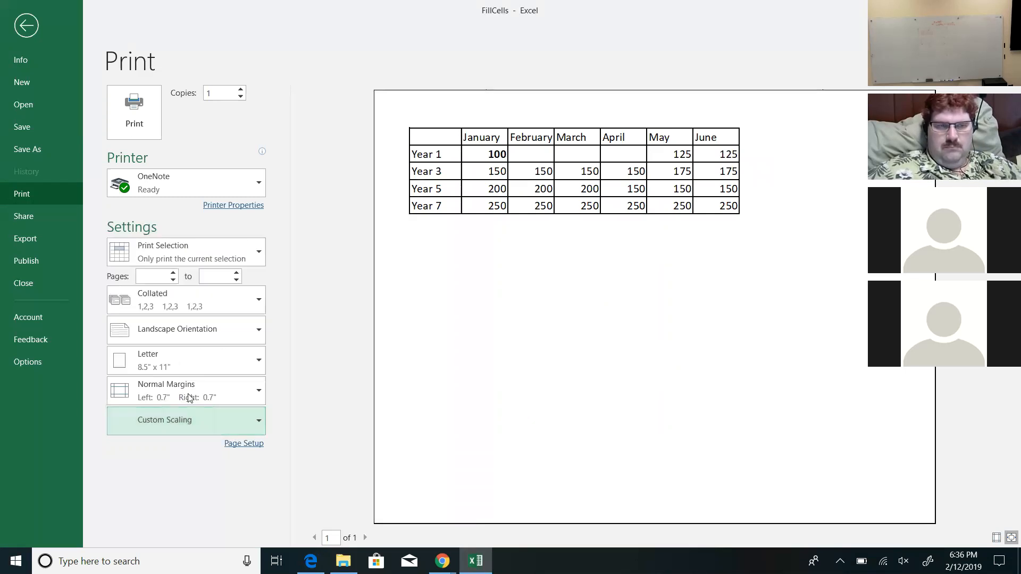
left_click(243, 444)
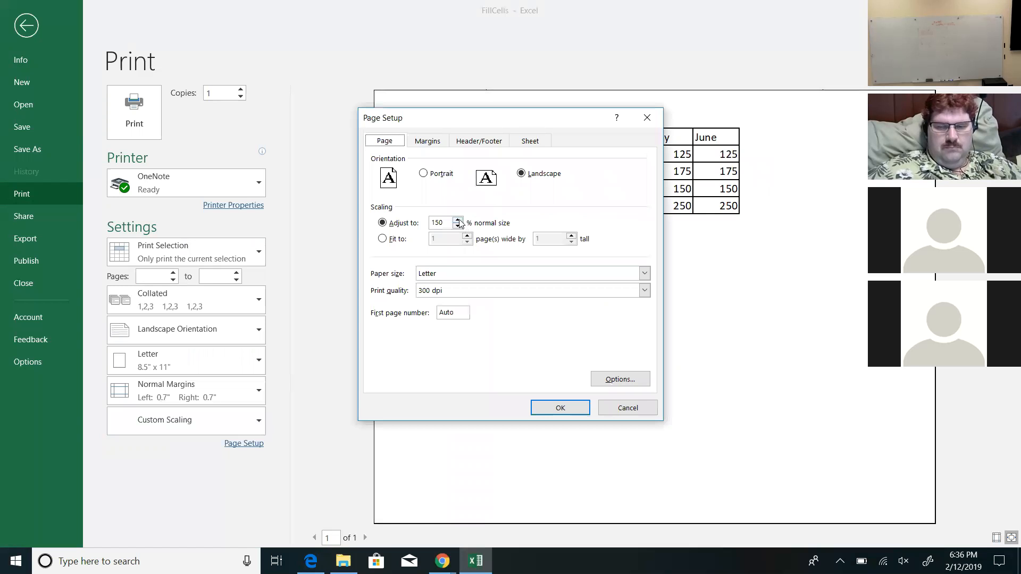
left_click(460, 219)
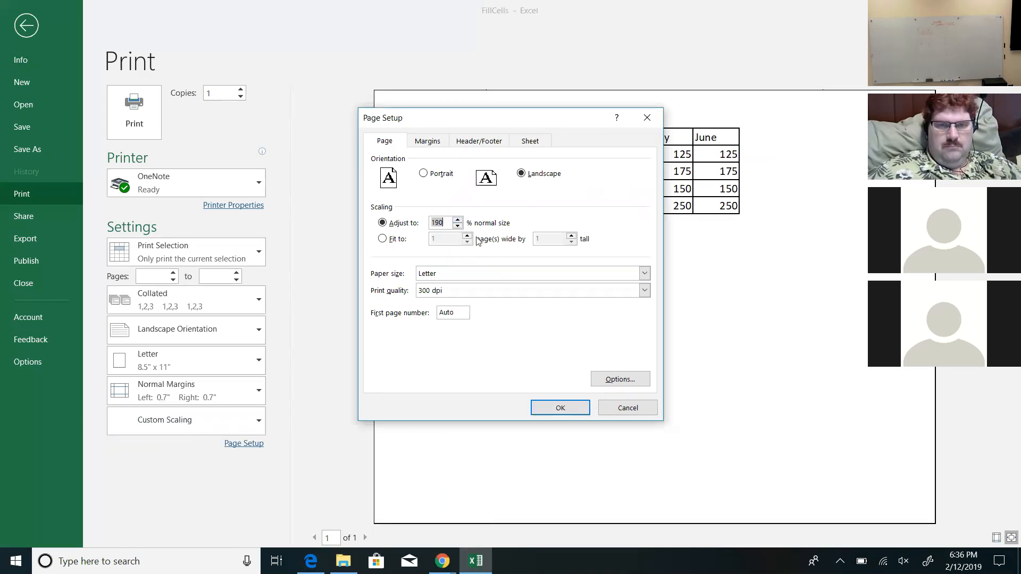
left_click(467, 219)
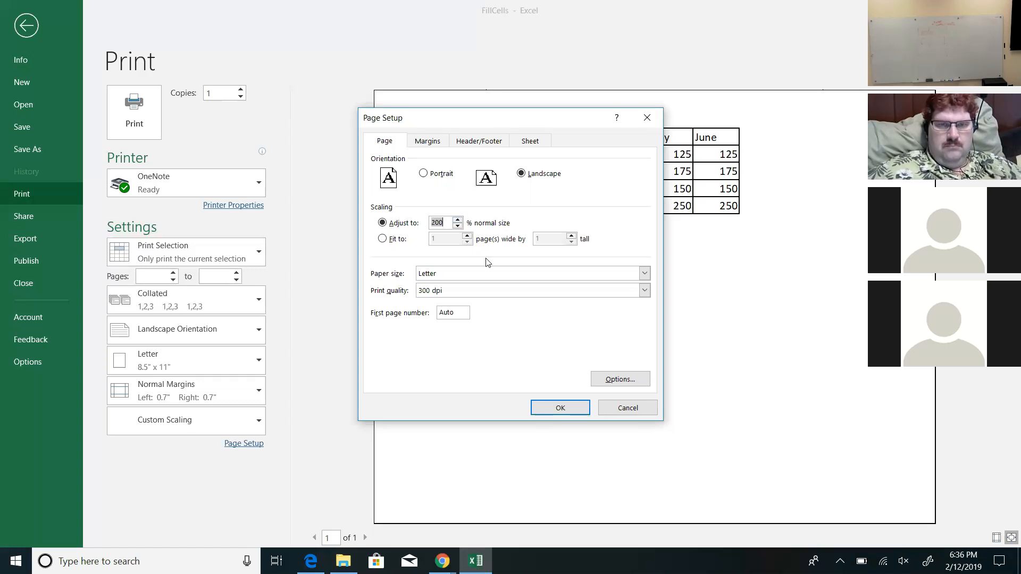
left_click(558, 407)
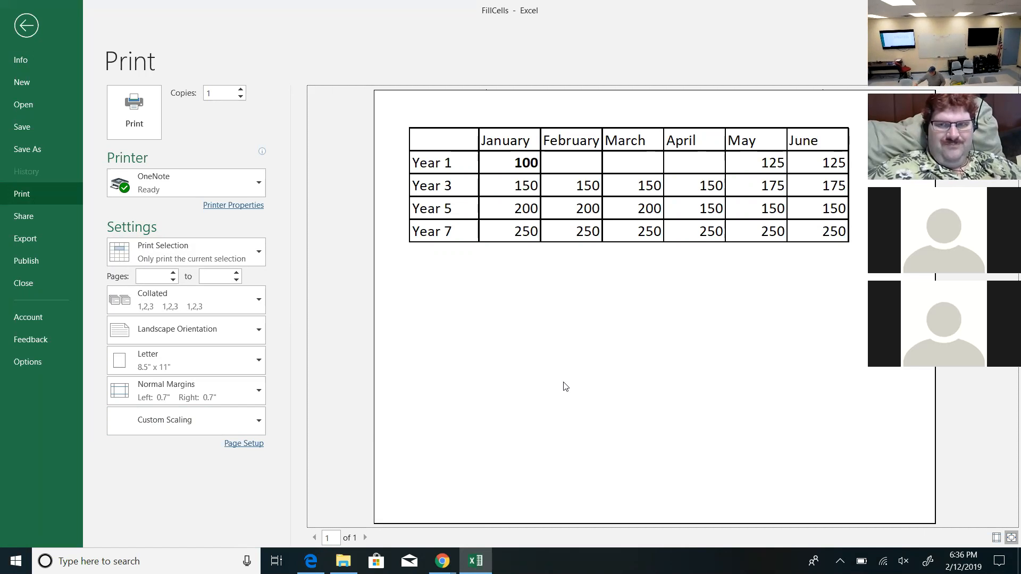
mouse_move(332, 444)
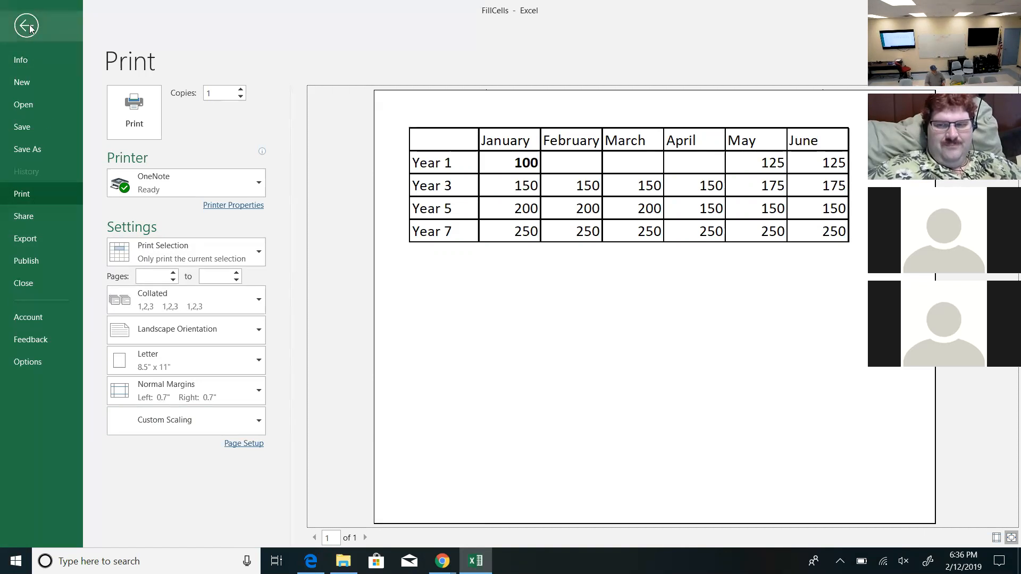
- Back on the sheet, set all cells to 14 pt, widen the columns to fit, then enlarge the table to 16 pt
left_click(25, 24)
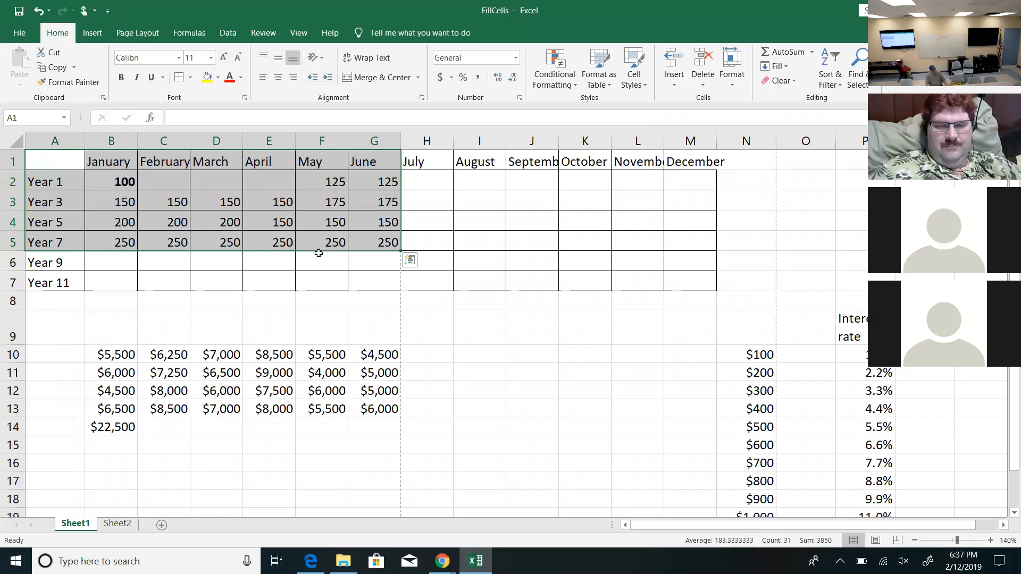
left_click(269, 282)
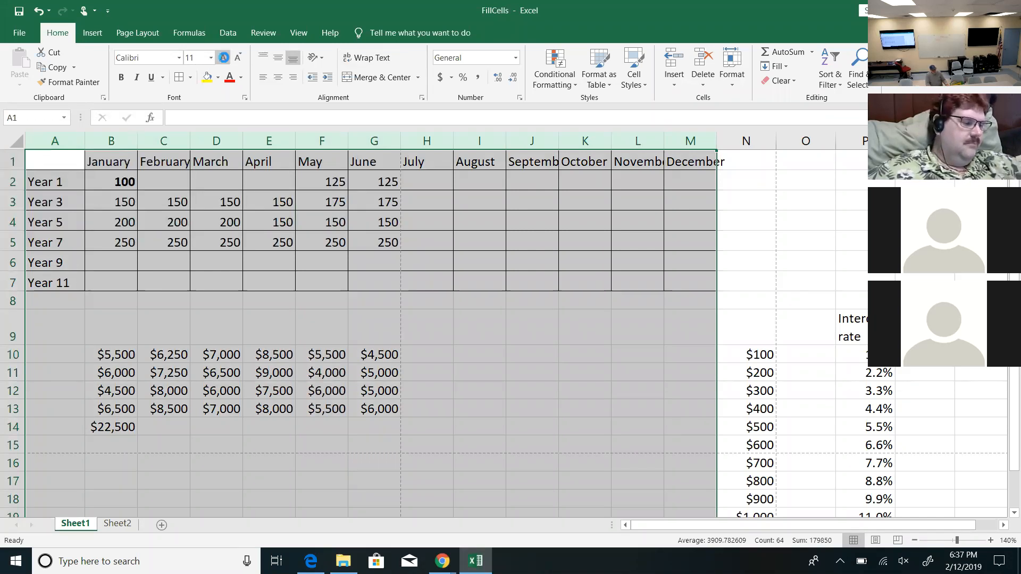
left_click(224, 58)
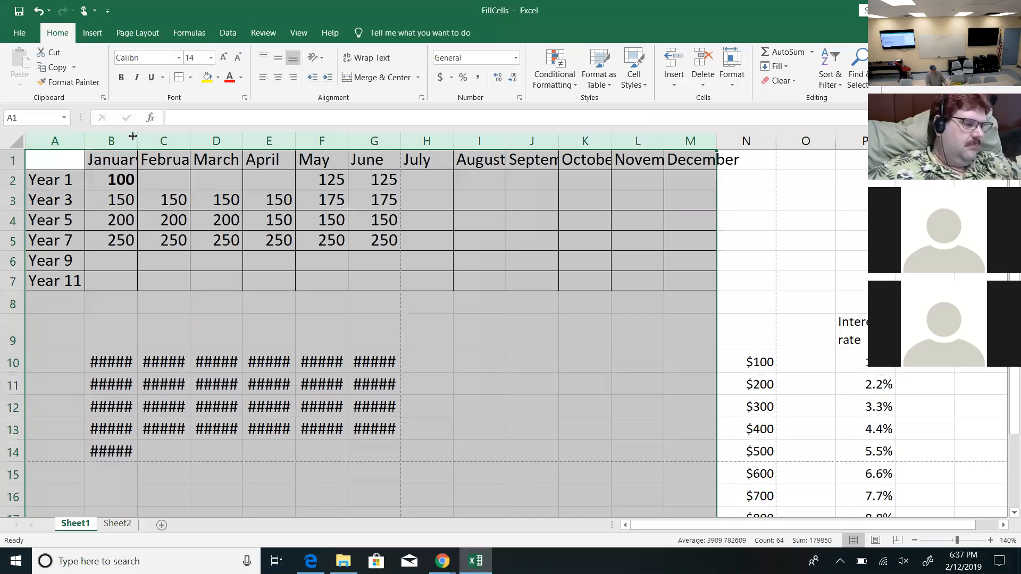
left_click_drag(133, 138, 160, 138)
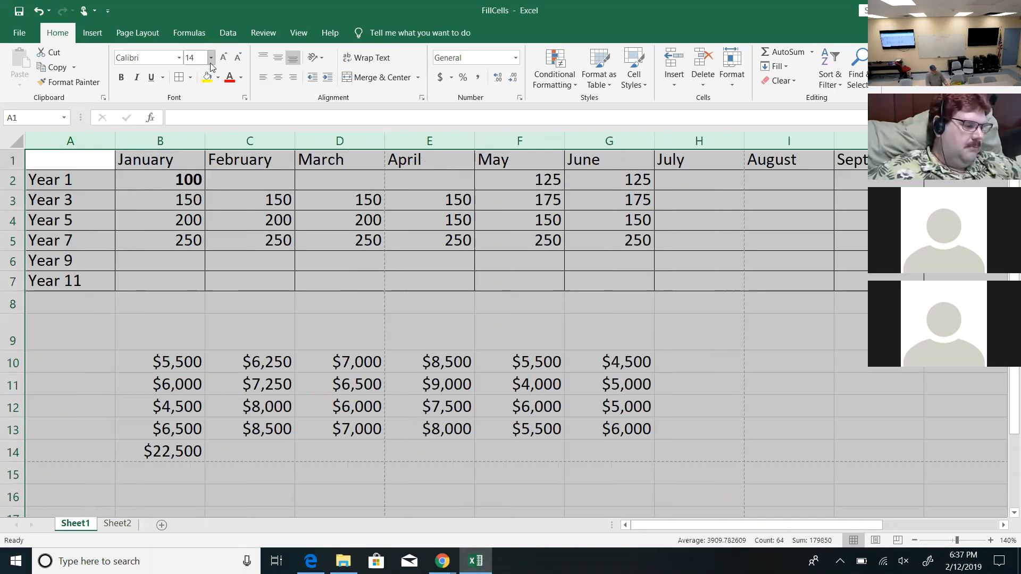
left_click(224, 58)
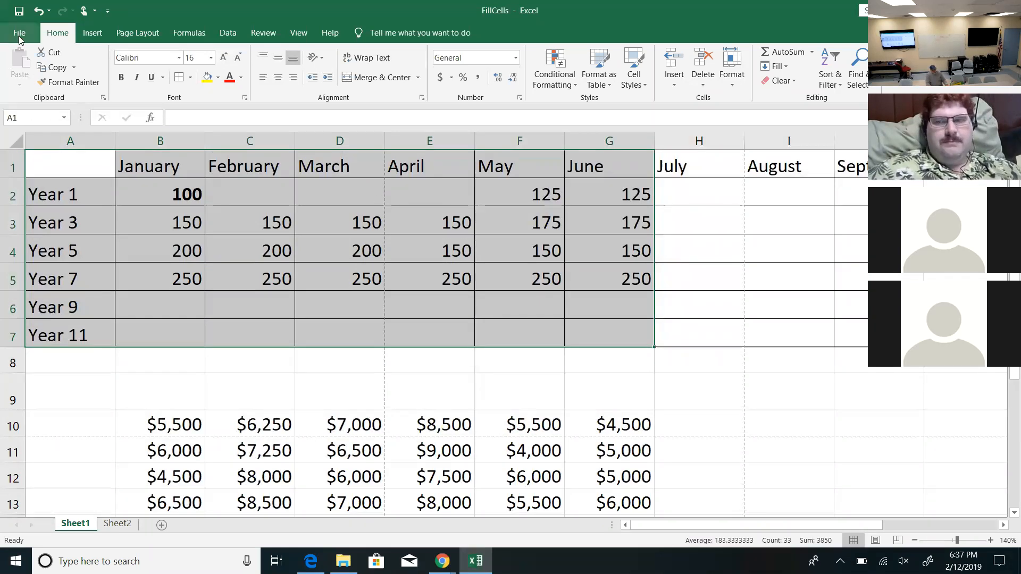
- Set print scaling back to No Scaling, preview the table on one page, and return to the worksheet
left_click(19, 33)
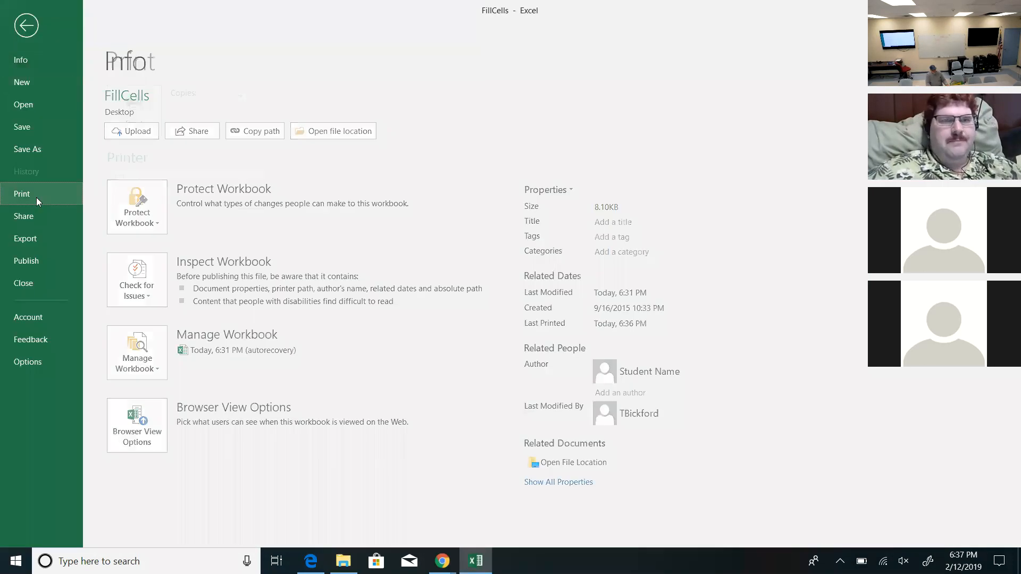
left_click(22, 194)
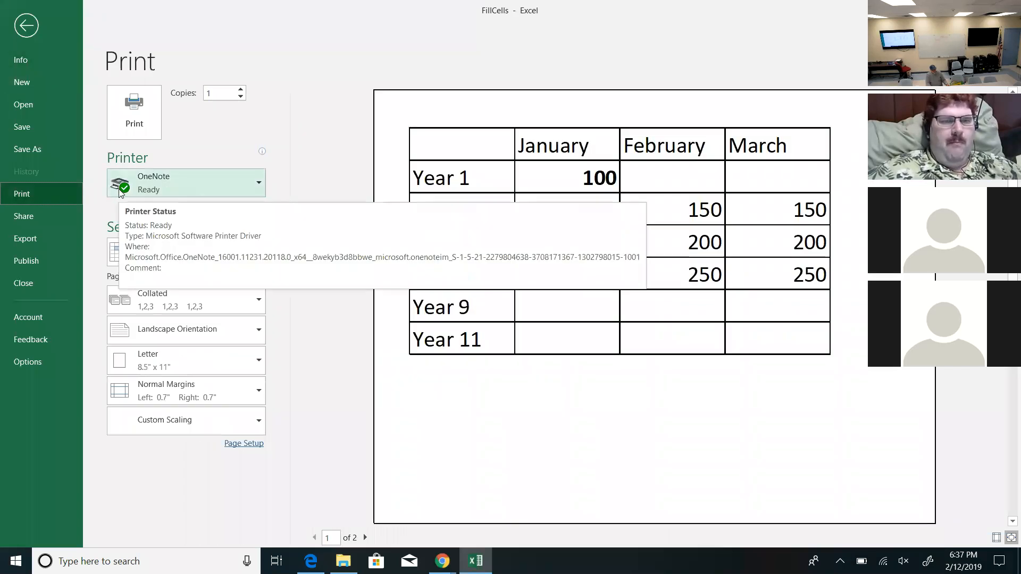
mouse_move(854, 274)
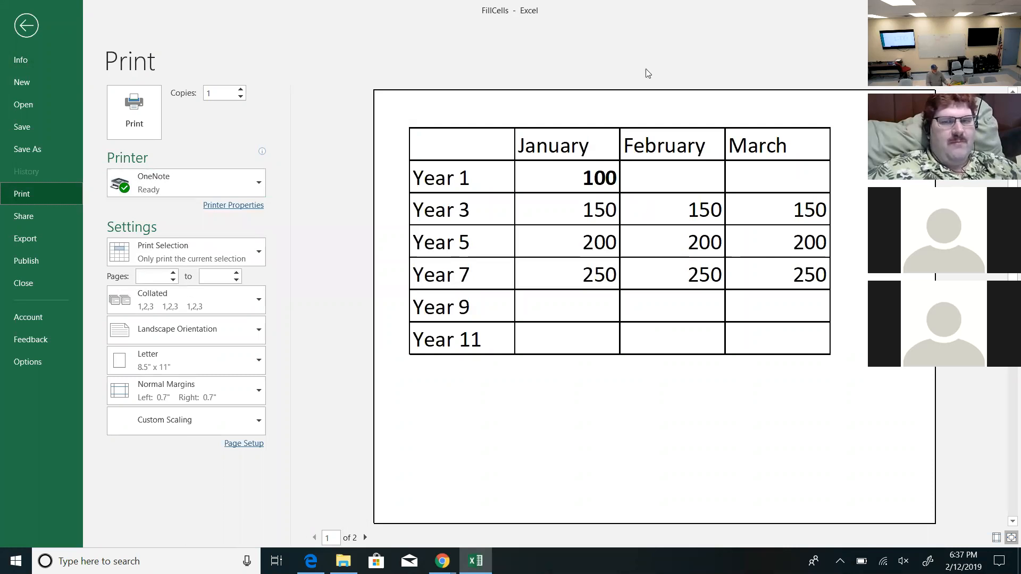
left_click(185, 419)
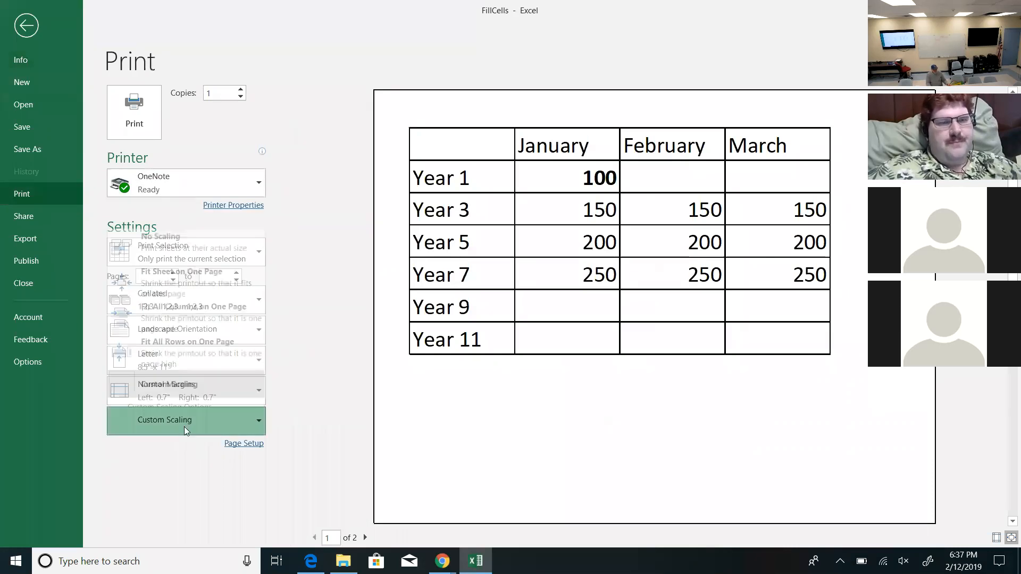
left_click(185, 419)
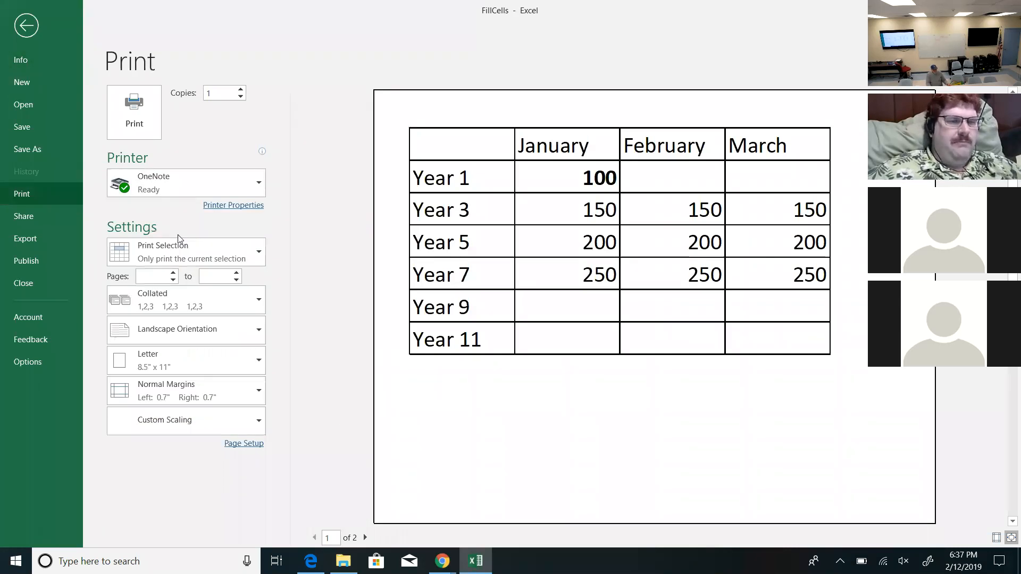
left_click(186, 419)
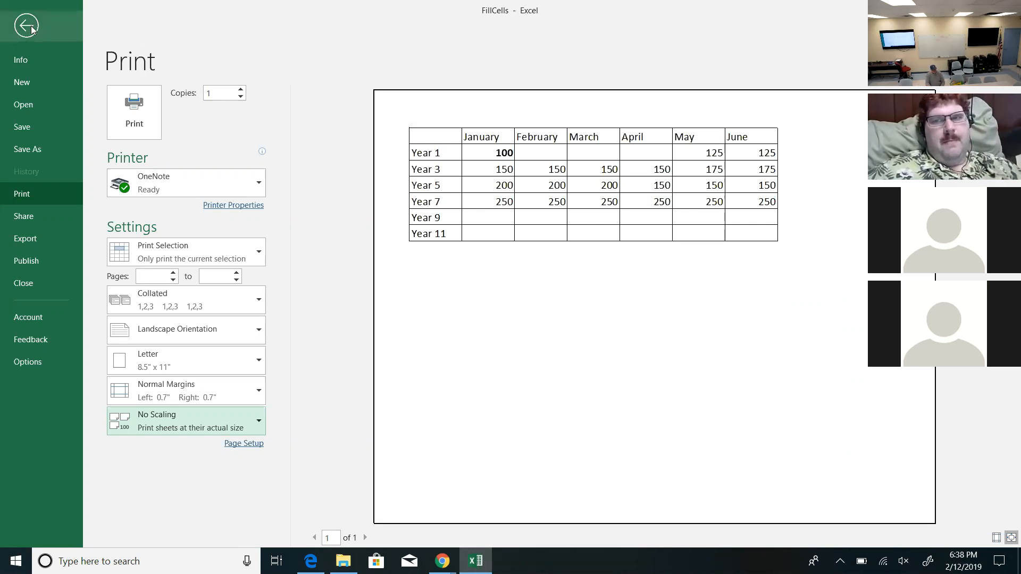
left_click(25, 25)
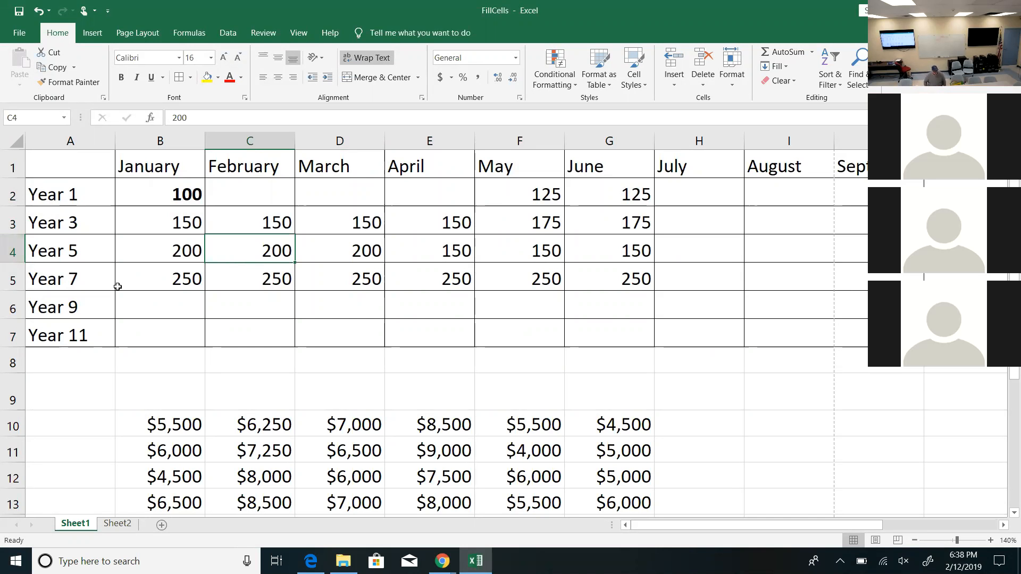
mouse_move(82, 291)
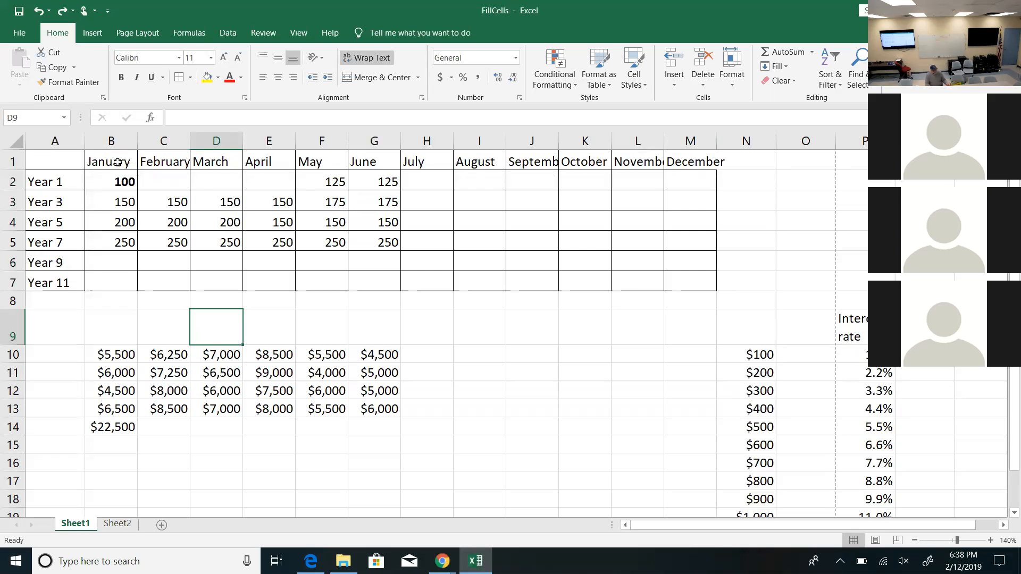
- Insert a top row and enter the title 'Annual Expenses for Tom's Widget Factory' in B1, then move to P5
right_click(54, 161)
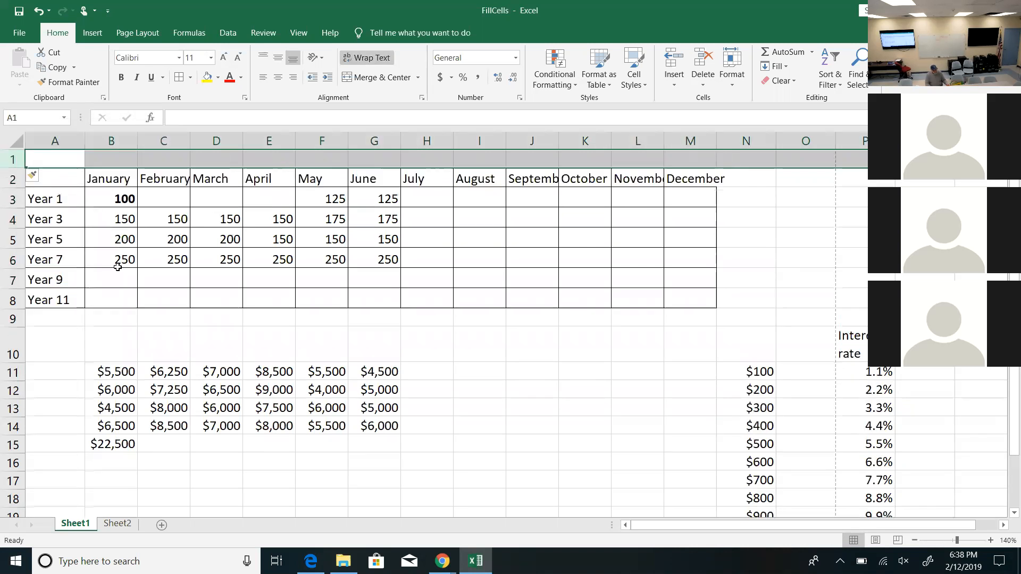
left_click(110, 159)
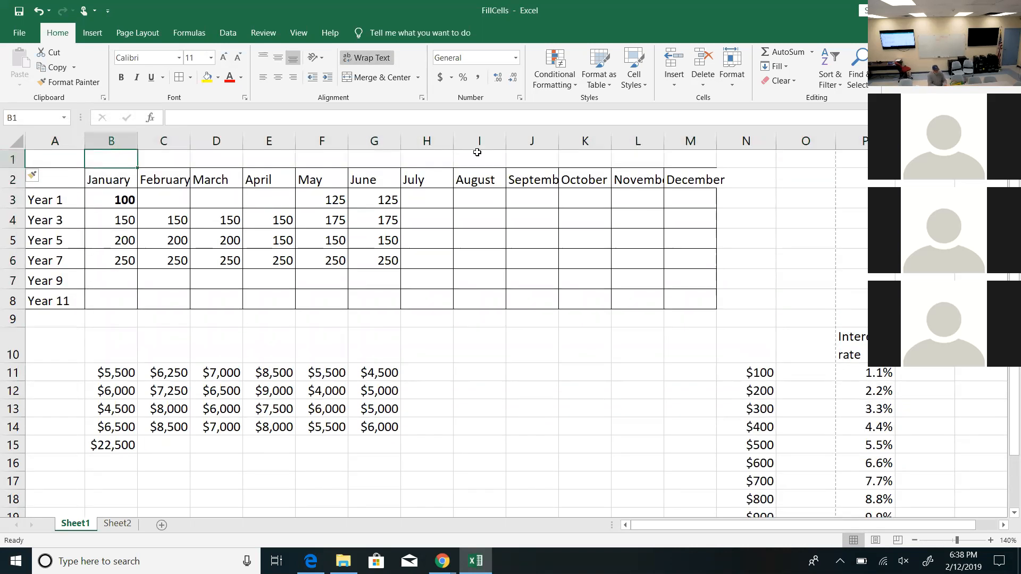
type("Annual Expenses for the")
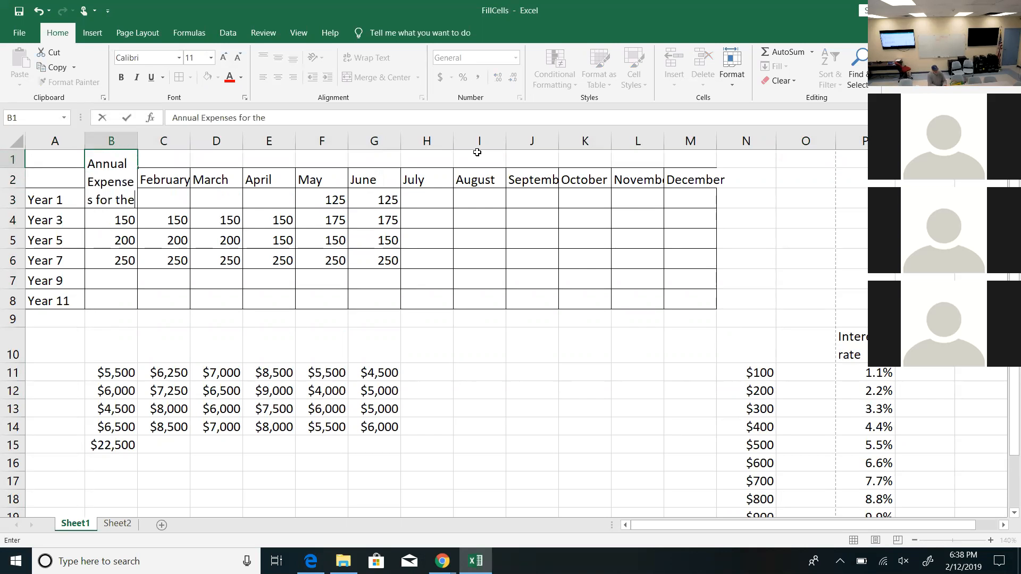
type("Tom's")
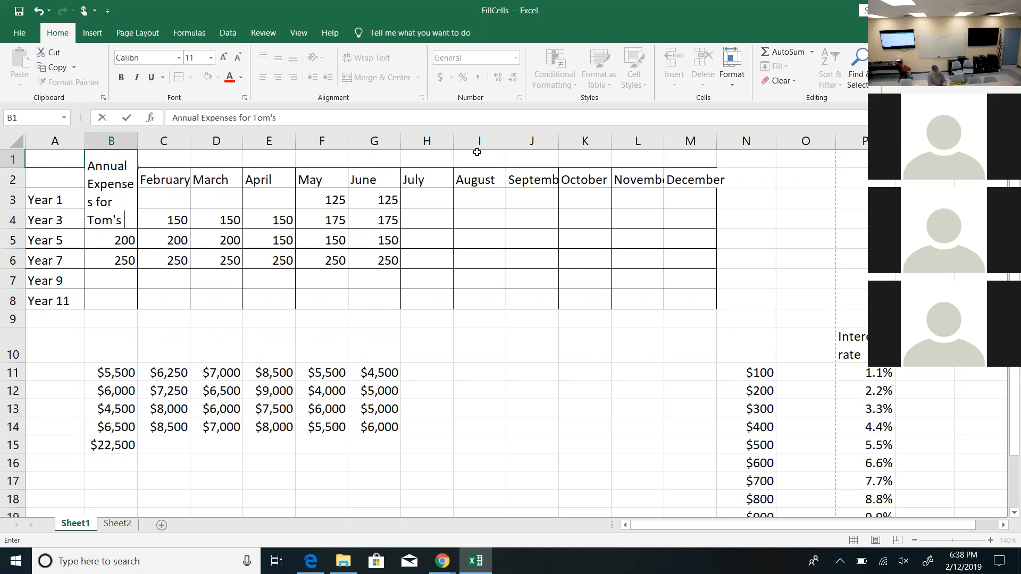
type("Widget Factory")
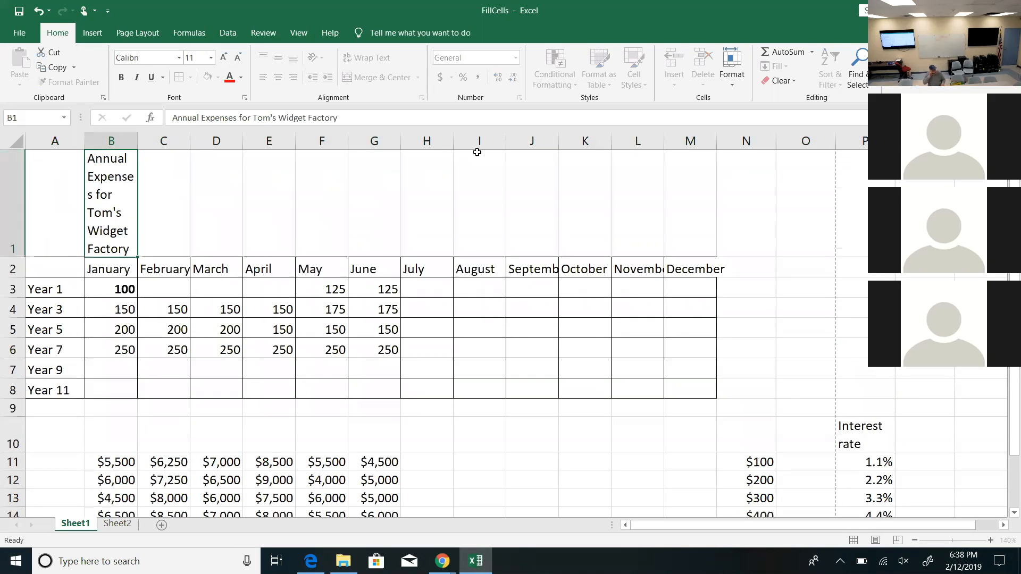
left_click(110, 268)
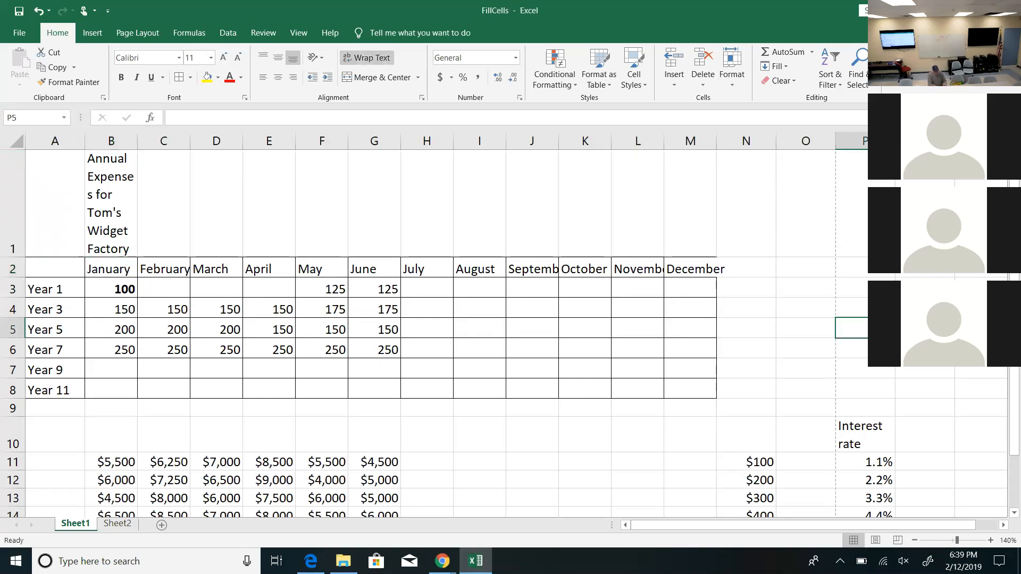
- Enter in P5 the sentence about Spain's net worth of #13,459 in July 2017 and the labor union strike, then check it
type("The net worth of every")
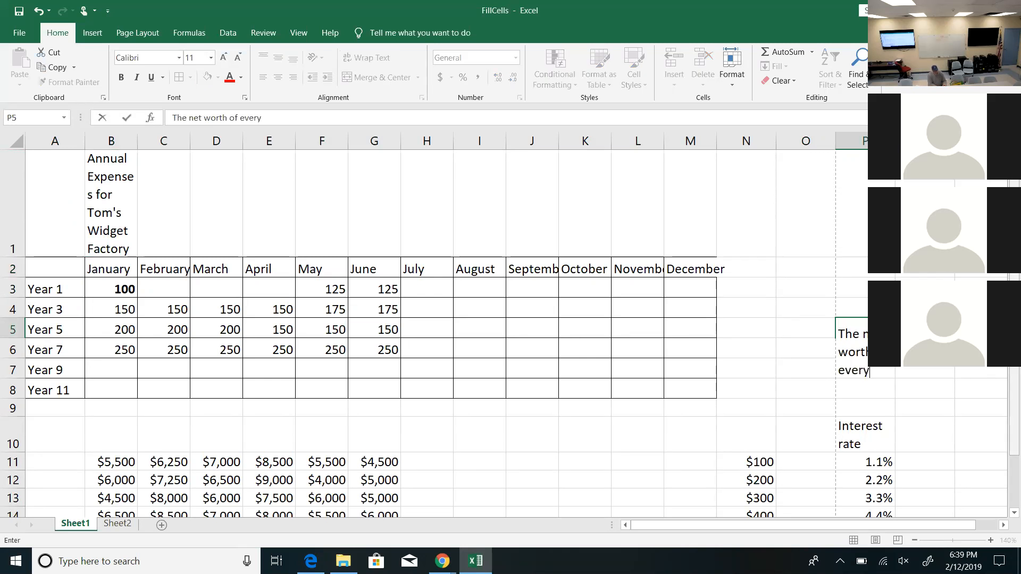
type("one in spain")
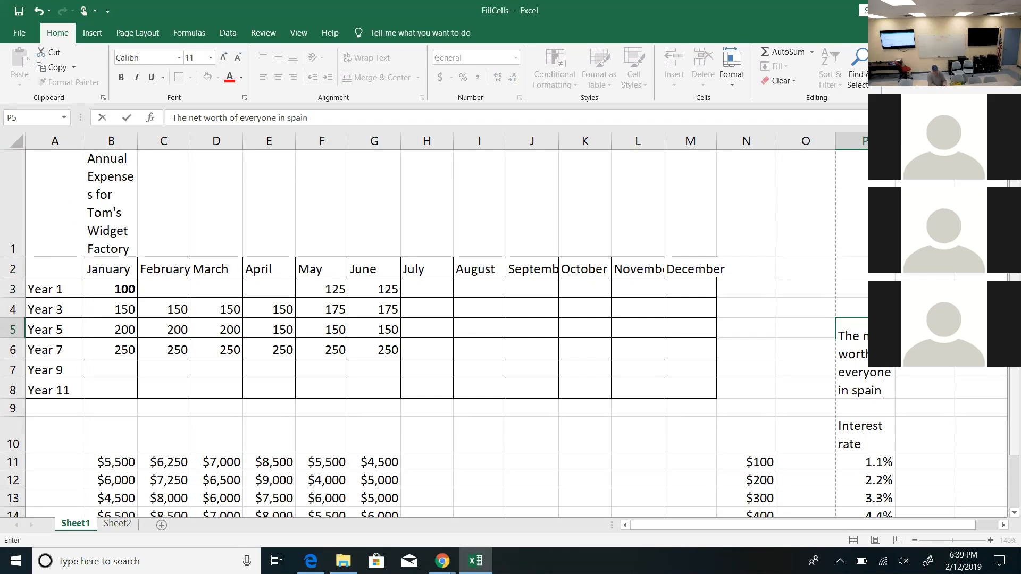
type("is #1")
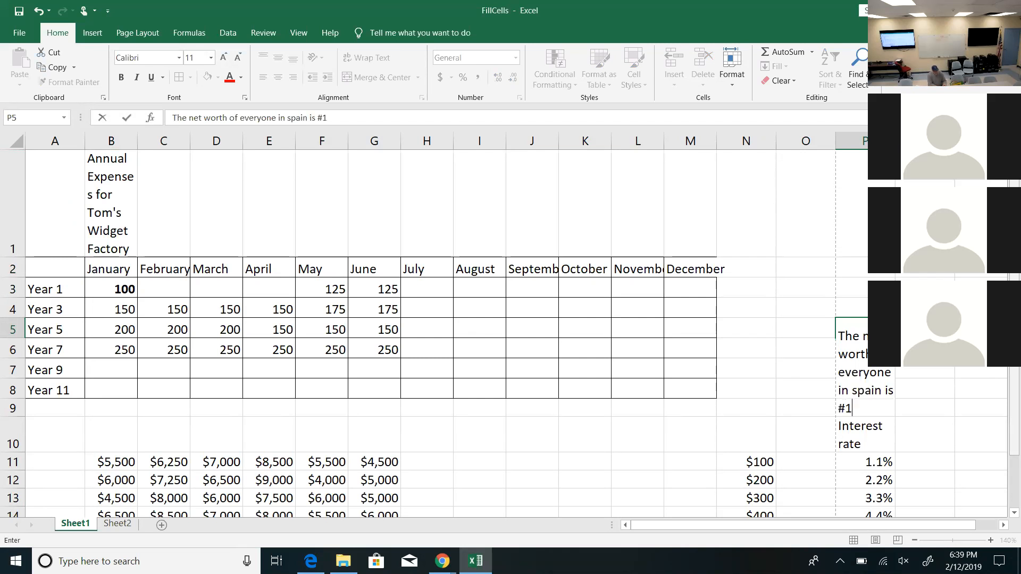
type("3,45")
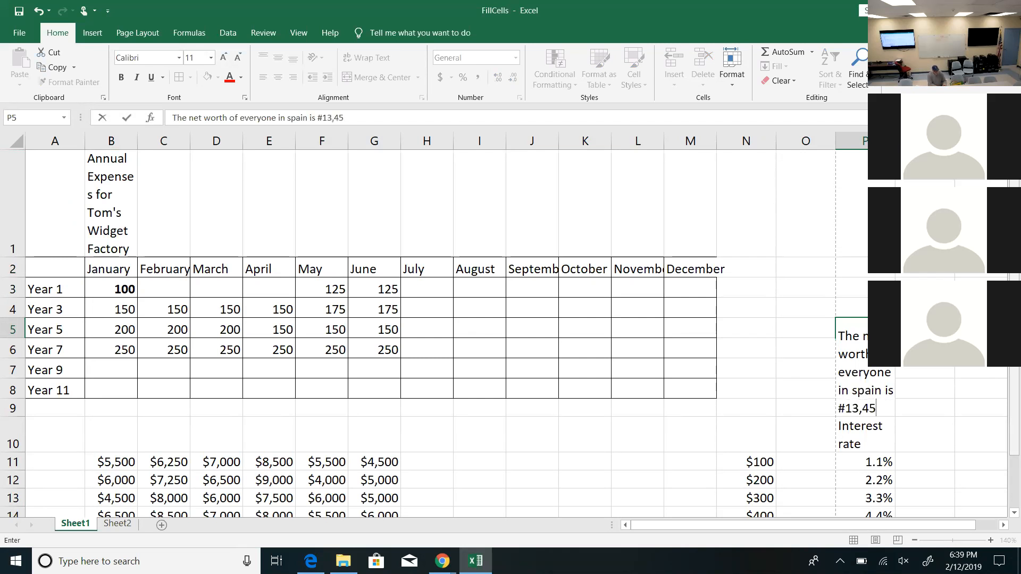
type("9 as")
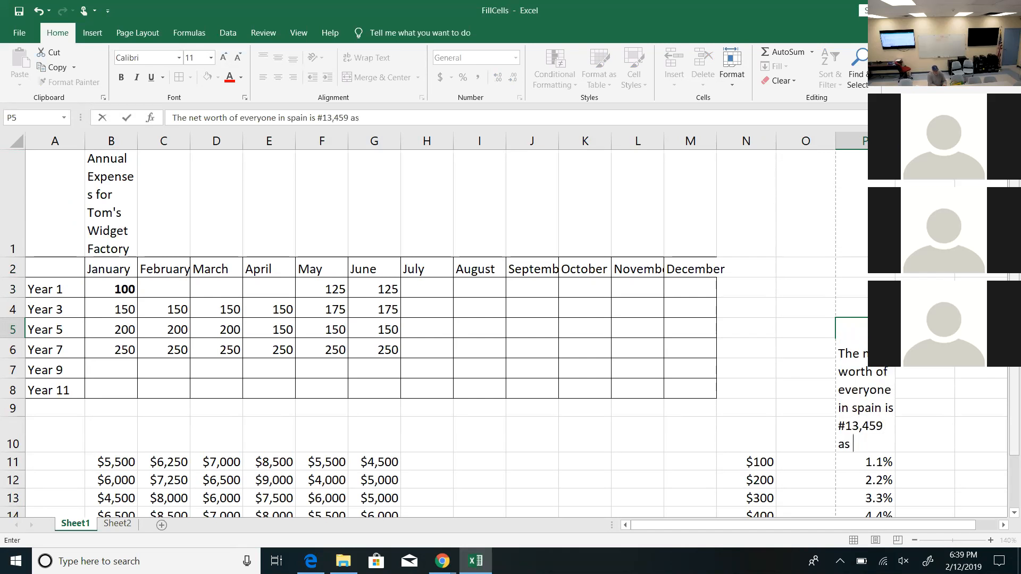
type("of July")
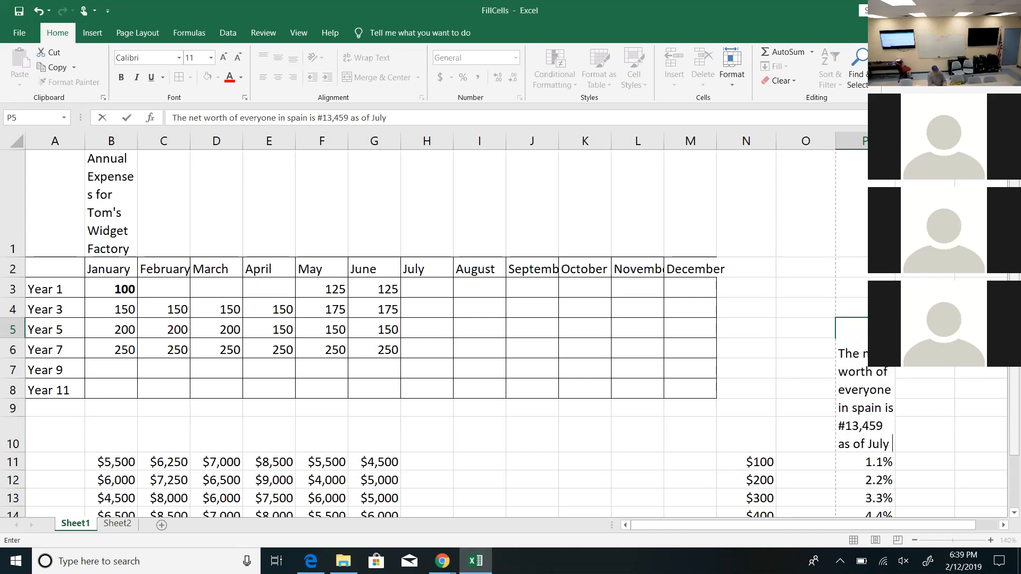
type("2017. B")
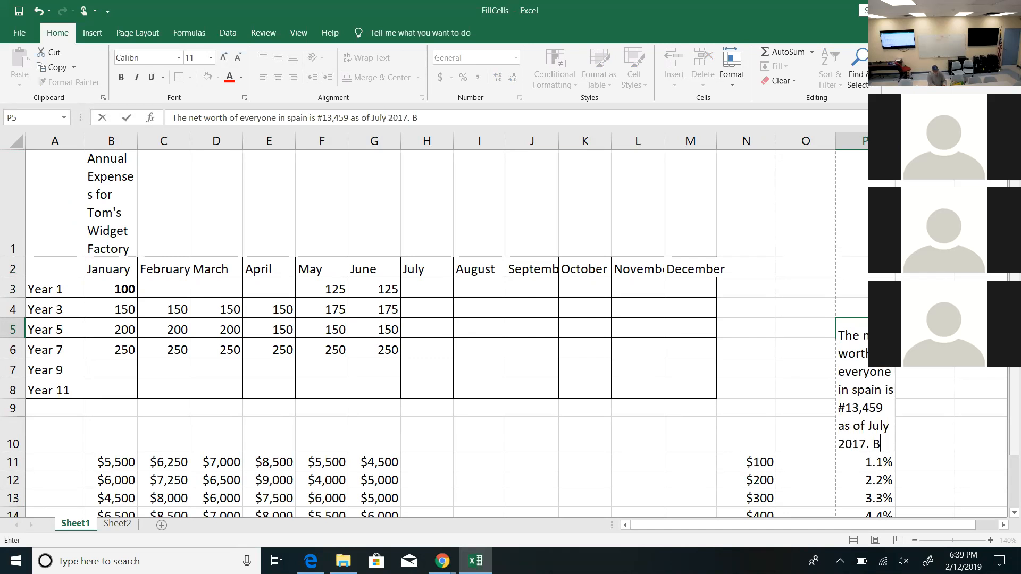
type("ut the year before i")
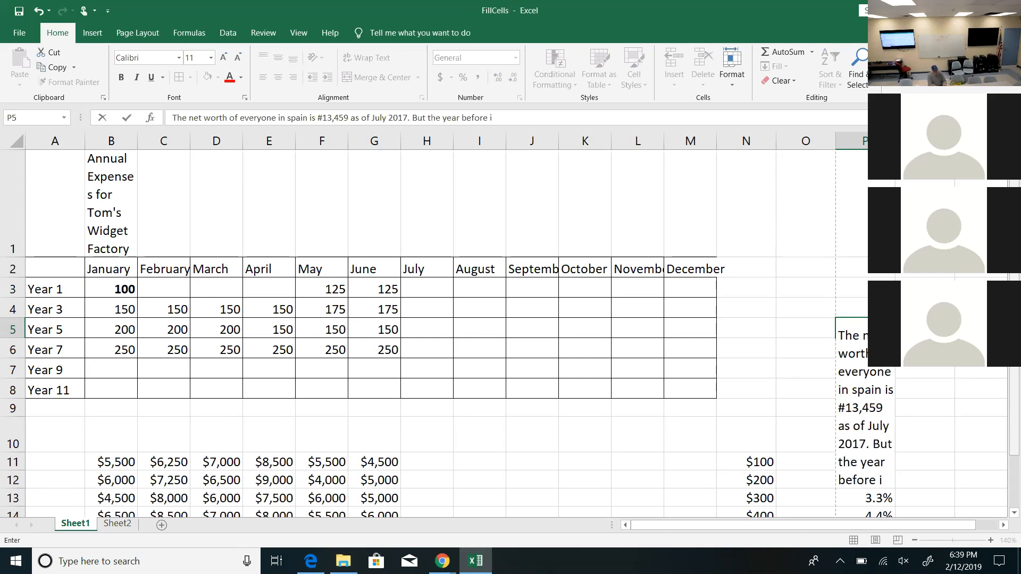
type("was wor")
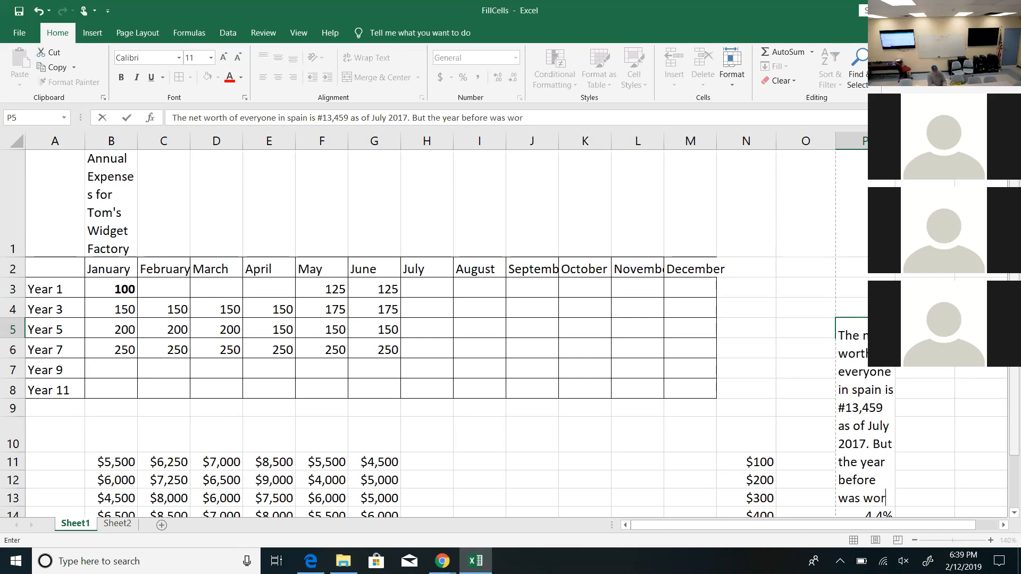
type("se when the")
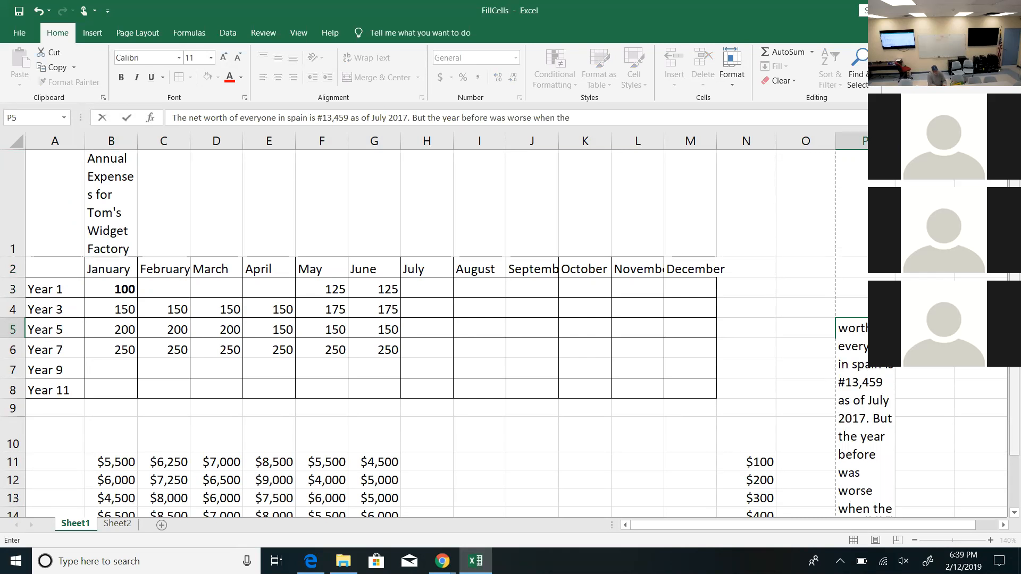
type("labor unio")
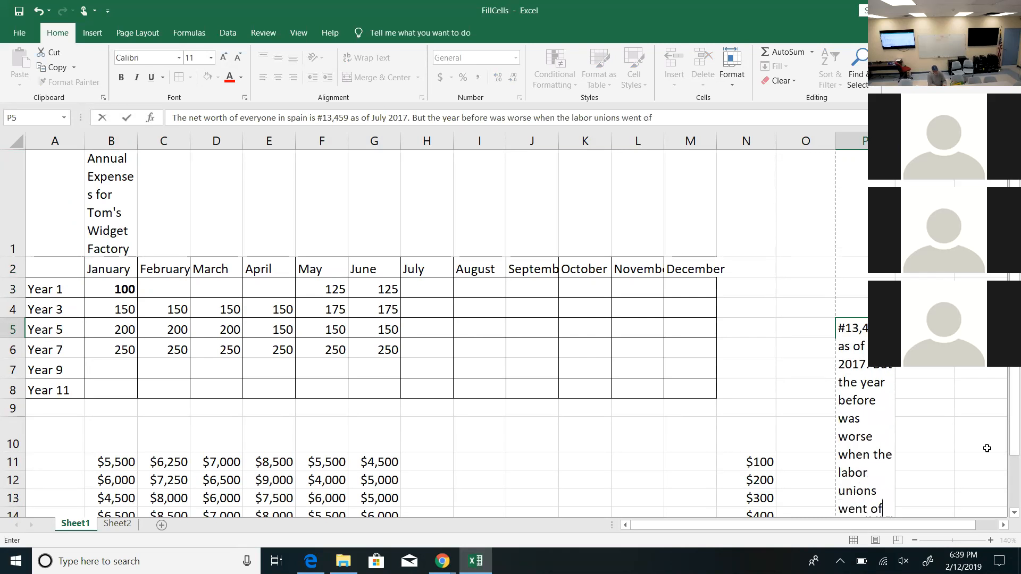
type("n s")
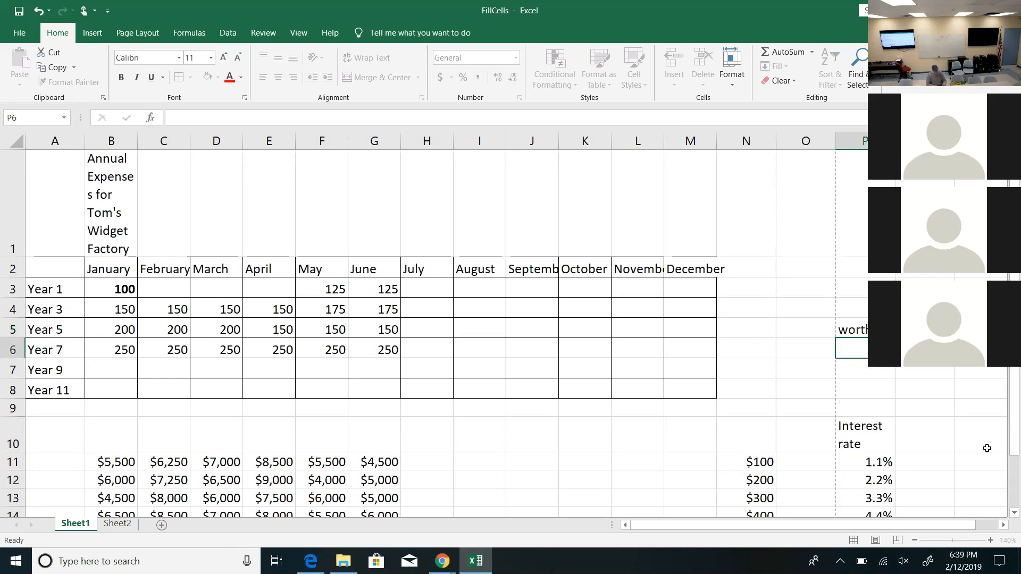
left_click(851, 330)
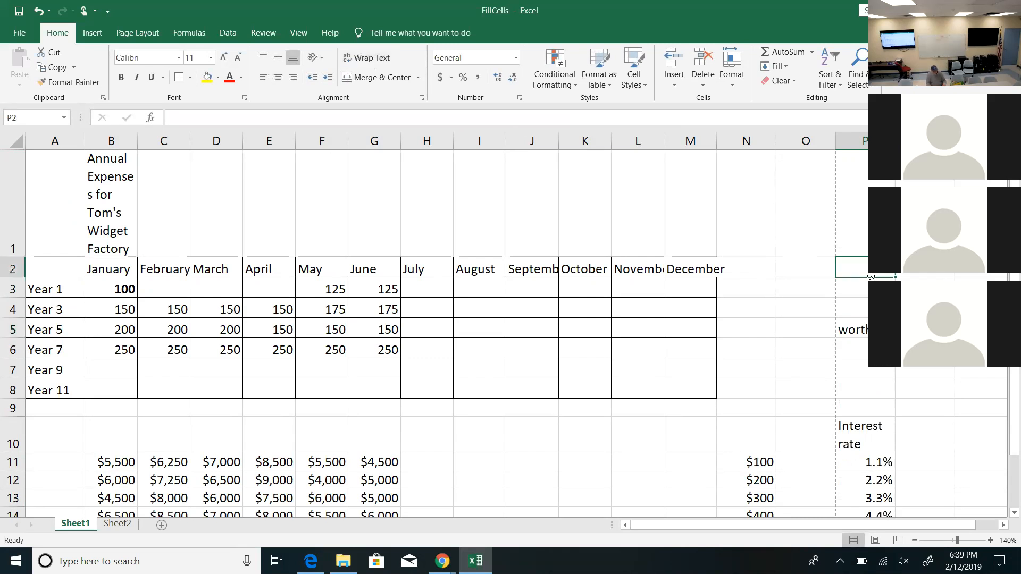
left_click(852, 329)
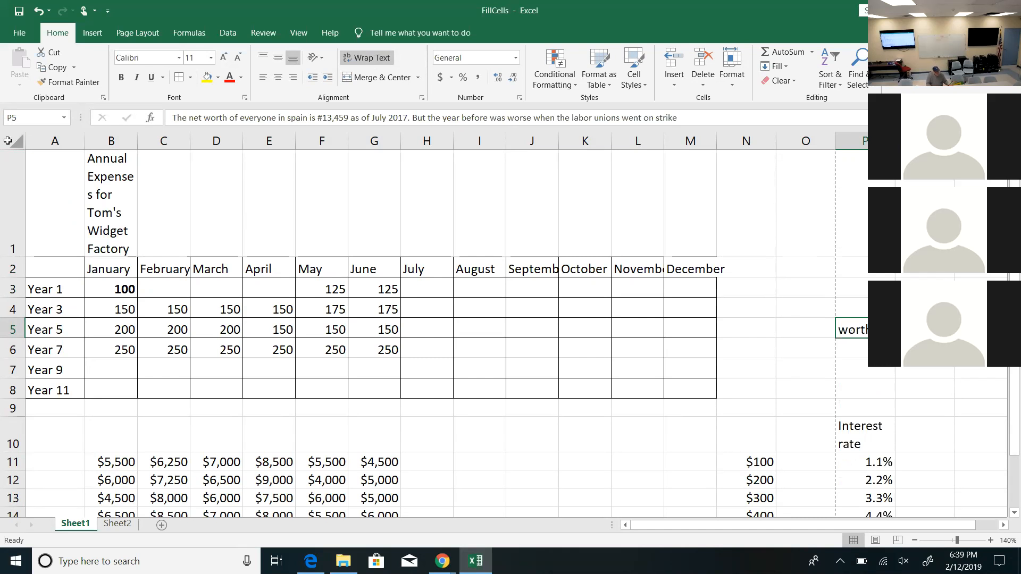
- Select the whole sheet and keep Wrap text on in Format Cells Alignment, applying it to all cells
left_click(8, 141)
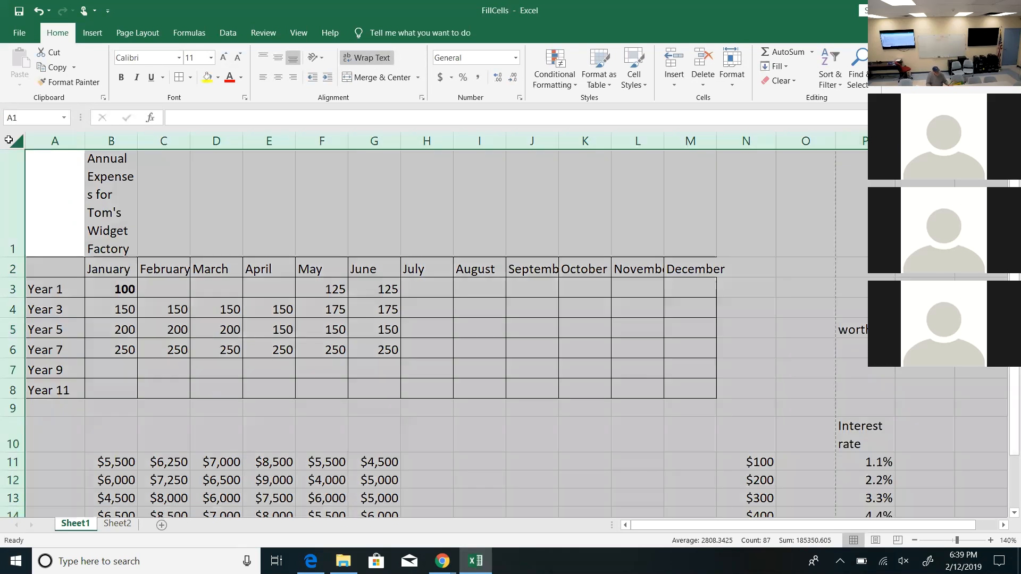
right_click(55, 159)
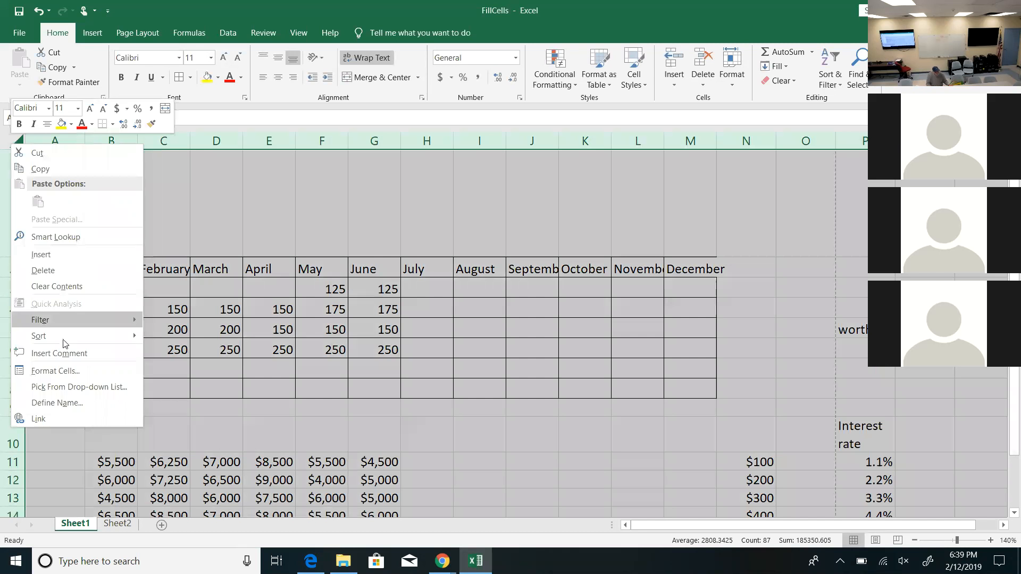
left_click(55, 370)
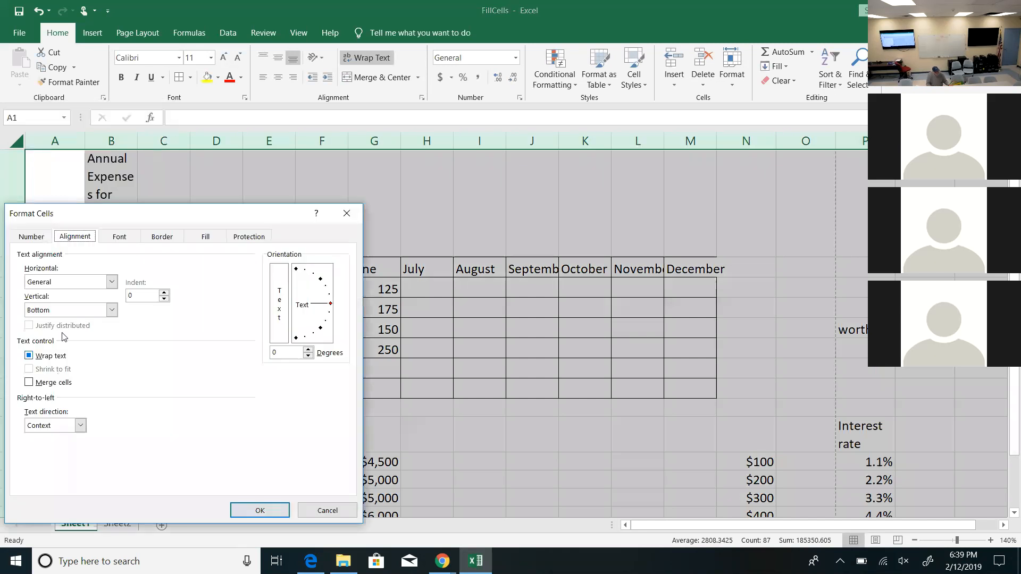
left_click(29, 356)
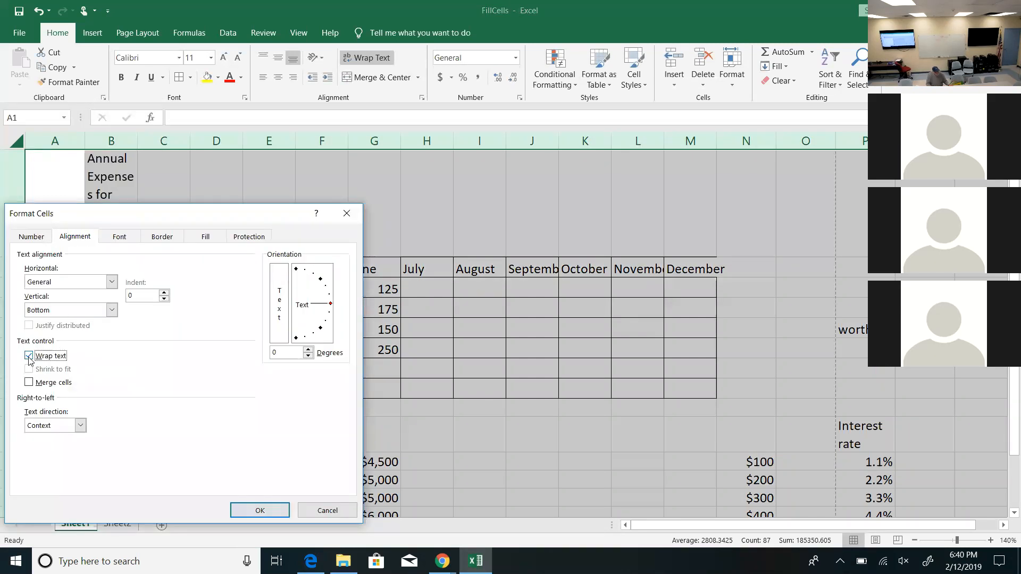
left_click(28, 355)
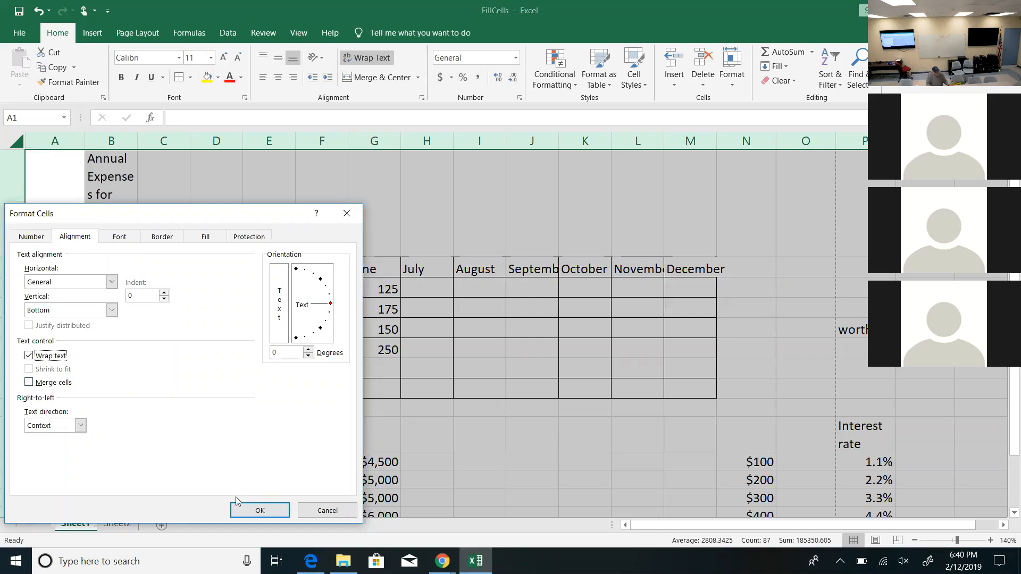
left_click(260, 510)
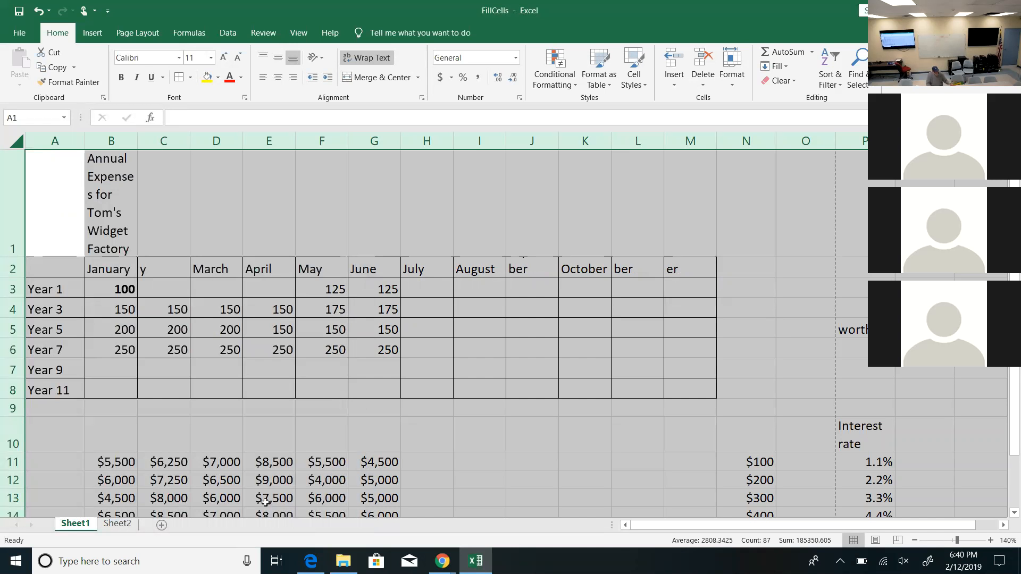
mouse_move(707, 271)
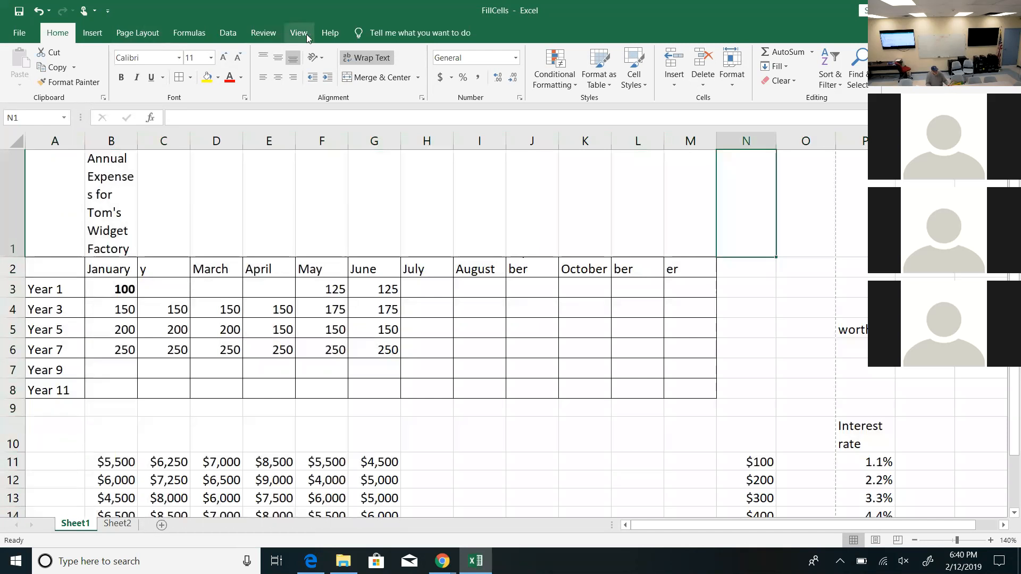
- Check Page Break Preview showing the table on Page 1, return to Normal view, and scroll across the sheet
left_click(298, 33)
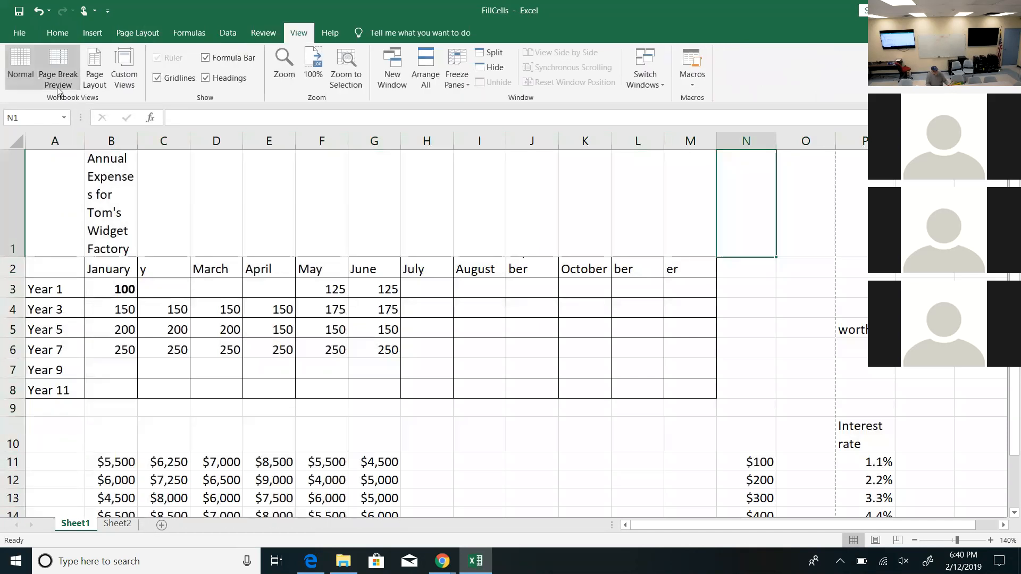
left_click(57, 68)
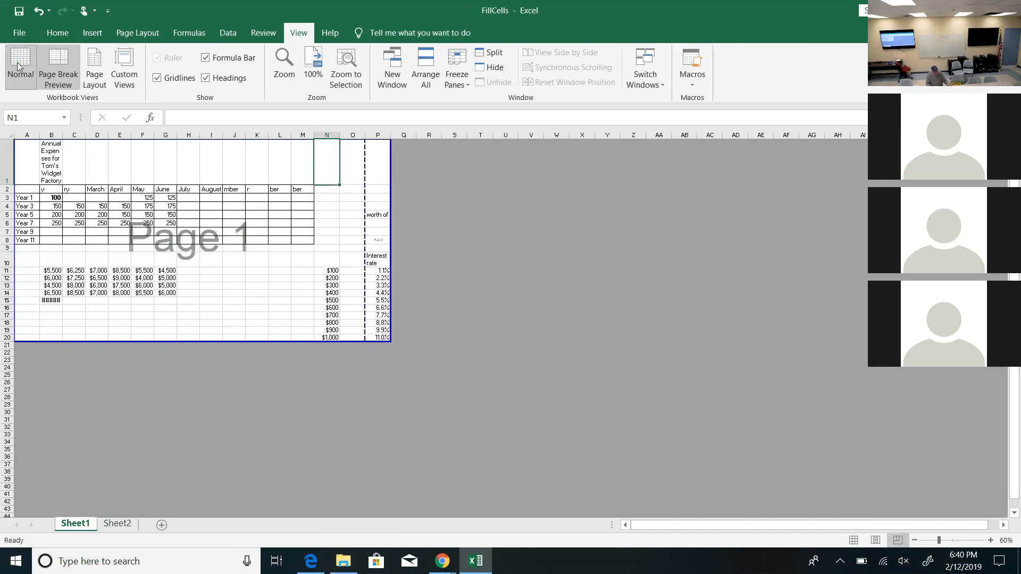
left_click(19, 65)
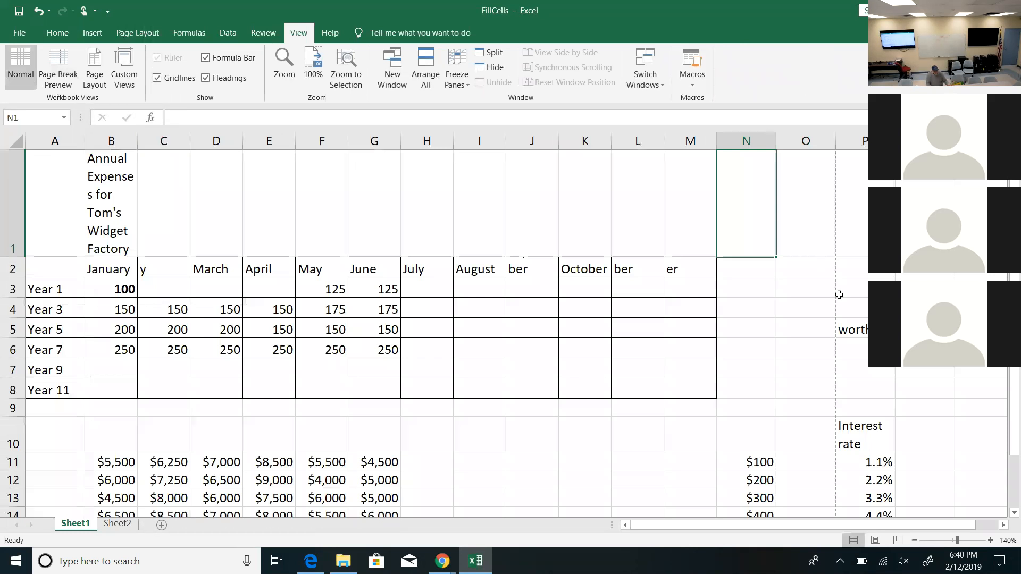
mouse_move(805, 270)
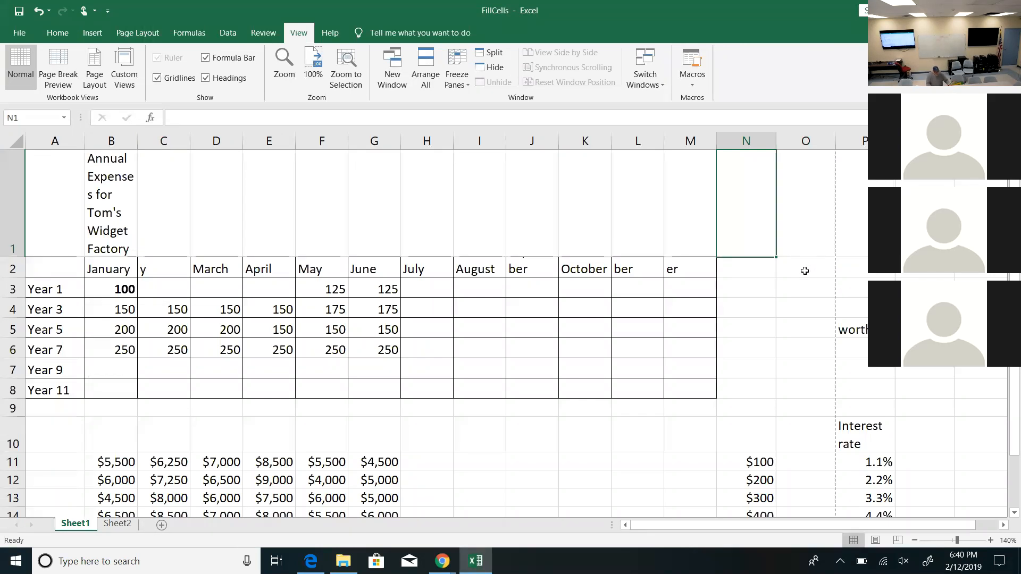
mouse_move(661, 393)
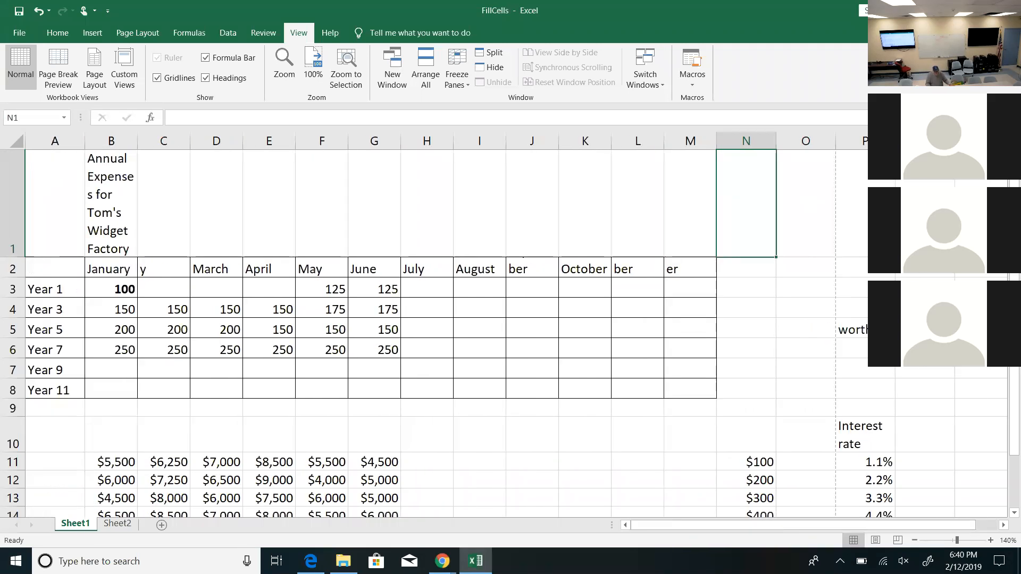
scroll("down", 3)
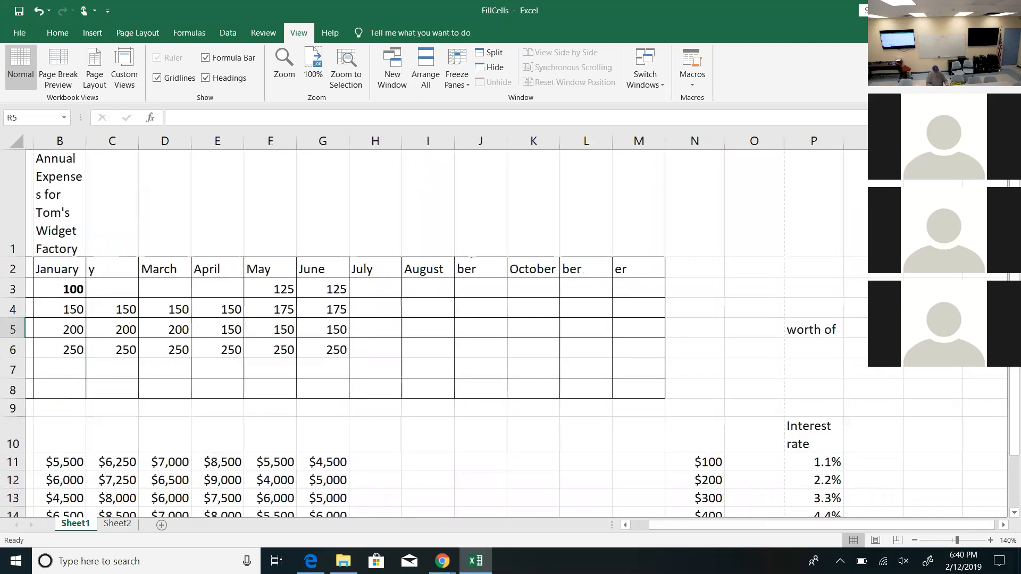
scroll("right", 3)
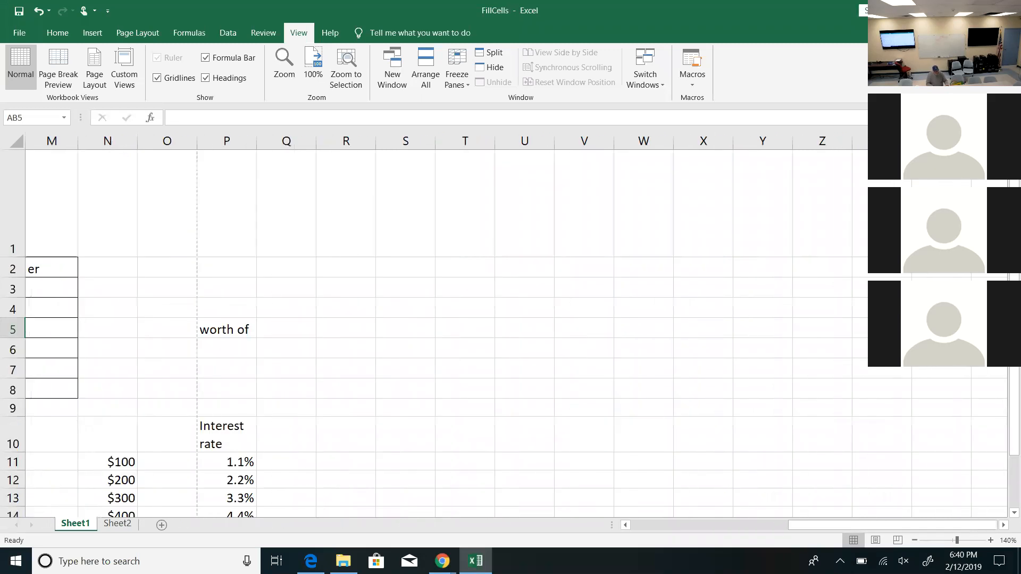
scroll("right", 3)
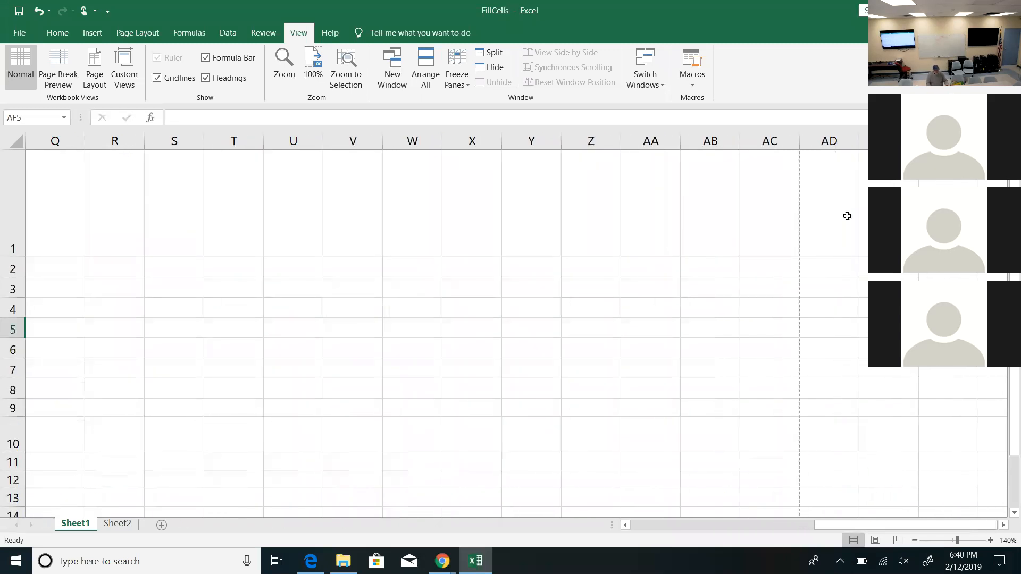
mouse_move(755, 252)
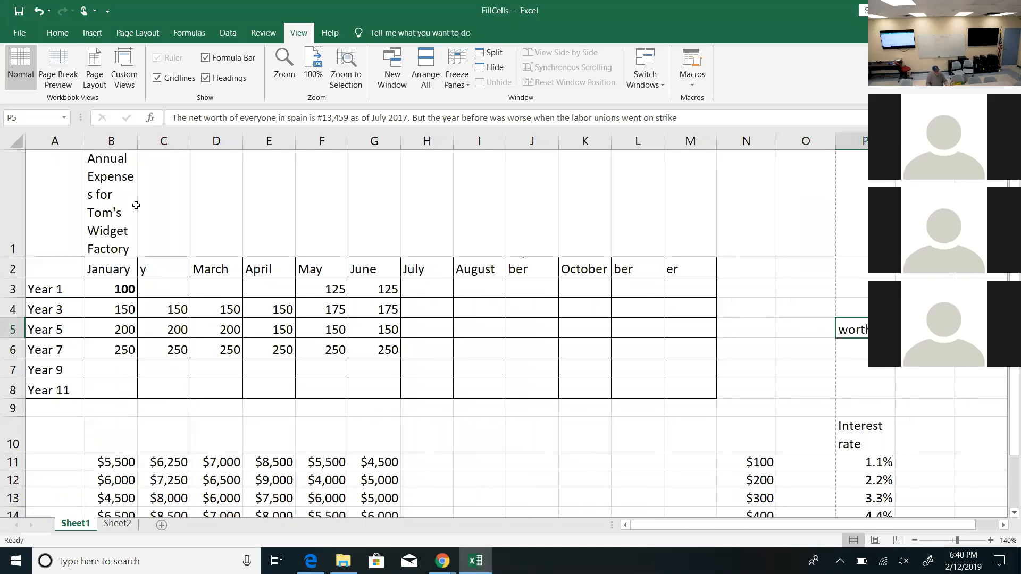
- Select the whole sheet and reach the Protection settings of Format Cells
left_click(12, 140)
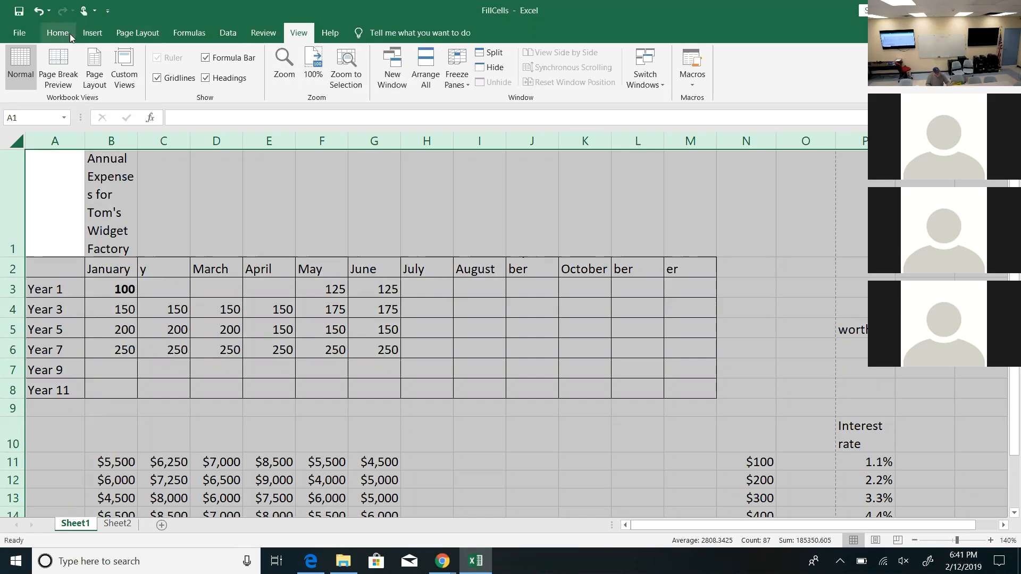
left_click(56, 33)
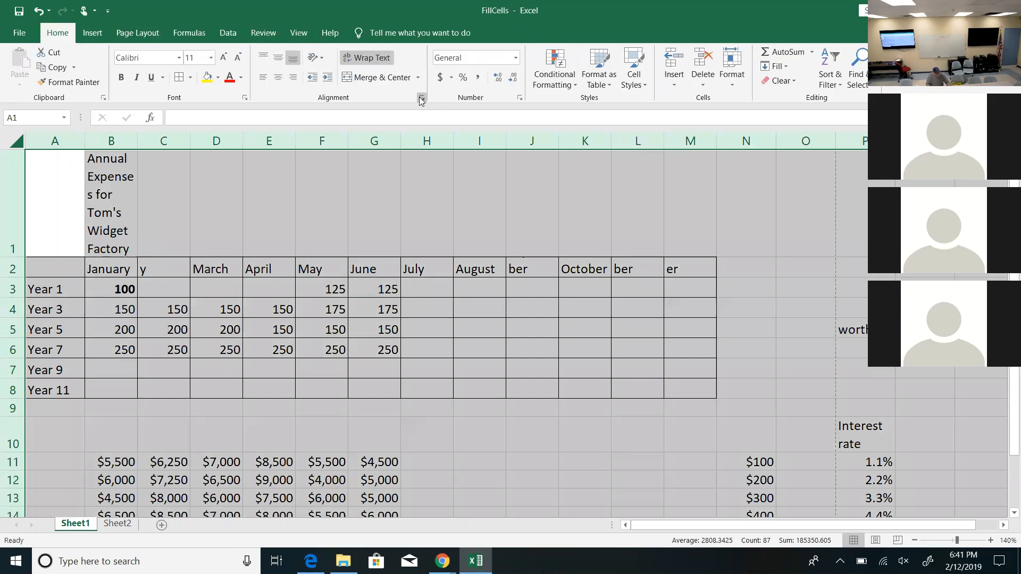
left_click(421, 98)
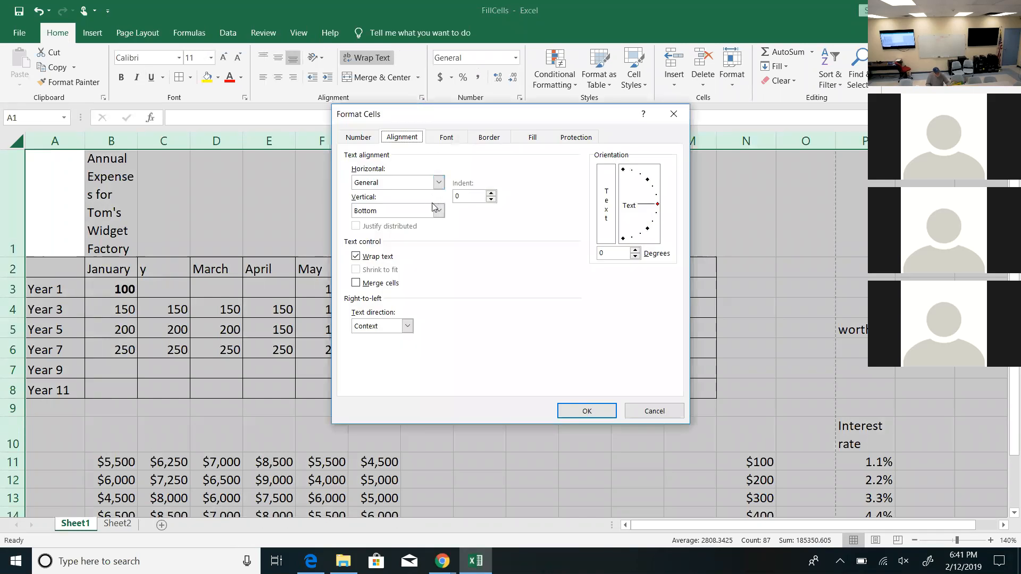
mouse_move(419, 320)
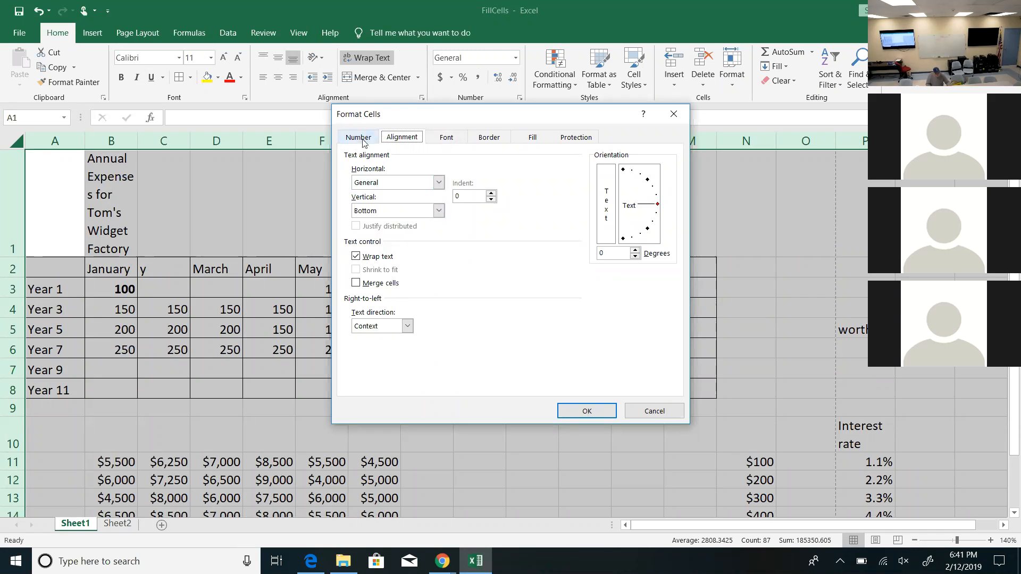
left_click(575, 137)
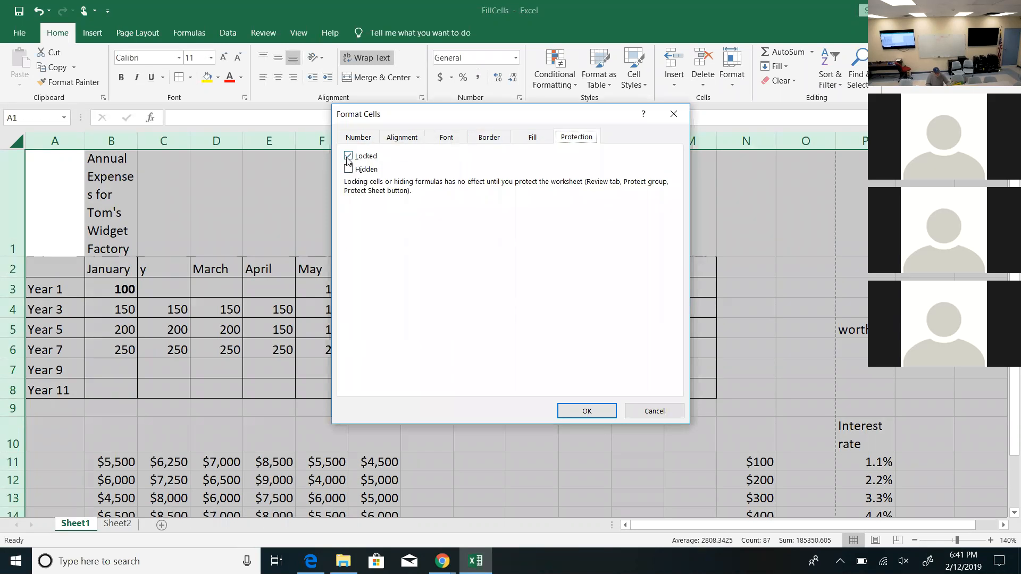
- Clear the Locked setting for every cell, confirm, and reselect title cell B1
left_click(349, 156)
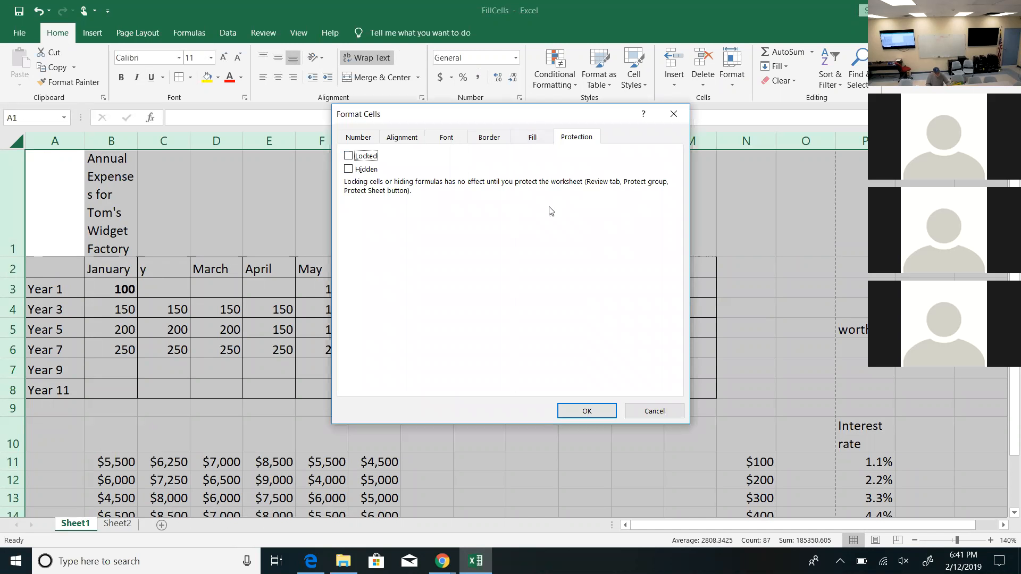
left_click(585, 411)
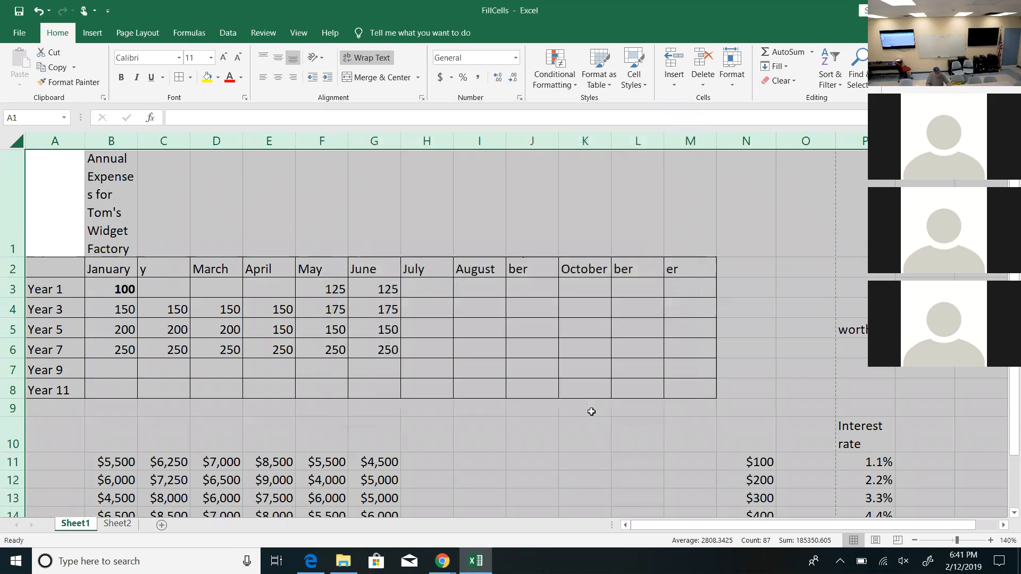
left_click(852, 330)
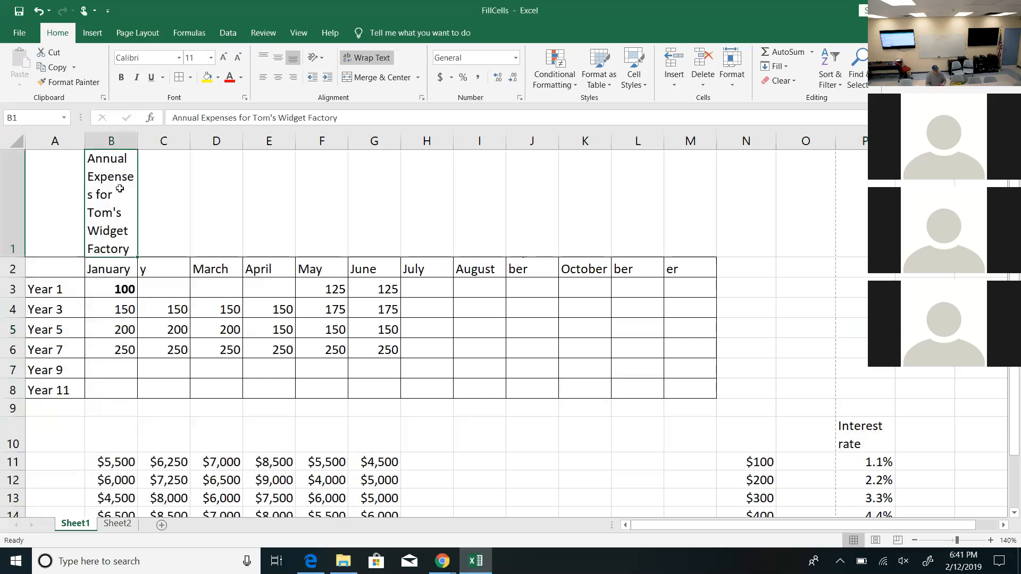
mouse_move(767, 373)
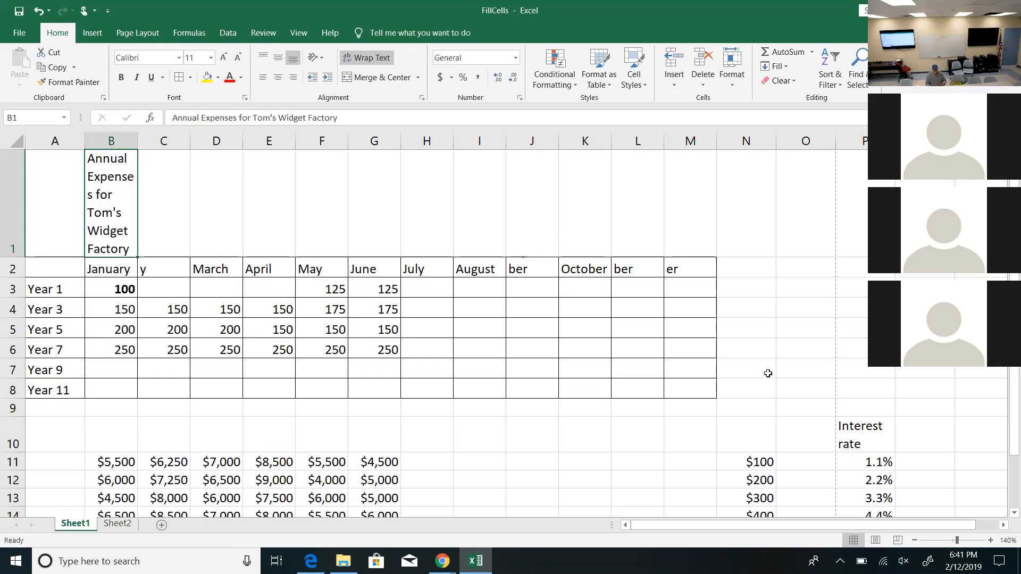
mouse_move(769, 380)
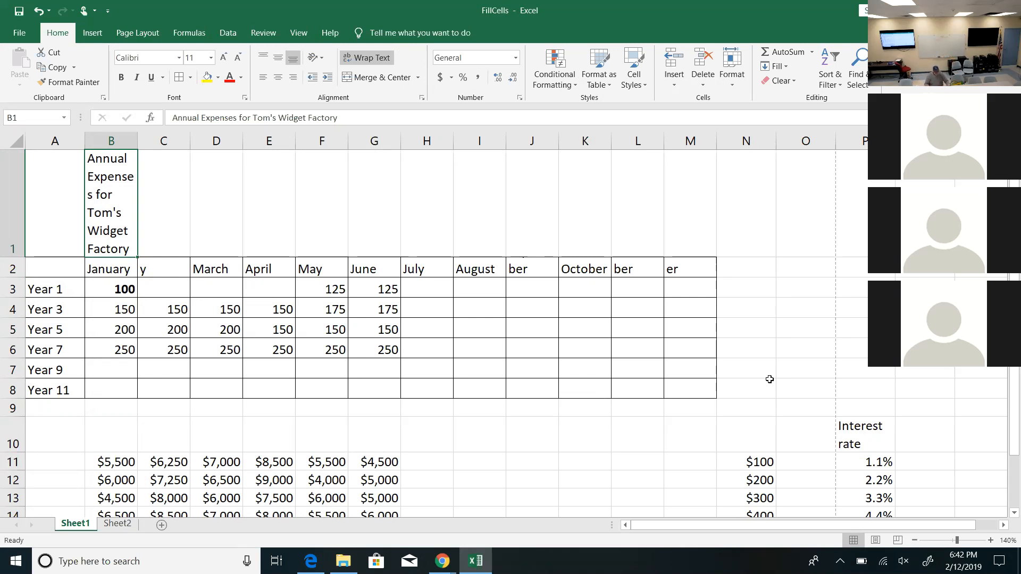
mouse_move(163, 223)
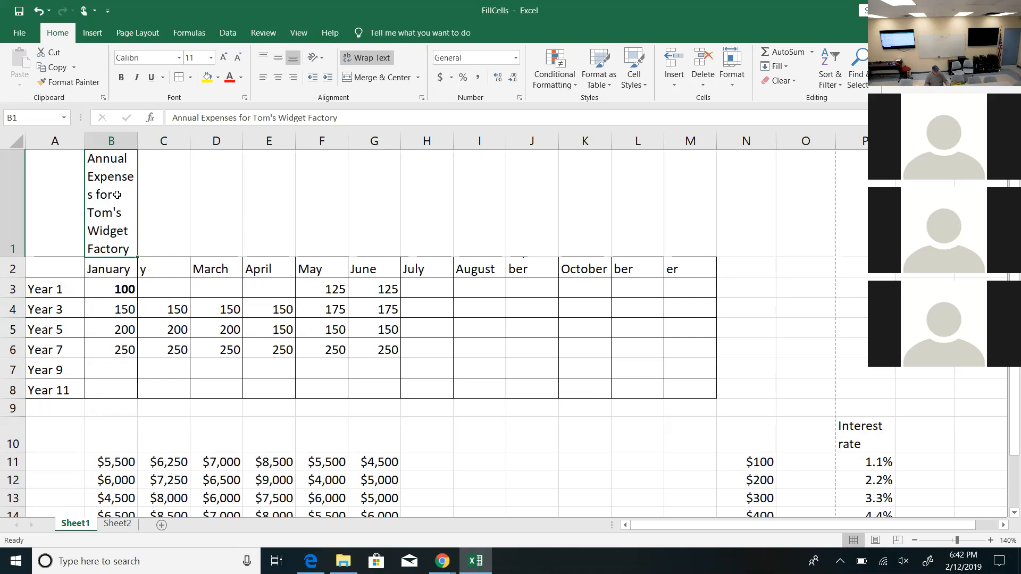
mouse_move(109, 199)
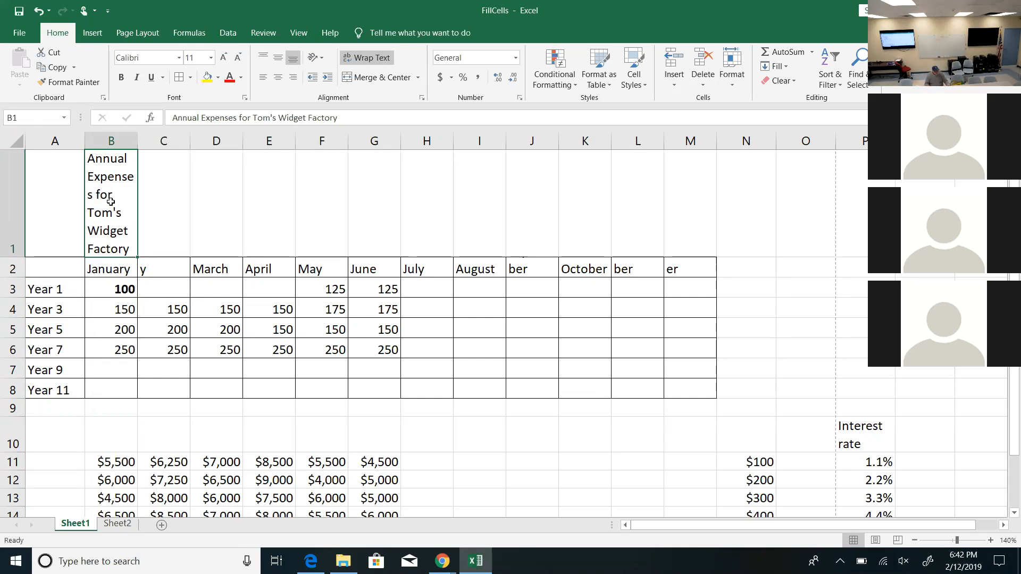
mouse_move(368, 241)
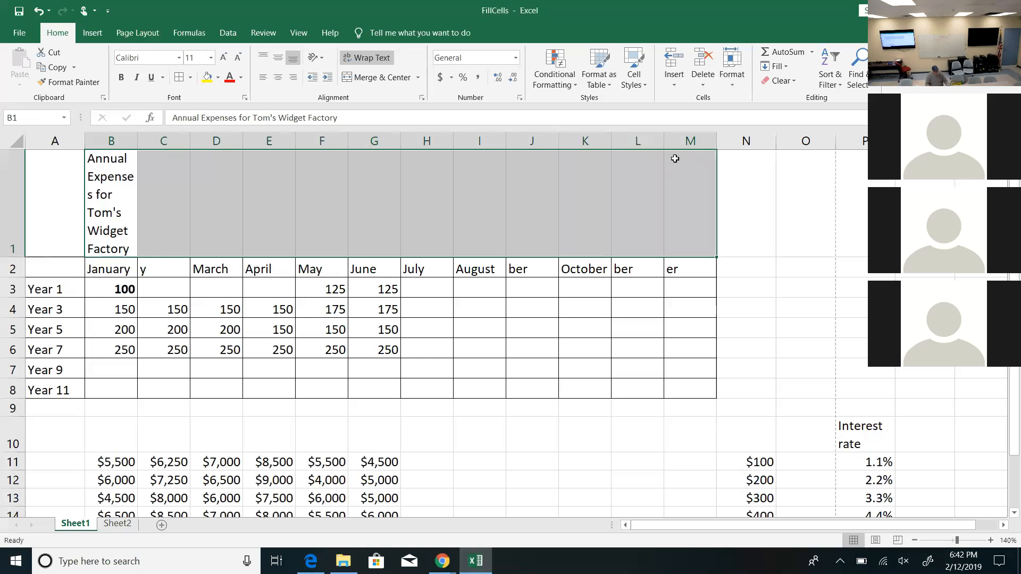
mouse_move(375, 77)
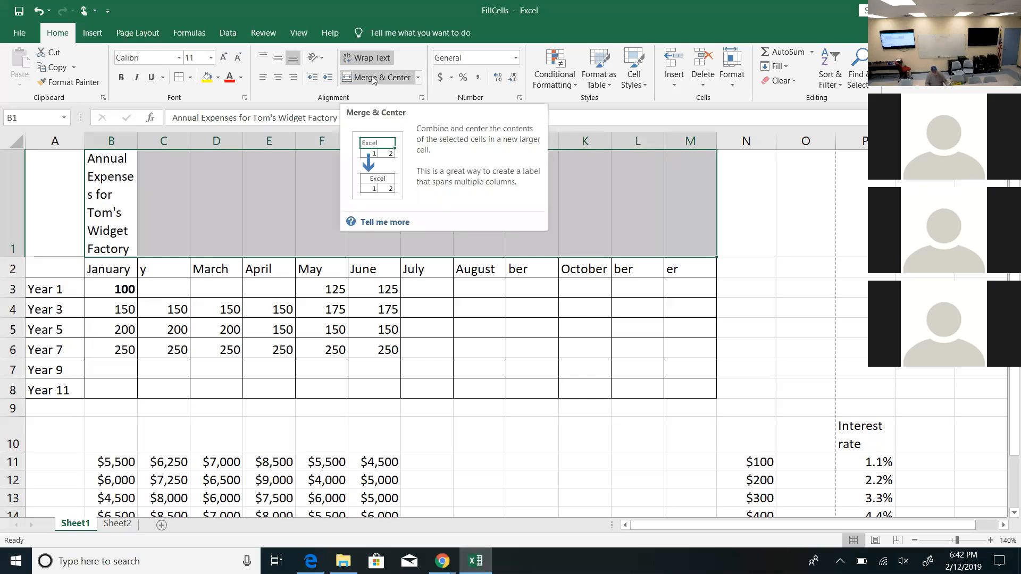
- Enter 'More data' in D1, then merge the title across B1:M1, accepting the data loss
left_click(378, 77)
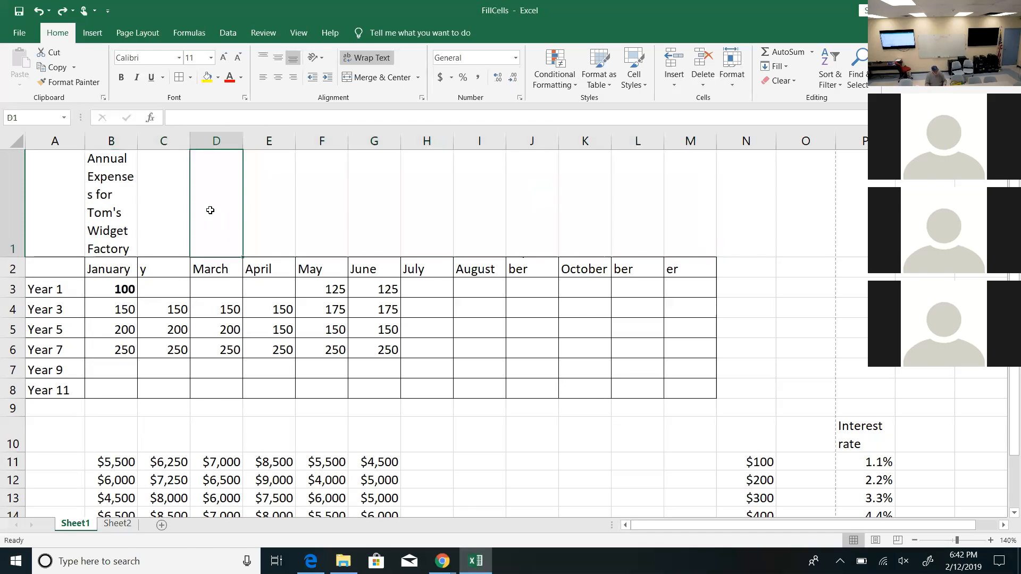
mouse_move(571, 179)
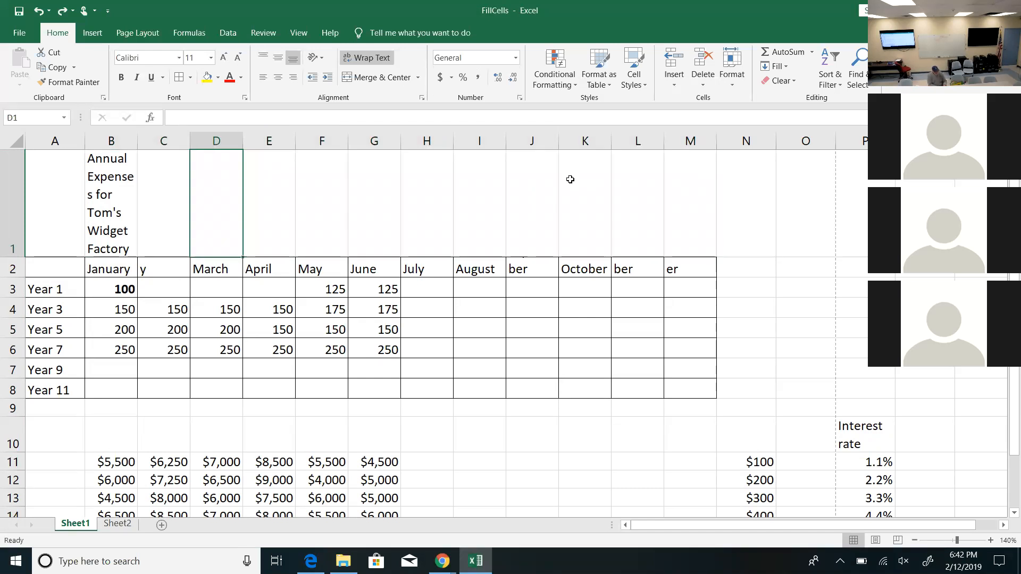
type("More data")
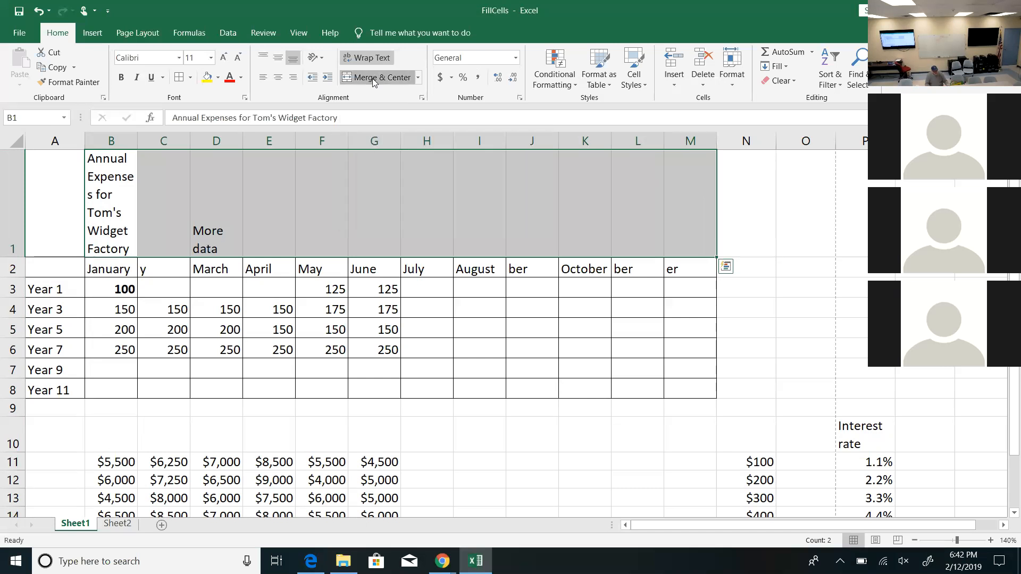
left_click(375, 76)
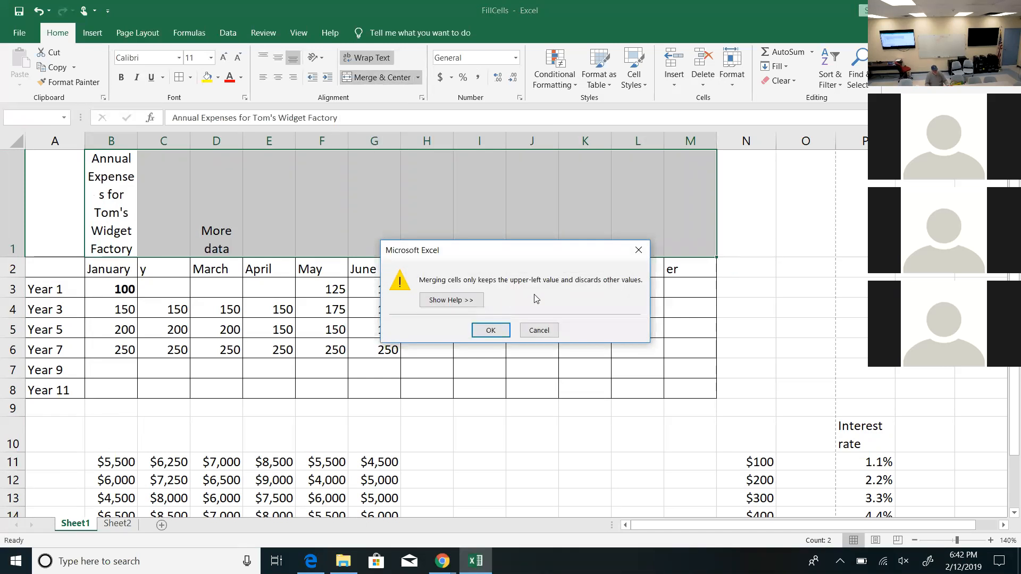
mouse_move(492, 295)
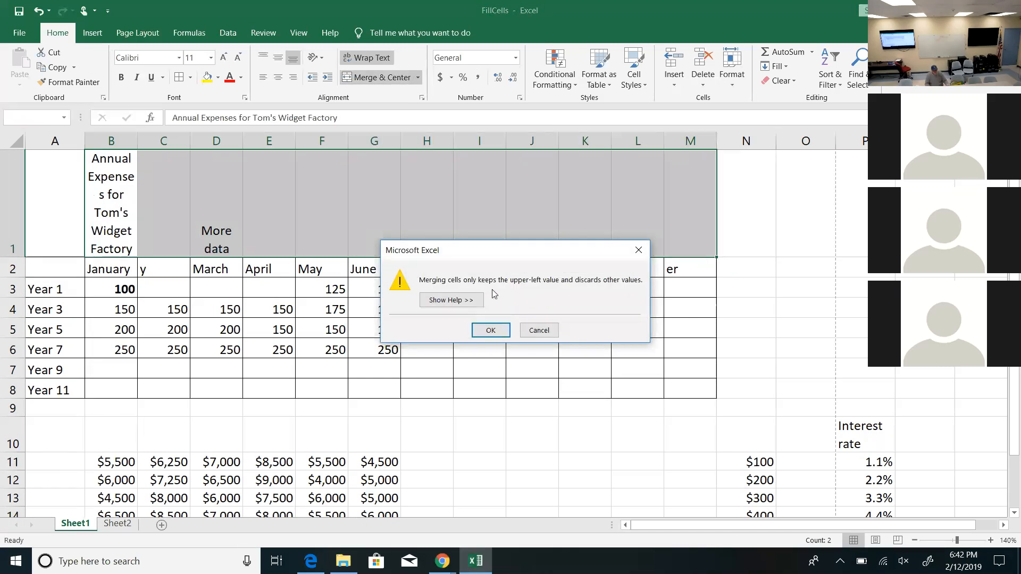
mouse_move(517, 298)
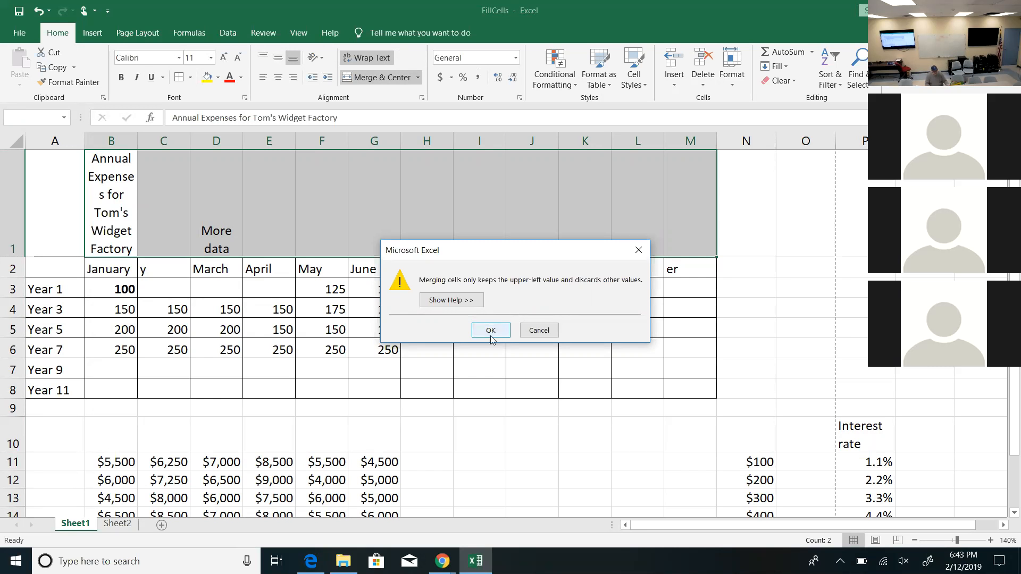
left_click(490, 330)
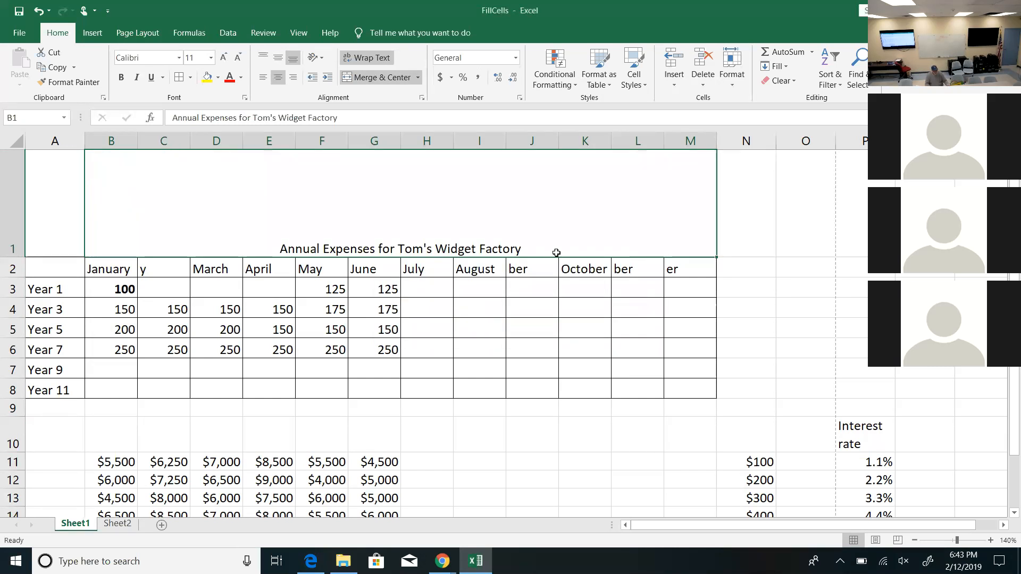
mouse_move(546, 219)
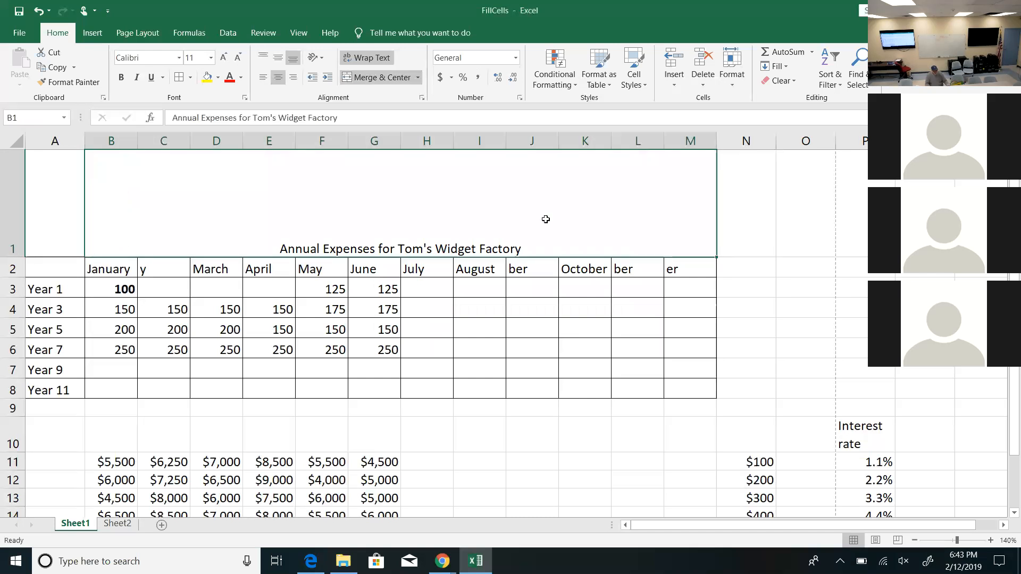
- Unmerge the title so it sits in B1 alone again
left_click(417, 77)
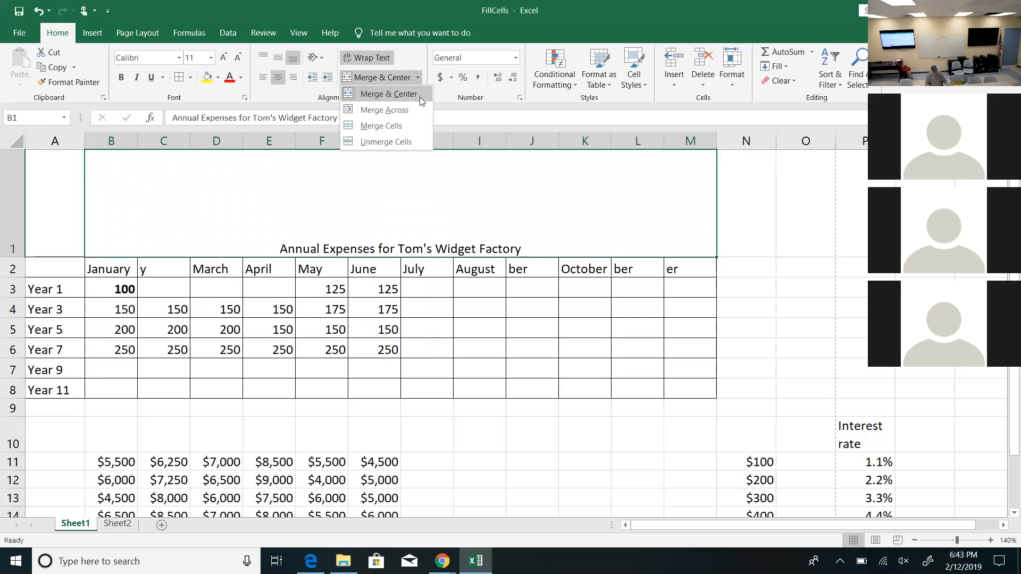
mouse_move(386, 141)
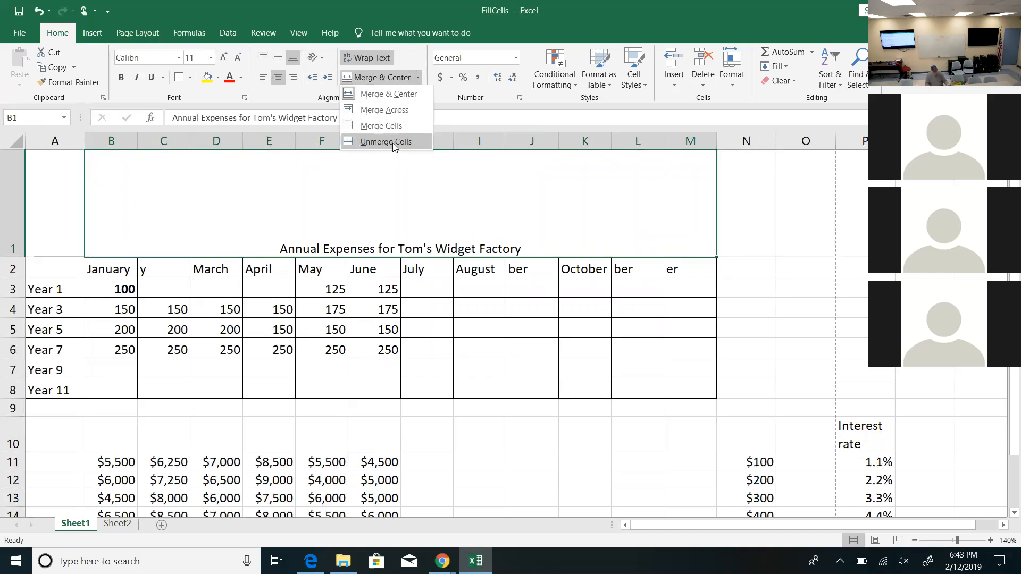
left_click(385, 141)
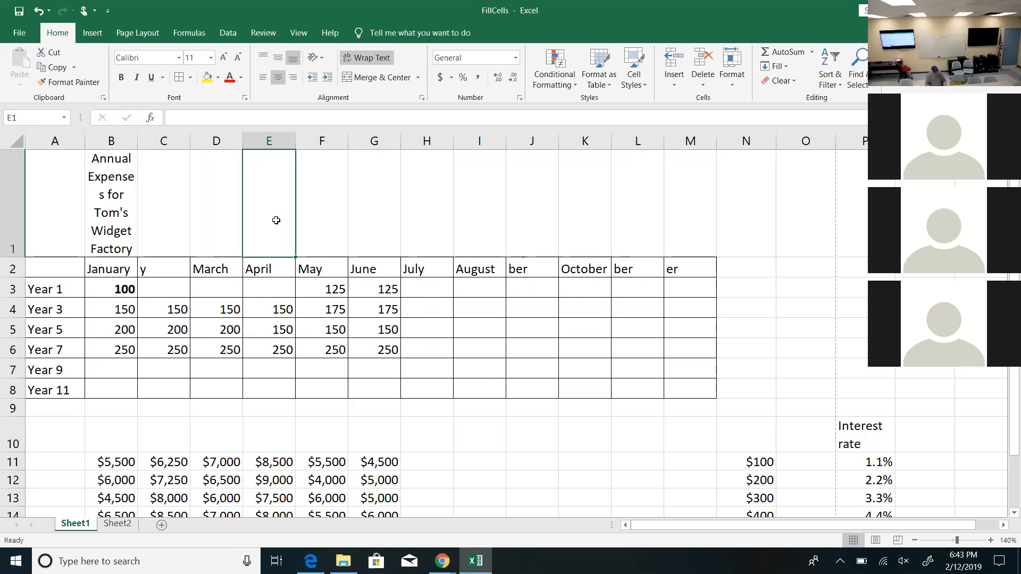
- Merge and centre the title across B1:M1 and make it bold
left_click(377, 77)
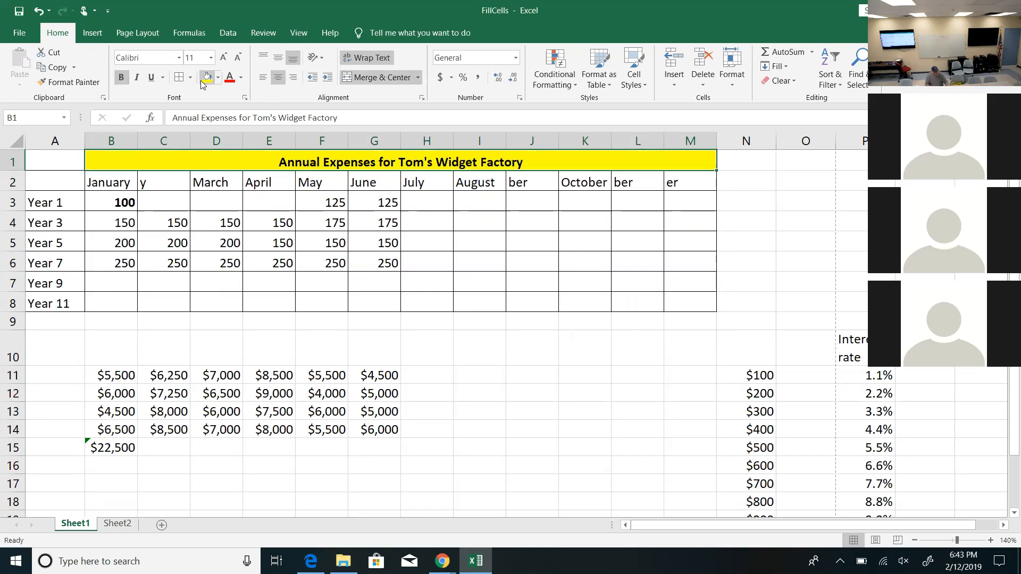
left_click(178, 78)
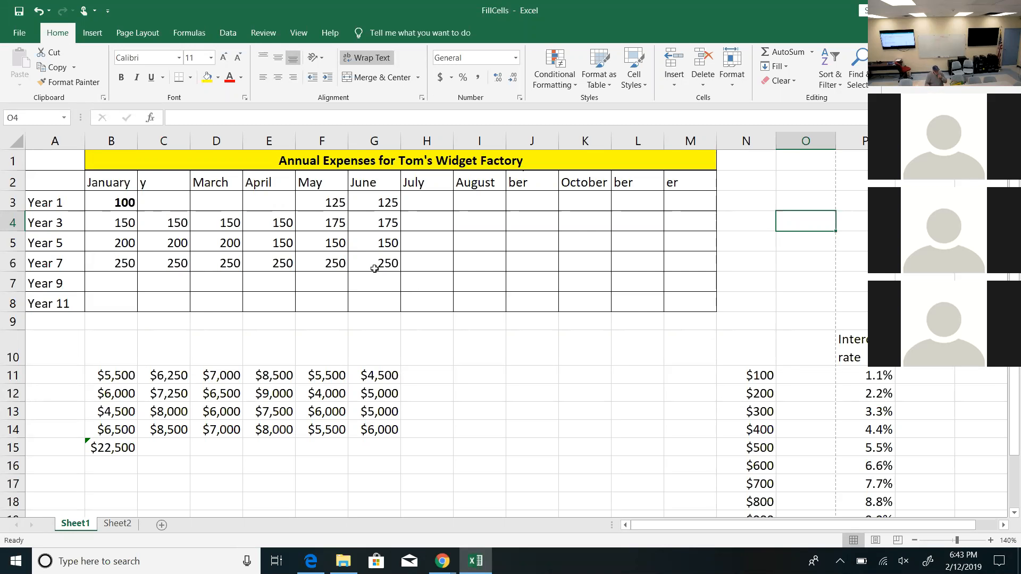
- Show G6 as accounting $ 250.00 and G5 as a percentage (15000%)
left_click(373, 263)
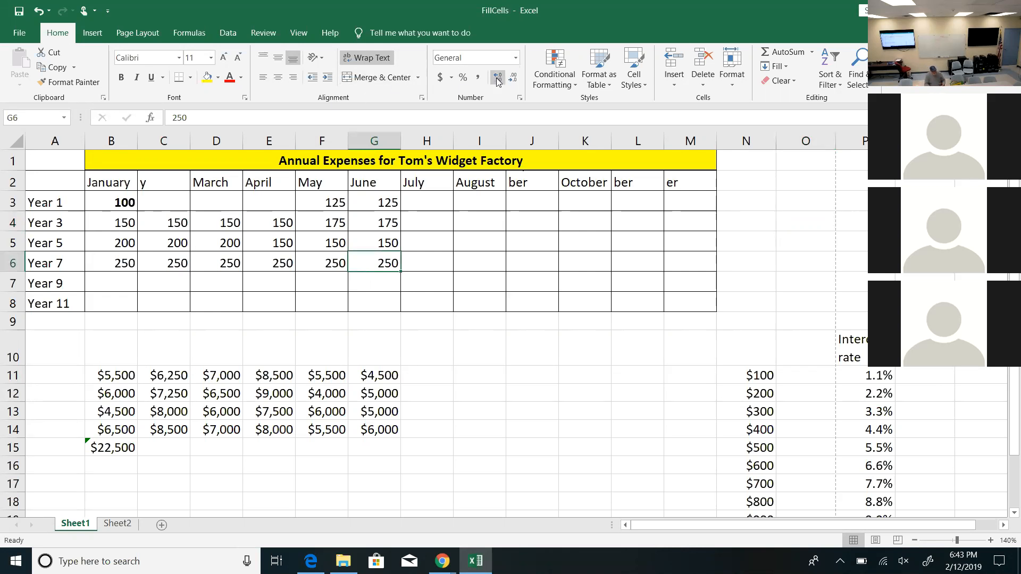
mouse_move(439, 76)
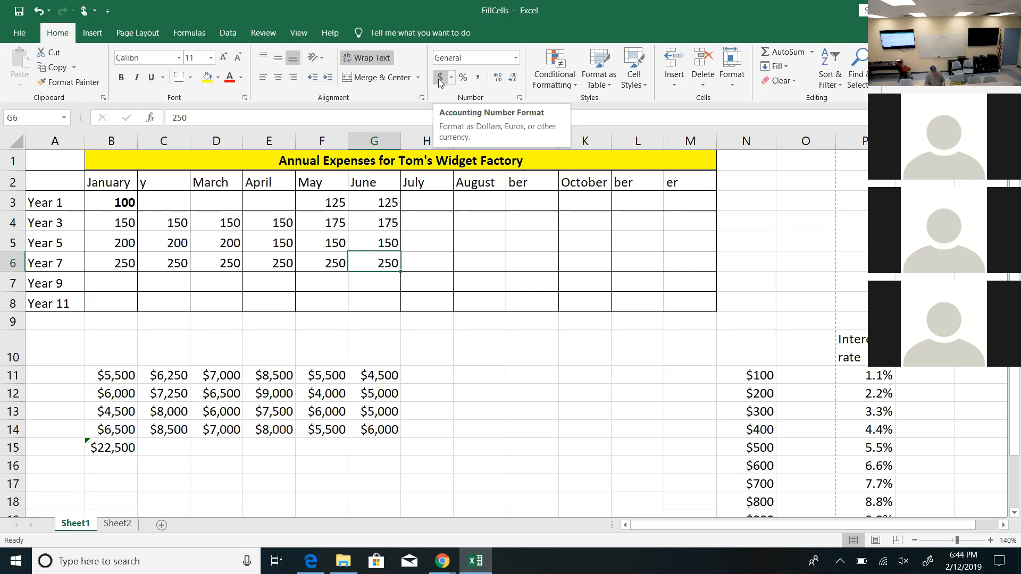
left_click(440, 77)
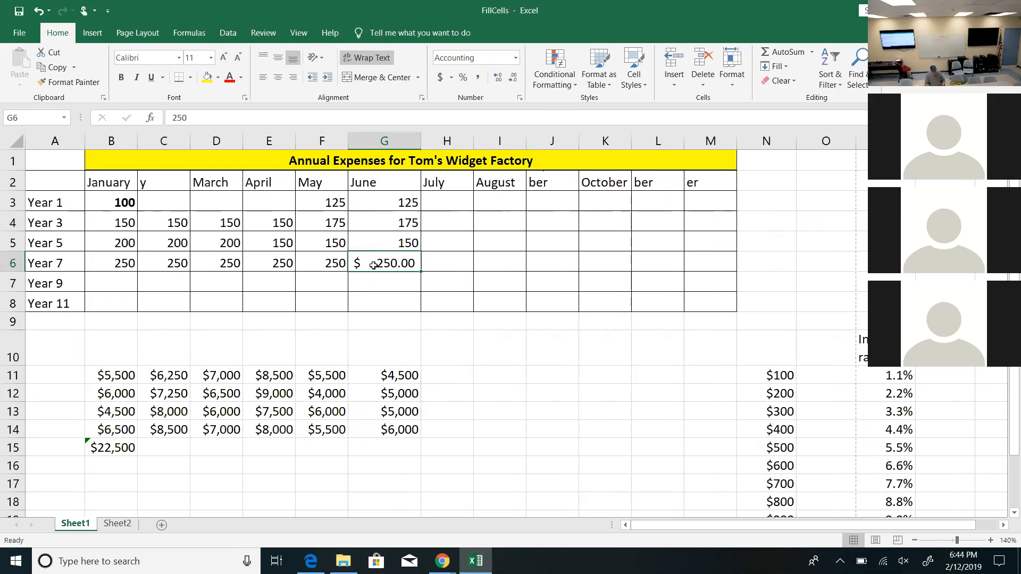
mouse_move(394, 273)
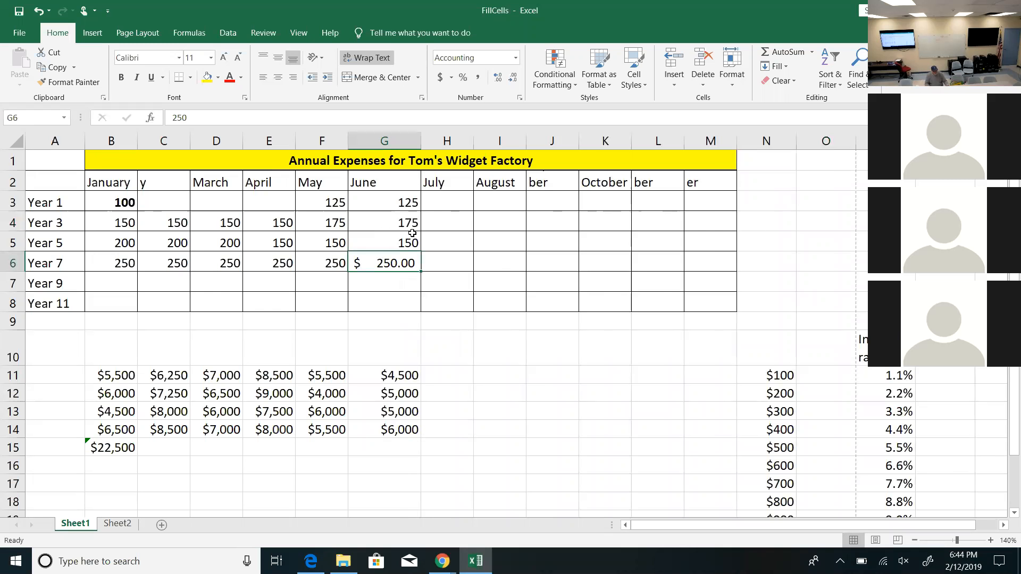
left_click(384, 242)
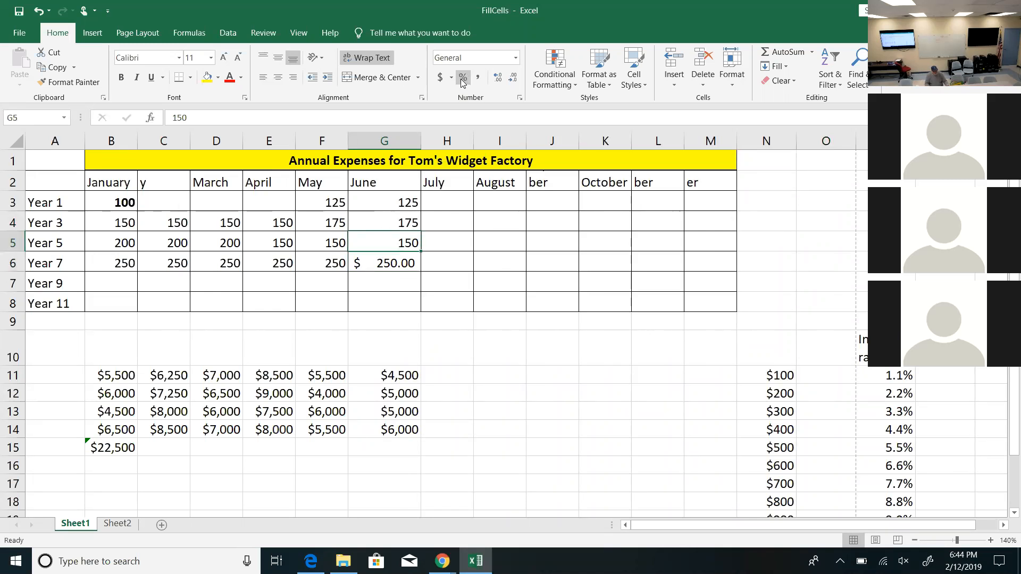
left_click(463, 78)
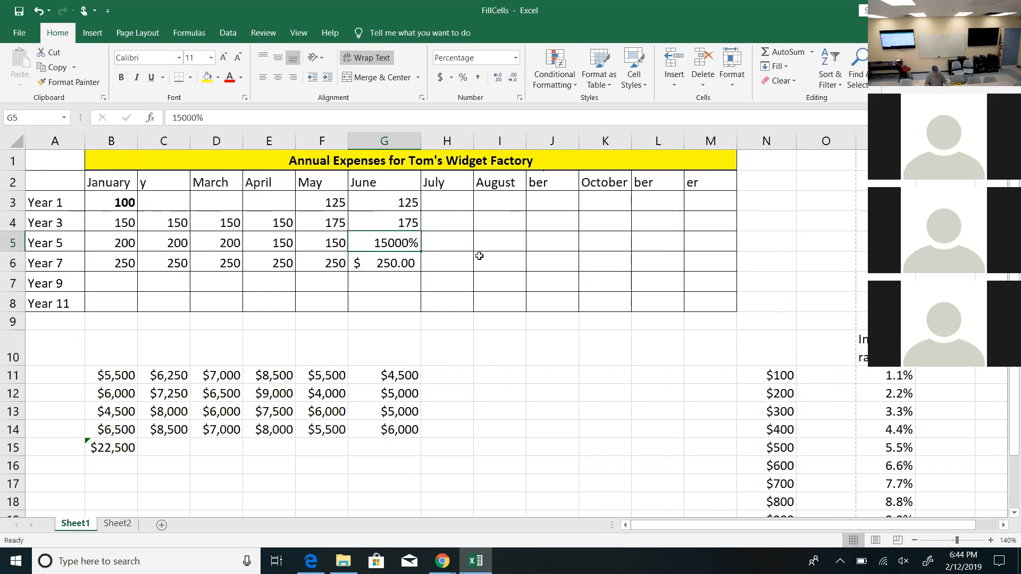
- Enter 100% in I5 and 1 in J5, then show J5 as 100%
left_click(499, 242)
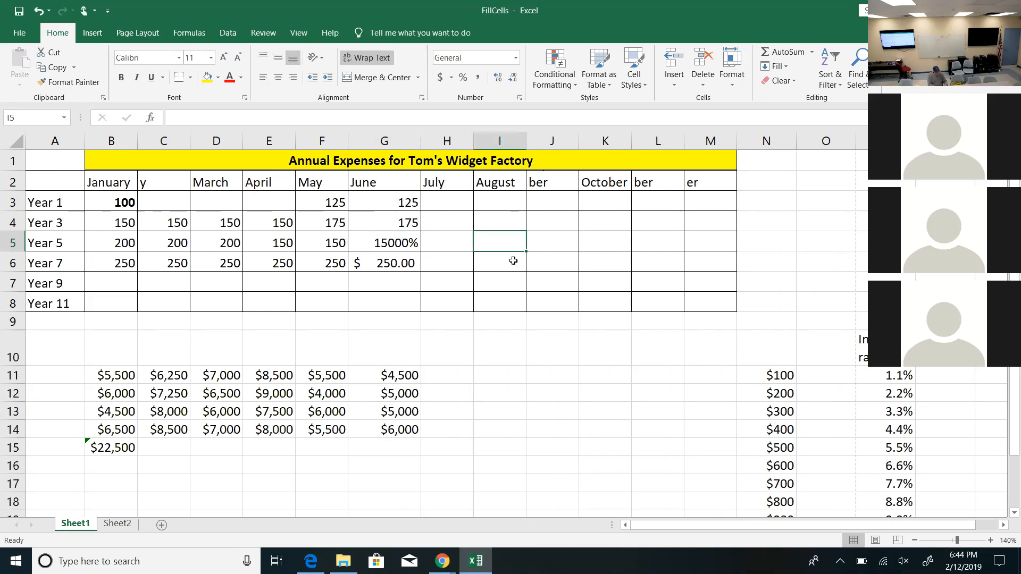
type("100%")
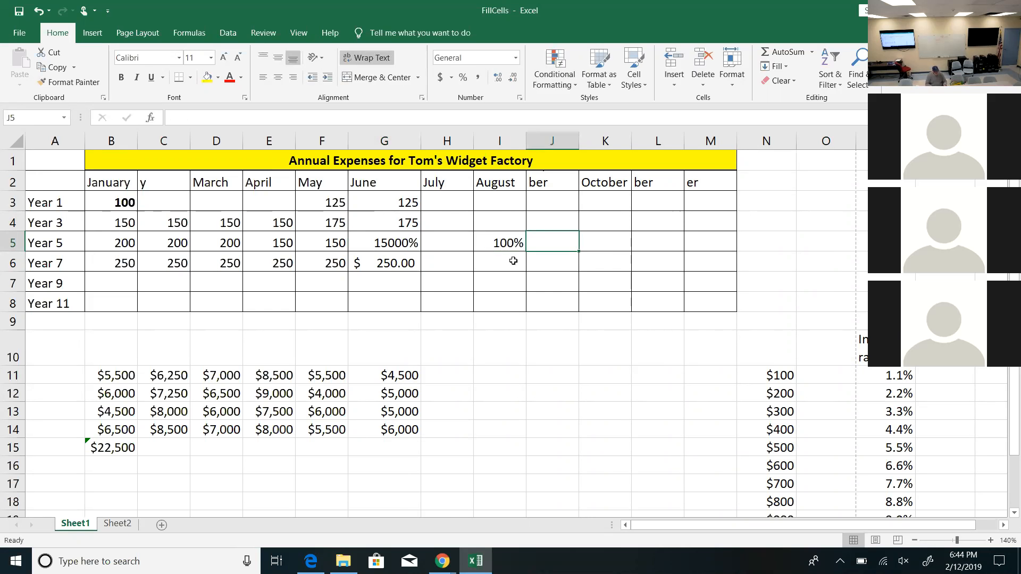
type("1")
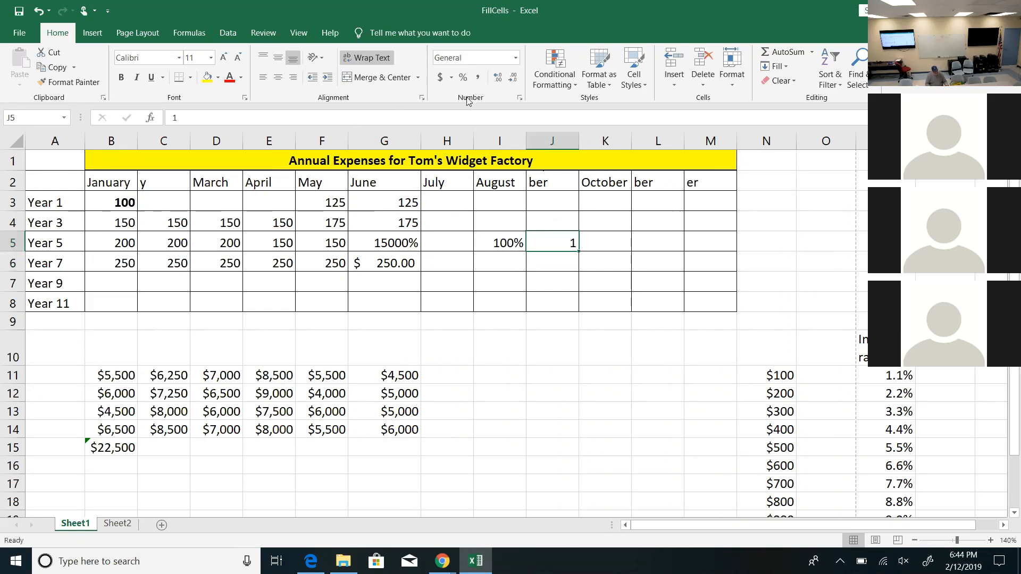
left_click(463, 77)
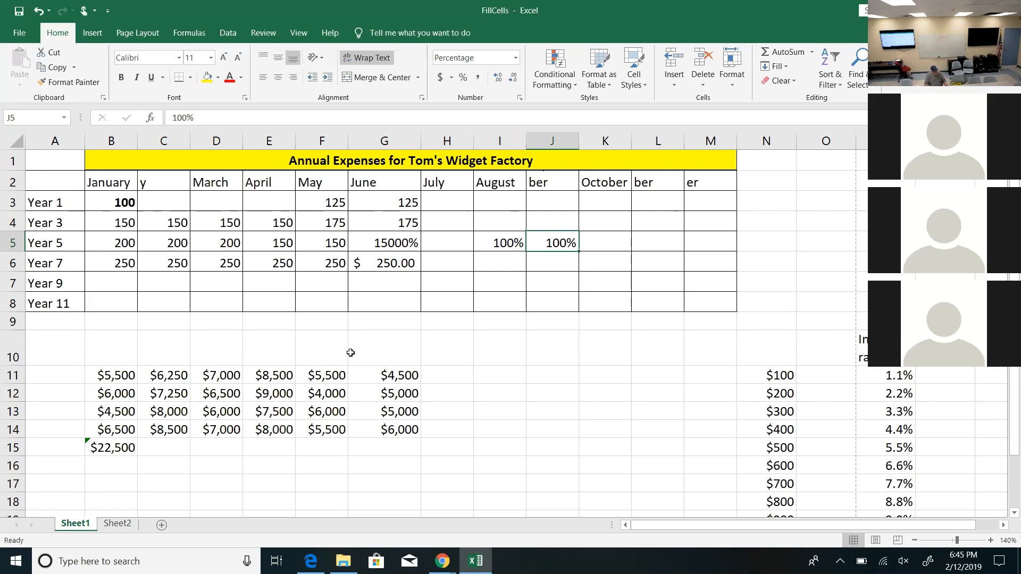
left_click(384, 376)
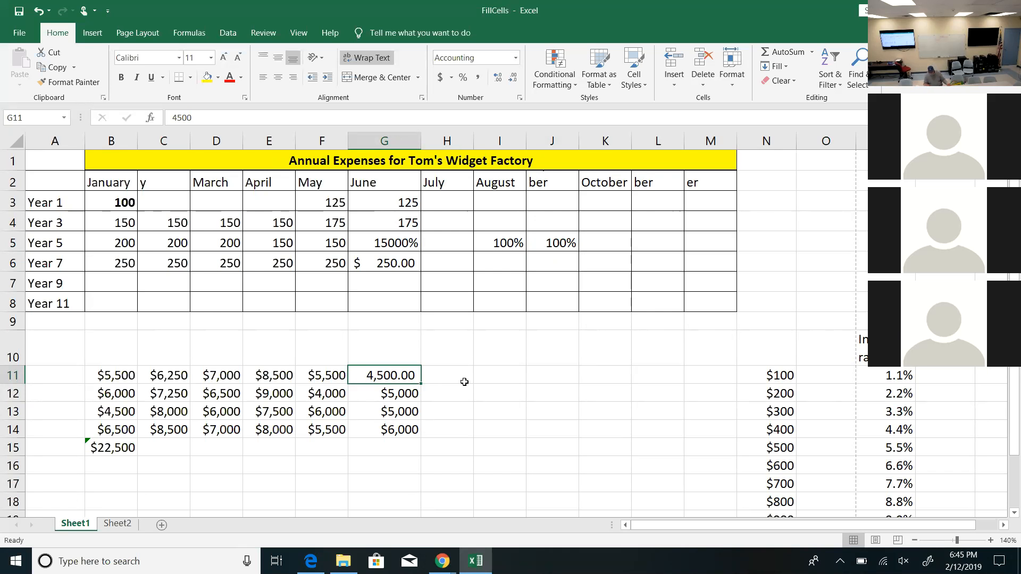
mouse_move(531, 364)
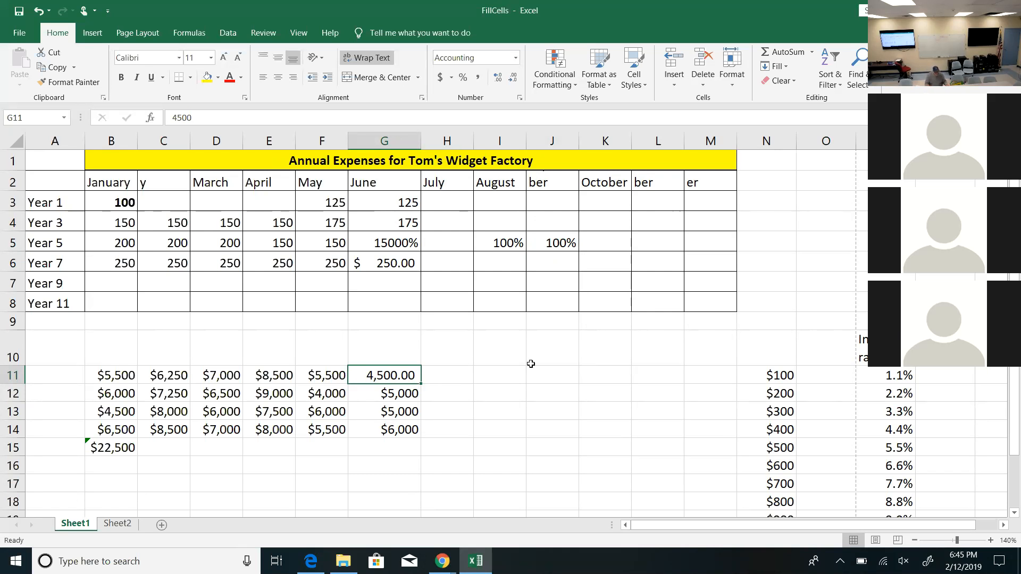
mouse_move(807, 205)
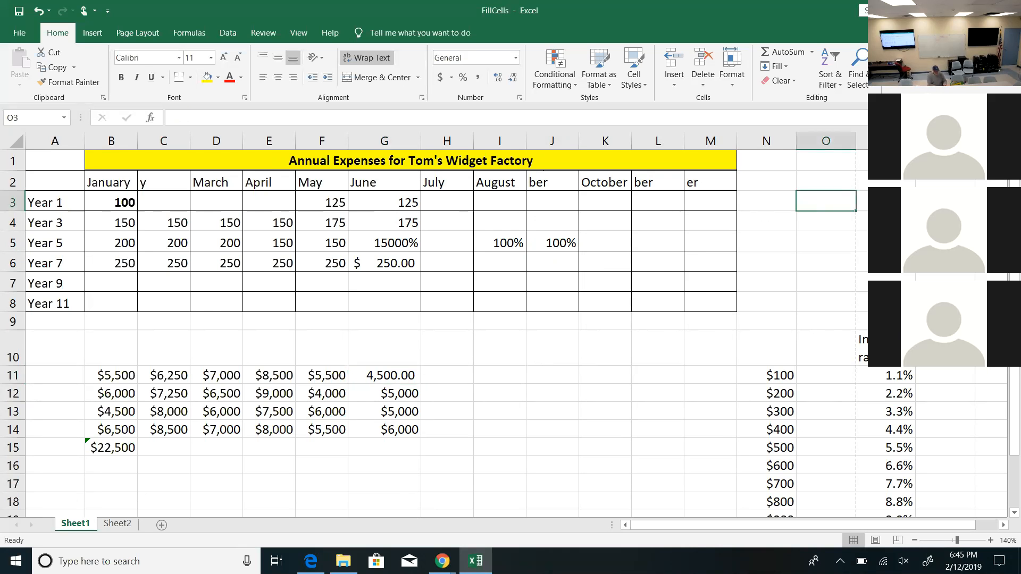
type("1")
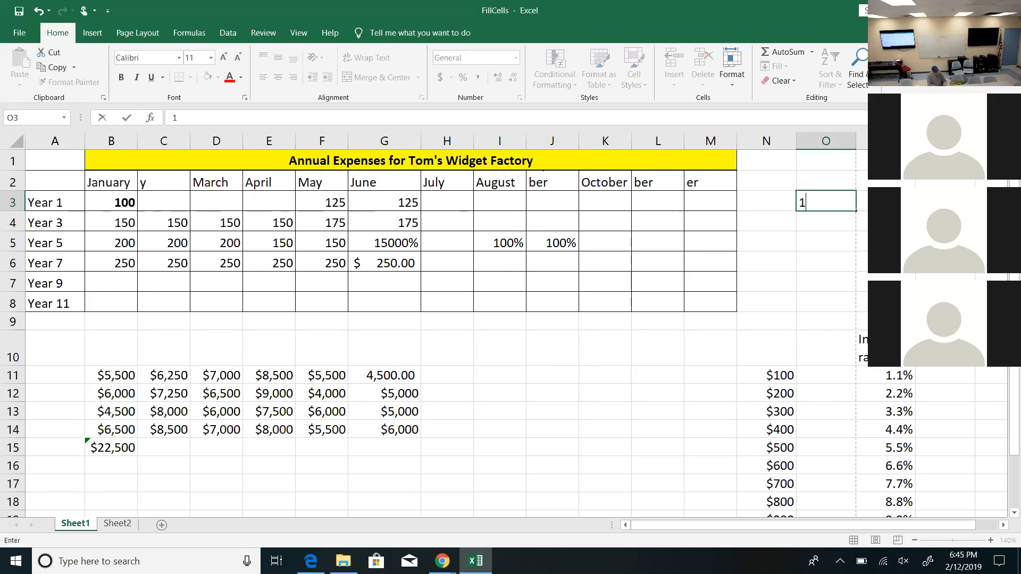
type("325")
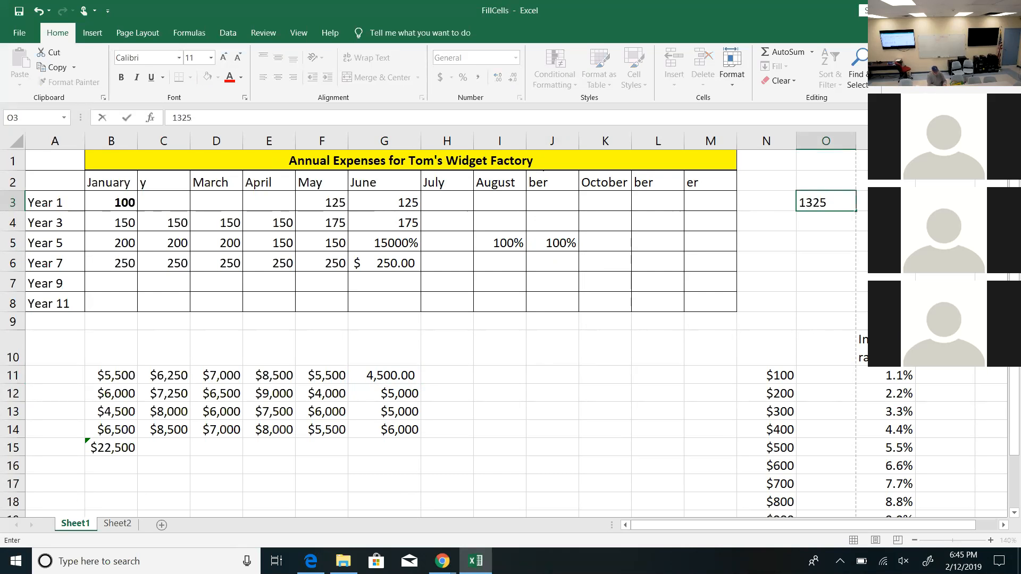
type("9")
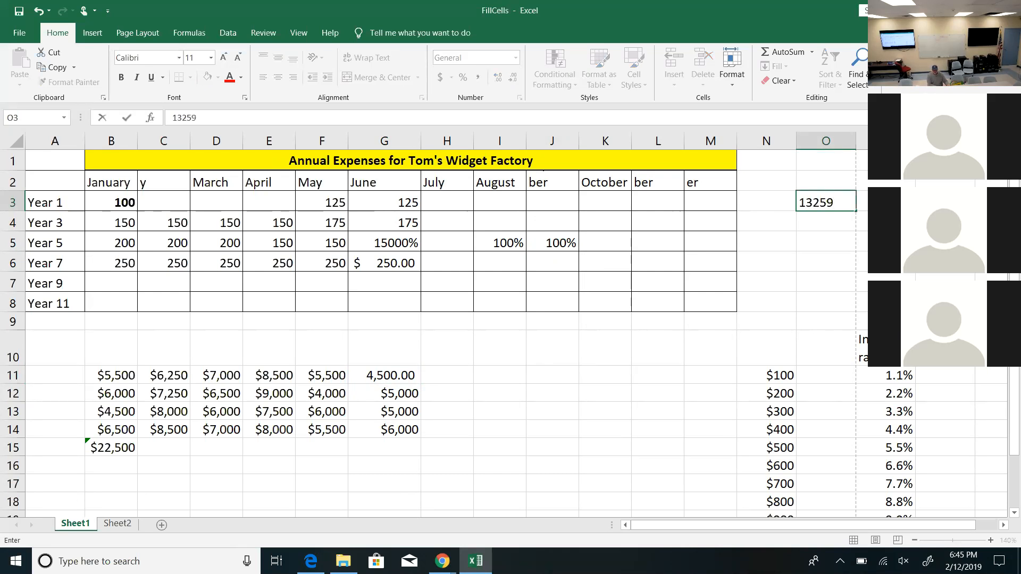
key("enter")
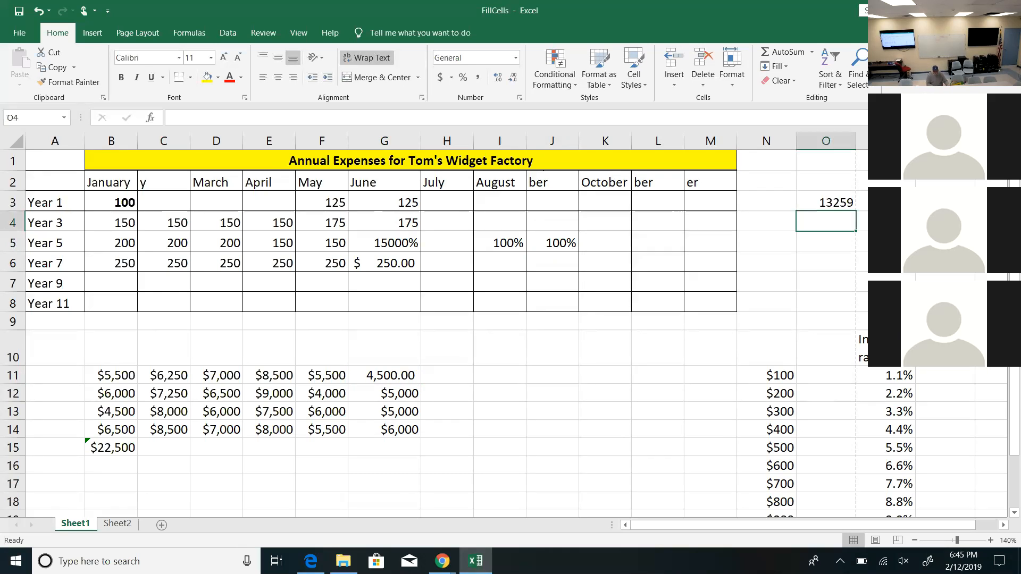
- Reselect O3 and adjust its decimals down then up so it shows thousands separators
left_click(825, 202)
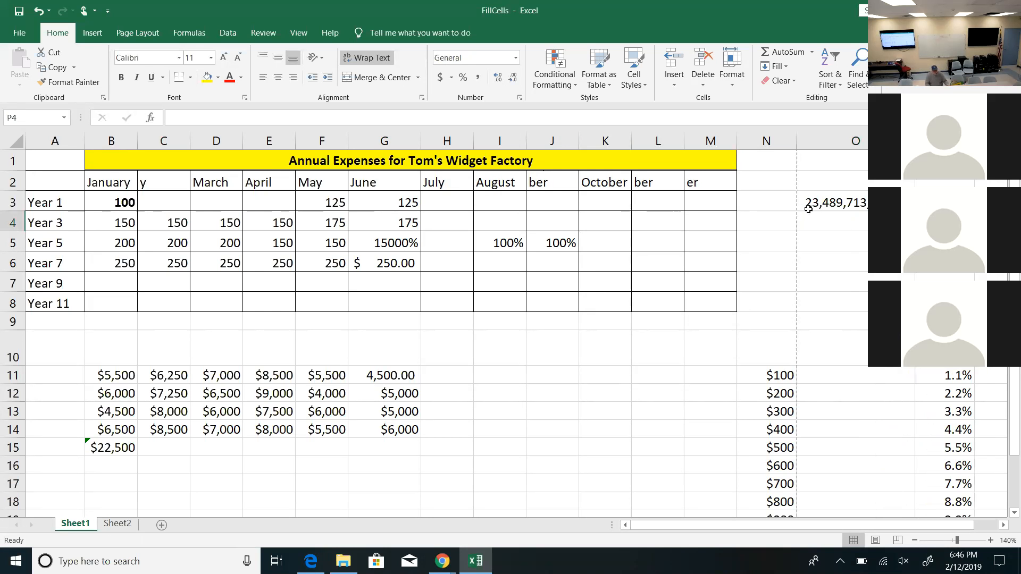
mouse_move(836, 209)
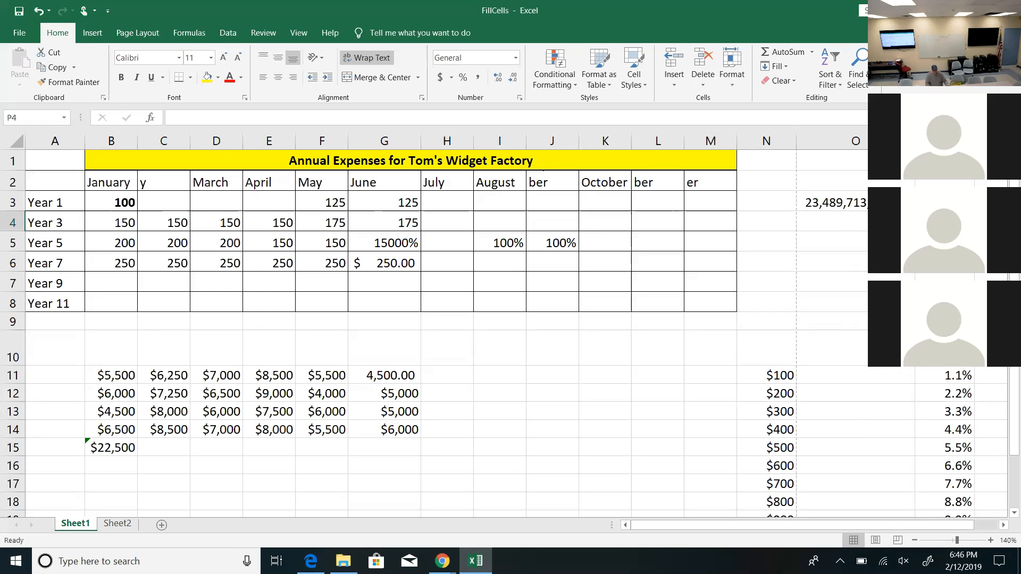
left_click(836, 202)
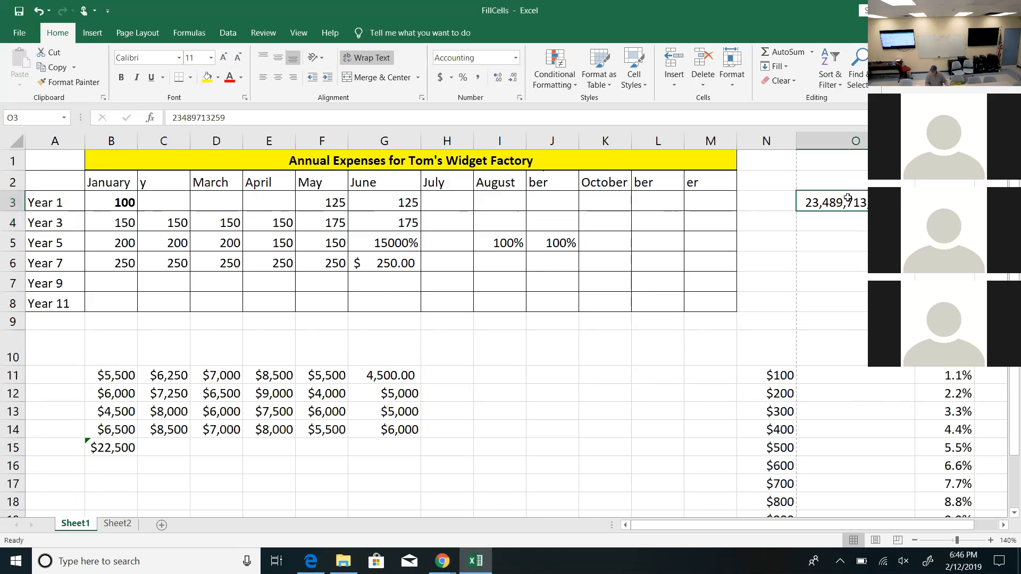
mouse_move(542, 95)
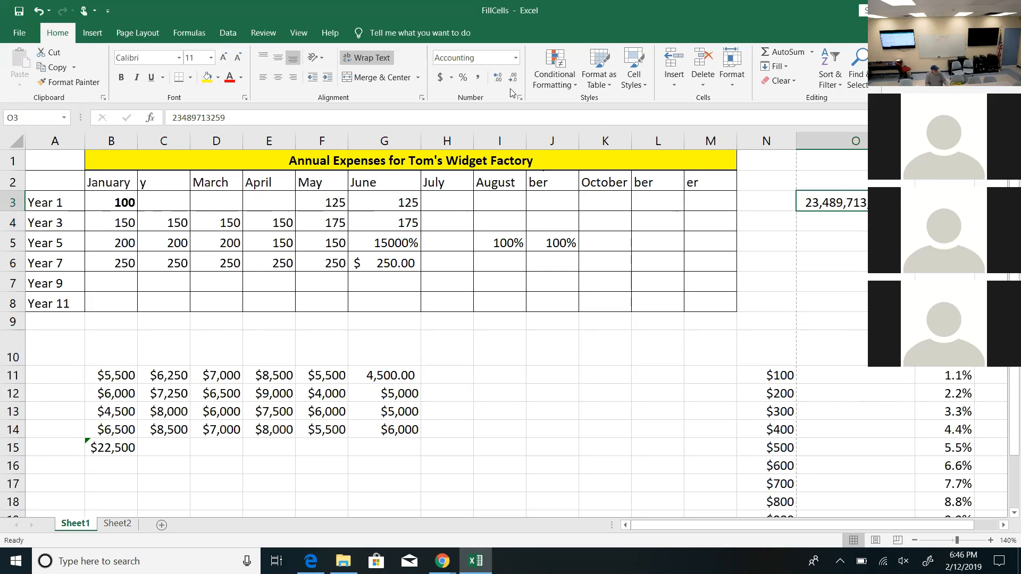
mouse_move(514, 78)
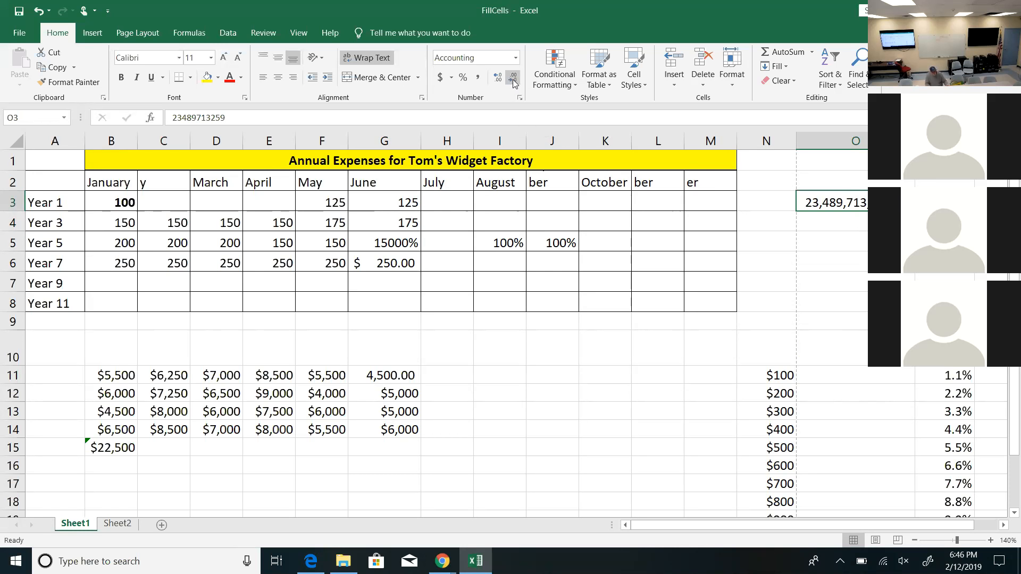
left_click(514, 77)
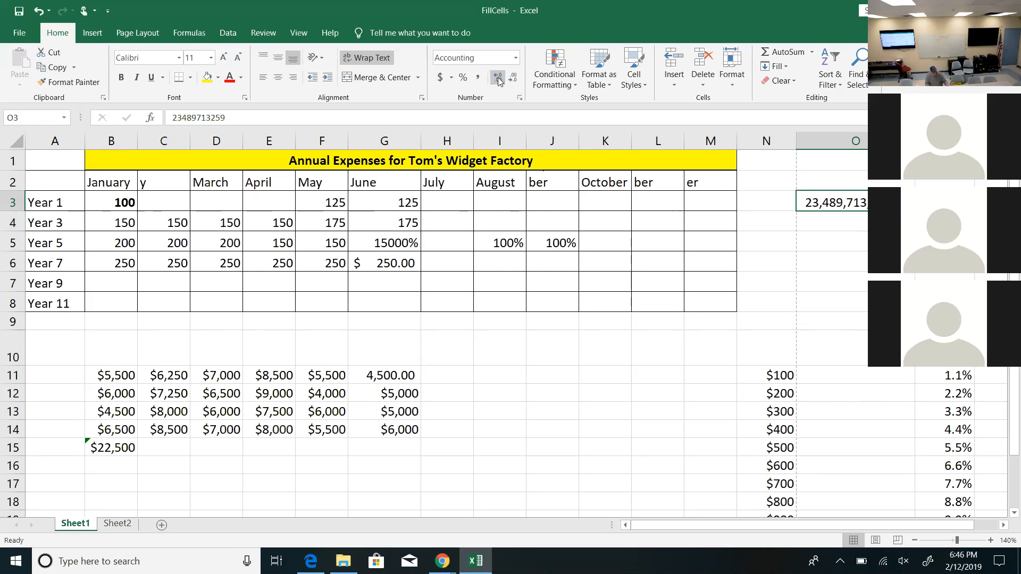
left_click(497, 76)
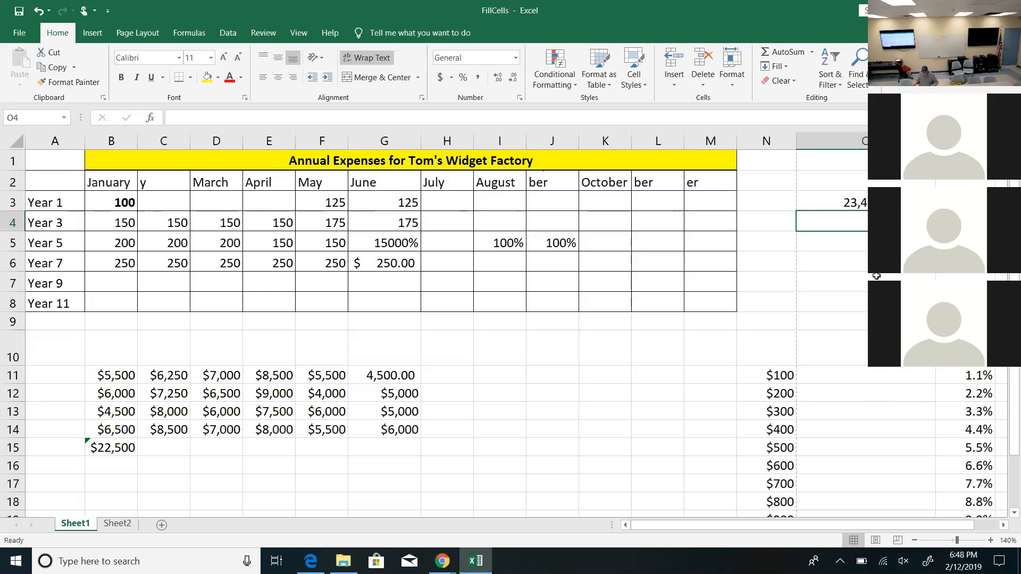
mouse_move(703, 205)
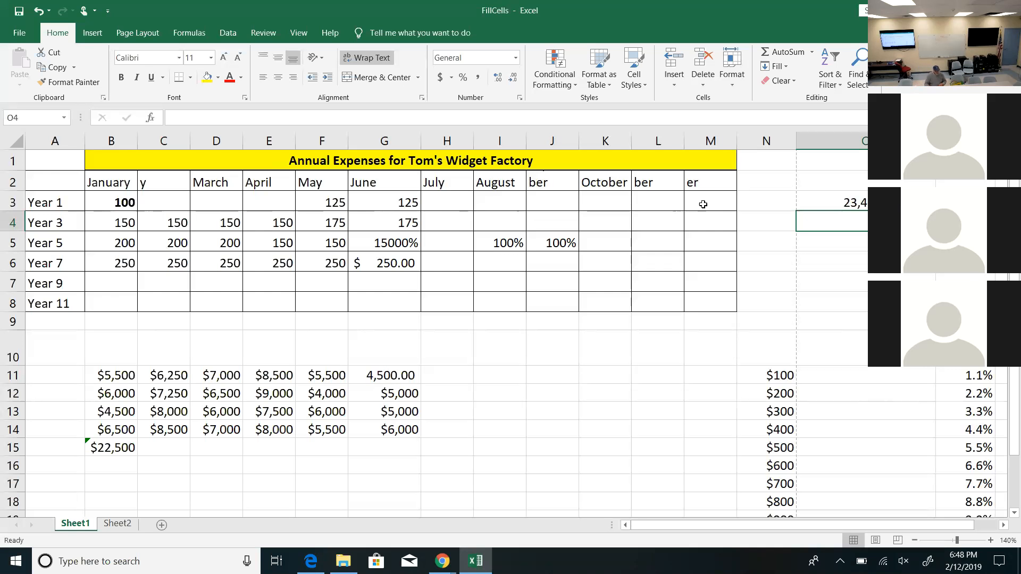
- Bottom-align the title in the taller row, try left and right, and finish centred
left_click(658, 182)
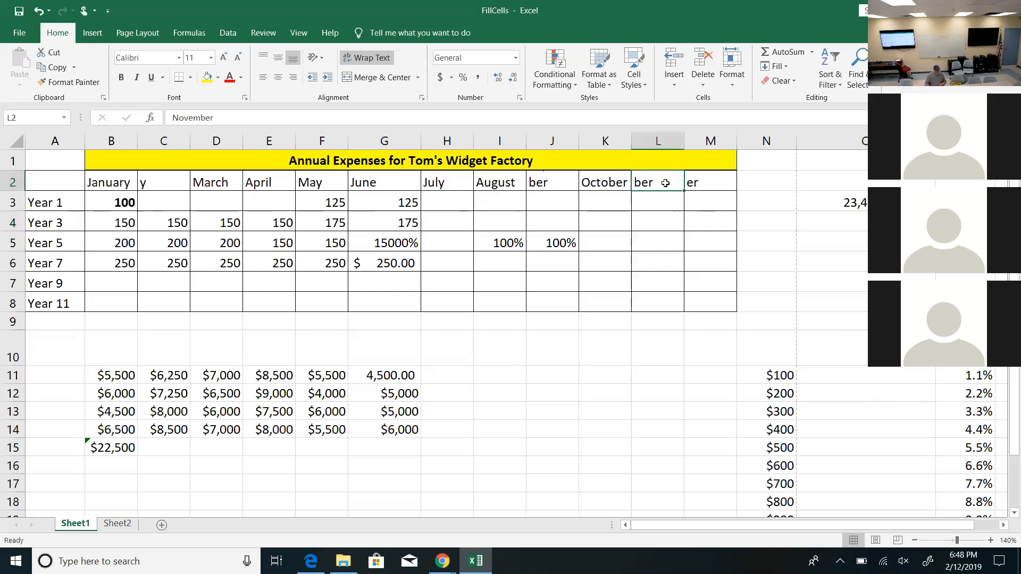
mouse_move(376, 379)
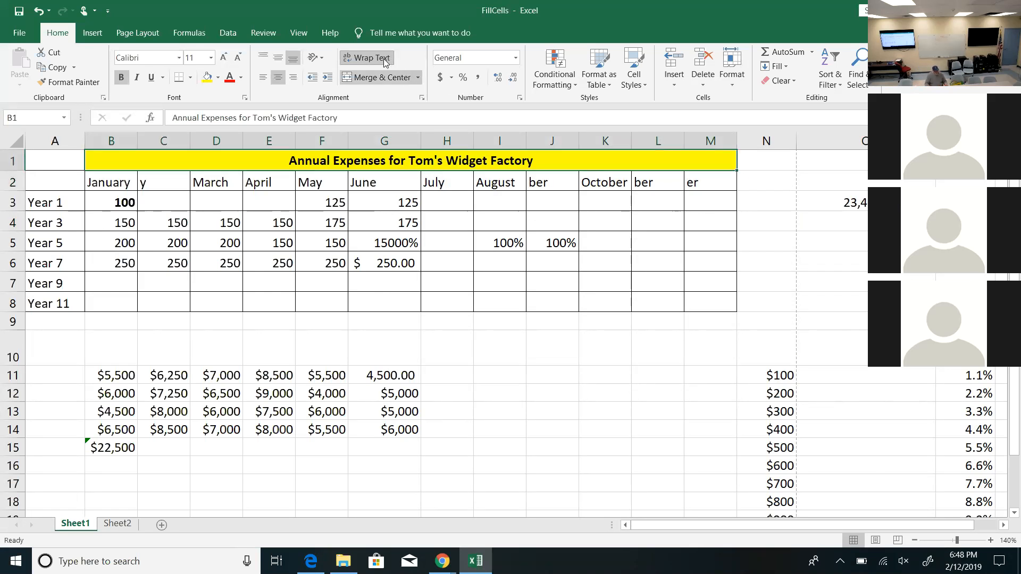
mouse_move(551, 234)
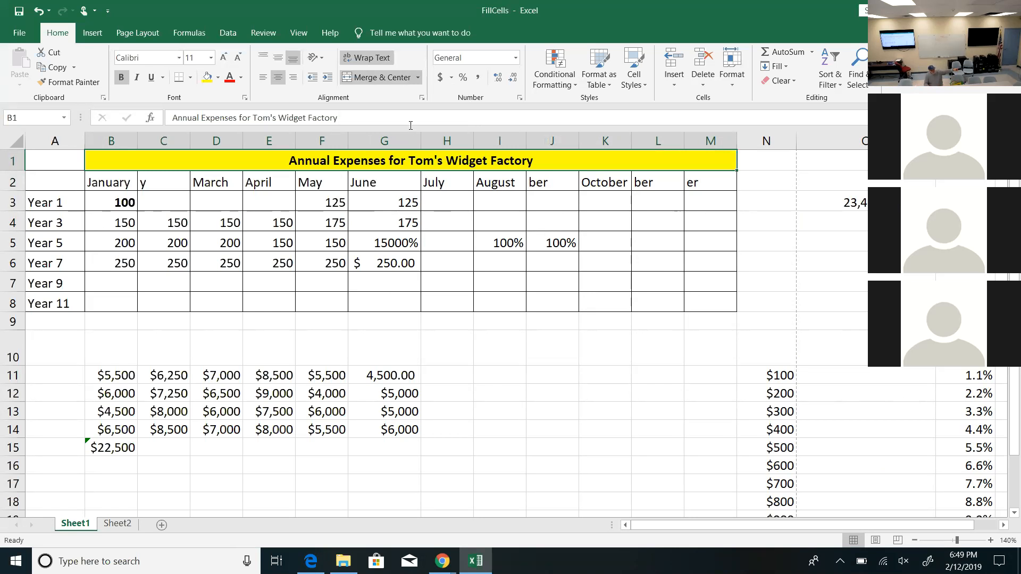
mouse_move(381, 76)
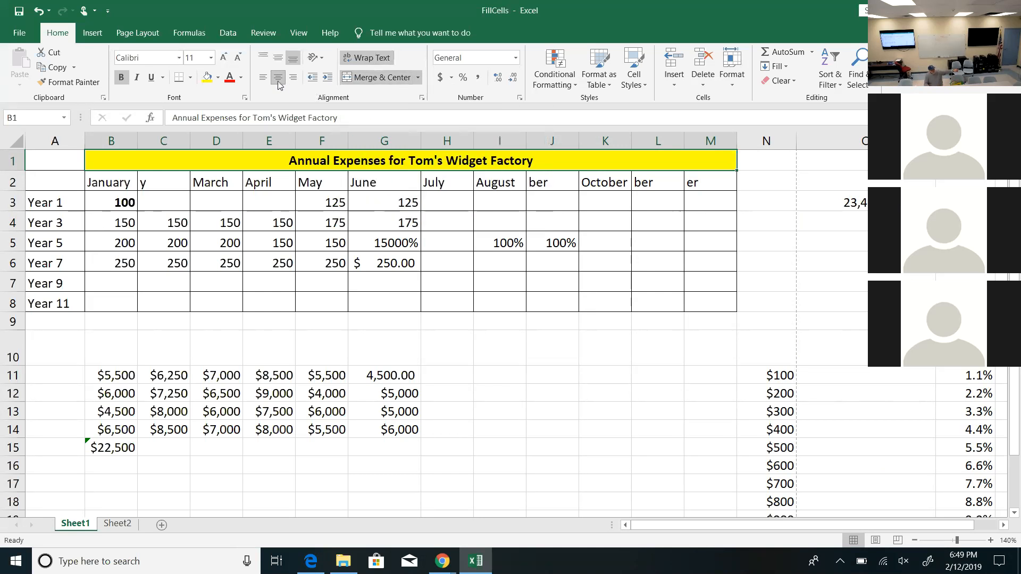
mouse_move(293, 58)
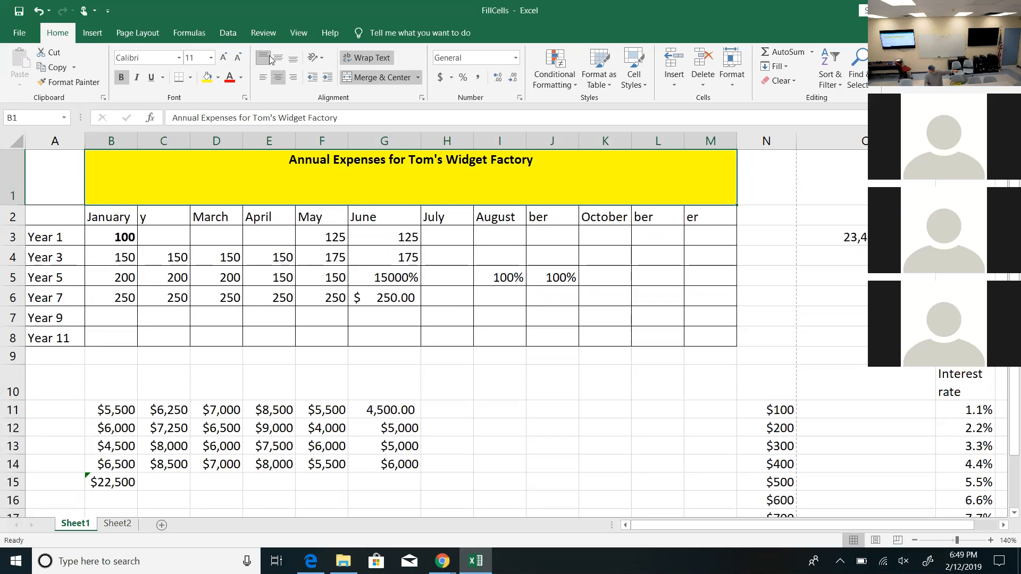
left_click(293, 57)
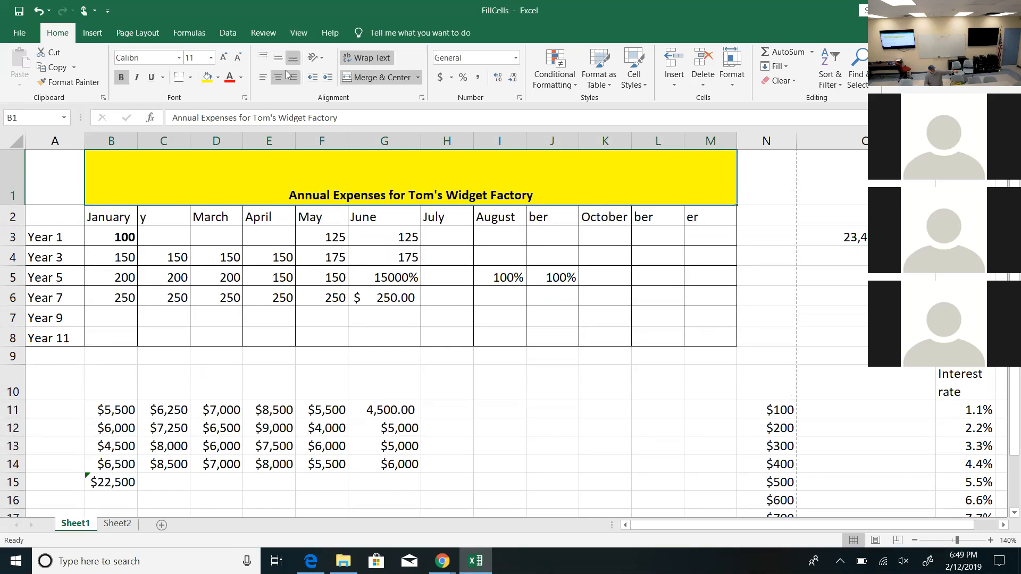
left_click(263, 77)
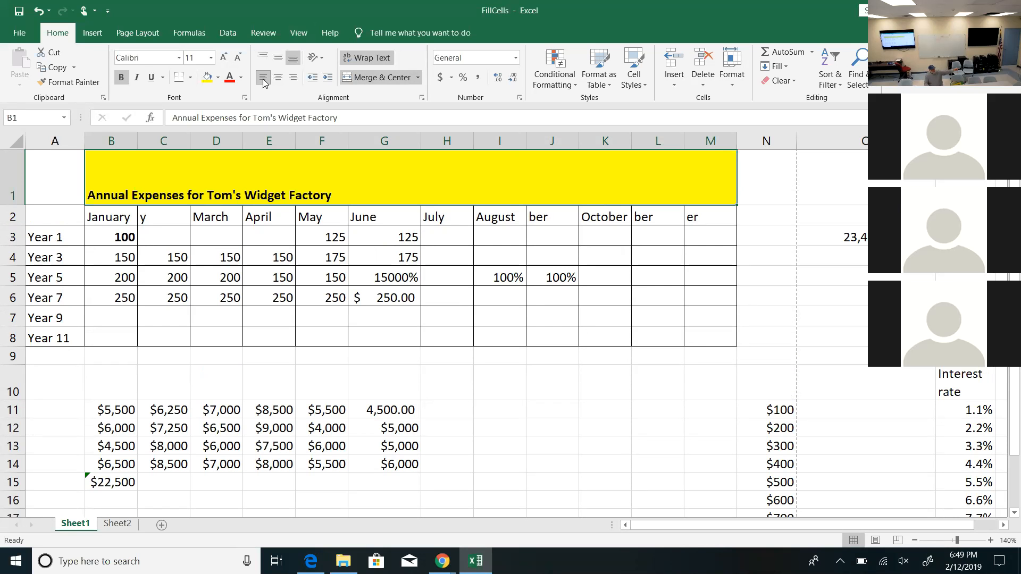
left_click(277, 76)
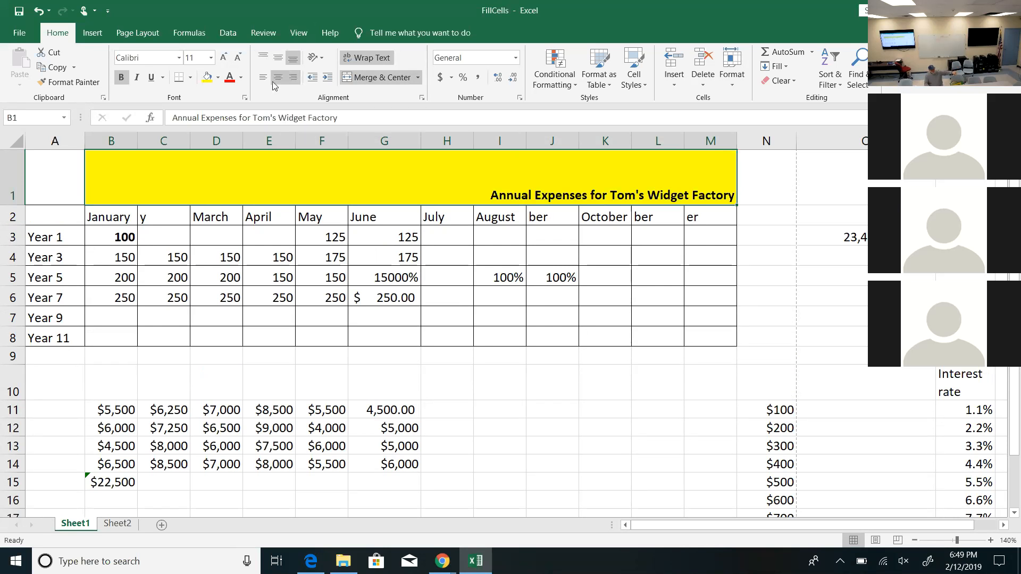
left_click(277, 76)
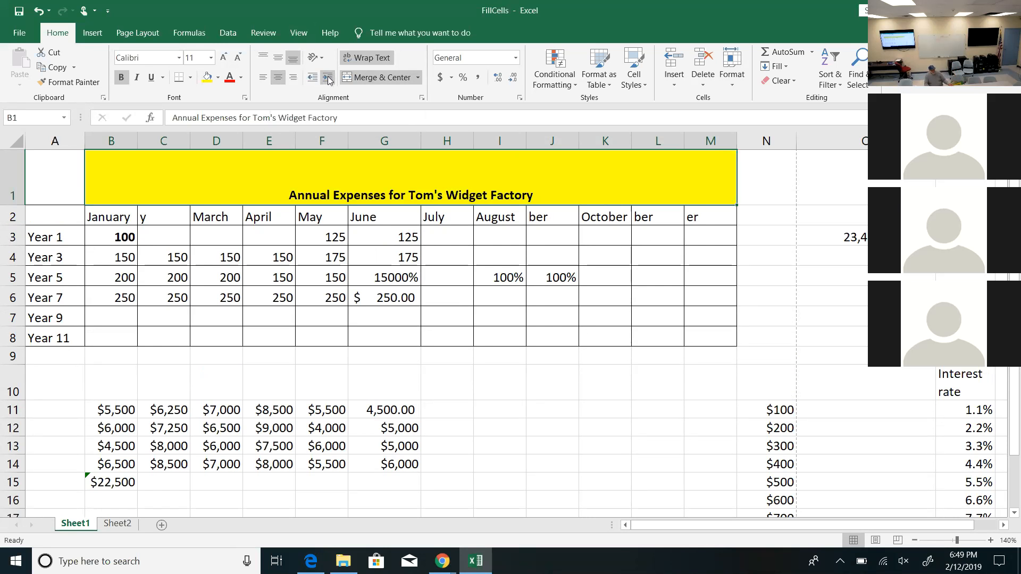
left_click(312, 77)
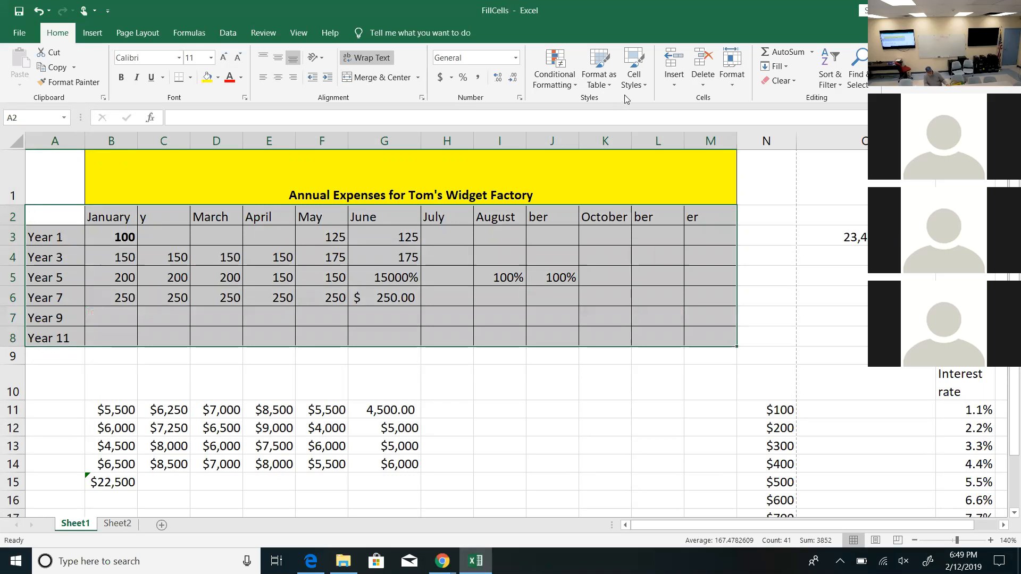
left_click(553, 67)
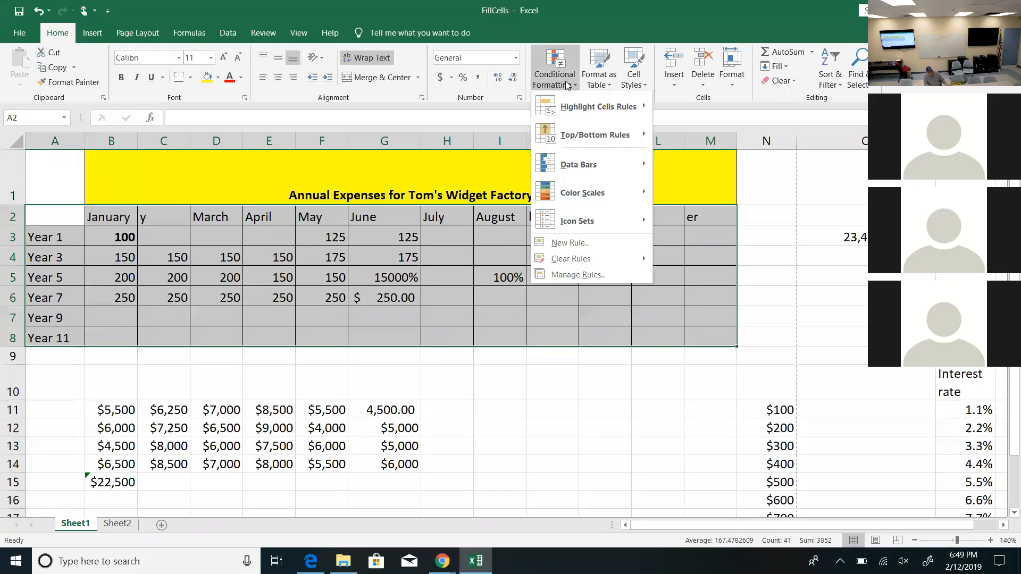
mouse_move(577, 220)
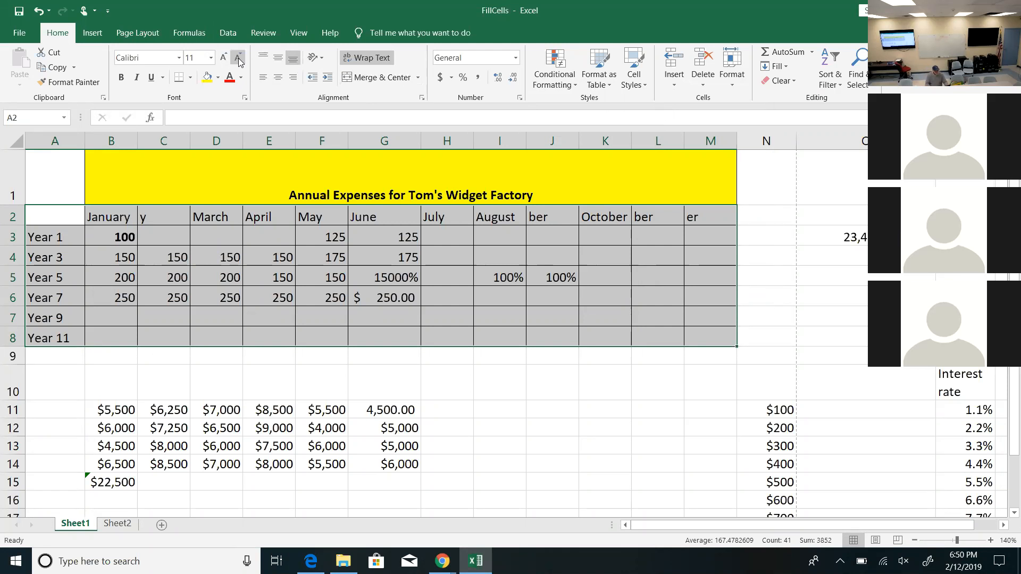
left_click(92, 33)
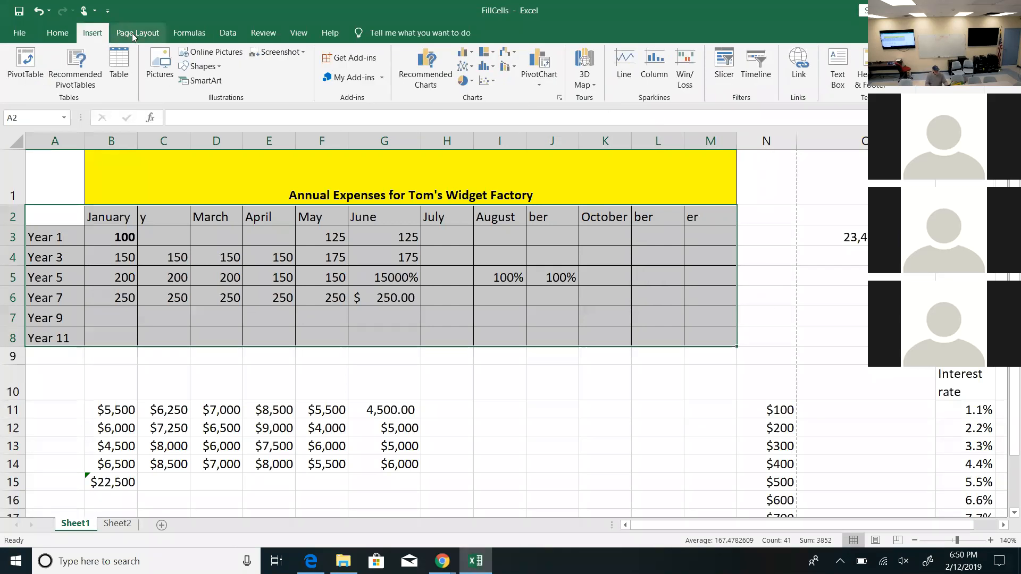
left_click(137, 33)
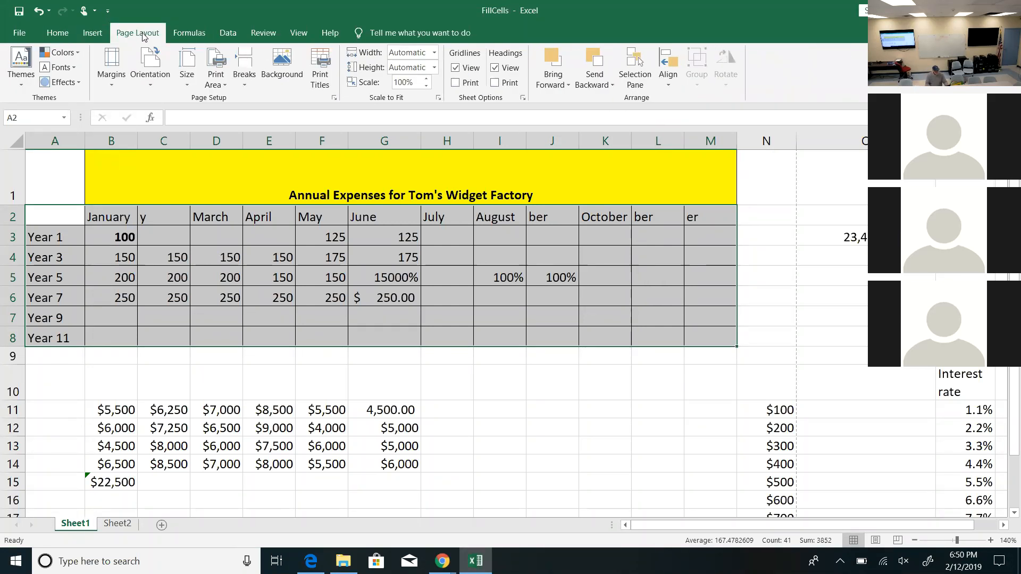
left_click(189, 33)
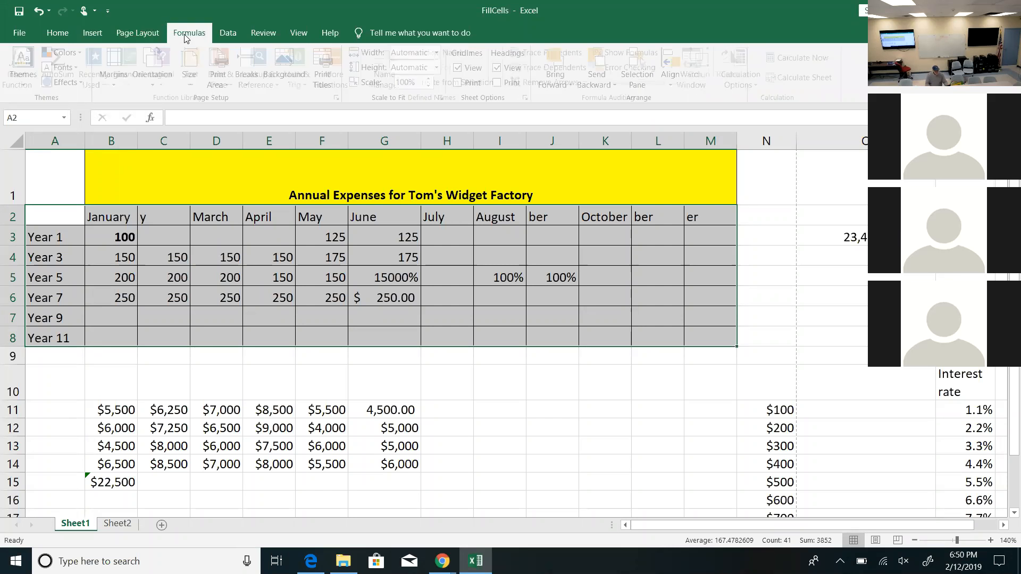
left_click(56, 33)
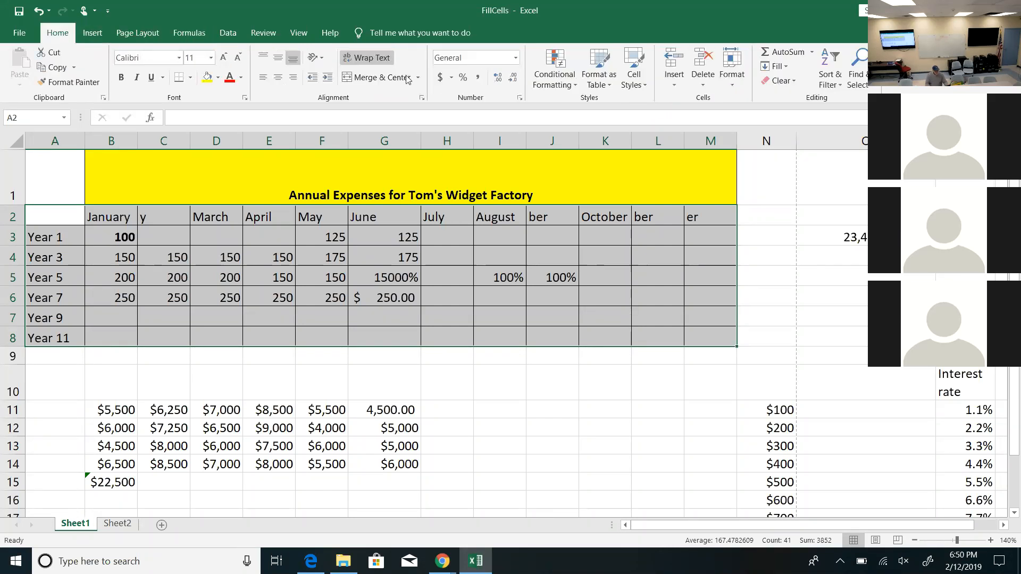
mouse_move(546, 111)
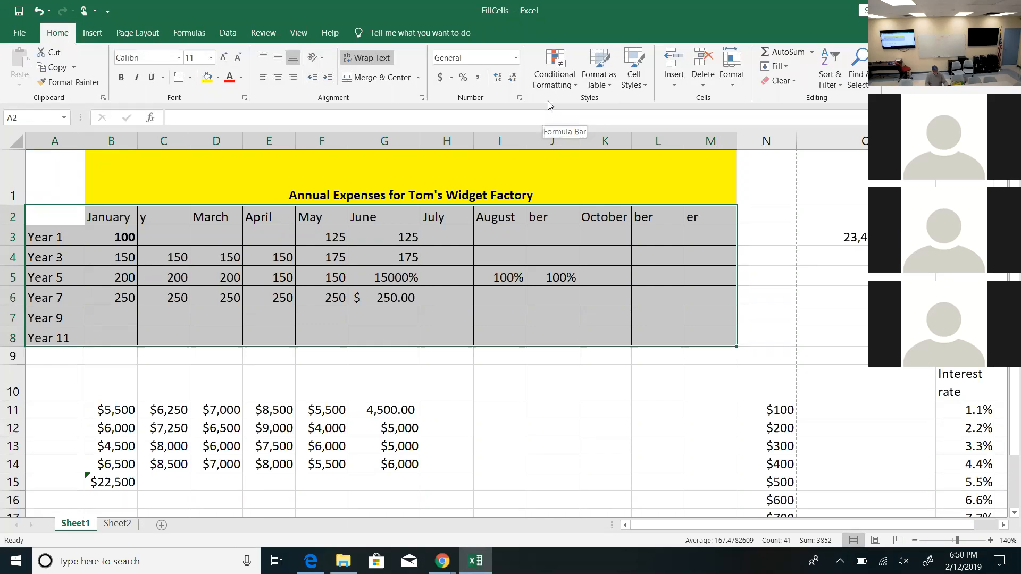
left_click(554, 68)
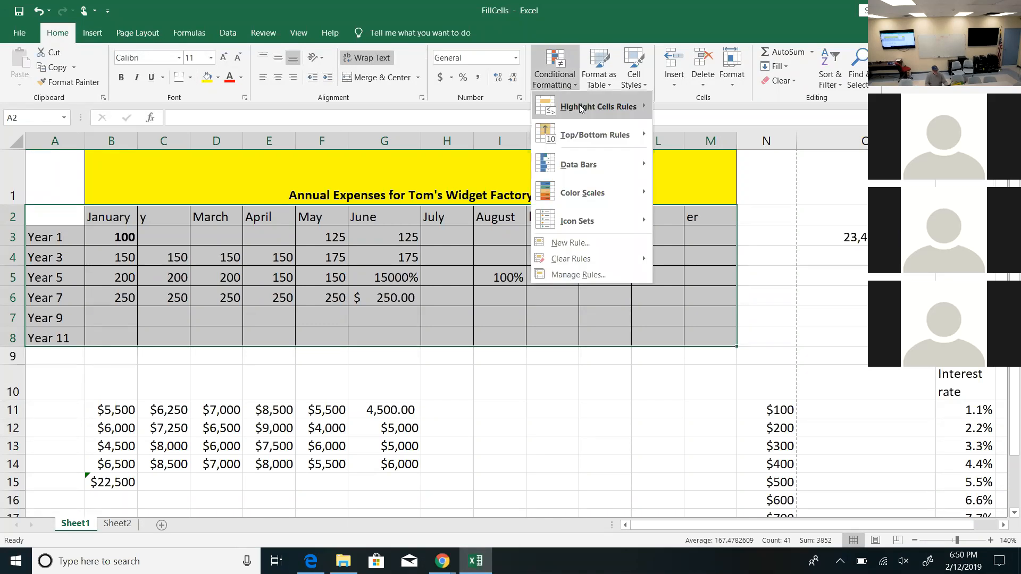
mouse_move(593, 134)
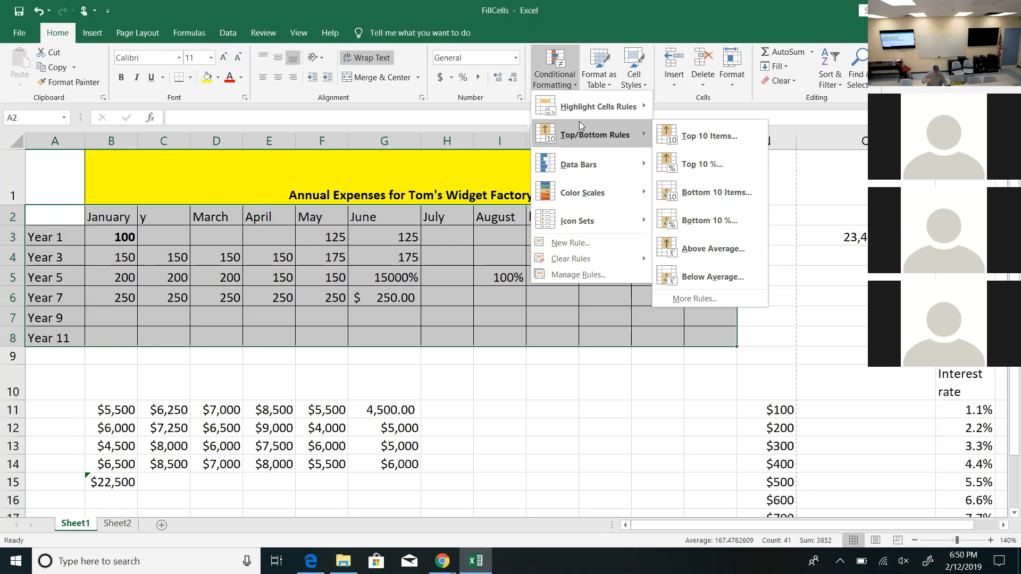
mouse_move(564, 159)
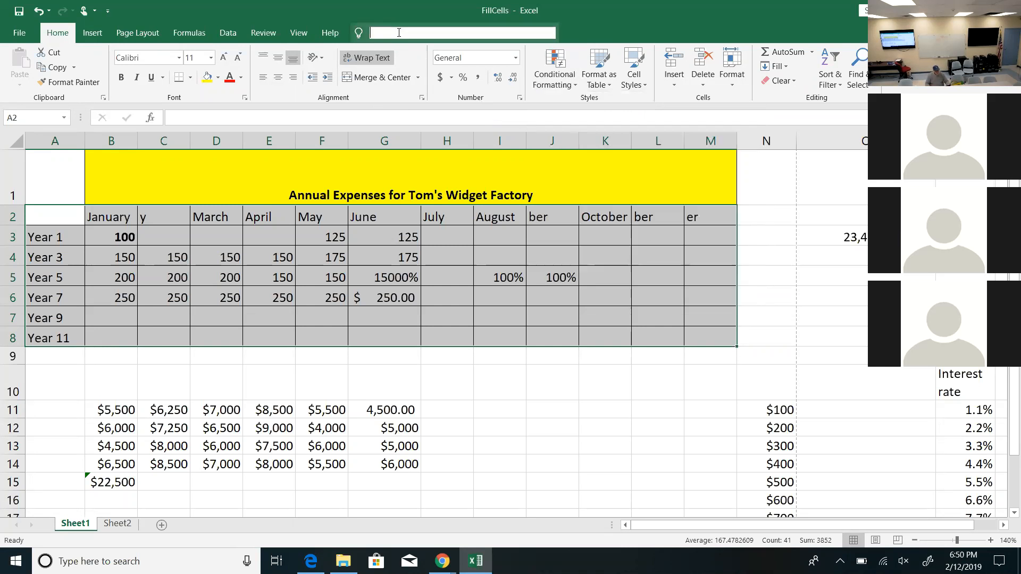
- Search Tell me for 'alternate' to find help on shading alternate rows
type("alter")
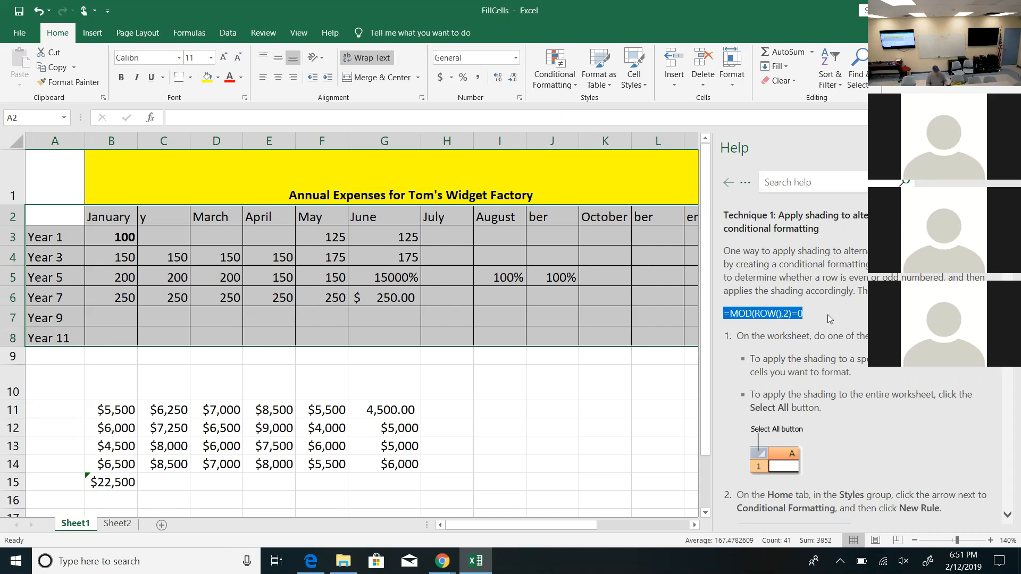
mouse_move(756, 306)
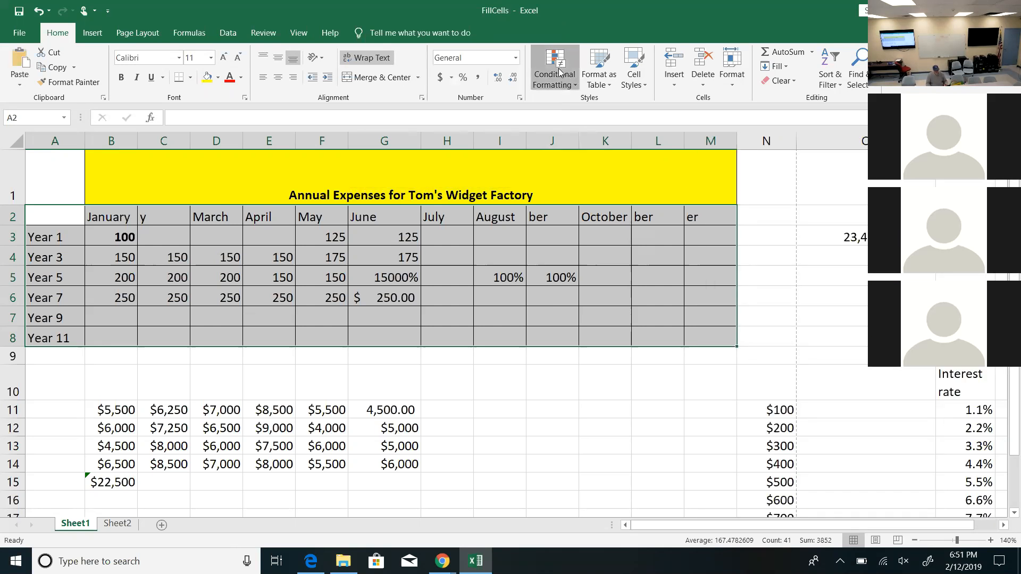
- Start a new formula-based conditional formatting rule with =MOD(ROW(),2)=0
left_click(553, 68)
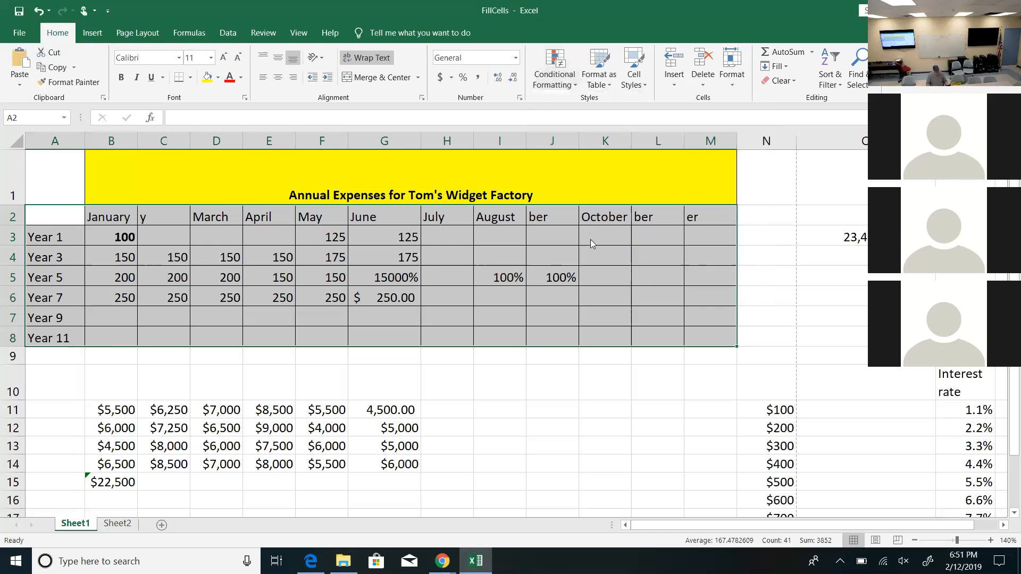
left_click(553, 68)
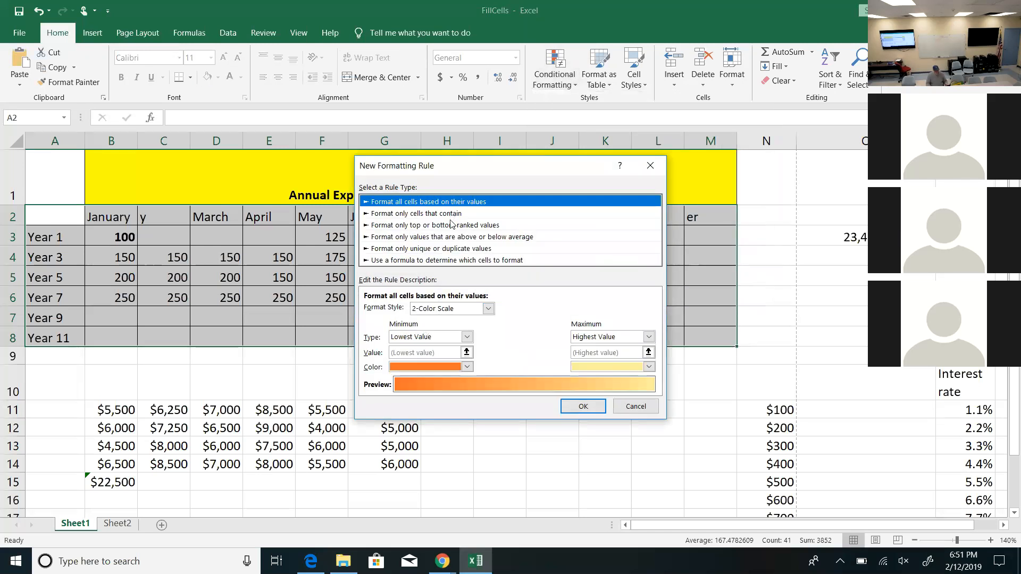
mouse_move(427, 264)
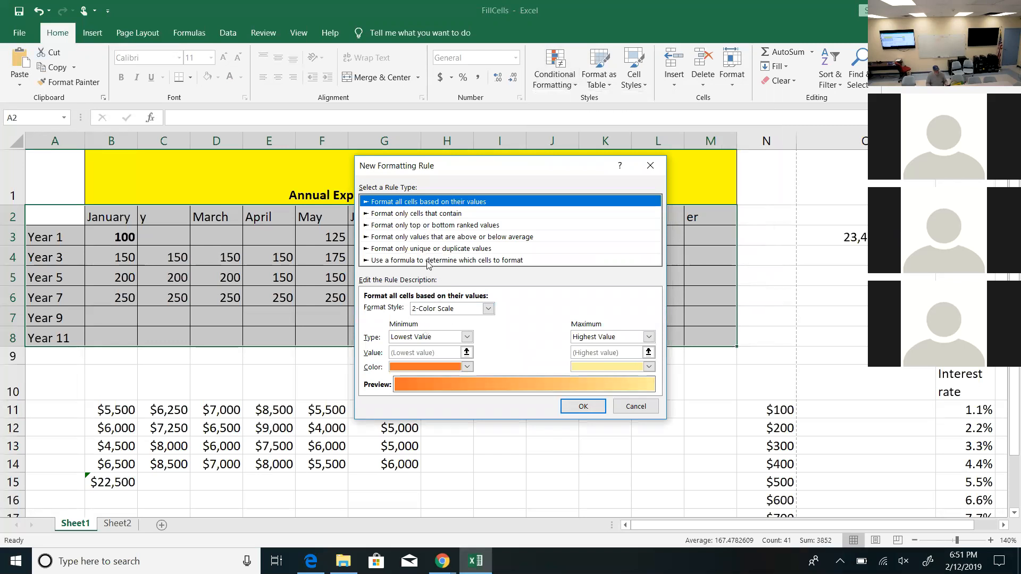
left_click(447, 259)
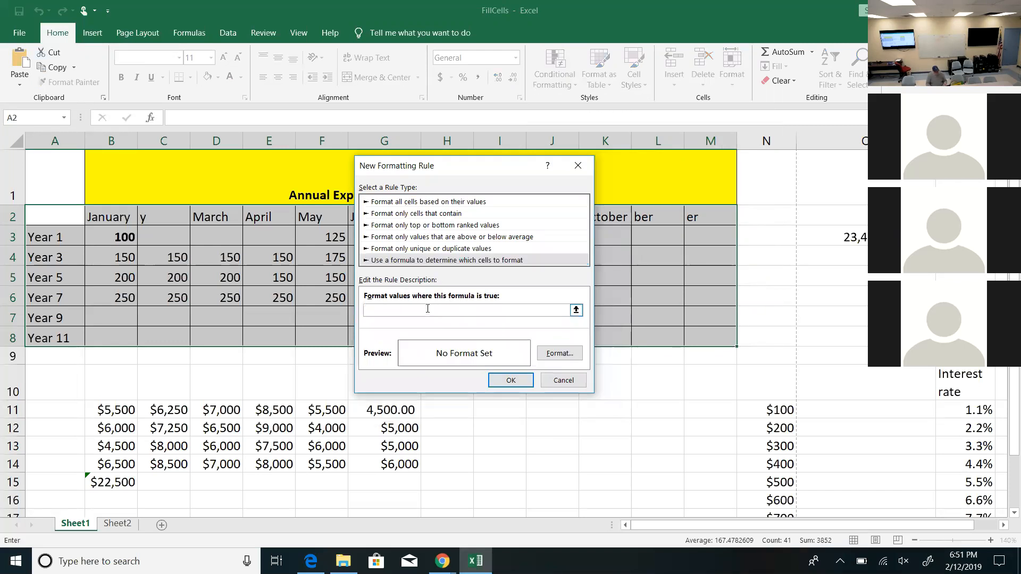
type("=MOD(ROW(),2)=0")
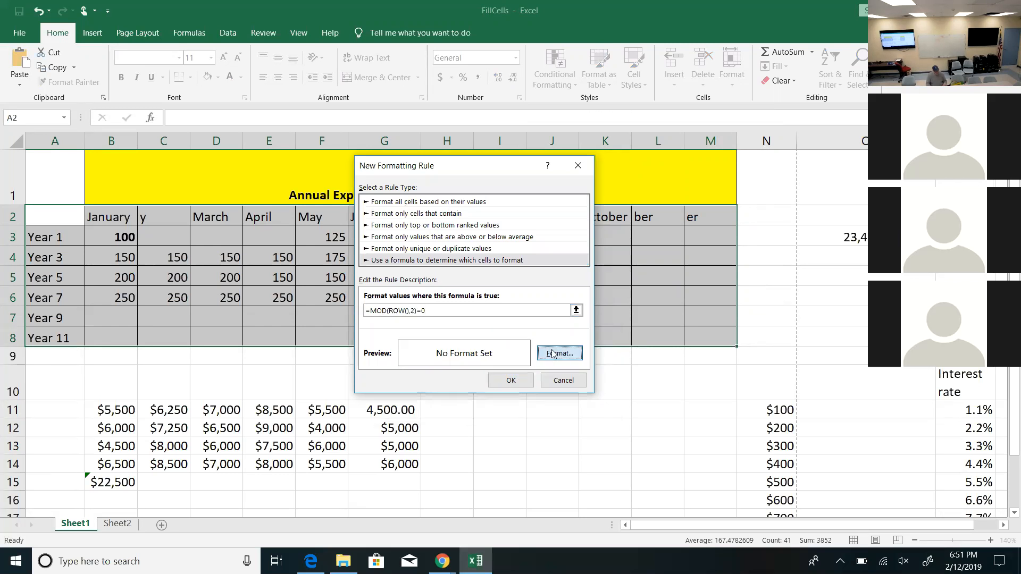
- Confirm the rule's format without choosing one and apply the rule to the table
left_click(559, 353)
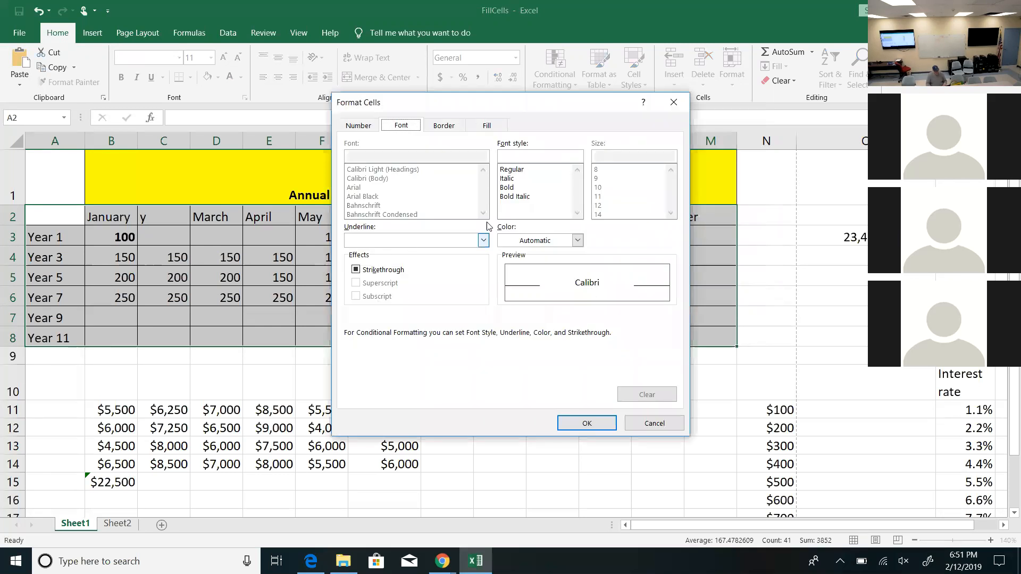
left_click(575, 241)
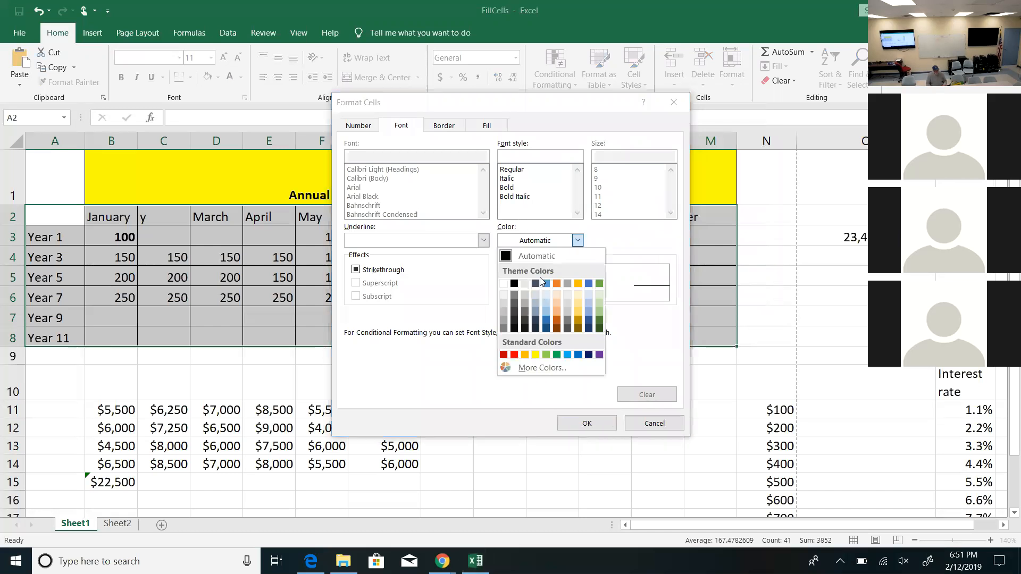
left_click(585, 422)
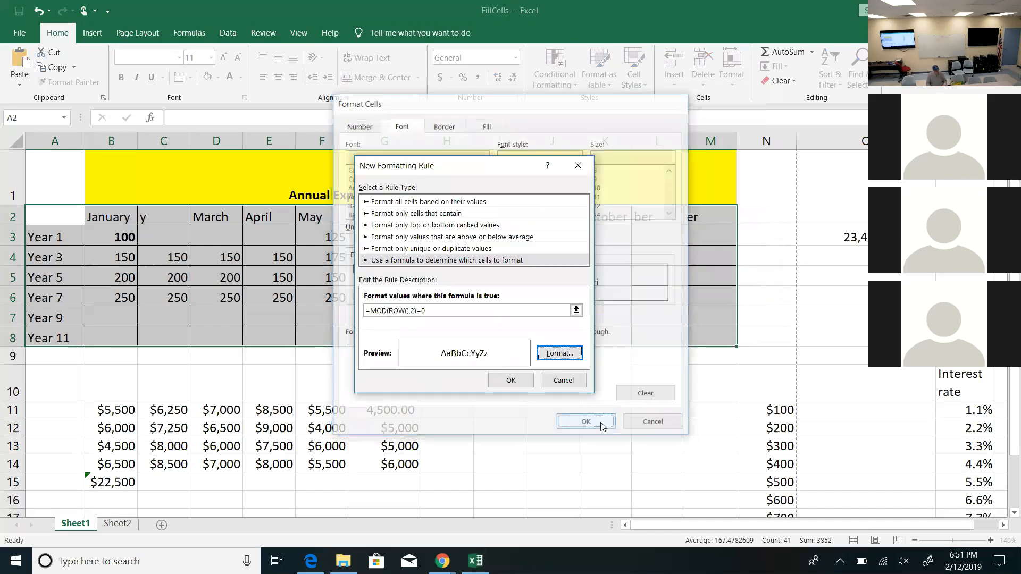
left_click(584, 421)
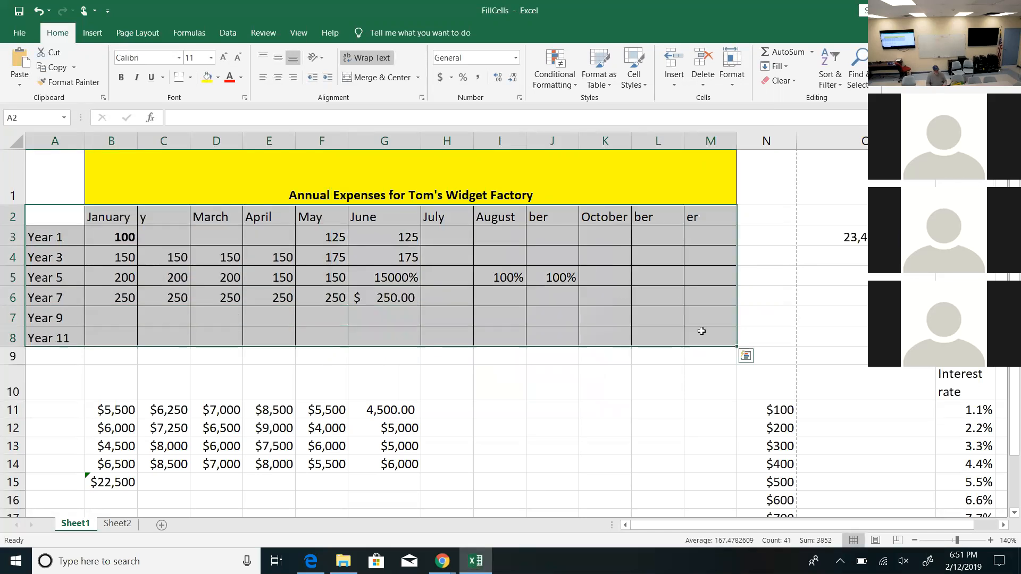
left_click(554, 68)
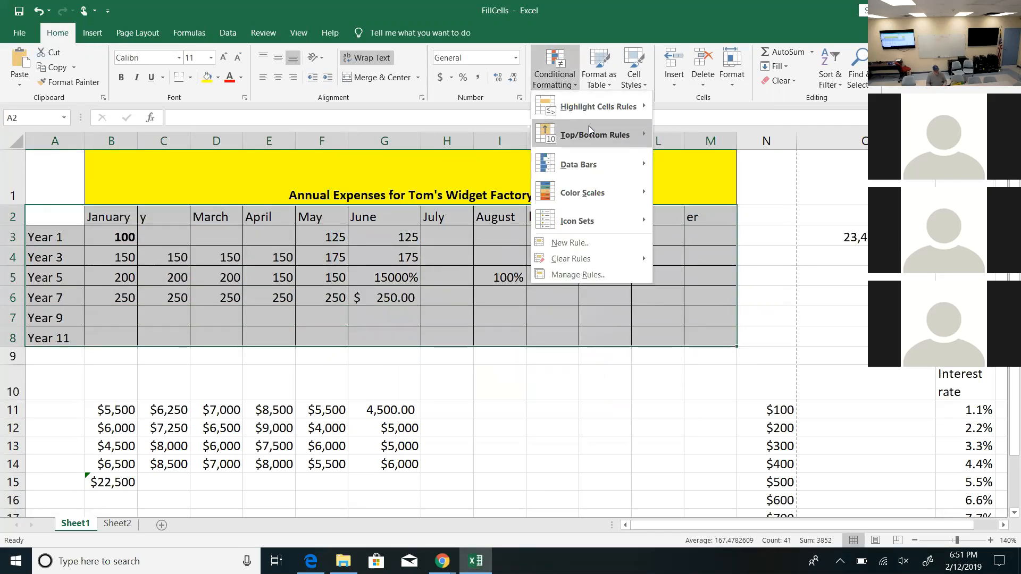
mouse_move(569, 243)
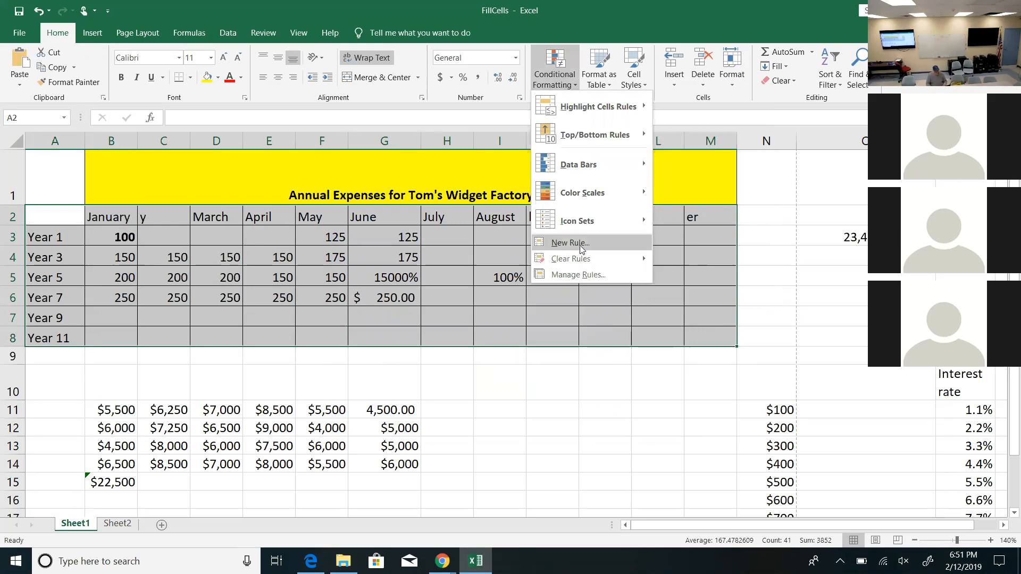
- Create another =MOD(ROW(),2)=0 rule with orange font colour
left_click(567, 242)
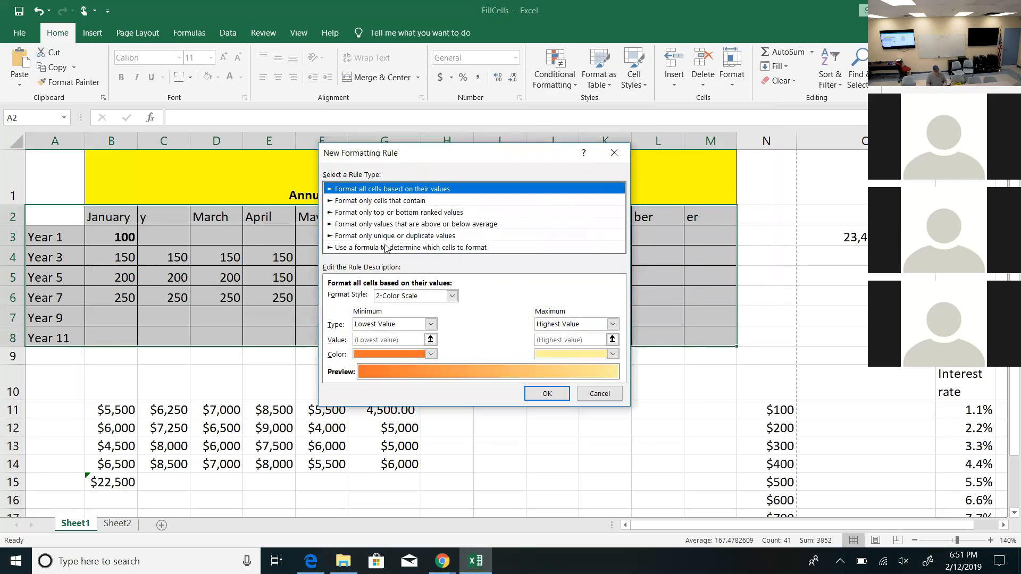
left_click(411, 248)
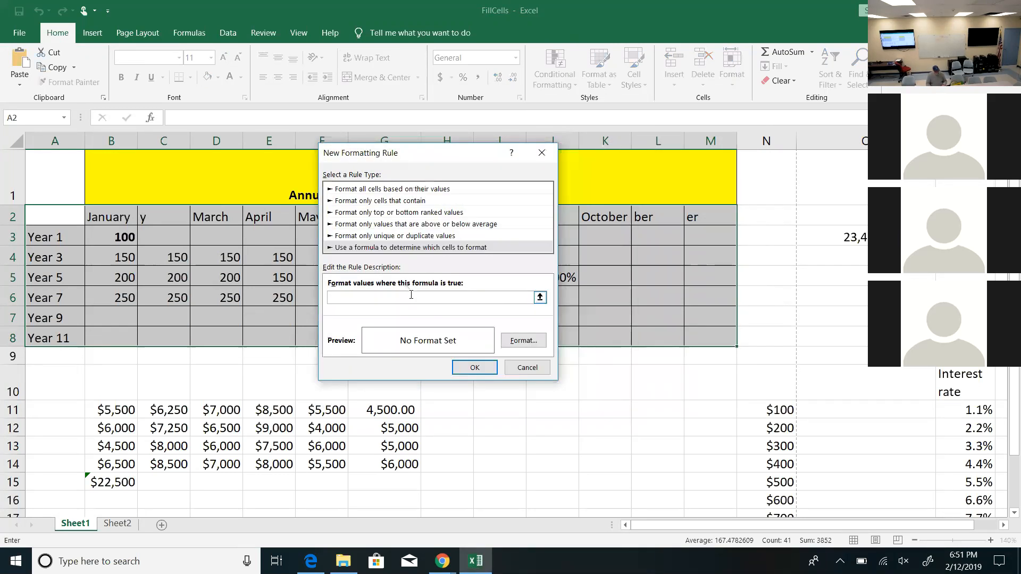
type("=MOD(ROW(),2)=0")
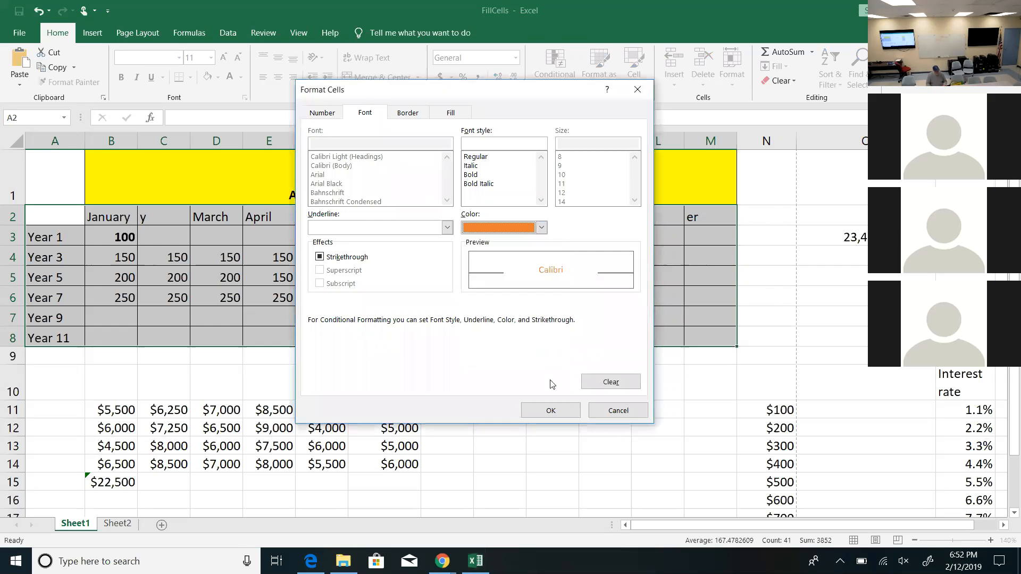
left_click(550, 410)
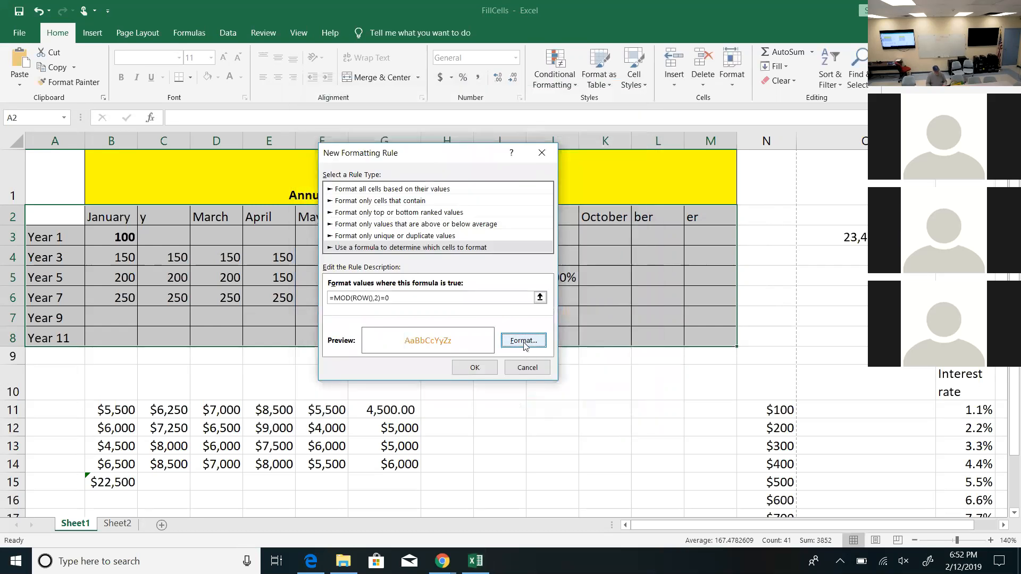
- Add an orange fill to the rule, confirm it, and reselect the table A2:M8
left_click(523, 340)
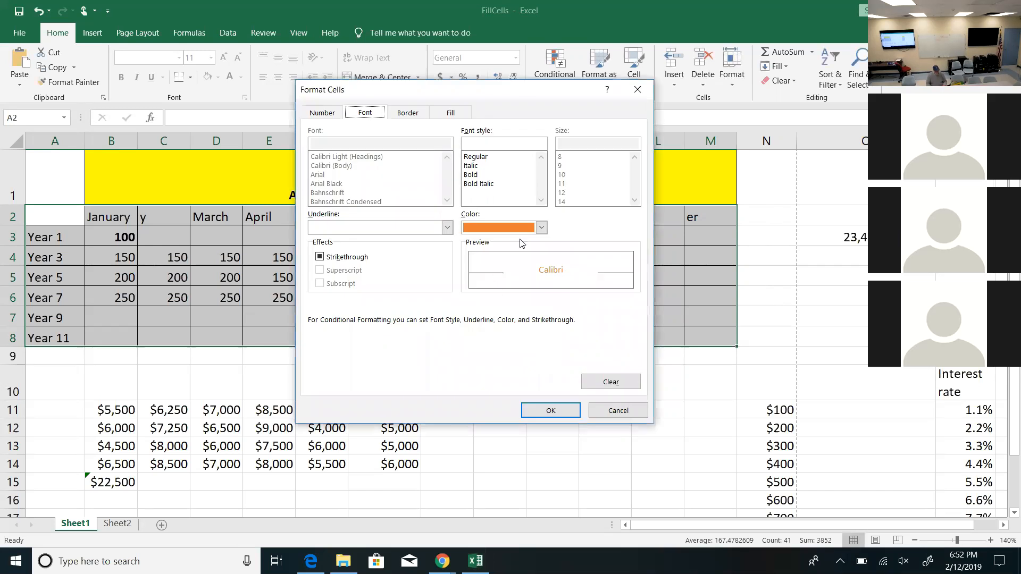
mouse_move(543, 288)
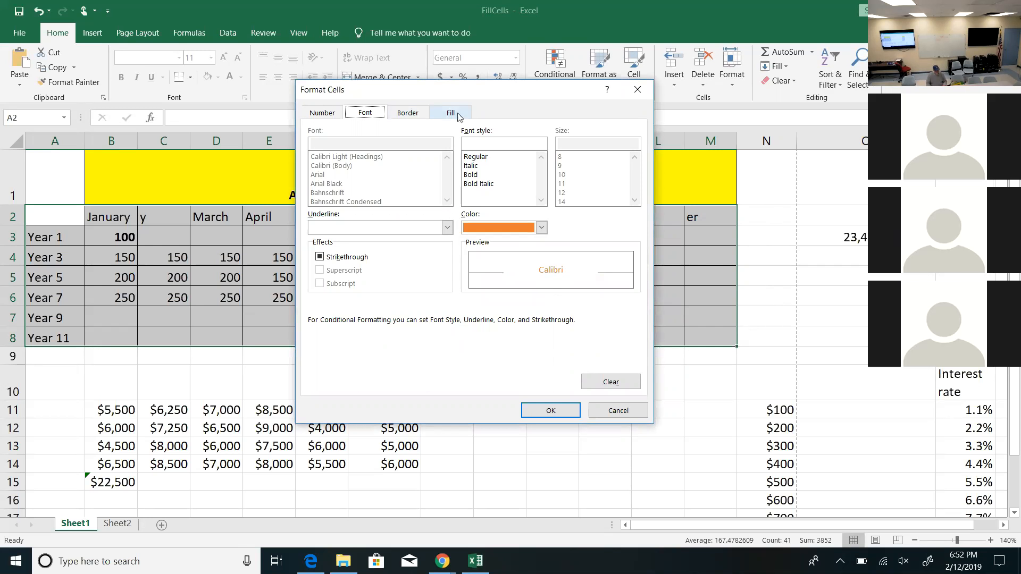
left_click(450, 113)
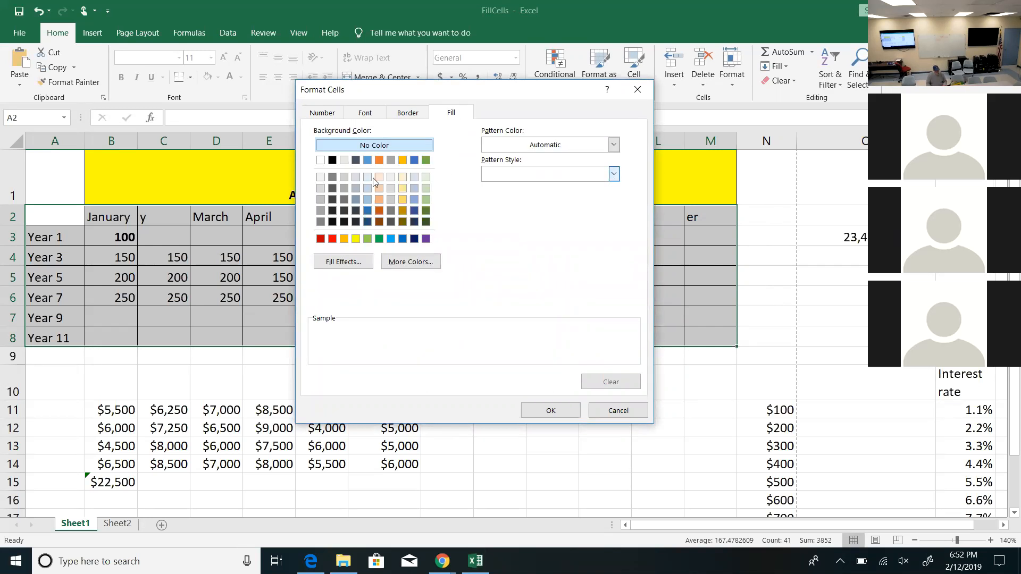
left_click(379, 160)
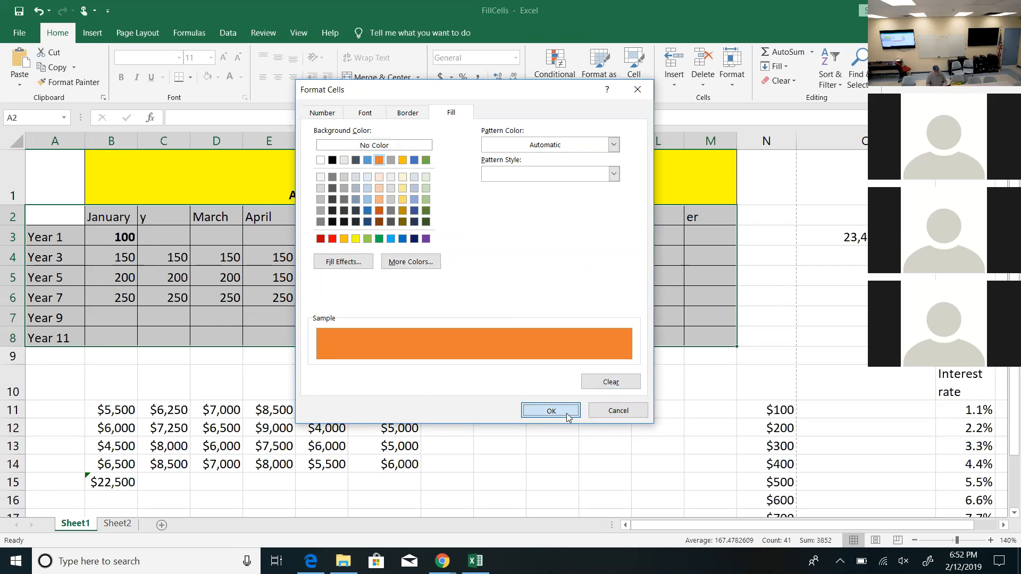
left_click(550, 411)
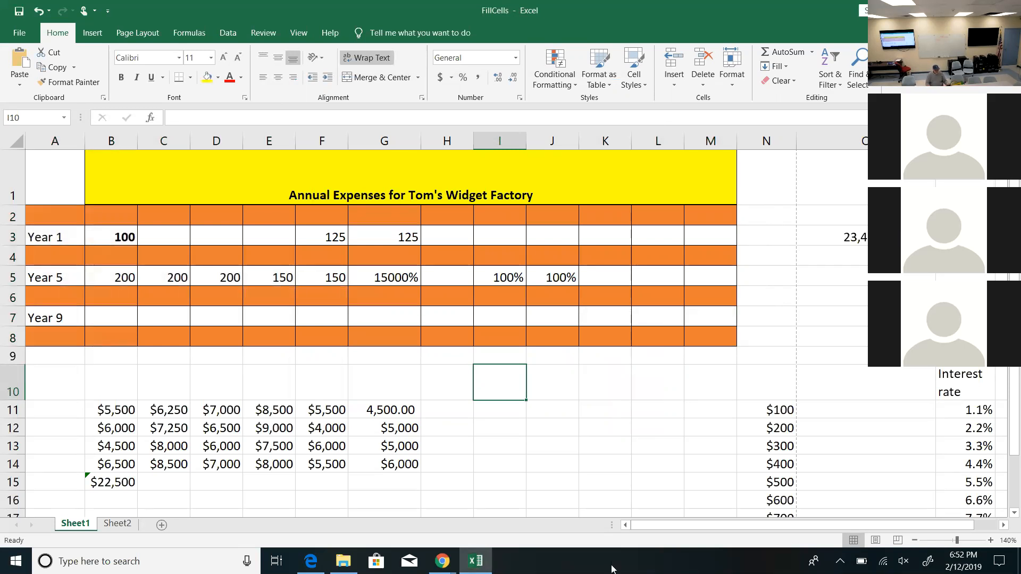
left_click_drag(54, 216, 552, 296)
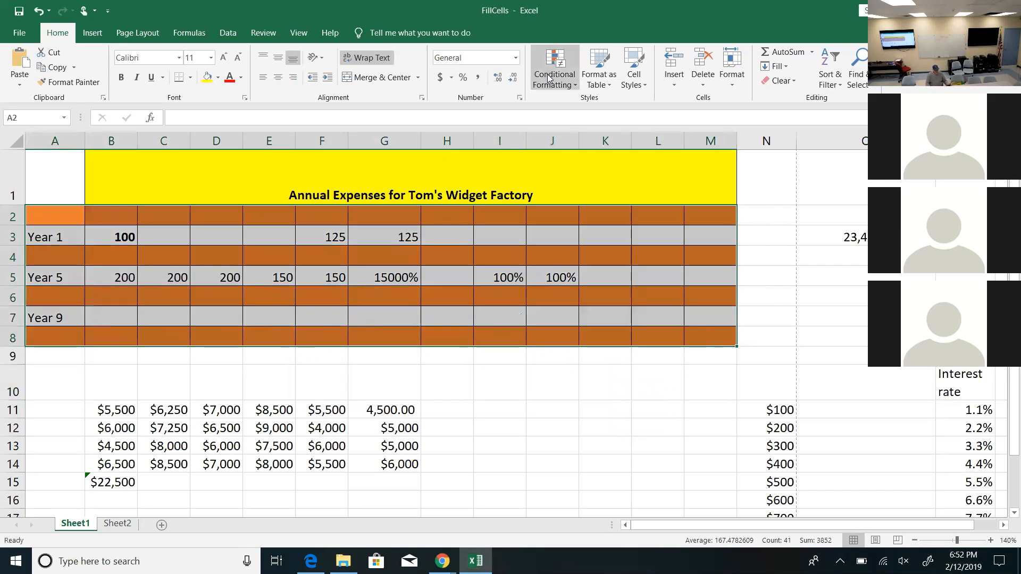
left_click(553, 68)
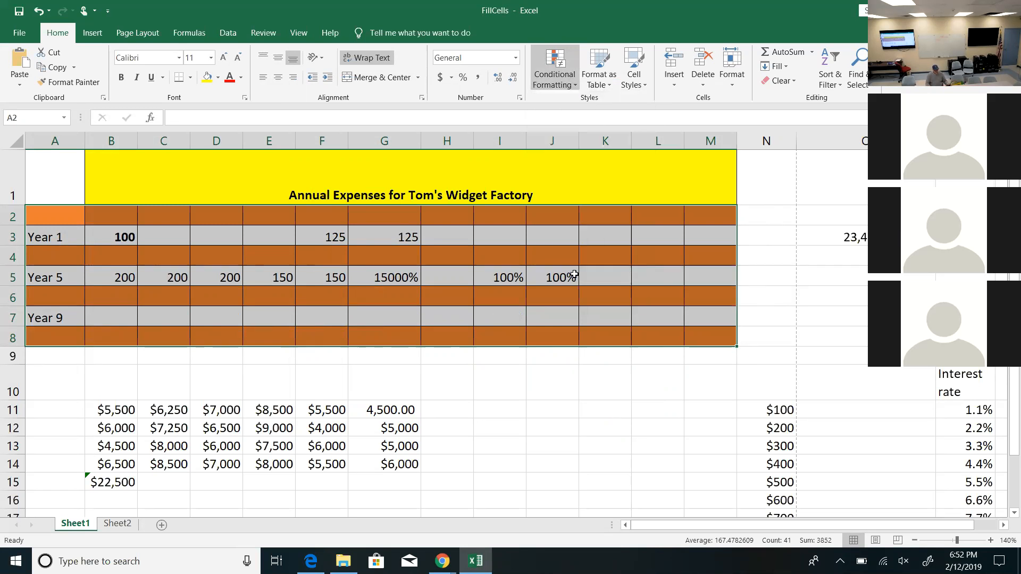
- In Manage Rules, edit the orange even-row rule and reach its formatting
left_click(553, 68)
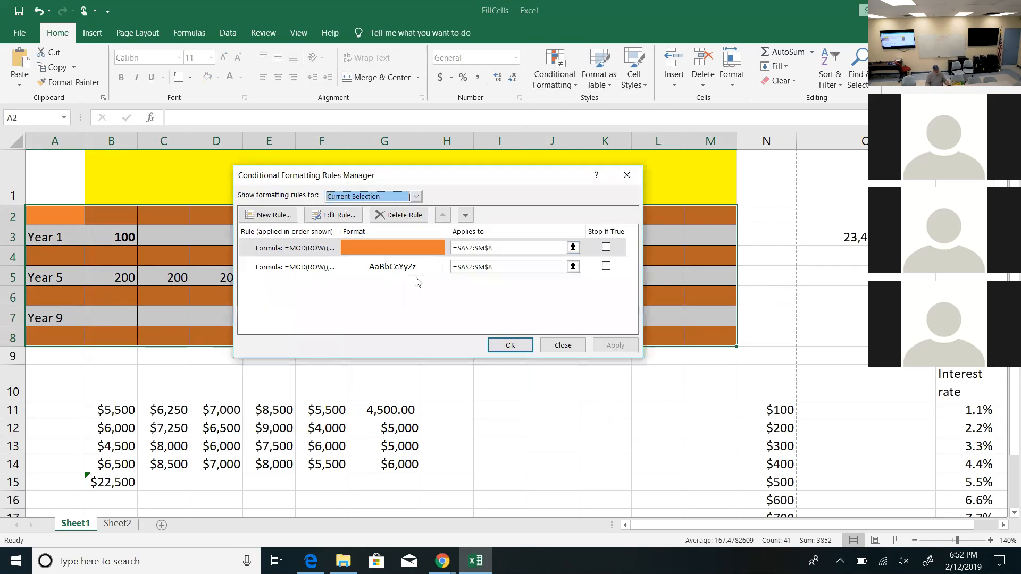
left_click(297, 248)
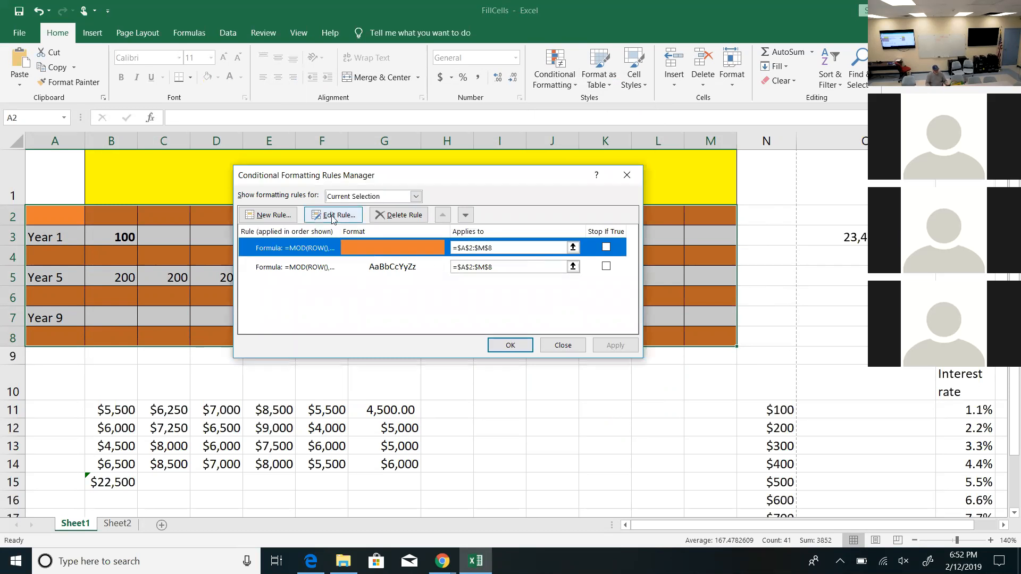
left_click(333, 215)
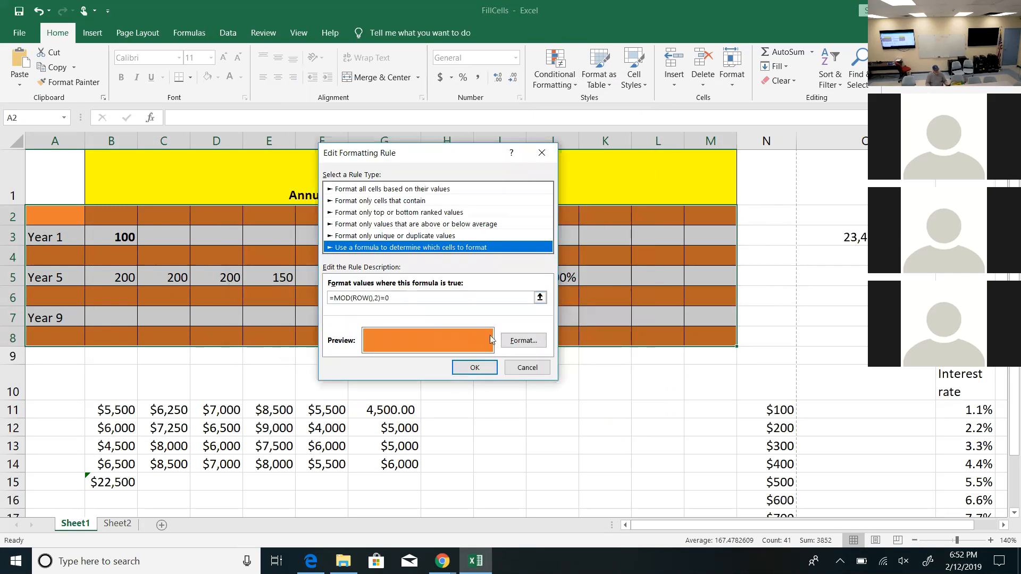
left_click(523, 341)
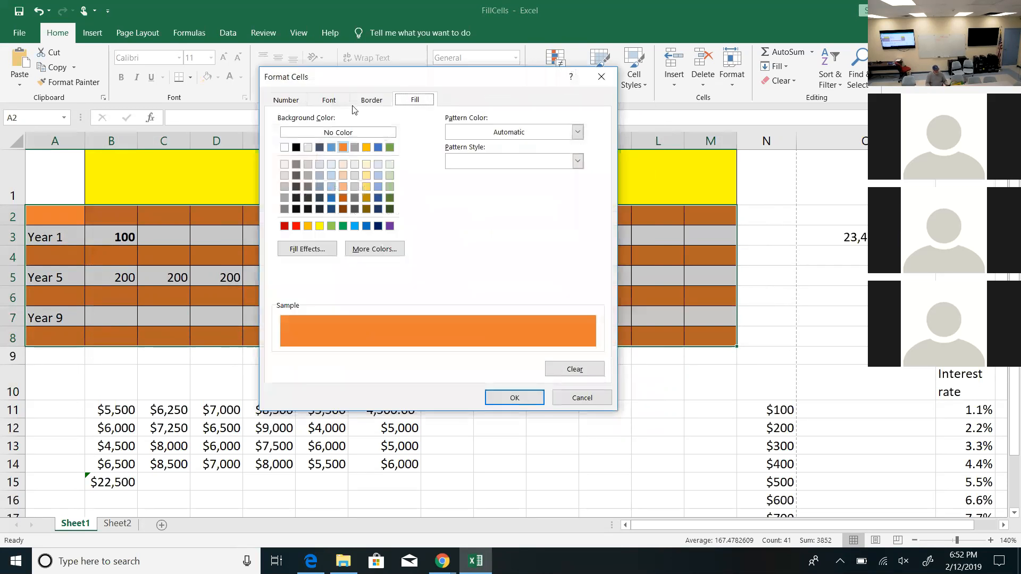
- Set the rule's font colour to Automatic and apply the edited rule
left_click(329, 100)
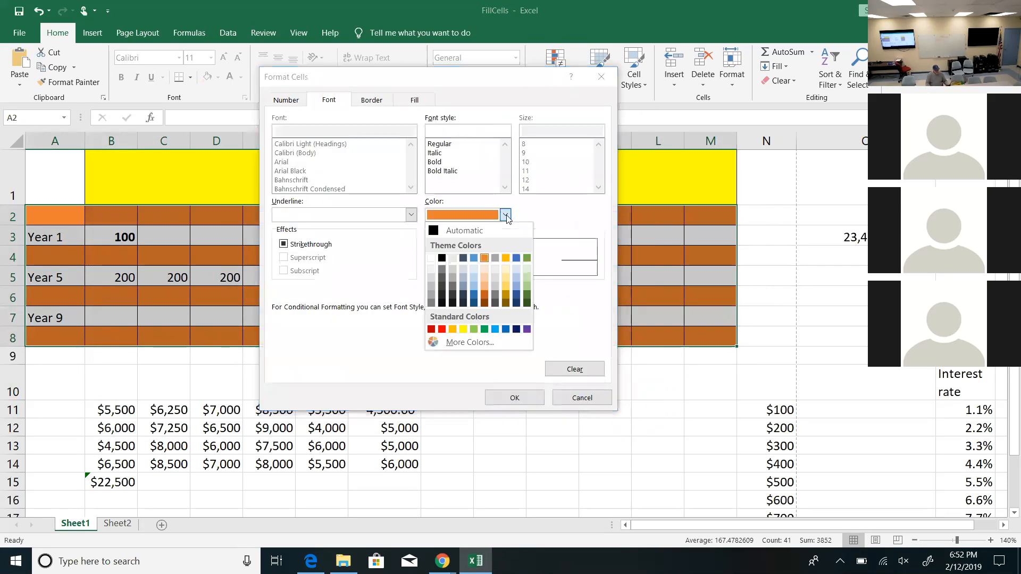
left_click(463, 230)
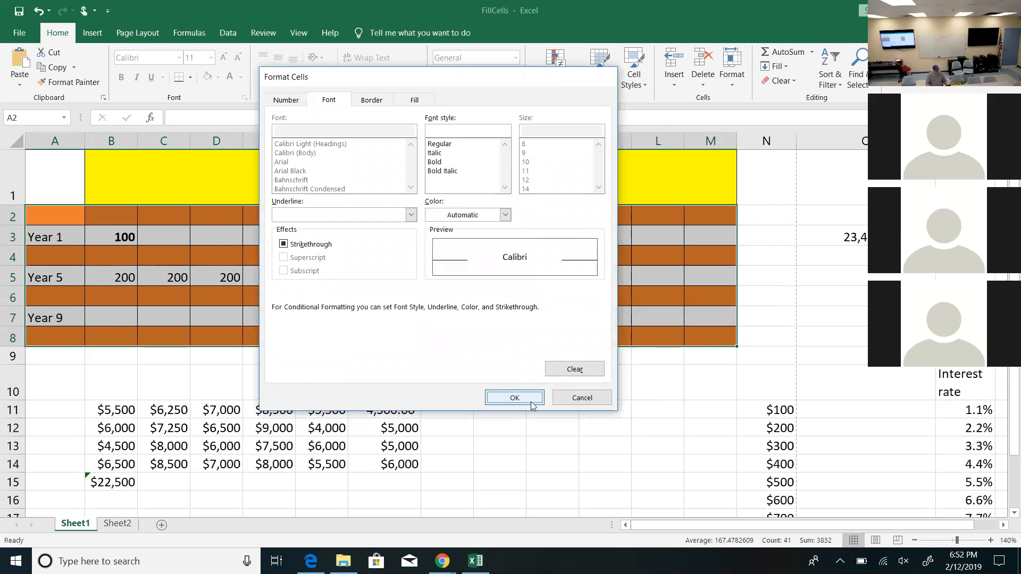
left_click(514, 398)
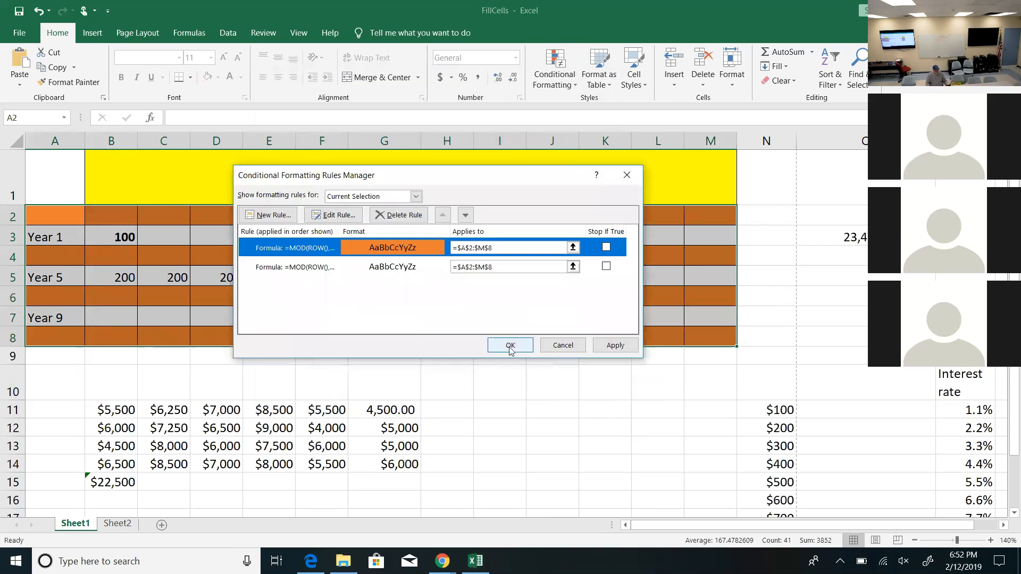
left_click(509, 345)
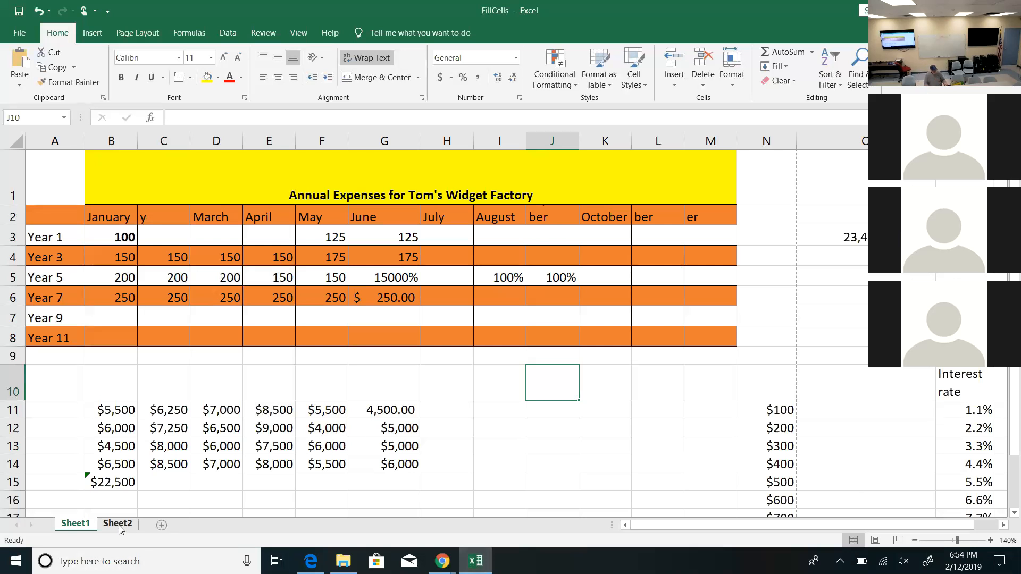
- Switch to the blank Sheet2 and show the View ribbon
left_click(117, 524)
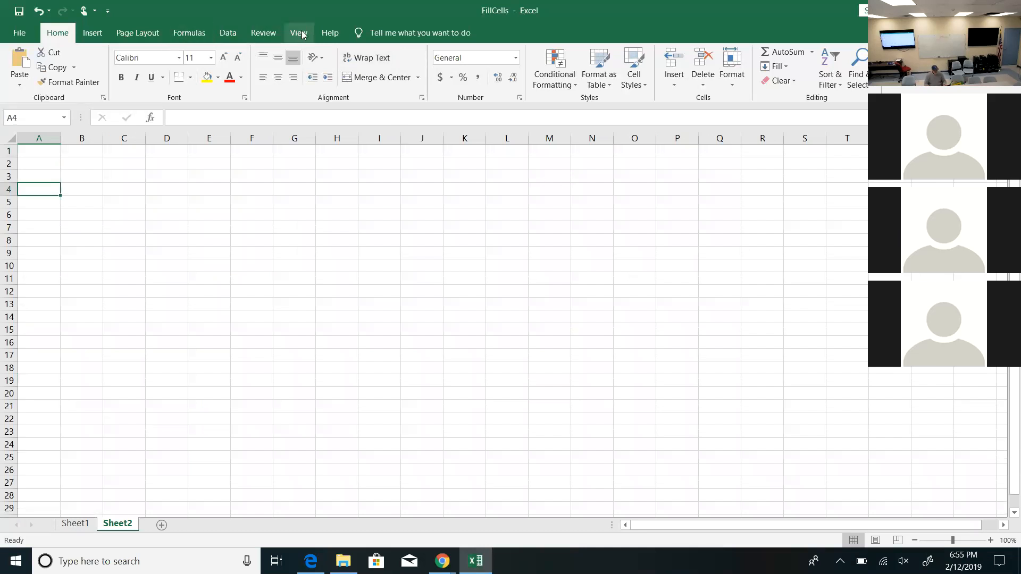
left_click(299, 33)
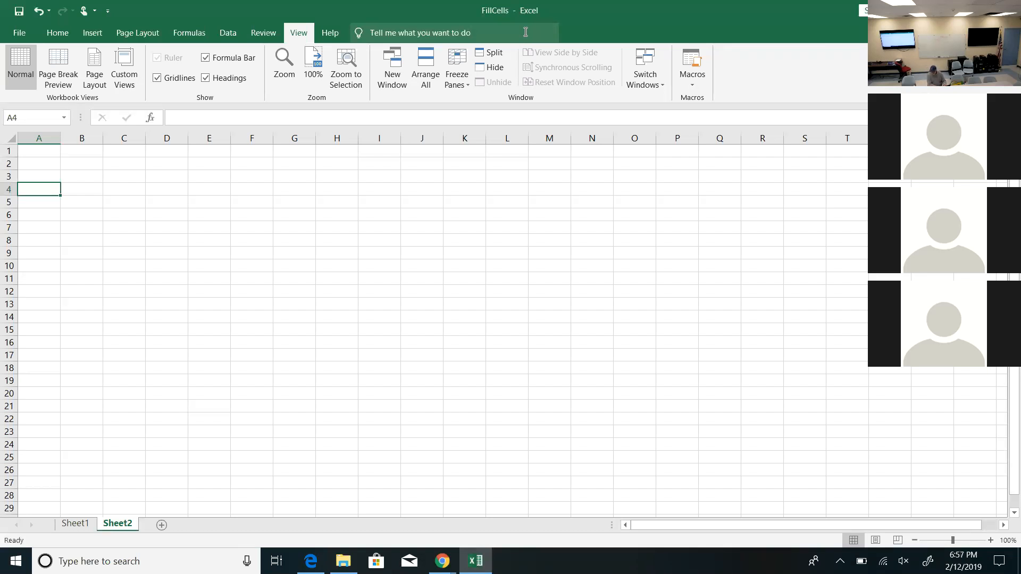
- Enter Sellar Corporation with 30,349 in B4 and 34109 in C4, discarding the unfinished D4 entry
type("Sellar Corp")
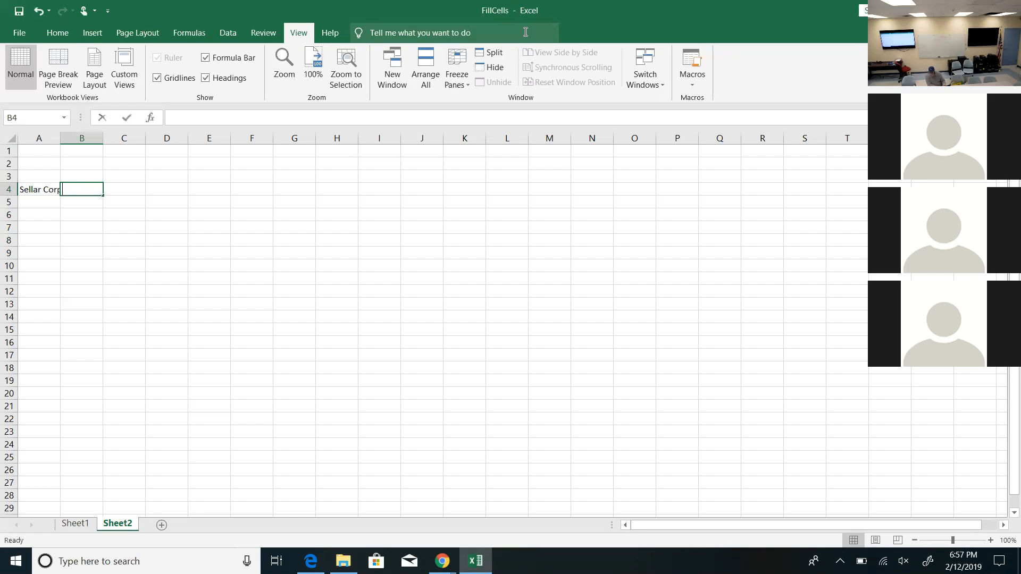
type("30,349")
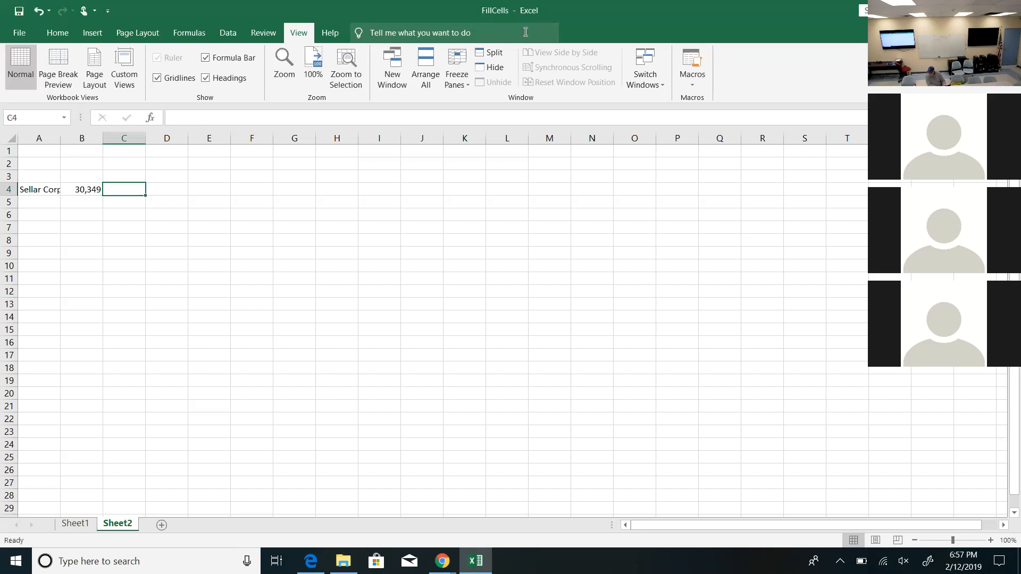
type("34109")
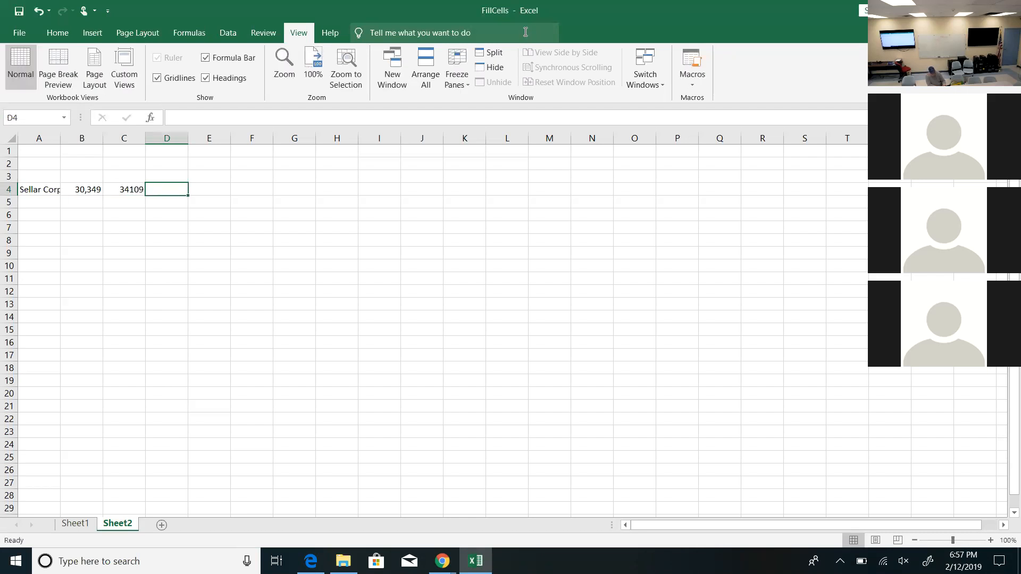
type("37")
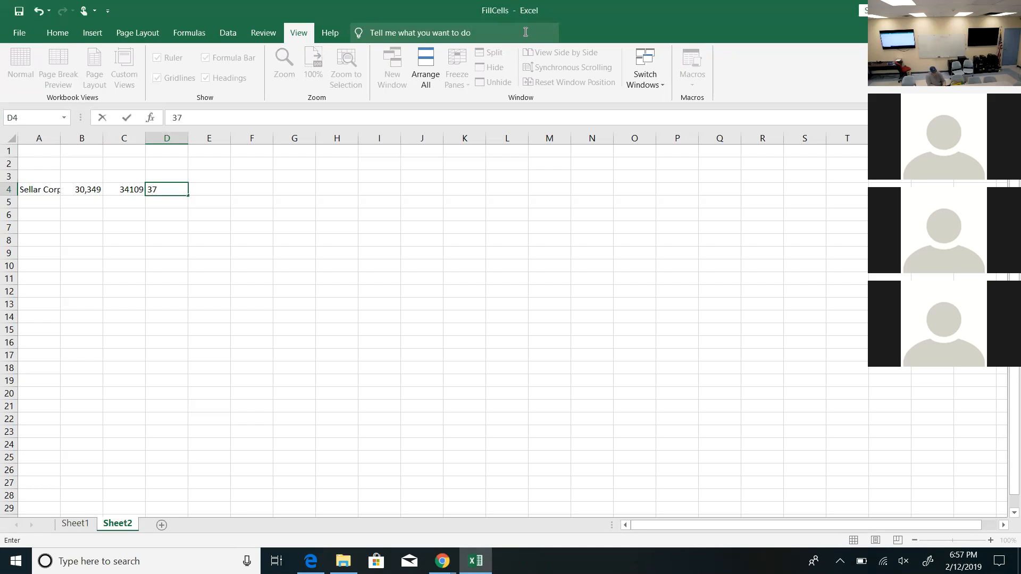
key("Escape")
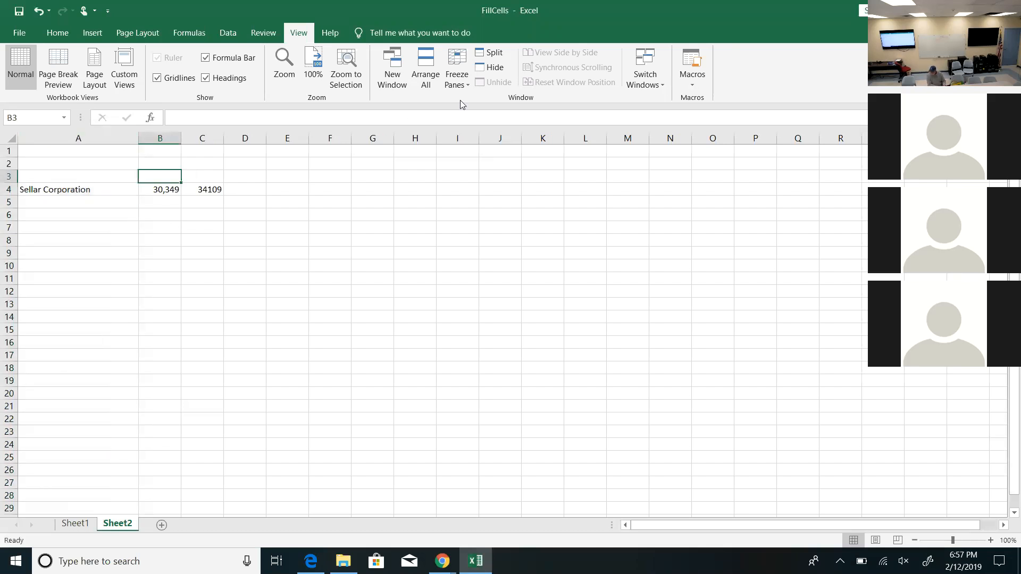
- Add Actual, Planned and Difference headings in B3:D3
type("Actual")
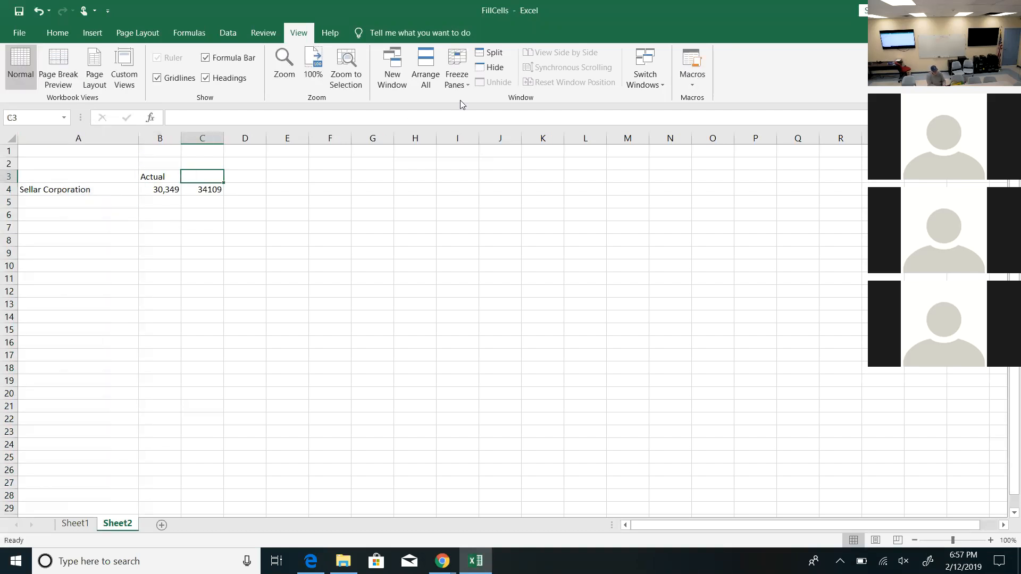
type("Planned")
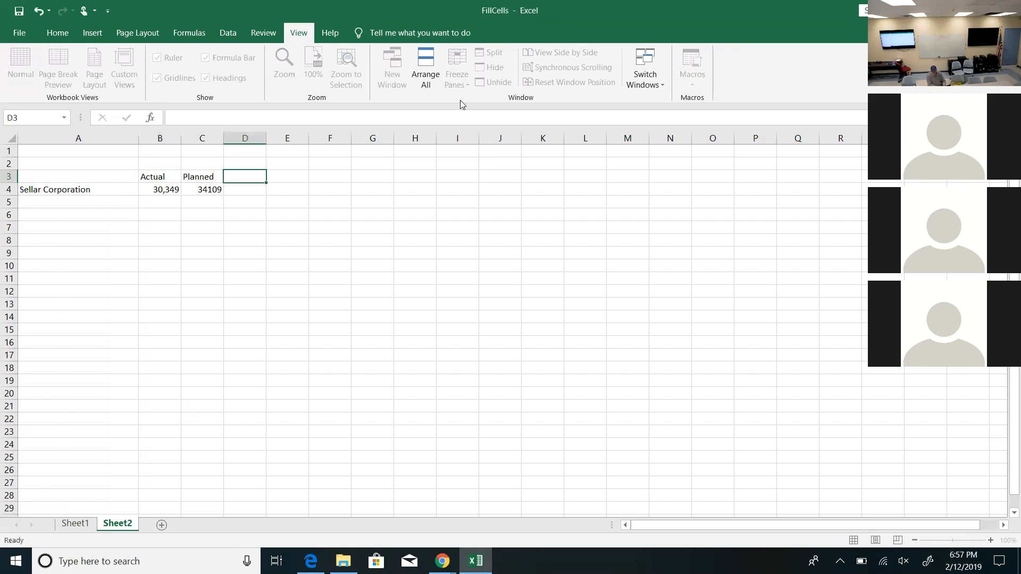
type("Difference")
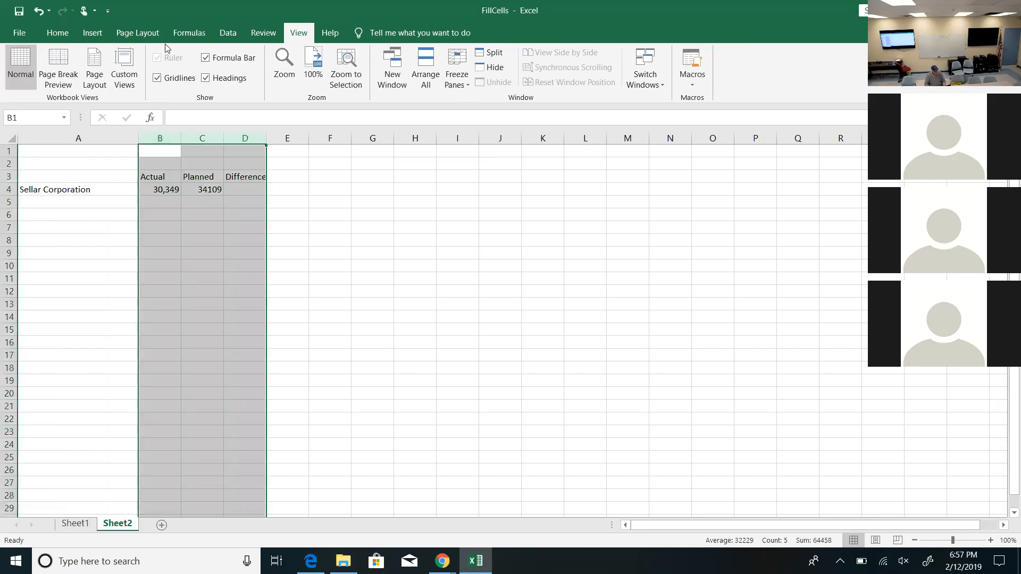
- Format columns B–D as accounting dollars, widen them, and right-align the three headings
left_click(57, 33)
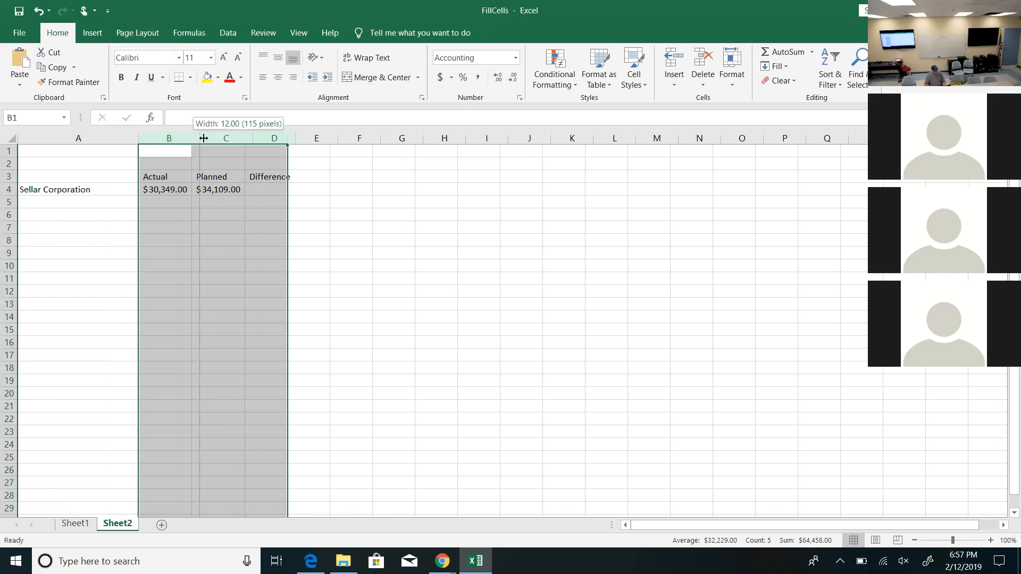
left_click_drag(203, 137, 248, 137)
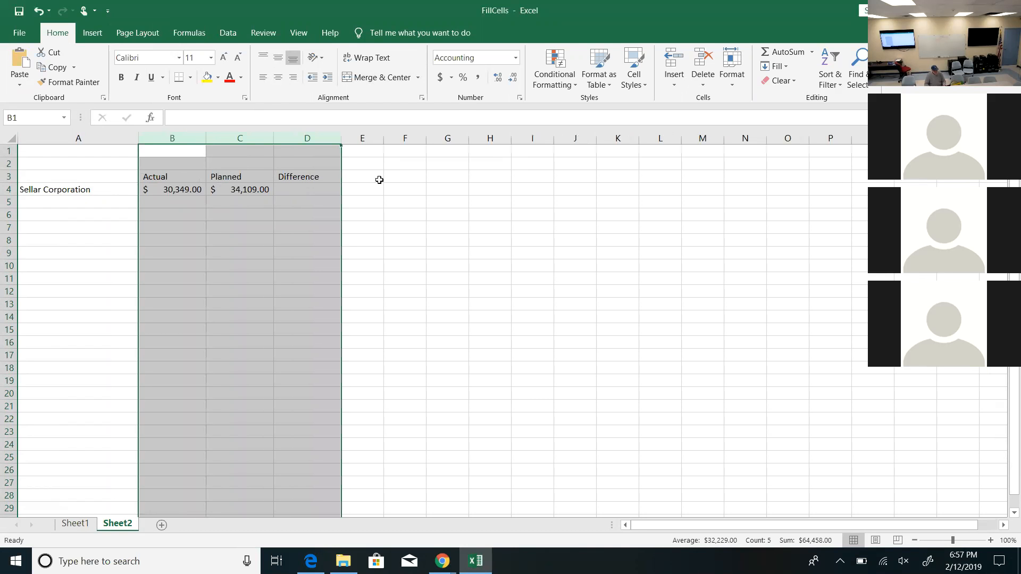
left_click(173, 176)
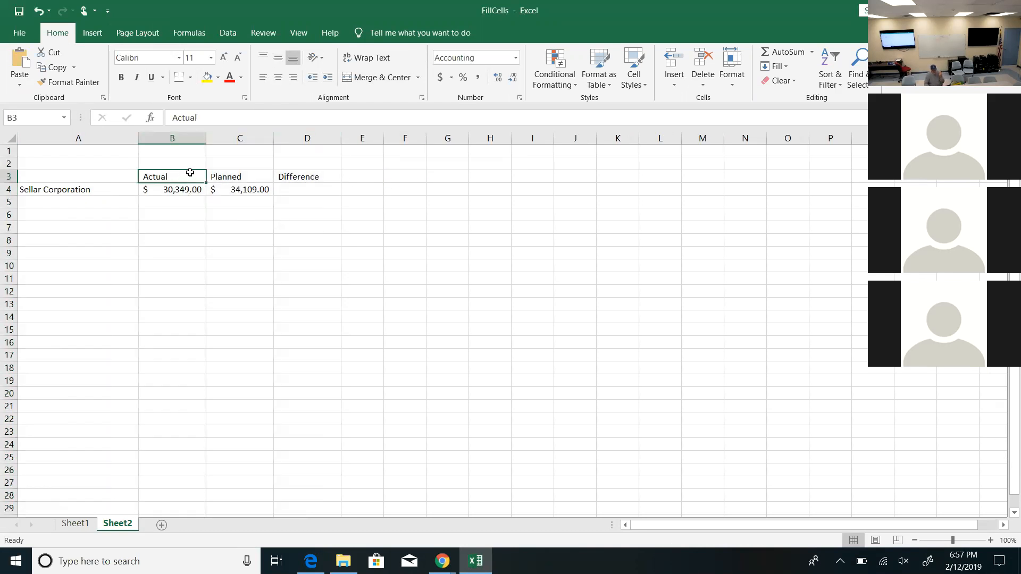
mouse_move(201, 194)
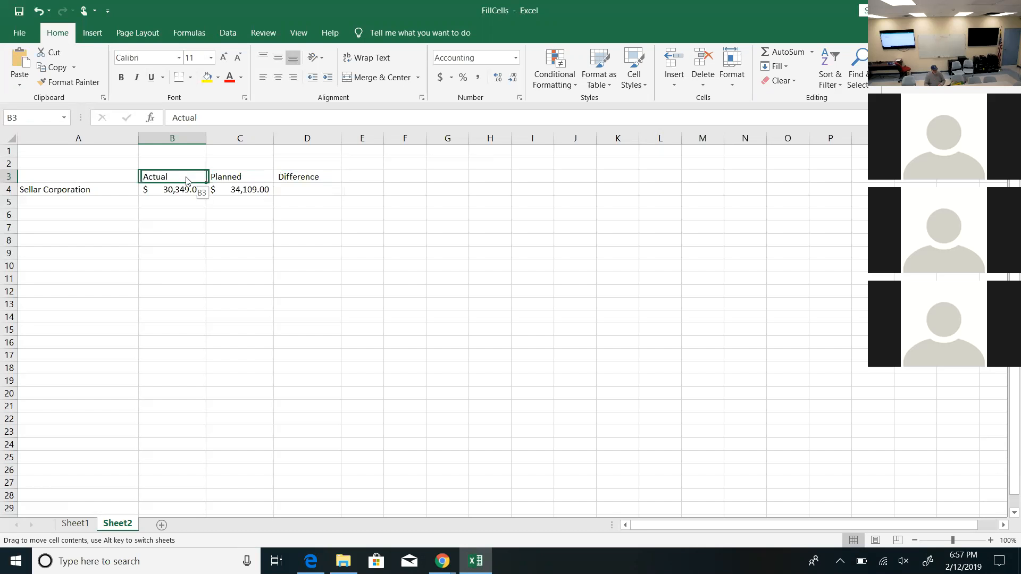
left_click_drag(172, 176, 240, 177)
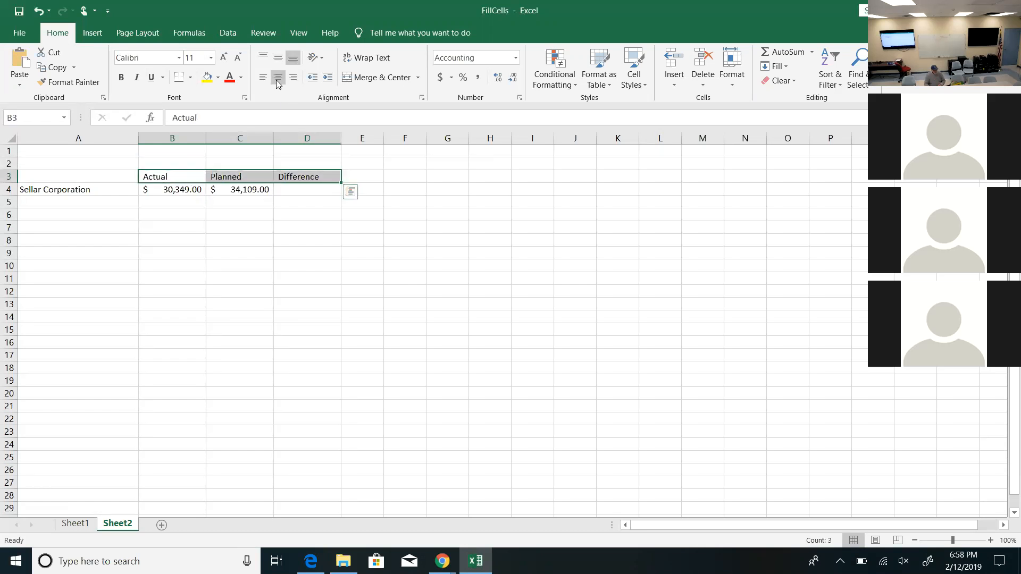
left_click(278, 76)
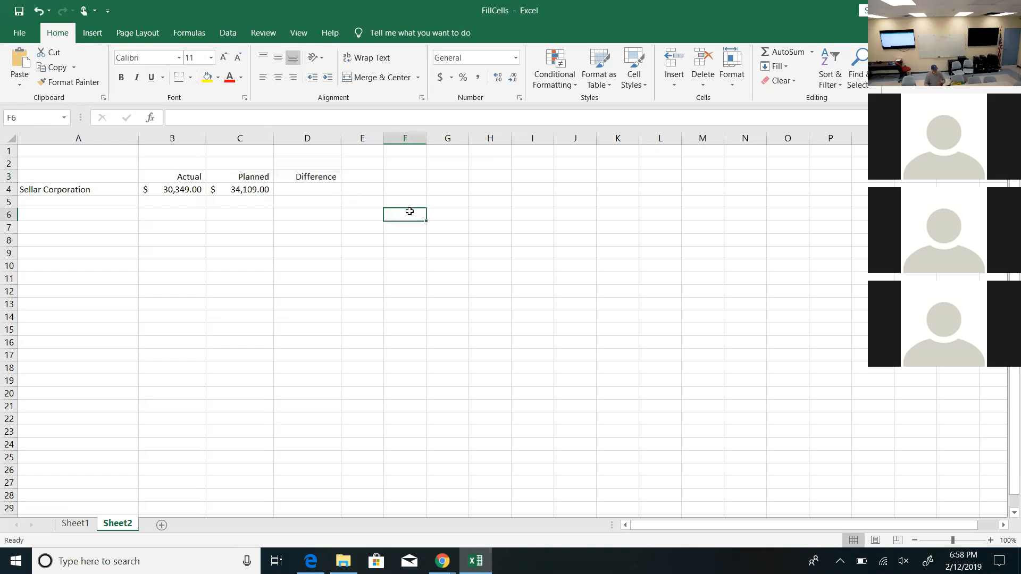
mouse_move(171, 196)
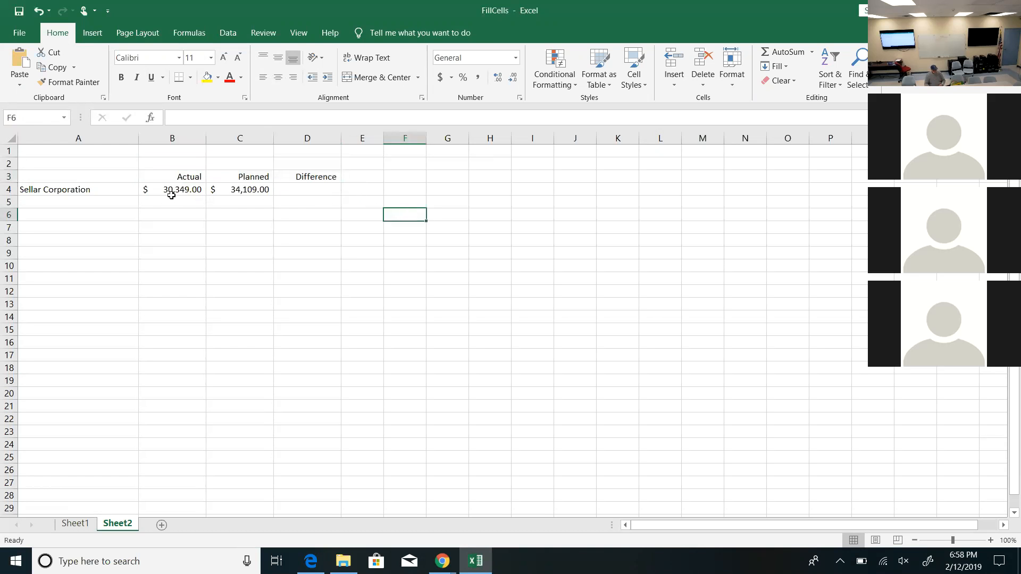
- Enter =c4-b4 in D4 to get a $3,760.00 Planned-minus-Actual difference
left_click(307, 189)
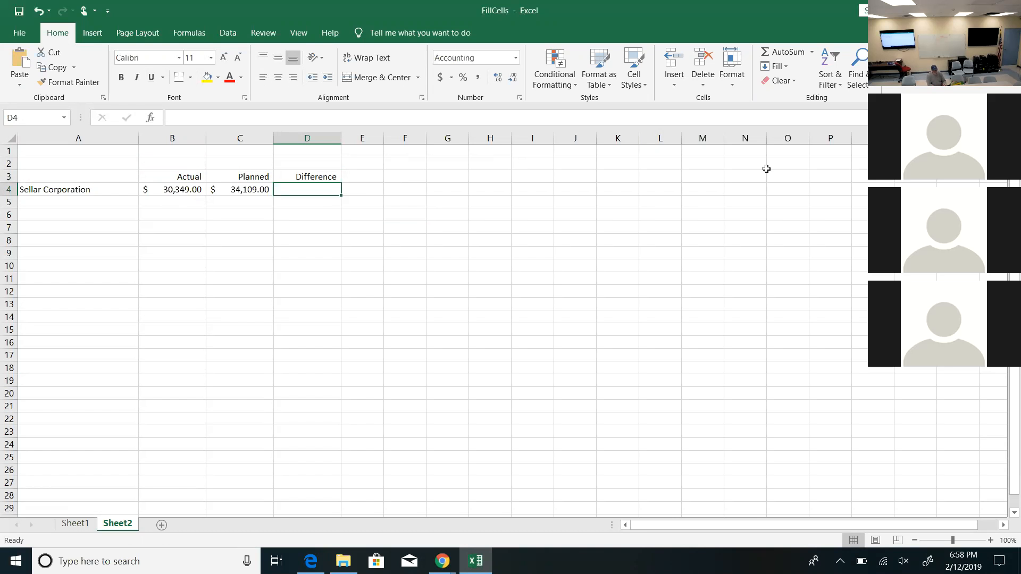
type("=")
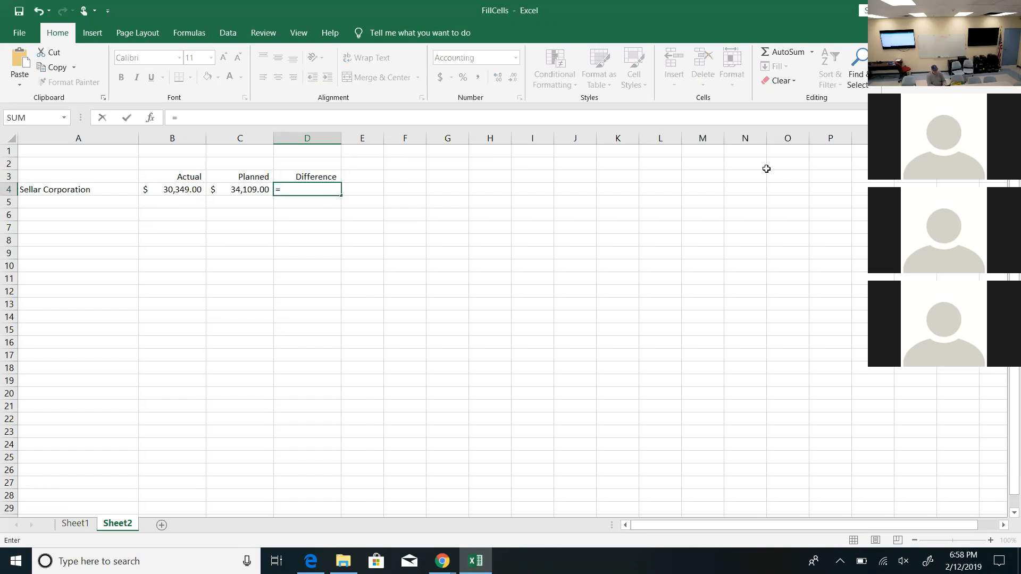
type("c")
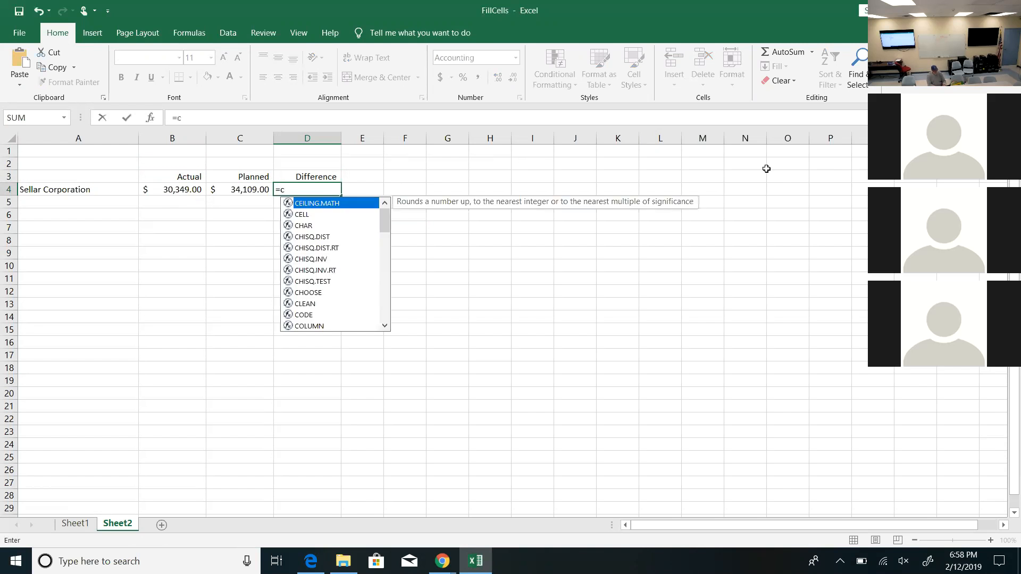
type("4-b4")
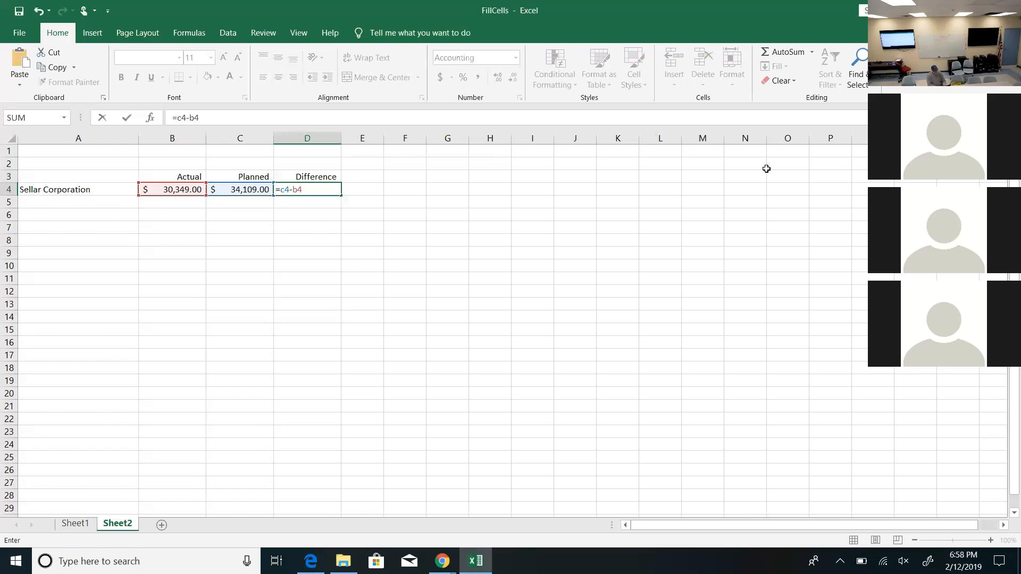
key("enter")
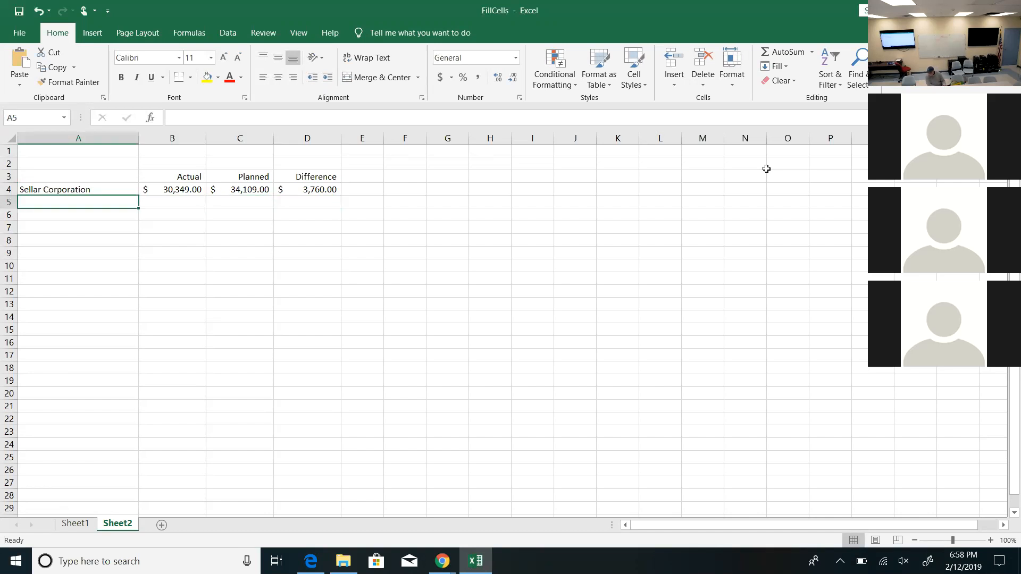
- Clear the mistaken A5 text and list Sellar Corporation and Sunset Automotive in column A
type("Main S")
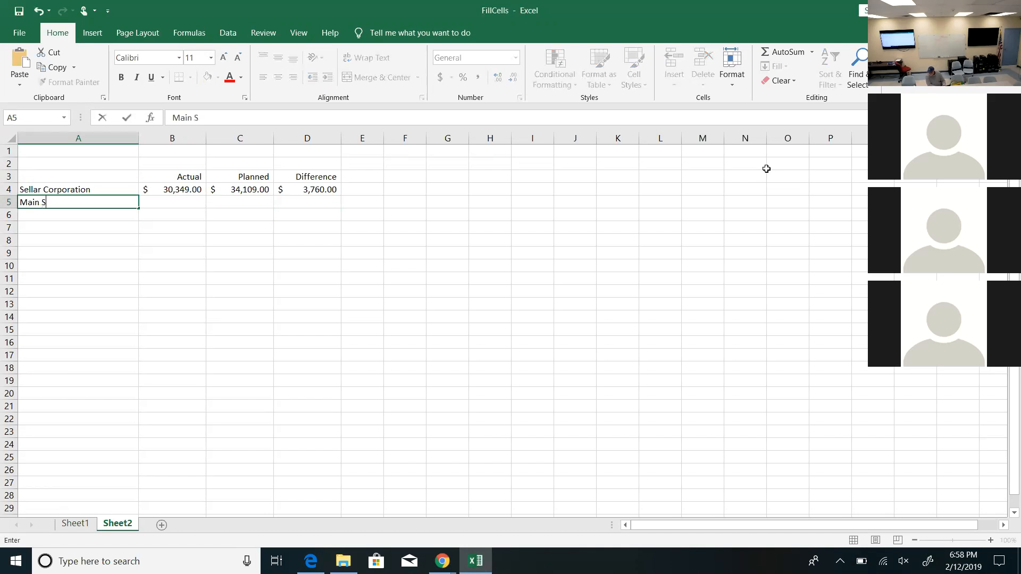
key("backspace")
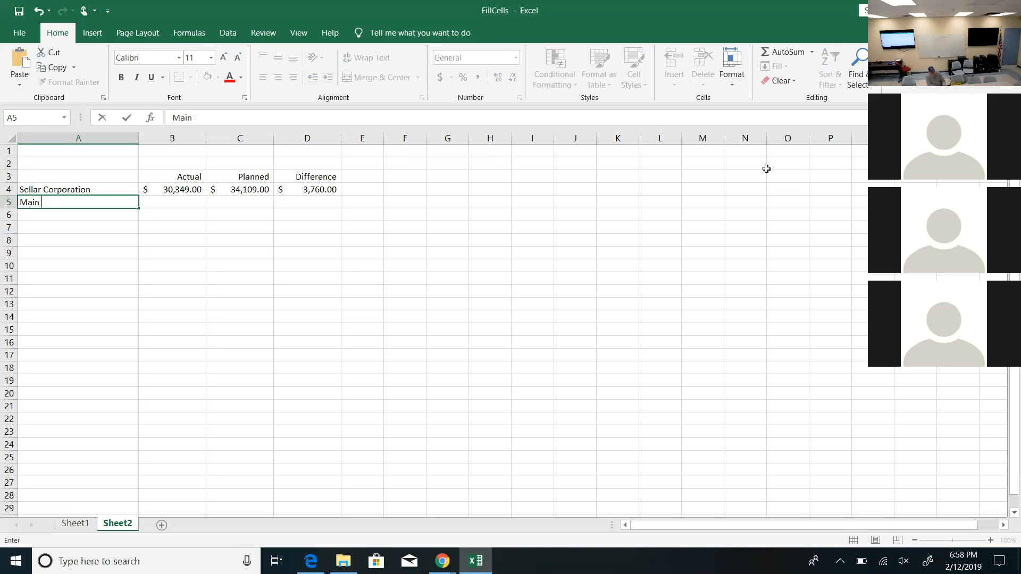
key("Escape")
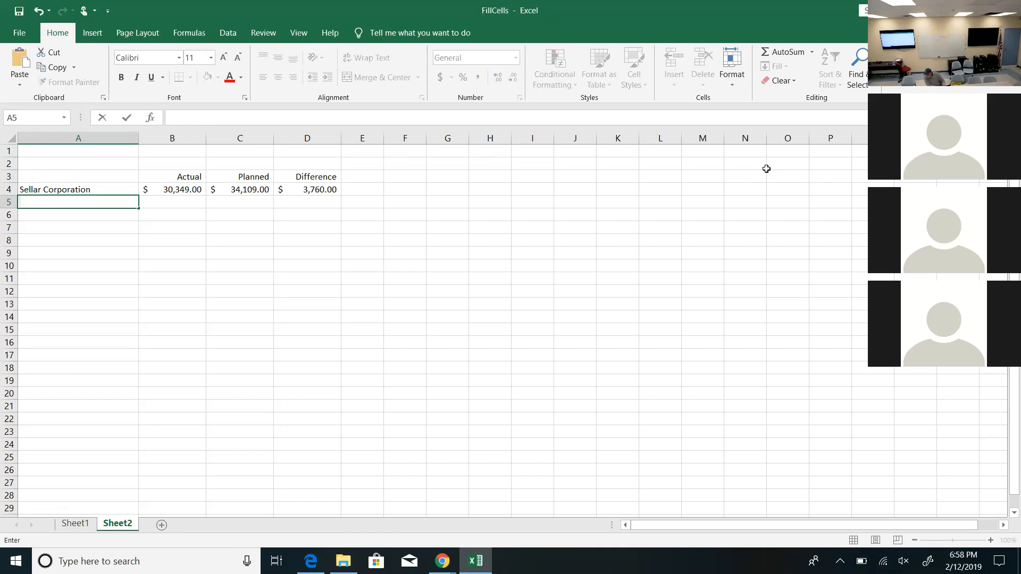
type("Sellar Corporation")
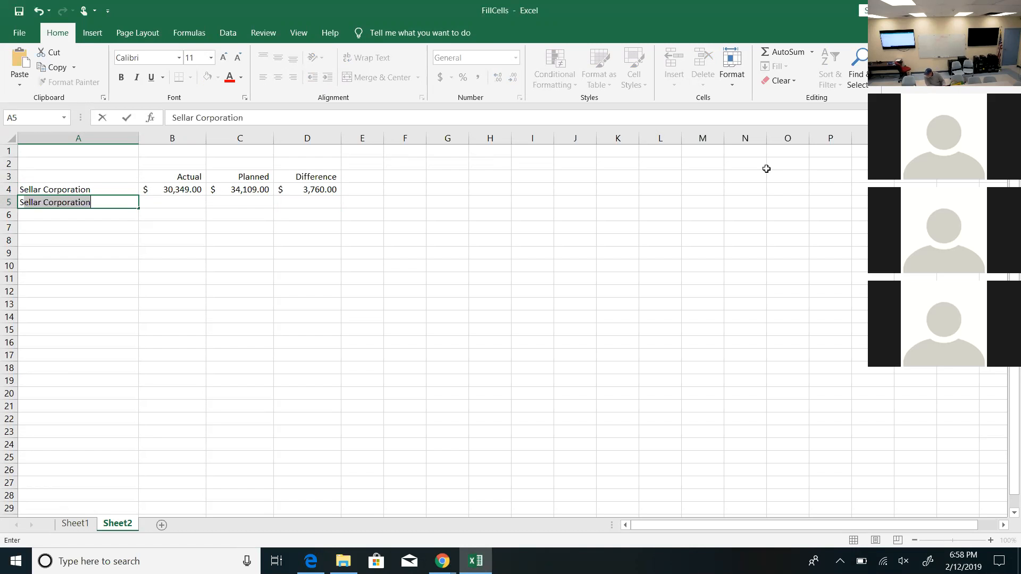
type("Sunset Auto")
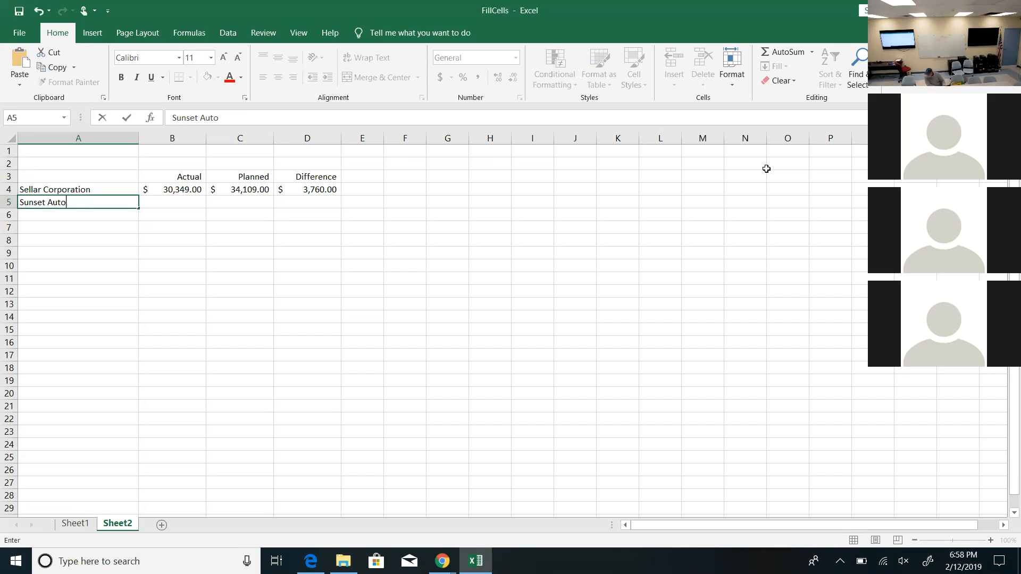
type("motive")
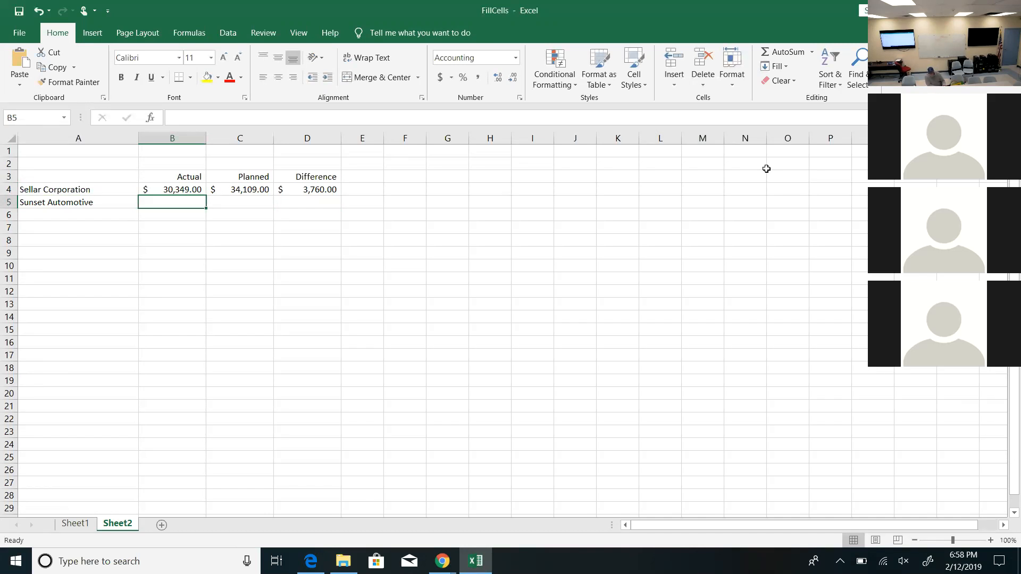
- Enter Sunset Automotive's $34,192 actual and $32,885 planned, copy the difference formula down, and rename Planned to Budget
type("341")
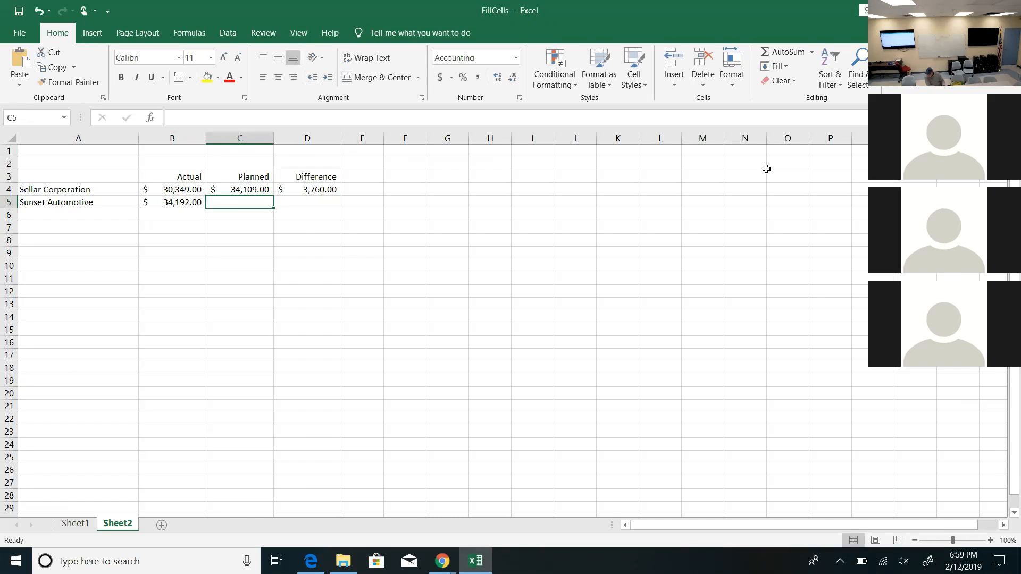
type("32,885.00")
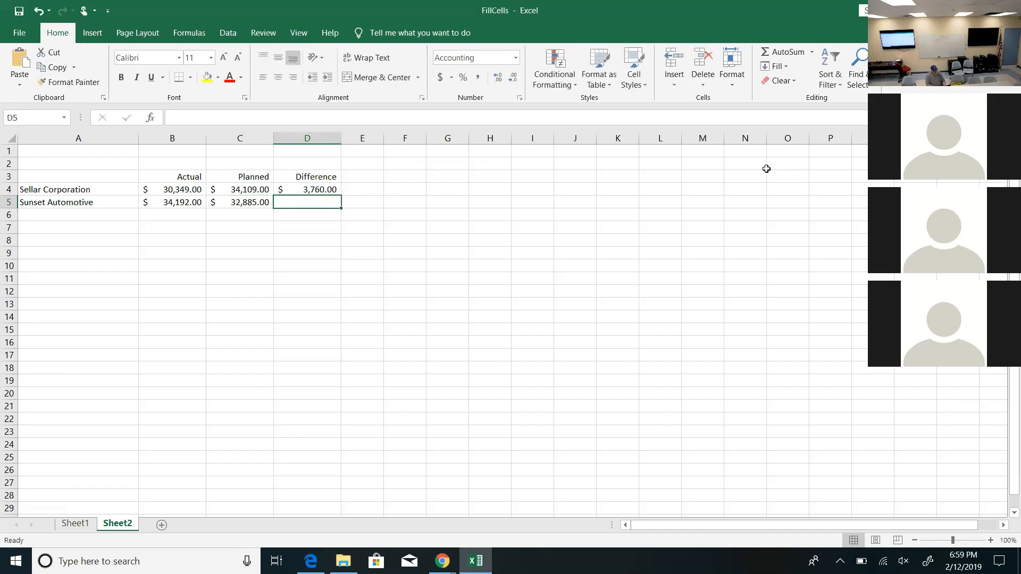
mouse_move(295, 190)
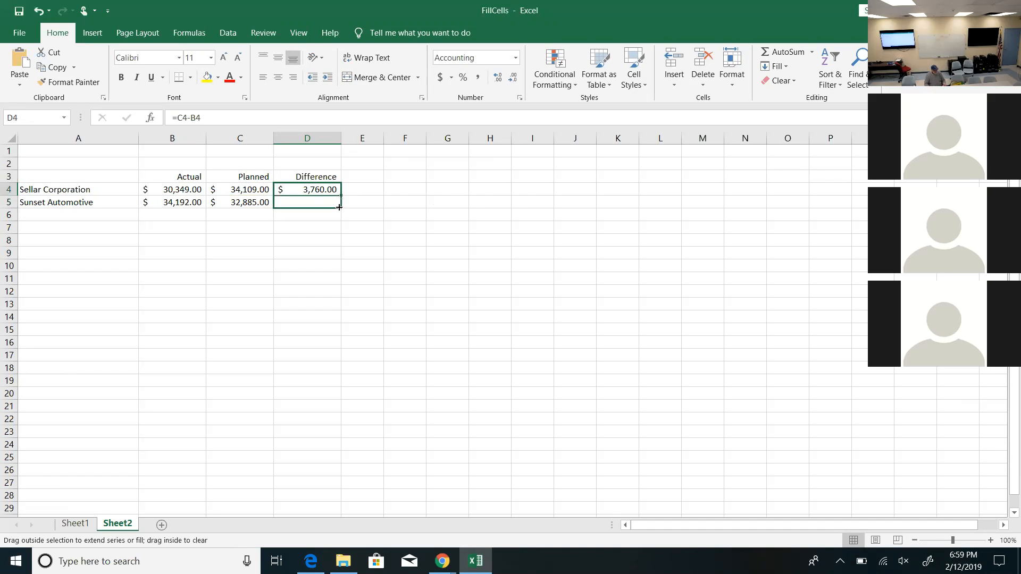
left_click_drag(339, 193, 338, 207)
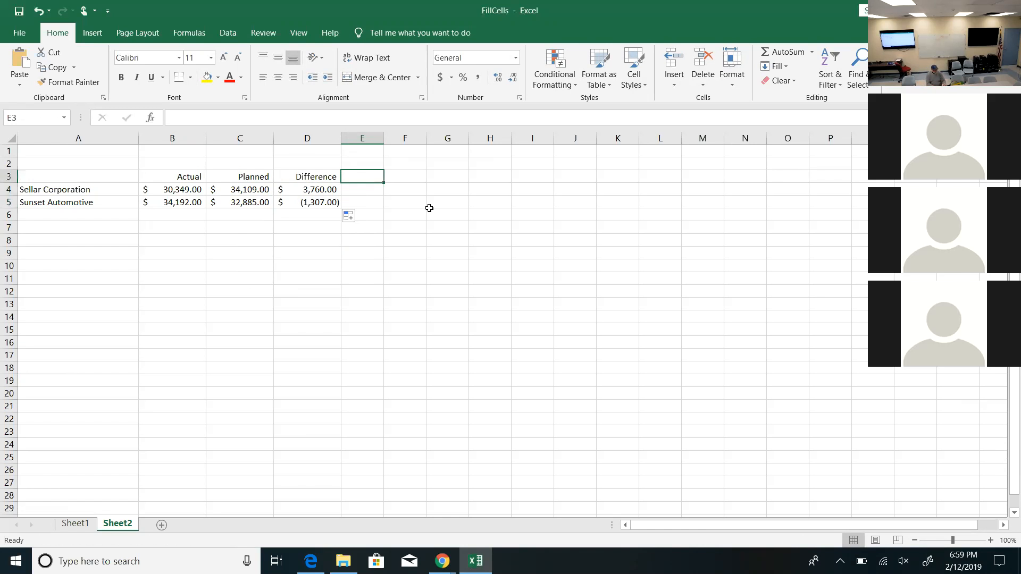
type("Budget")
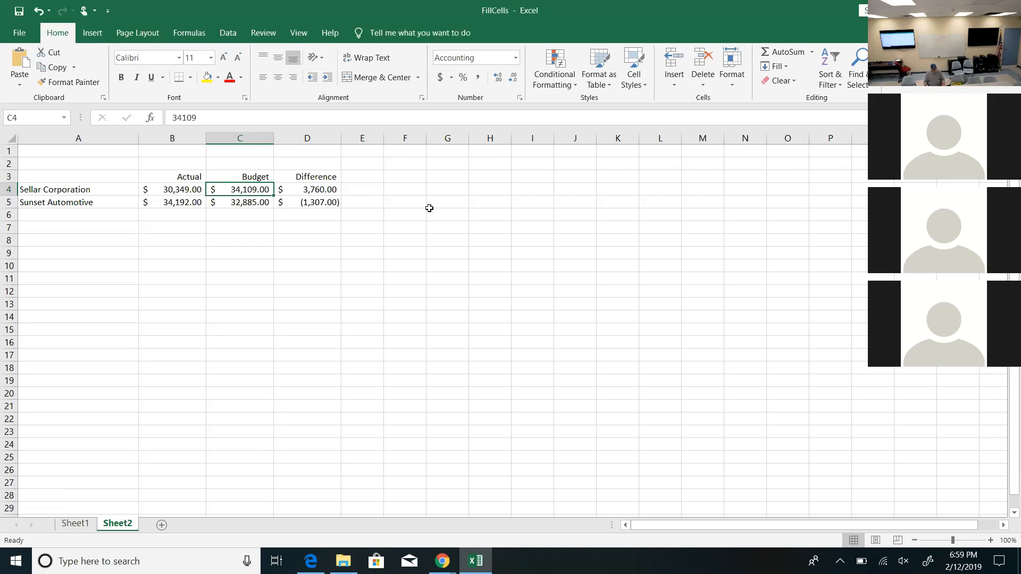
left_click(307, 202)
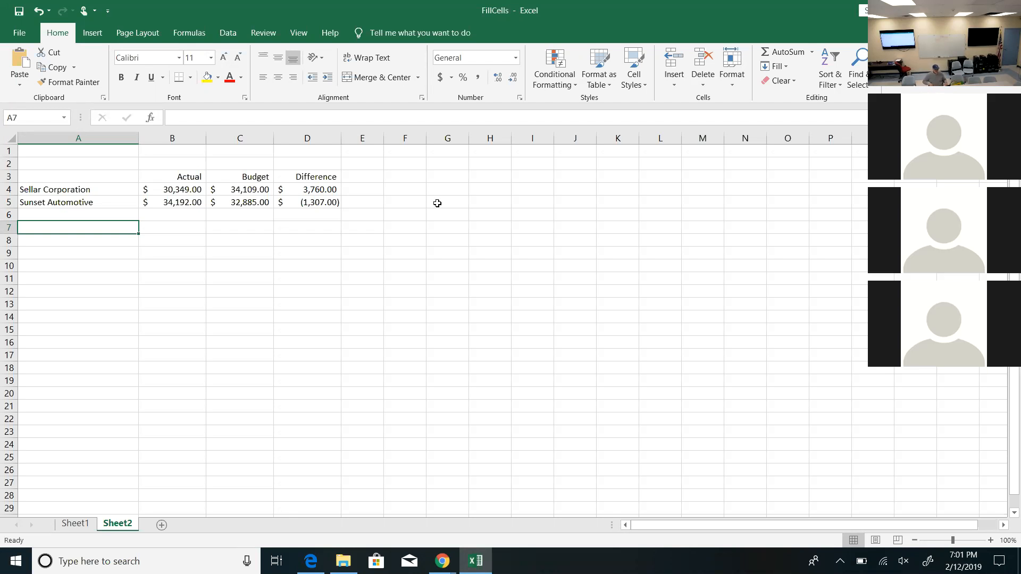
mouse_move(449, 199)
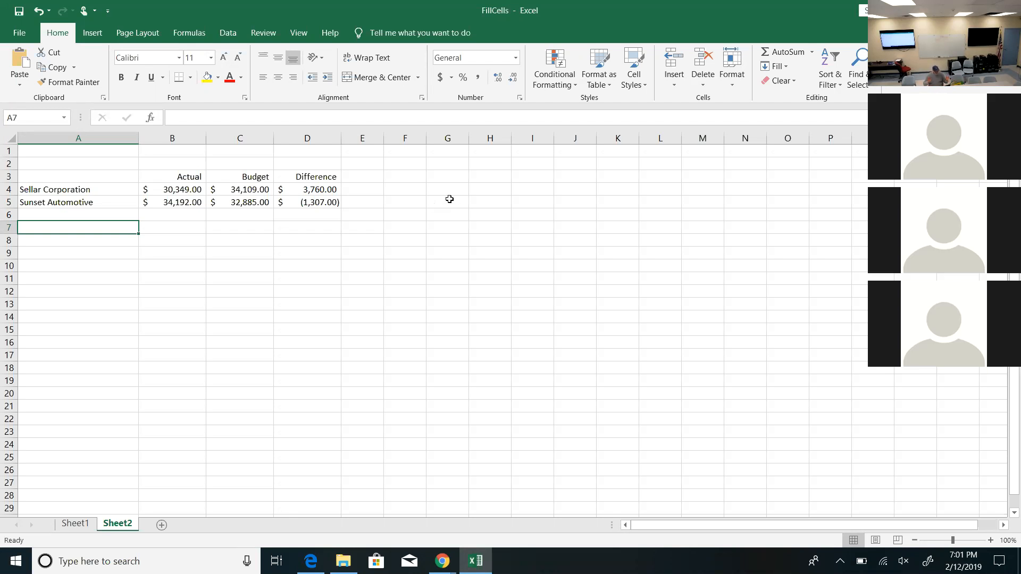
mouse_move(381, 225)
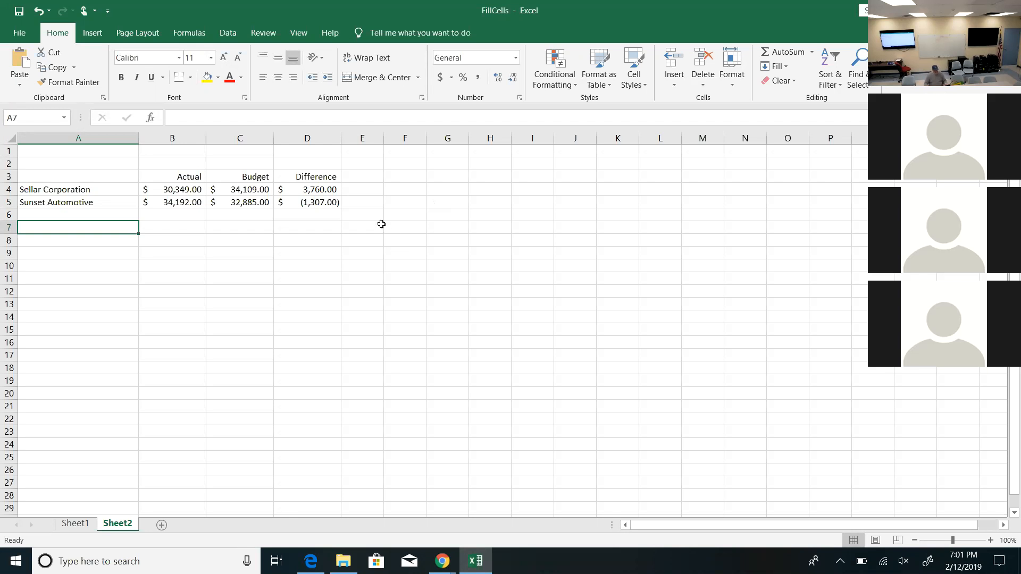
left_click(362, 226)
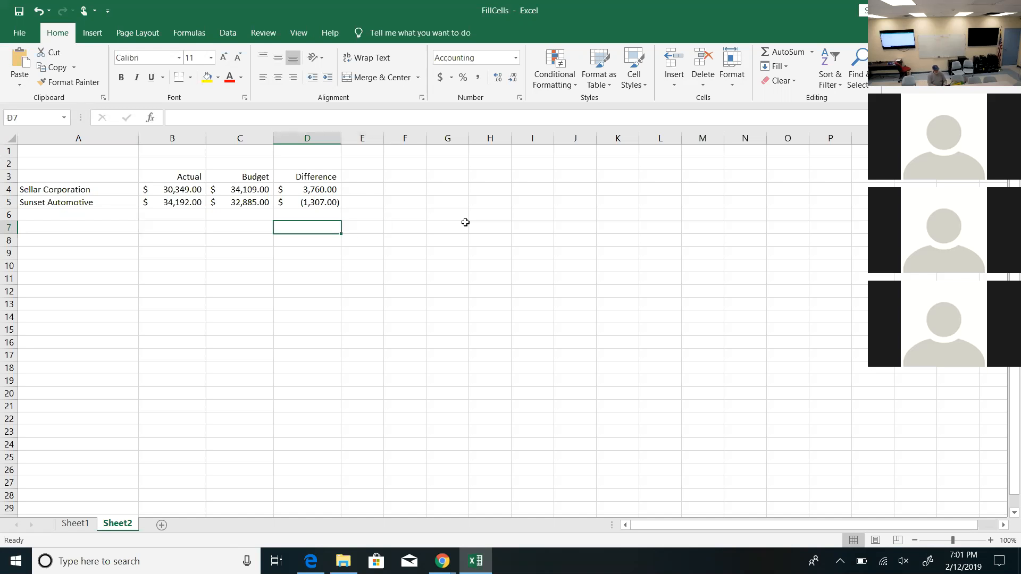
- Total the Actual amounts in B7 with SUM(B4:B5), giving $64,541.00
left_click(171, 226)
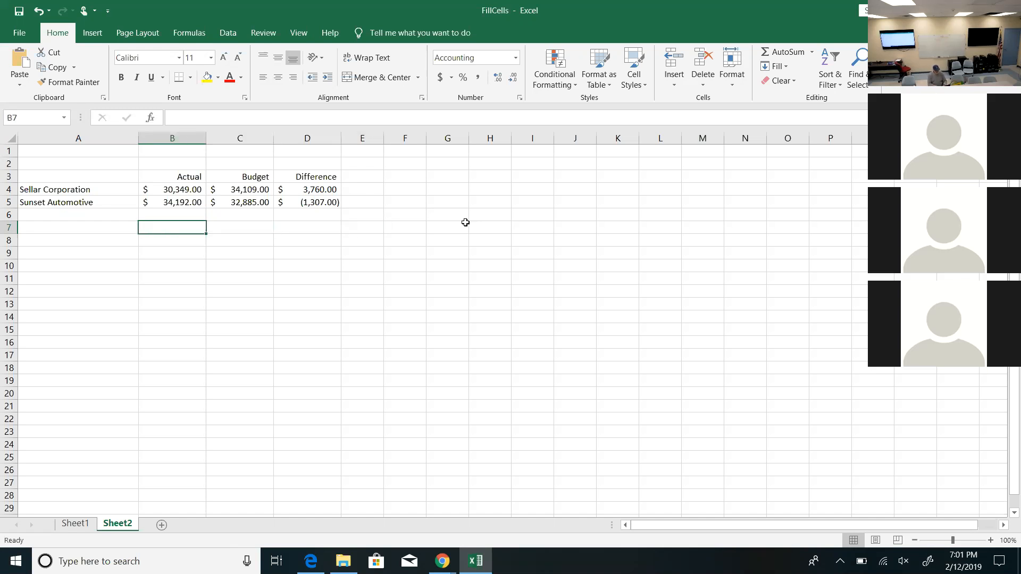
type("=sum(")
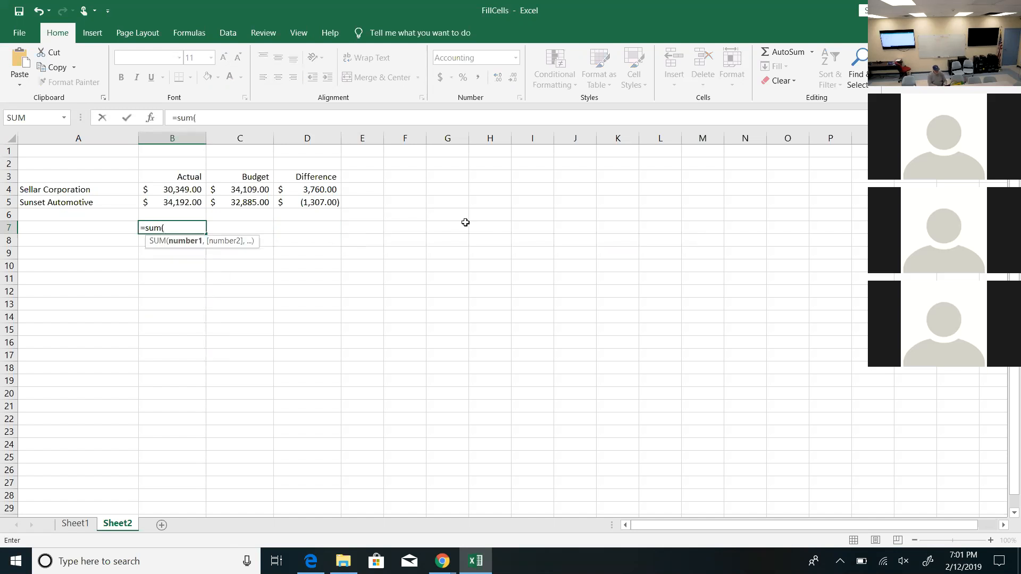
left_click(172, 190)
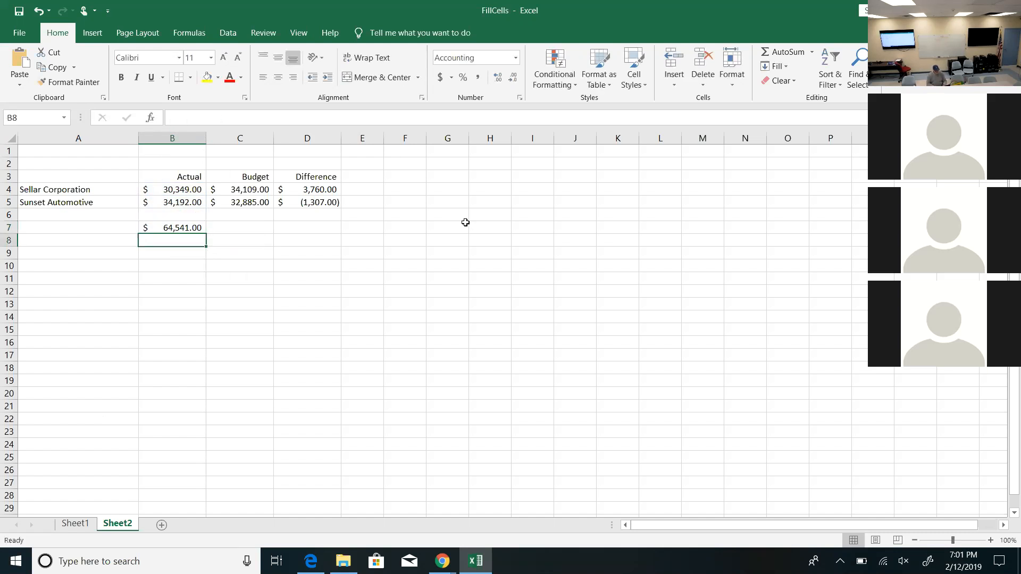
- Repeat the SUM totals for Budget ($66,994.00) and Difference ($2,453.00), then select column D
left_click(240, 228)
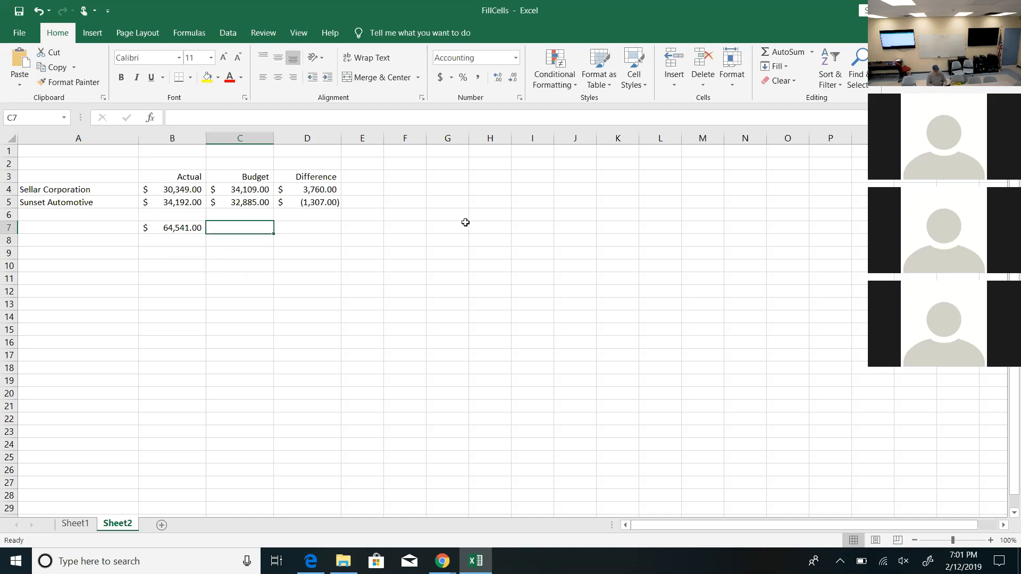
left_click(173, 228)
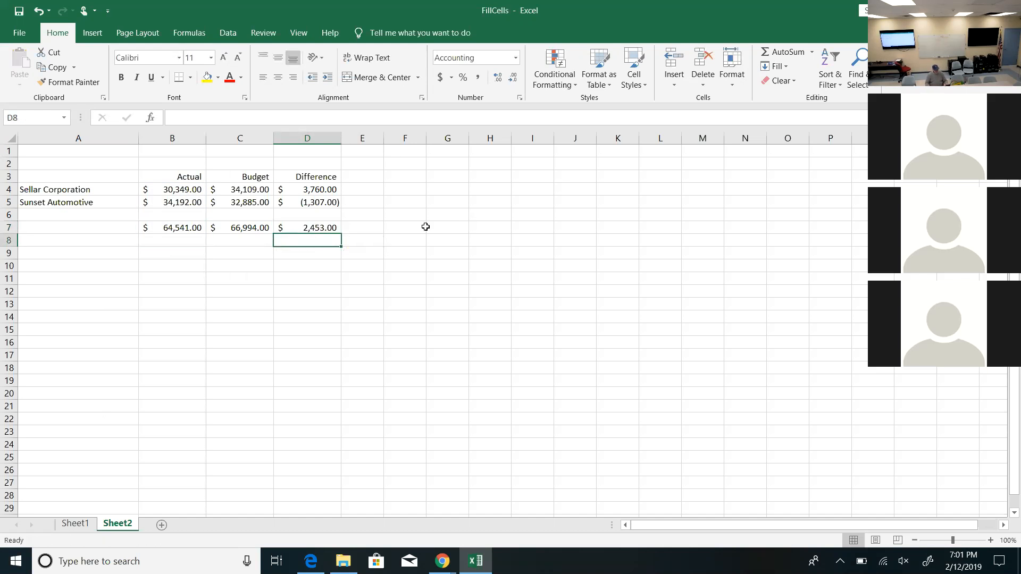
left_click(307, 228)
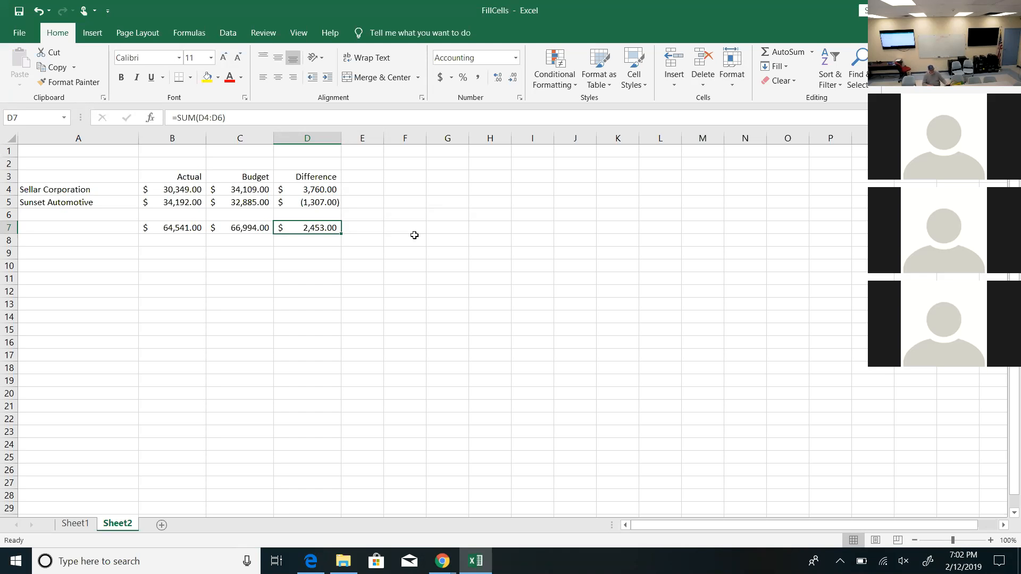
left_click(307, 138)
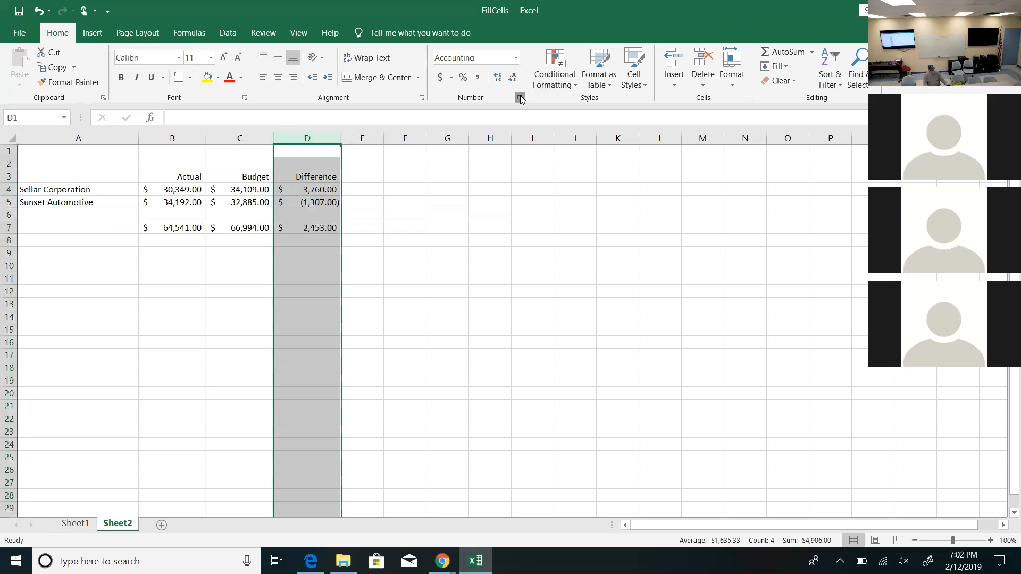
- Format the Difference column as Currency with the -$1,234.10 negative style
left_click(521, 98)
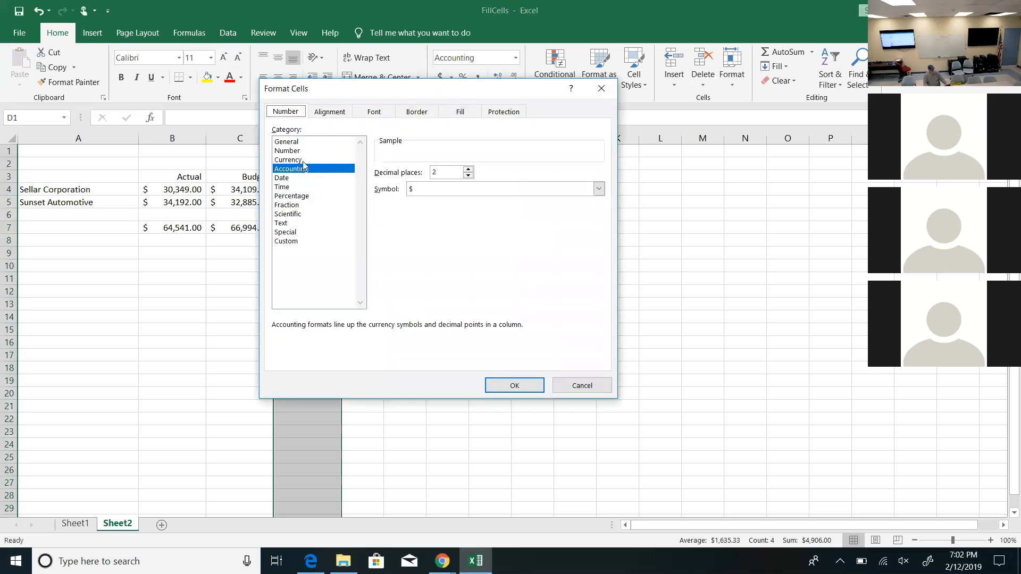
left_click(288, 160)
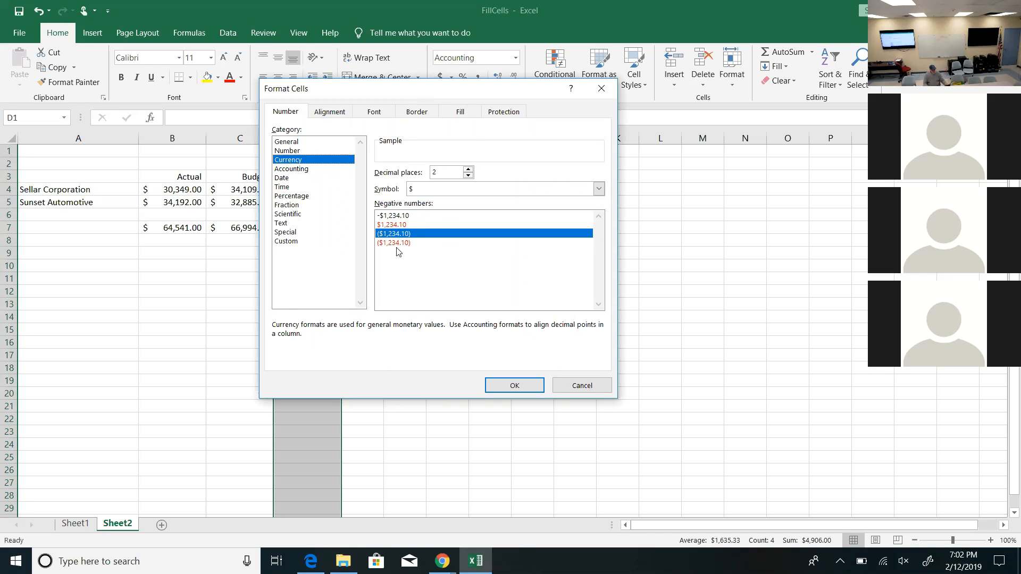
left_click(392, 216)
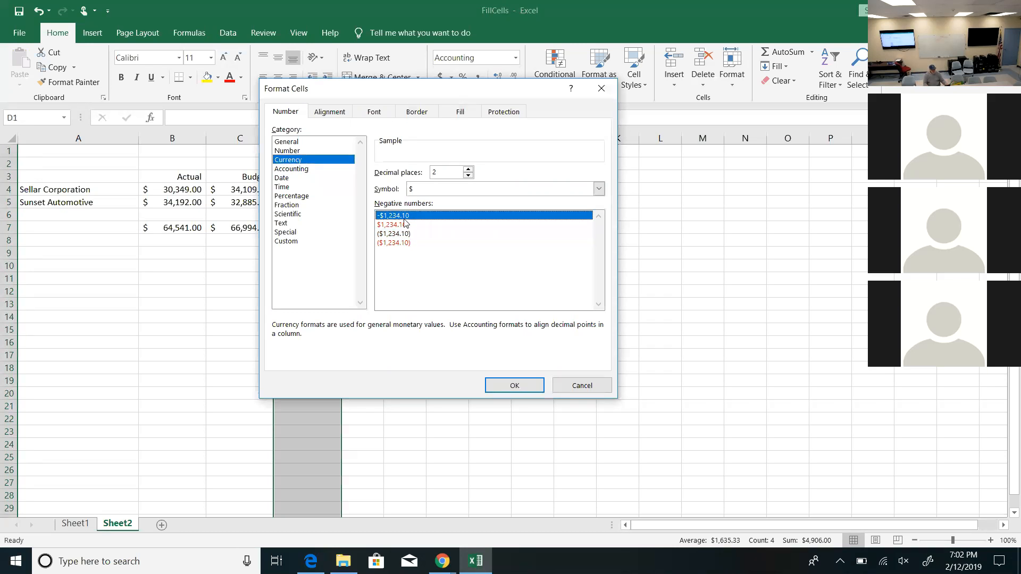
left_click(514, 385)
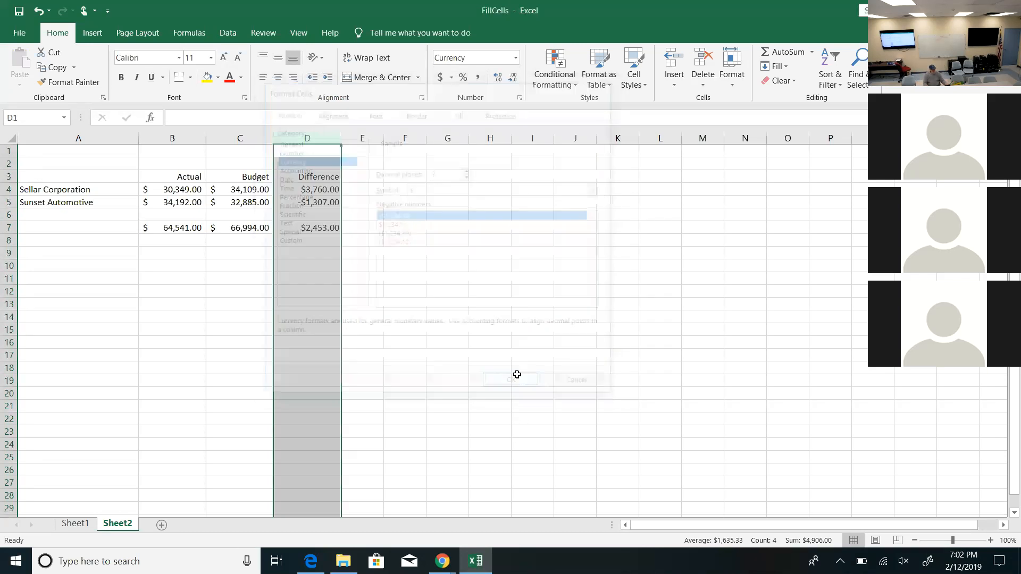
left_click(511, 380)
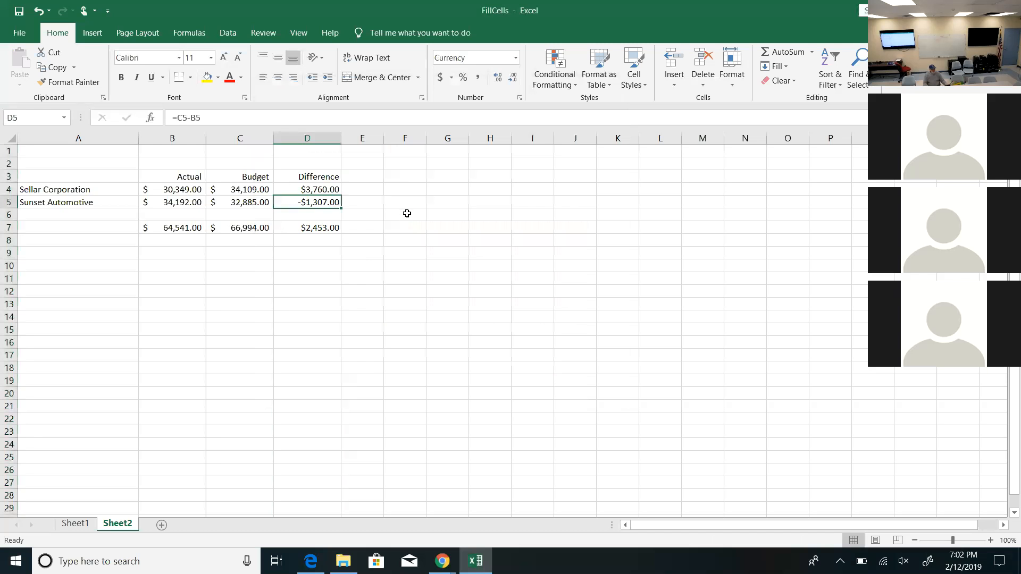
mouse_move(416, 214)
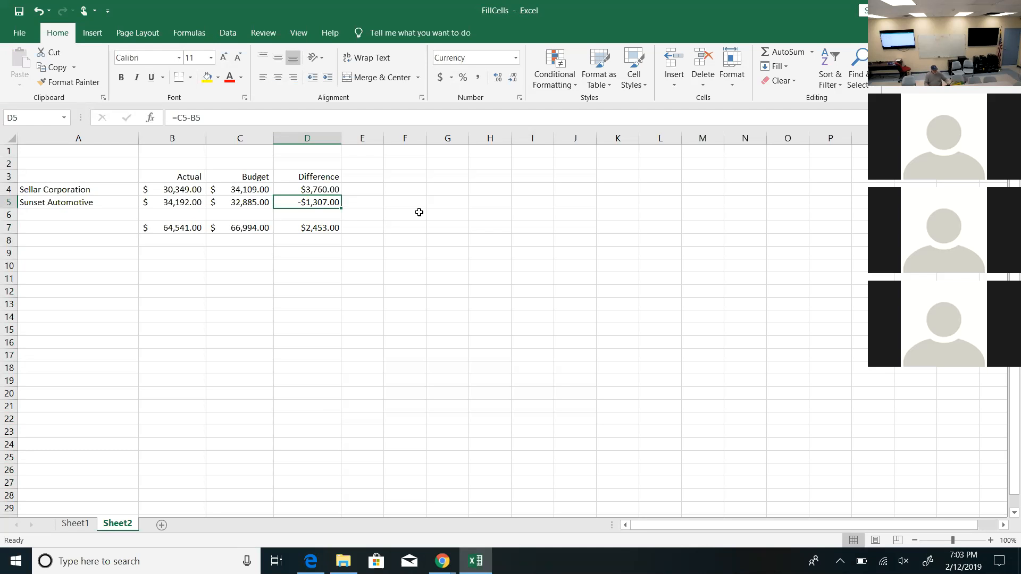
mouse_move(459, 182)
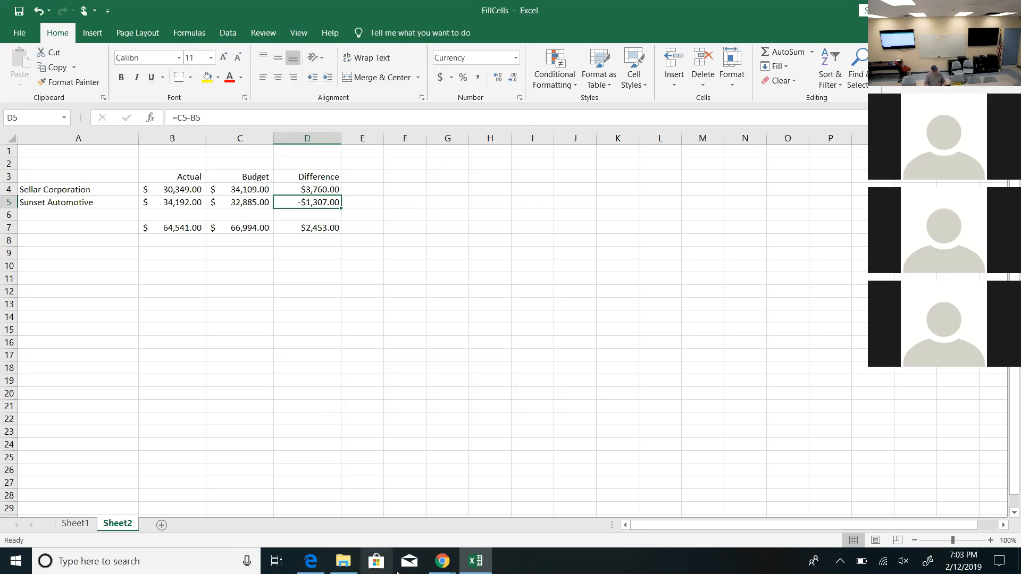
mouse_move(441, 561)
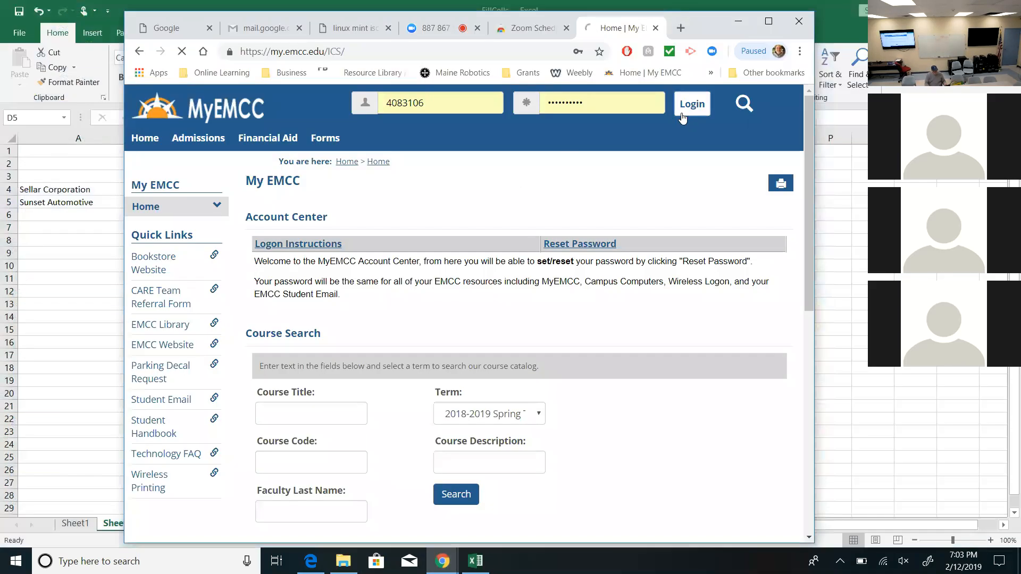
- Sign in to MyEMCC, reach the CST 163 Excel Projects handouts, and save 2-DWTests to the Desktop
left_click(692, 103)
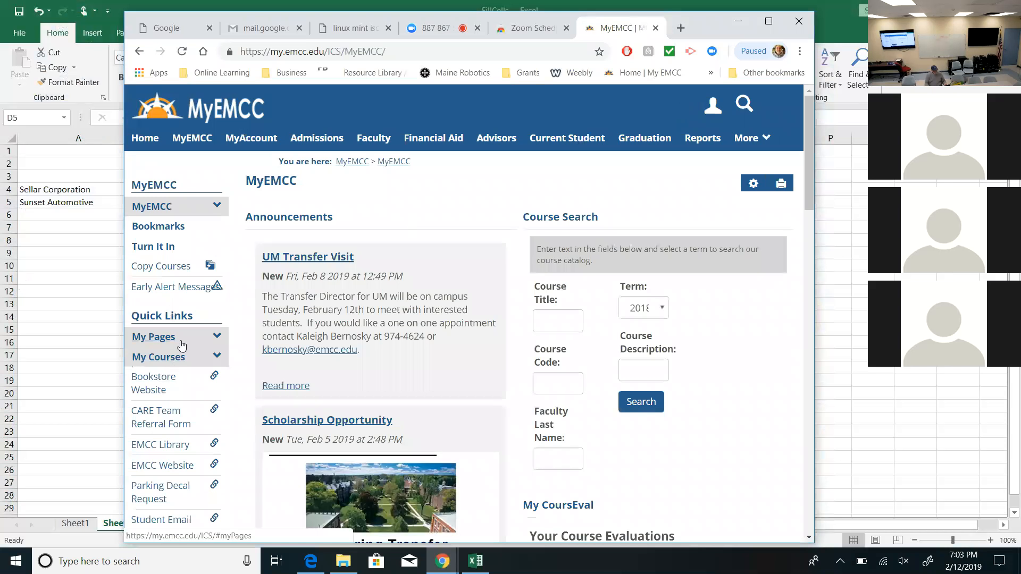
left_click(159, 357)
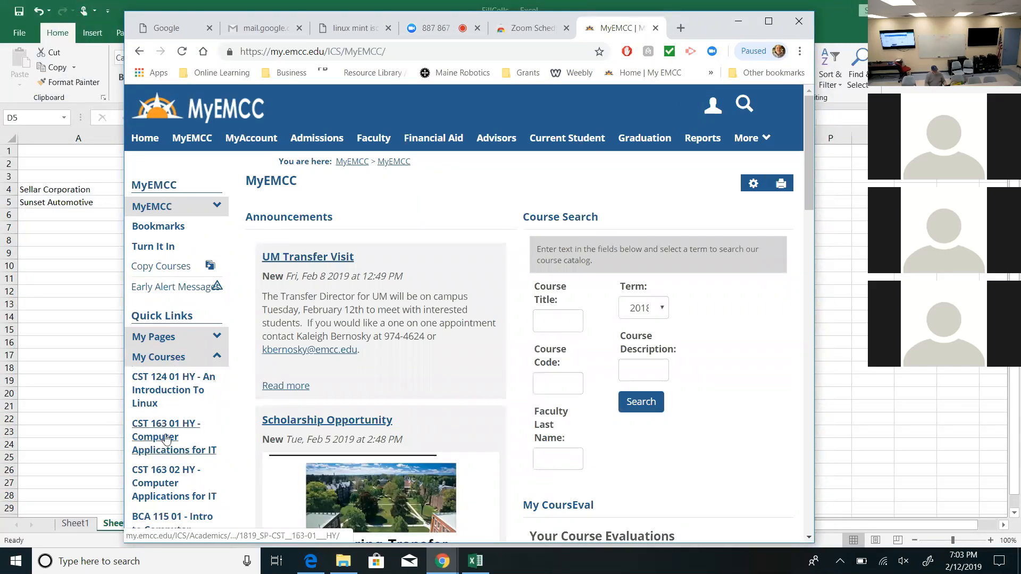
left_click(166, 436)
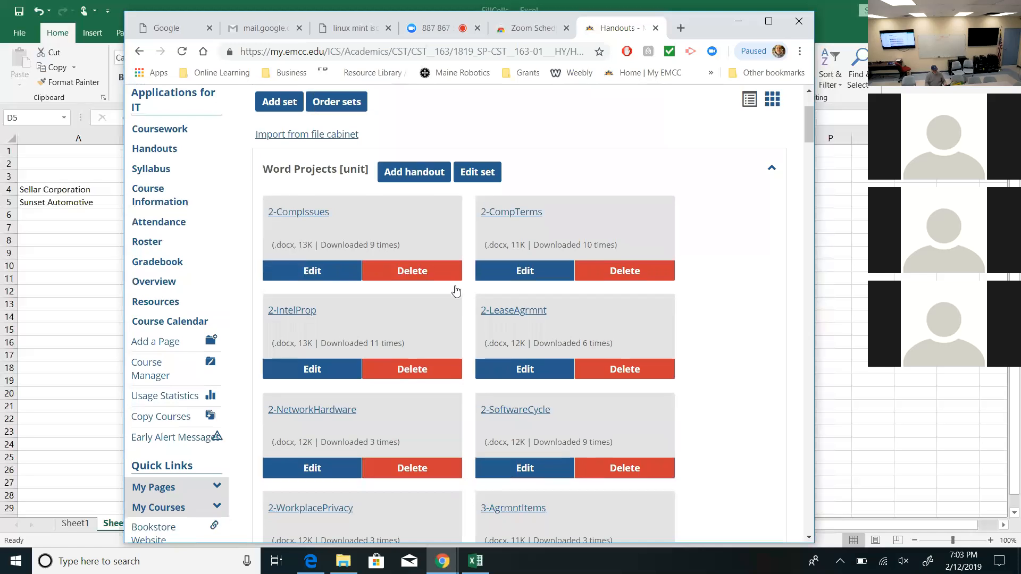
scroll("down", 3)
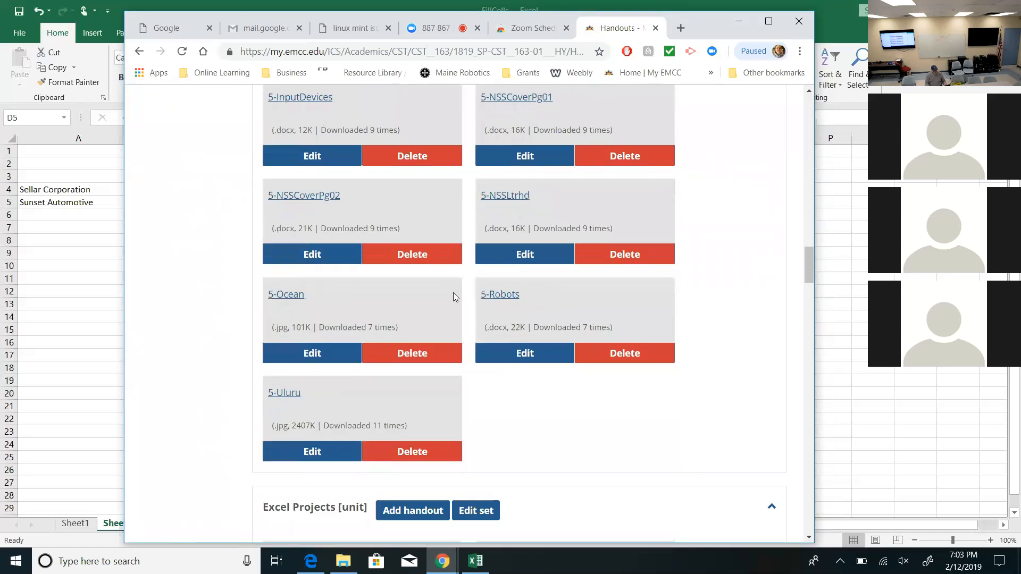
scroll("down", 3)
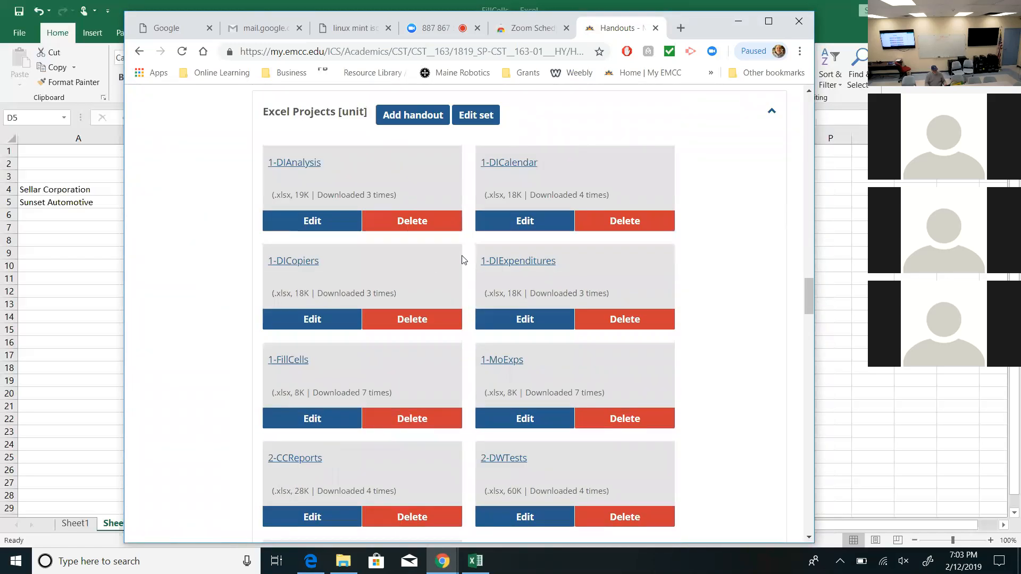
scroll("down", 3)
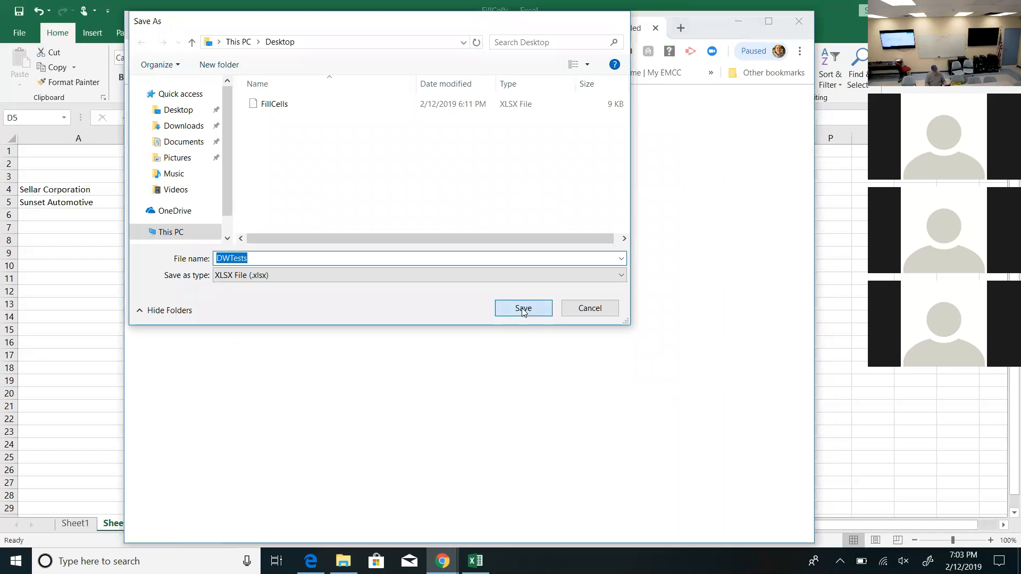
left_click(523, 308)
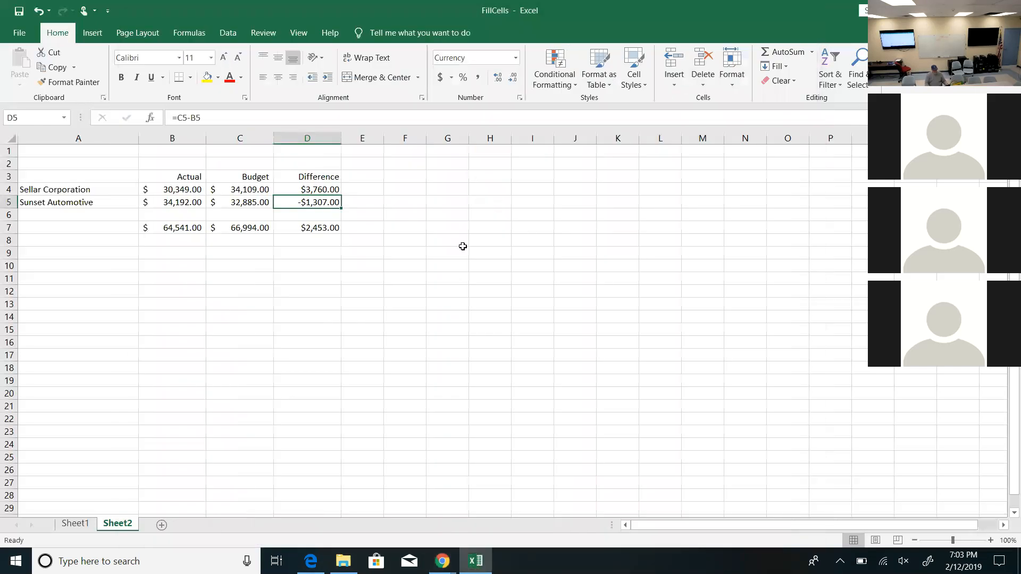
- Open the DWTests workbook from the Desktop via File > Open
left_click(20, 33)
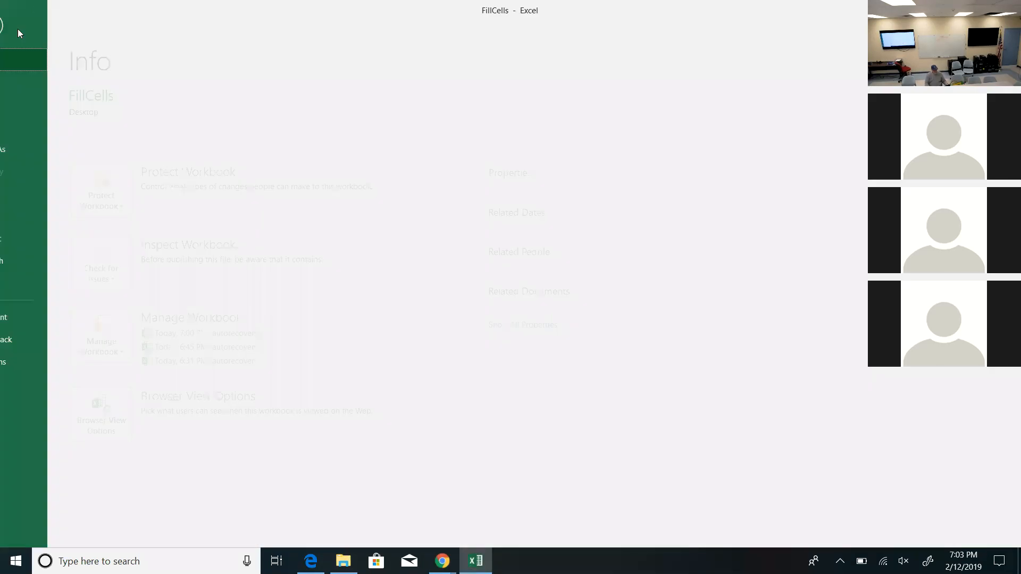
left_click(22, 104)
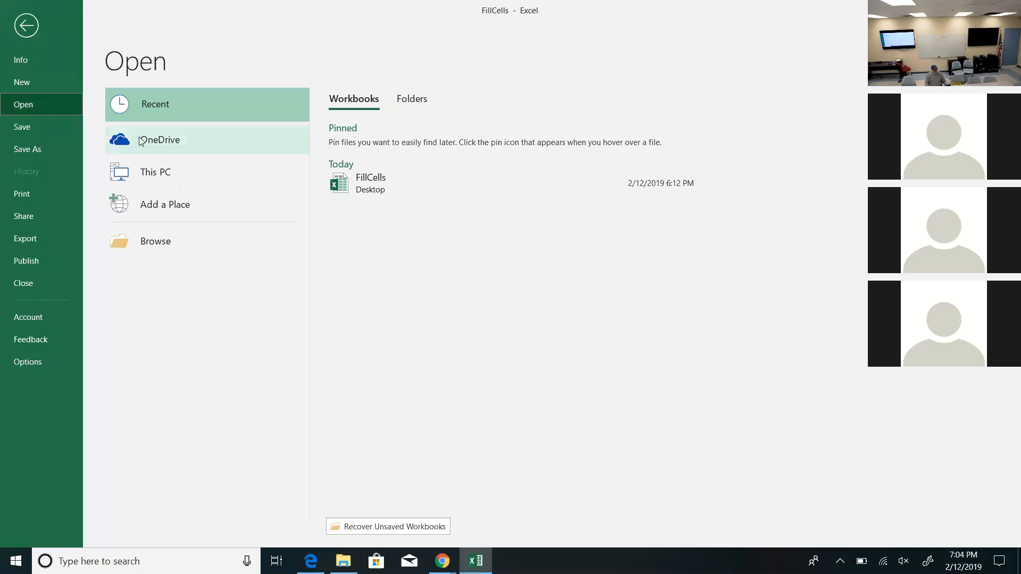
mouse_move(161, 245)
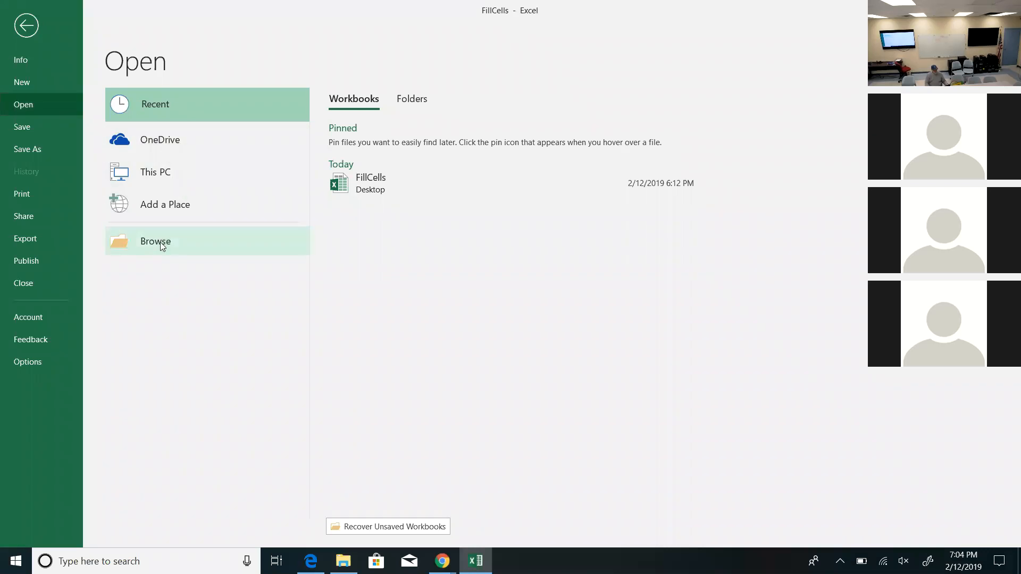
left_click(155, 241)
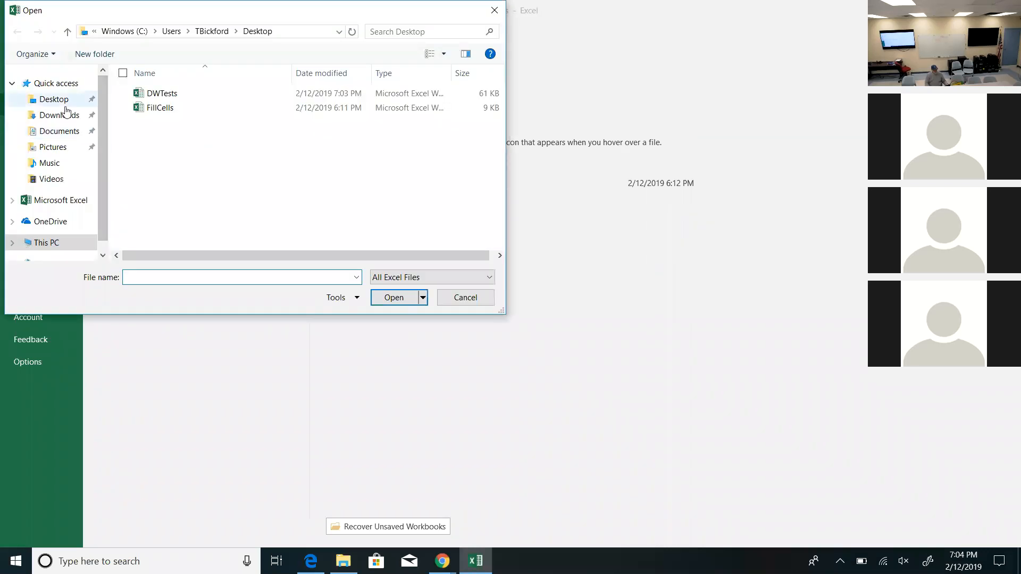
left_click(161, 93)
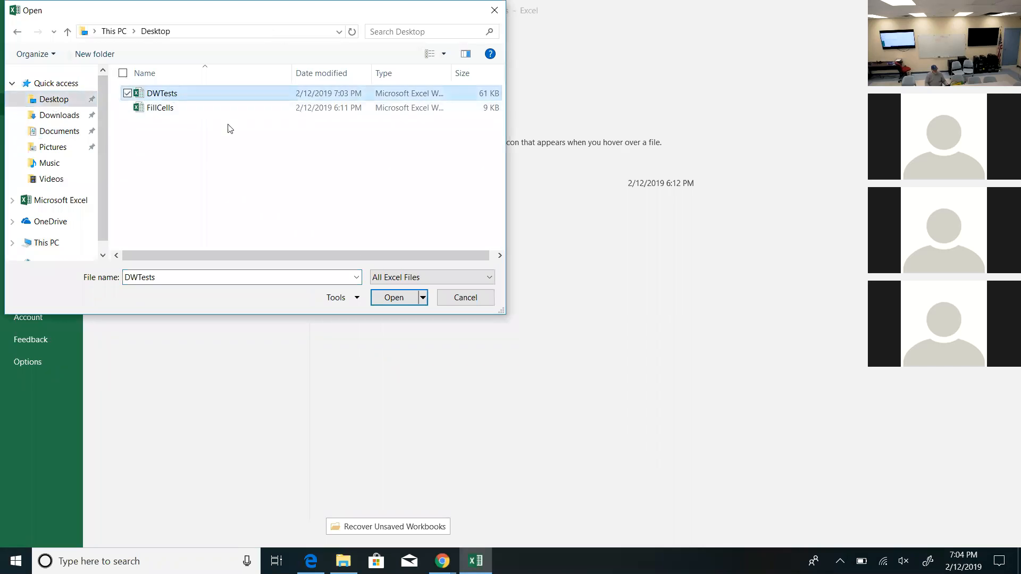
left_click(394, 297)
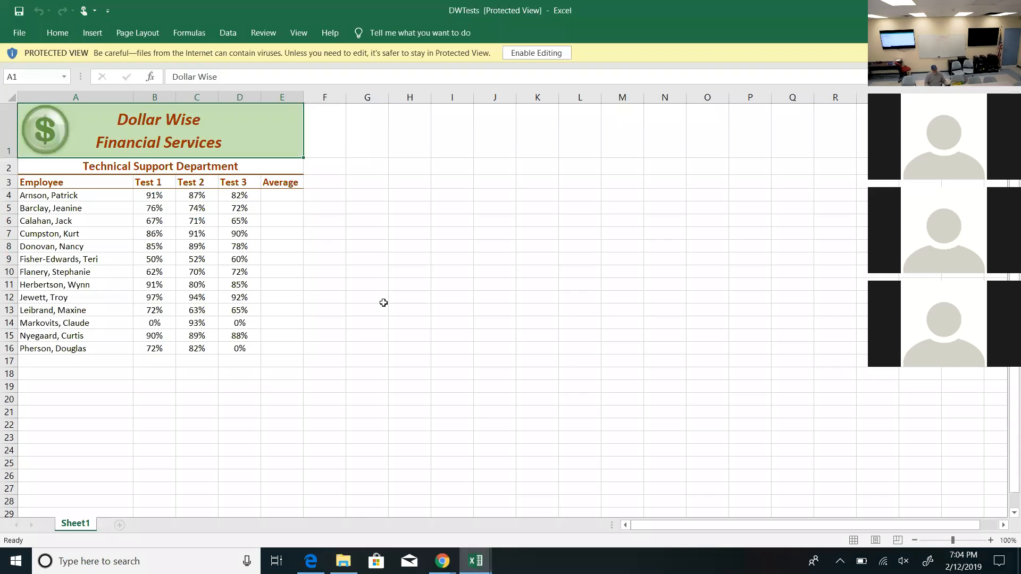
mouse_move(380, 297)
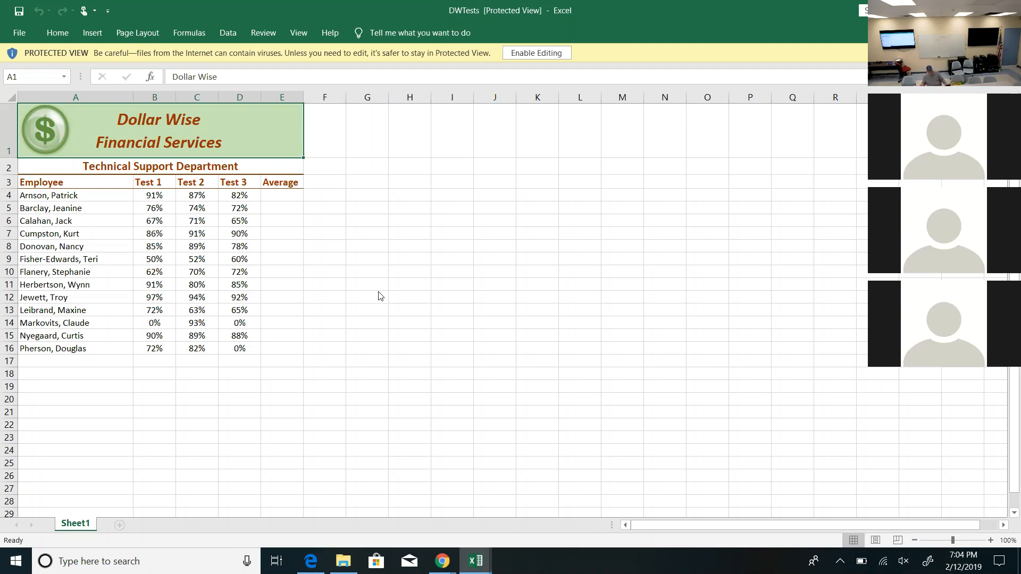
mouse_move(272, 189)
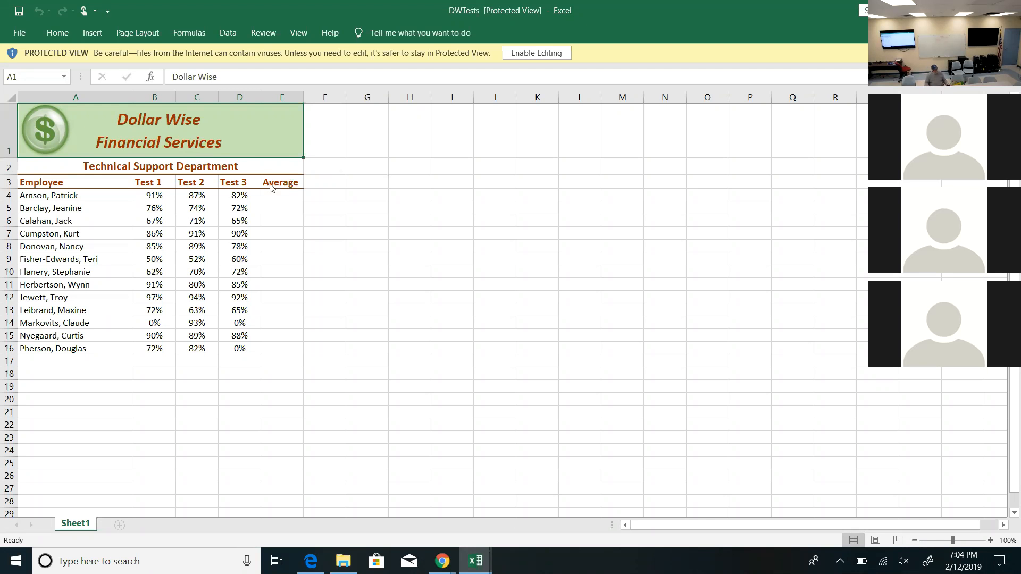
- Select the first Average cell E4 and enable editing on the Protected View bar
left_click(281, 196)
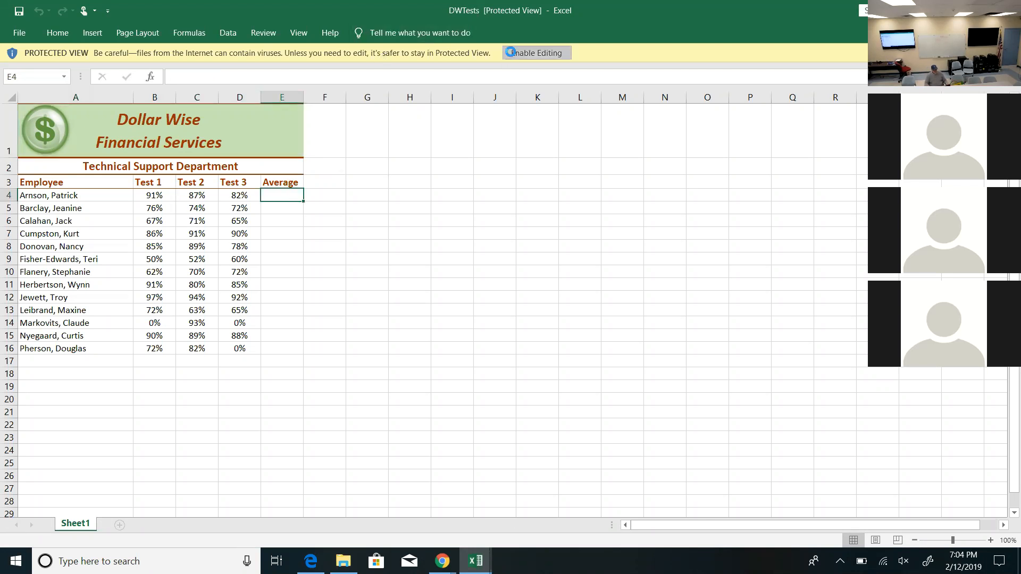
left_click(537, 53)
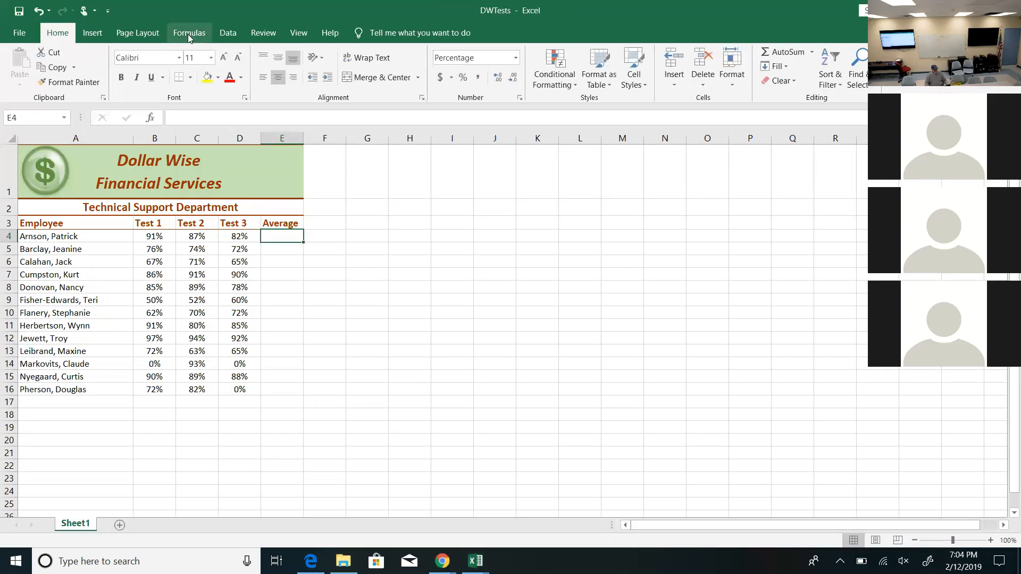
- Browse Insert Function, Recently Used, AutoSum, Math & Trig and More Functions on the Formulas ribbon
left_click(189, 33)
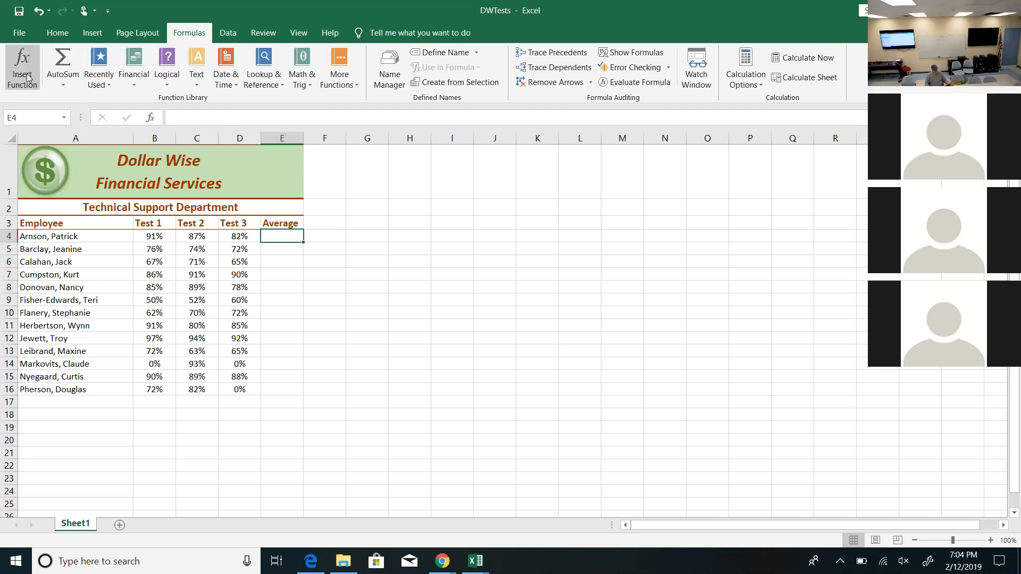
left_click(21, 67)
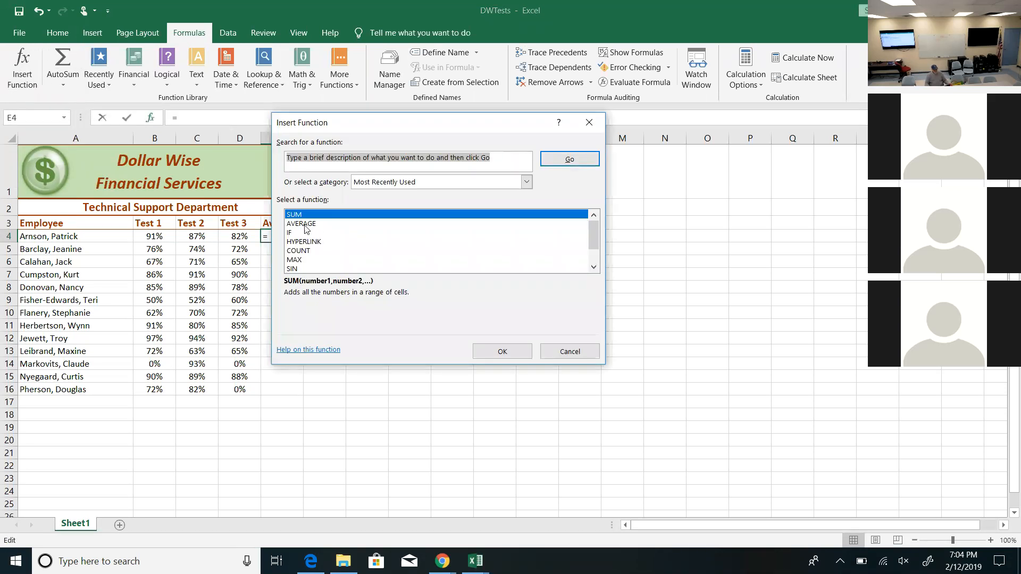
left_click(301, 223)
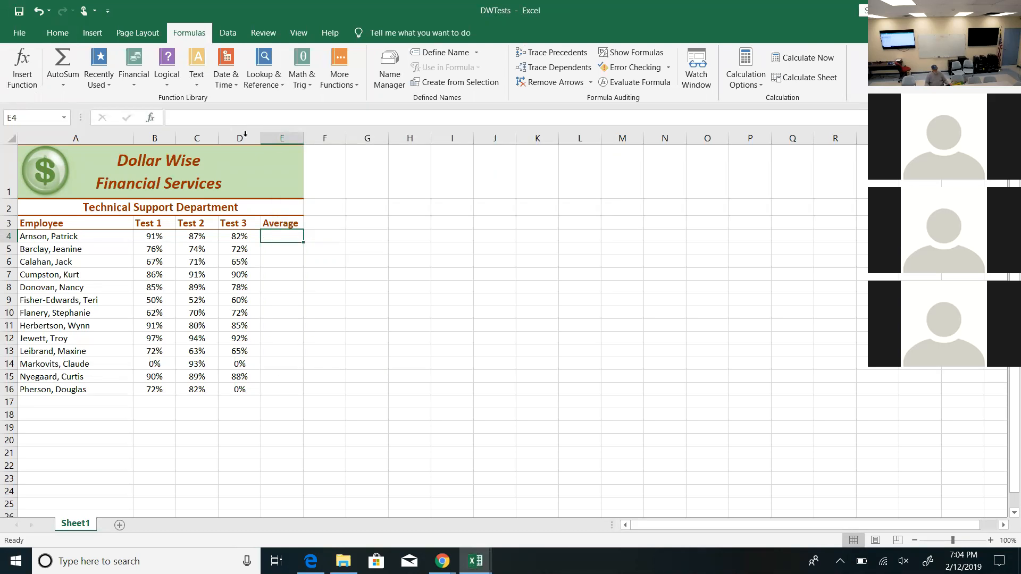
mouse_move(98, 67)
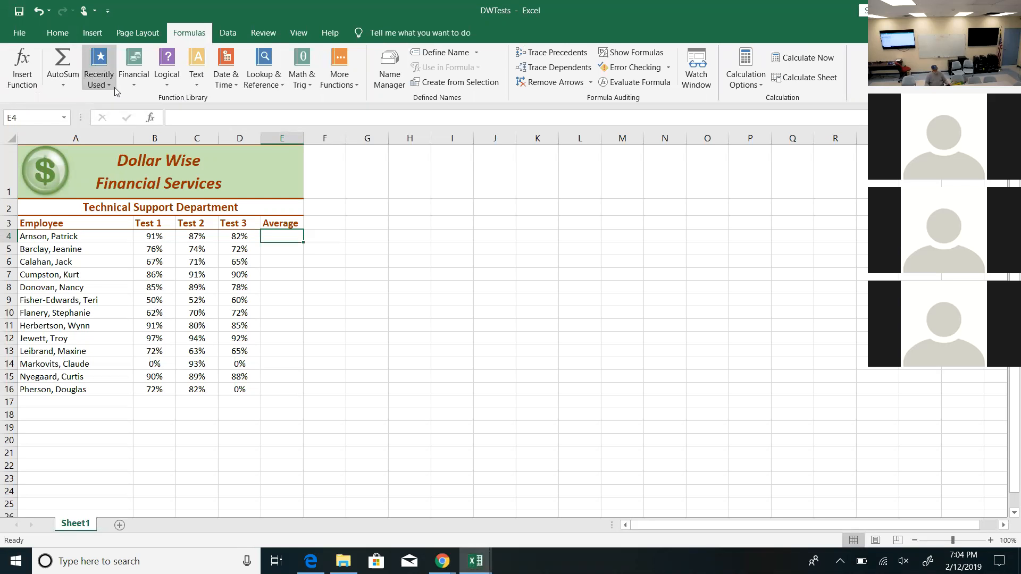
left_click(98, 68)
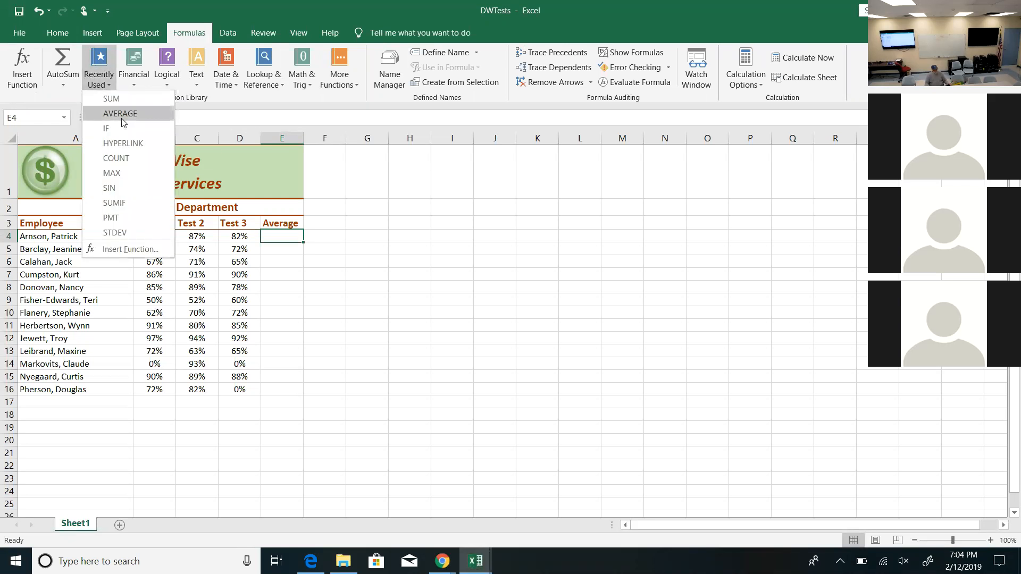
left_click(120, 114)
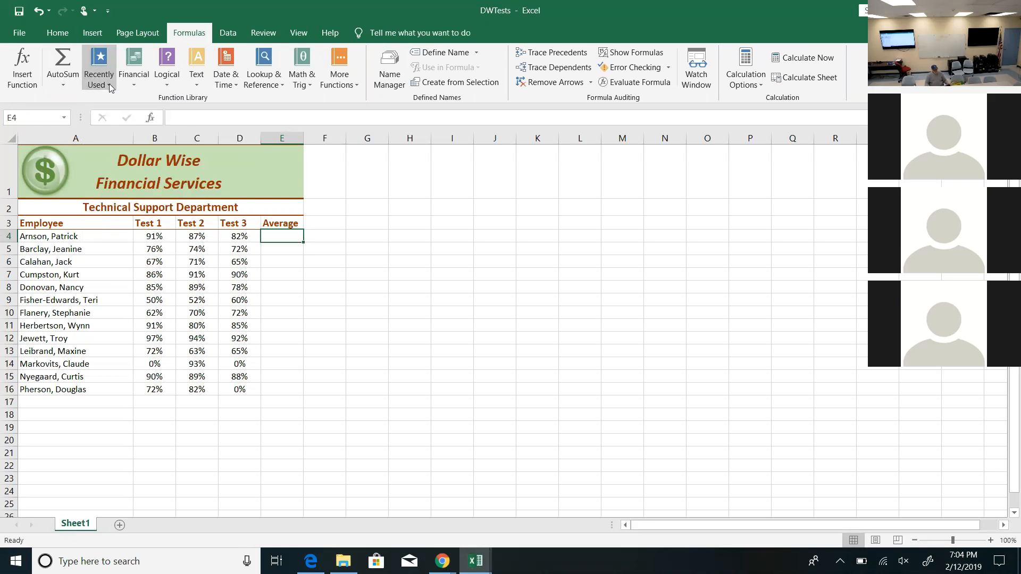
left_click(63, 65)
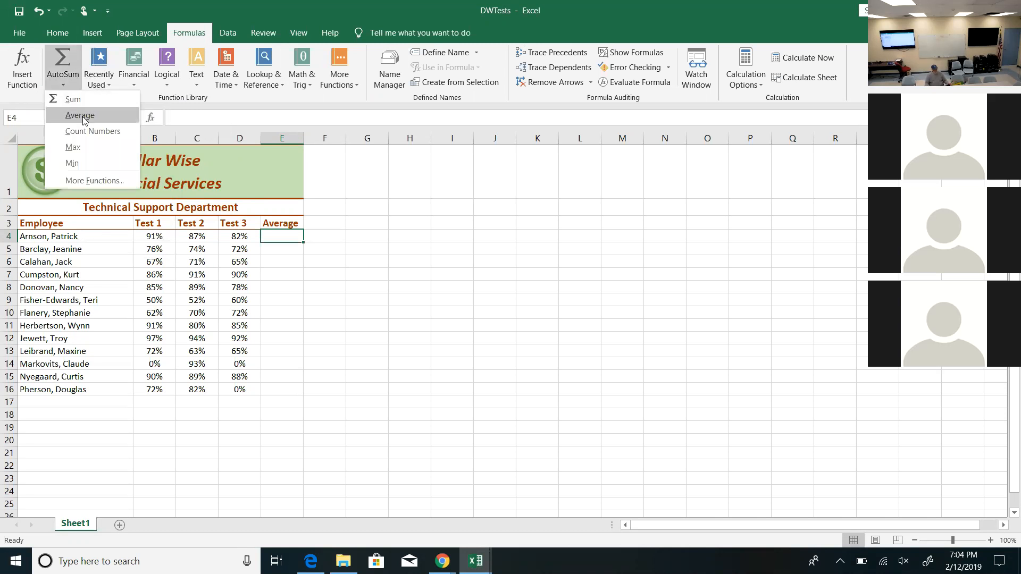
mouse_move(115, 89)
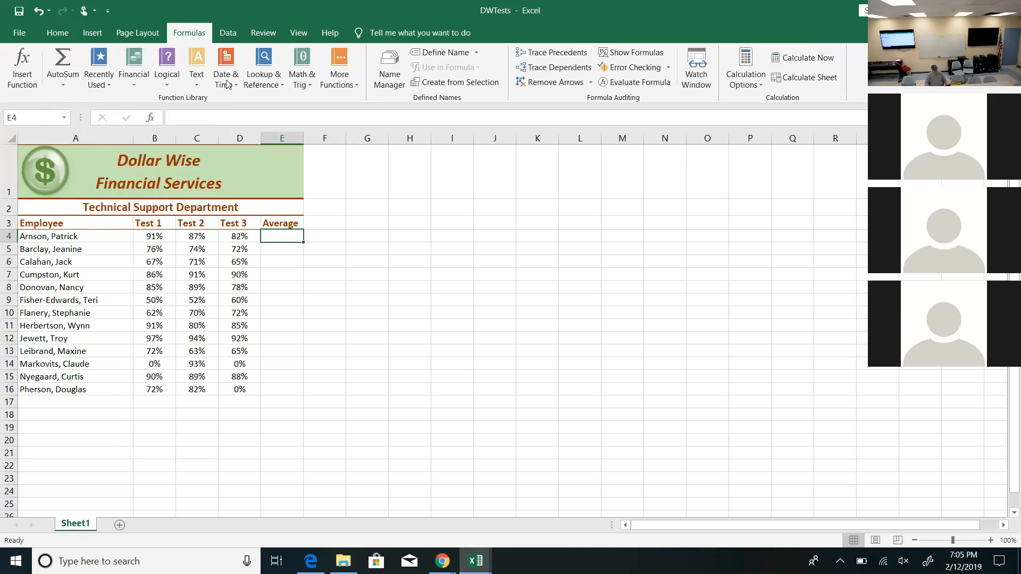
left_click(301, 68)
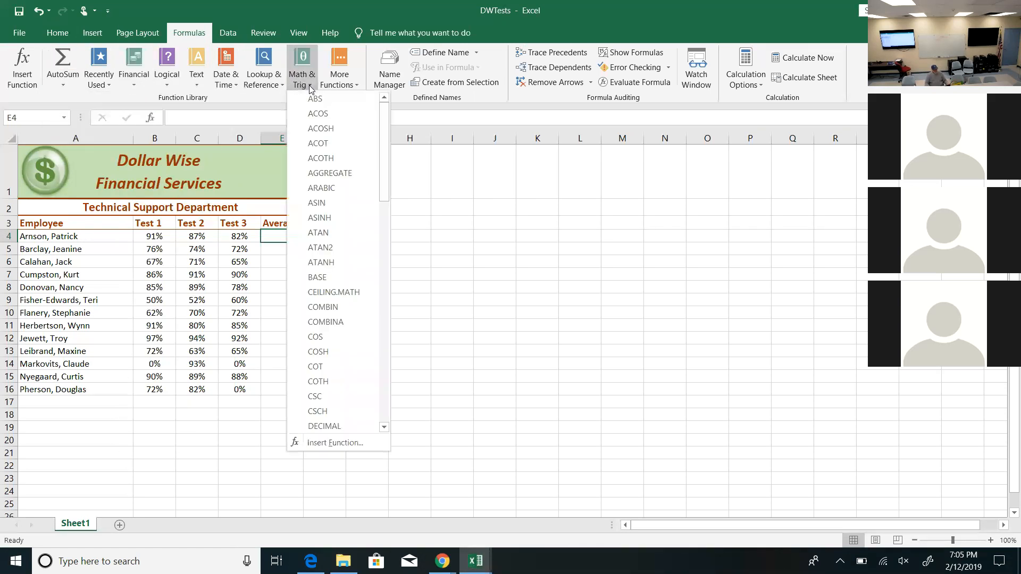
mouse_move(345, 277)
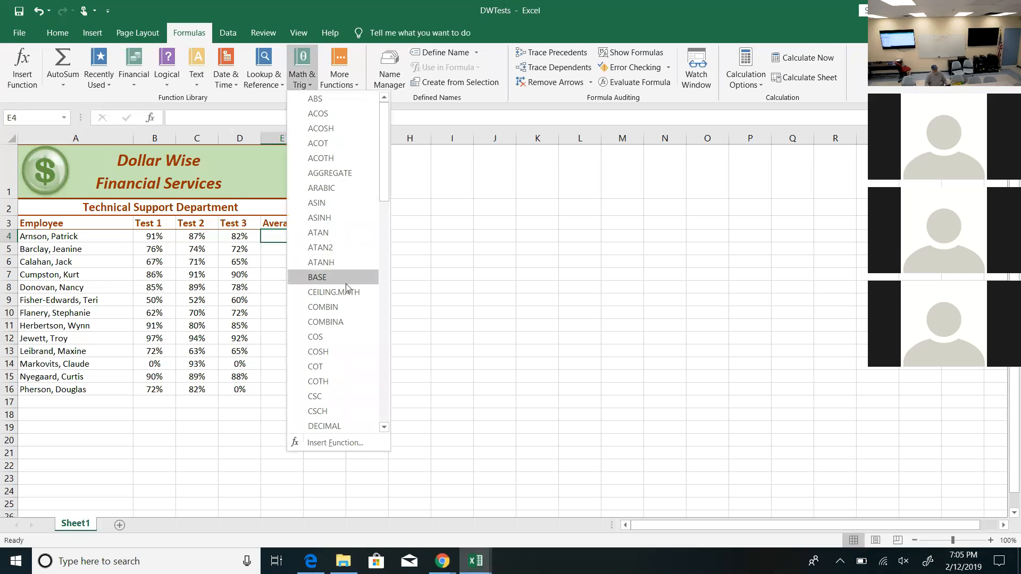
left_click(339, 67)
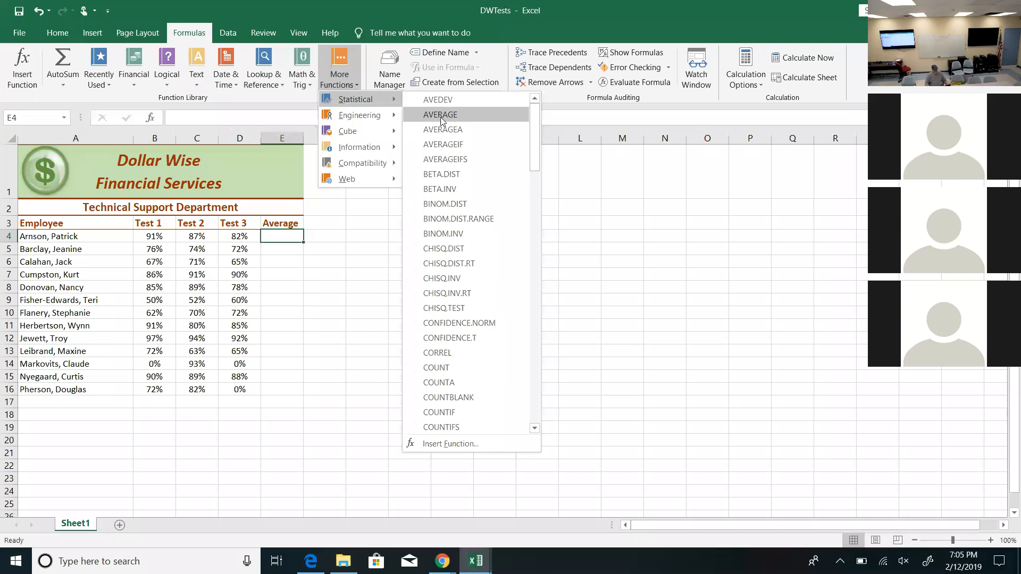
mouse_move(440, 113)
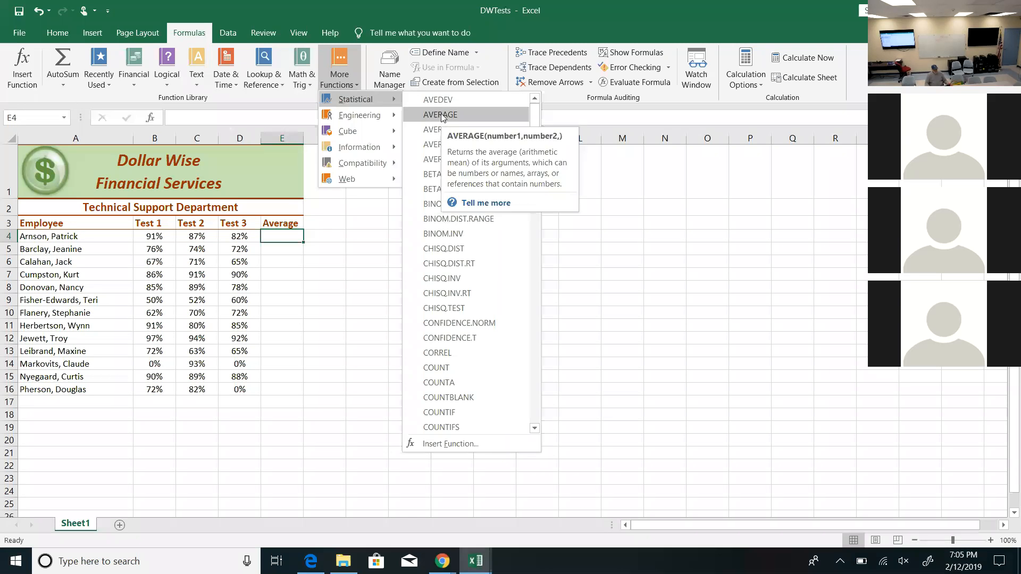
- Enter =AVERAGE(B4:D4) in E4 from the Statistical list, showing 87% for Arnson
left_click(440, 115)
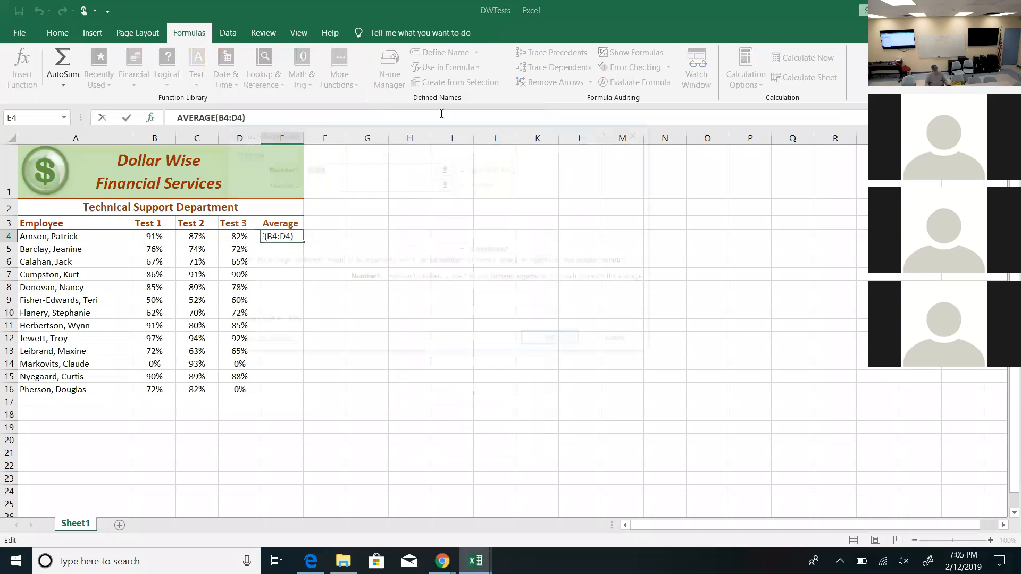
left_click(148, 118)
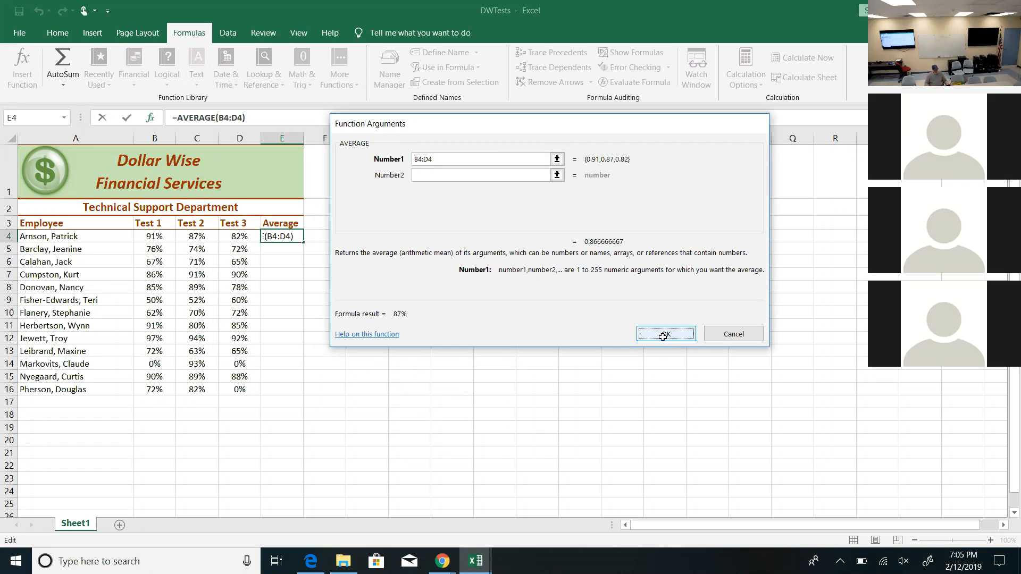
left_click(664, 333)
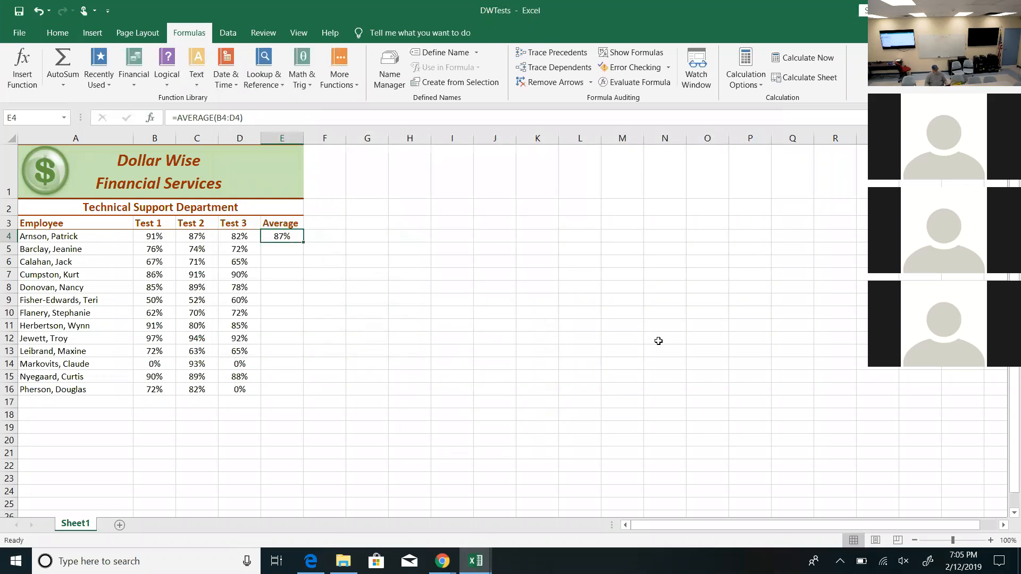
mouse_move(381, 292)
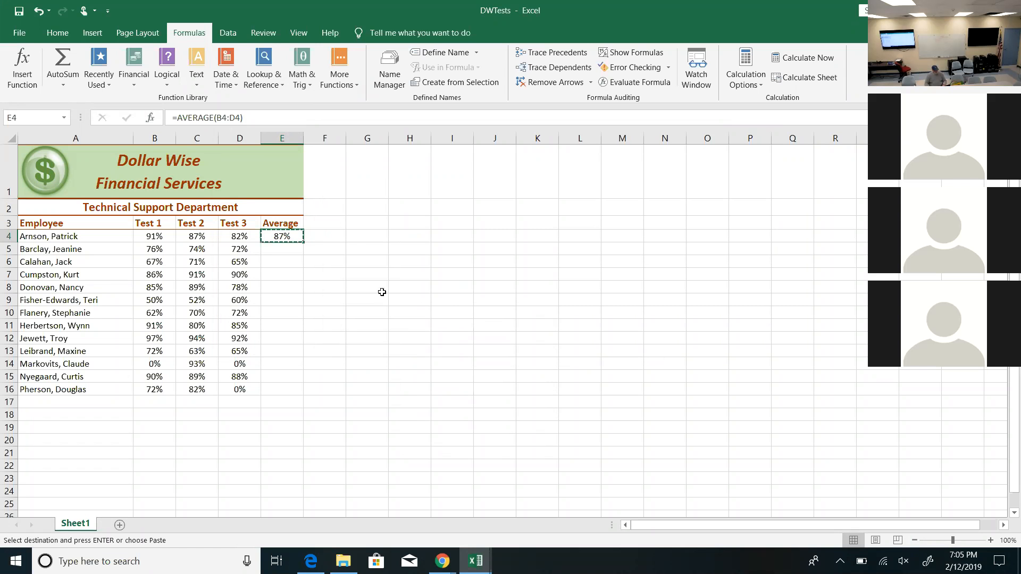
- Paste the average formula into E14 and clear then restore row 14's 0% scores, leaving 31%
left_click(281, 364)
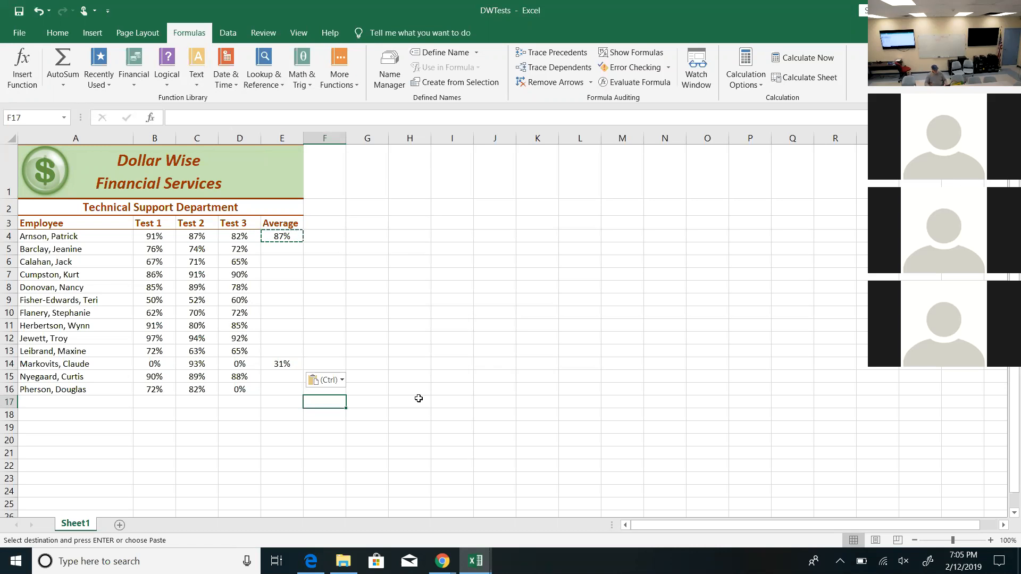
left_click(153, 364)
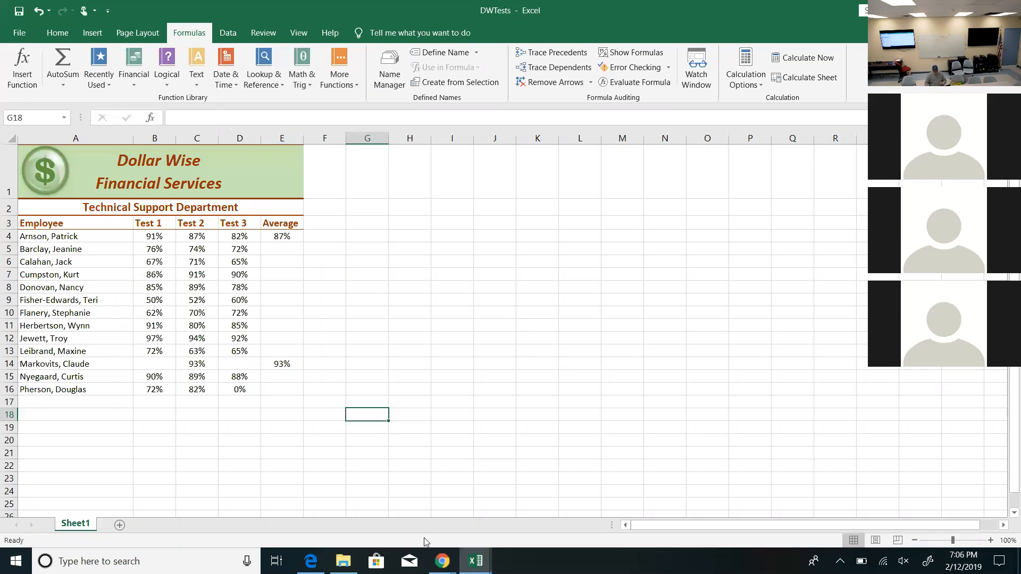
mouse_move(350, 543)
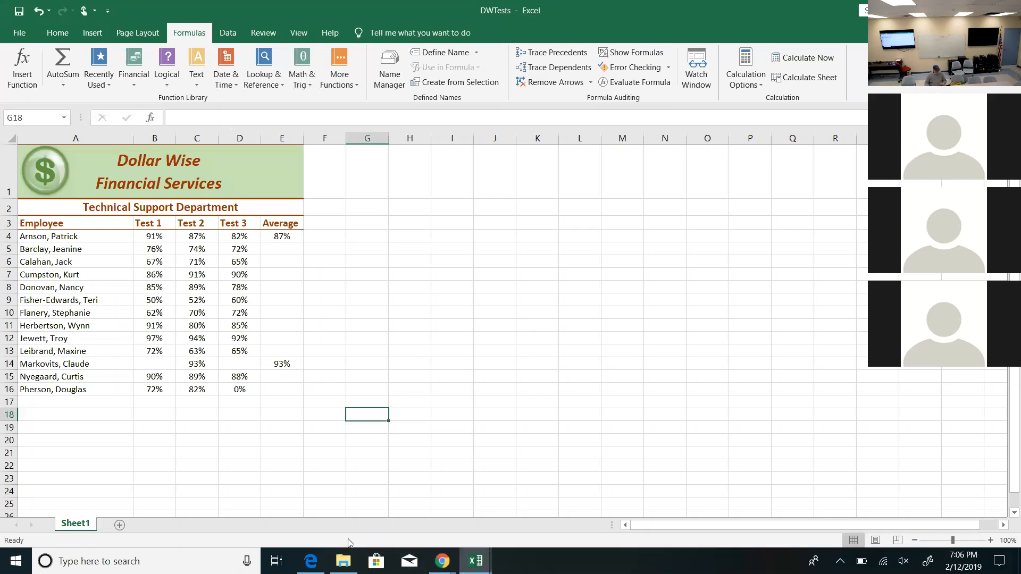
mouse_move(344, 546)
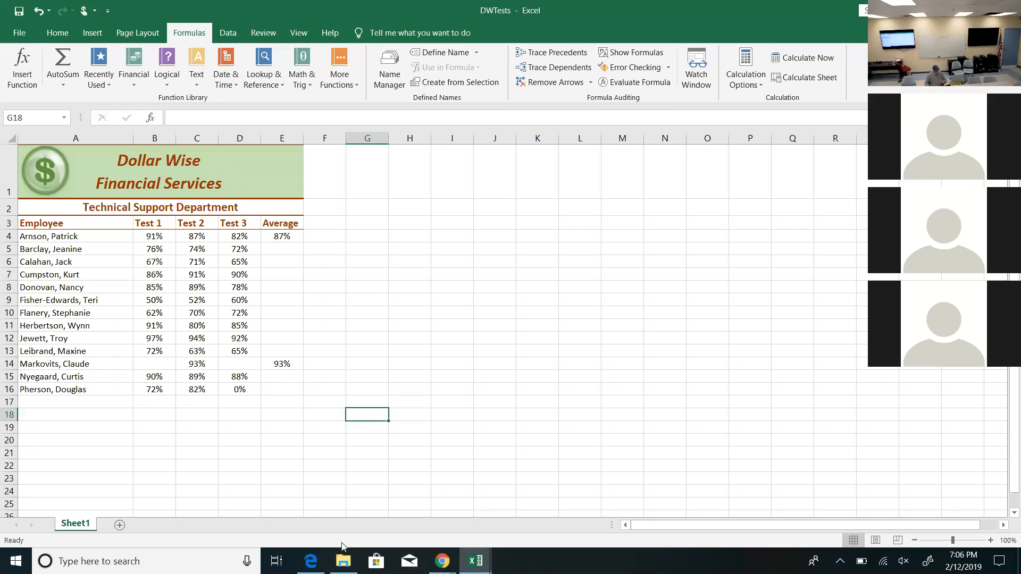
left_click(281, 364)
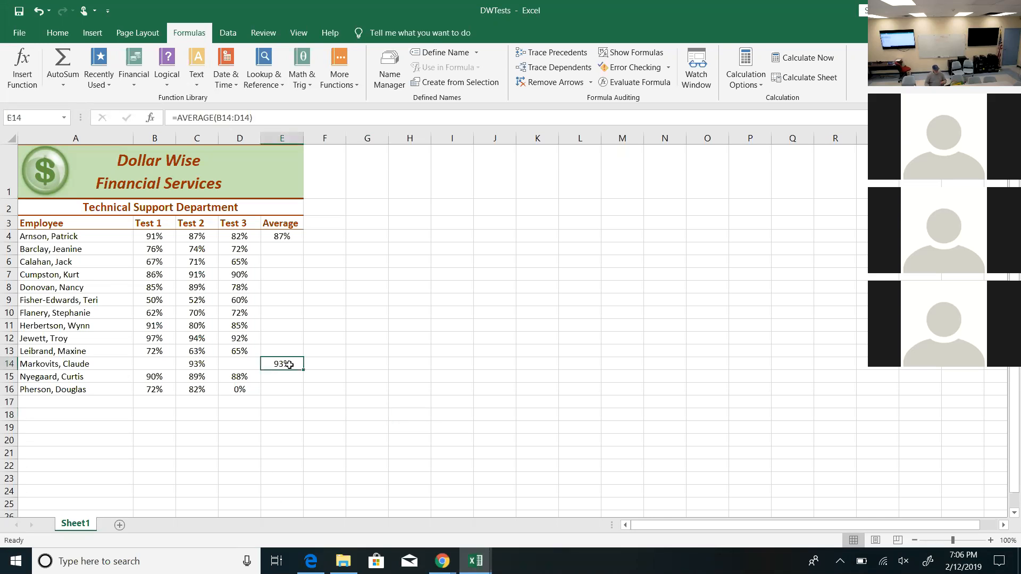
mouse_move(355, 397)
type("0")
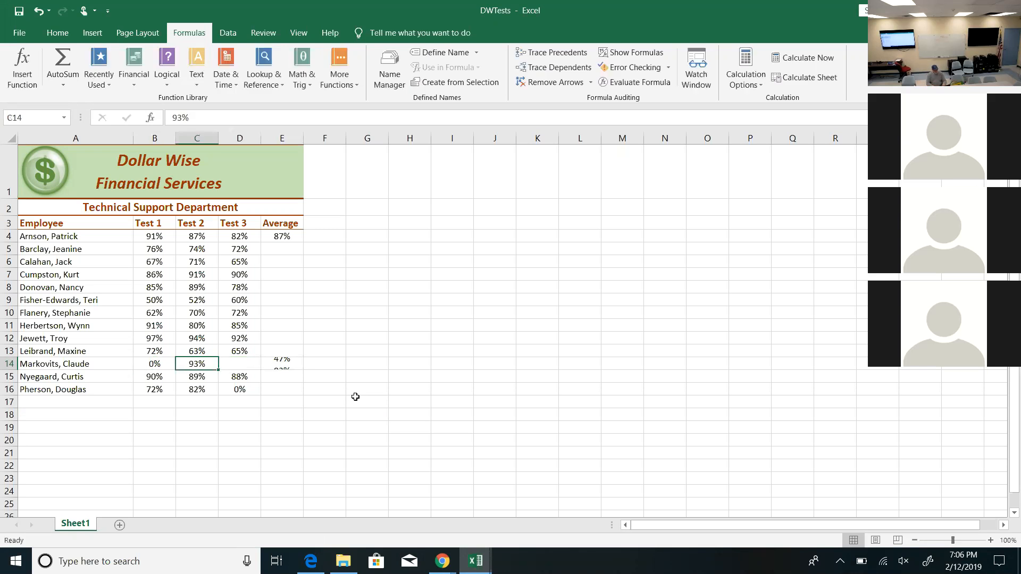
left_click(325, 364)
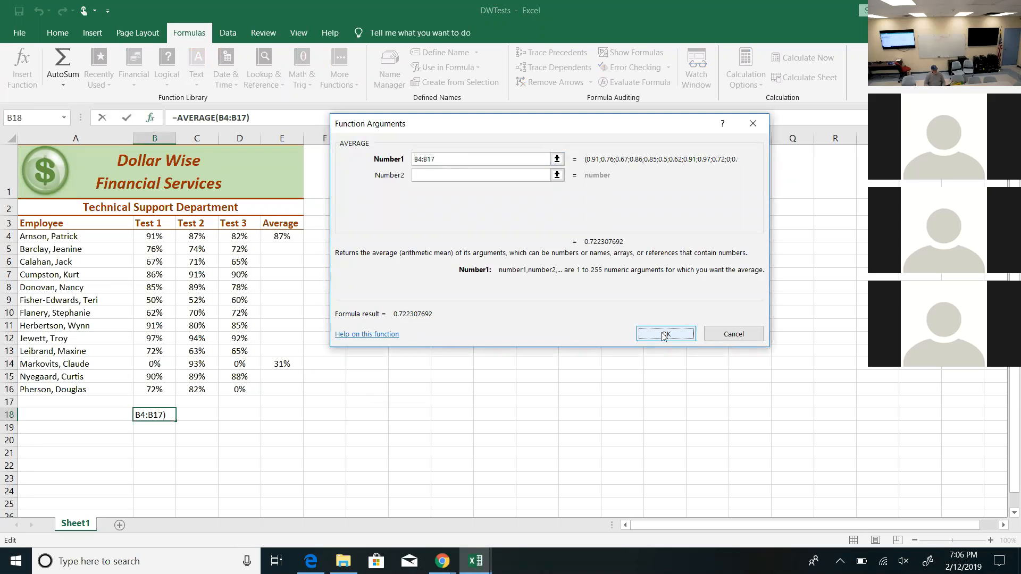
left_click(665, 333)
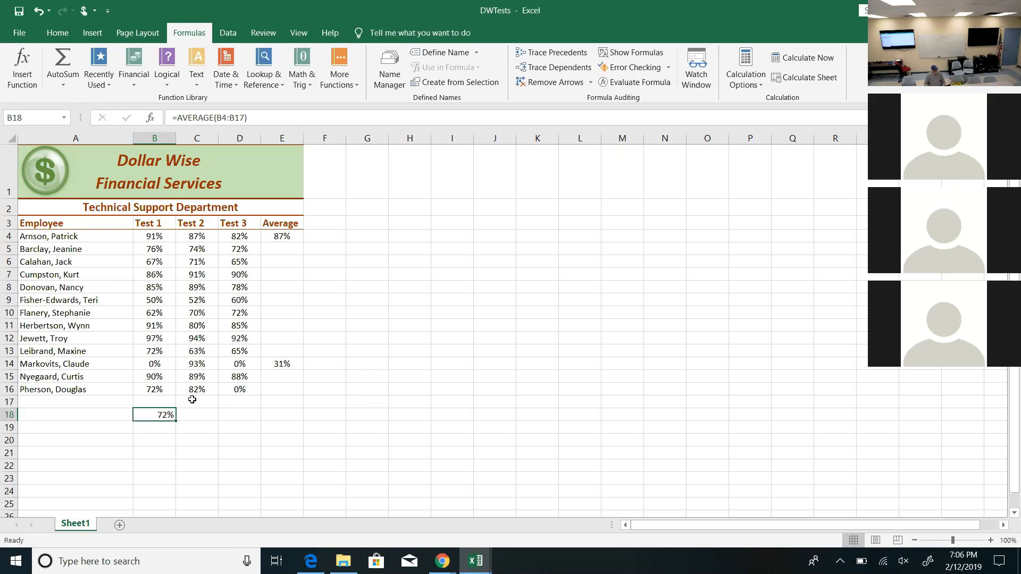
mouse_move(181, 390)
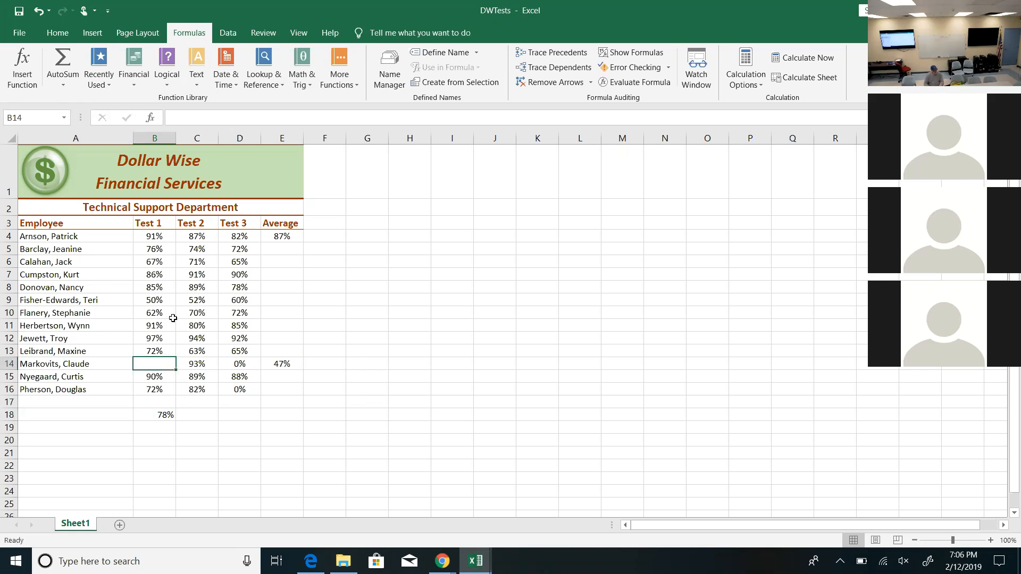
mouse_move(168, 375)
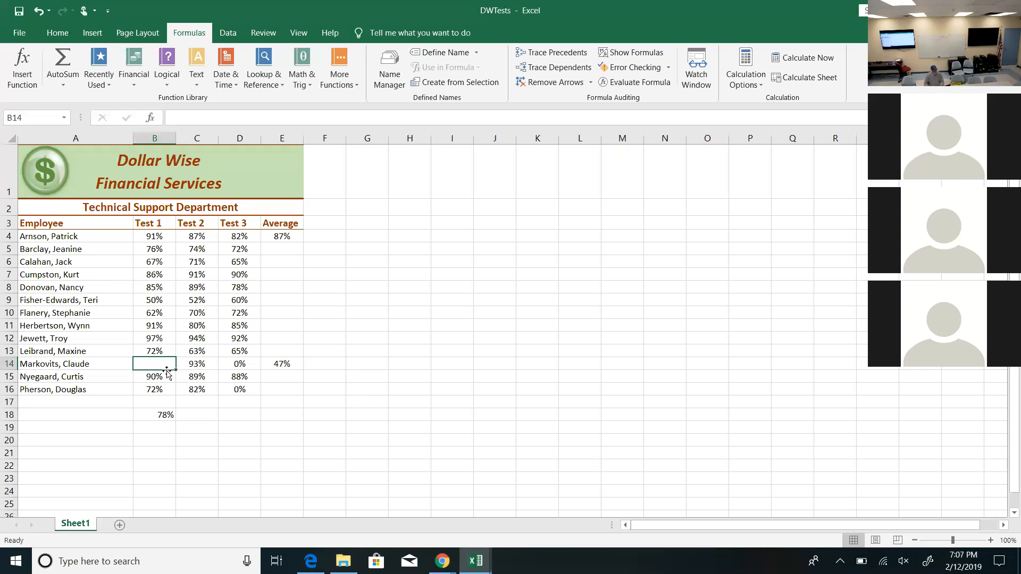
type("0%")
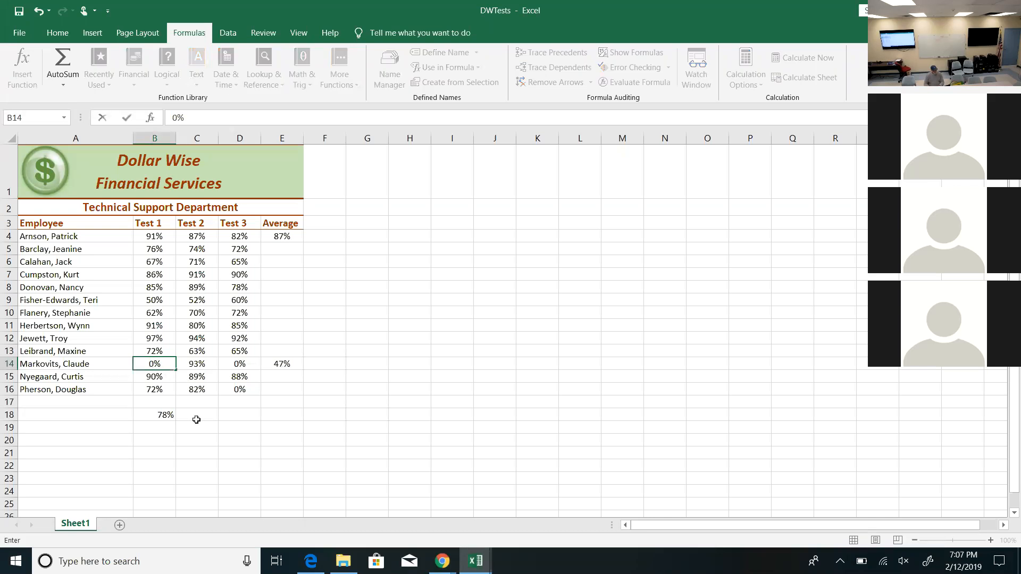
left_click(197, 415)
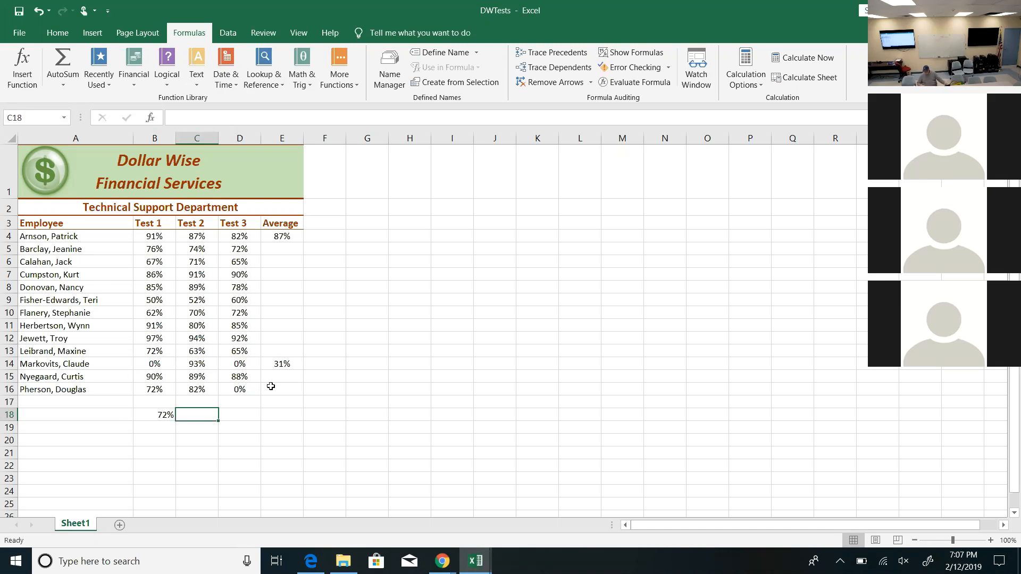
mouse_move(157, 413)
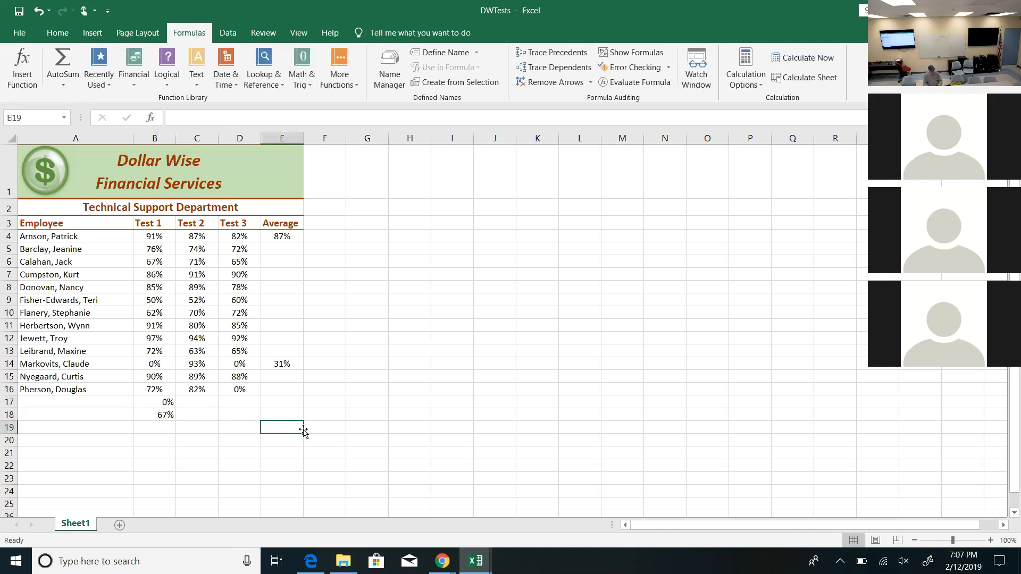
left_click(154, 402)
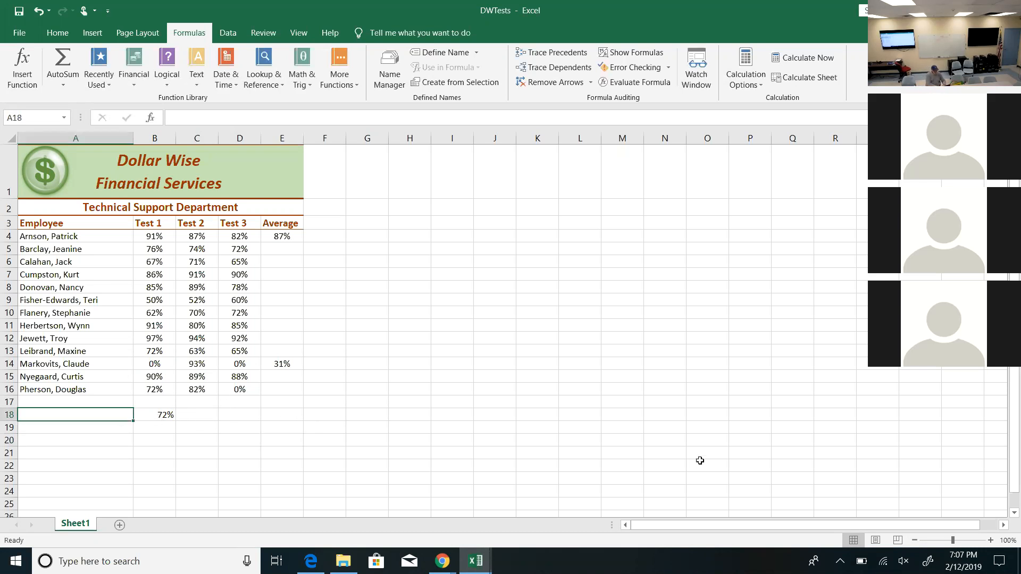
- Label A18 average and A19 max, and enter =MAX(B4:B16) in B19 returning 97%
type("averag")
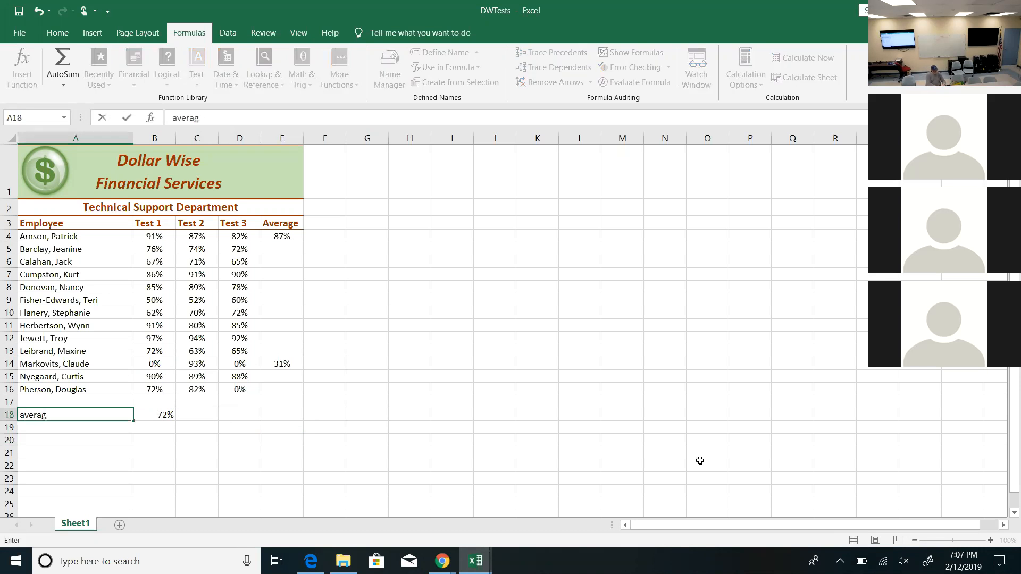
type("max")
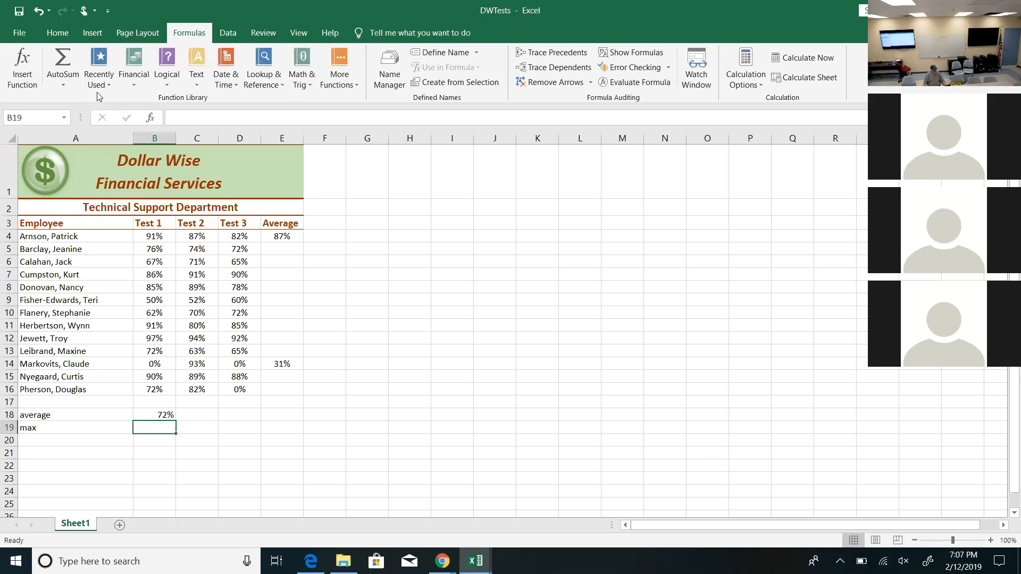
left_click(98, 68)
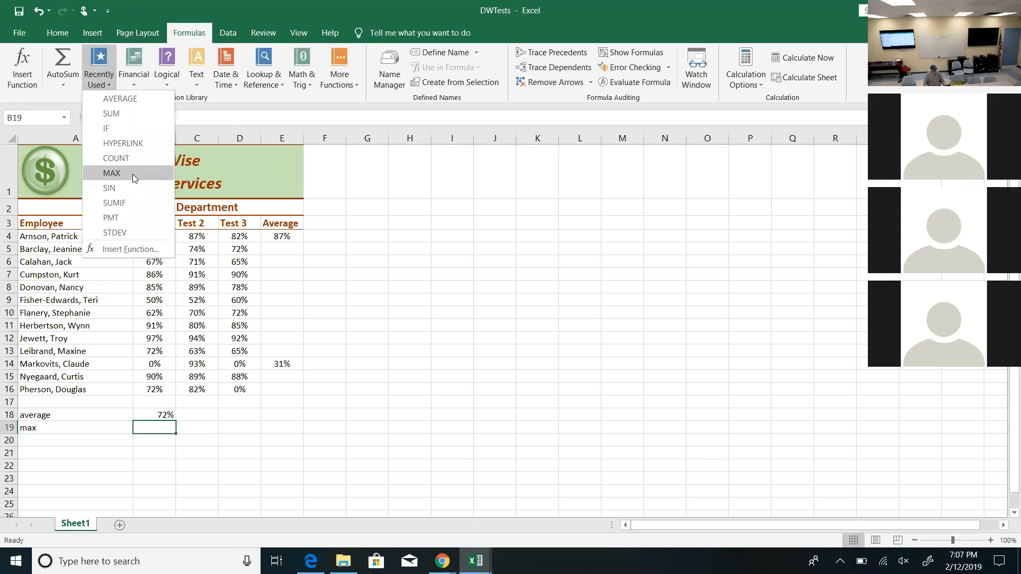
left_click(111, 172)
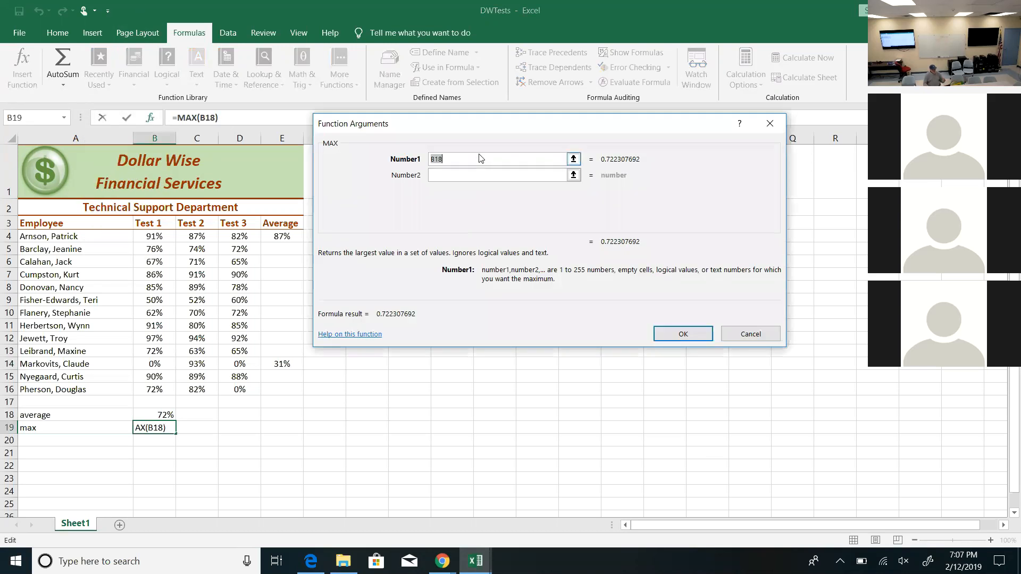
mouse_move(169, 236)
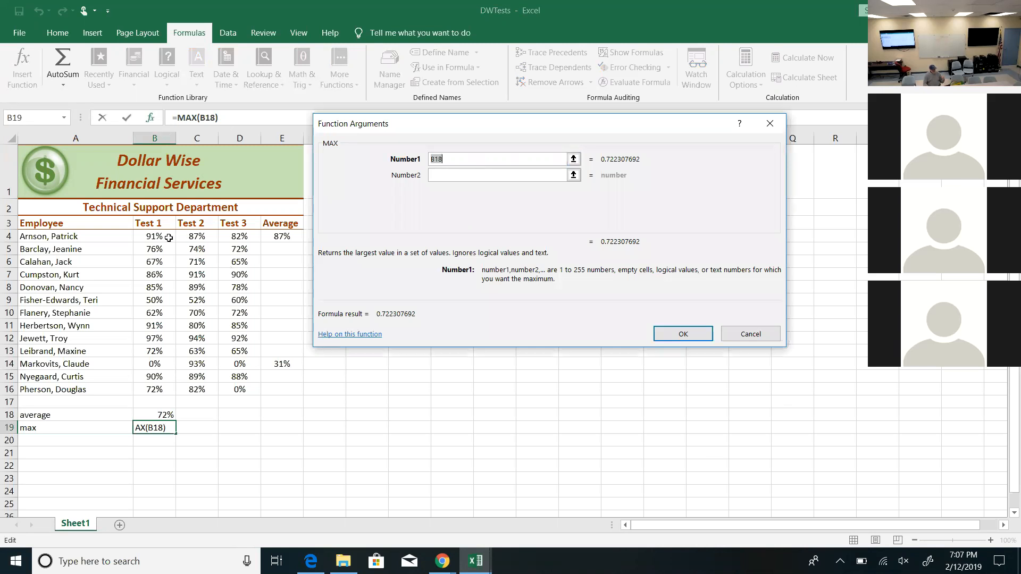
left_click_drag(154, 236, 153, 390)
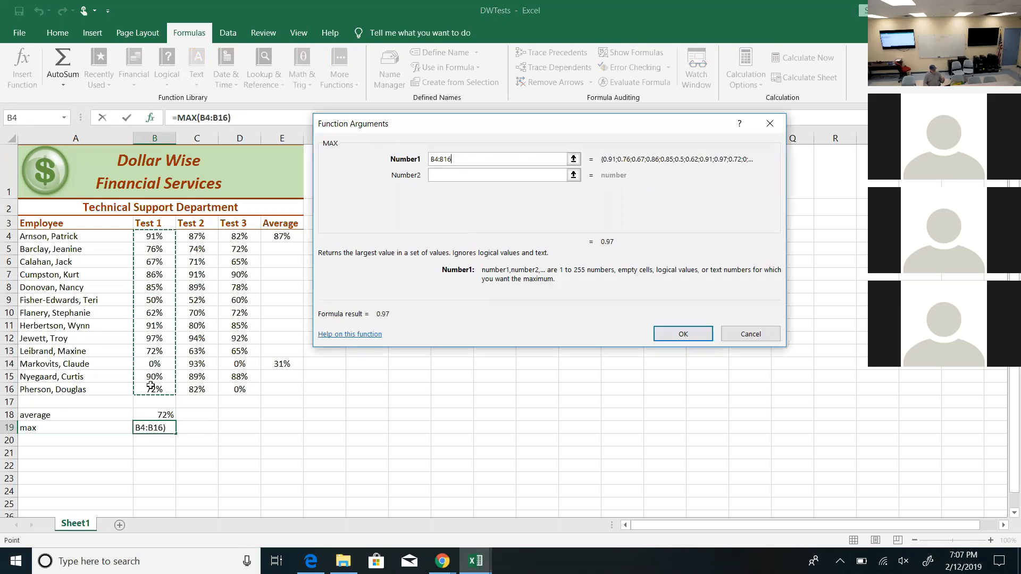
mouse_move(300, 344)
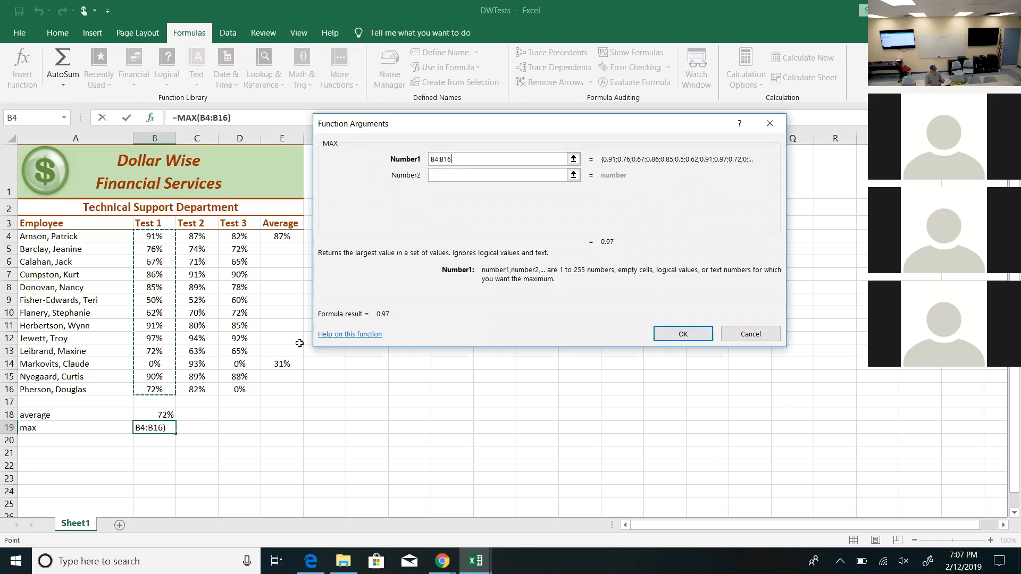
left_click(682, 333)
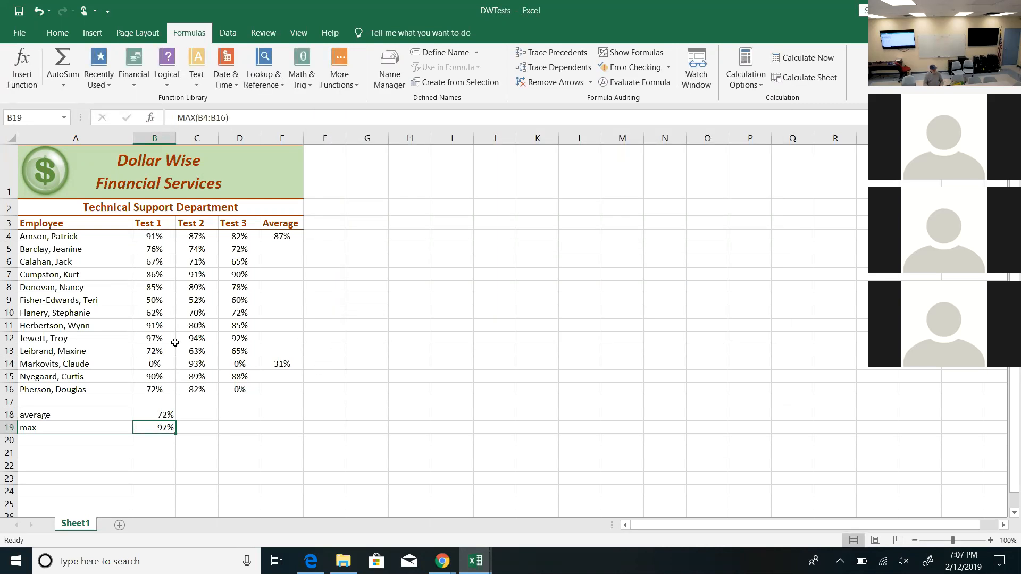
- Check Jewett's 97% against the MAX formula in B19 and move to A20
left_click(154, 338)
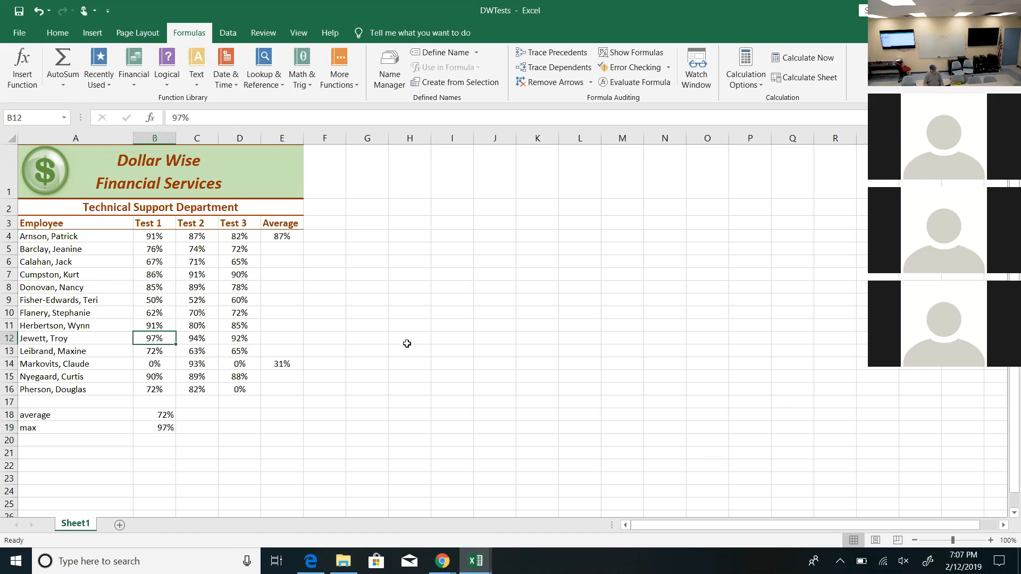
mouse_move(167, 236)
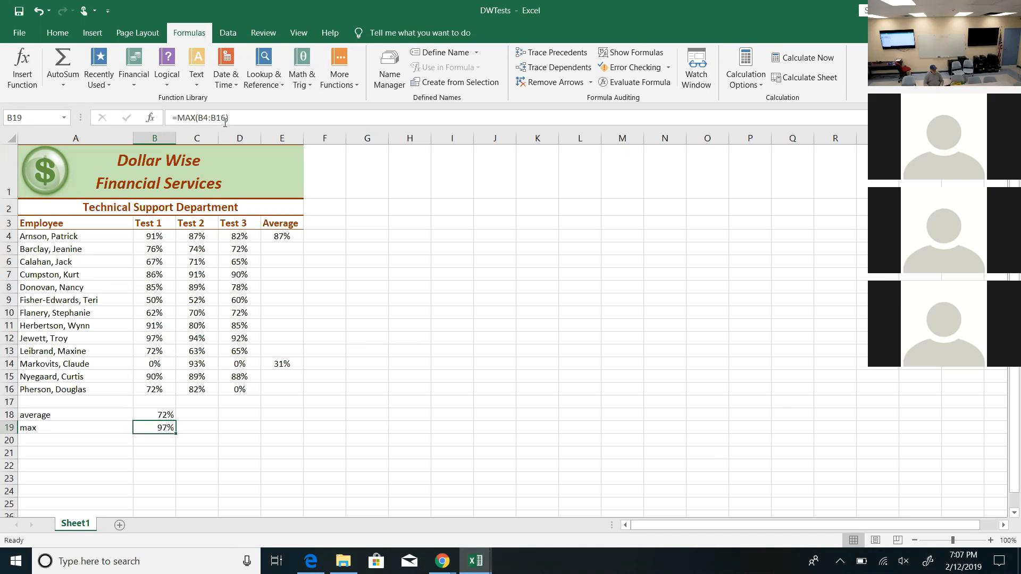
double_click(154, 428)
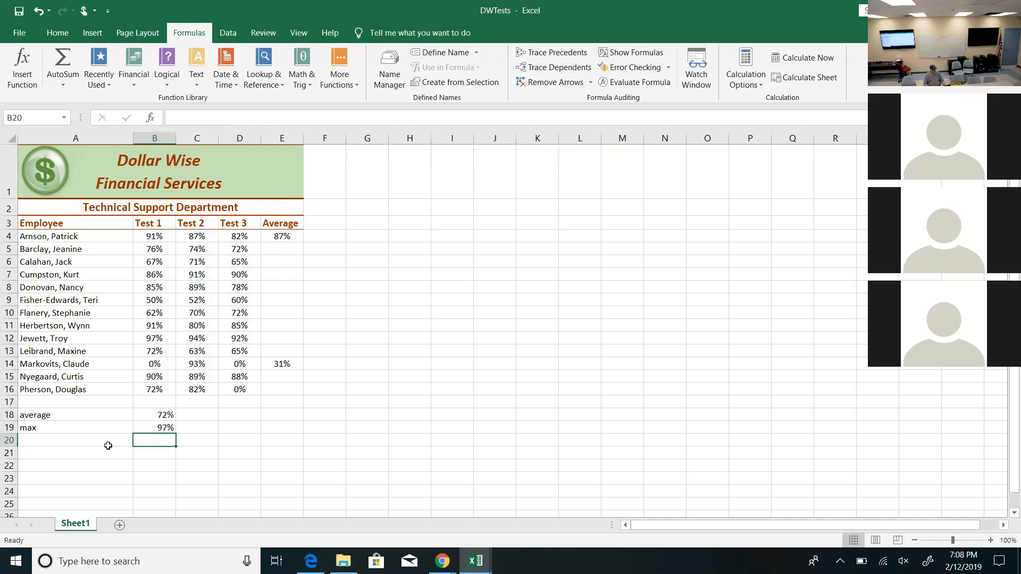
left_click(75, 441)
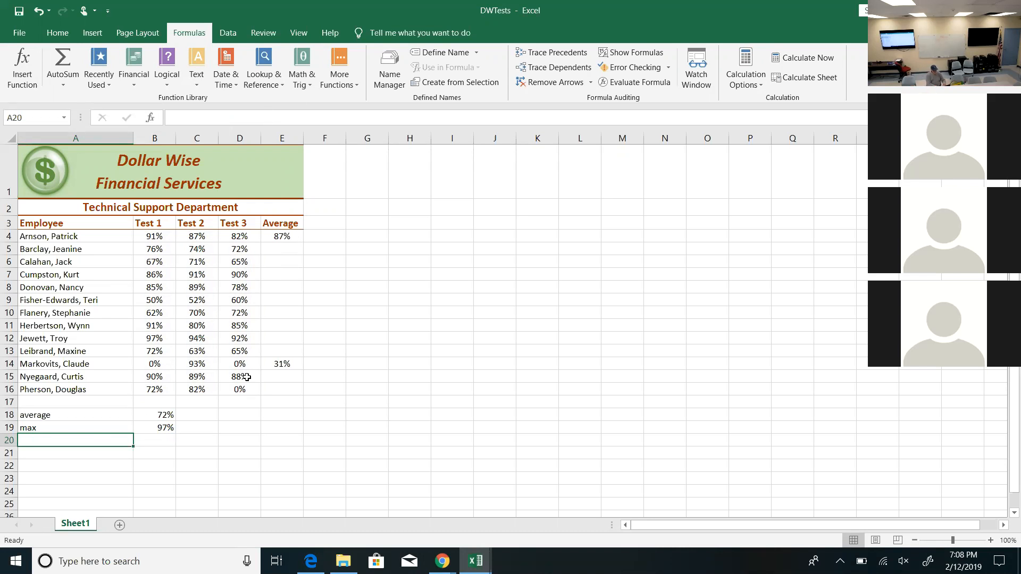
- Label A20 count and enter =COUNT(B4:D16) in B20, returning 39 scores
type("count")
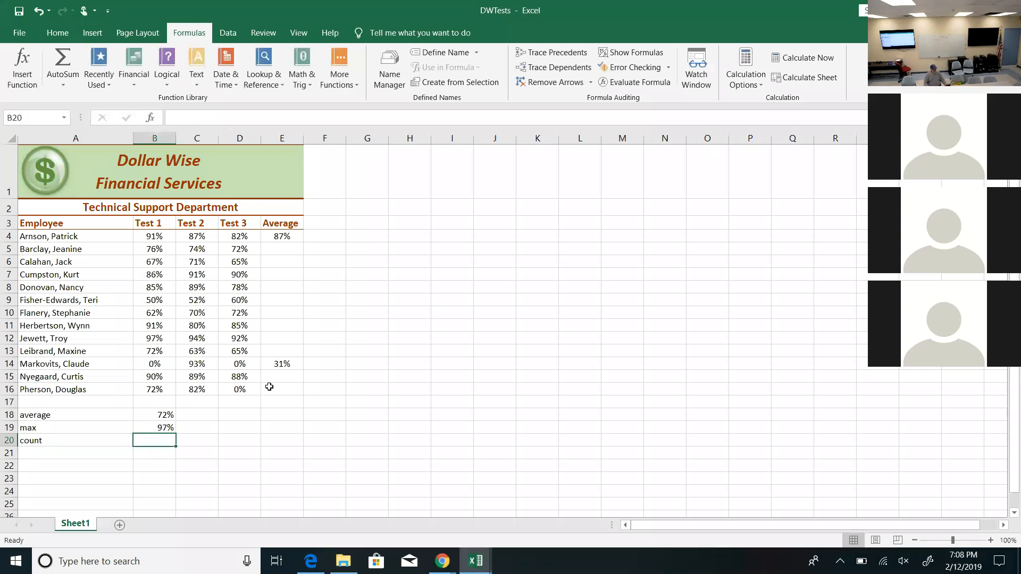
mouse_move(179, 431)
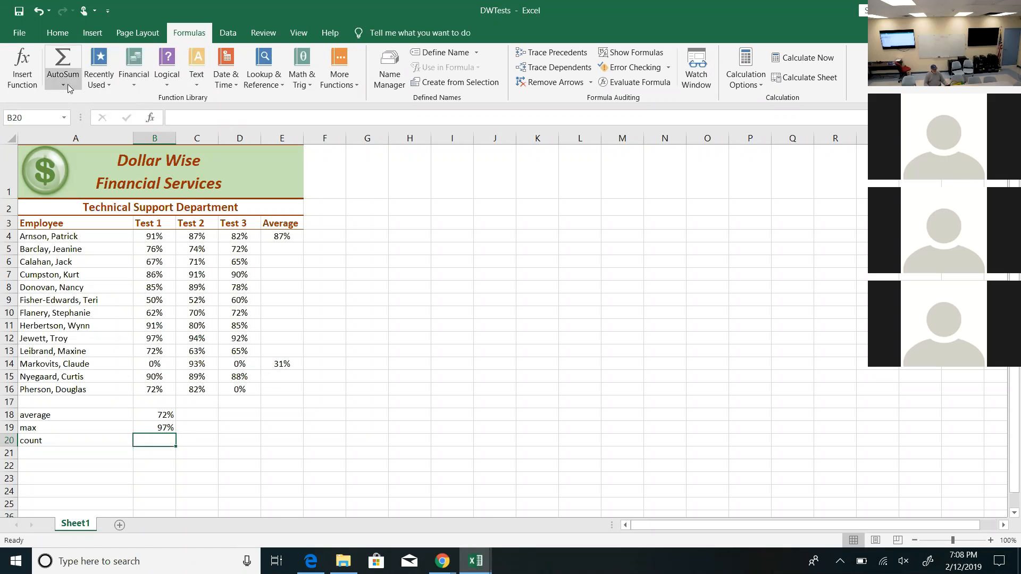
mouse_move(338, 68)
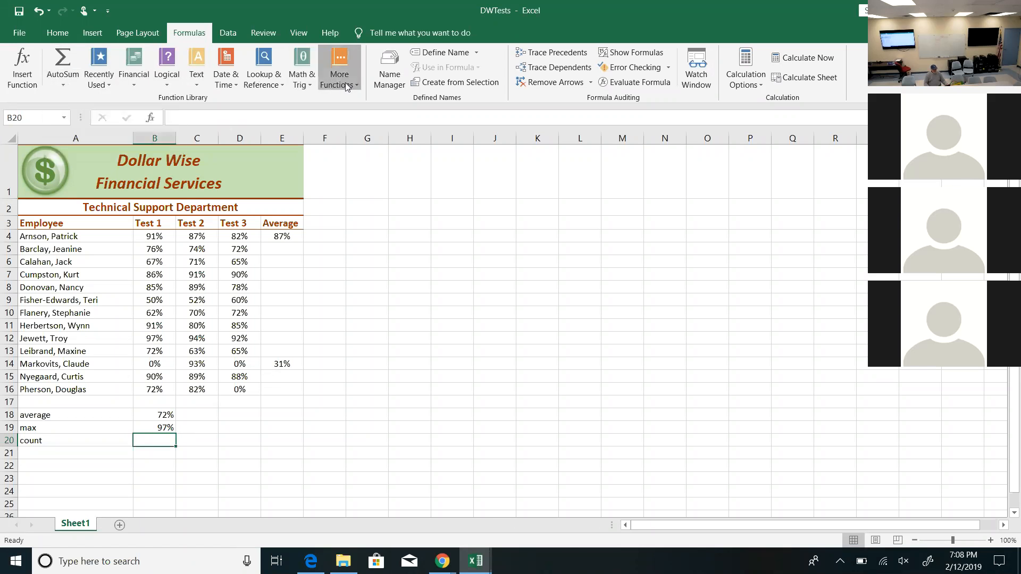
left_click(340, 68)
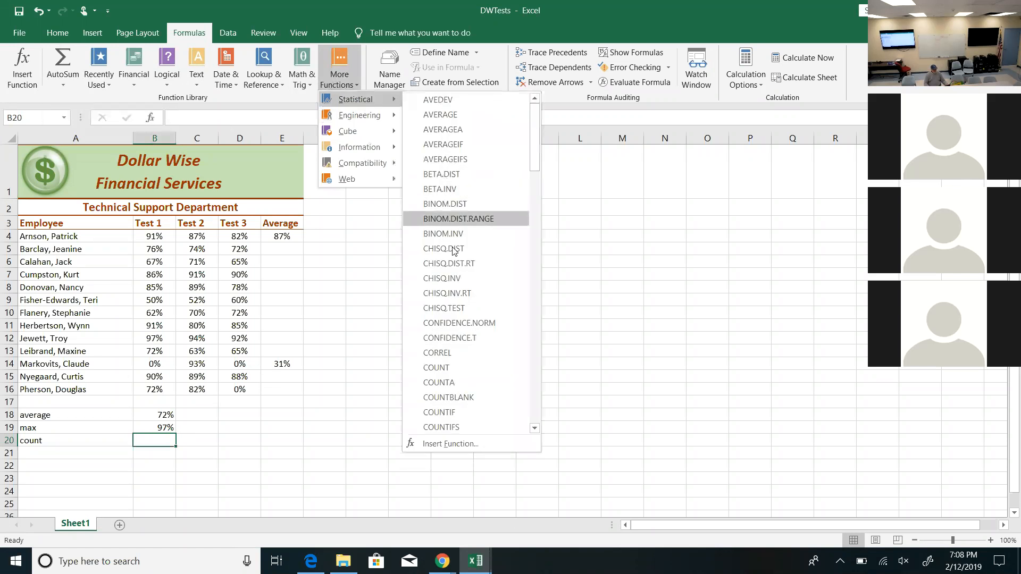
left_click(436, 367)
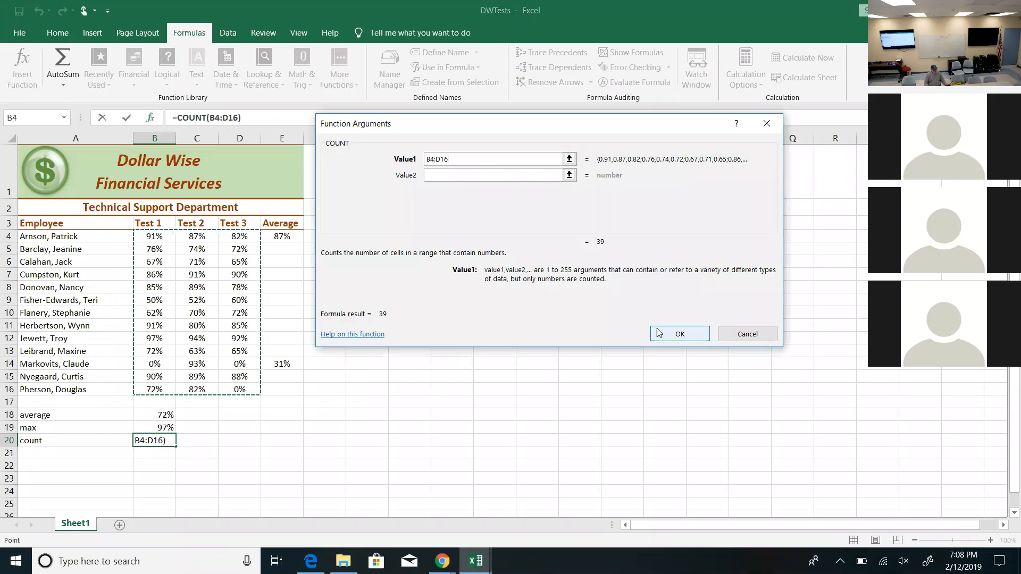
left_click(680, 333)
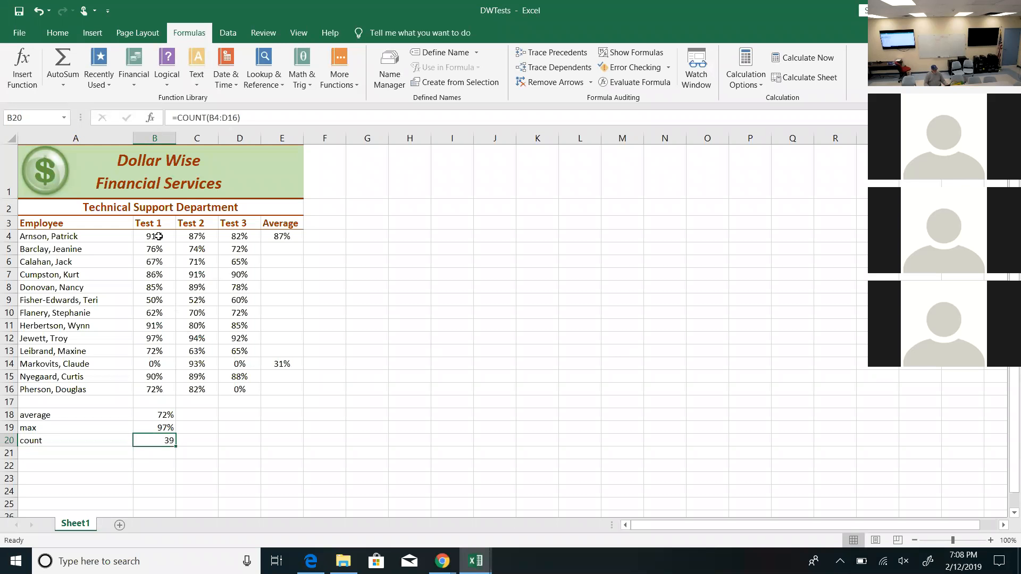
- Restore 0% in the empty Test 3 scores D14 and D16 so B20's count returns to 39
left_click(155, 236)
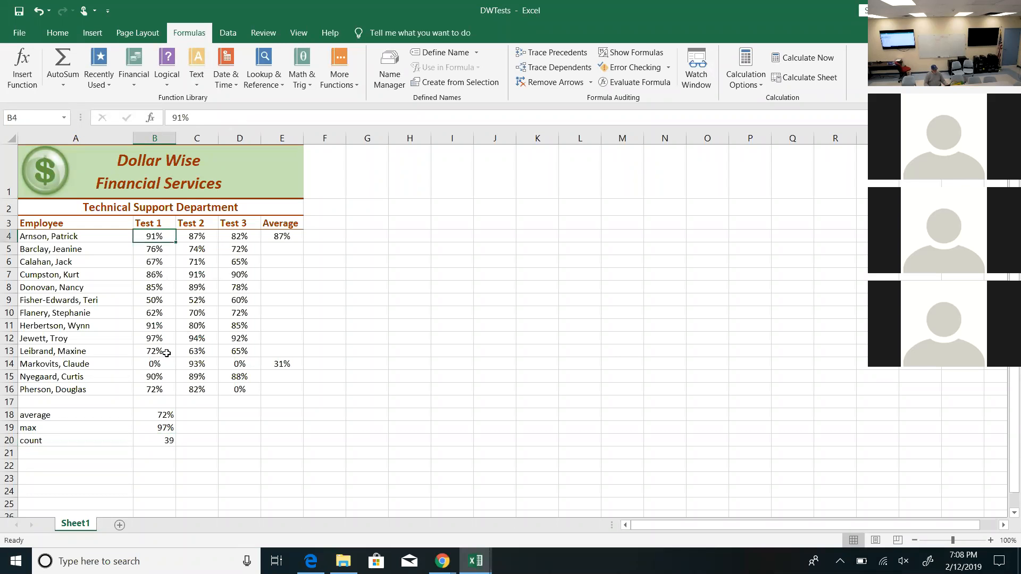
mouse_move(300, 395)
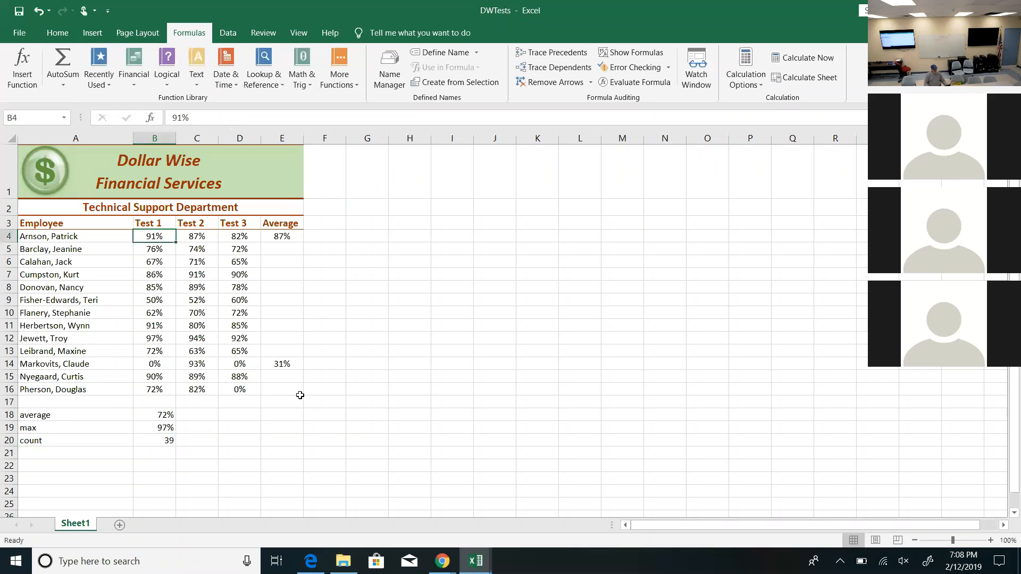
left_click(324, 401)
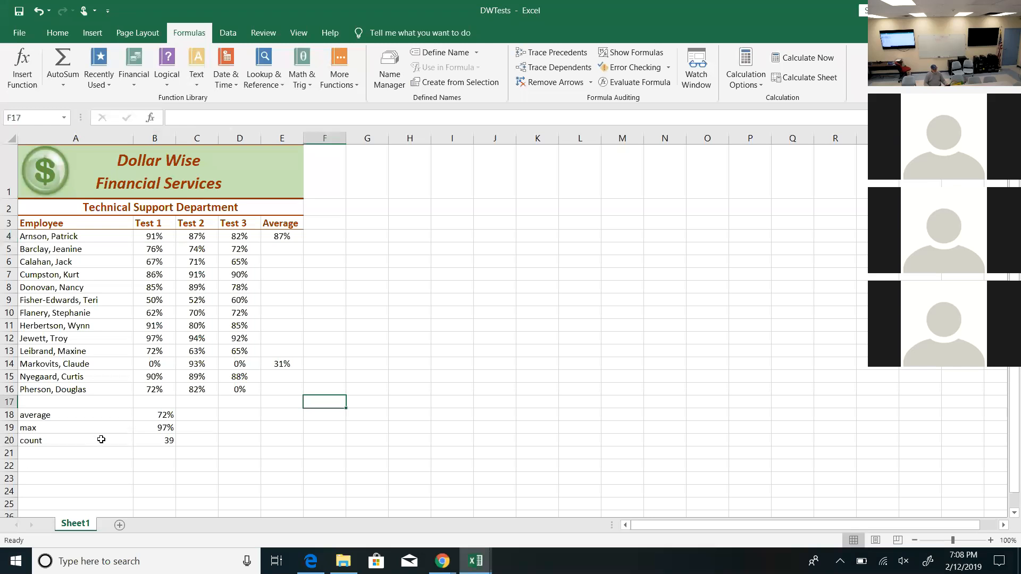
left_click(75, 440)
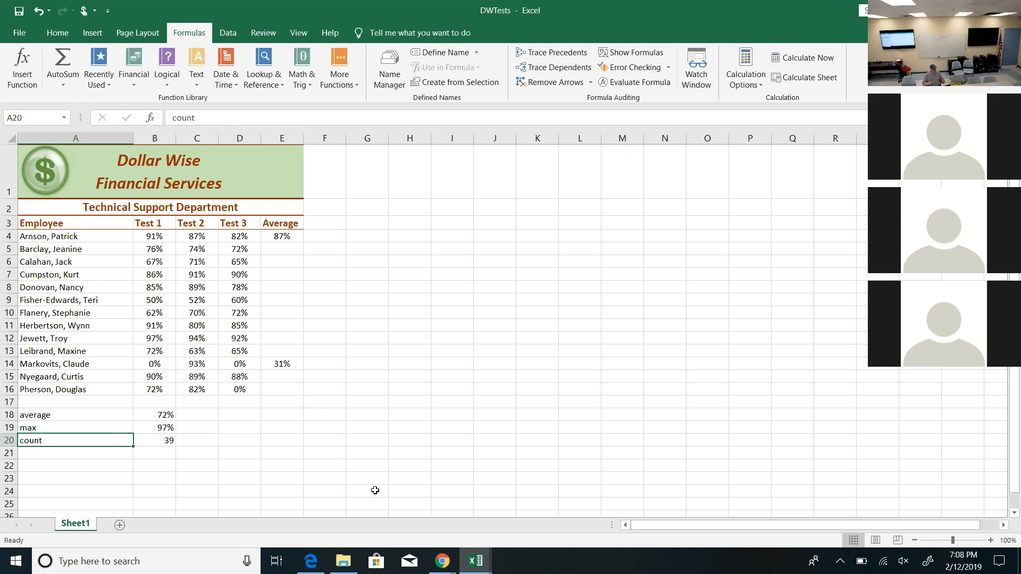
left_click(75, 415)
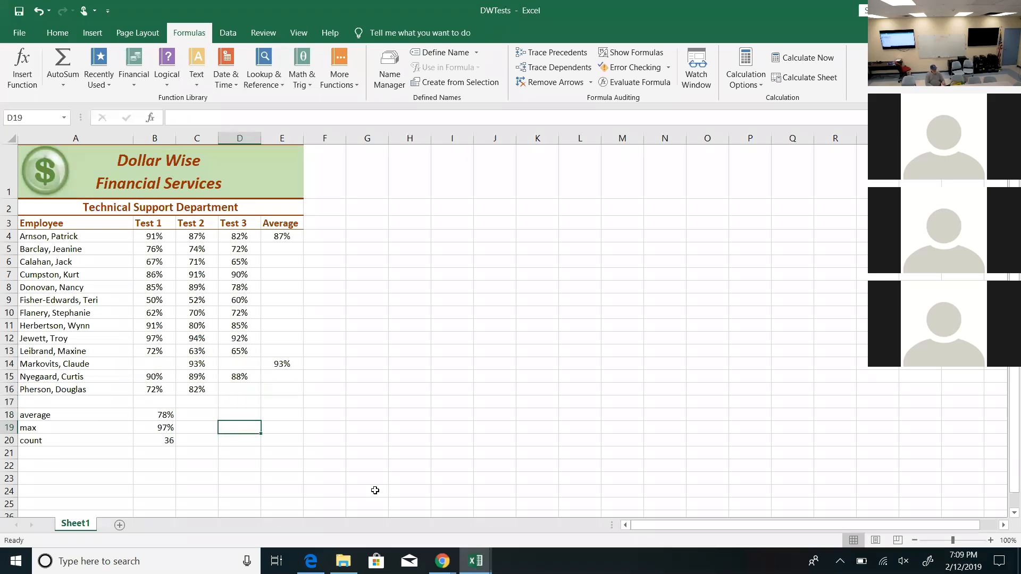
left_click(154, 441)
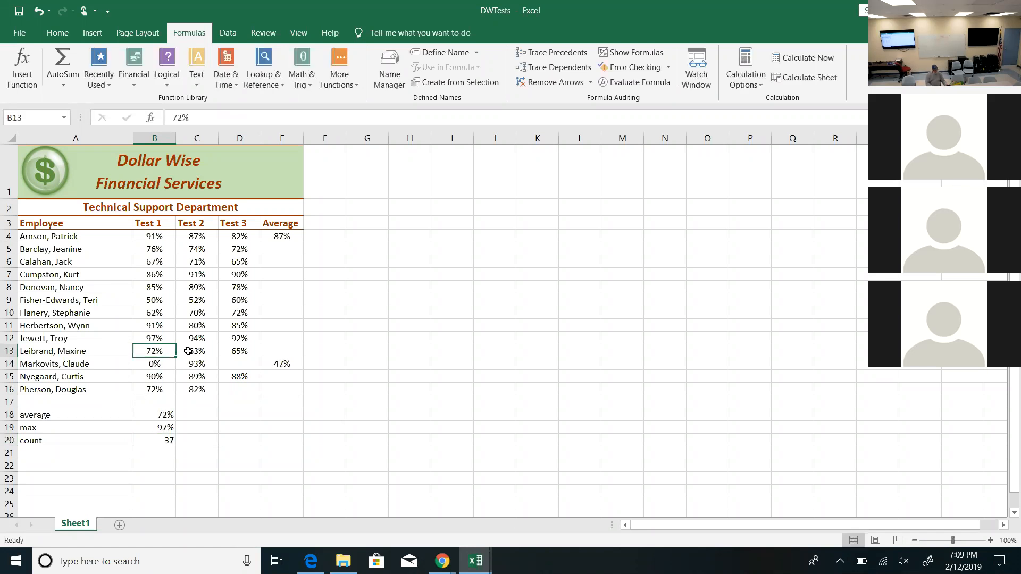
left_click(240, 363)
type("0")
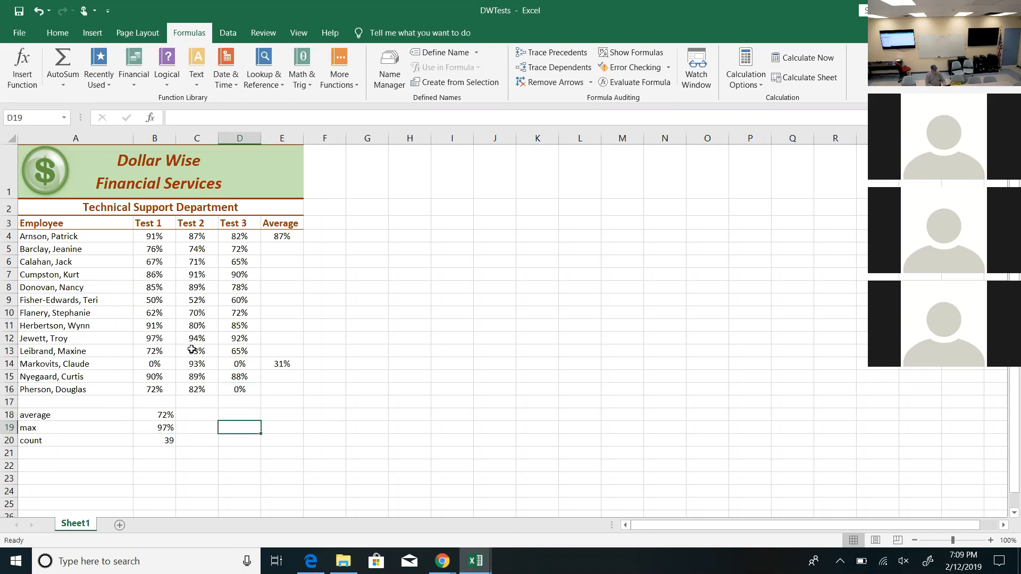
left_click(155, 440)
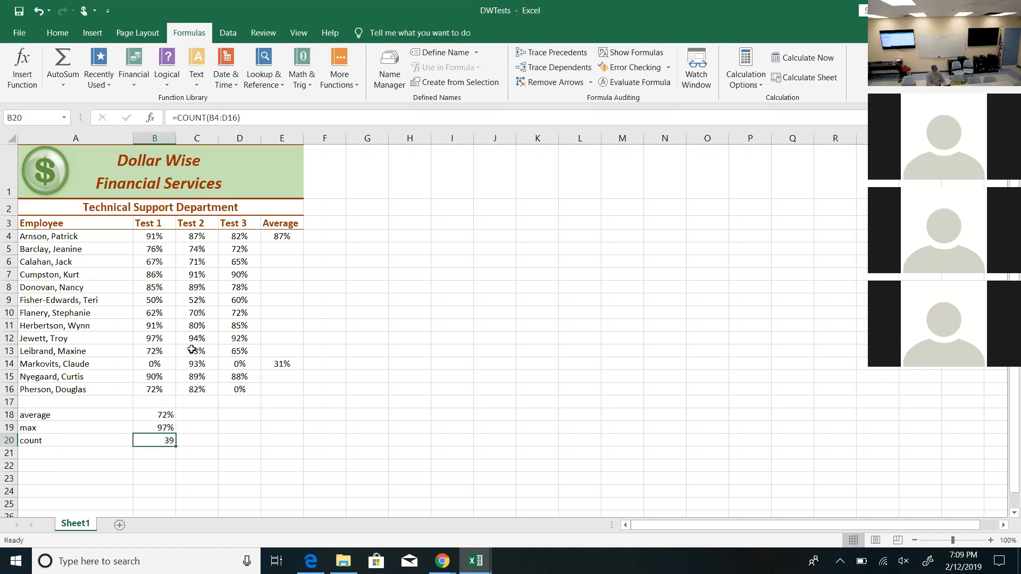
- Replace B20 with =COUNTIF(B4:D16,">0"), counting 36 scores above zero
type("=counti")
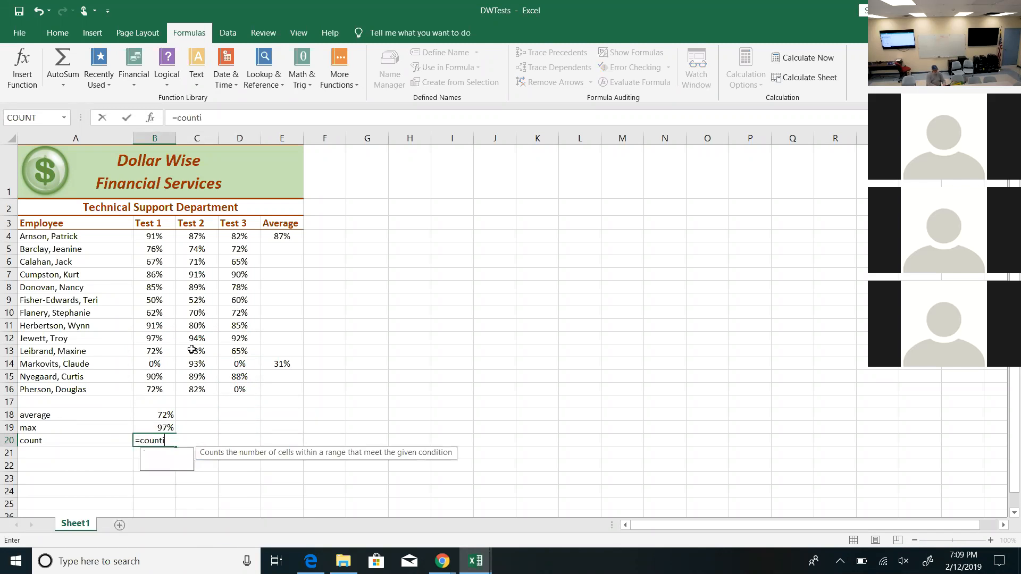
type("f(")
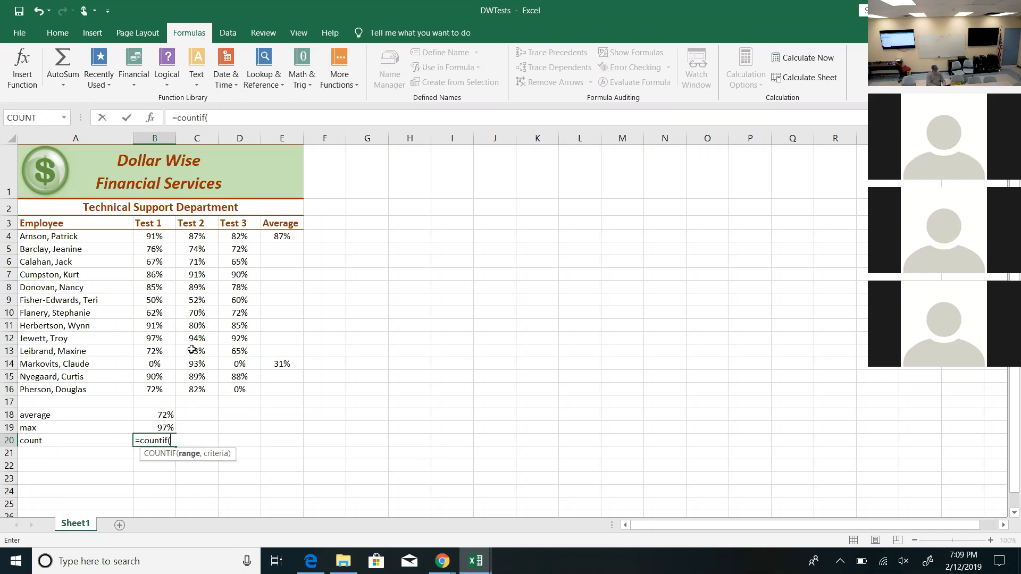
left_click(155, 236)
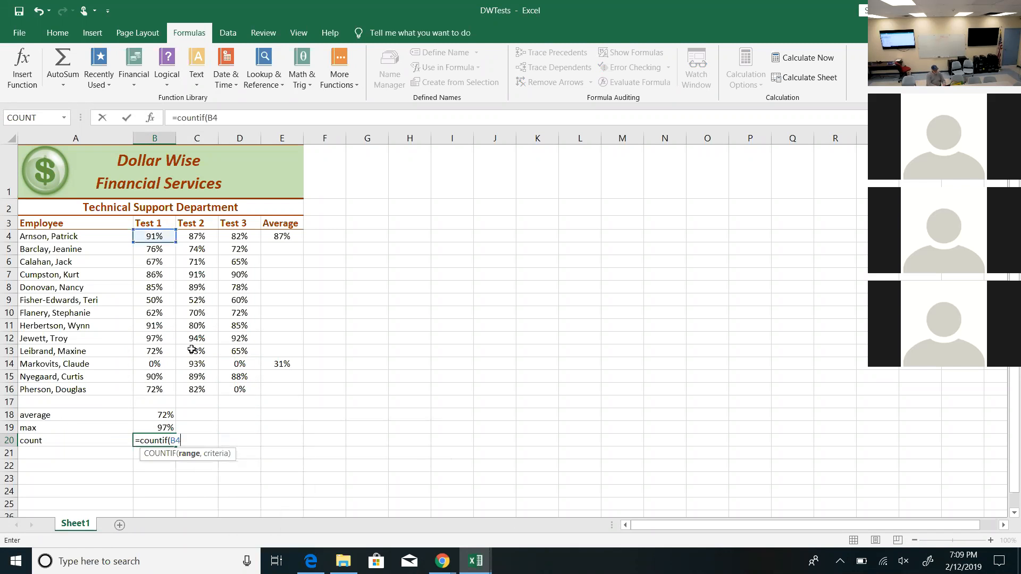
type(":")
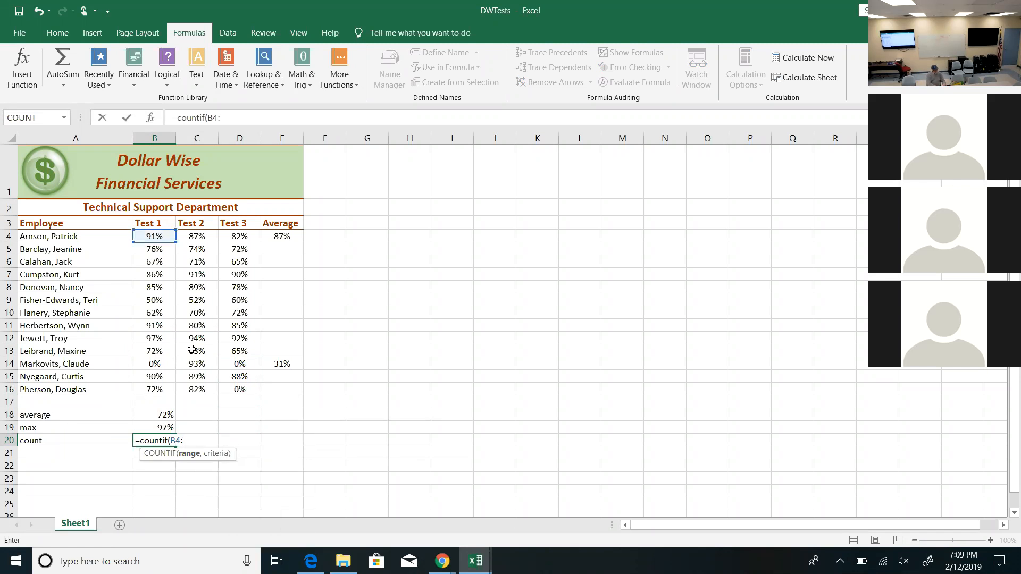
left_click_drag(154, 237, 239, 389)
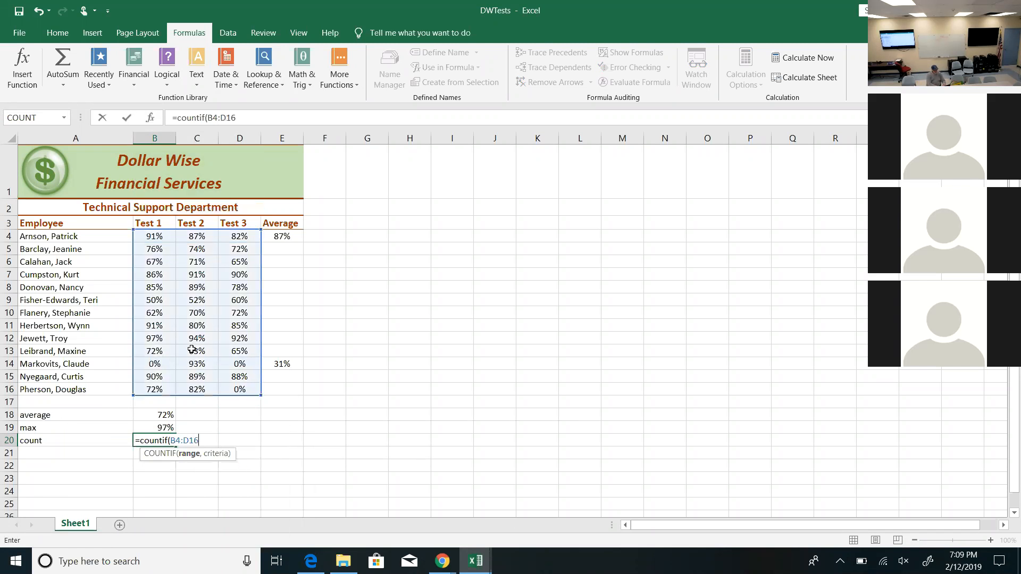
type(",")
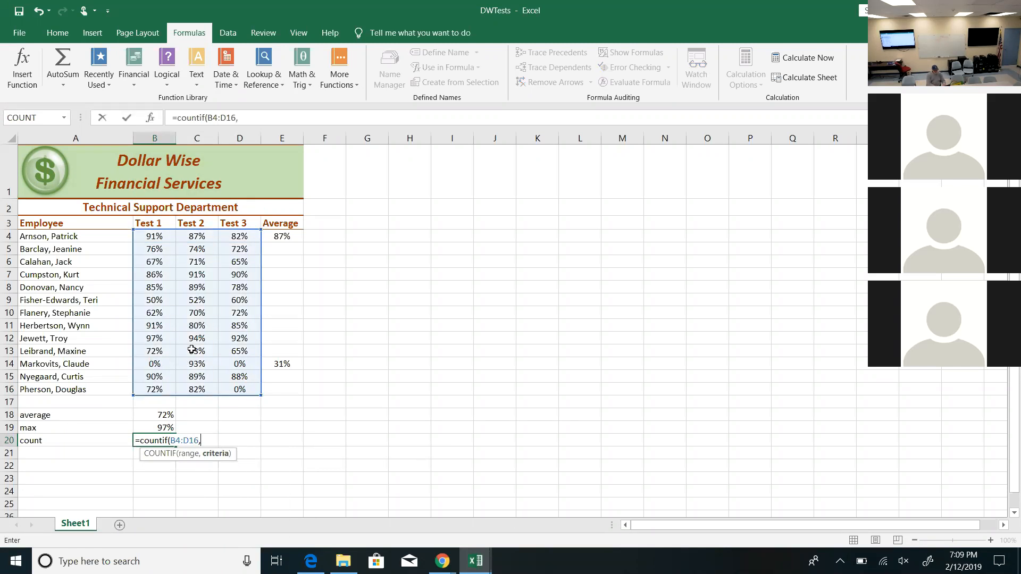
type(":")
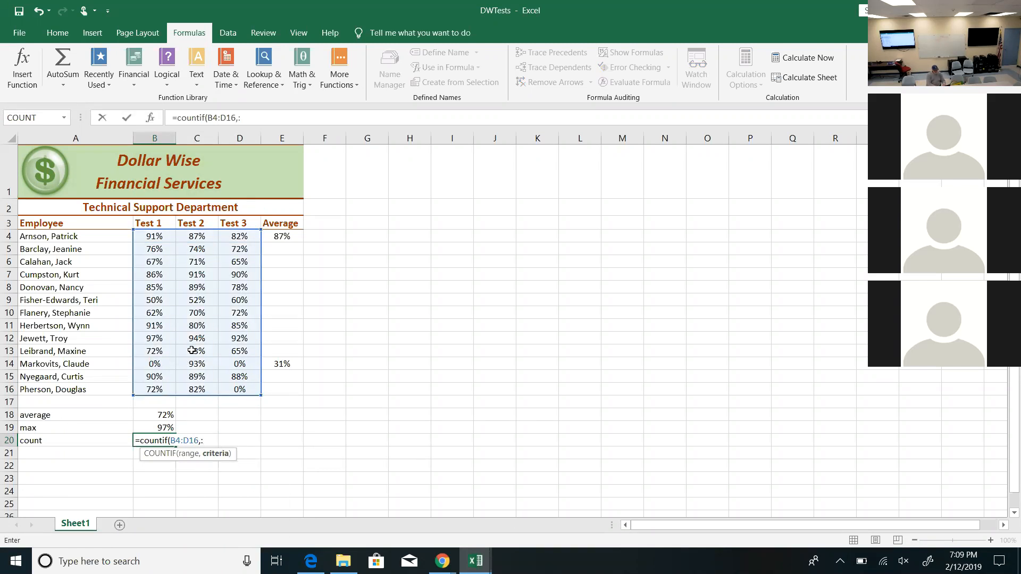
type("\">")
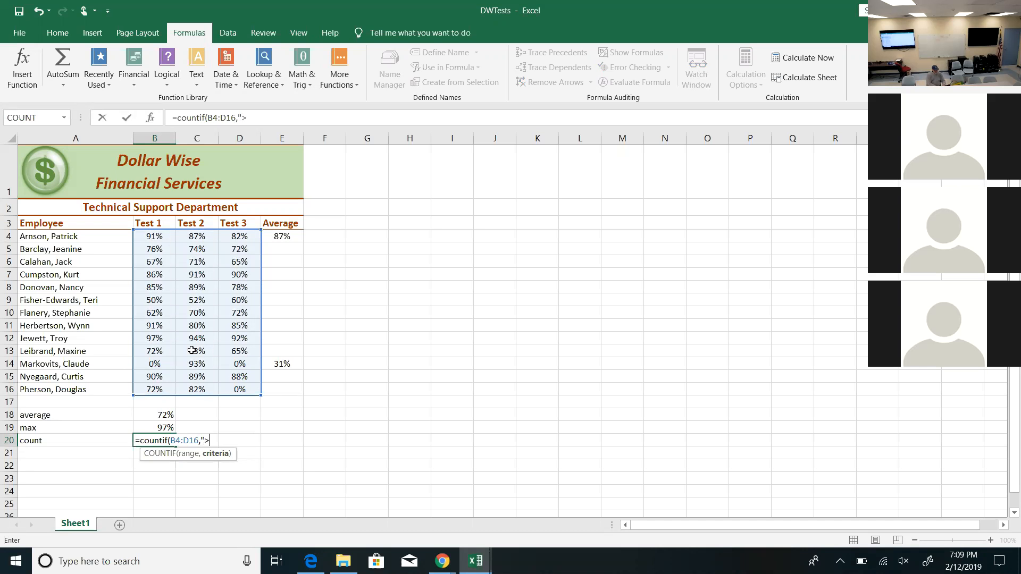
type("0")
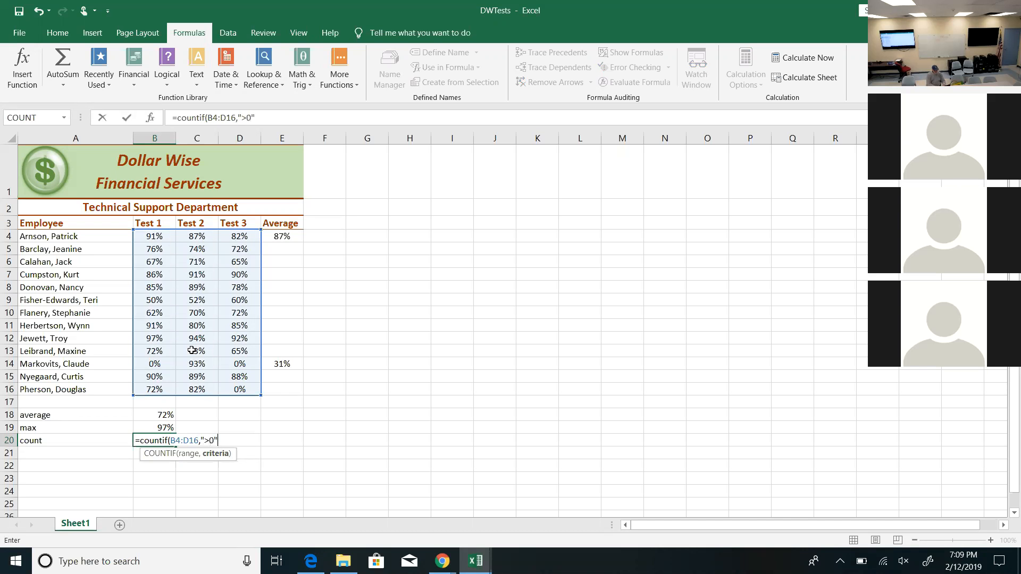
key("enter")
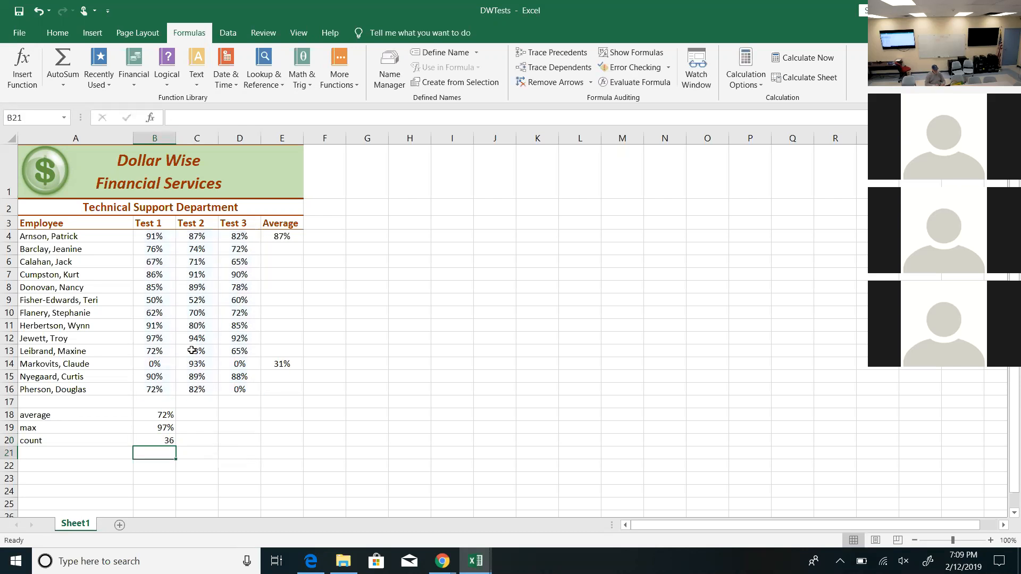
left_click(154, 440)
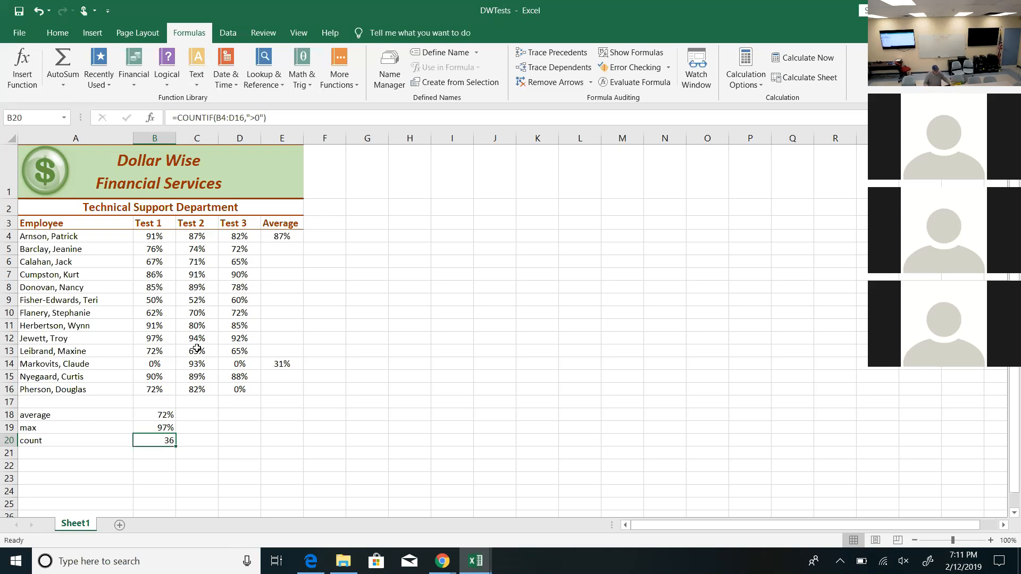
mouse_move(330, 361)
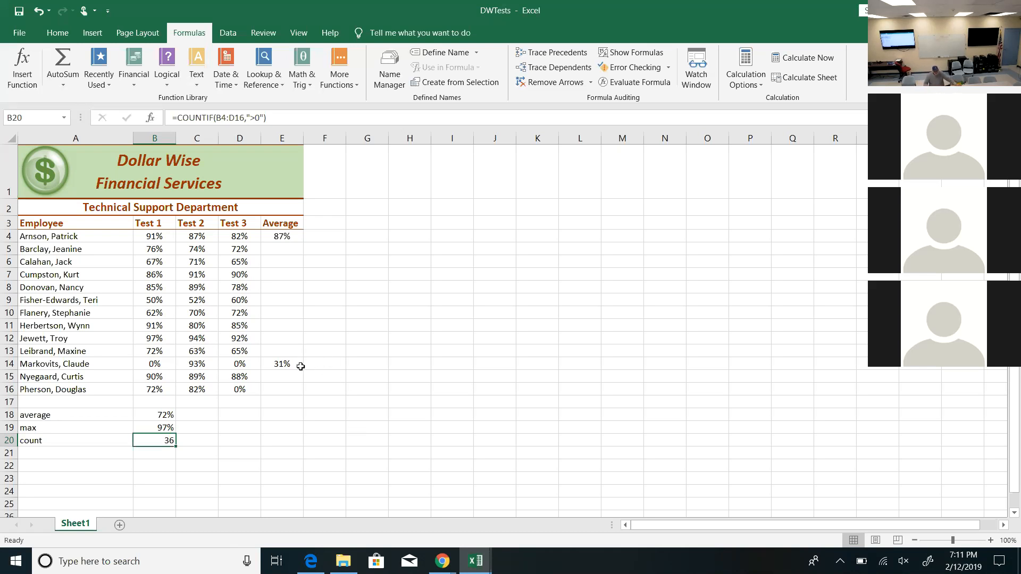
- Clear the 0% scores in B14 and D14, raising row 14's average to 93%
left_click(281, 364)
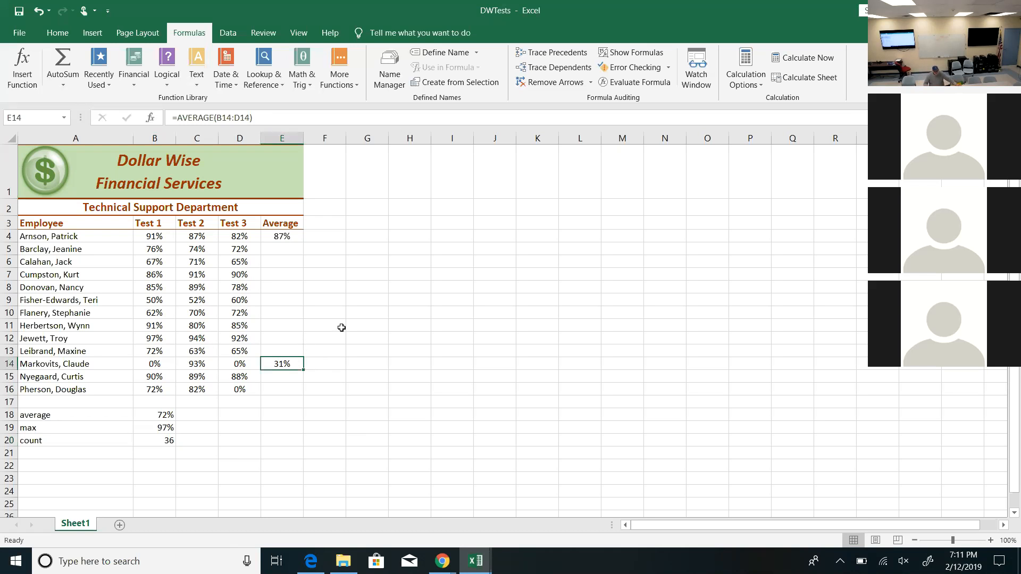
left_click(154, 364)
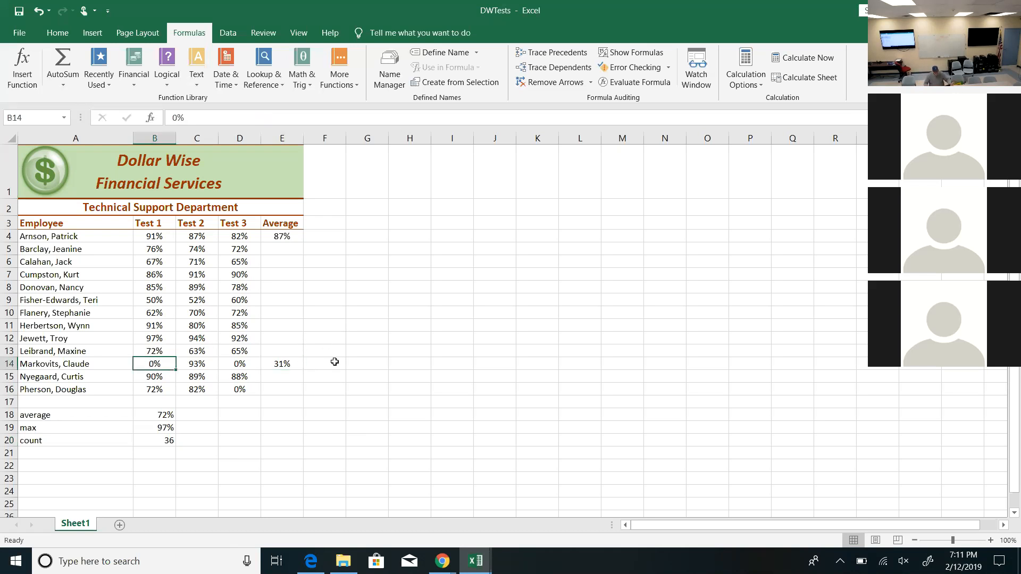
key("Delete")
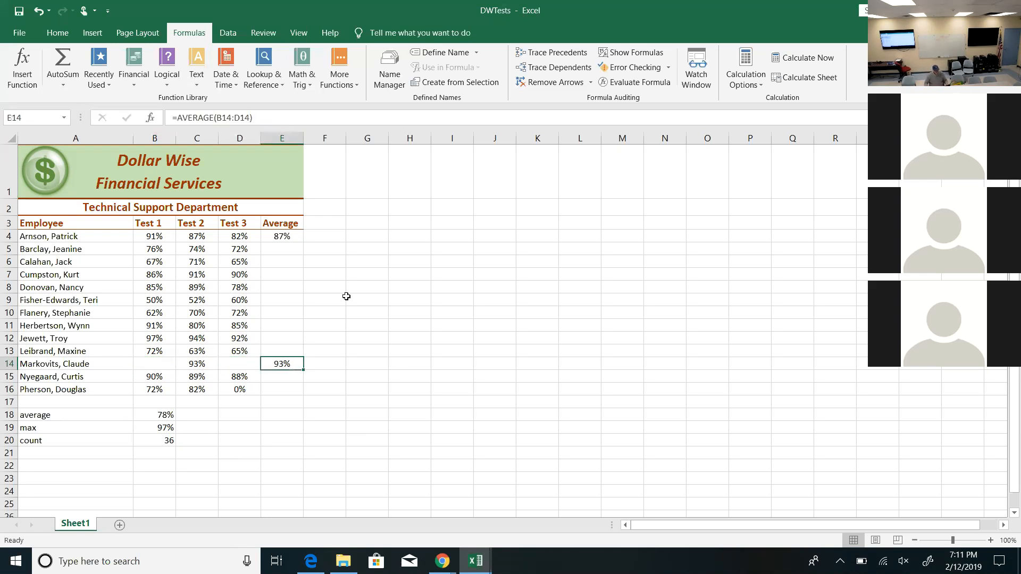
mouse_move(253, 118)
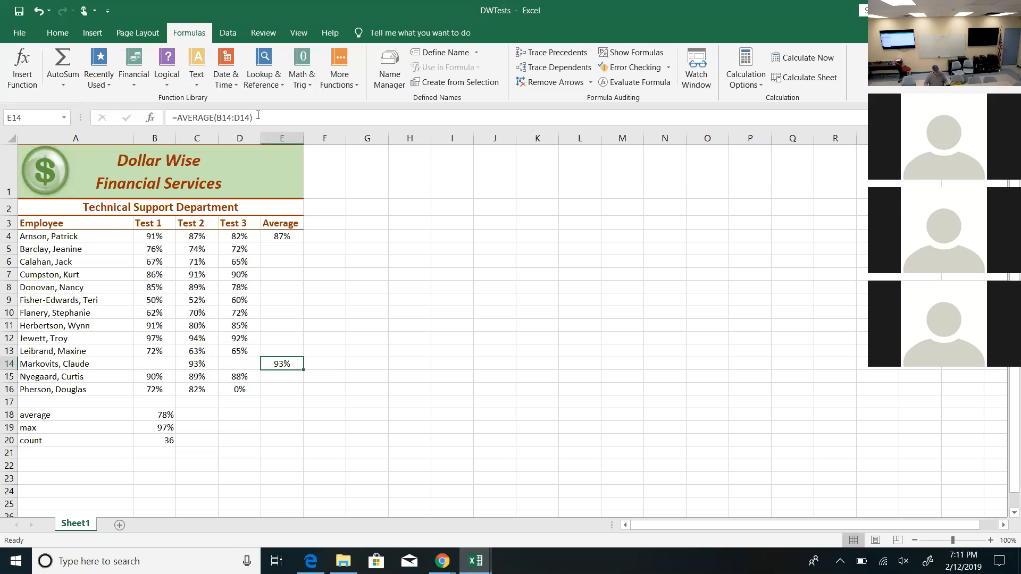
mouse_move(257, 117)
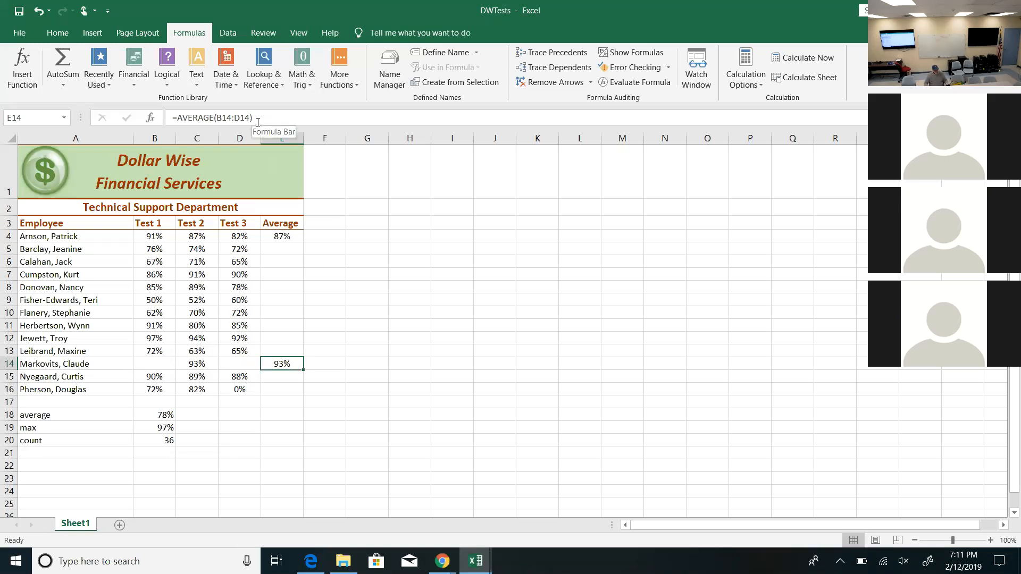
mouse_move(169, 370)
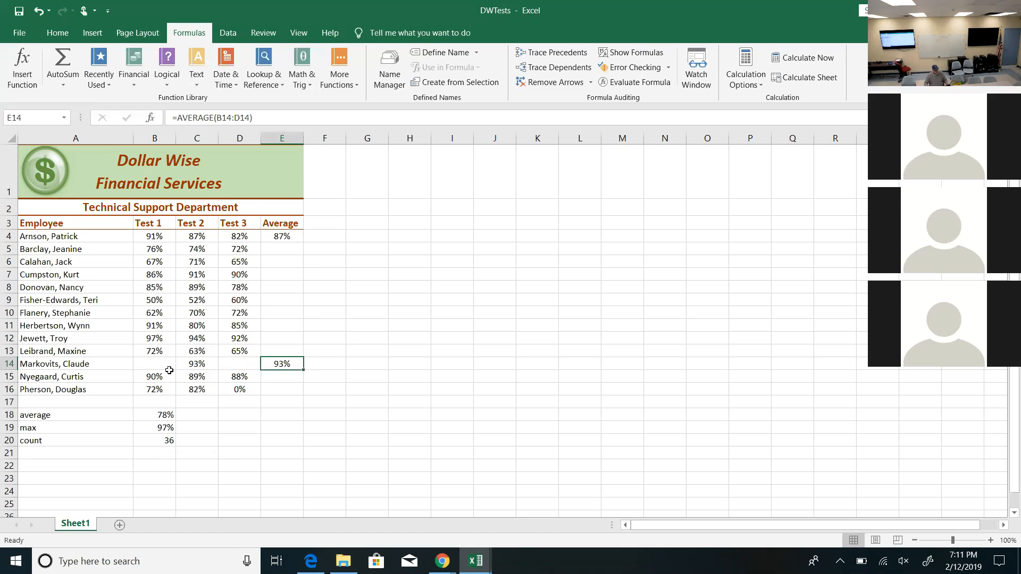
mouse_move(292, 383)
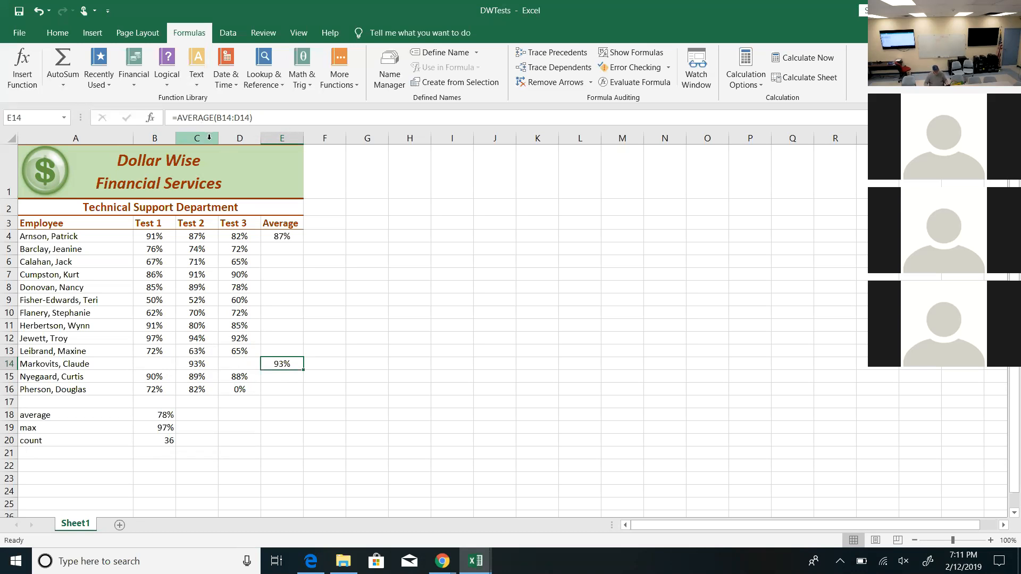
mouse_move(182, 118)
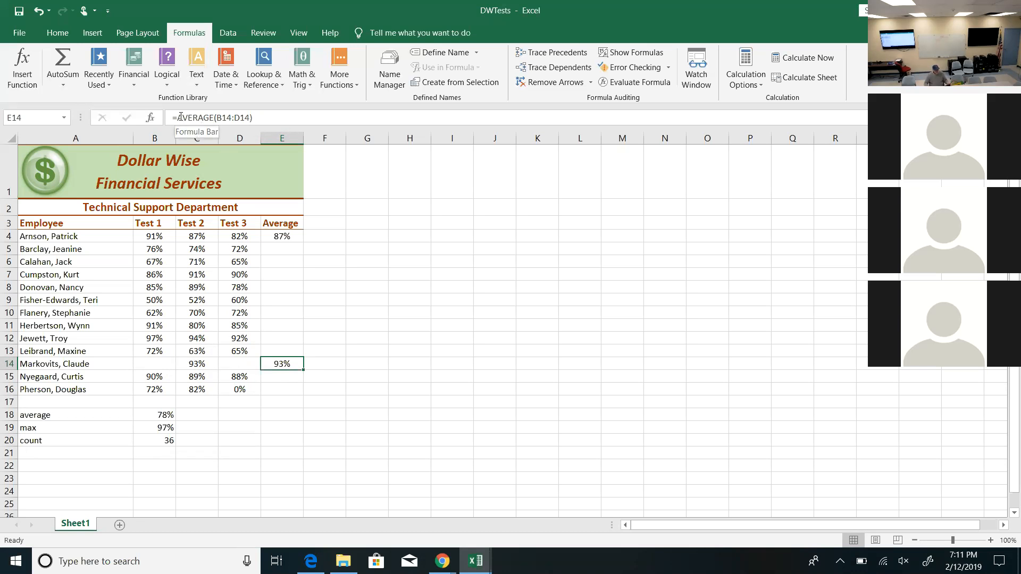
- Rewrite Markovits's average in E14 as =SUM(B14:D14)/3
double_click(280, 364)
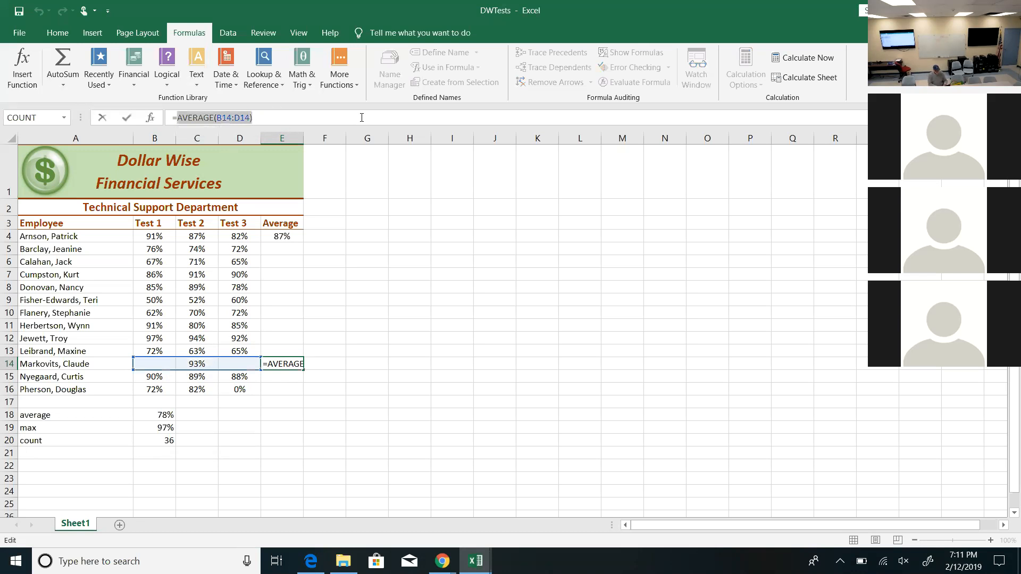
type("=sum(")
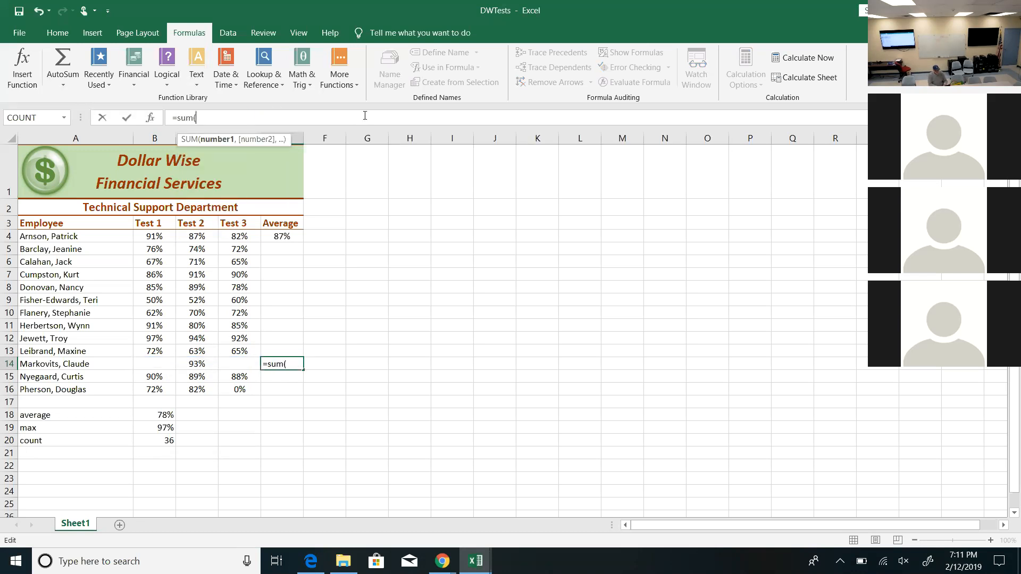
type("b")
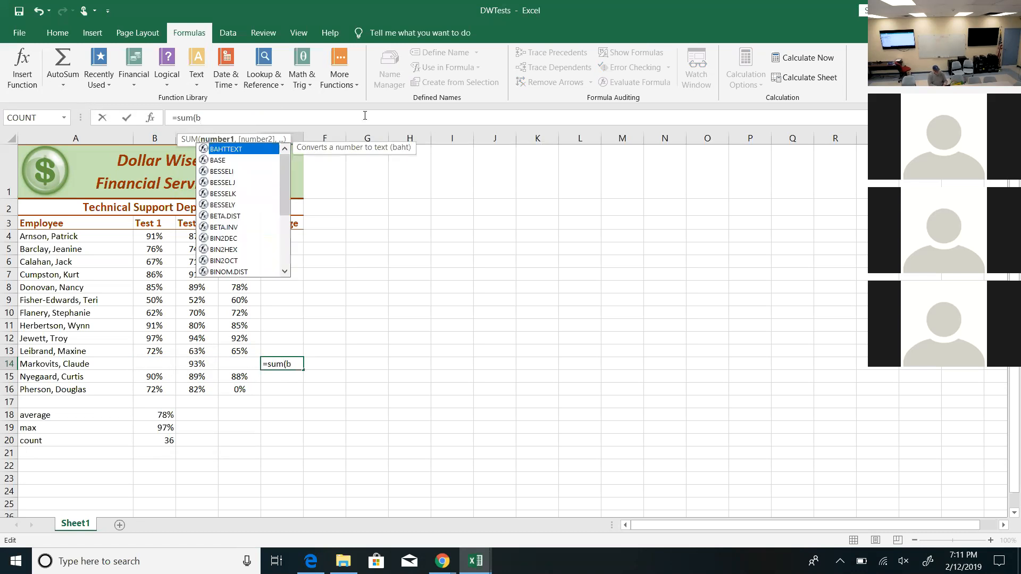
type("14")
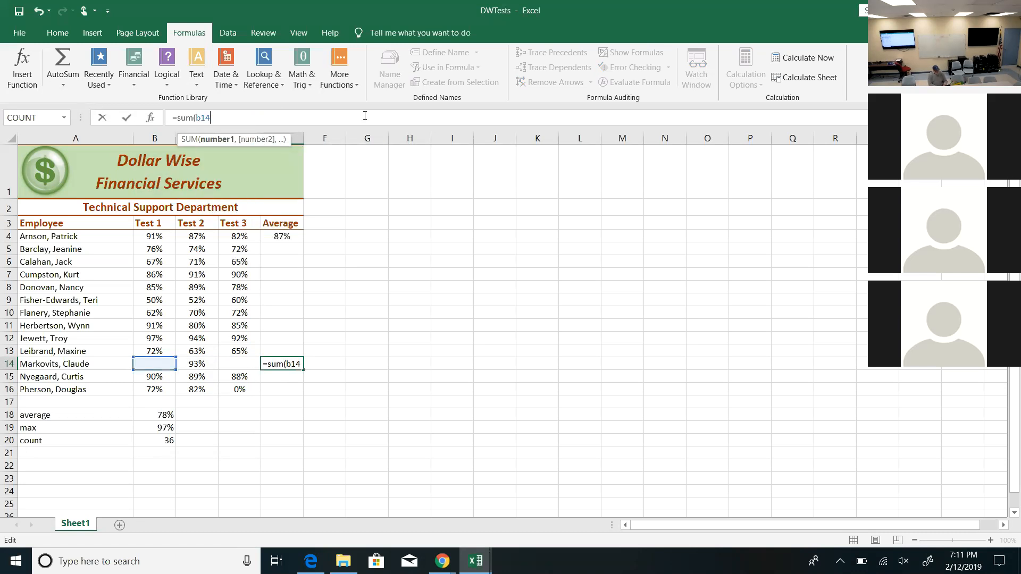
type("d14")
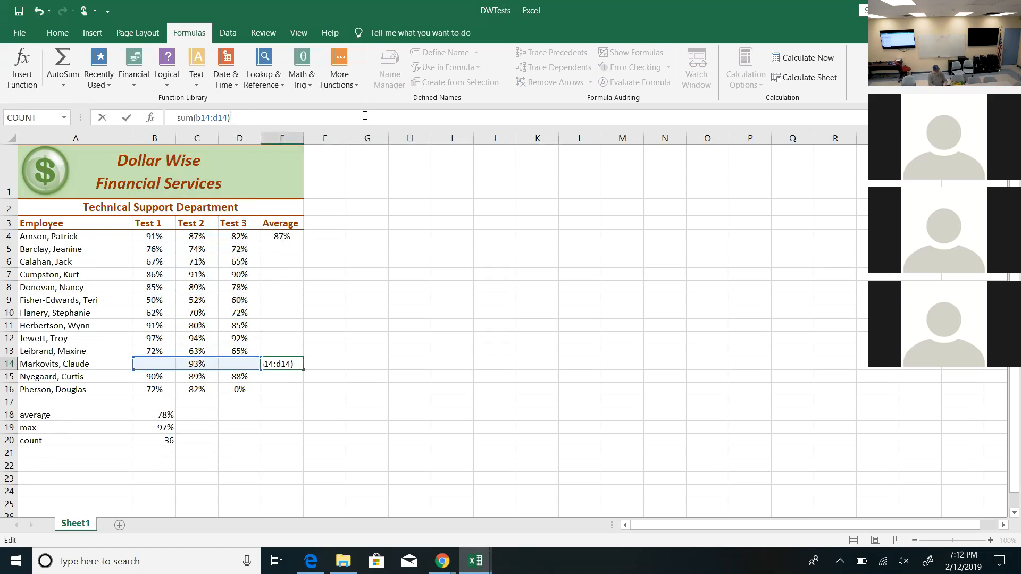
type("/3")
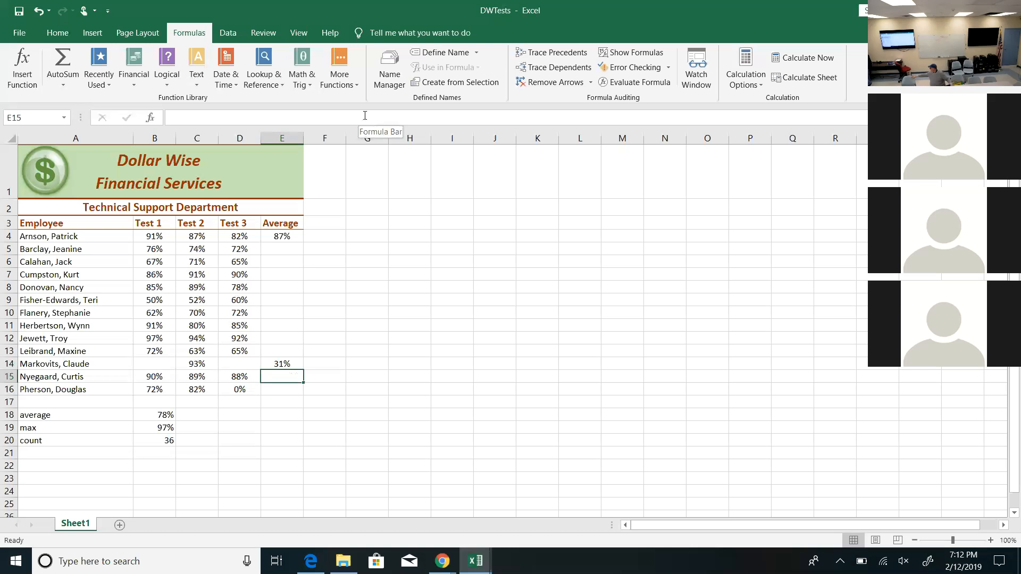
mouse_move(388, 102)
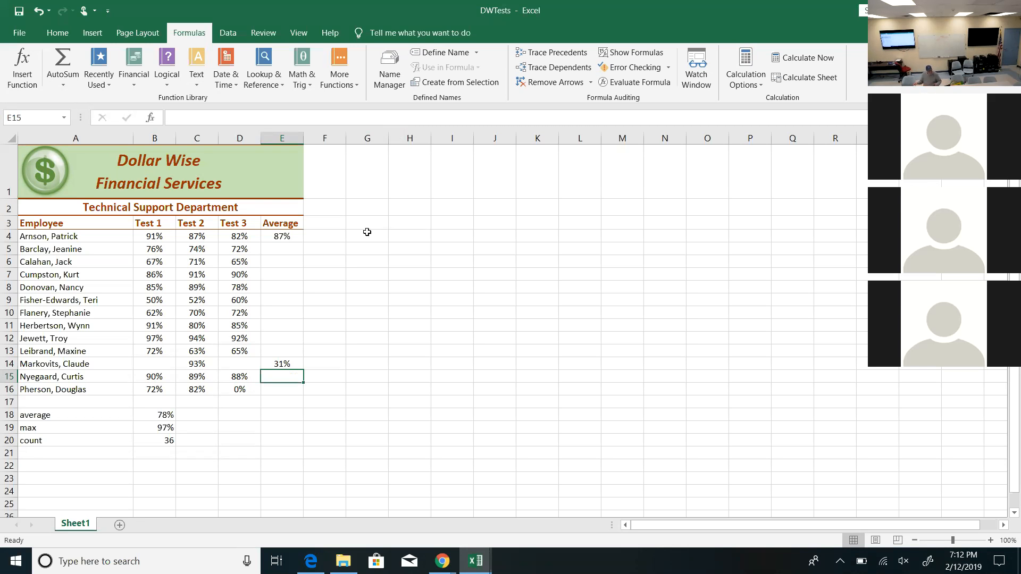
mouse_move(291, 236)
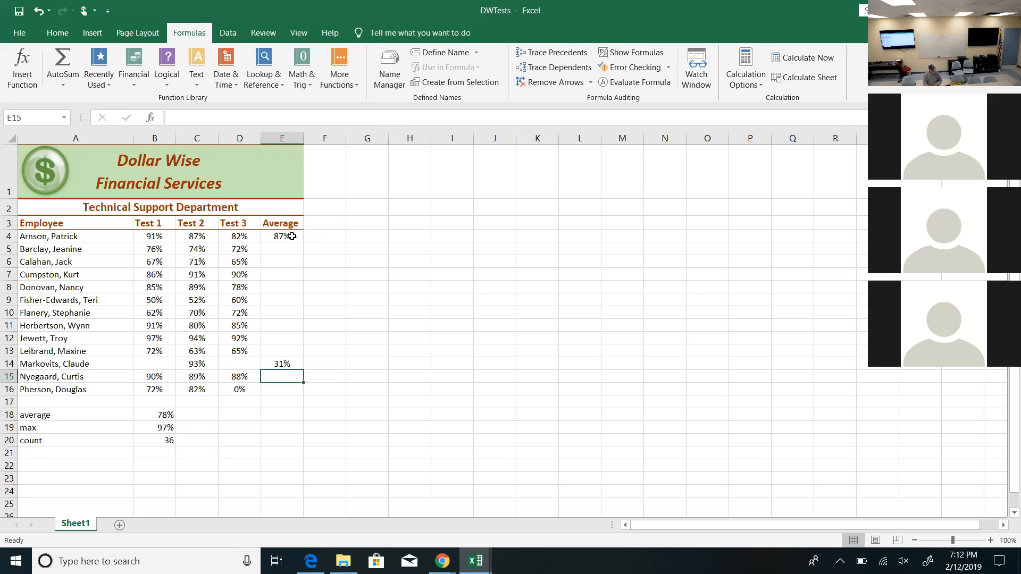
- Fill and paste E4's AVERAGE formula down E5:E16, from 87% to Pherson's 51%
left_click(281, 236)
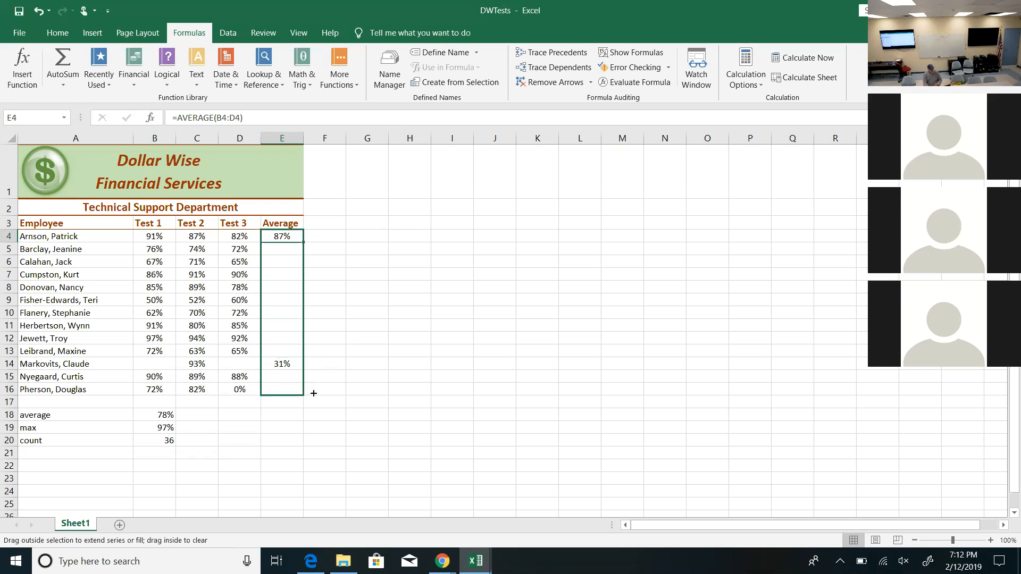
left_click_drag(302, 242, 302, 350)
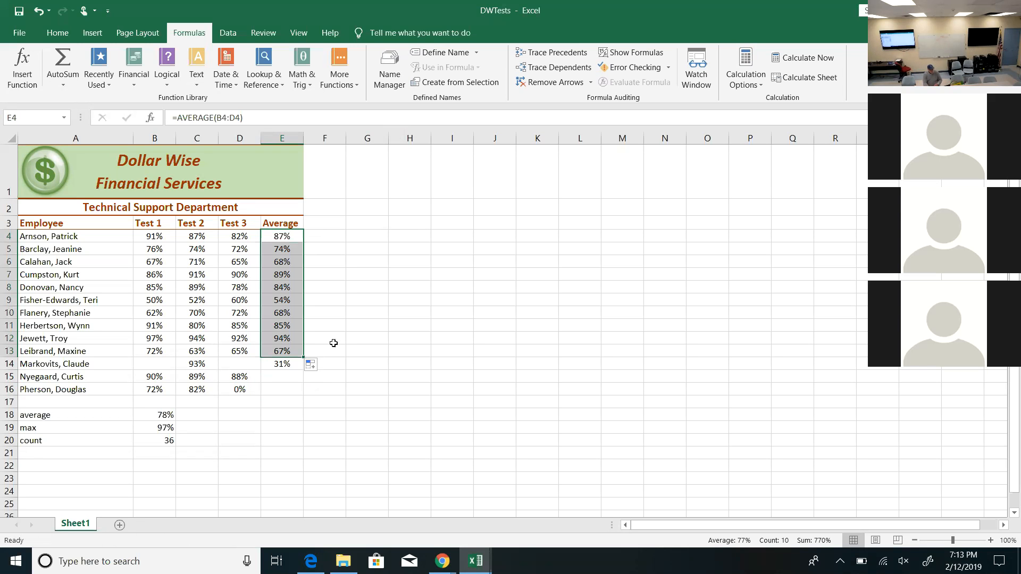
left_click(324, 338)
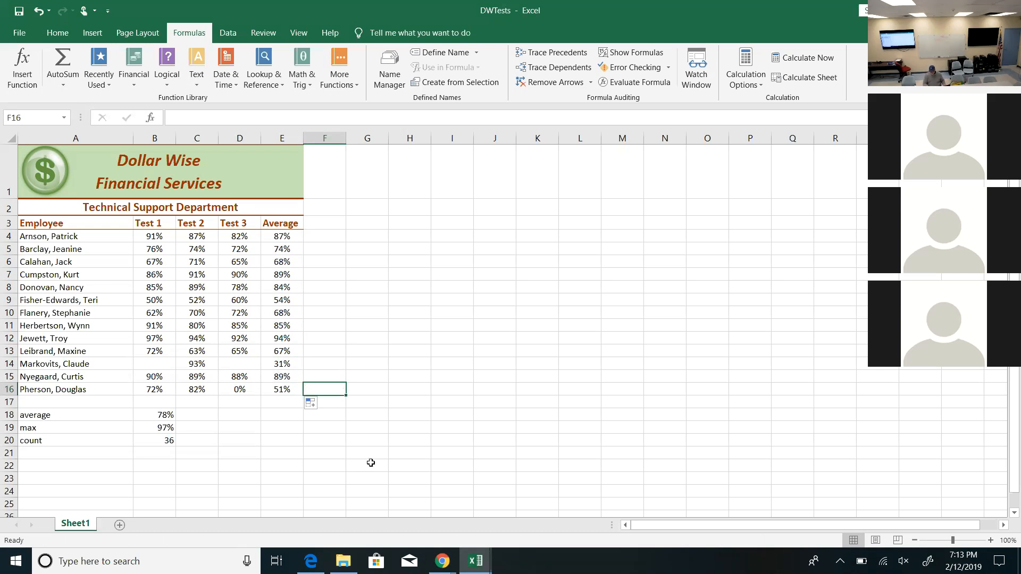
left_click(281, 236)
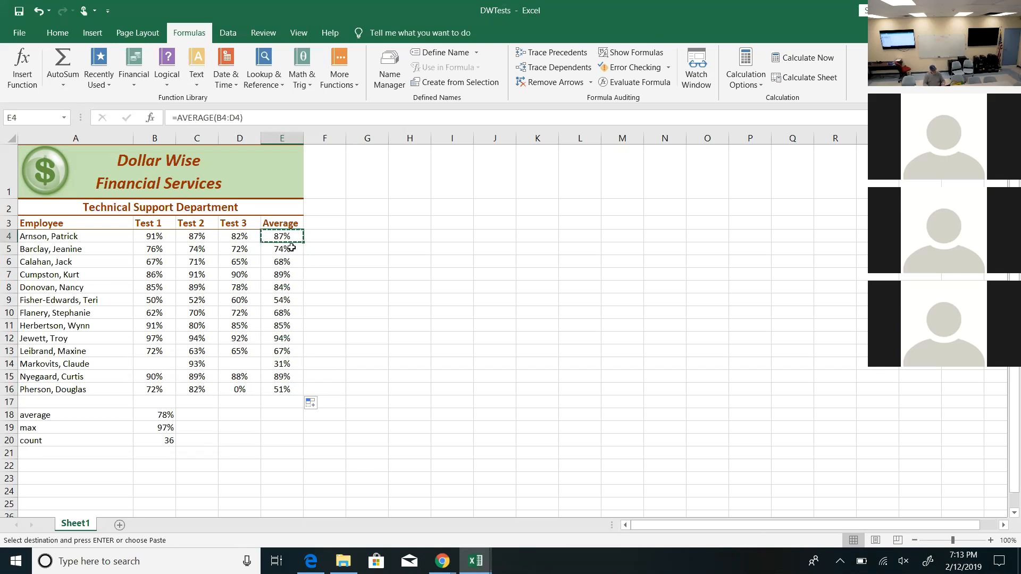
left_click_drag(282, 249, 282, 389)
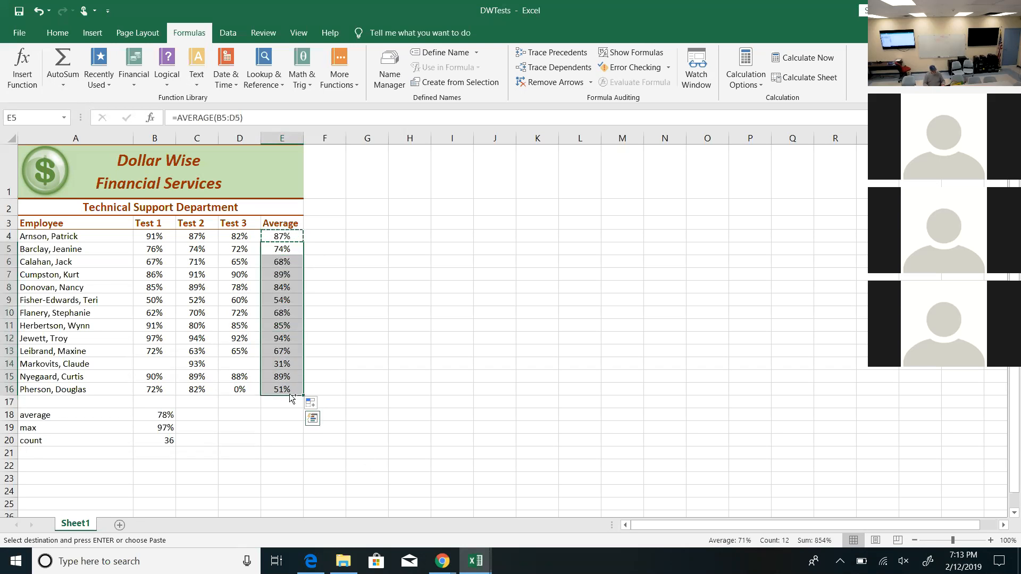
mouse_move(330, 338)
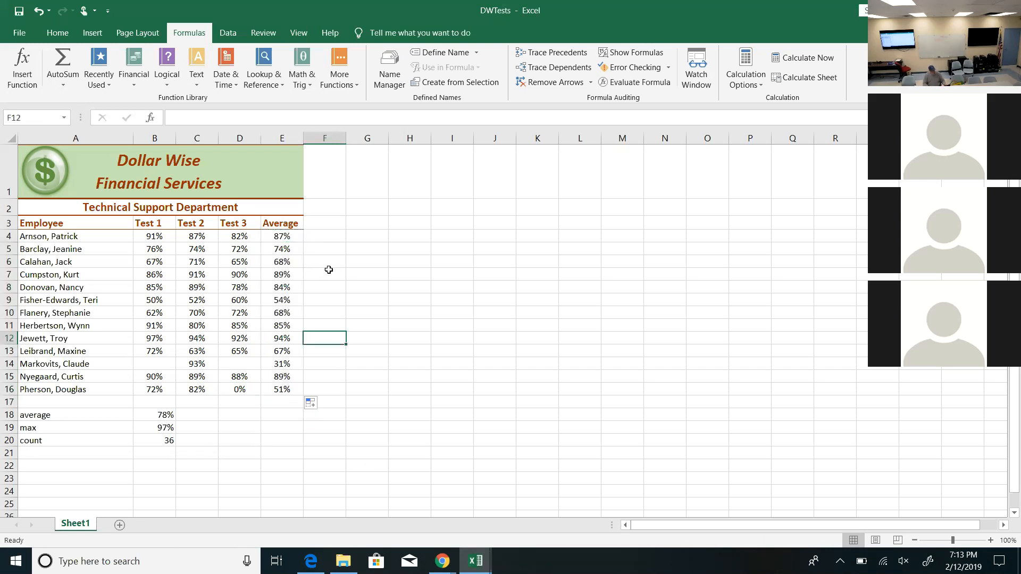
- Paste E14's =SUM(B14:D14)/3 formula into E5:E9 for Barclay through Fisher
left_click(282, 364)
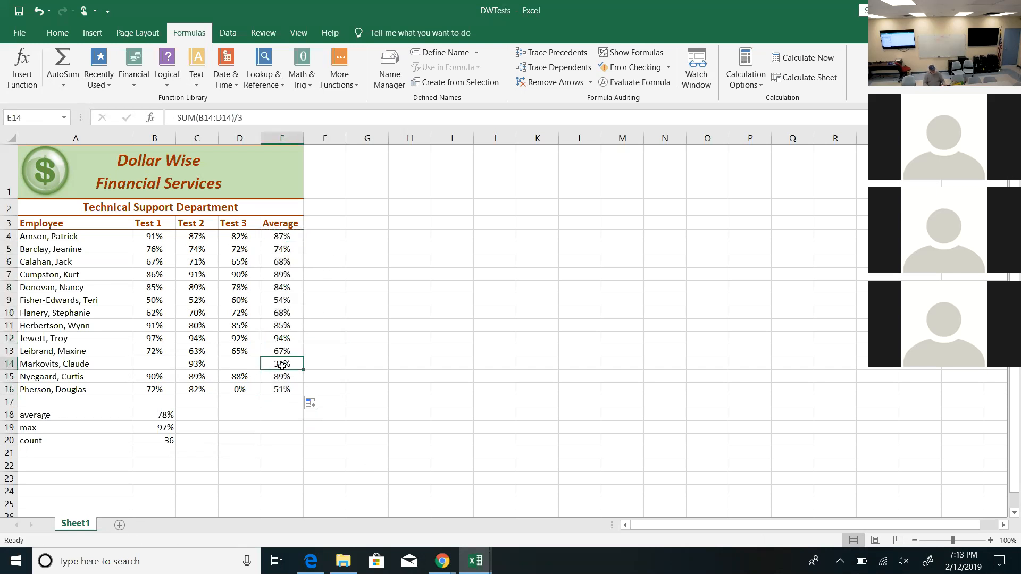
mouse_move(282, 363)
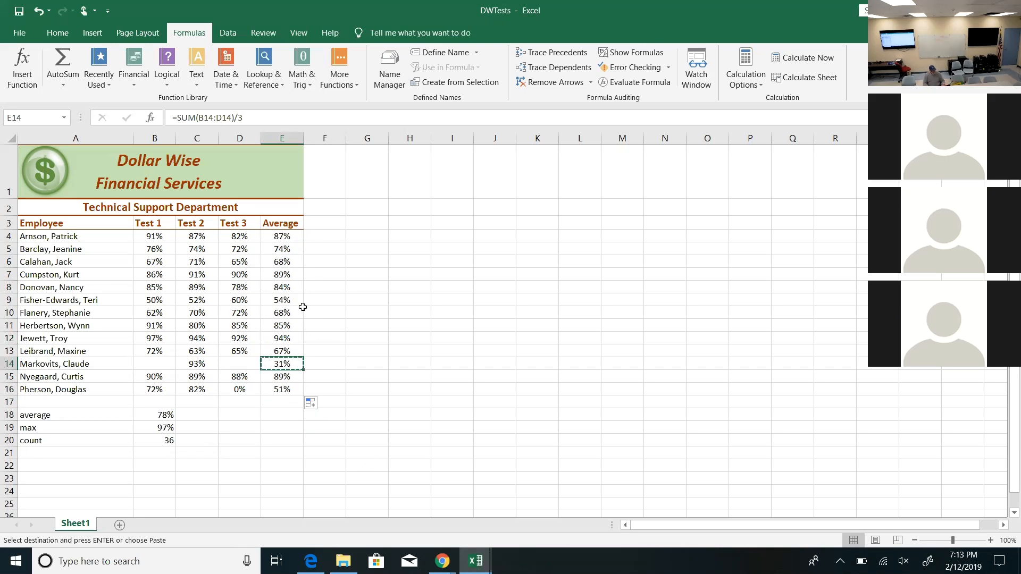
left_click_drag(282, 249, 281, 300)
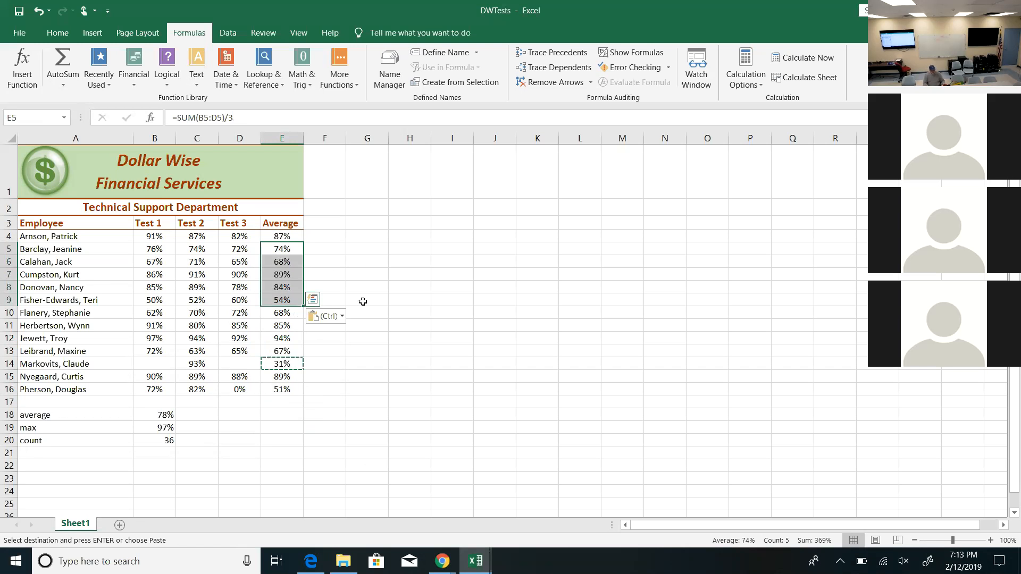
right_click(367, 300)
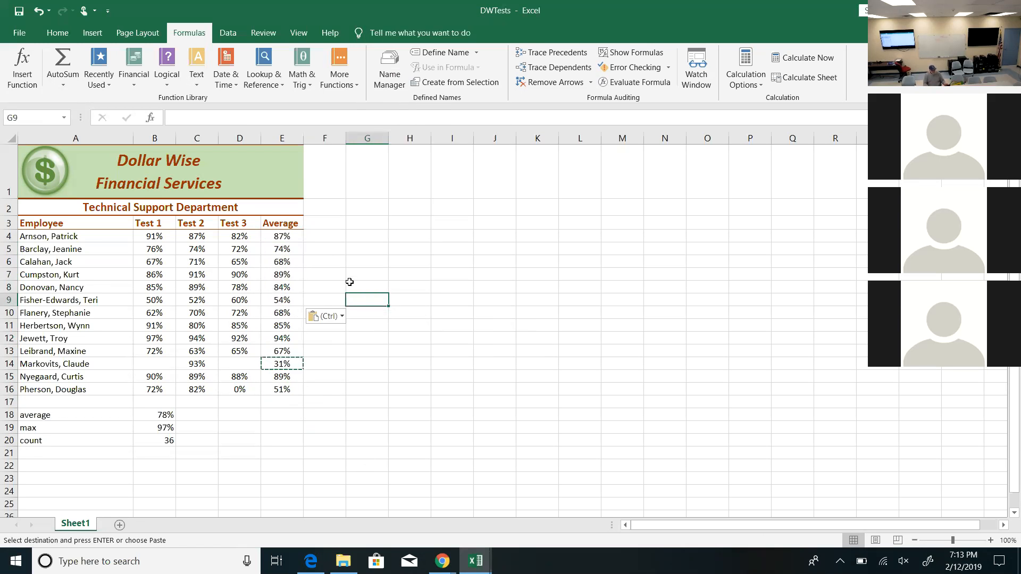
left_click(282, 364)
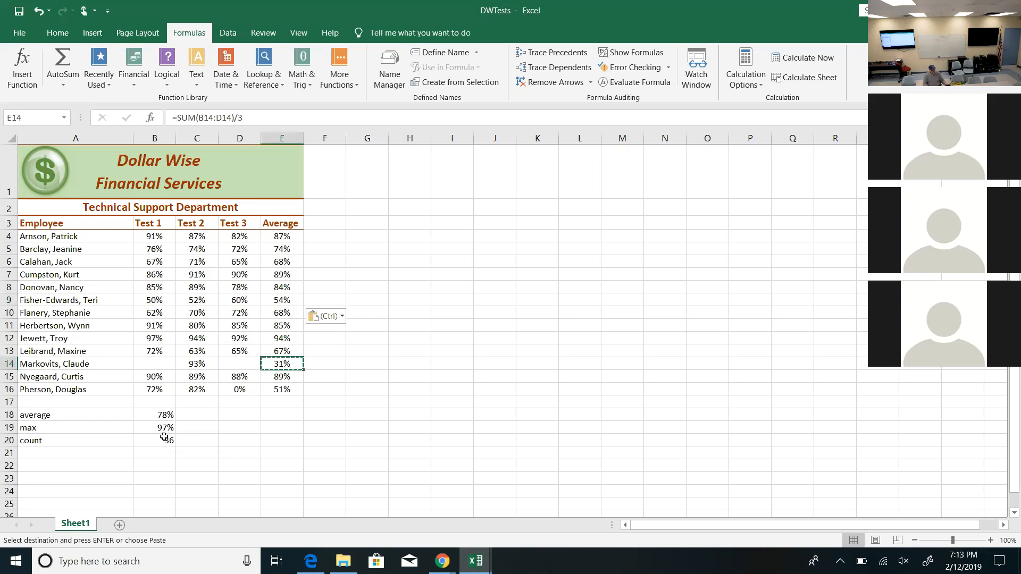
- Make B20 count B4:D16 and enter 0 for Markovits's and Pherson's missing scores, giving a 72% Test 1 average and count 39
left_click(153, 441)
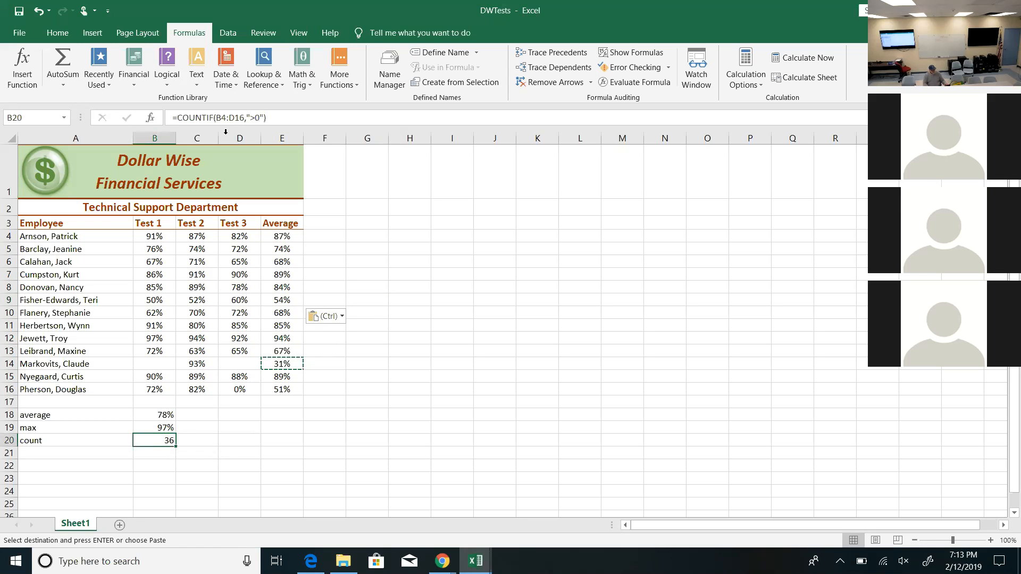
mouse_move(208, 118)
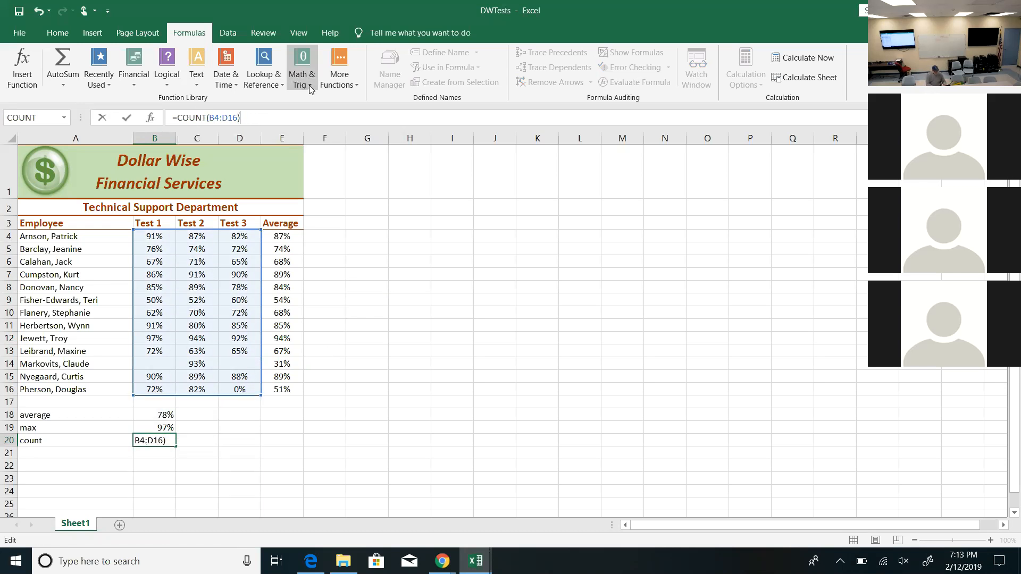
key("Enter")
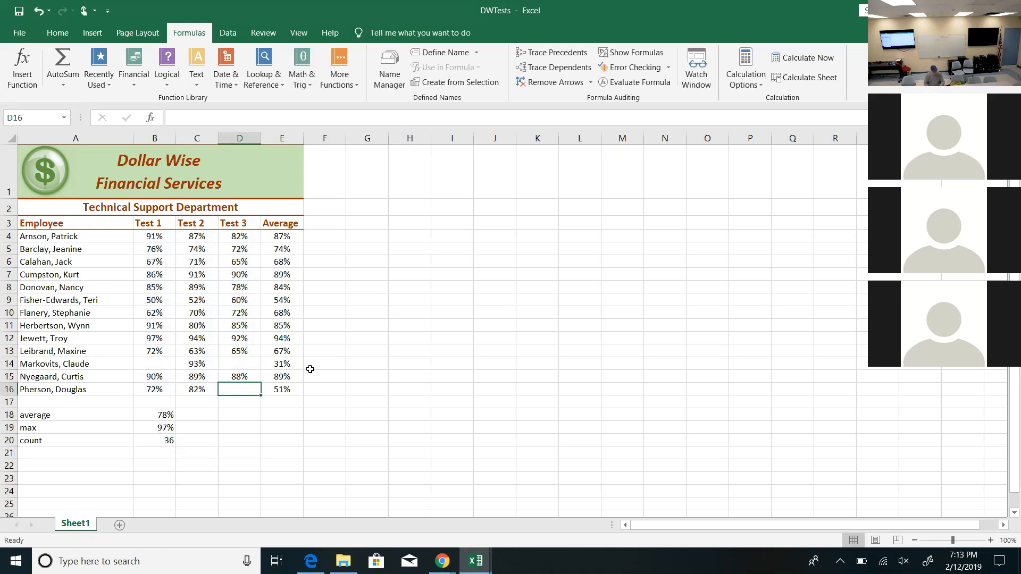
left_click(324, 363)
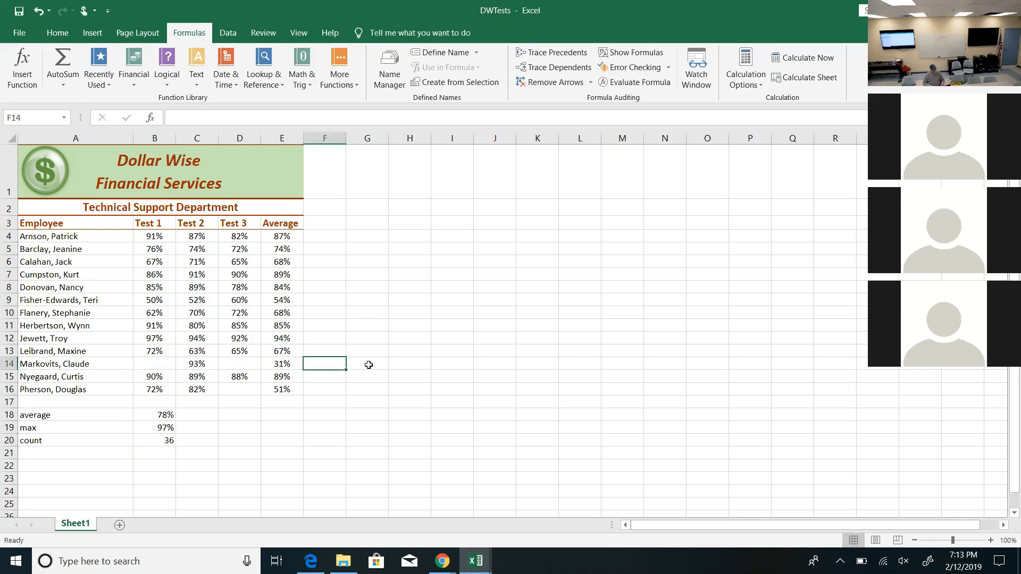
mouse_move(350, 384)
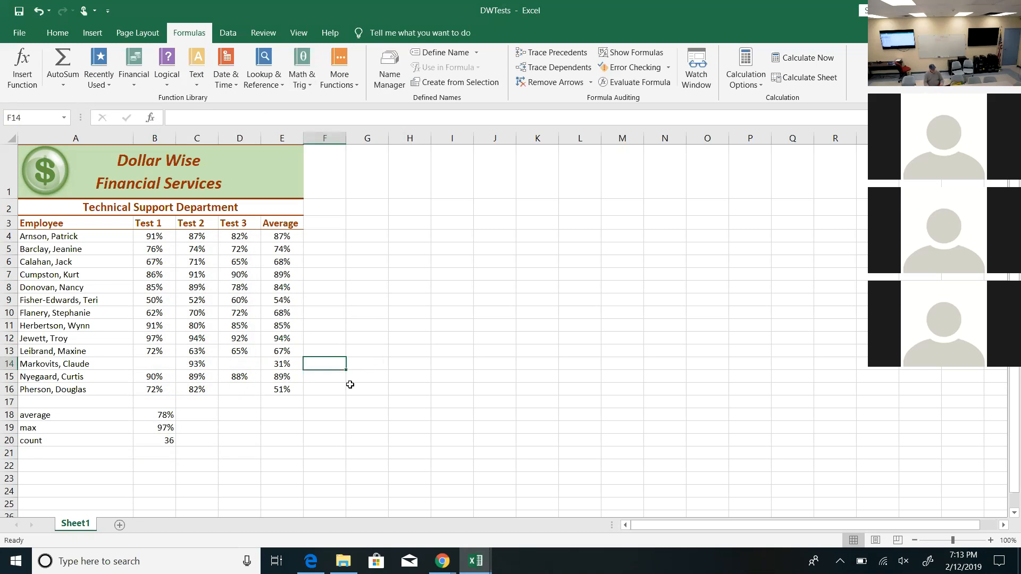
left_click(154, 415)
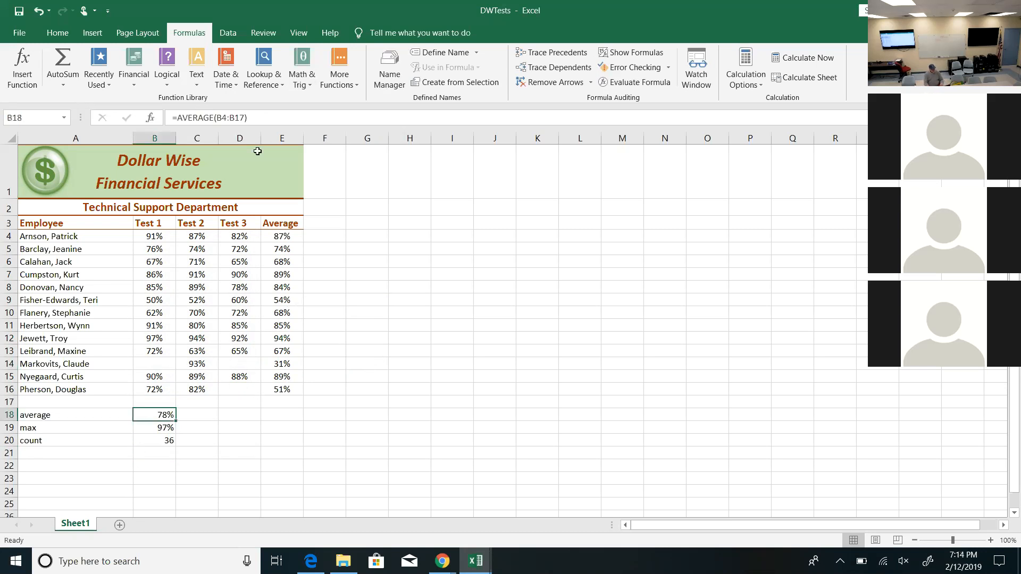
mouse_move(224, 356)
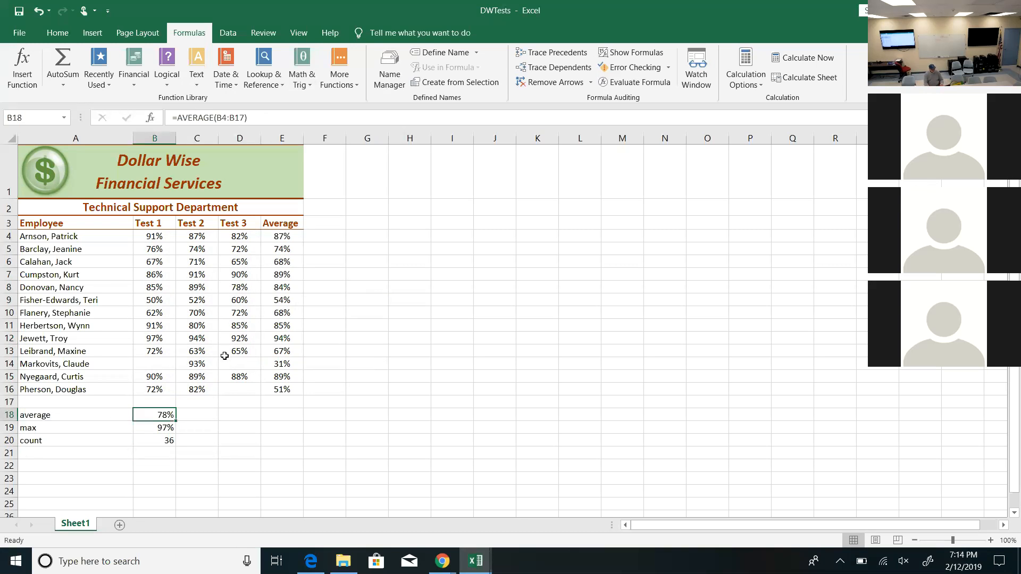
left_click(154, 364)
type("0")
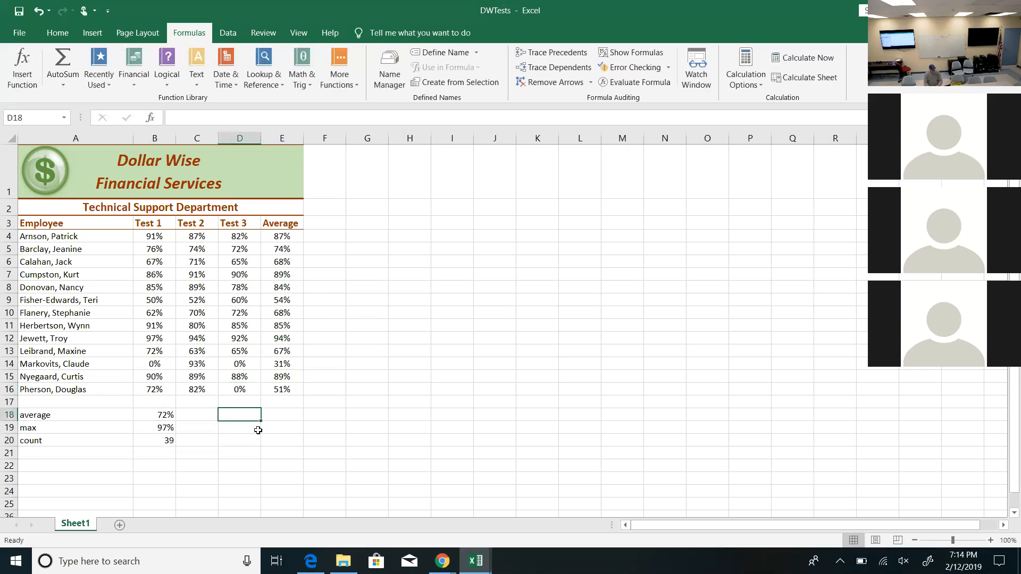
mouse_move(274, 537)
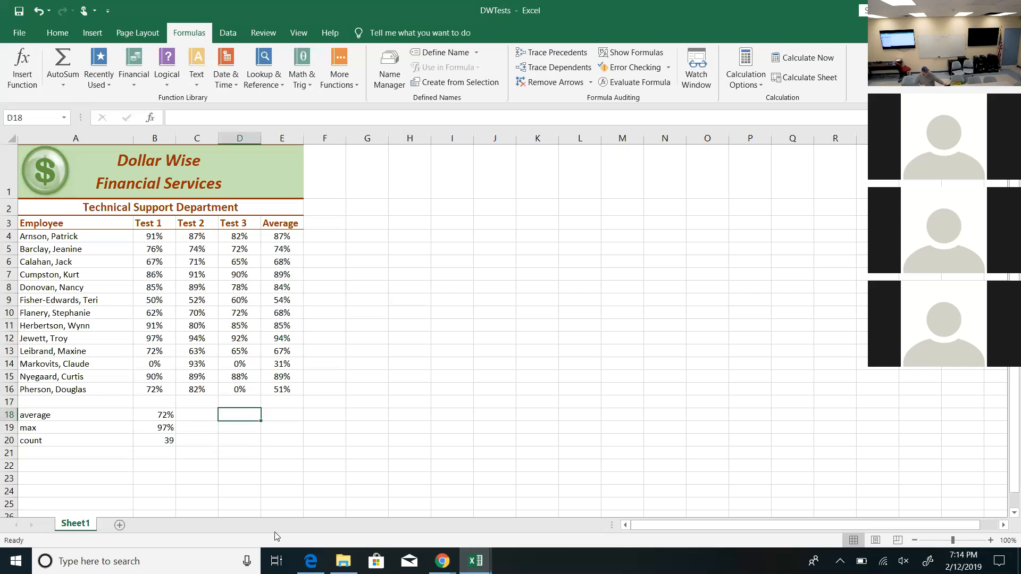
mouse_move(344, 199)
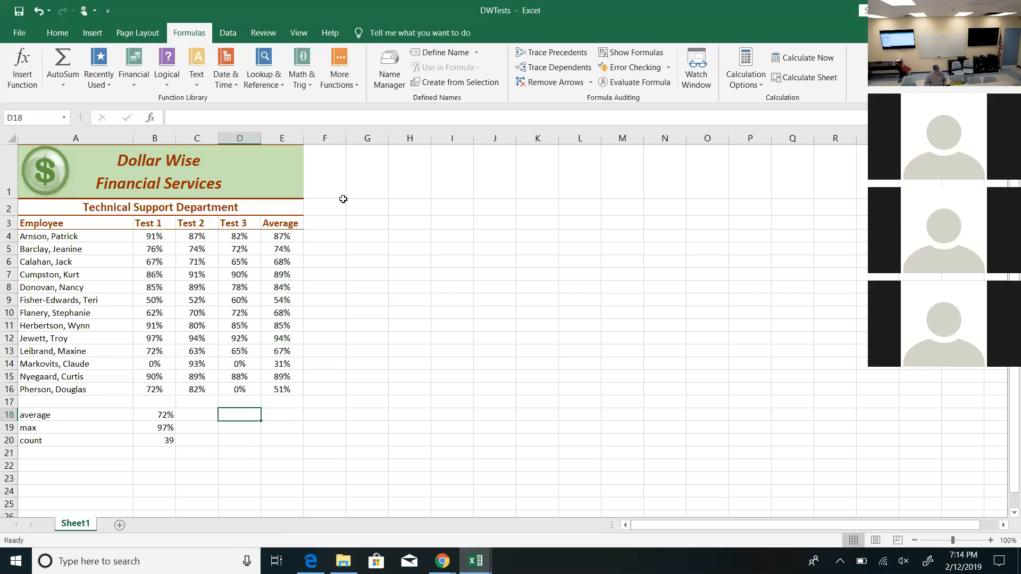
- Enter =B4 in F4 to show Arnson's 91%, then set a custom 140% zoom from the View ribbon
left_click(325, 236)
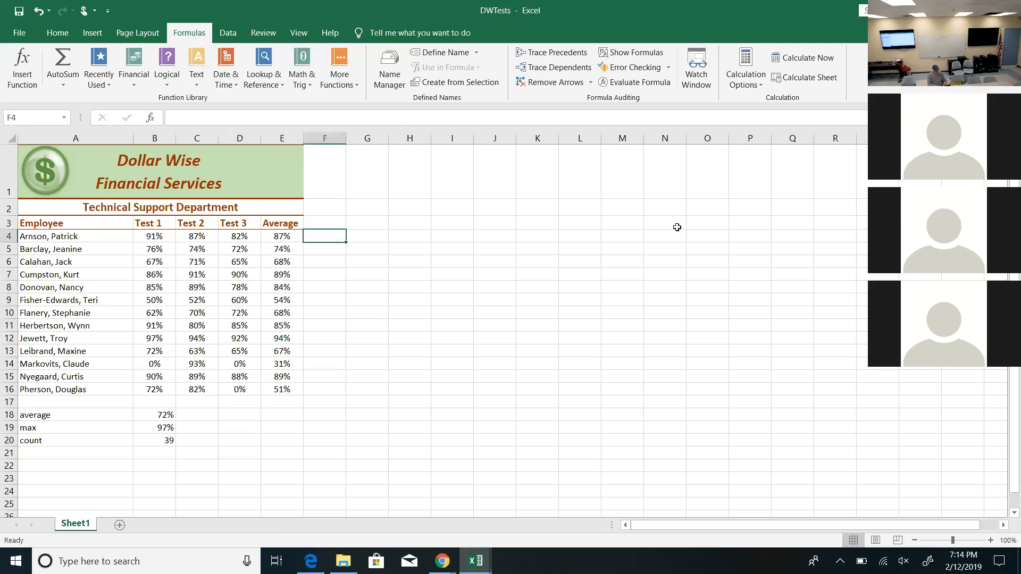
type("=")
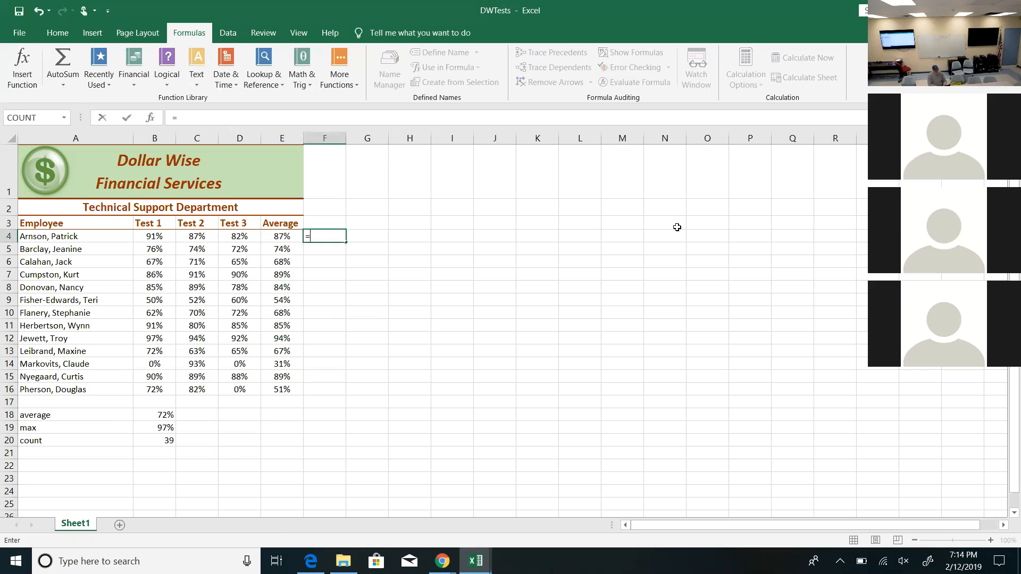
type("b4")
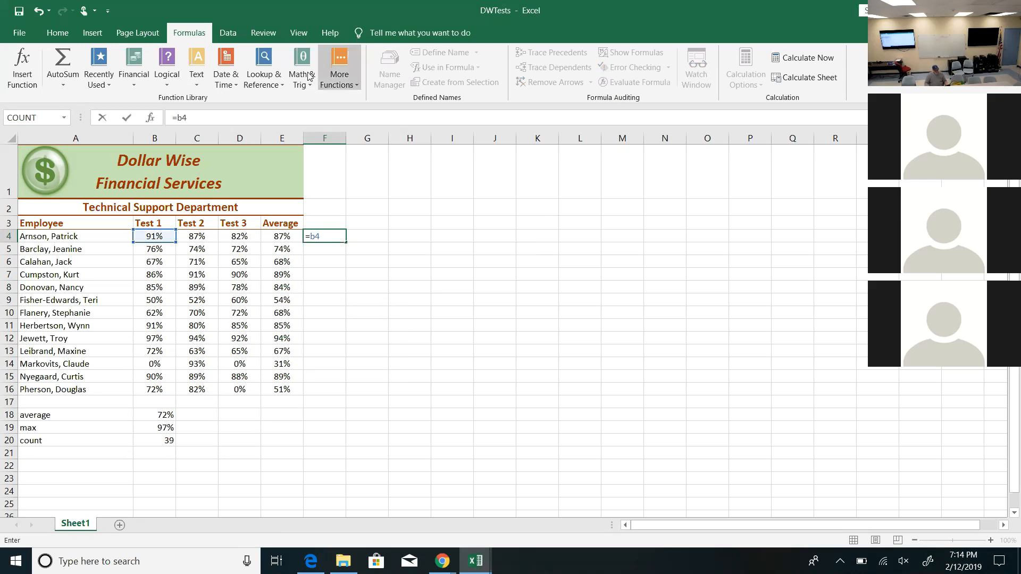
left_click(298, 33)
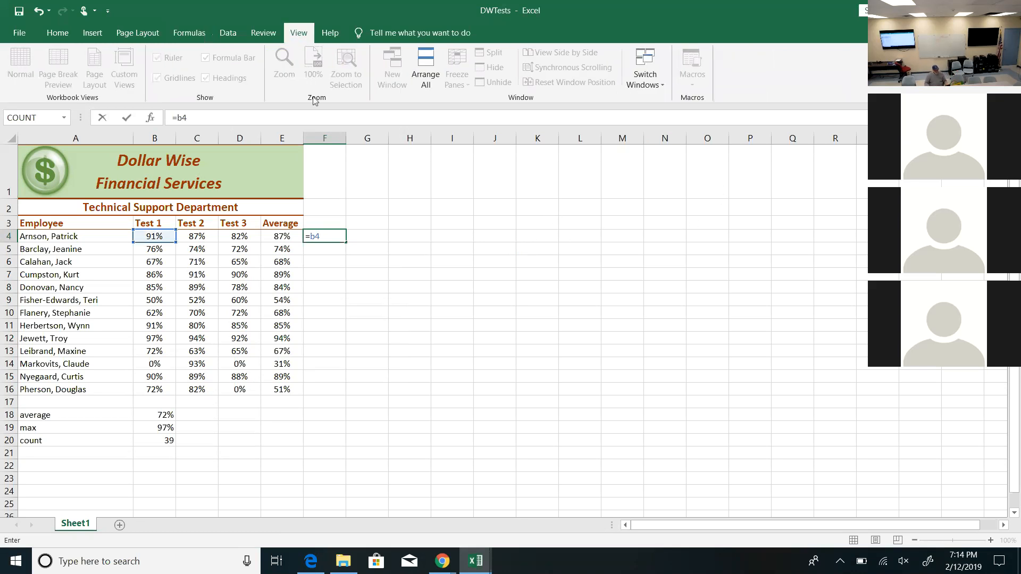
key("Enter")
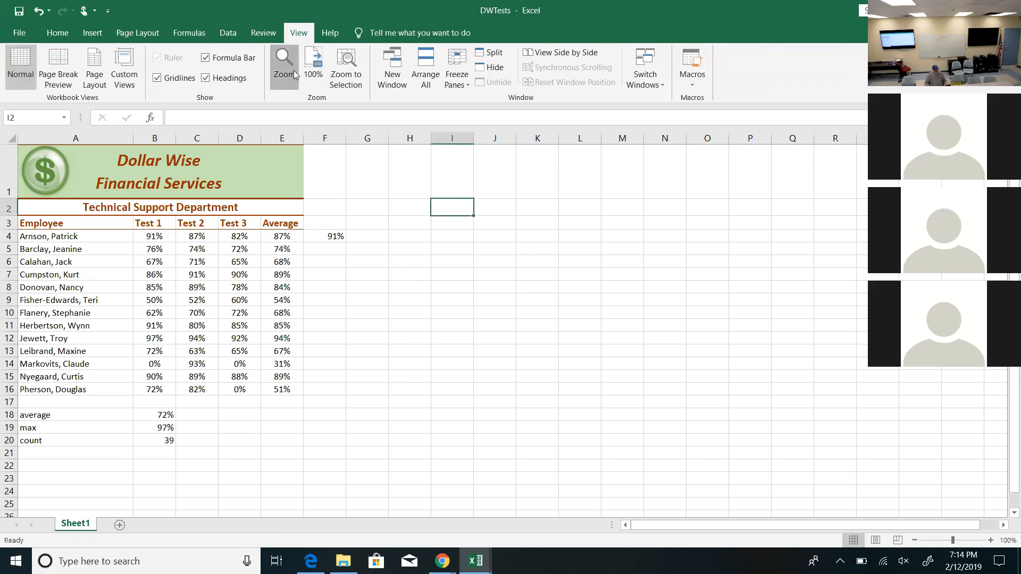
left_click(284, 65)
type("140")
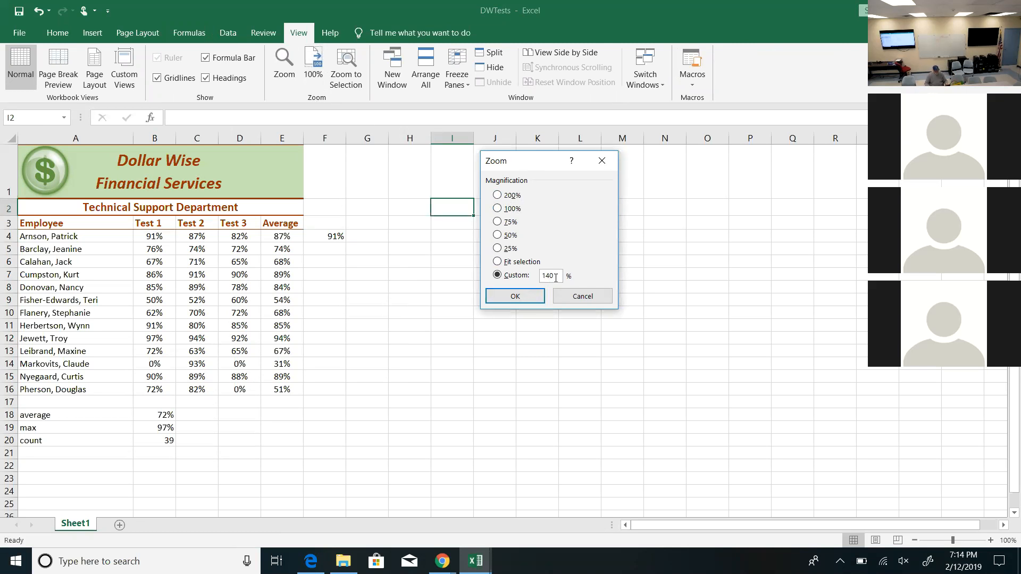
left_click(514, 296)
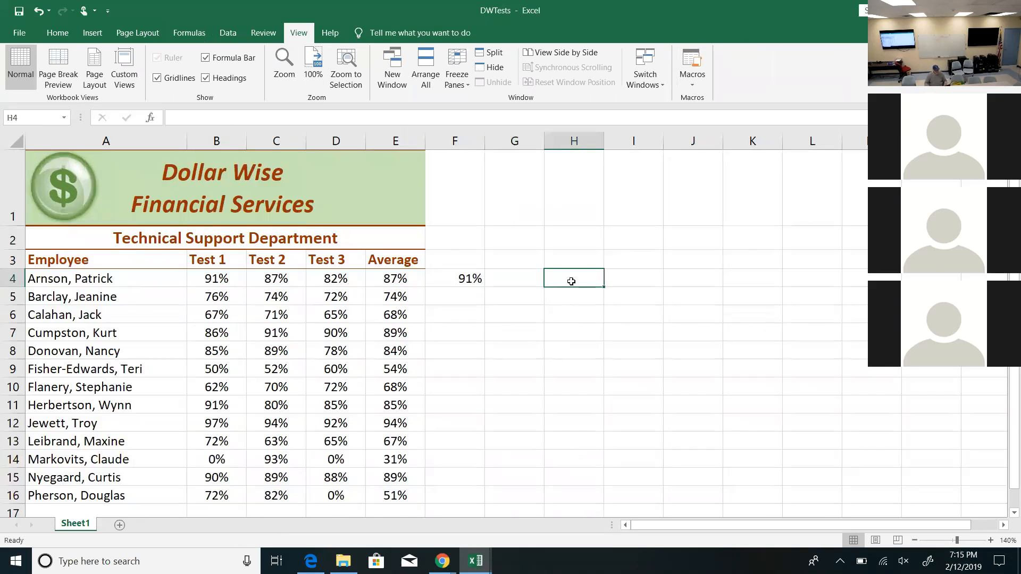
- Paste a copy of Arnson's B4:E4 scores at H4 as a demo, then clear it, leaving only F4's 91%
type("=b")
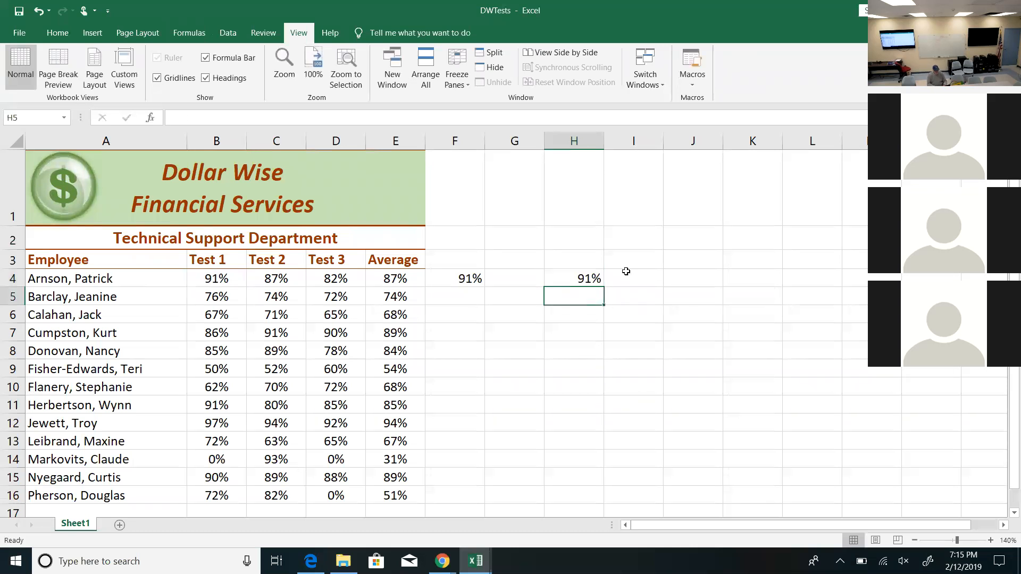
left_click(574, 277)
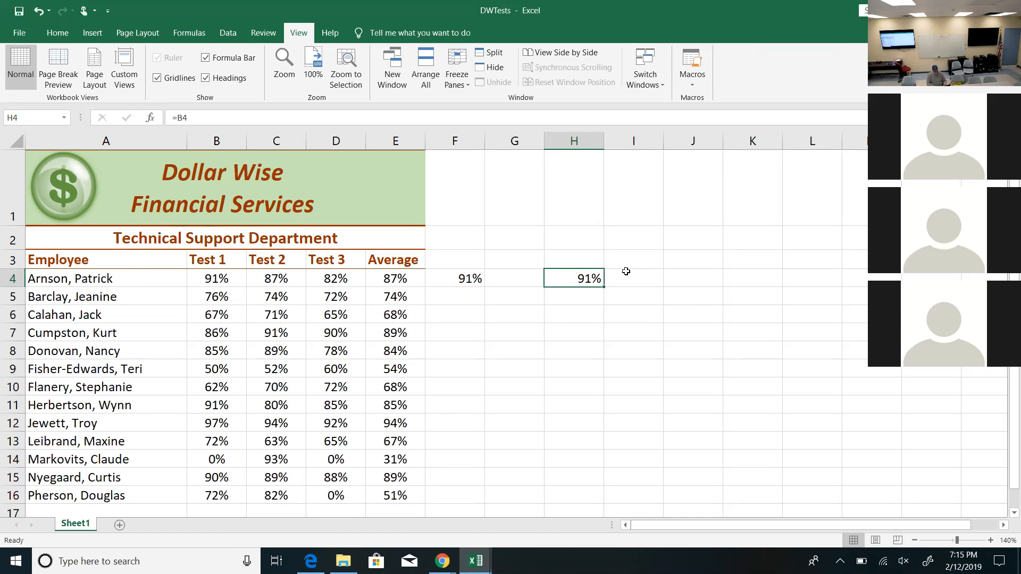
left_click(632, 277)
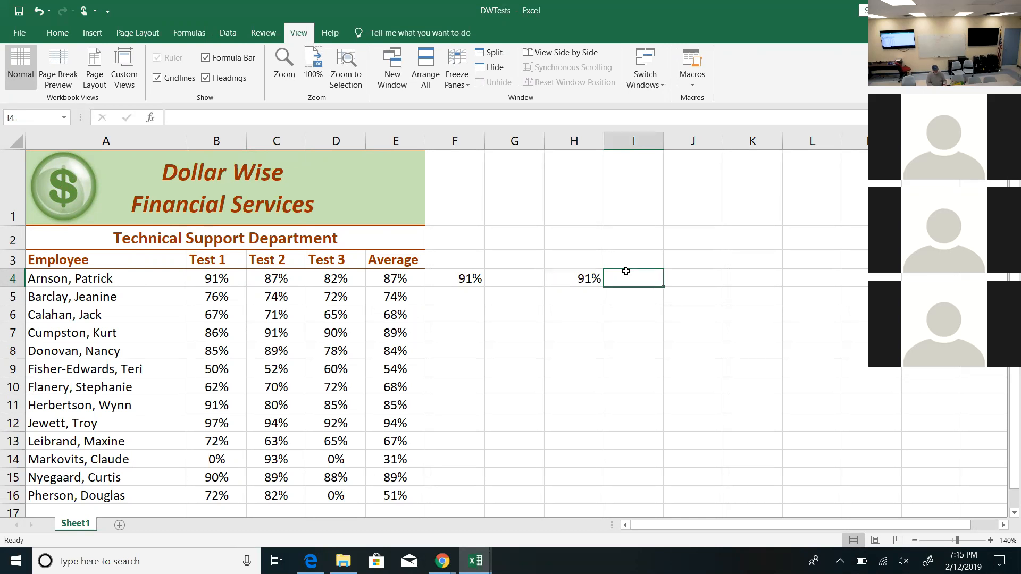
left_click(574, 278)
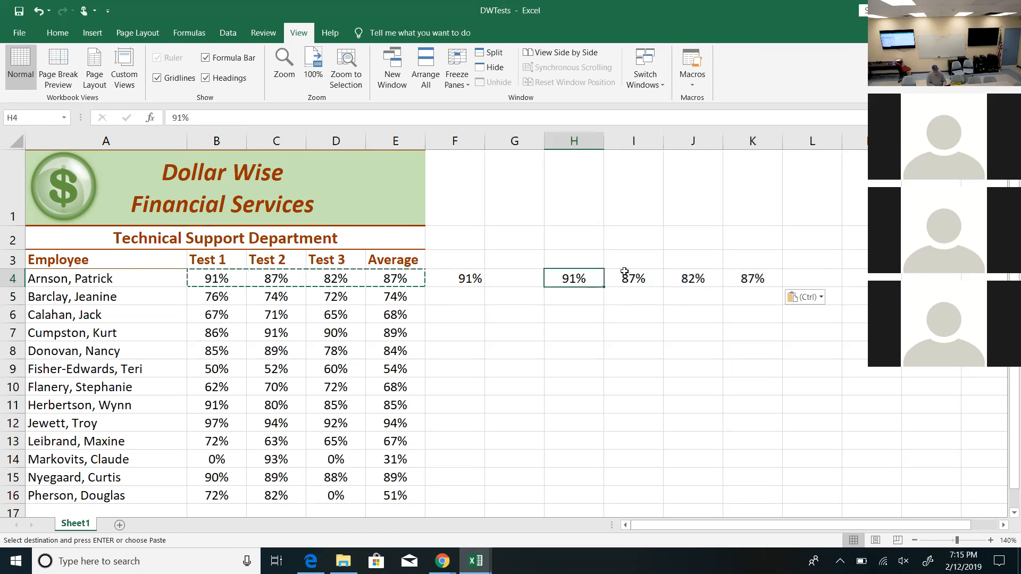
left_click(633, 277)
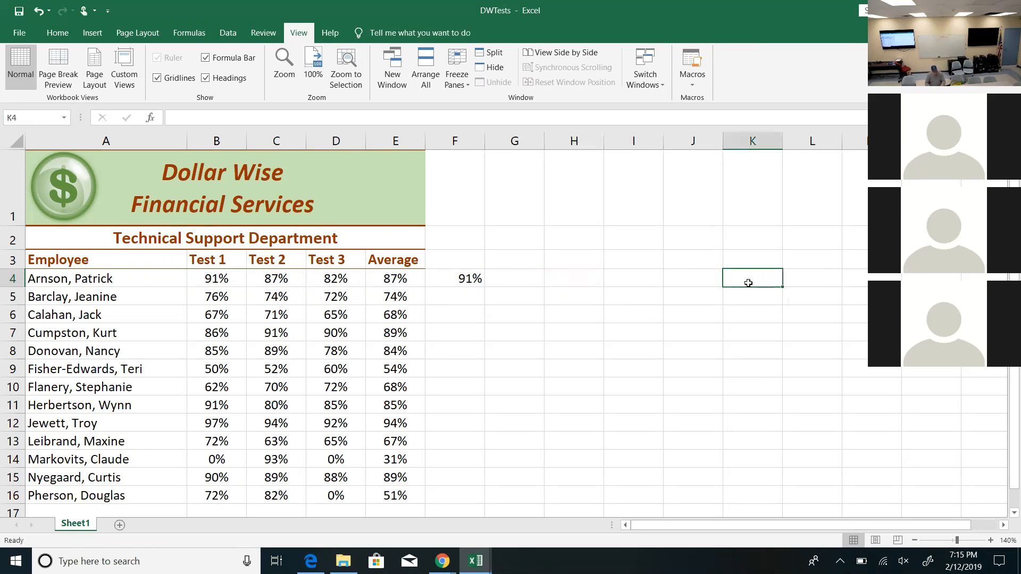
- Enter =B4 in H4 and fill it right to K4 to mirror Arnson's scores and average
left_click_drag(216, 277, 396, 278)
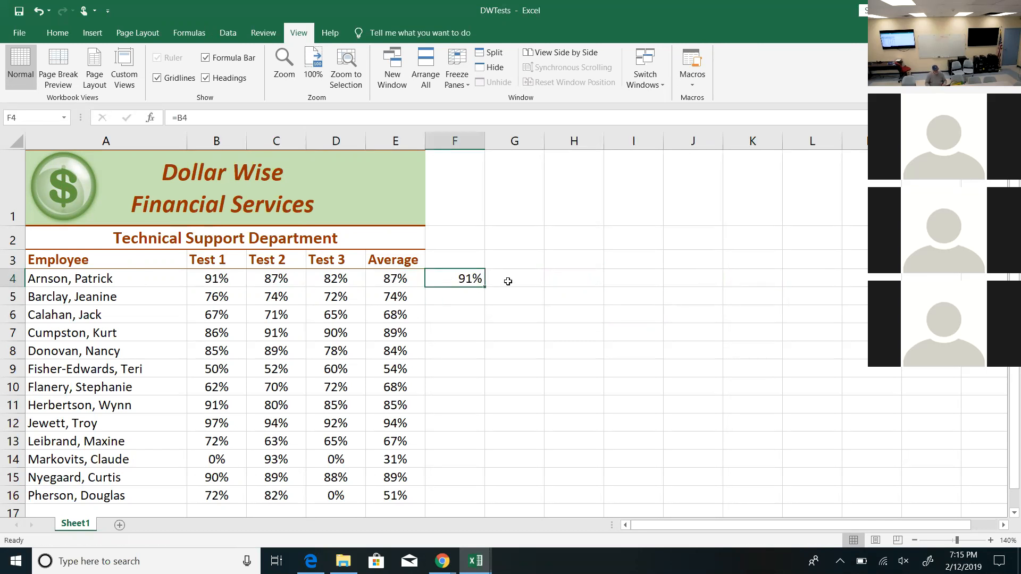
left_click(514, 277)
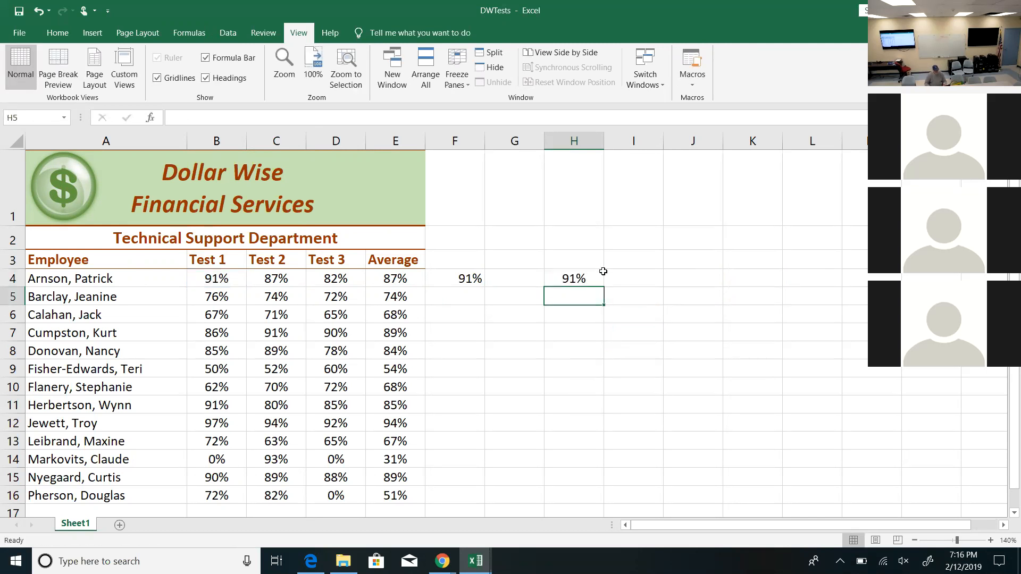
mouse_move(619, 276)
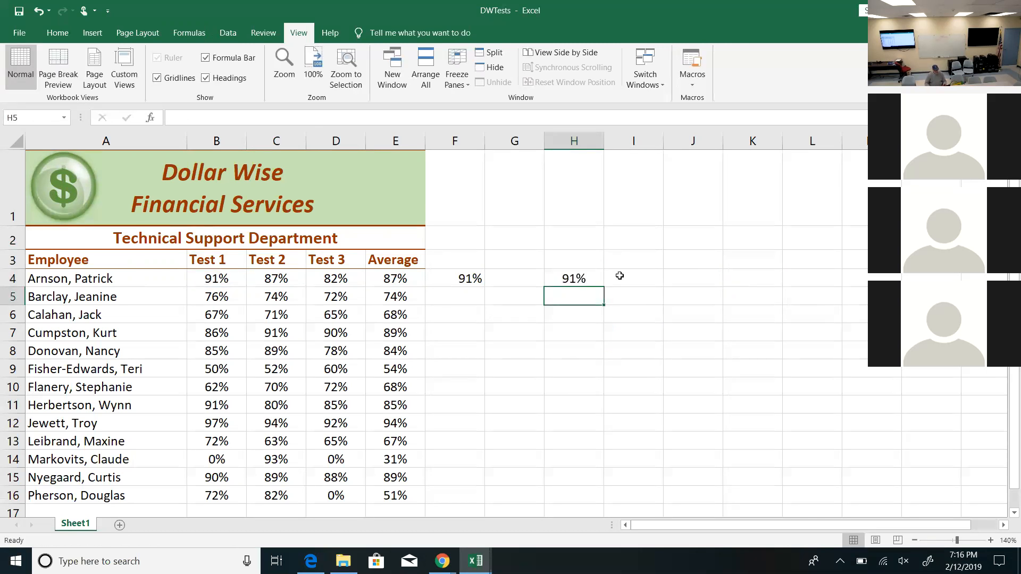
left_click(574, 278)
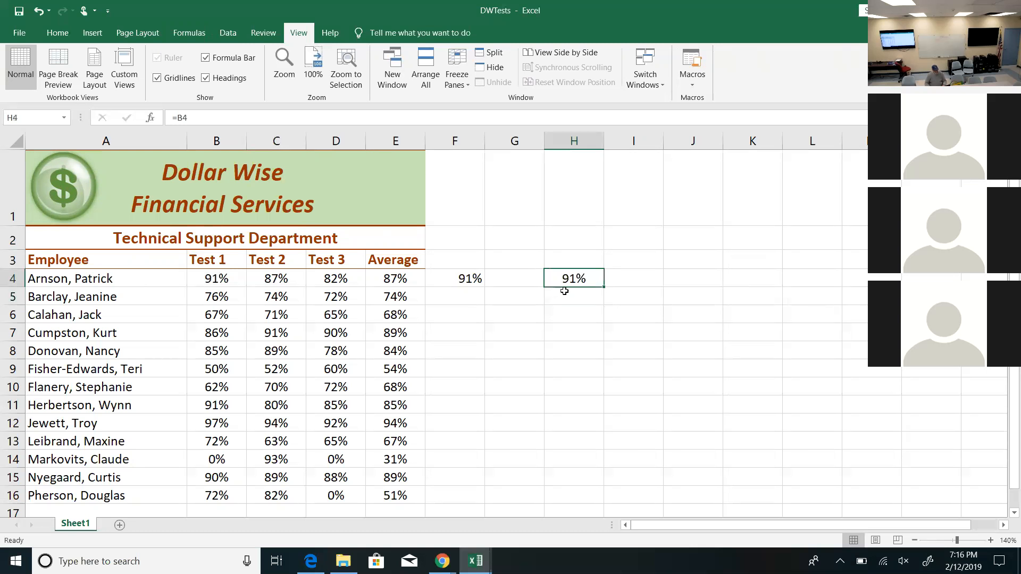
left_click_drag(573, 277, 714, 277)
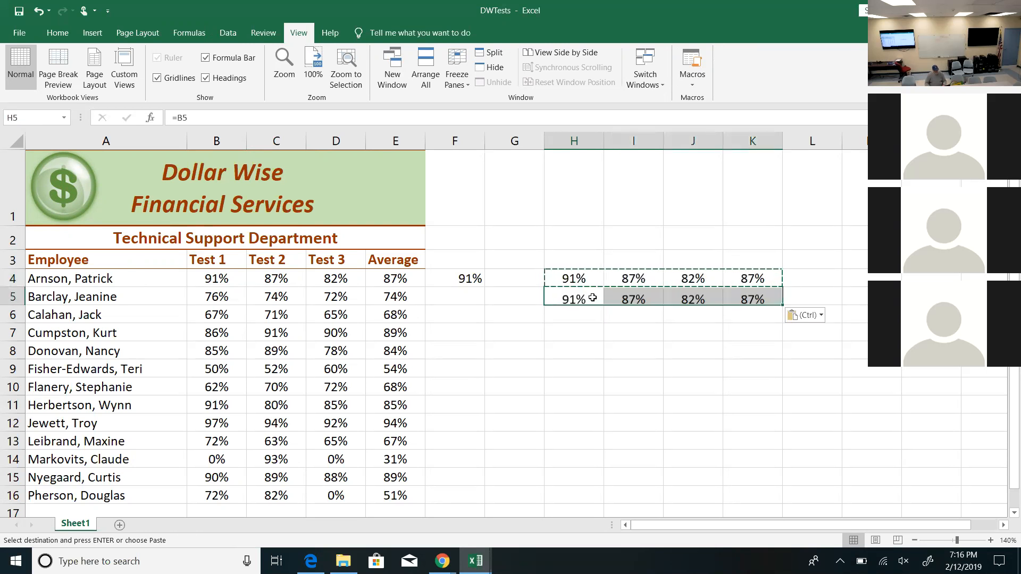
- Paste the H4:K4 relative formulas into rows 5 and 6 for Barclay and Calahan
left_click(821, 315)
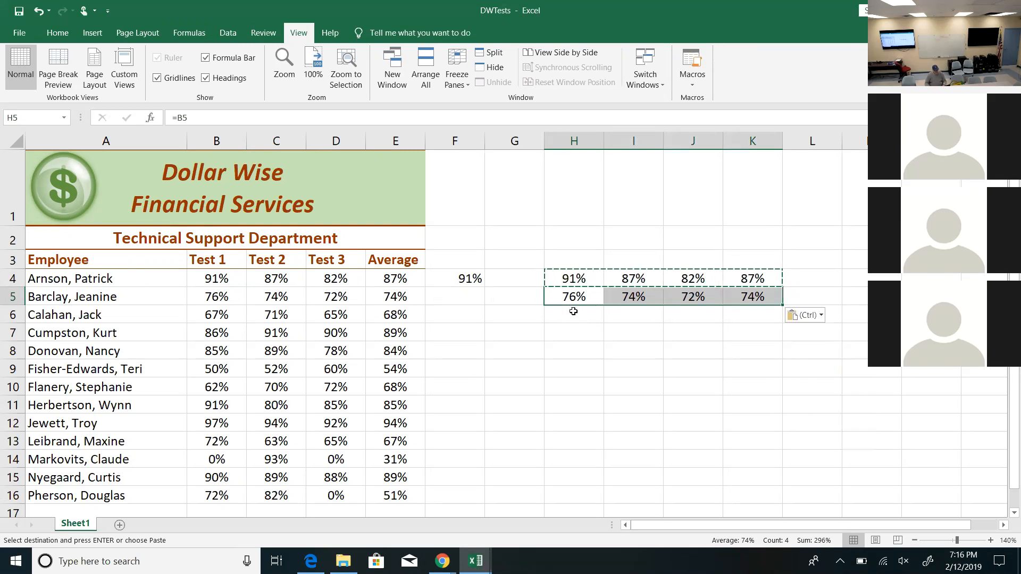
right_click(573, 315)
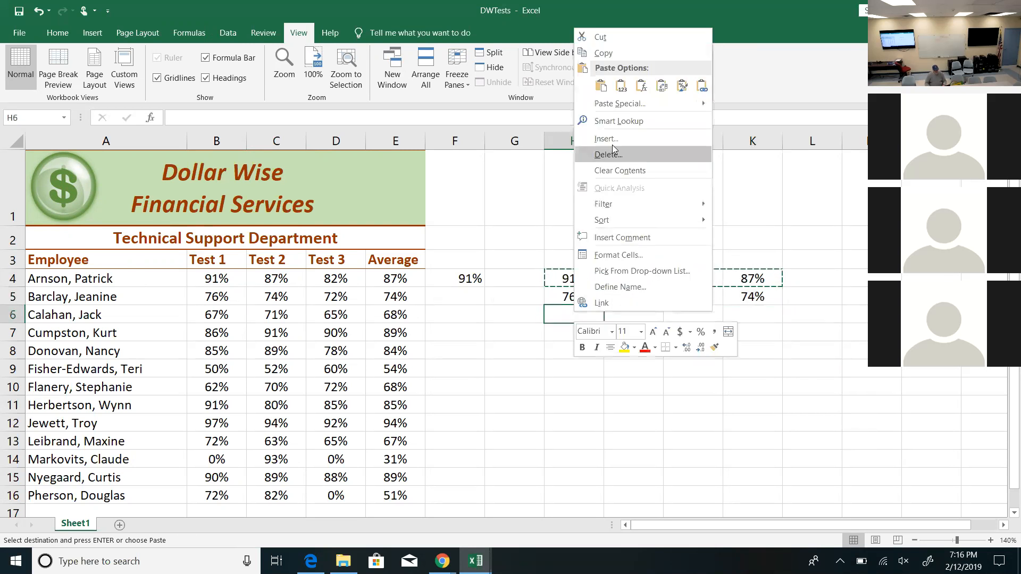
mouse_move(619, 104)
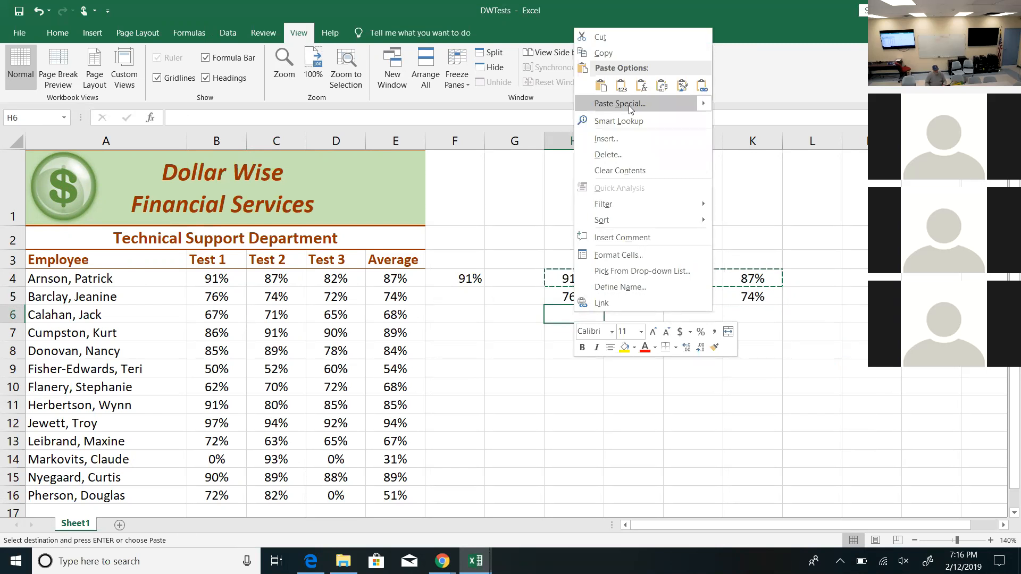
mouse_move(627, 103)
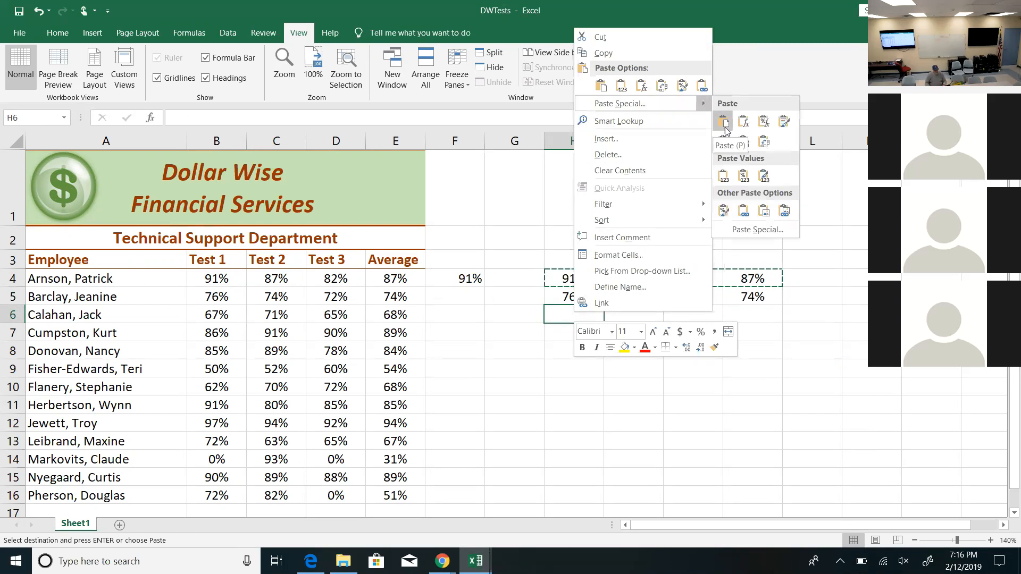
left_click(723, 123)
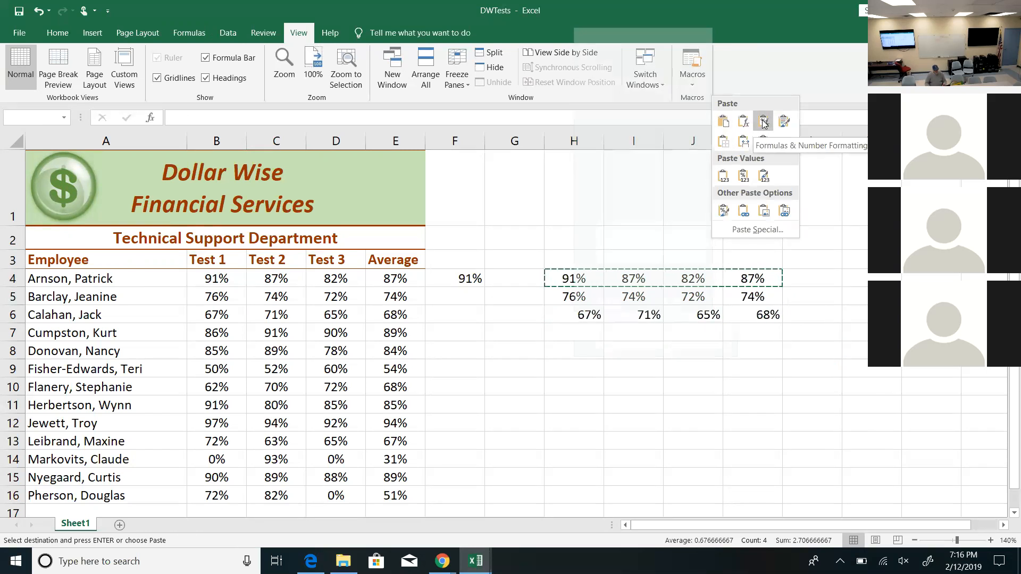
mouse_move(764, 142)
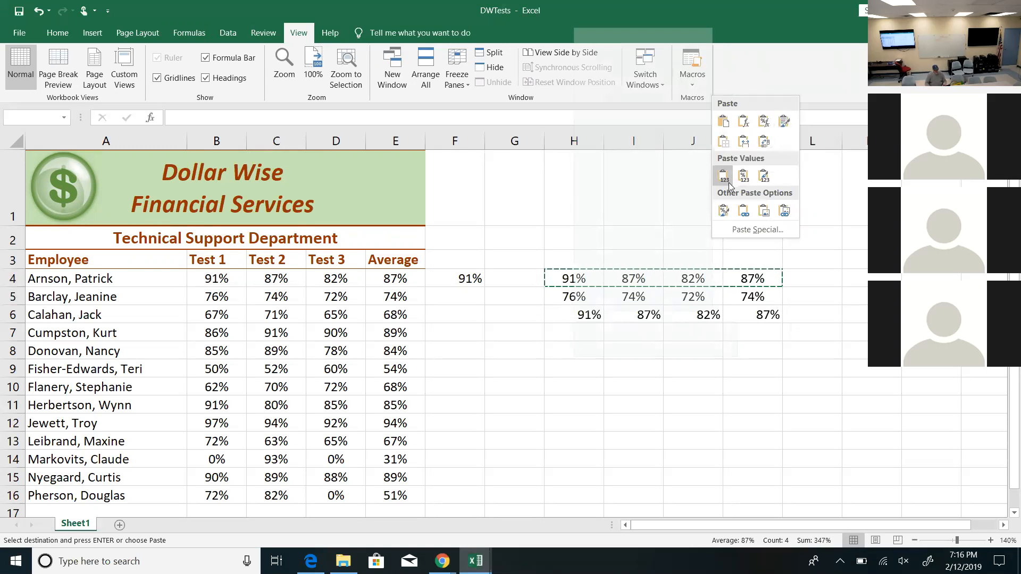
mouse_move(744, 175)
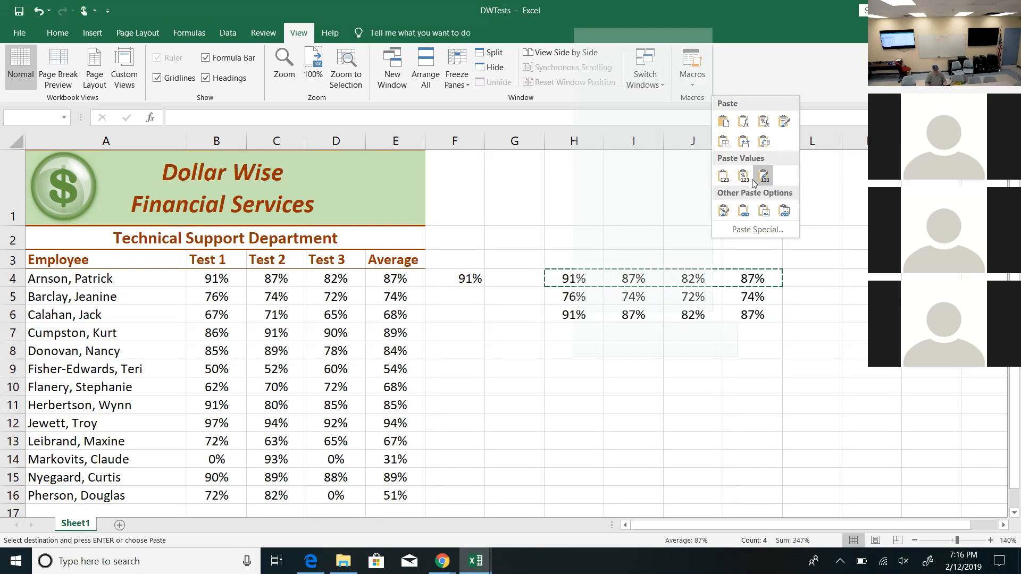
mouse_move(764, 176)
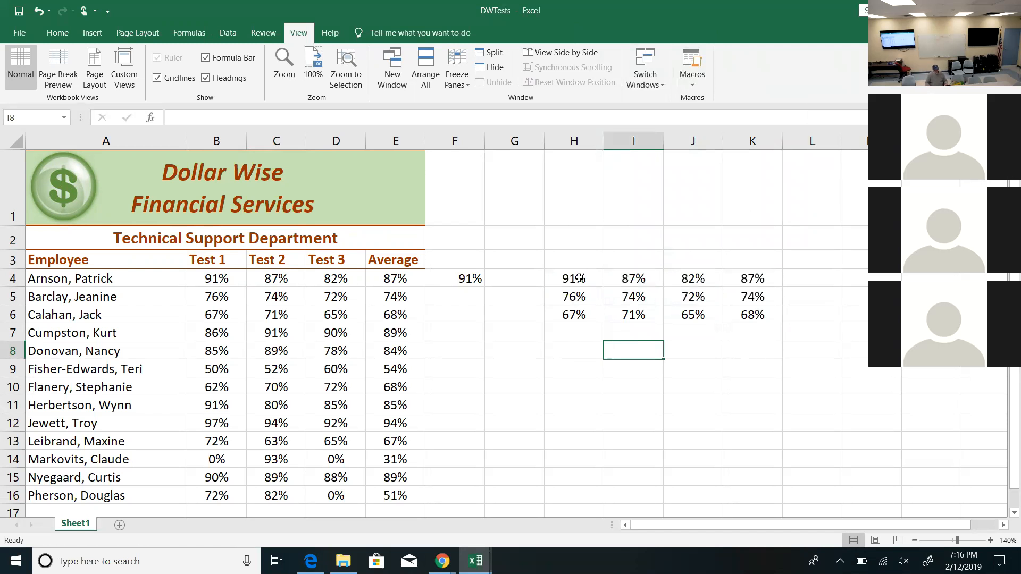
- Delete the H4:K6 demo formulas and F4, then label F3 'Add on' with 10% in F4
left_click_drag(574, 278, 752, 315)
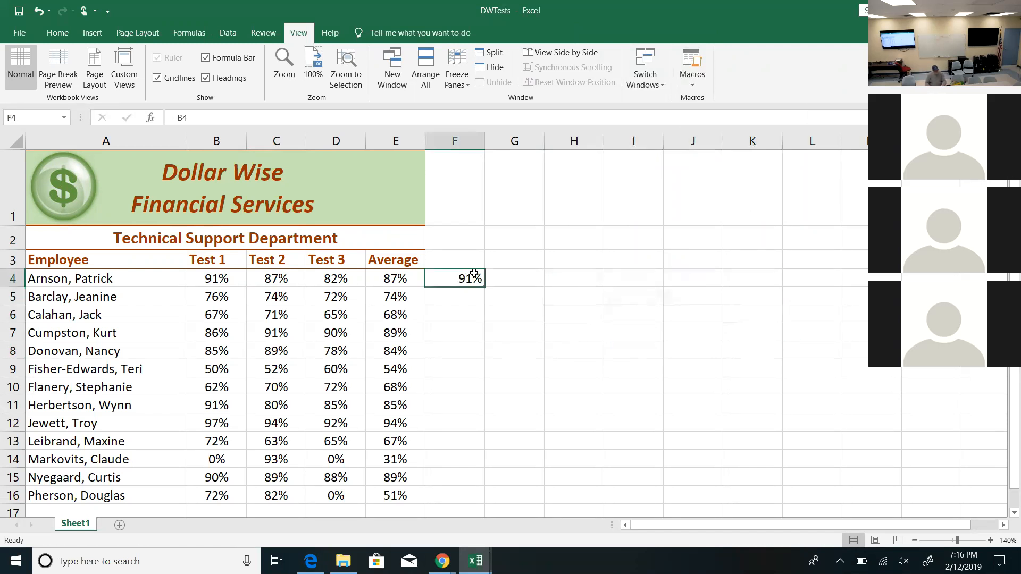
left_click(455, 260)
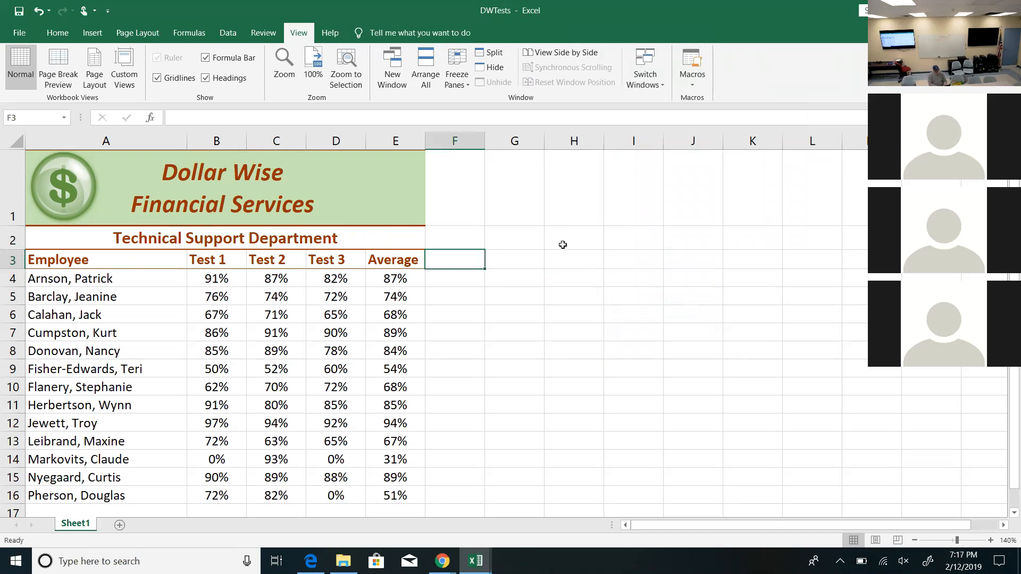
type("Add on")
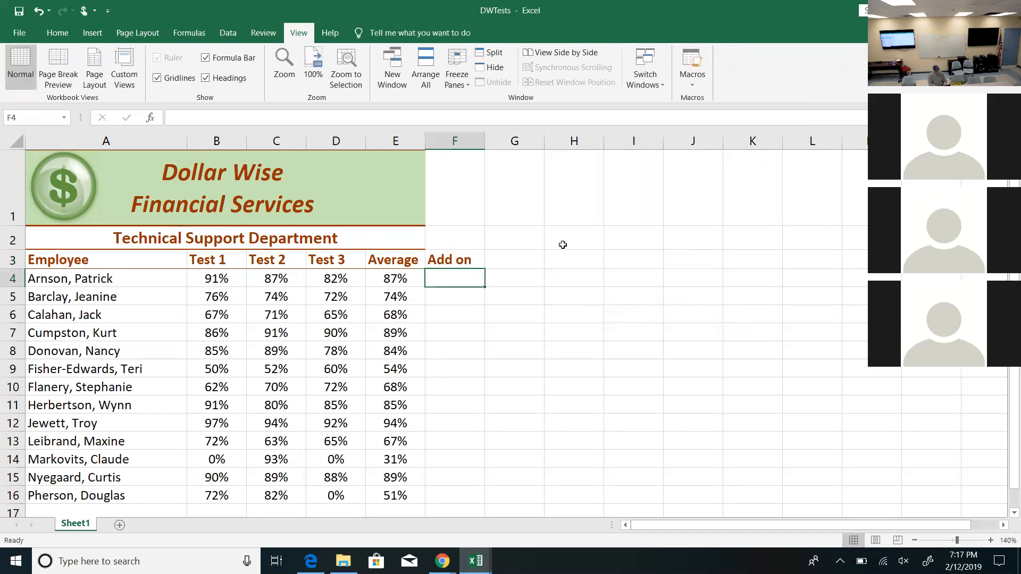
type("10%")
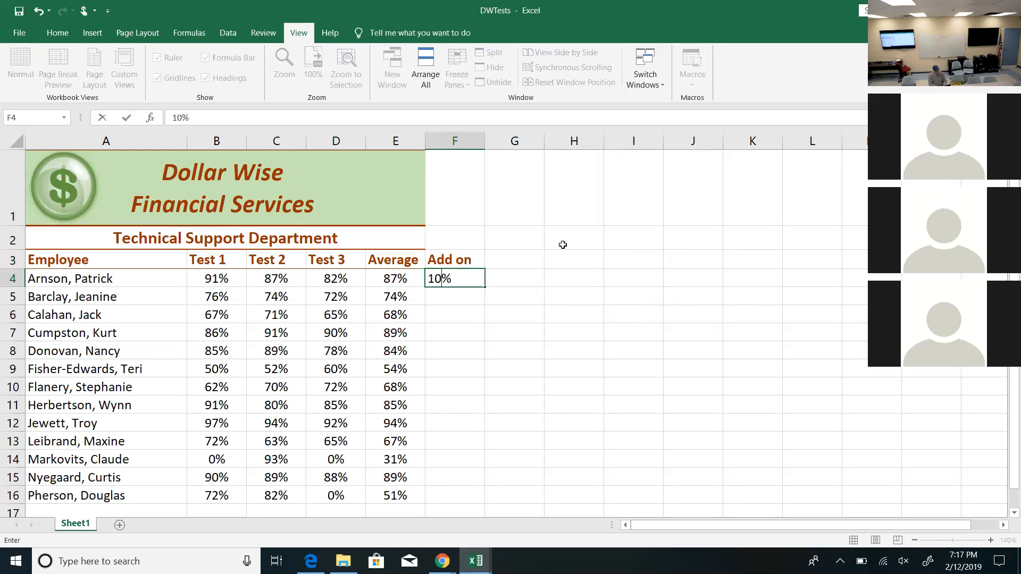
key("enter")
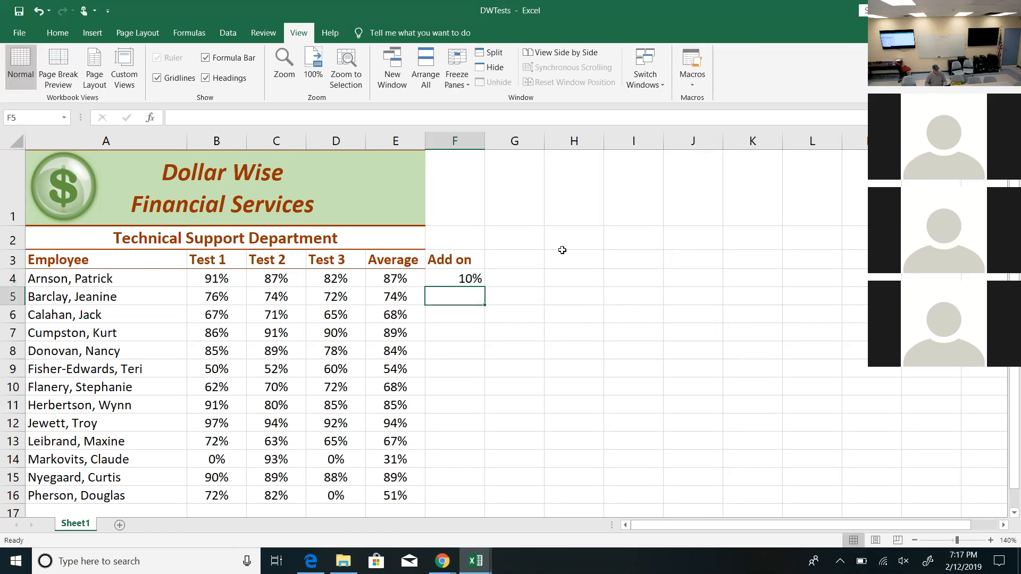
left_click(514, 260)
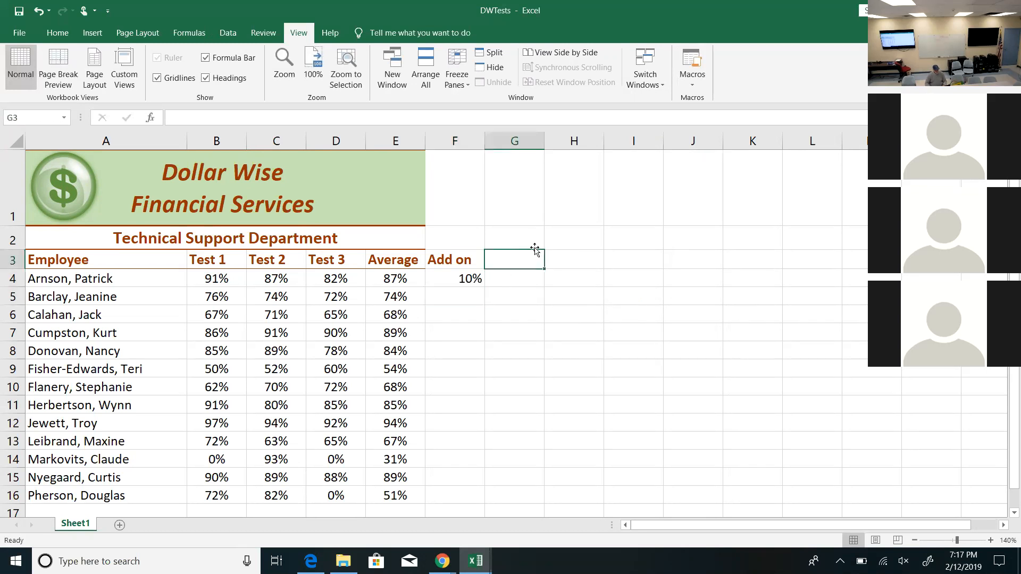
- Head G3:I3 Test1–Test3, change F4 to 110%, enter =B4*F4 in G4 (100.100%) and widen columns G:I
type("Test1")
left_click(575, 260)
type("Test2")
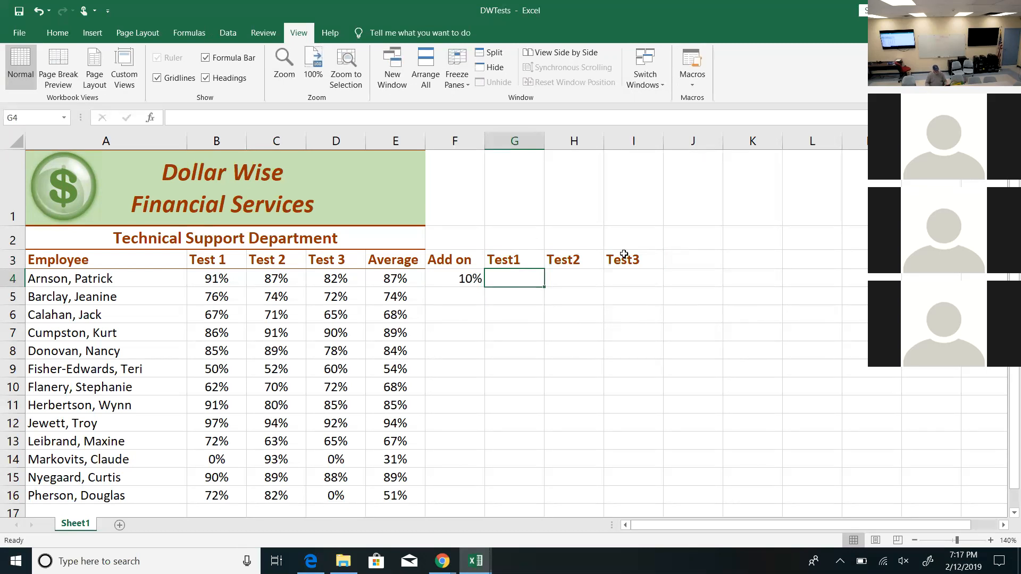
mouse_move(533, 280)
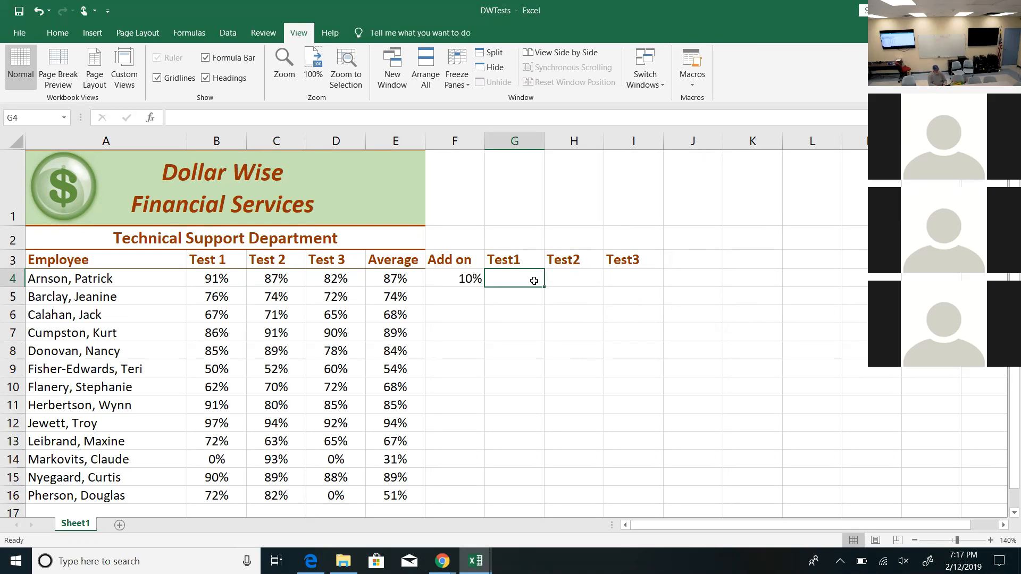
type("=")
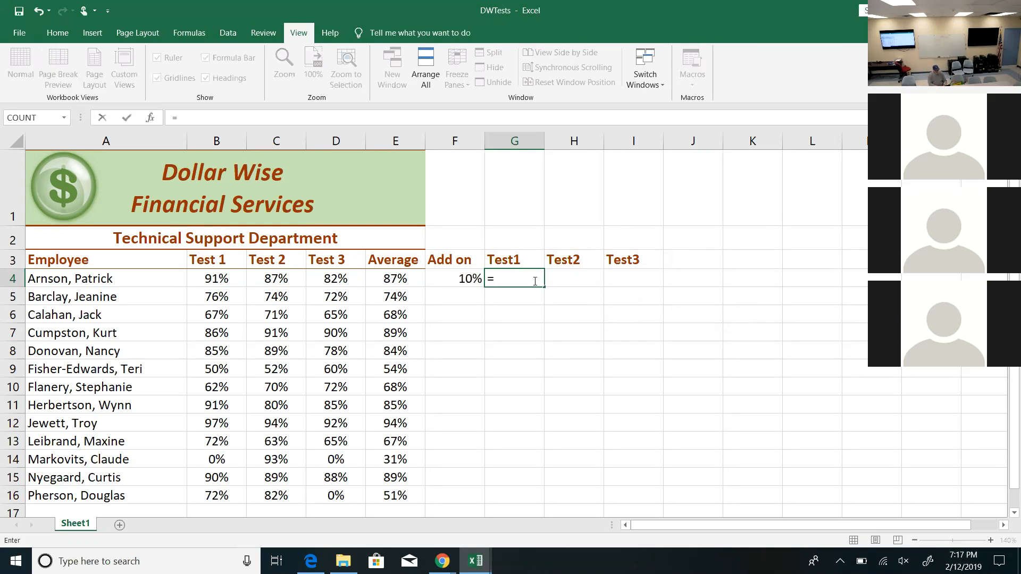
left_click(216, 277)
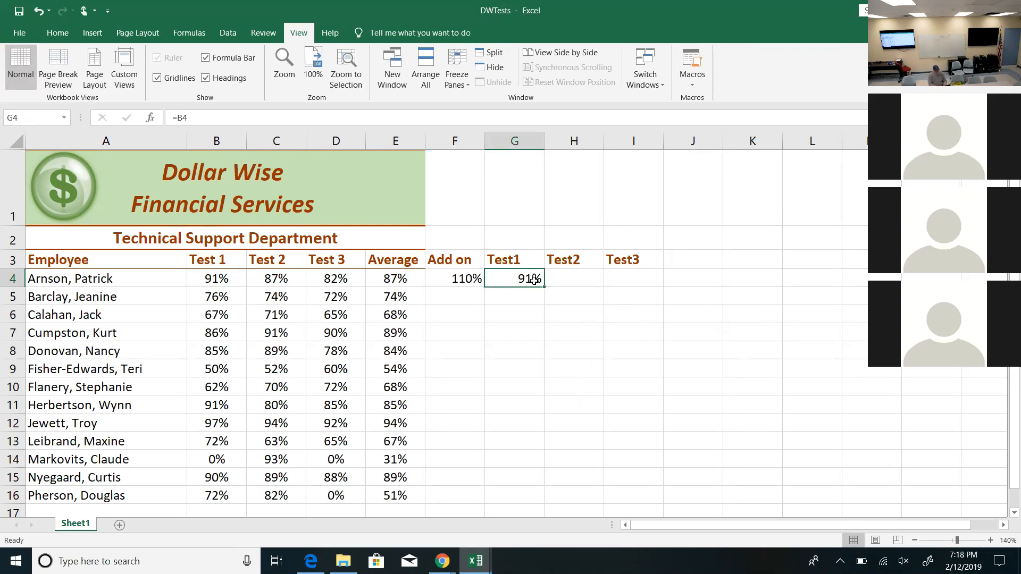
type("=b4*")
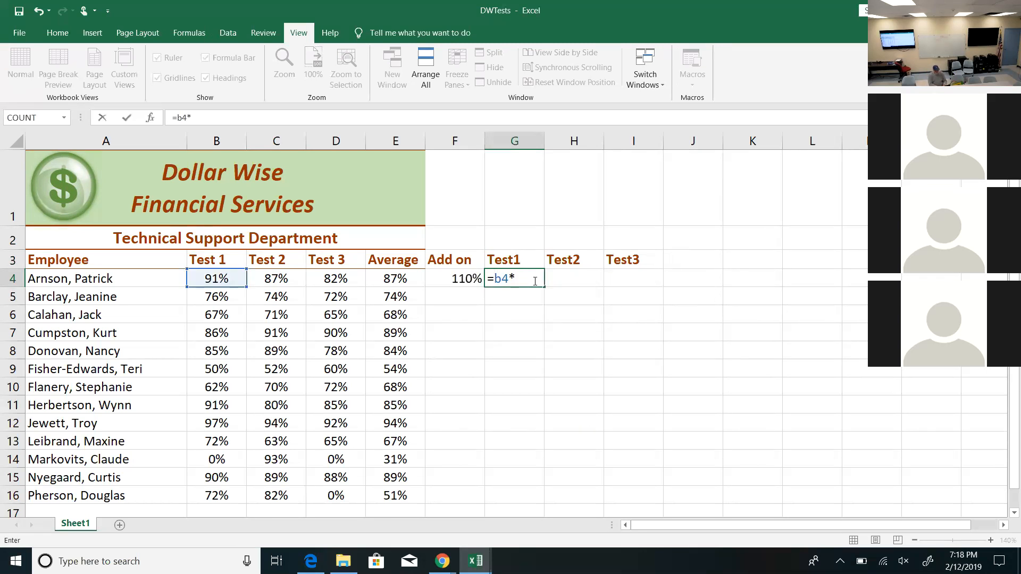
type("f")
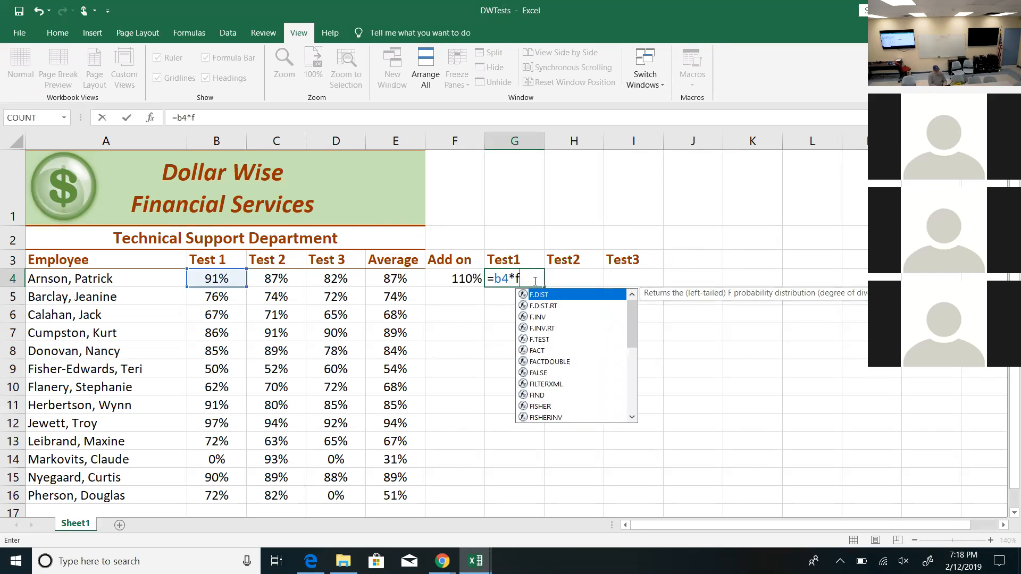
type("4")
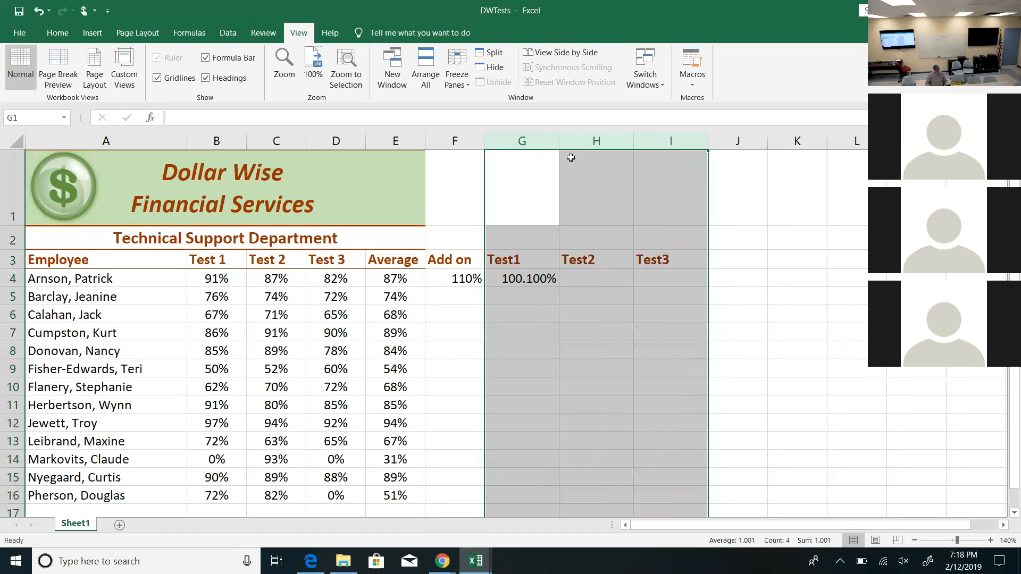
- Reduce G4's Test1 bonus to one decimal place, 100.1%, using Decrease Decimal on the Home ribbon
left_click(522, 296)
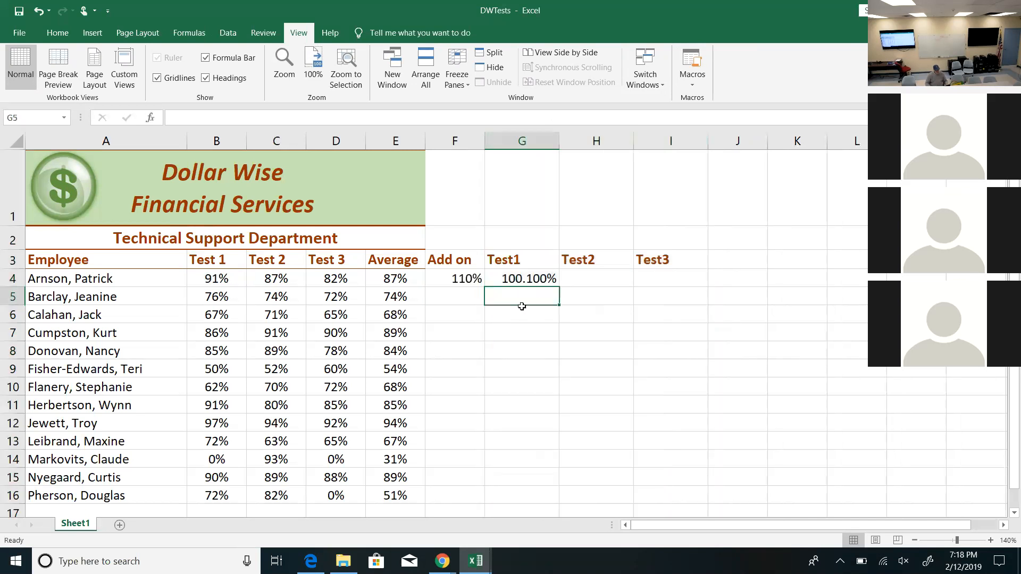
left_click(521, 277)
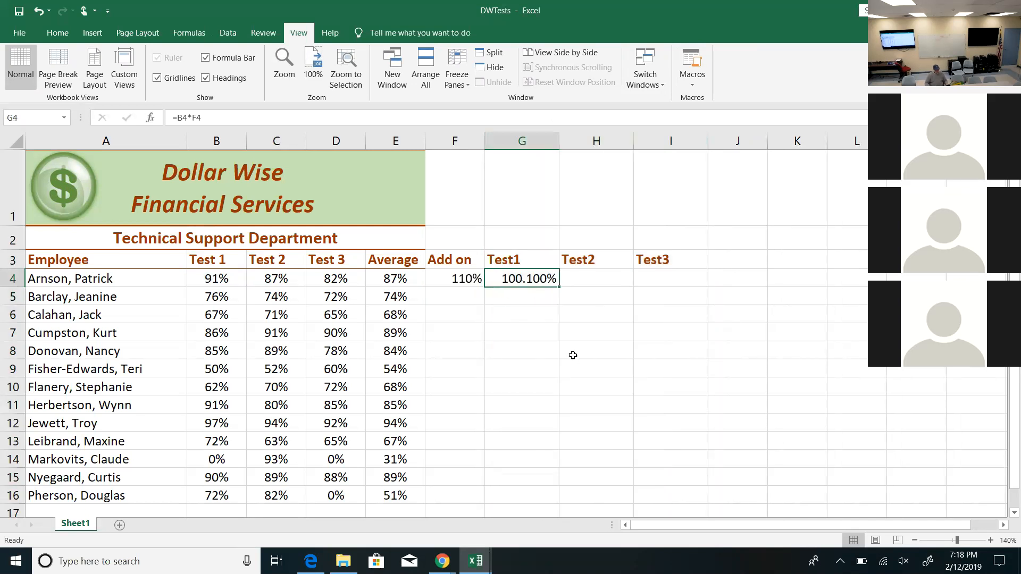
left_click_drag(521, 141, 672, 140)
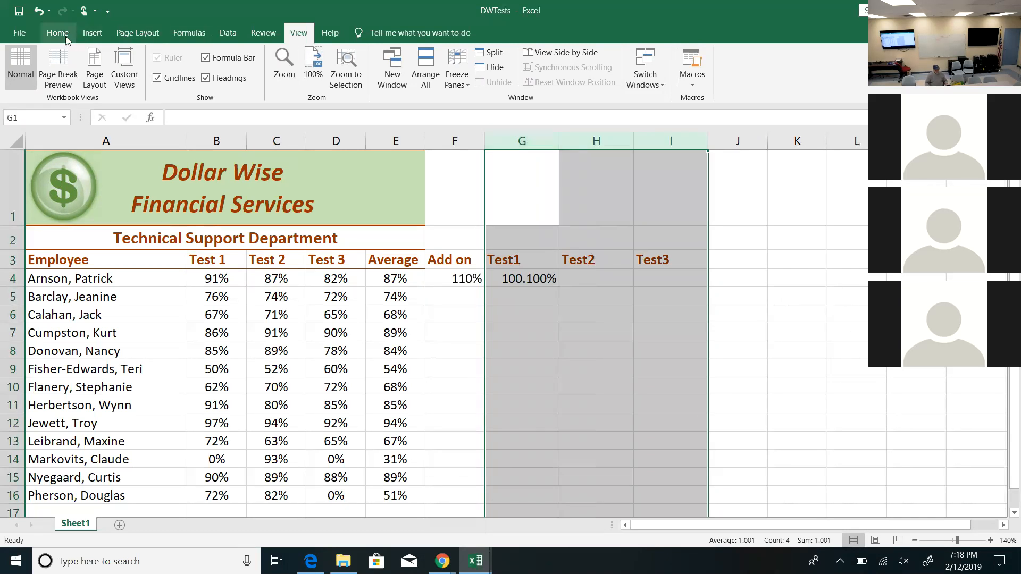
left_click(56, 33)
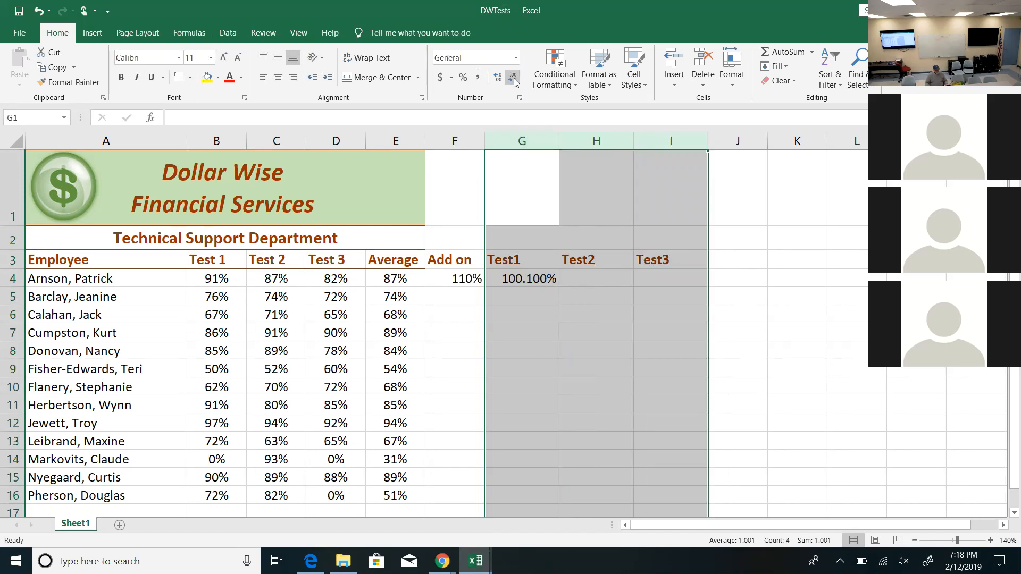
mouse_move(556, 305)
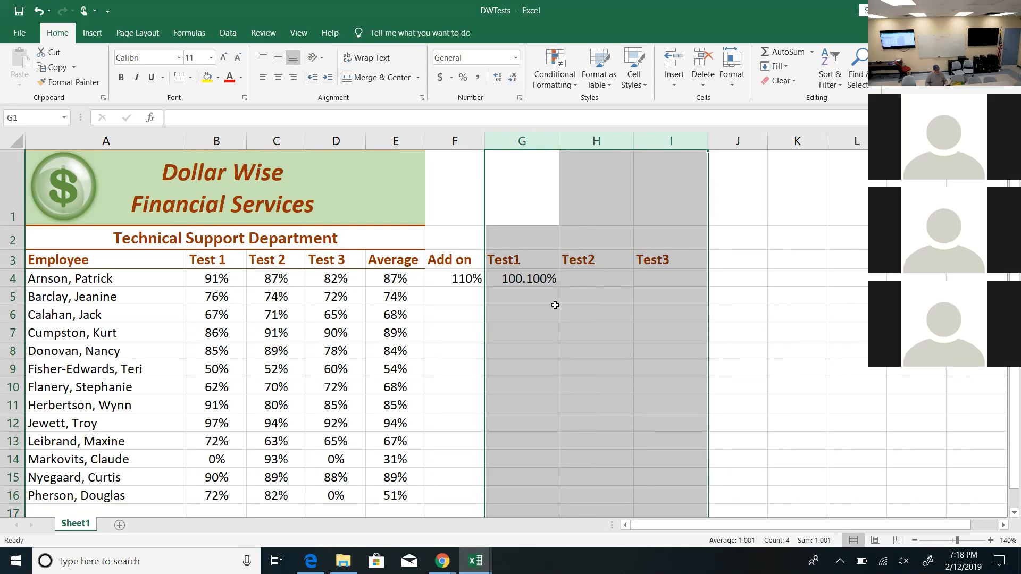
left_click(521, 277)
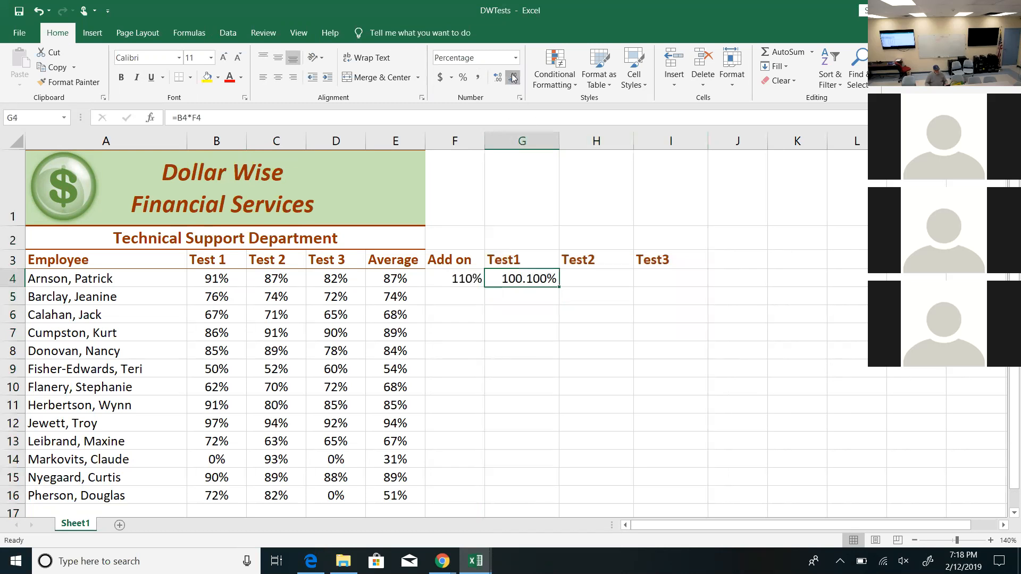
left_click(514, 77)
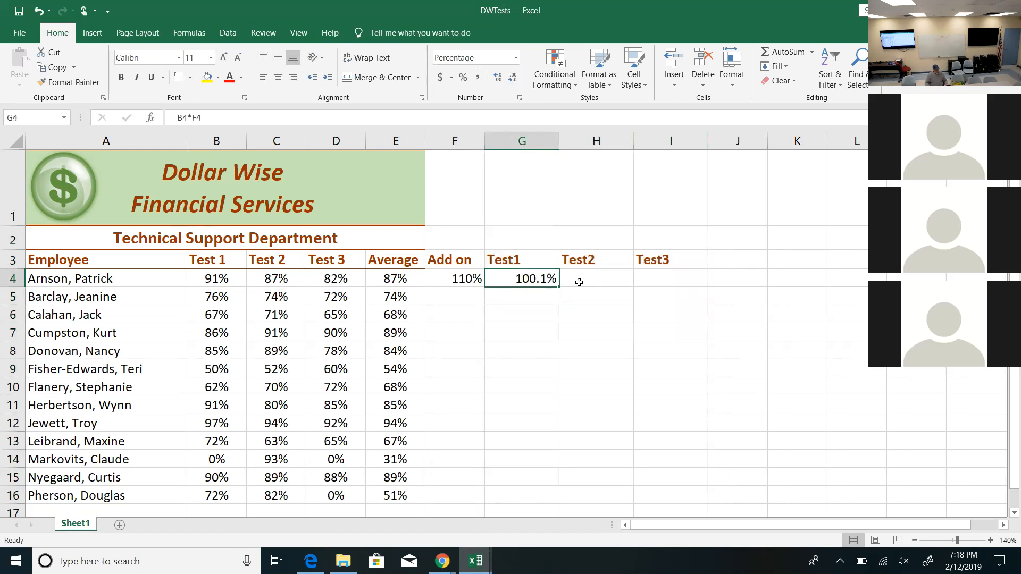
left_click(596, 278)
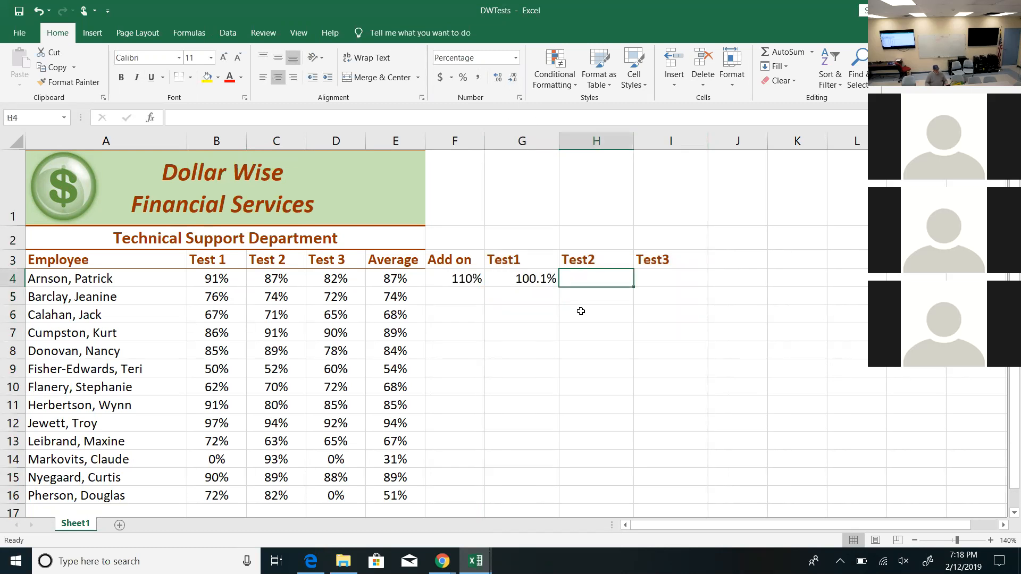
scroll("down", 3)
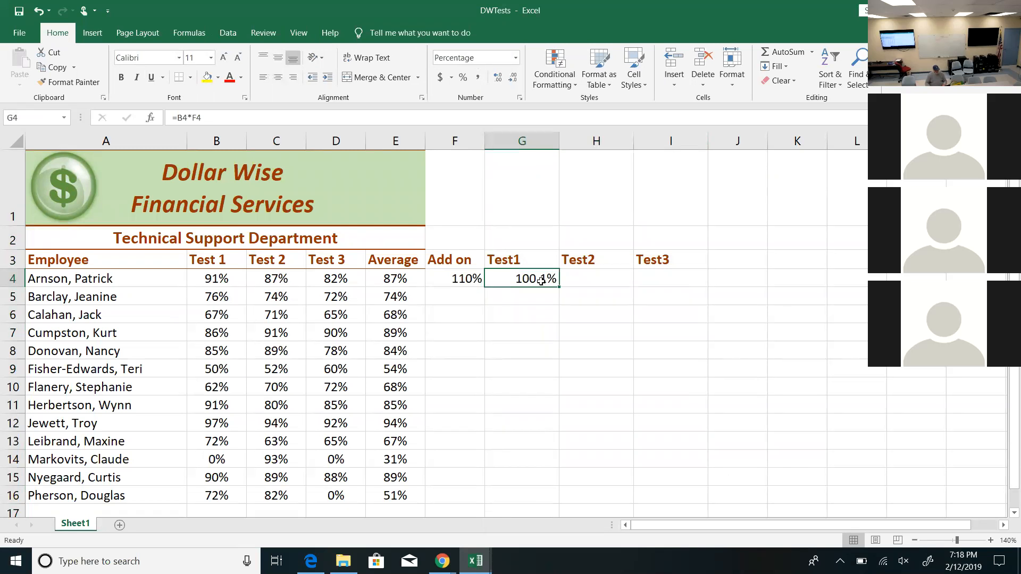
- Move the 110% add-on to G1 and edit G4 to =B4*$G$1 with an absolute reference
left_click(596, 279)
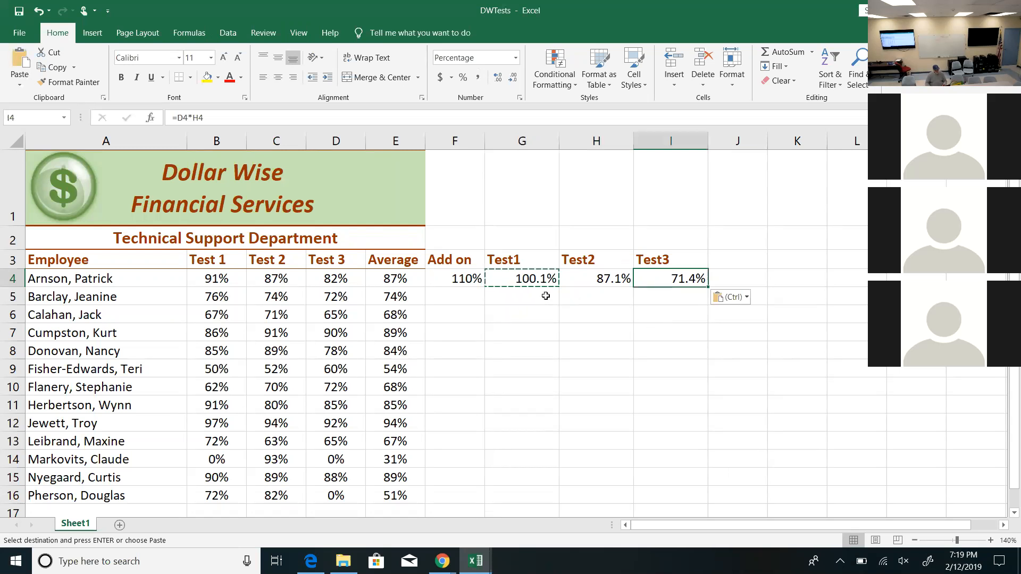
left_click(454, 277)
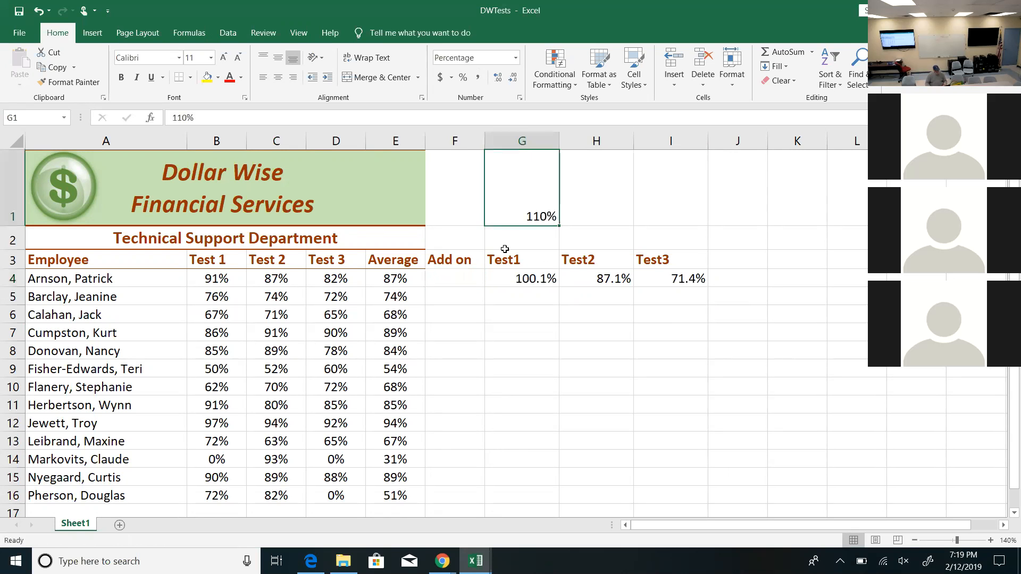
left_click(521, 277)
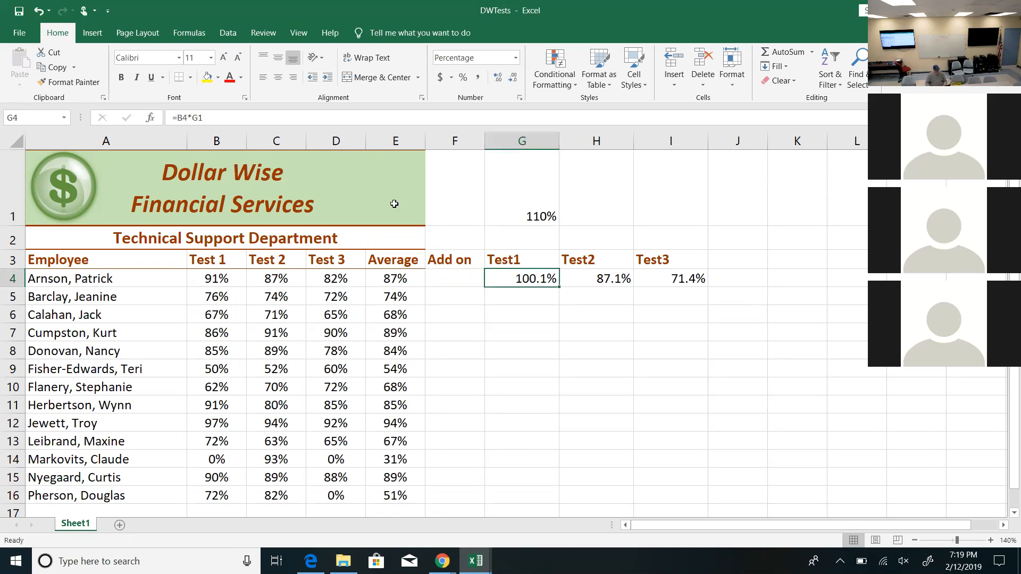
double_click(521, 278)
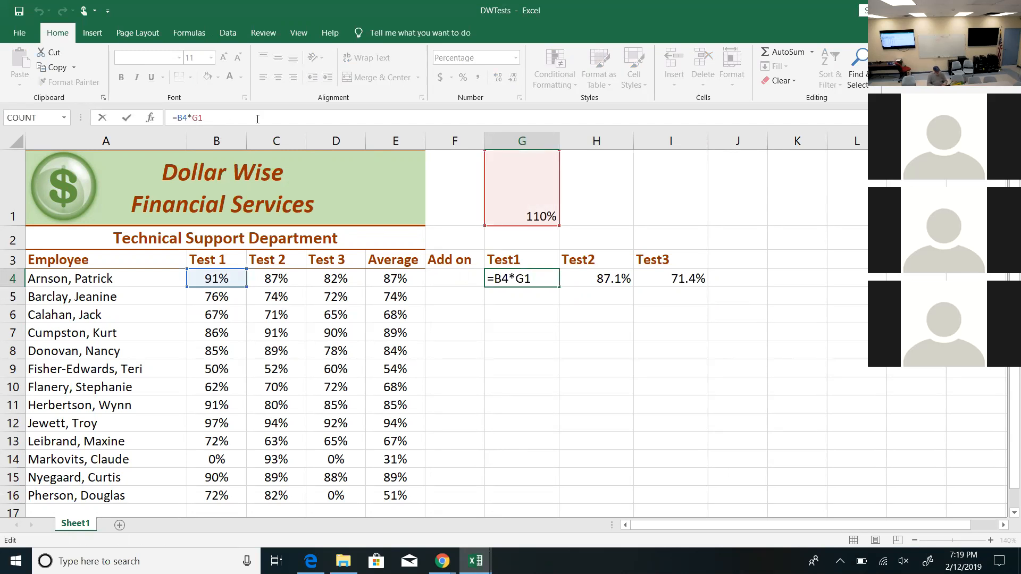
key("F4")
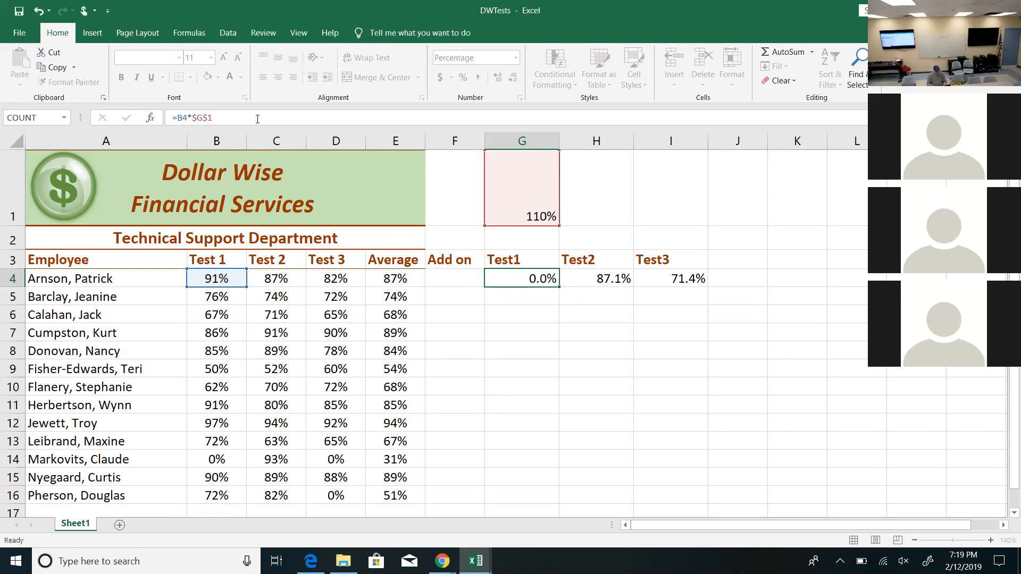
key("Enter")
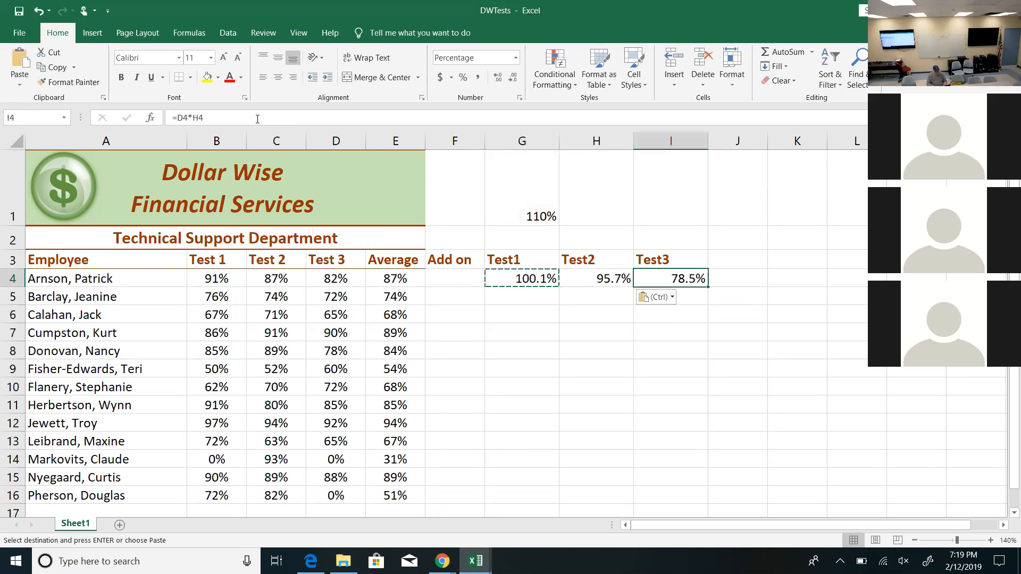
- Copy the G4 bonus formula into H4:I4, giving 95.7% and 90.2% for Test2 and Test3
left_click(595, 277)
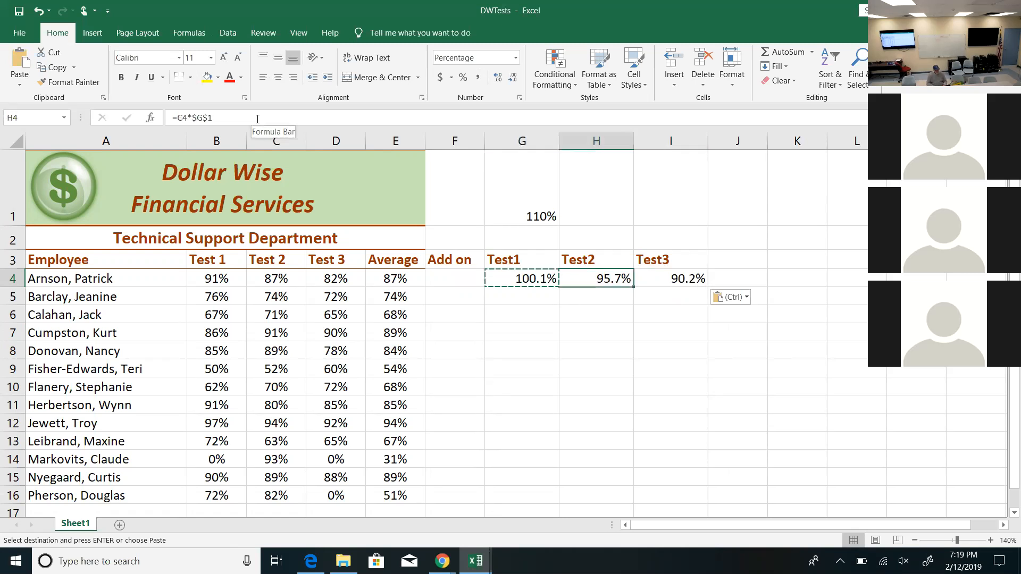
left_click(671, 278)
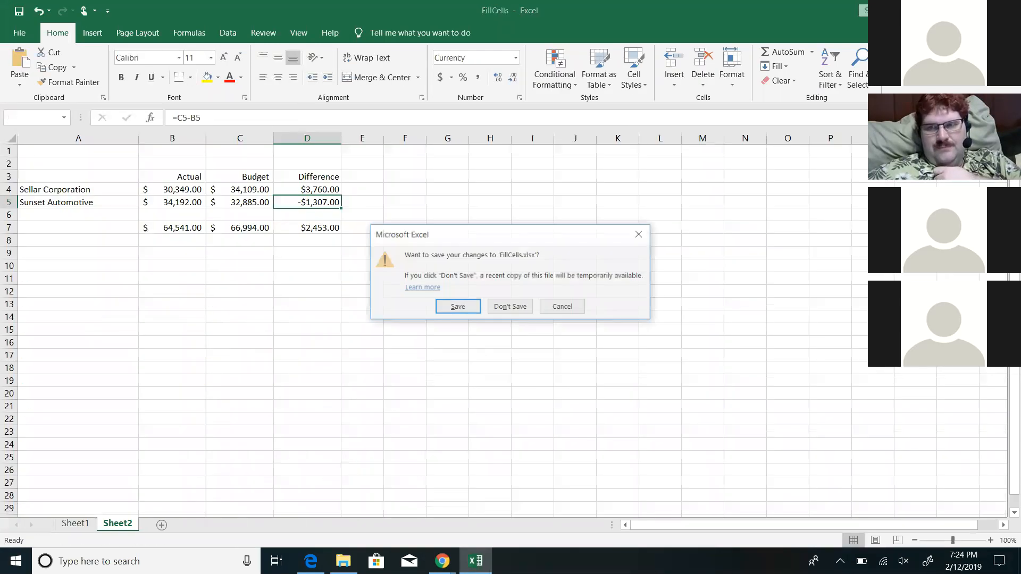
- Close the workbook without saving, close all Edge tabs and the Downloads folder window
left_click(311, 560)
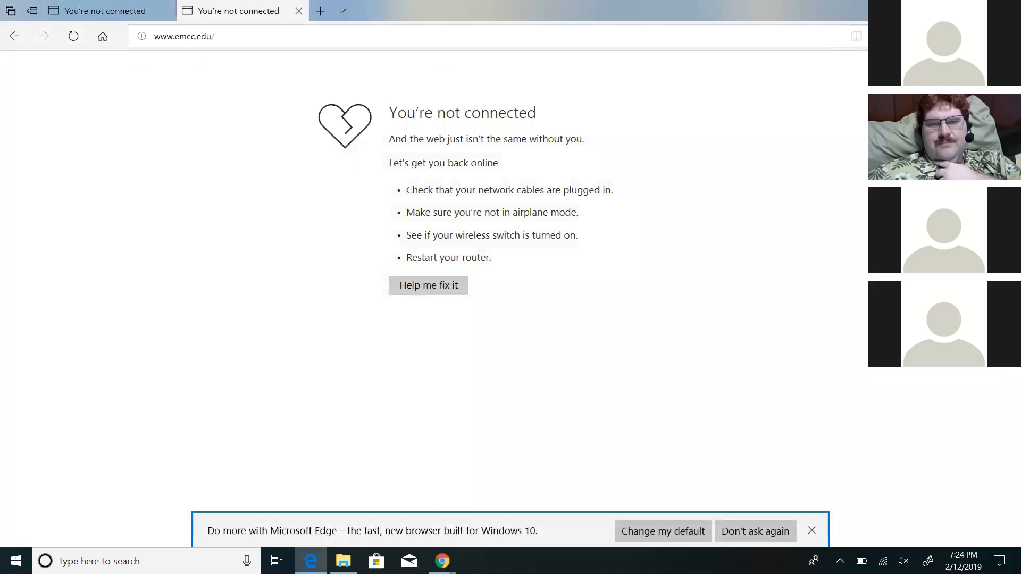
left_click(298, 11)
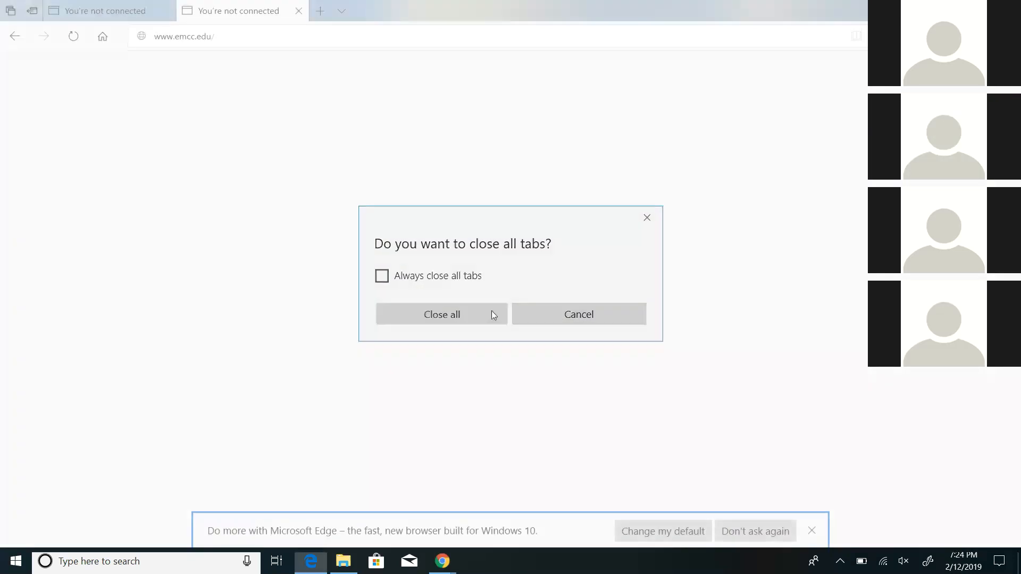
left_click(441, 315)
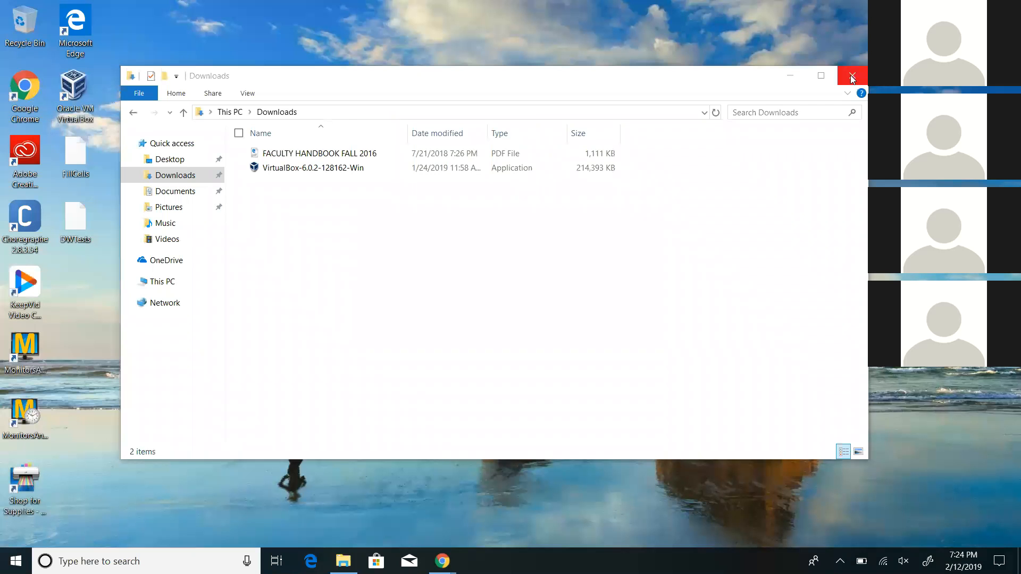
left_click(852, 76)
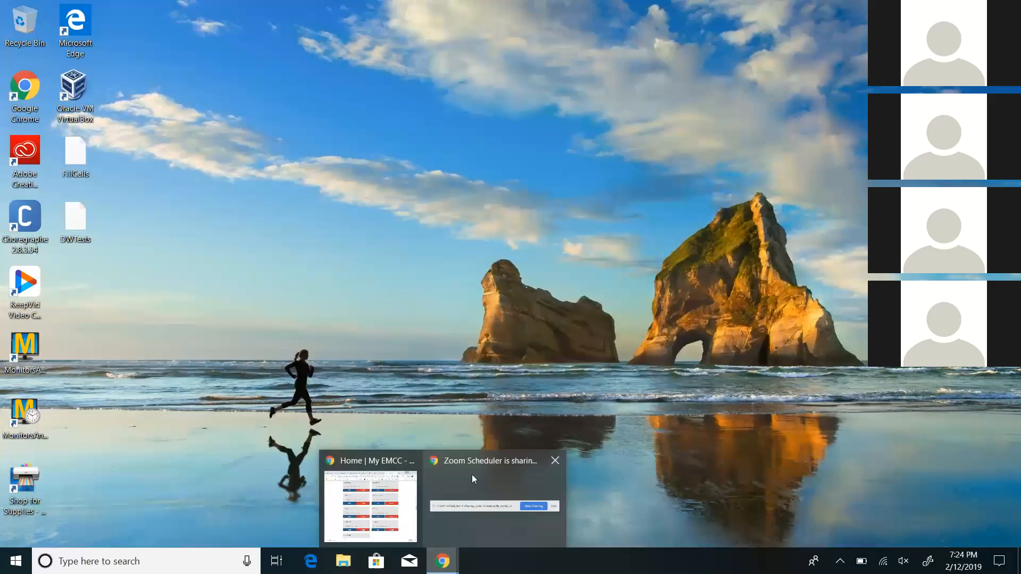